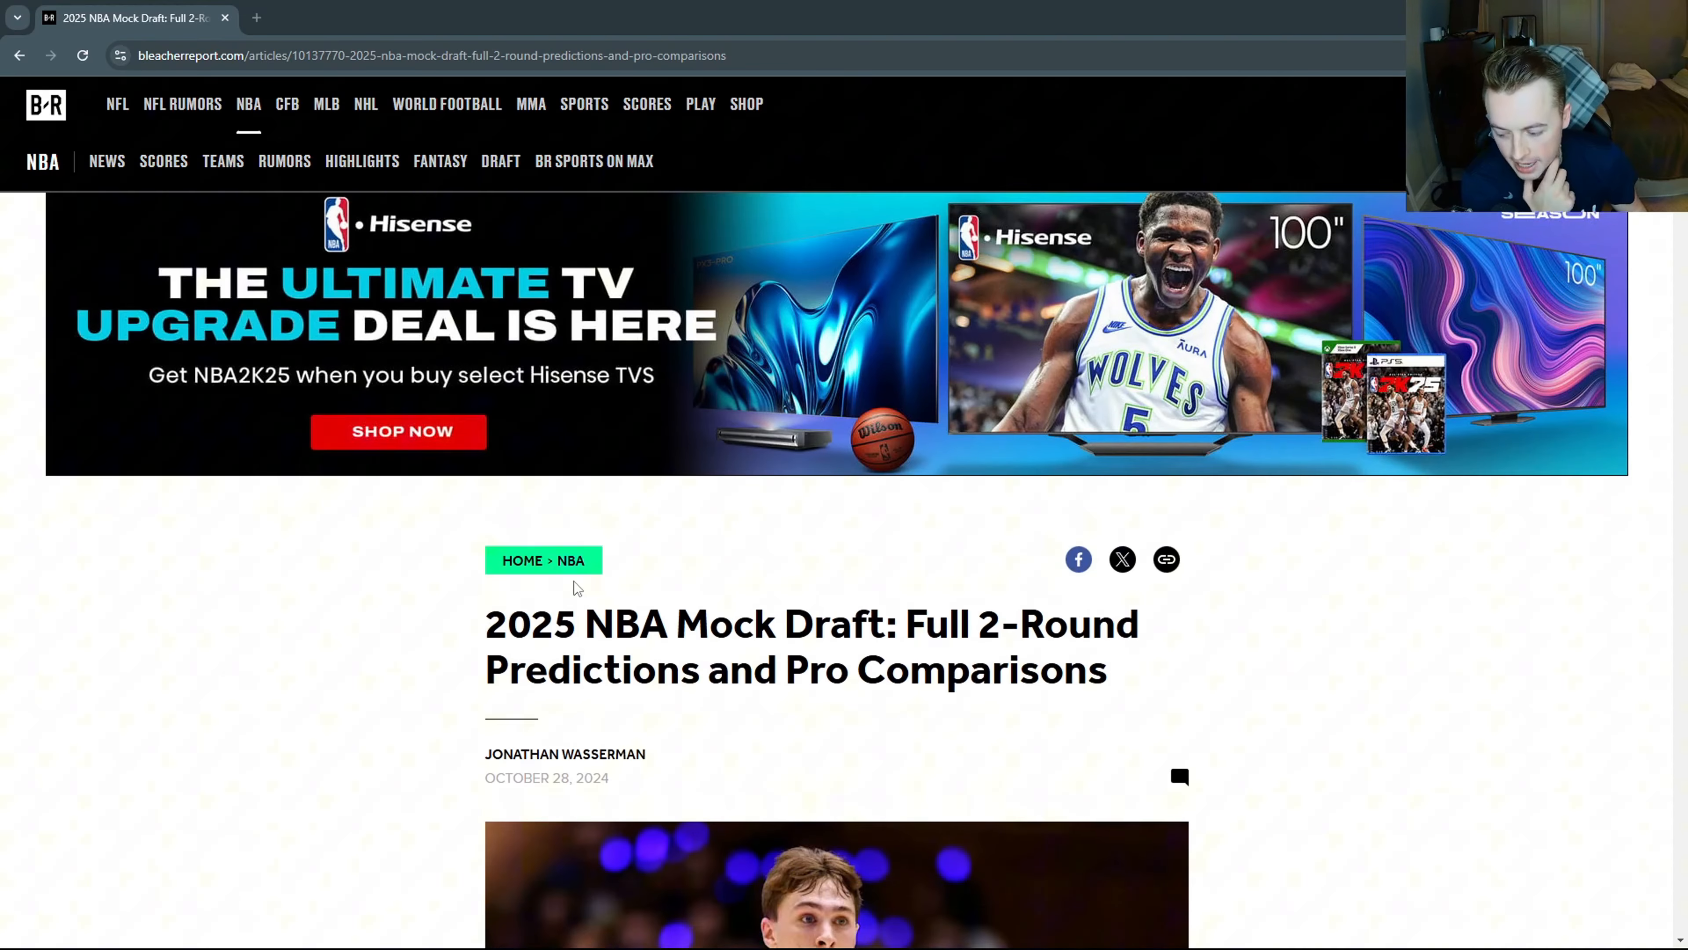
# Move past the article intro to pick 1, Cooper Flagg.
pyautogui.scroll(-3)
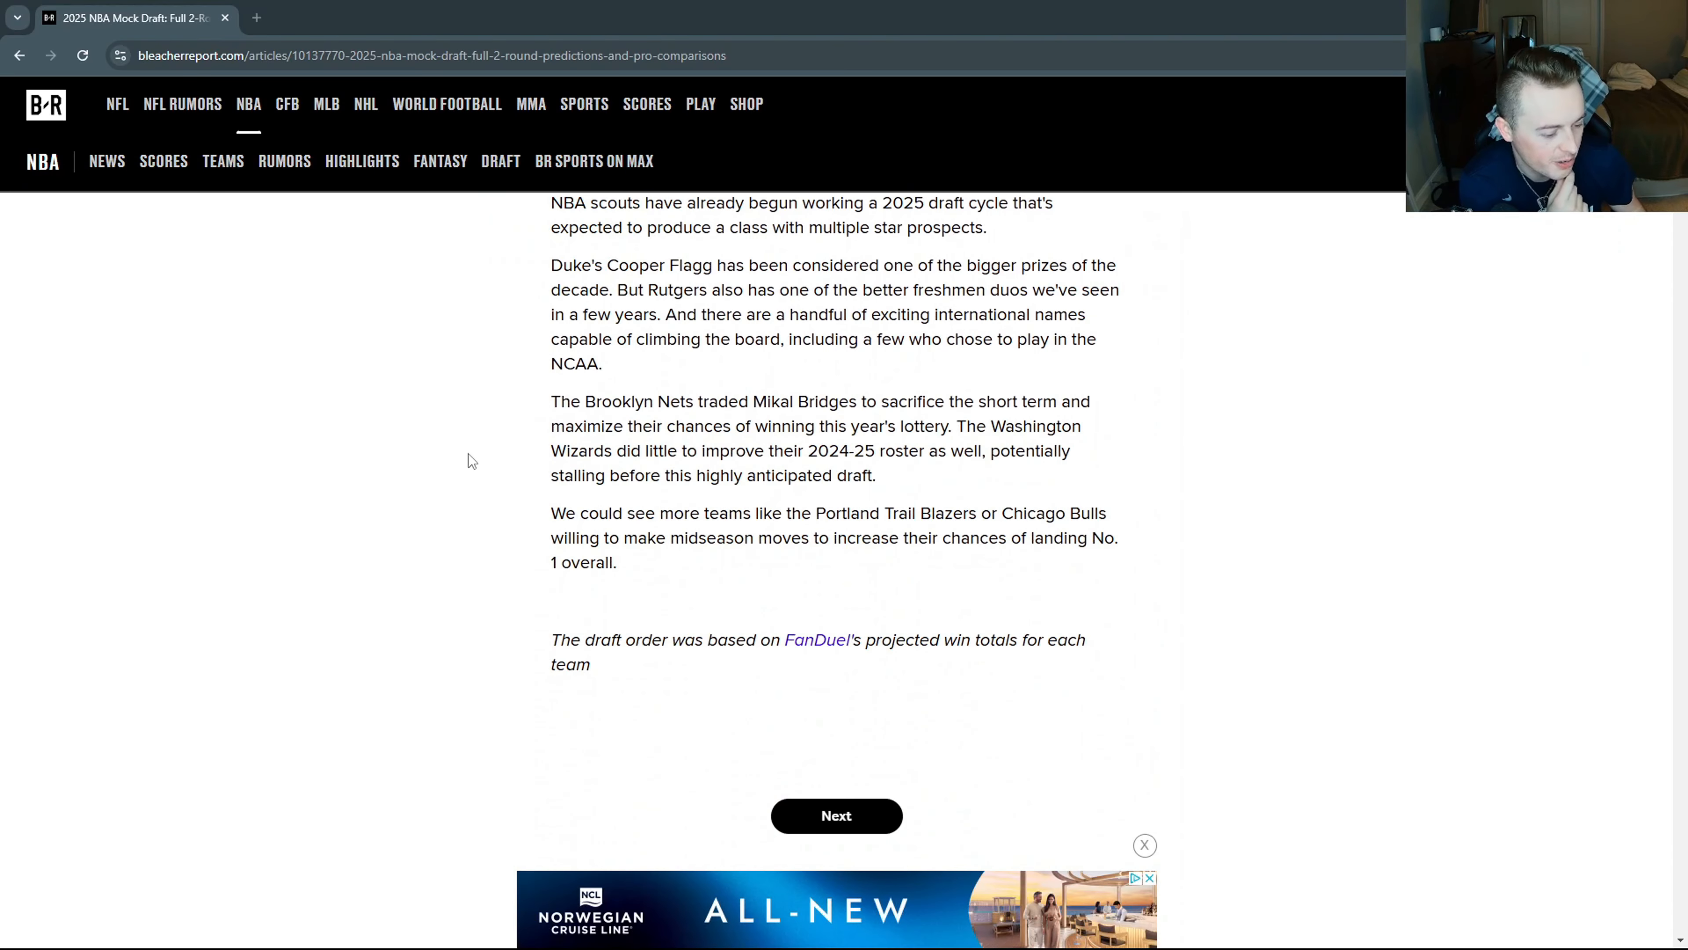
pyautogui.click(835, 815)
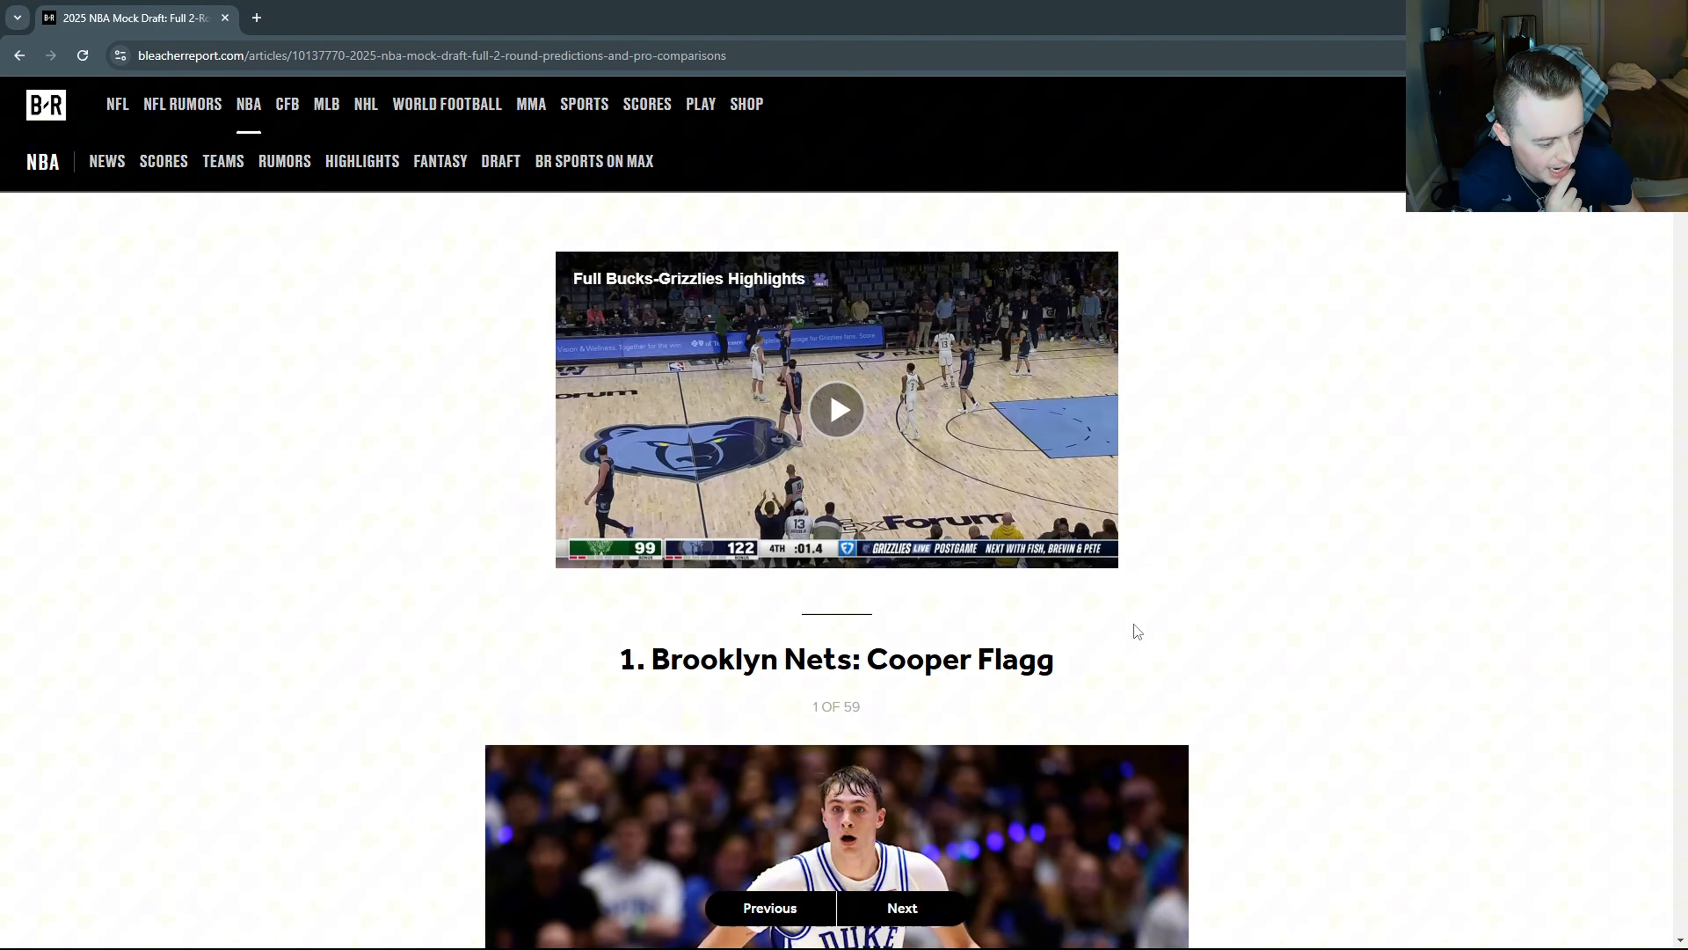
pyautogui.scroll(-3)
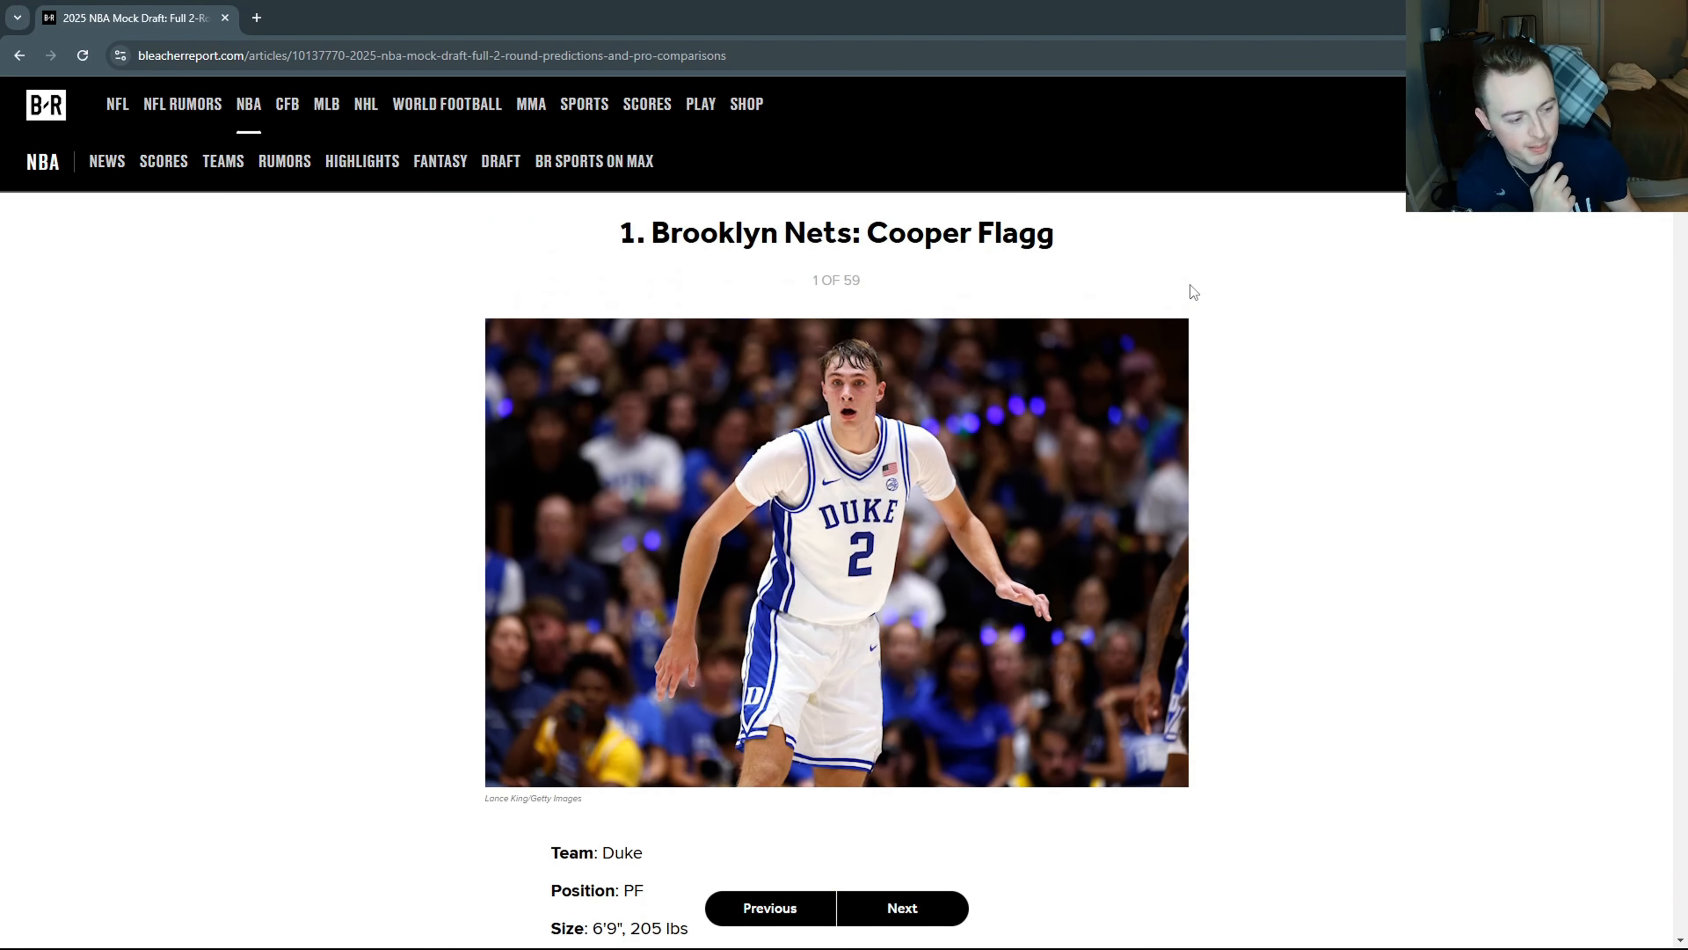
pyautogui.moveTo(1237, 337)
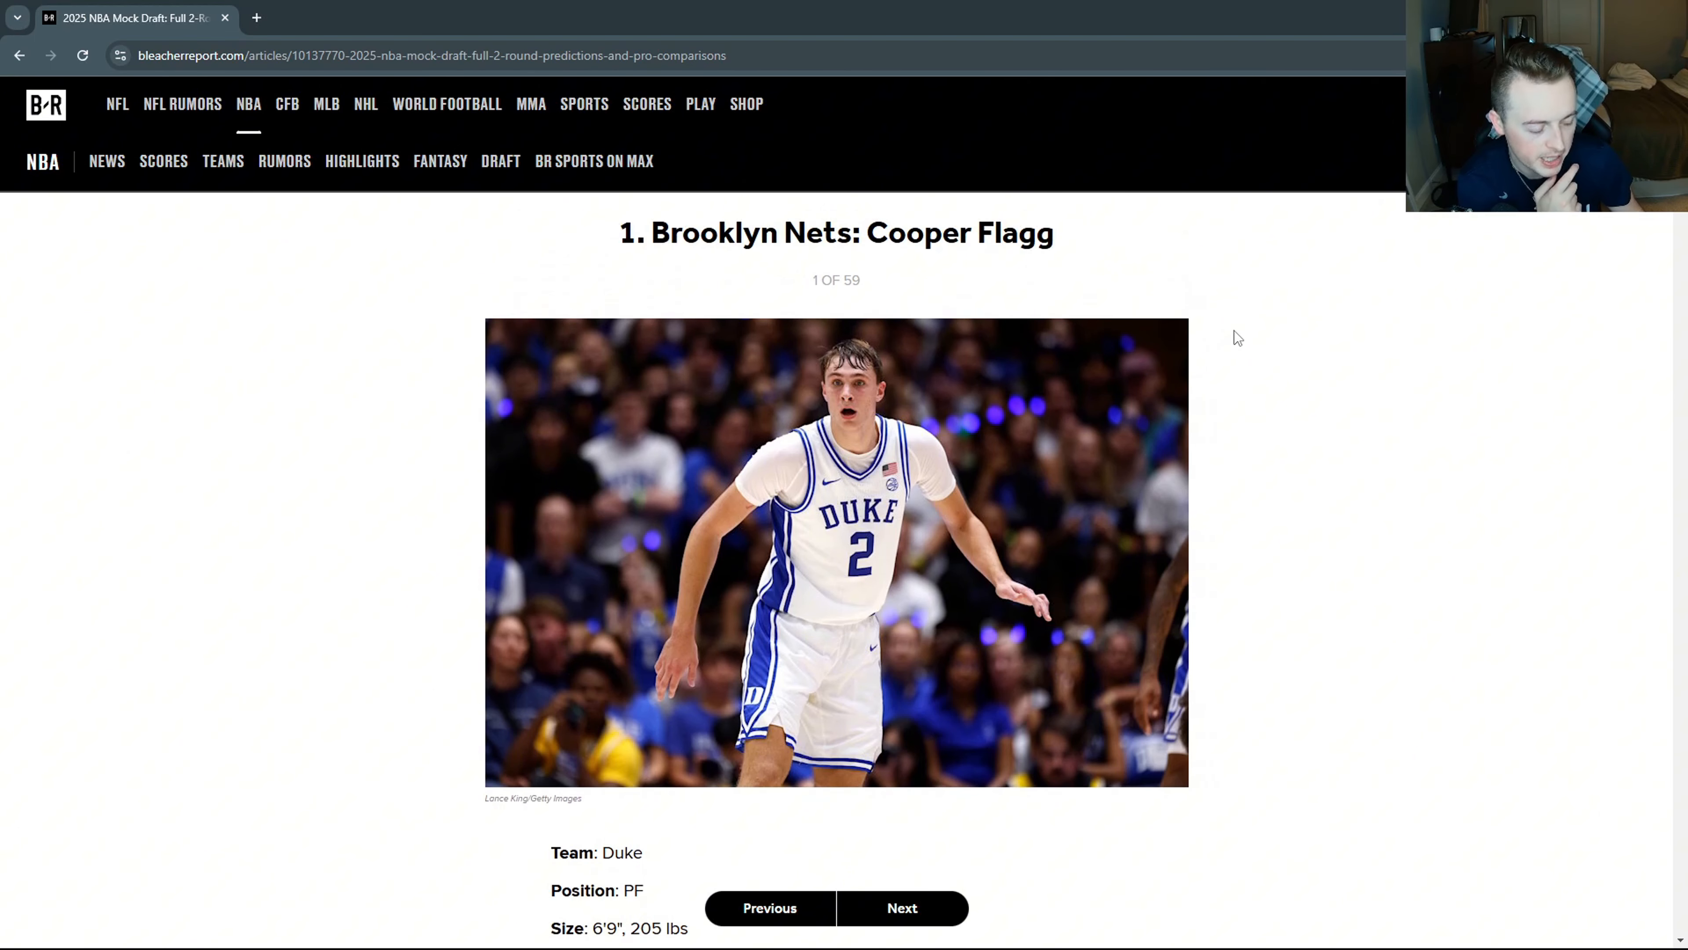
pyautogui.moveTo(1174, 355)
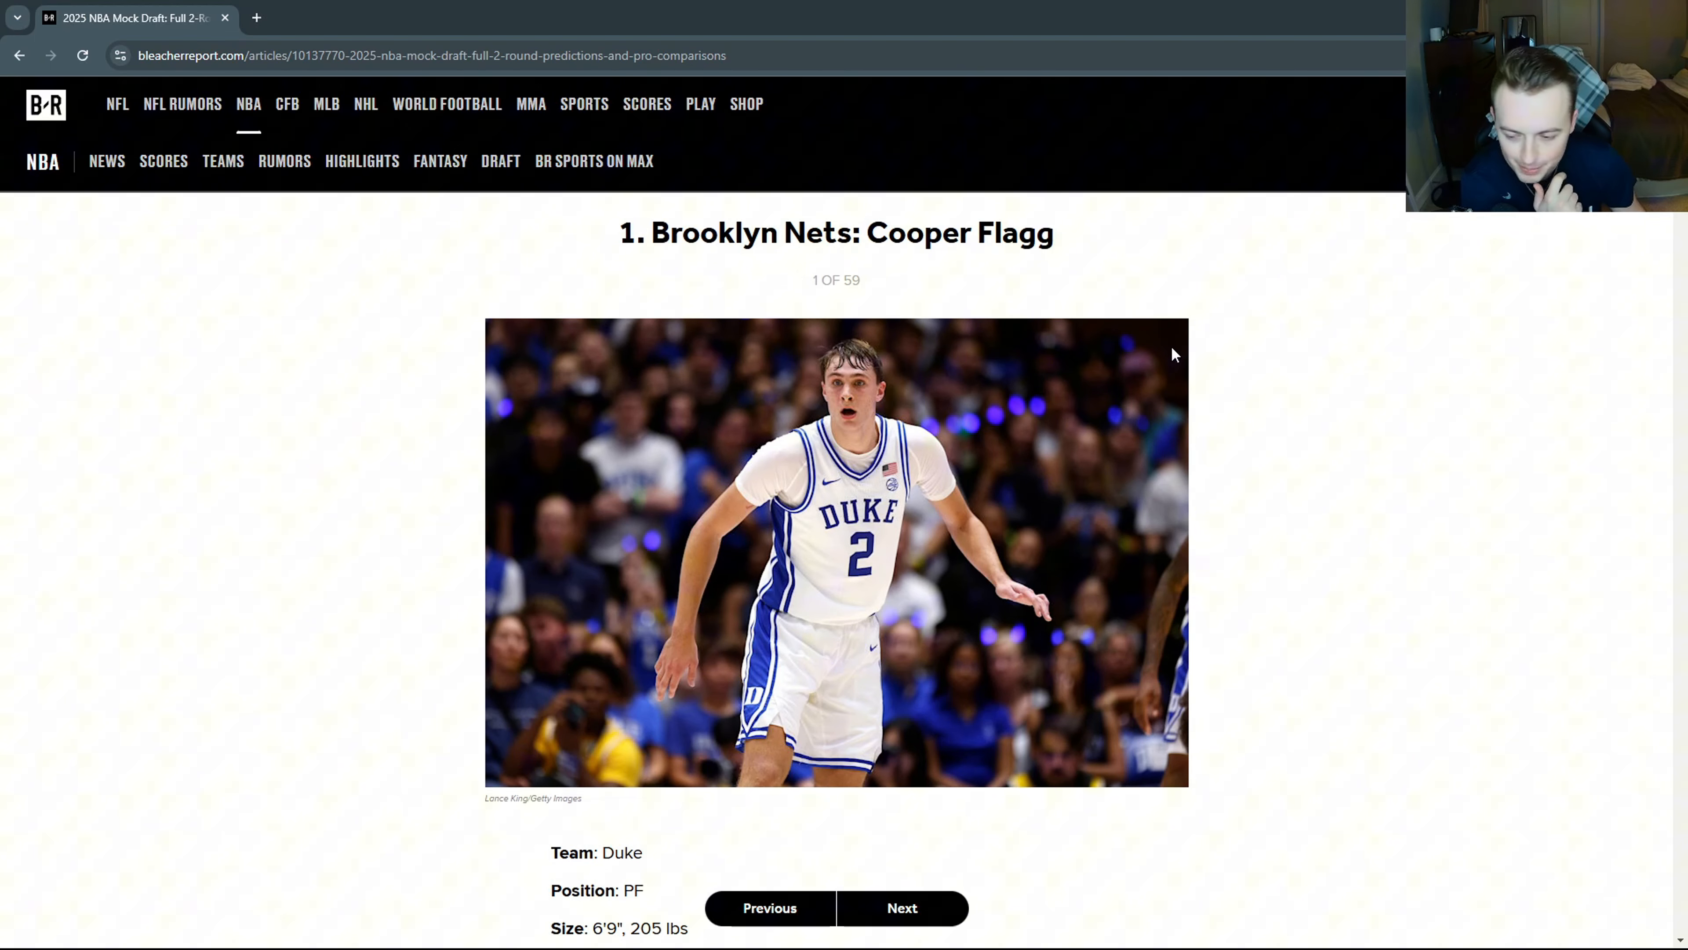
pyautogui.moveTo(1219, 364)
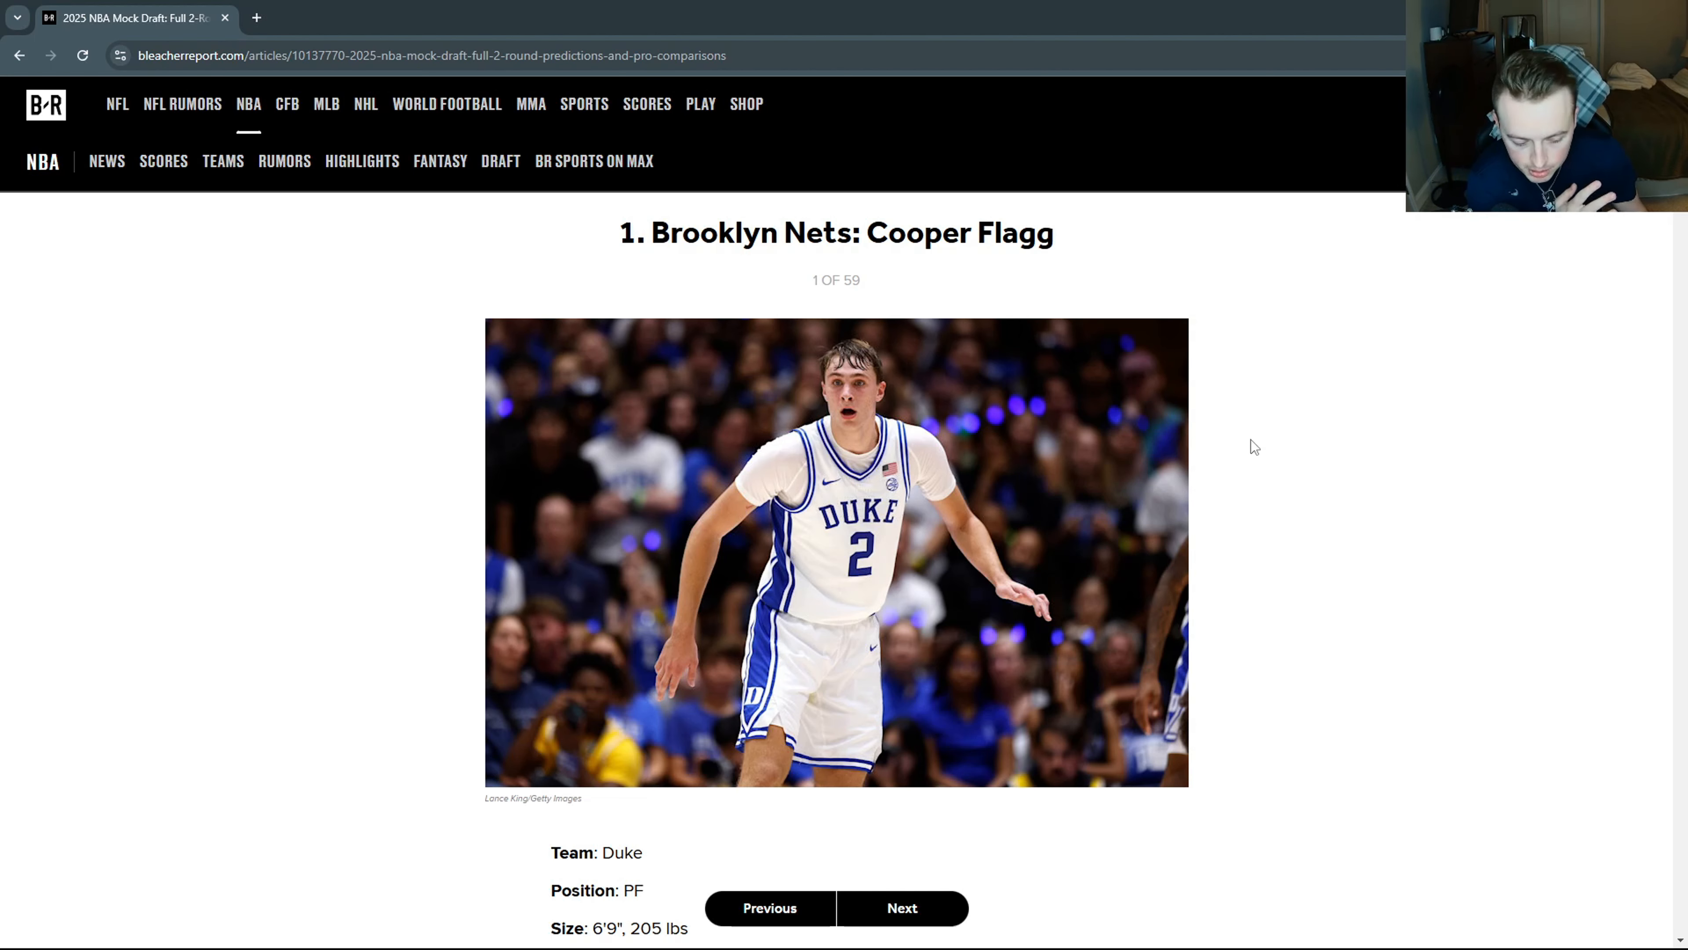
# Bring Flagg's team, position, size and pro comparison into view.
pyautogui.scroll(-3)
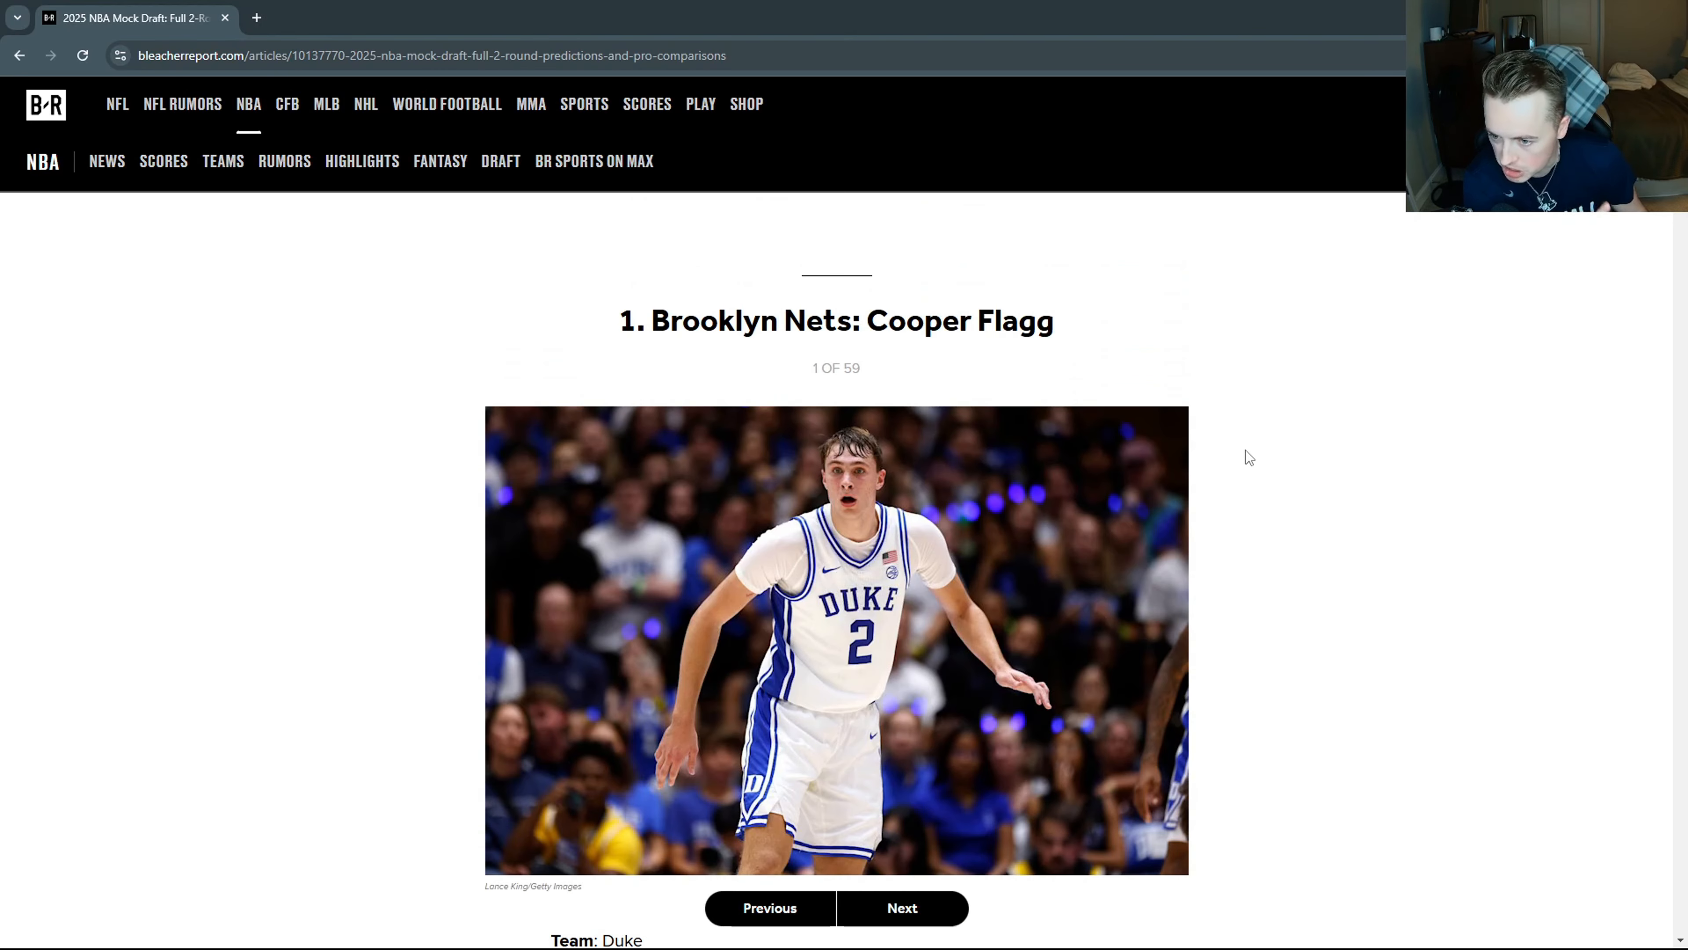
pyautogui.scroll(-3)
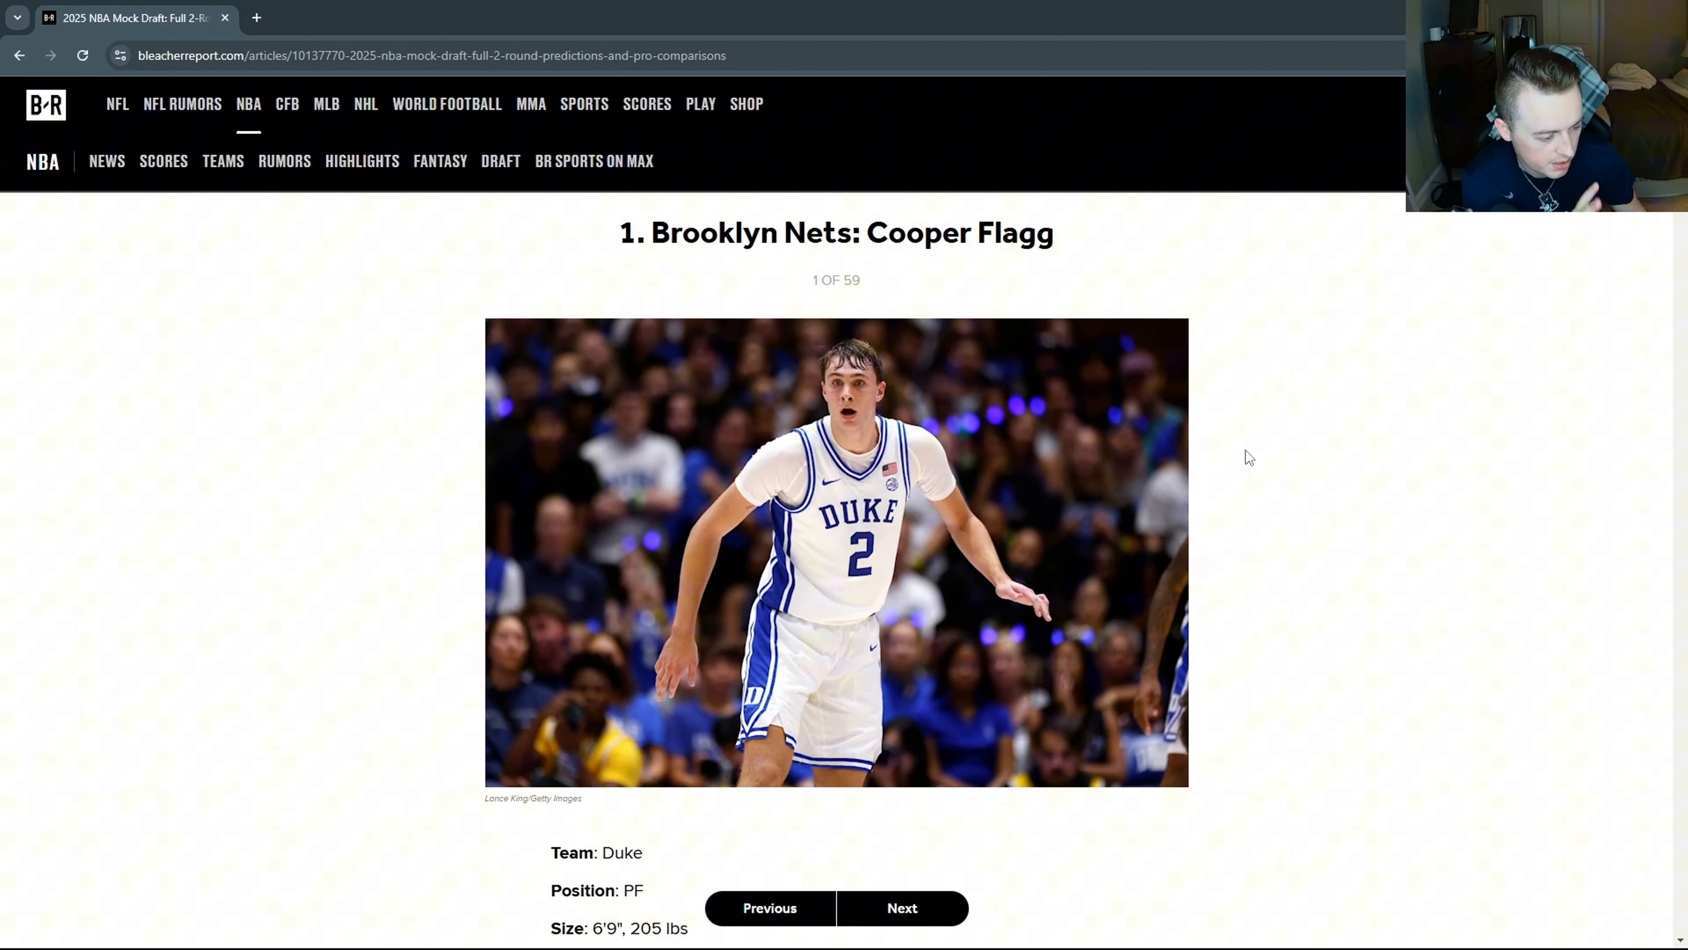
pyautogui.scroll(-3)
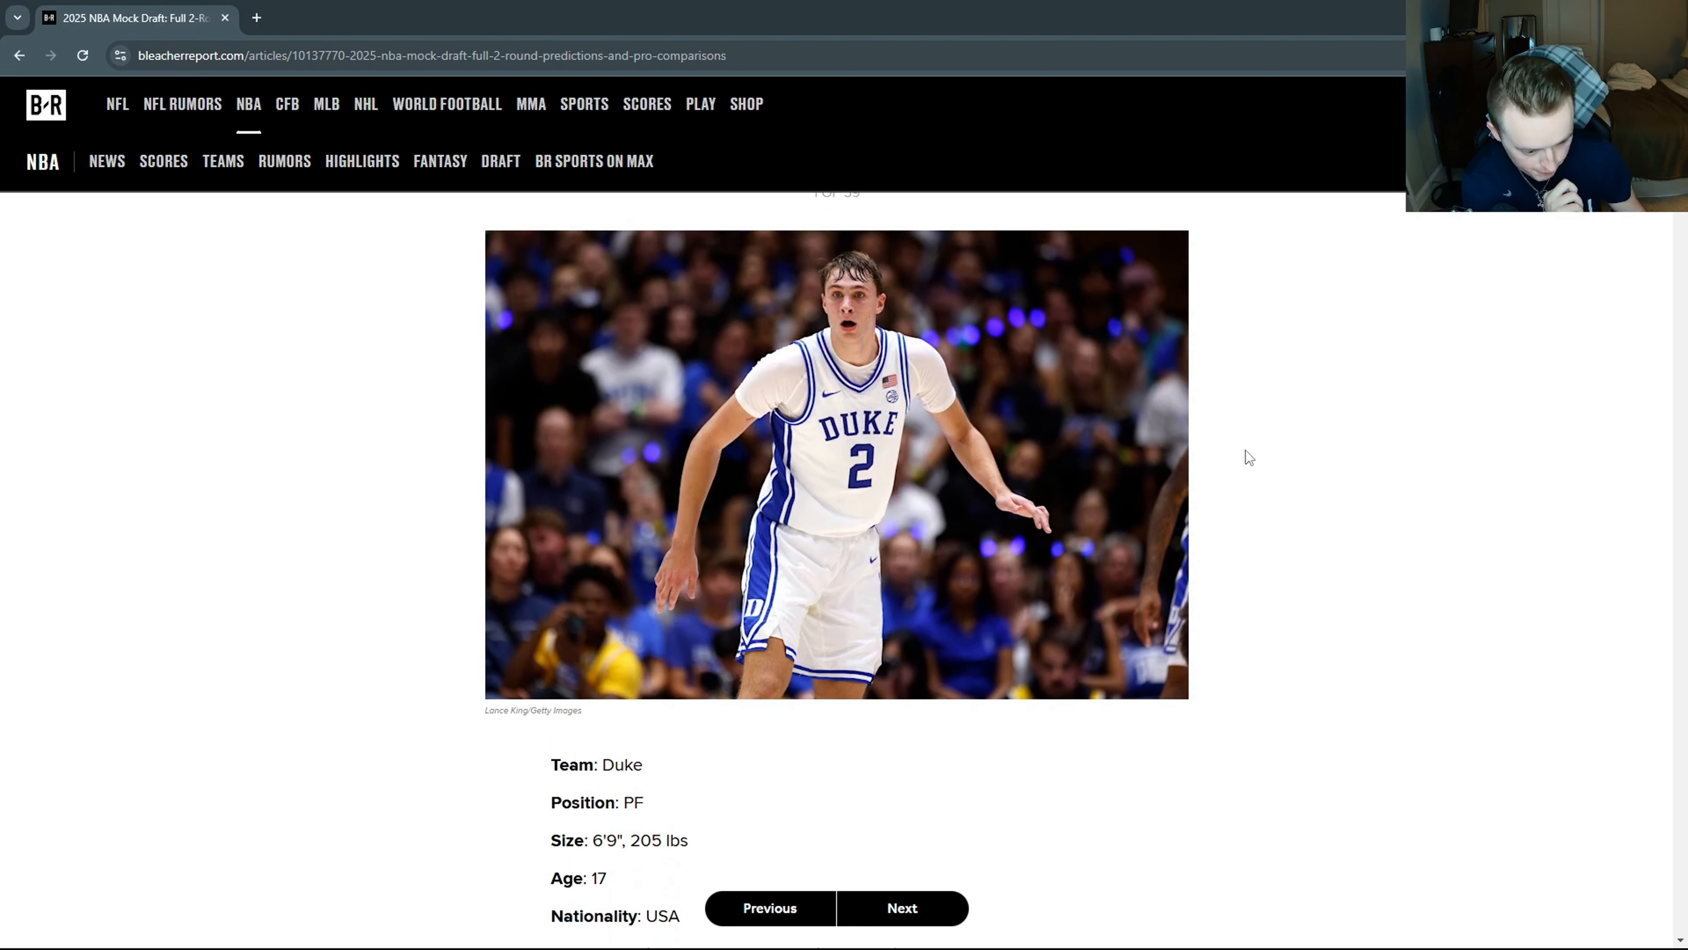
pyautogui.scroll(-3)
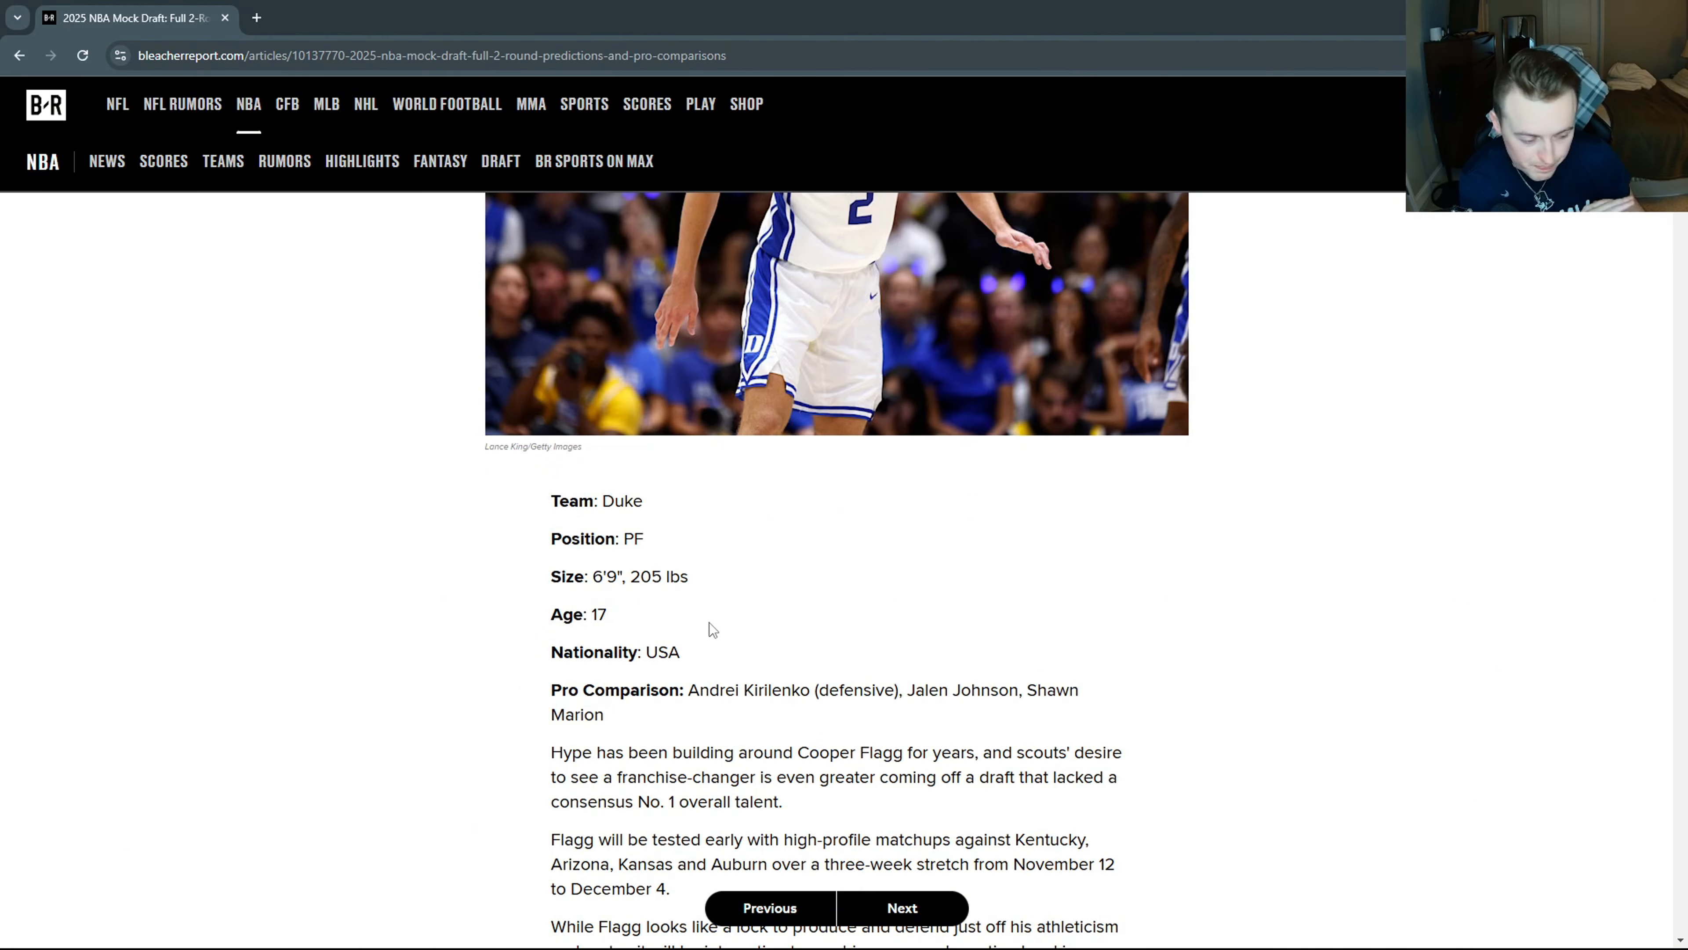
pyautogui.moveTo(692, 691)
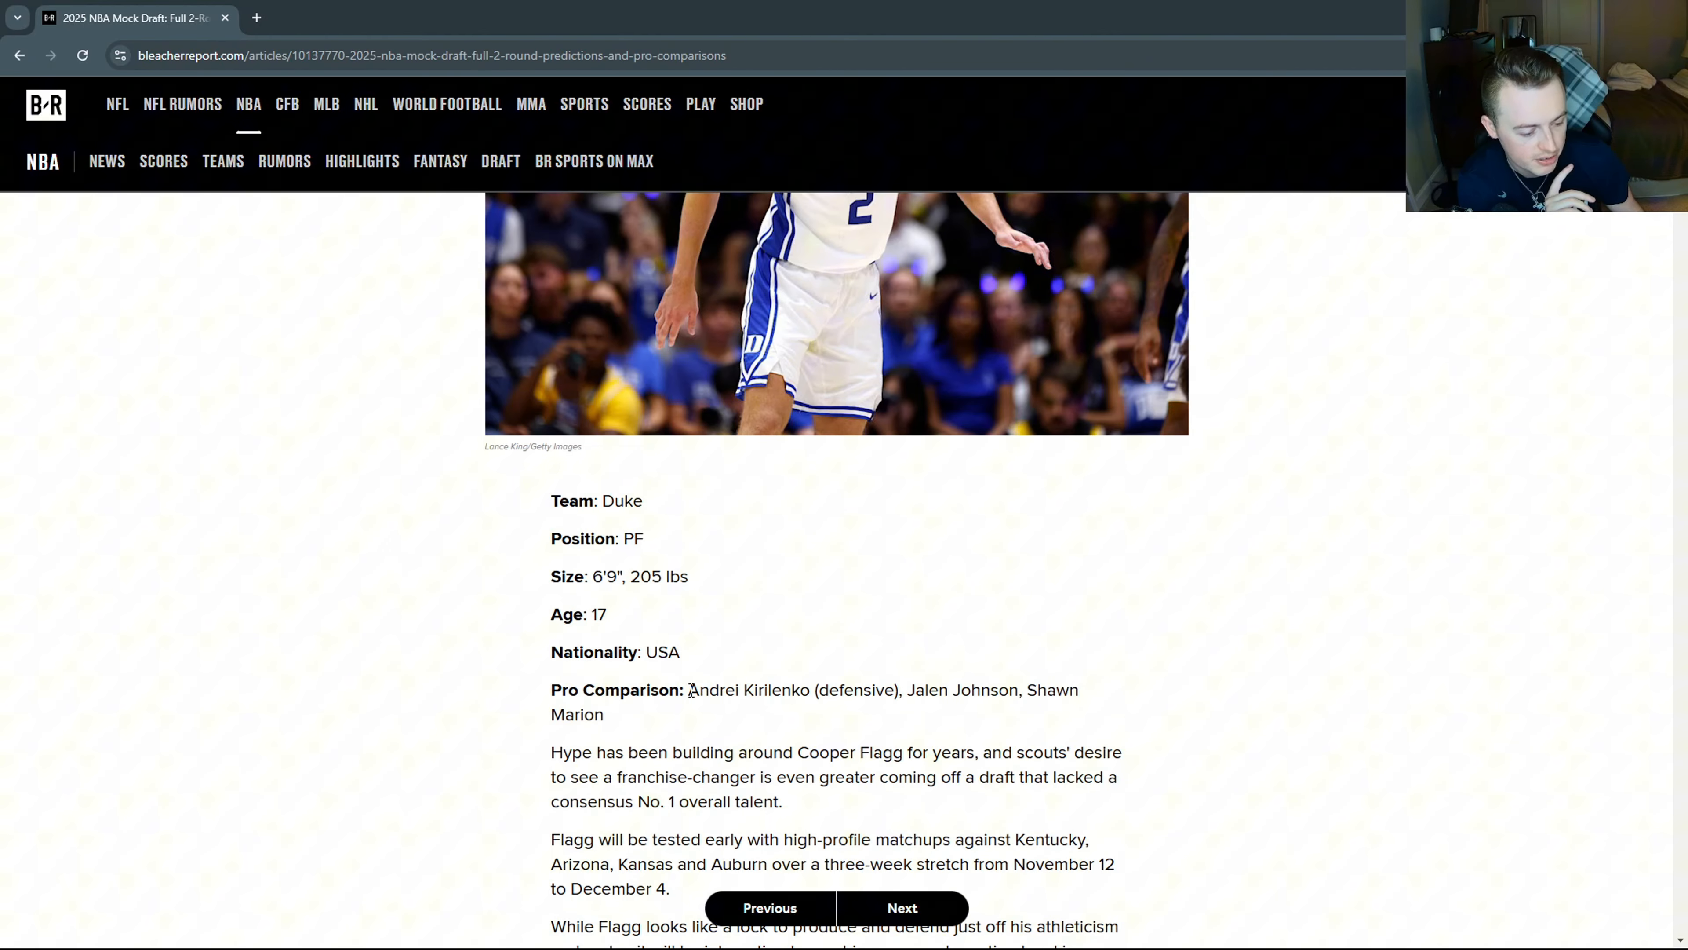
pyautogui.doubleClick(747, 690)
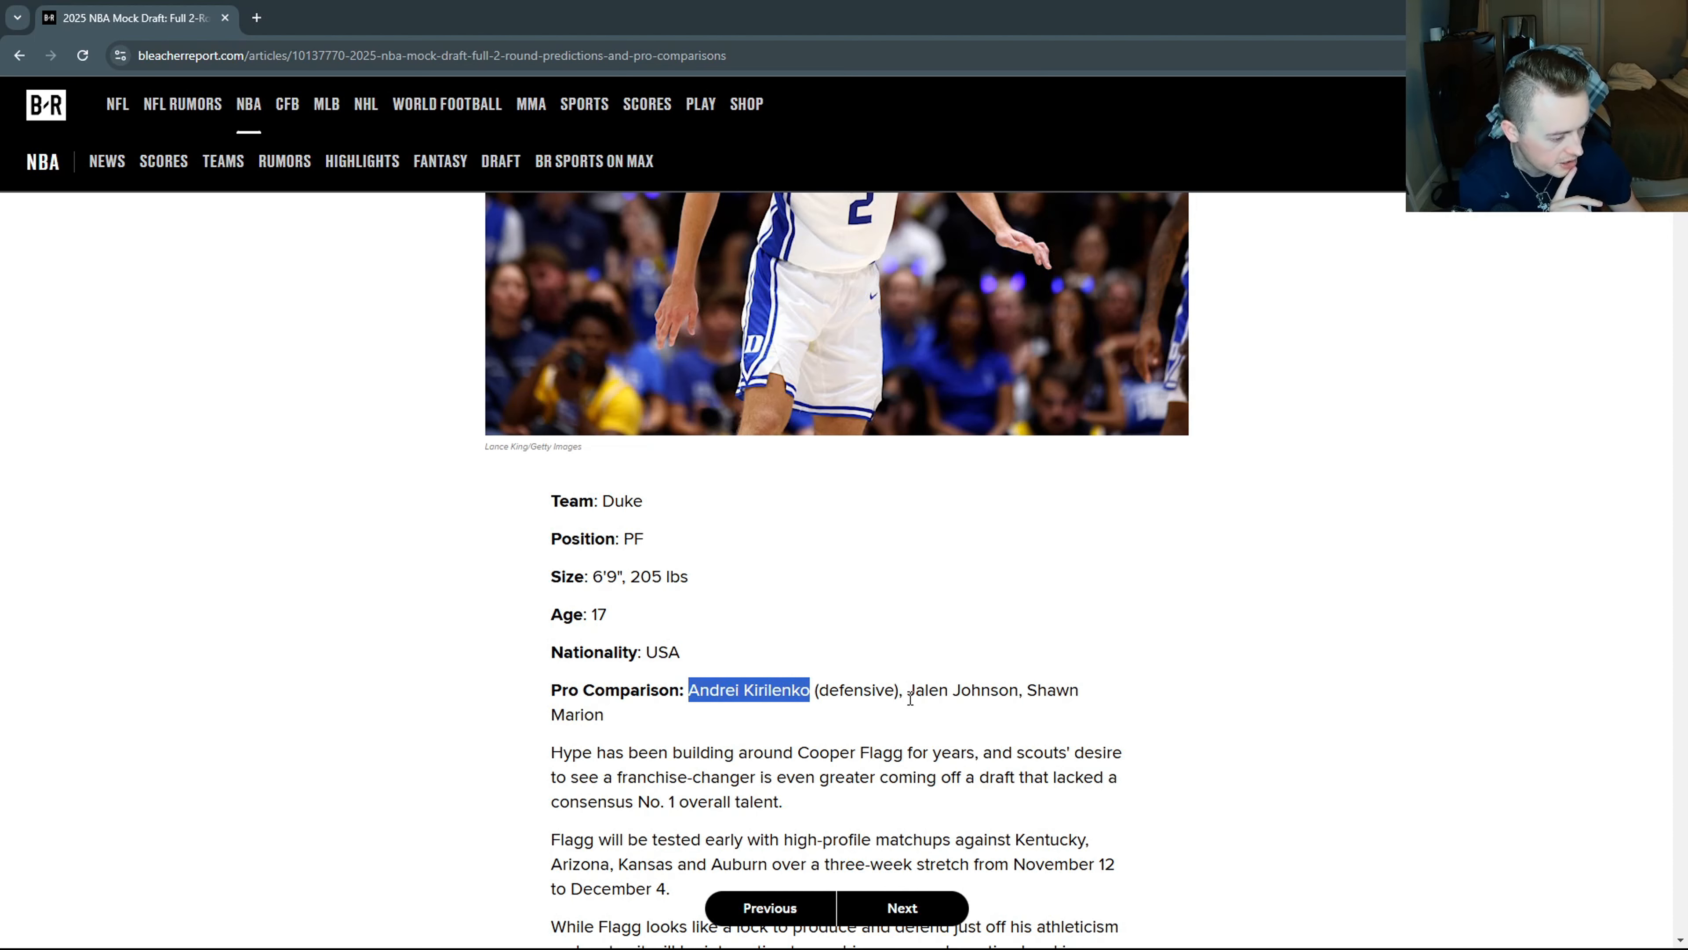
pyautogui.doubleClick(961, 691)
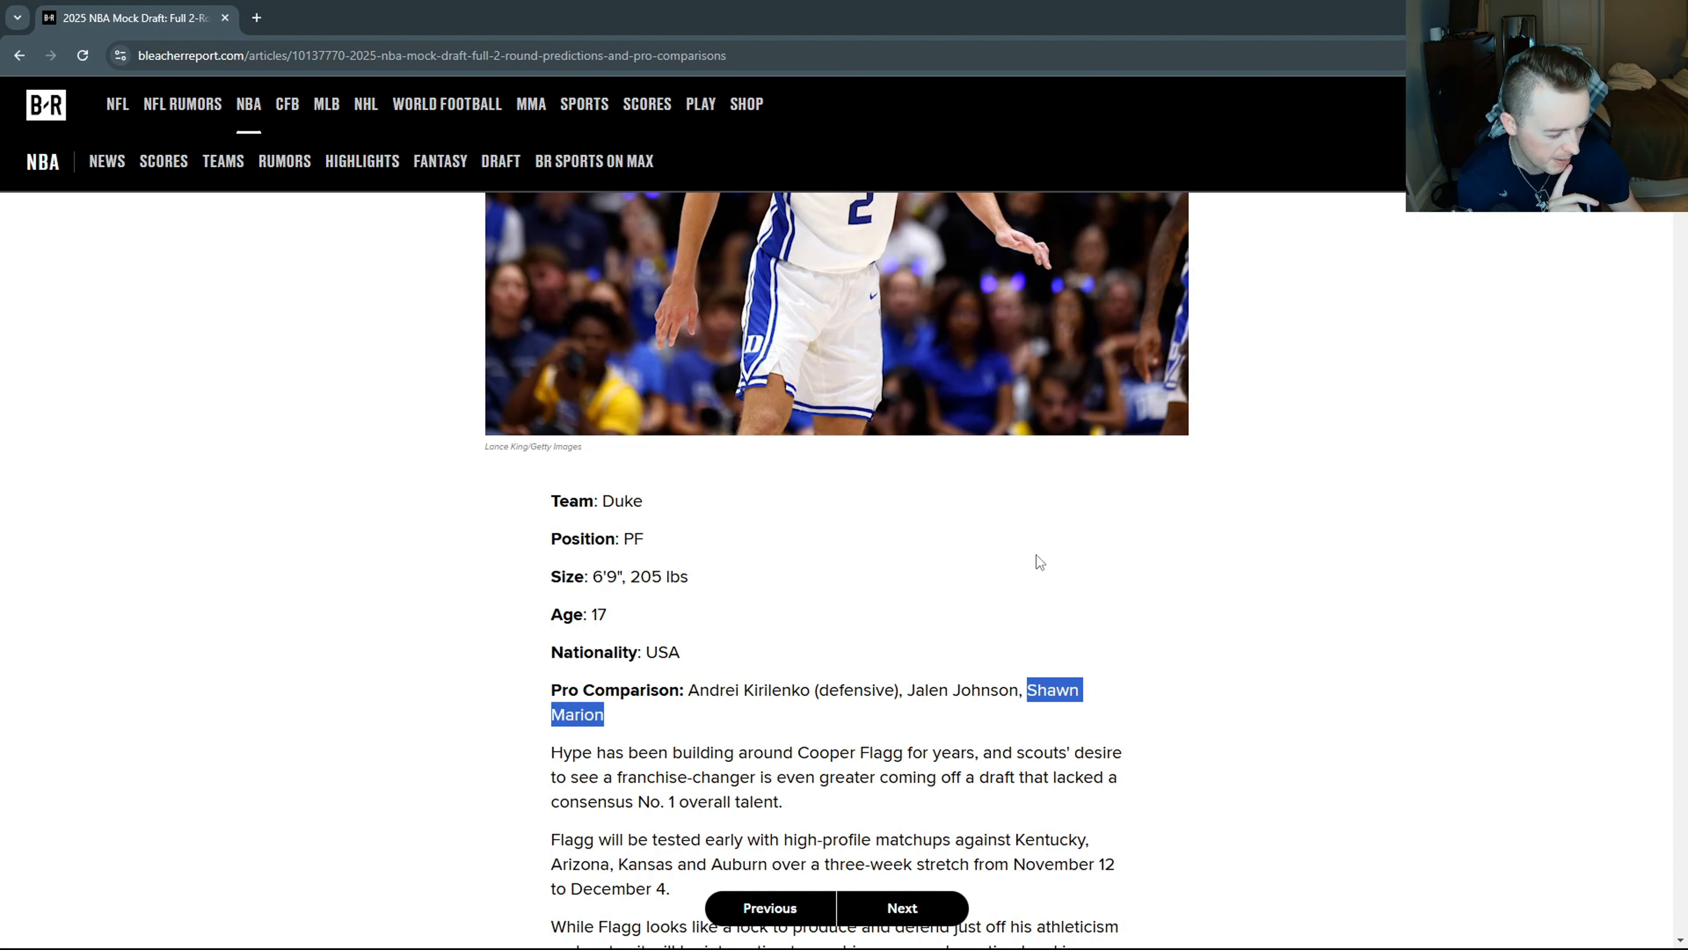
pyautogui.scroll(3)
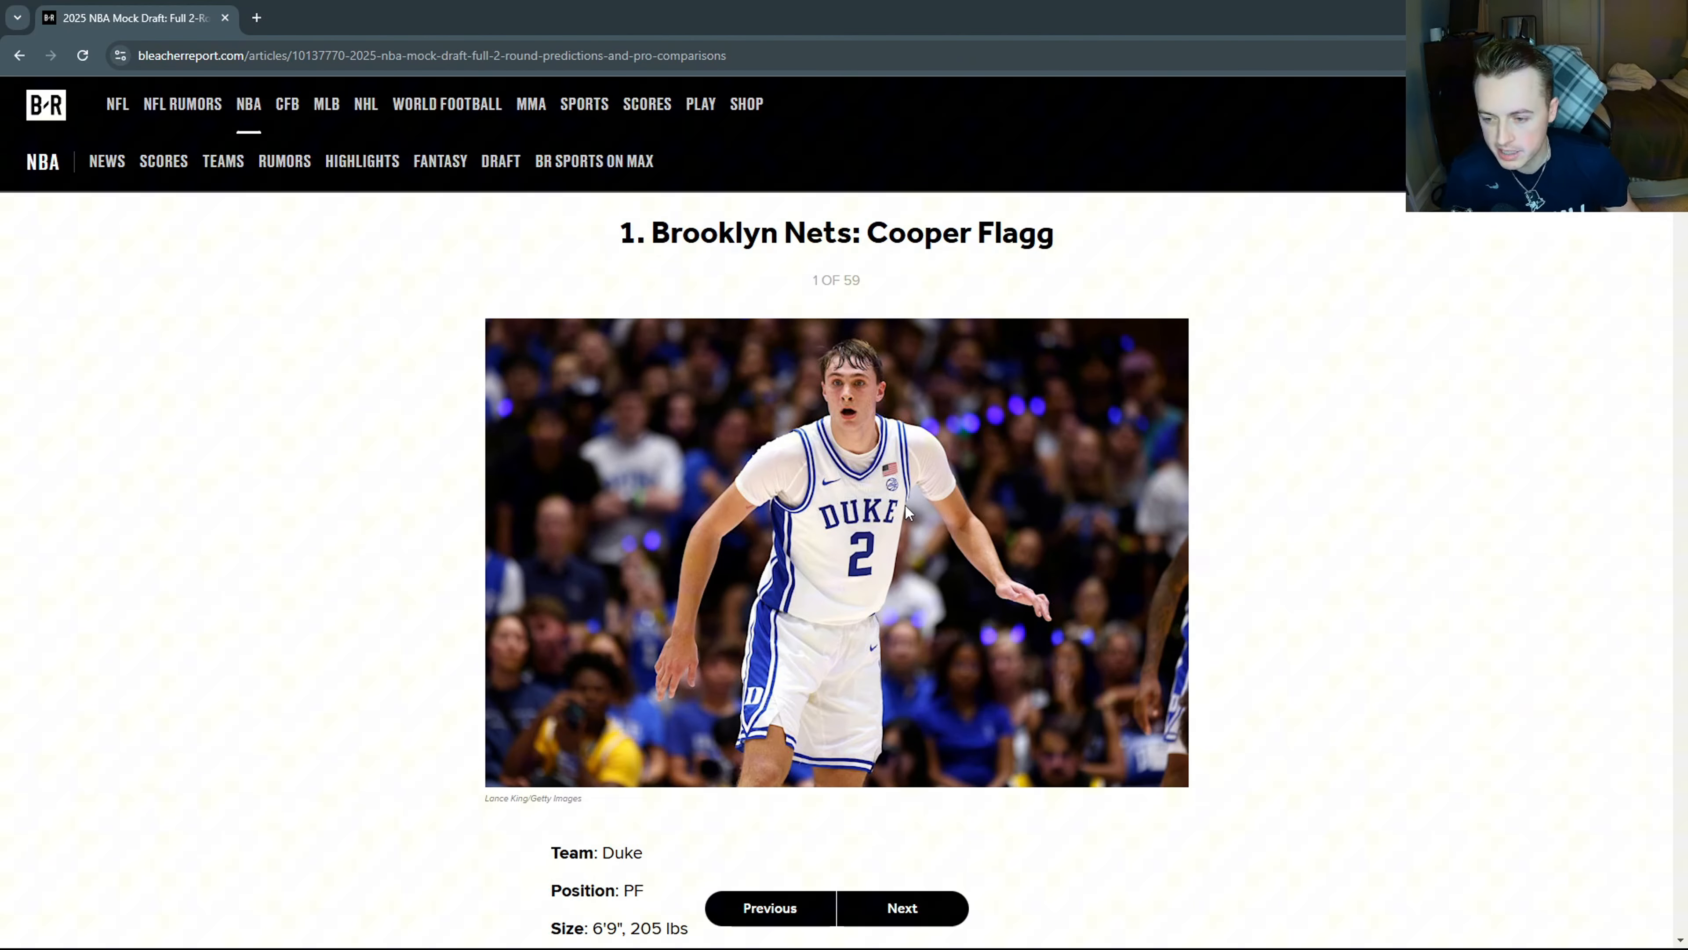
pyautogui.moveTo(667, 291)
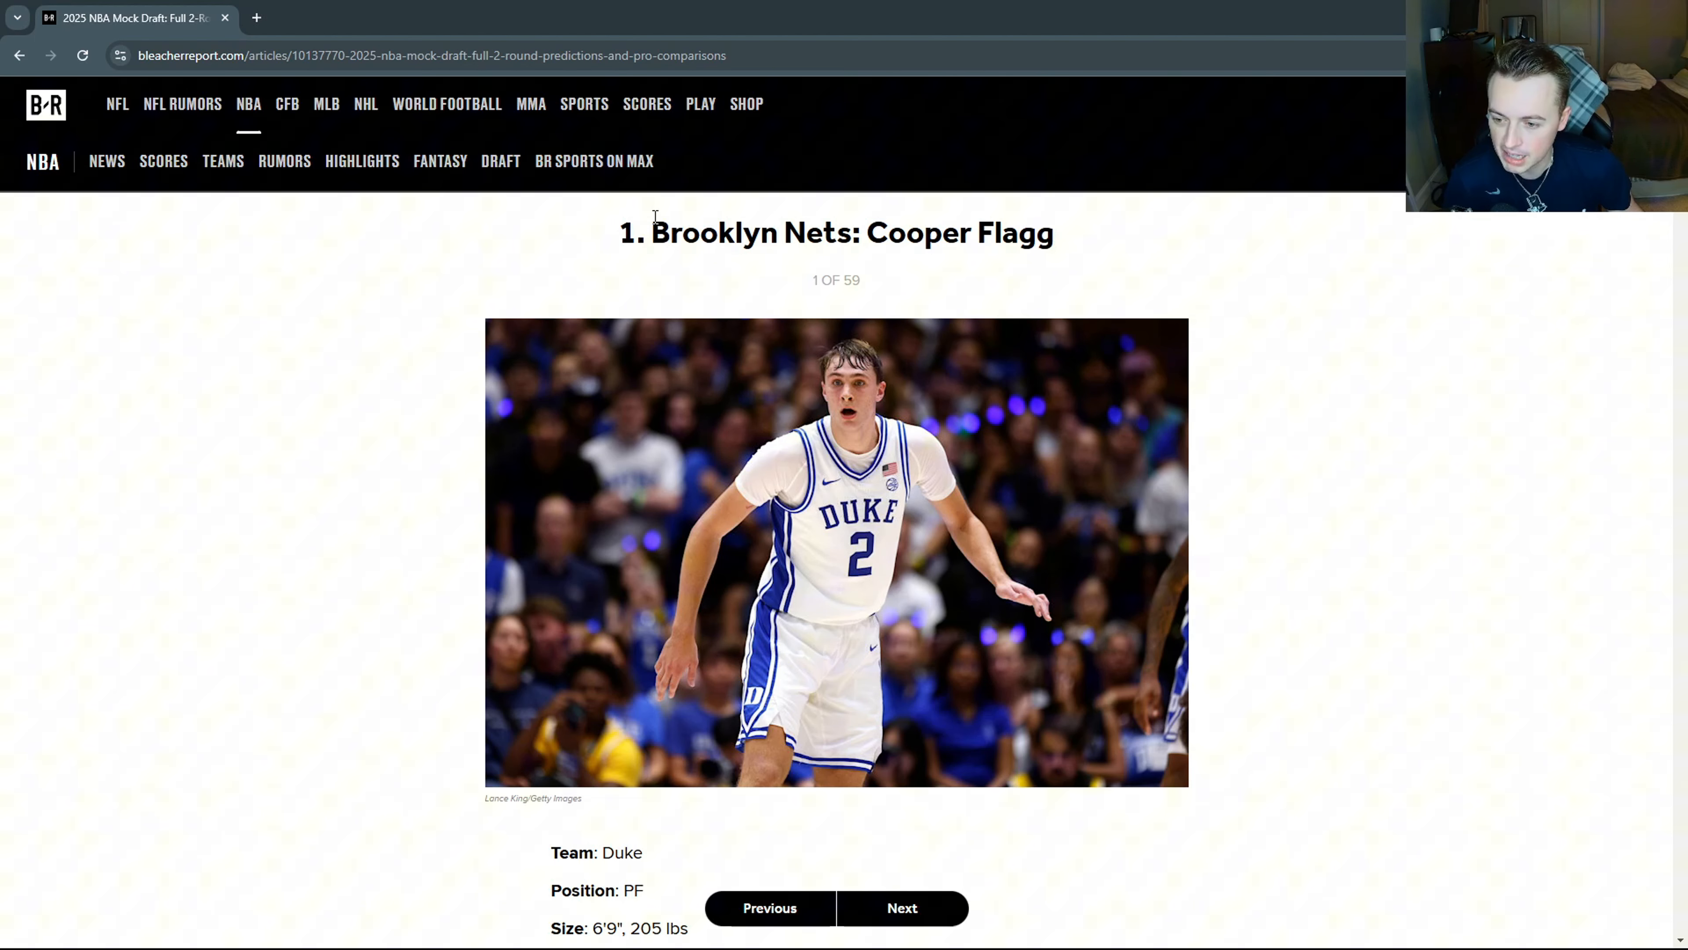
pyautogui.moveTo(1179, 330)
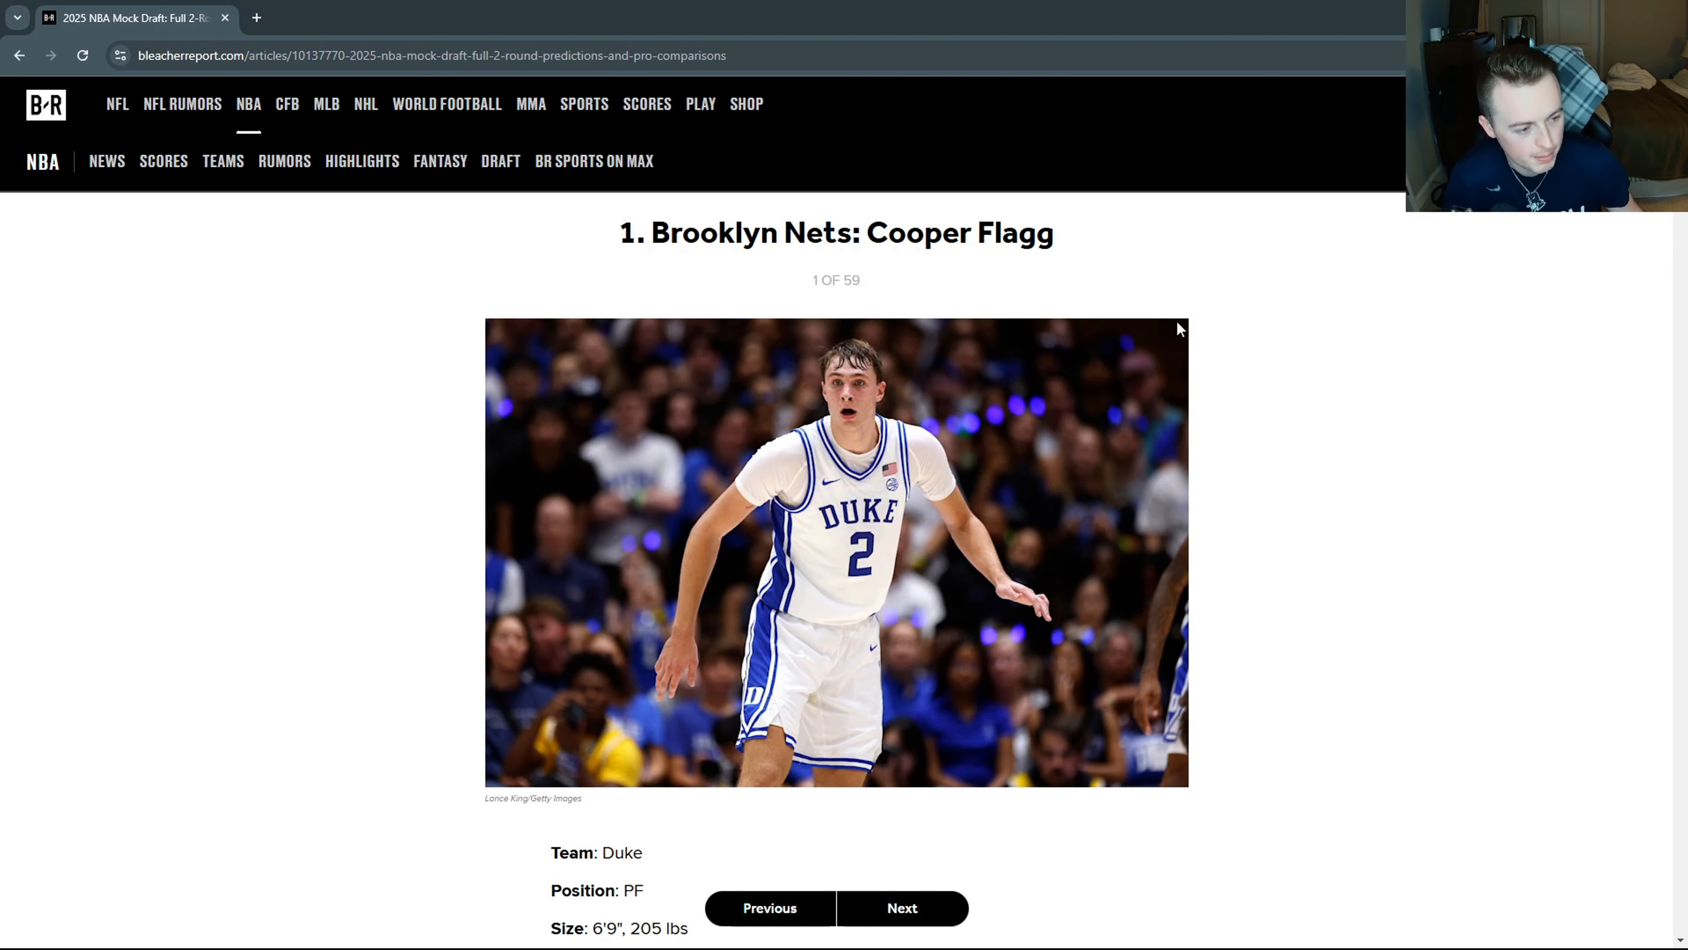
pyautogui.moveTo(1055, 228)
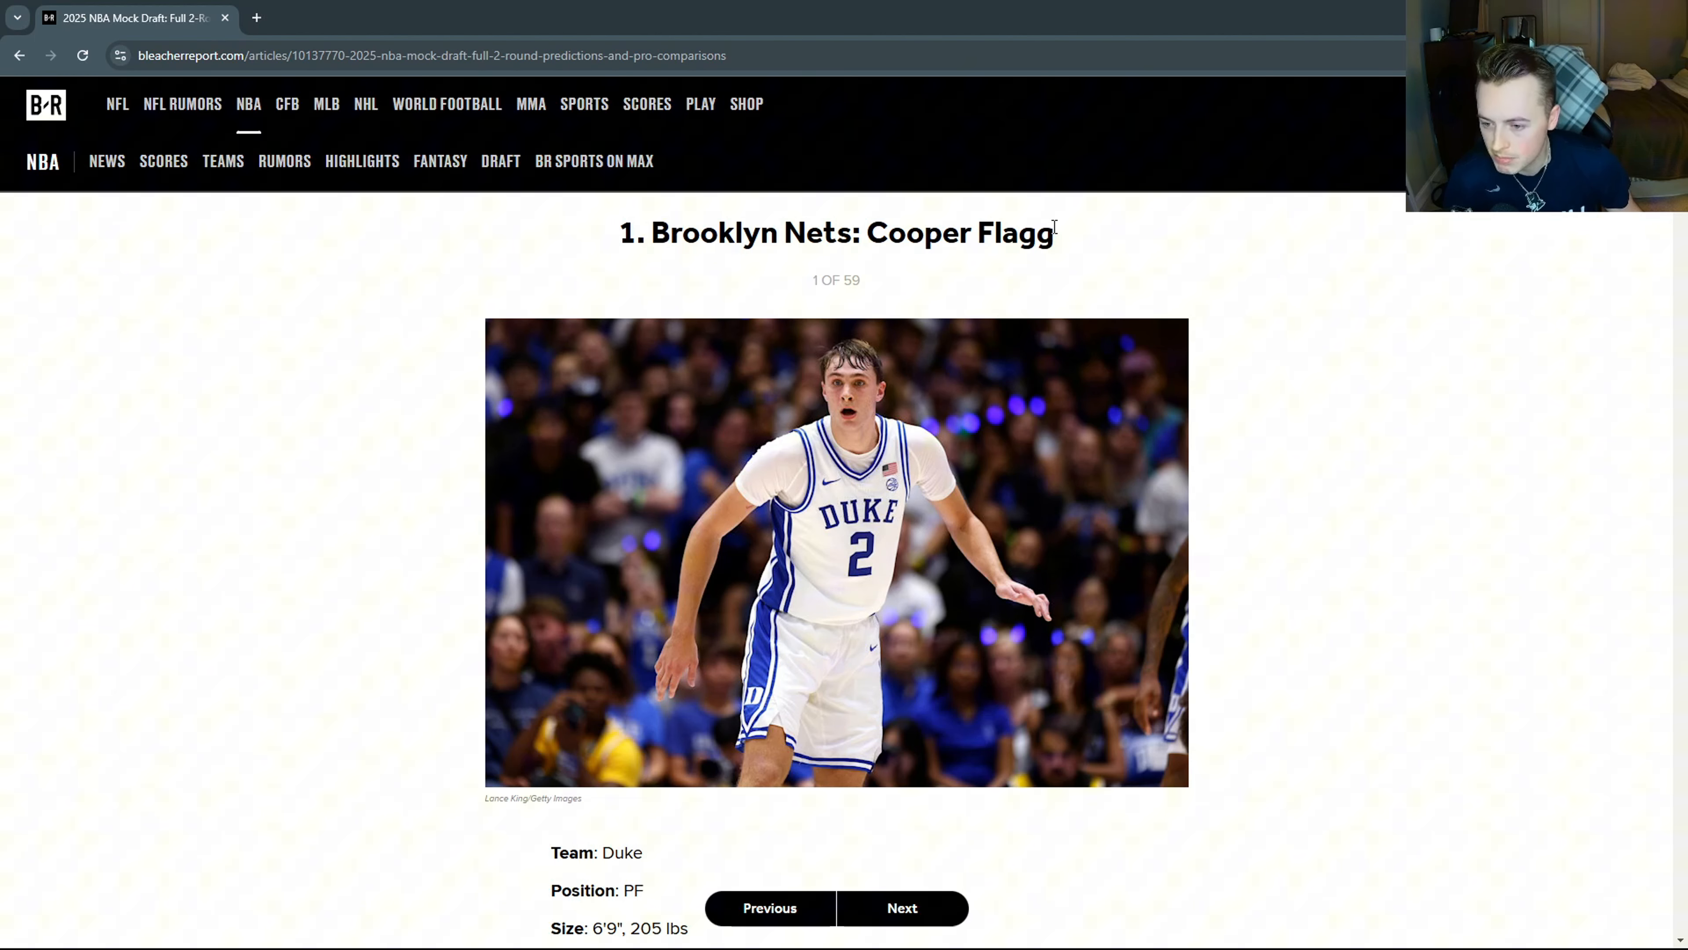
pyautogui.scroll(3)
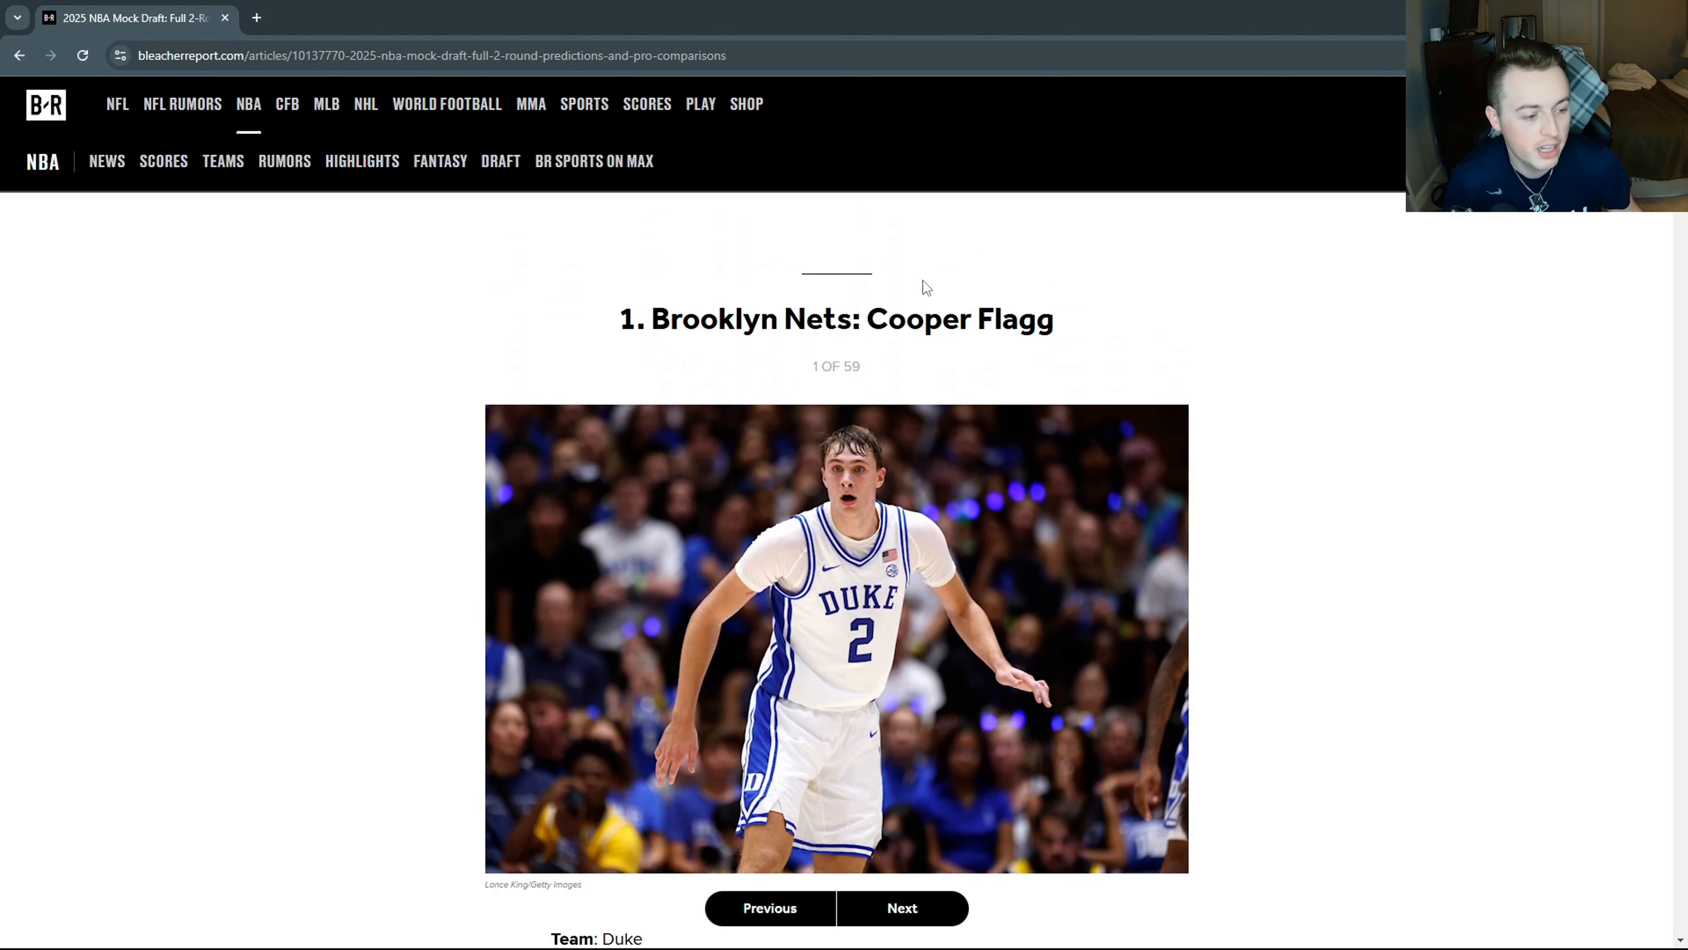
pyautogui.scroll(-3)
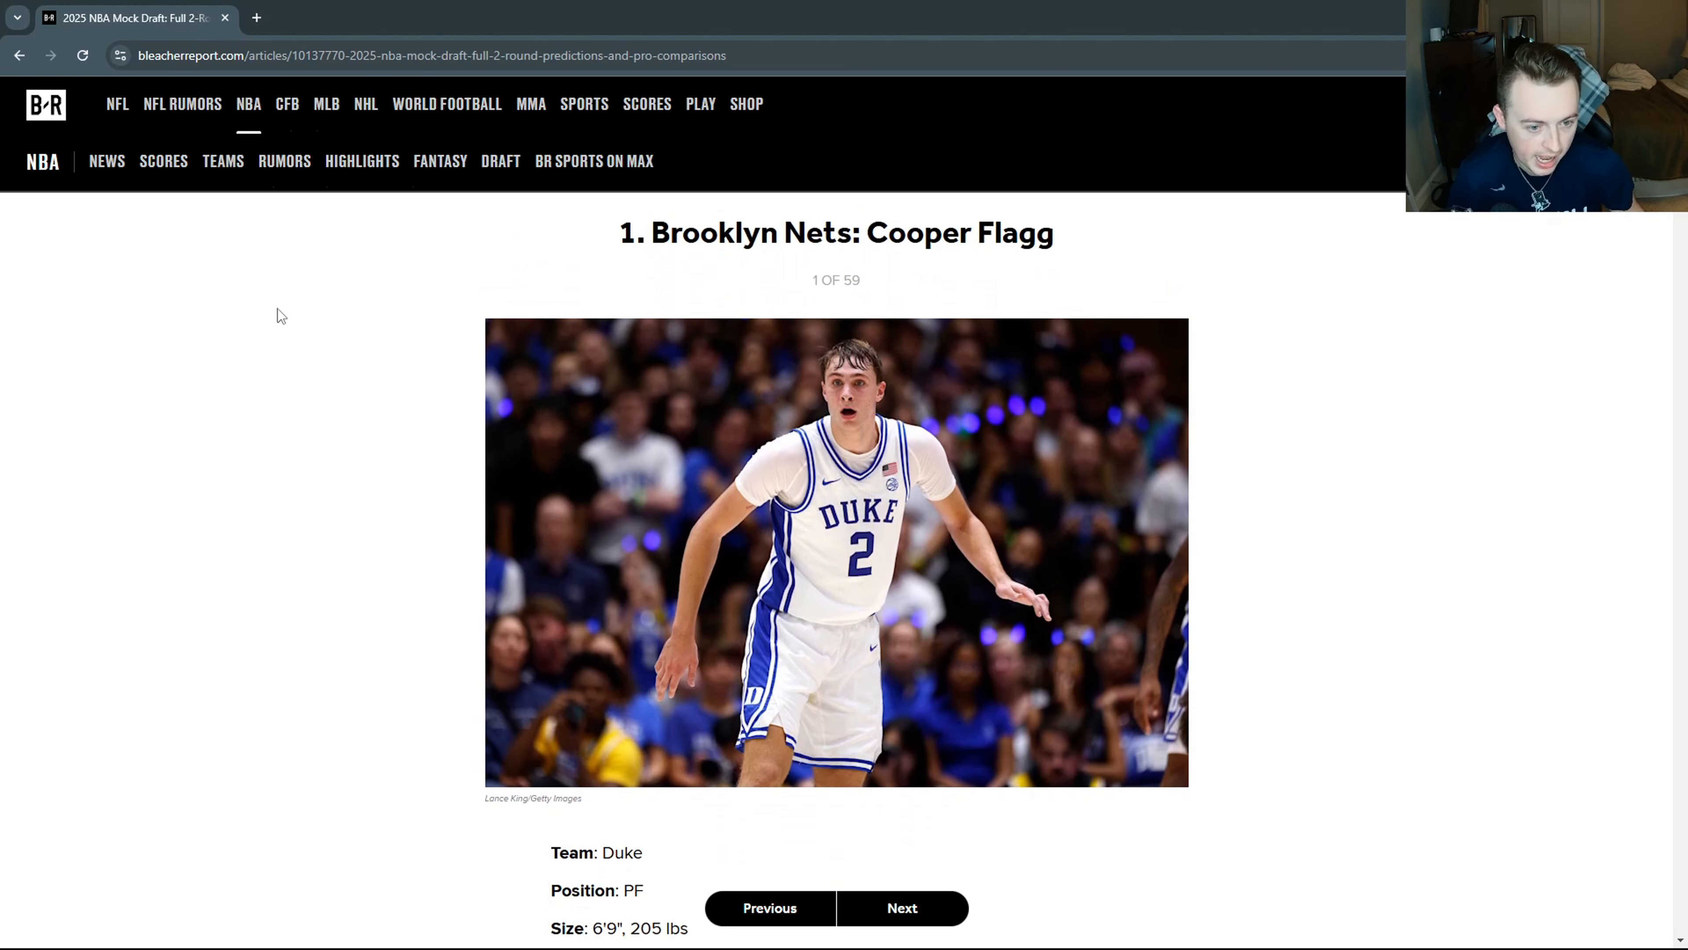
pyautogui.moveTo(275, 313)
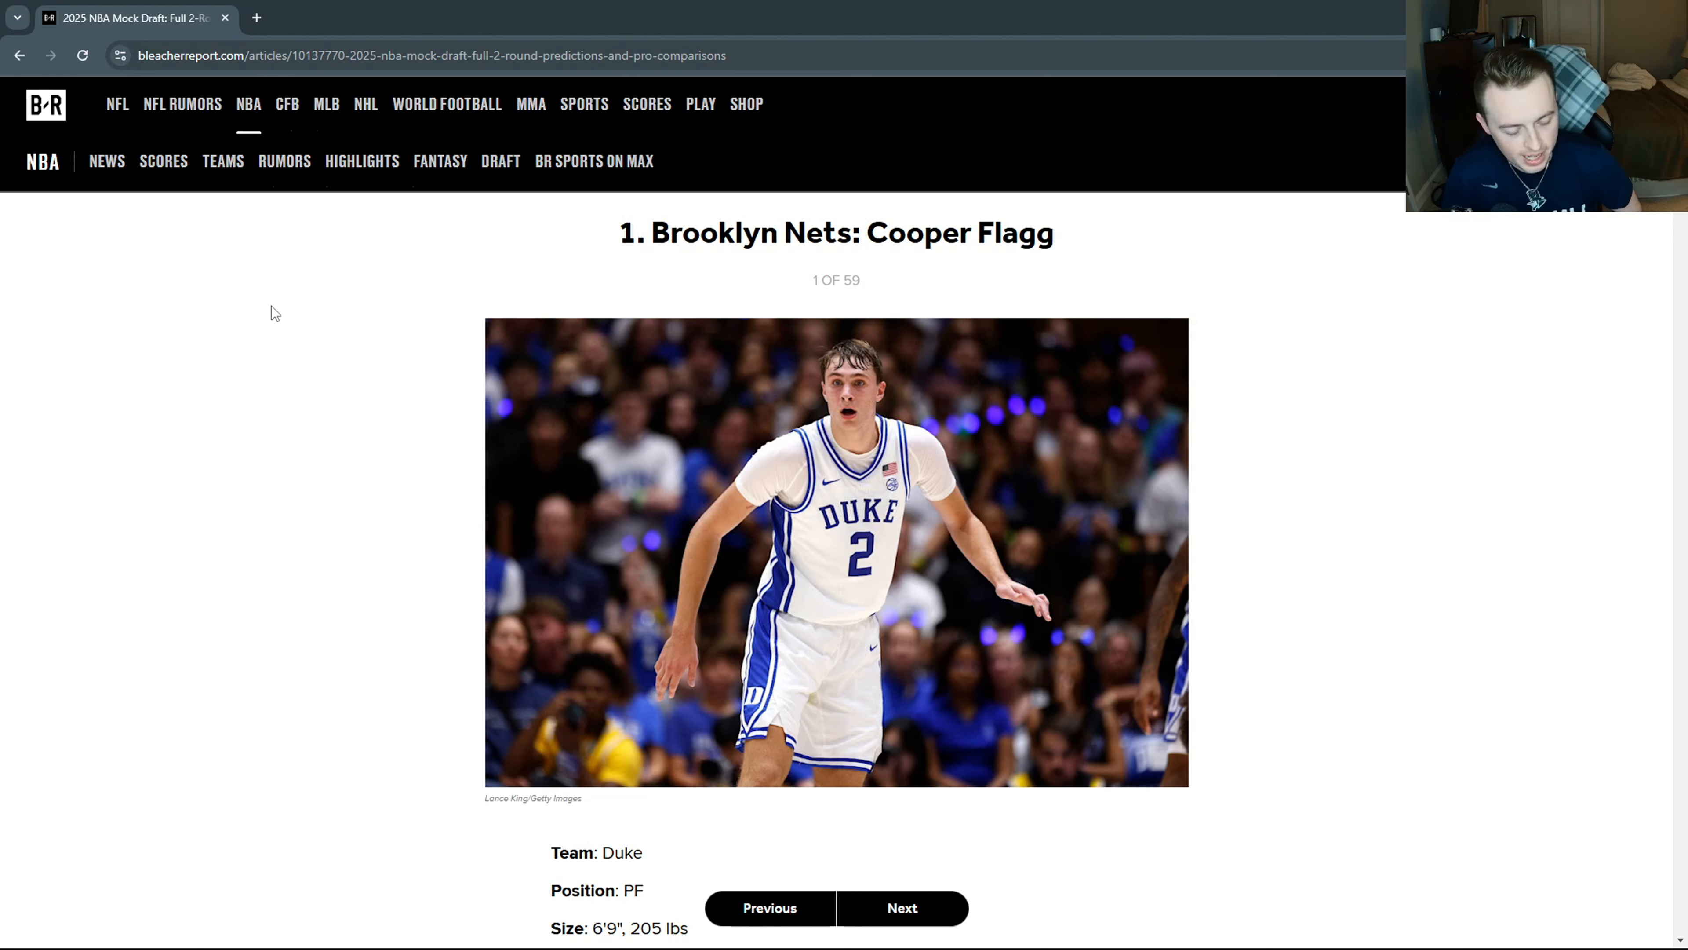
pyautogui.scroll(-3)
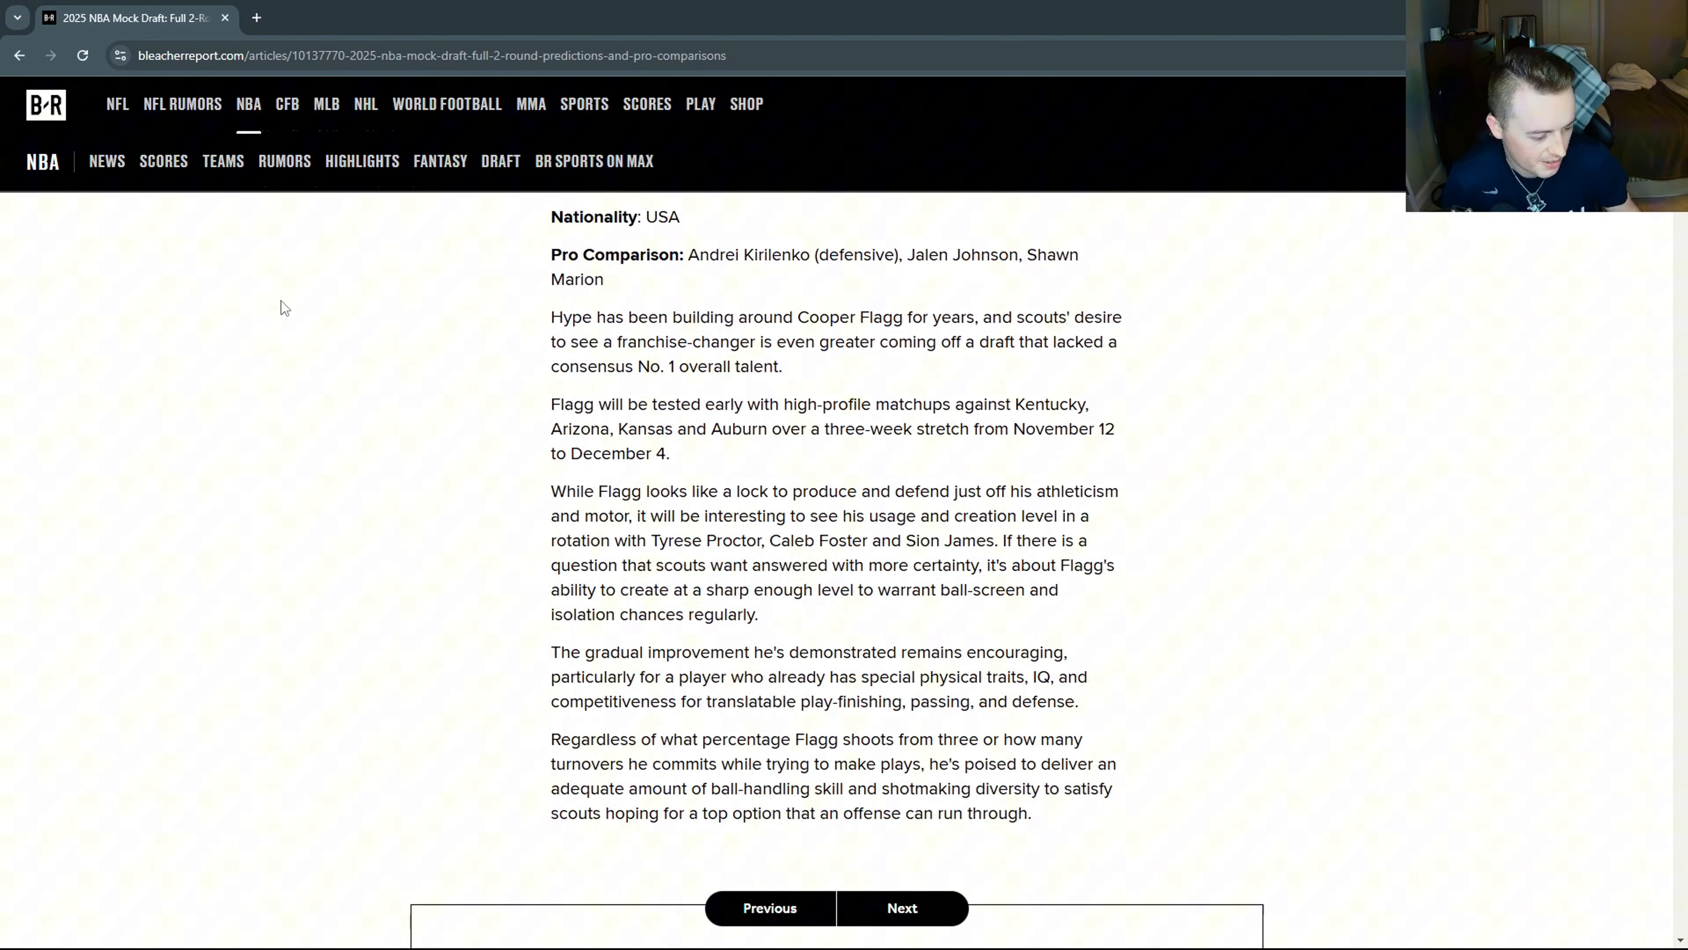
# Move down past the ad to pick 2, Dylan Harper to the Washington Wizards.
pyautogui.scroll(-3)
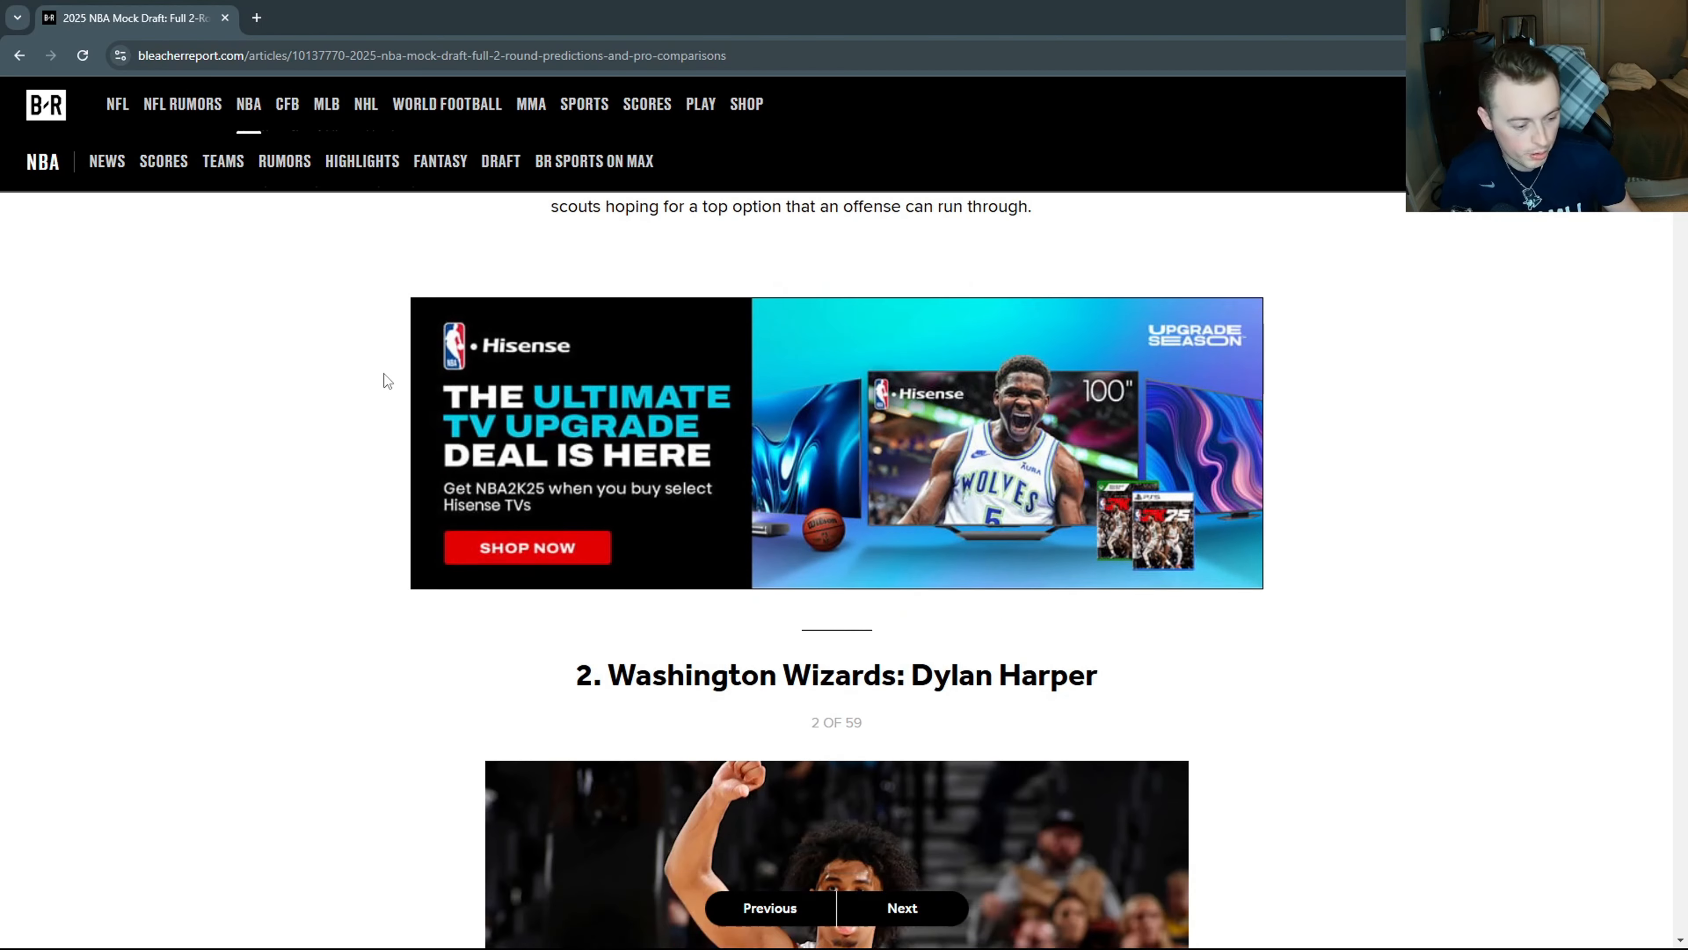
pyautogui.scroll(-3)
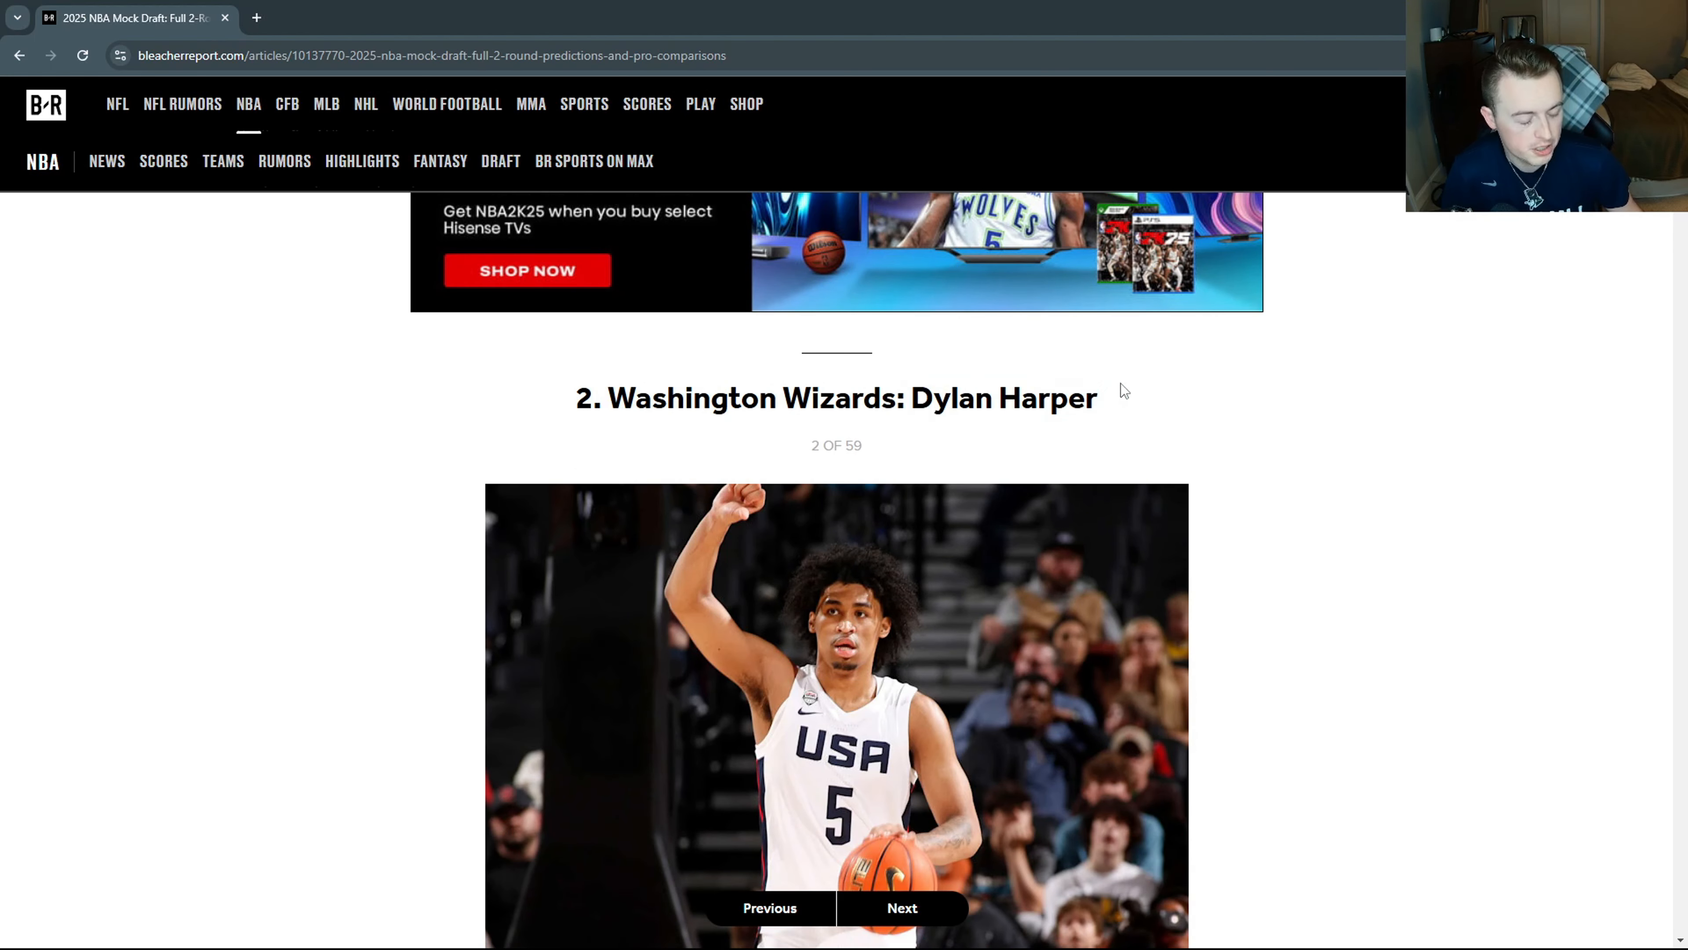
pyautogui.scroll(-3)
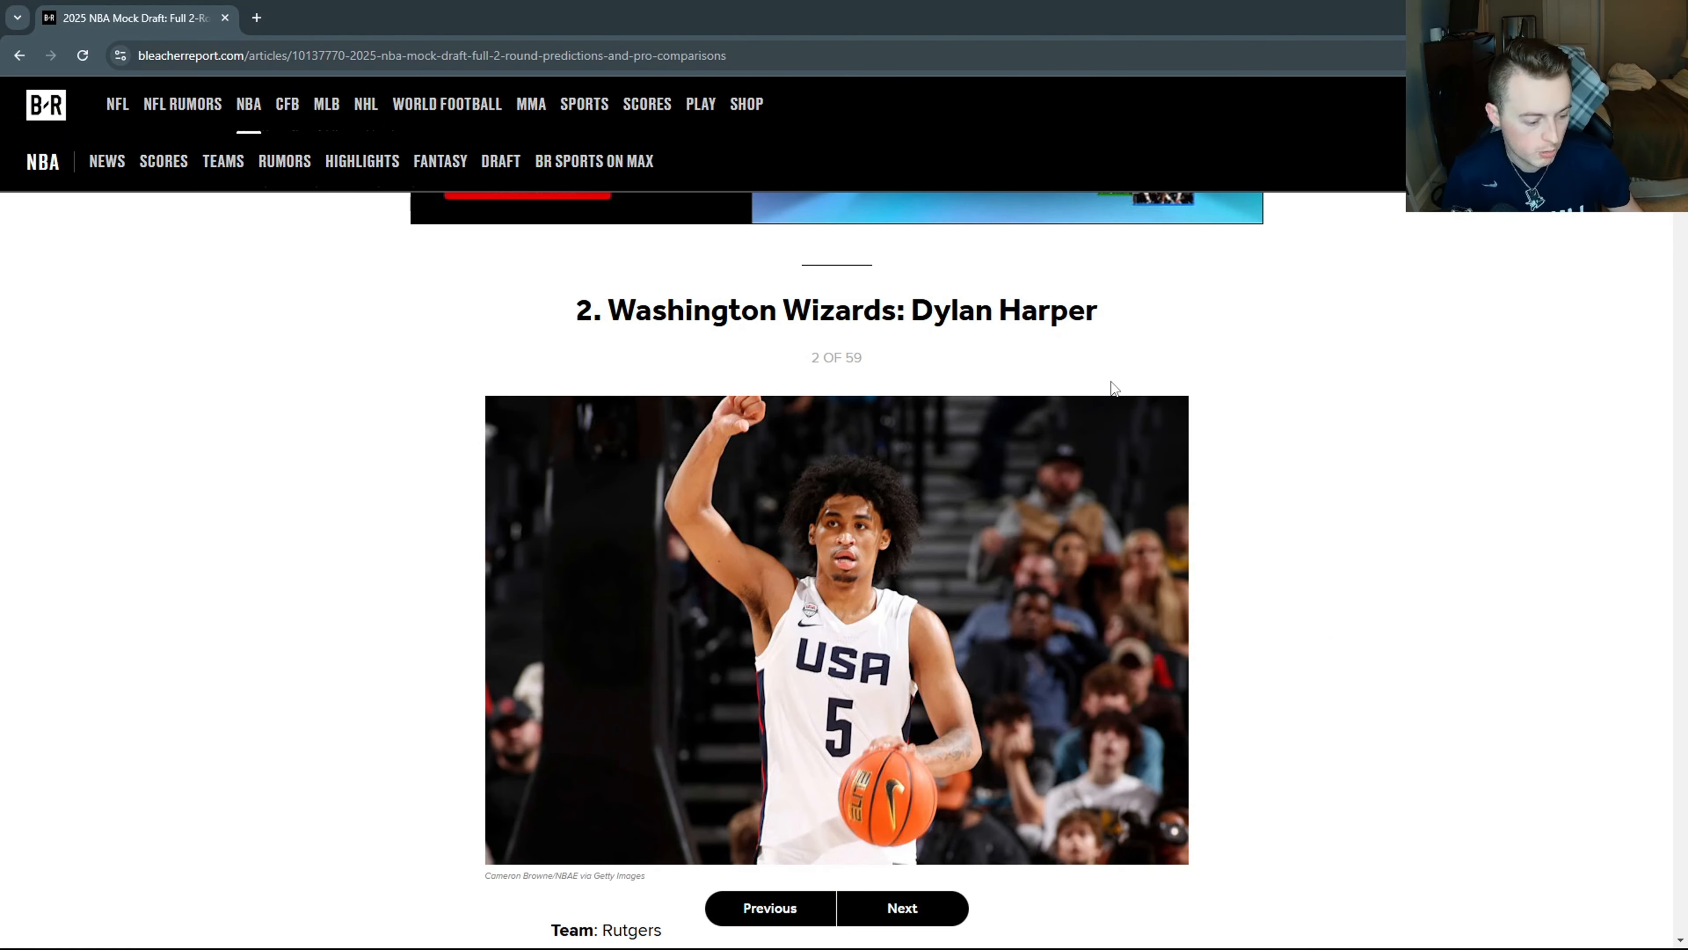
pyautogui.scroll(-3)
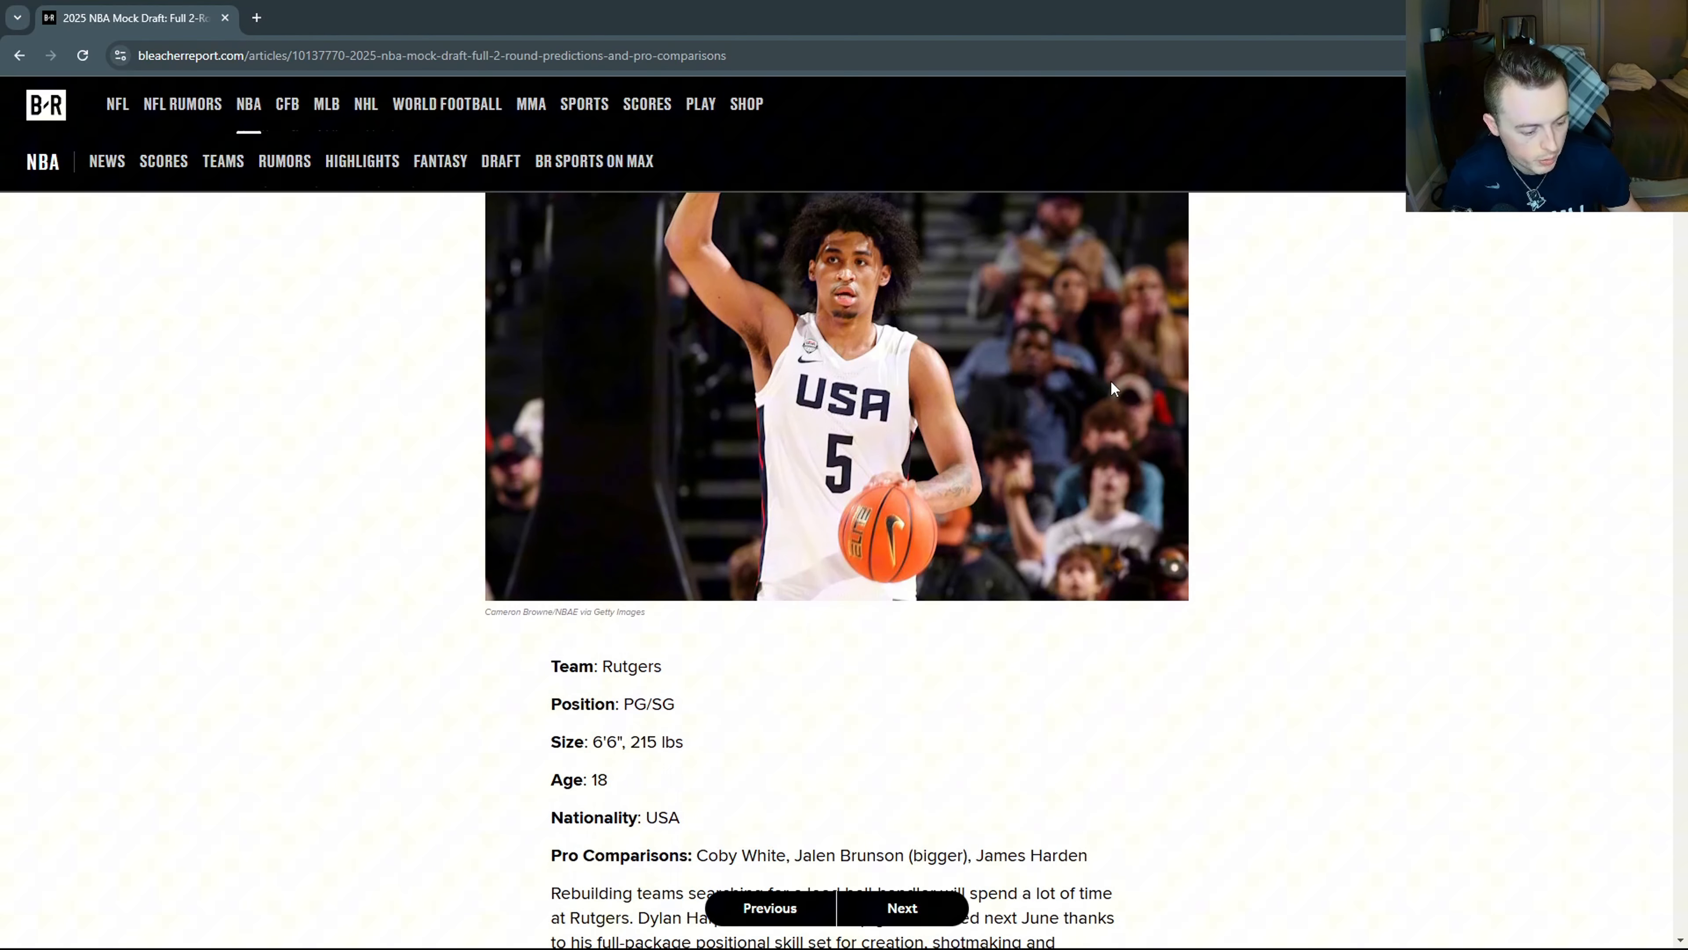
pyautogui.moveTo(702, 853)
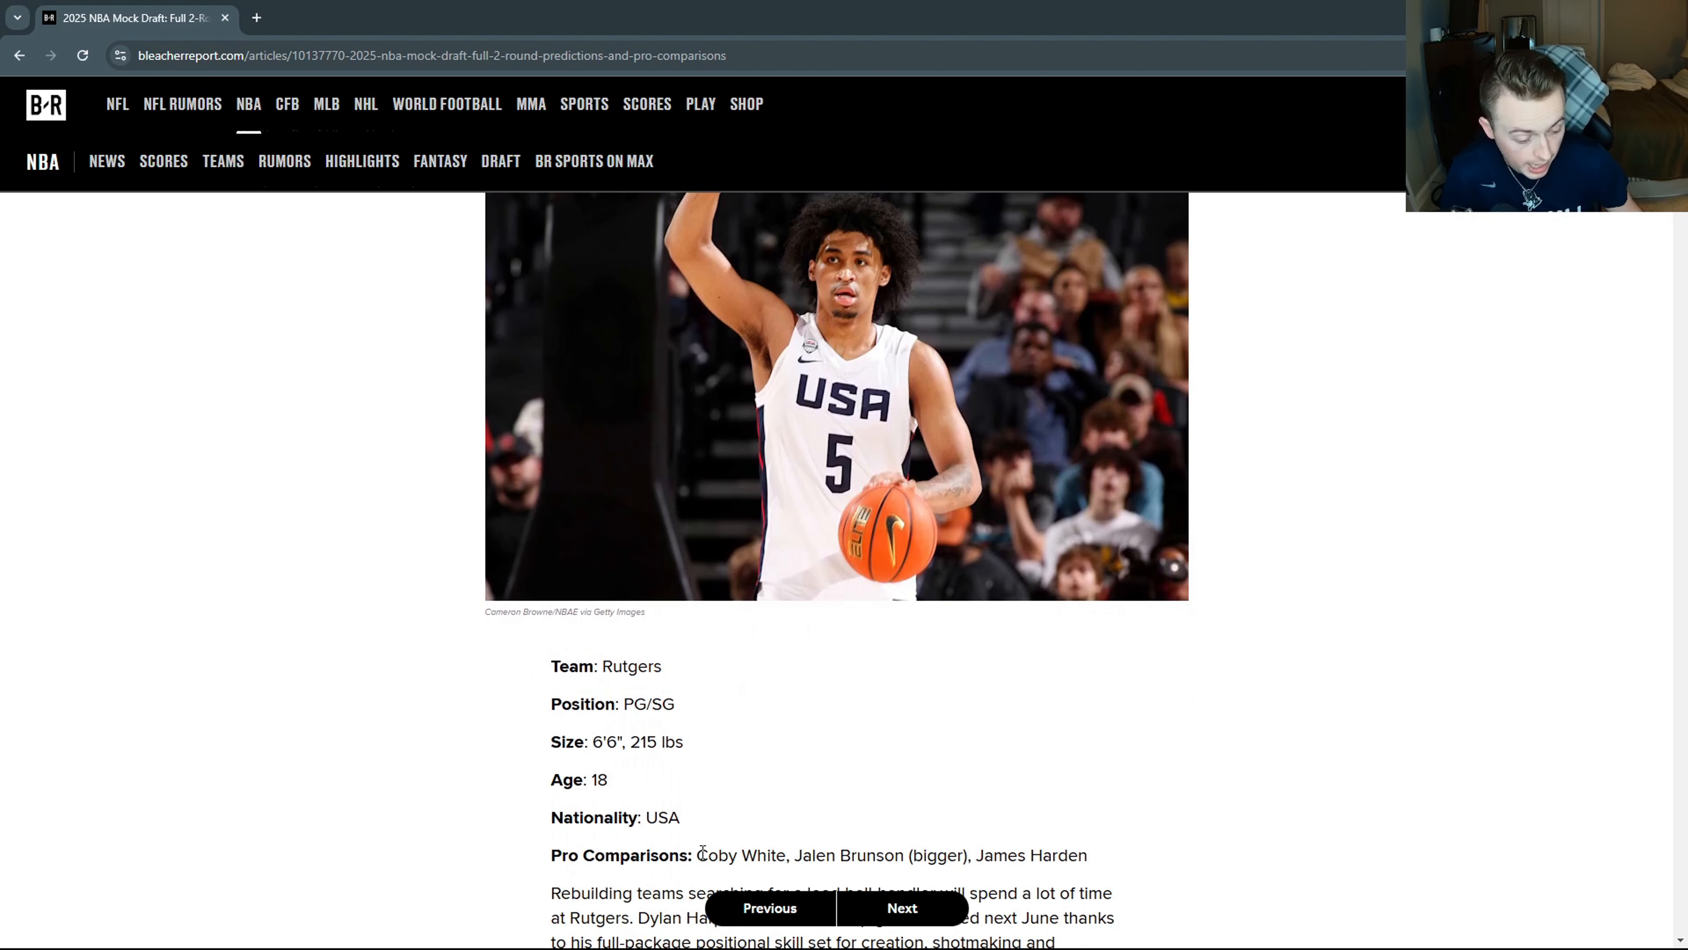
# Highlight Jalen Brunson and James Harden in Harper's Pro Comparisons line.
pyautogui.doubleClick(737, 855)
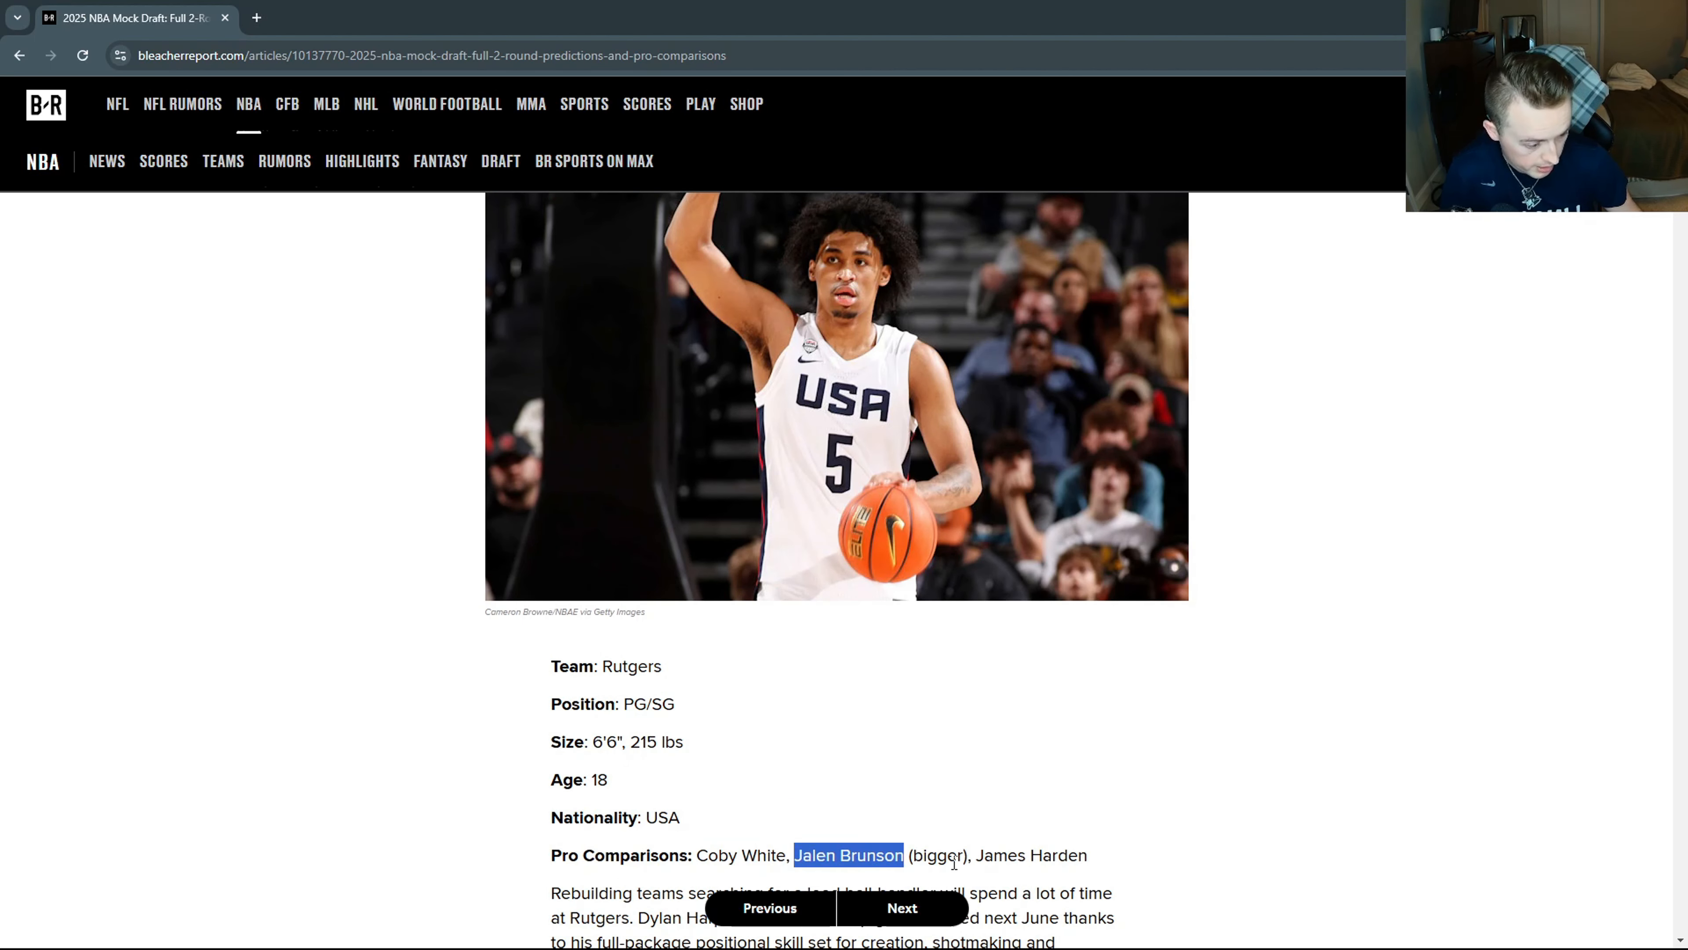
pyautogui.doubleClick(1030, 855)
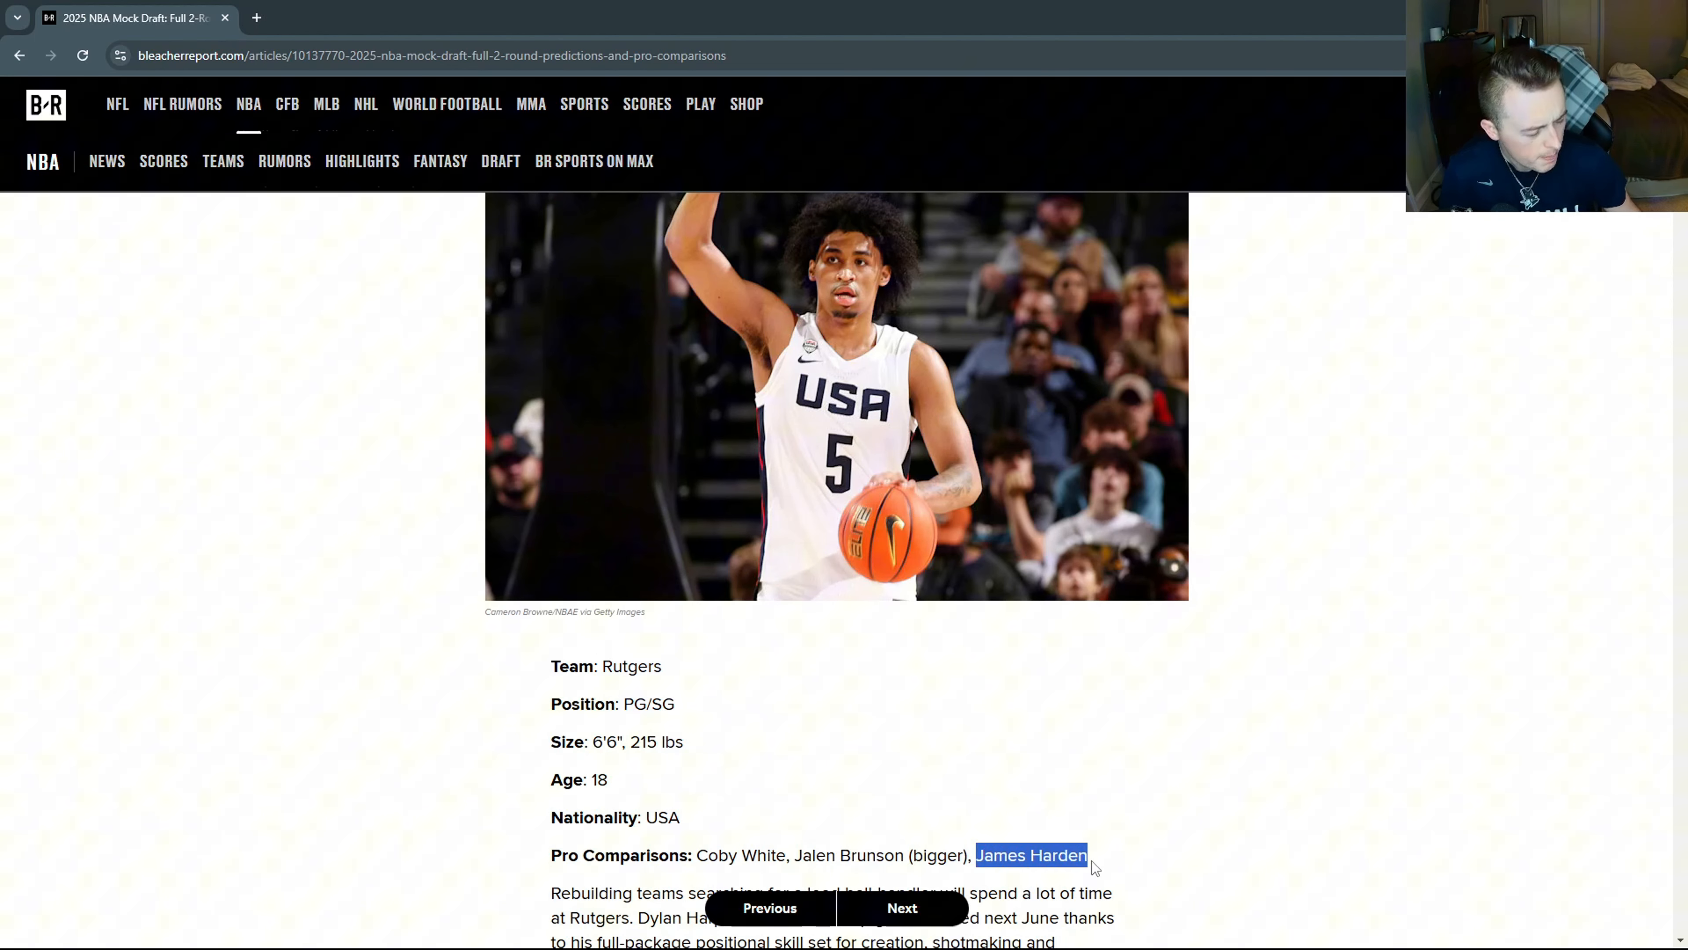
pyautogui.scroll(3)
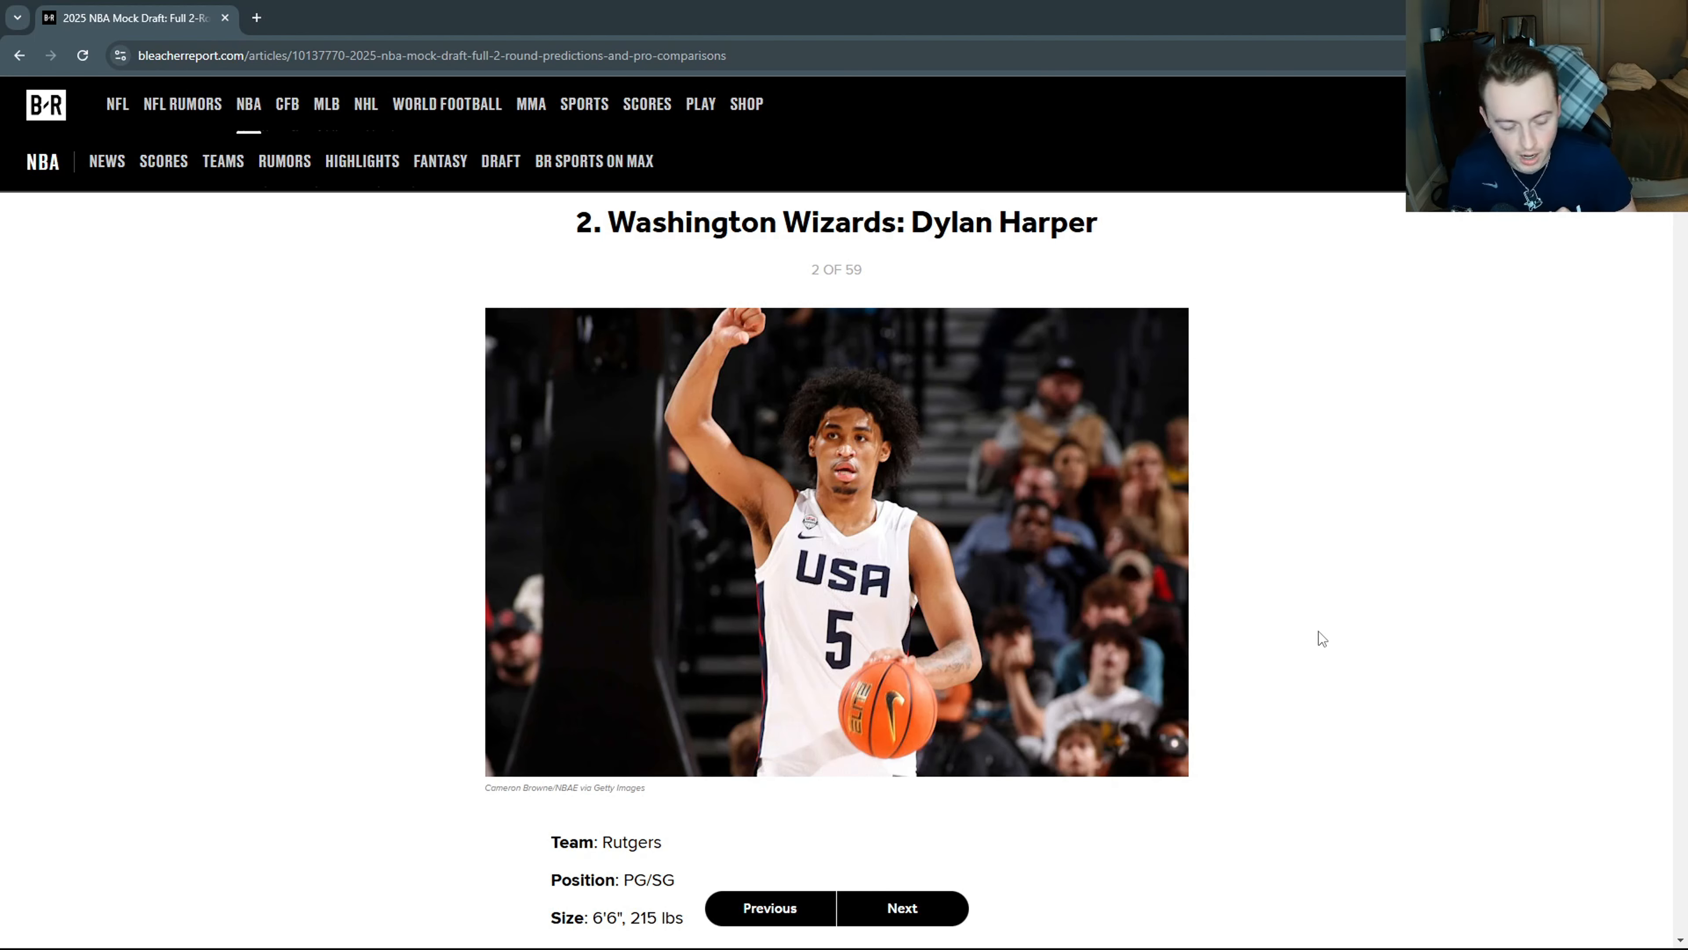
pyautogui.scroll(-3)
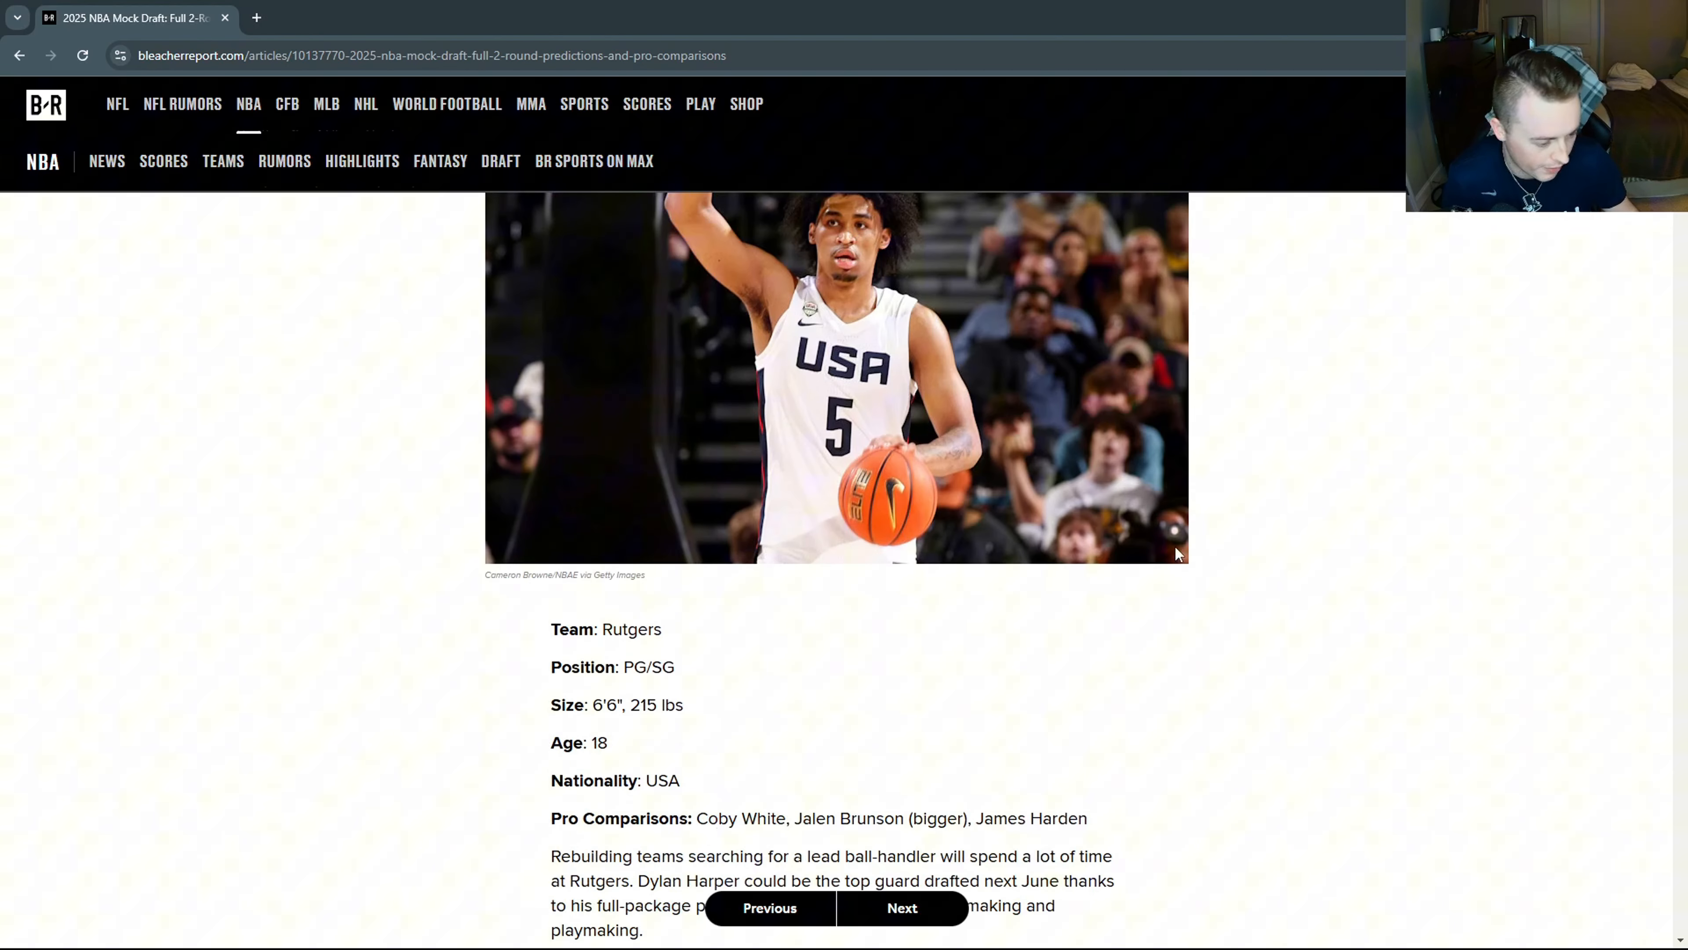
pyautogui.click(901, 908)
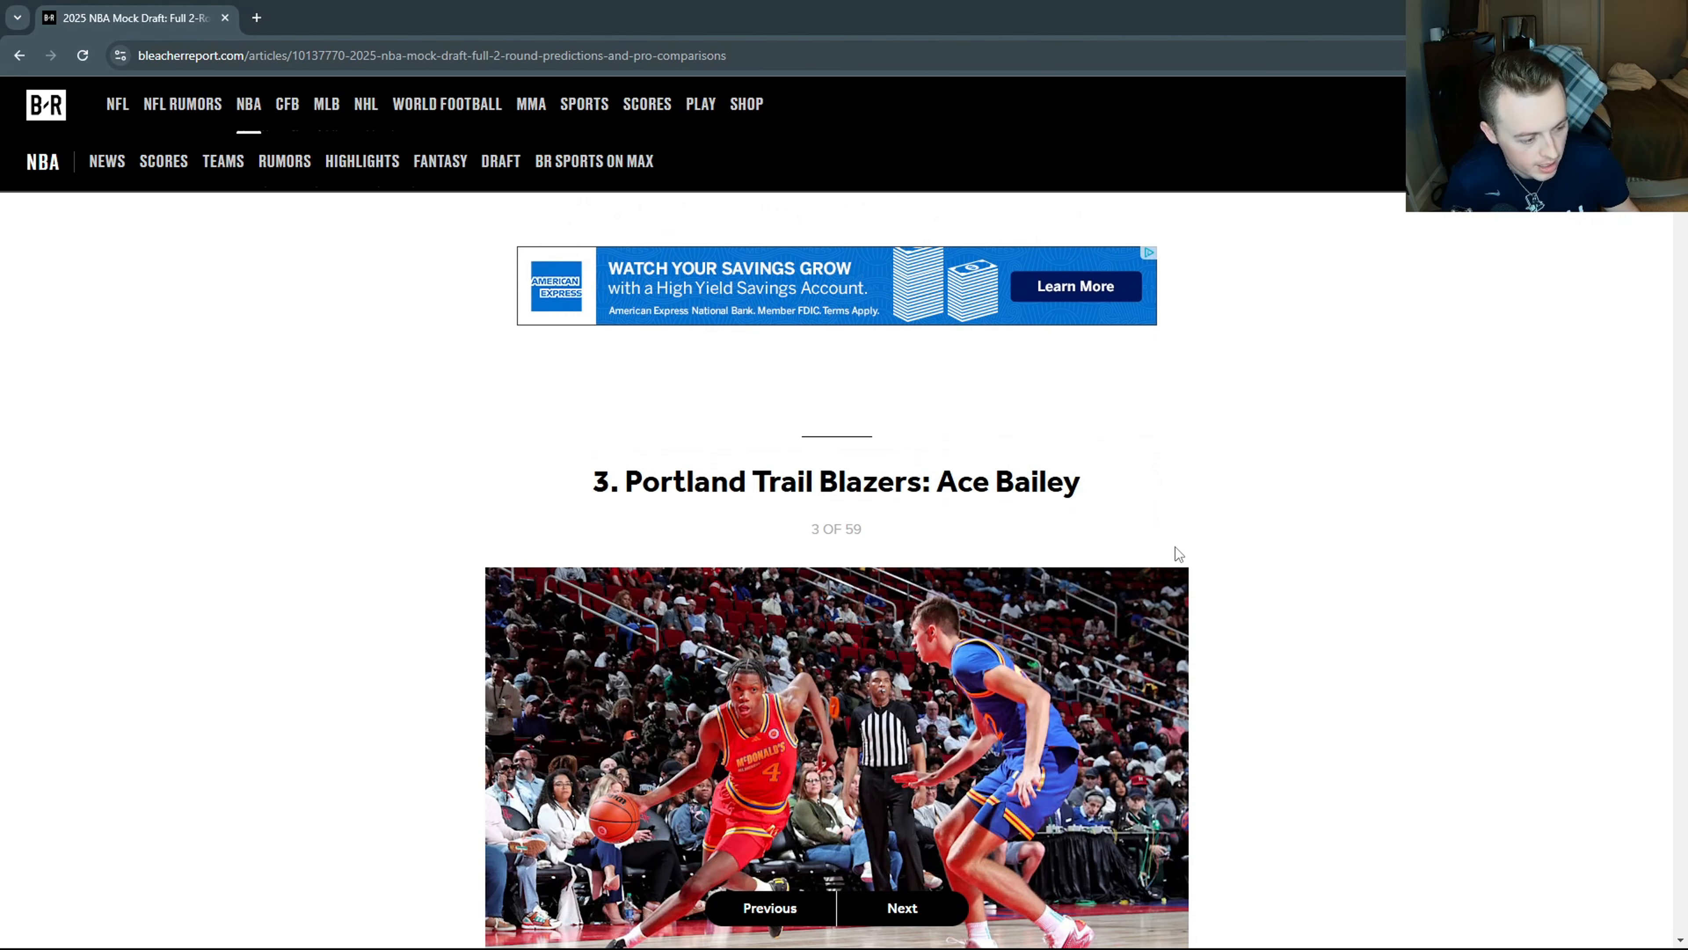
pyautogui.scroll(-3)
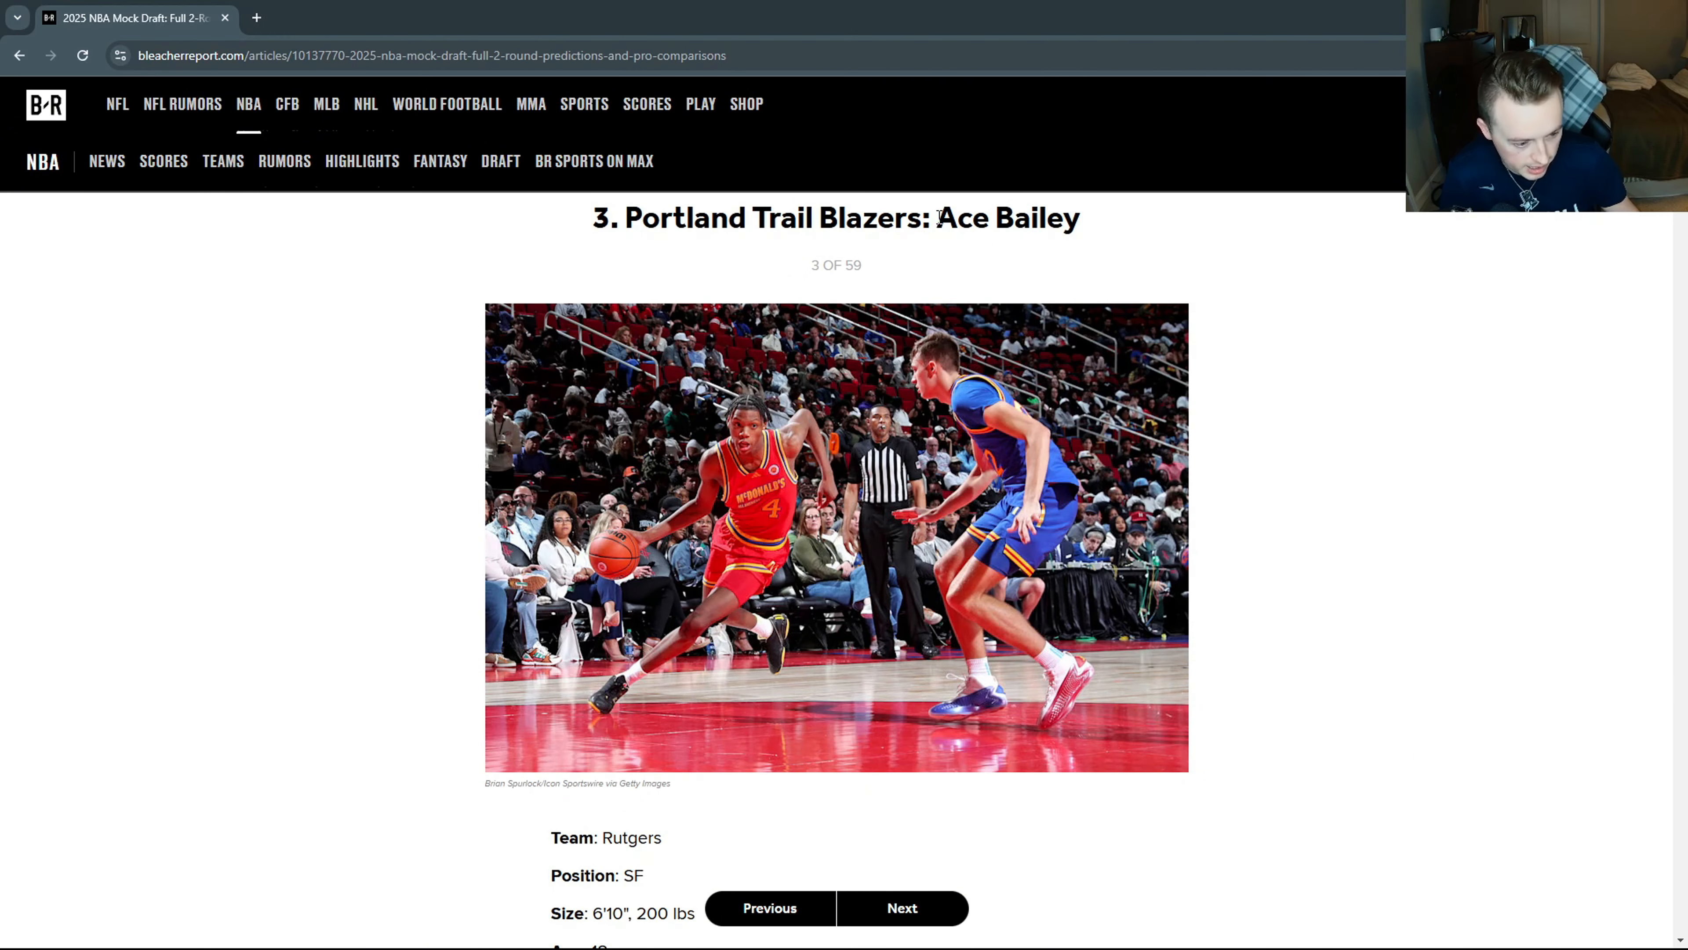
pyautogui.scroll(-3)
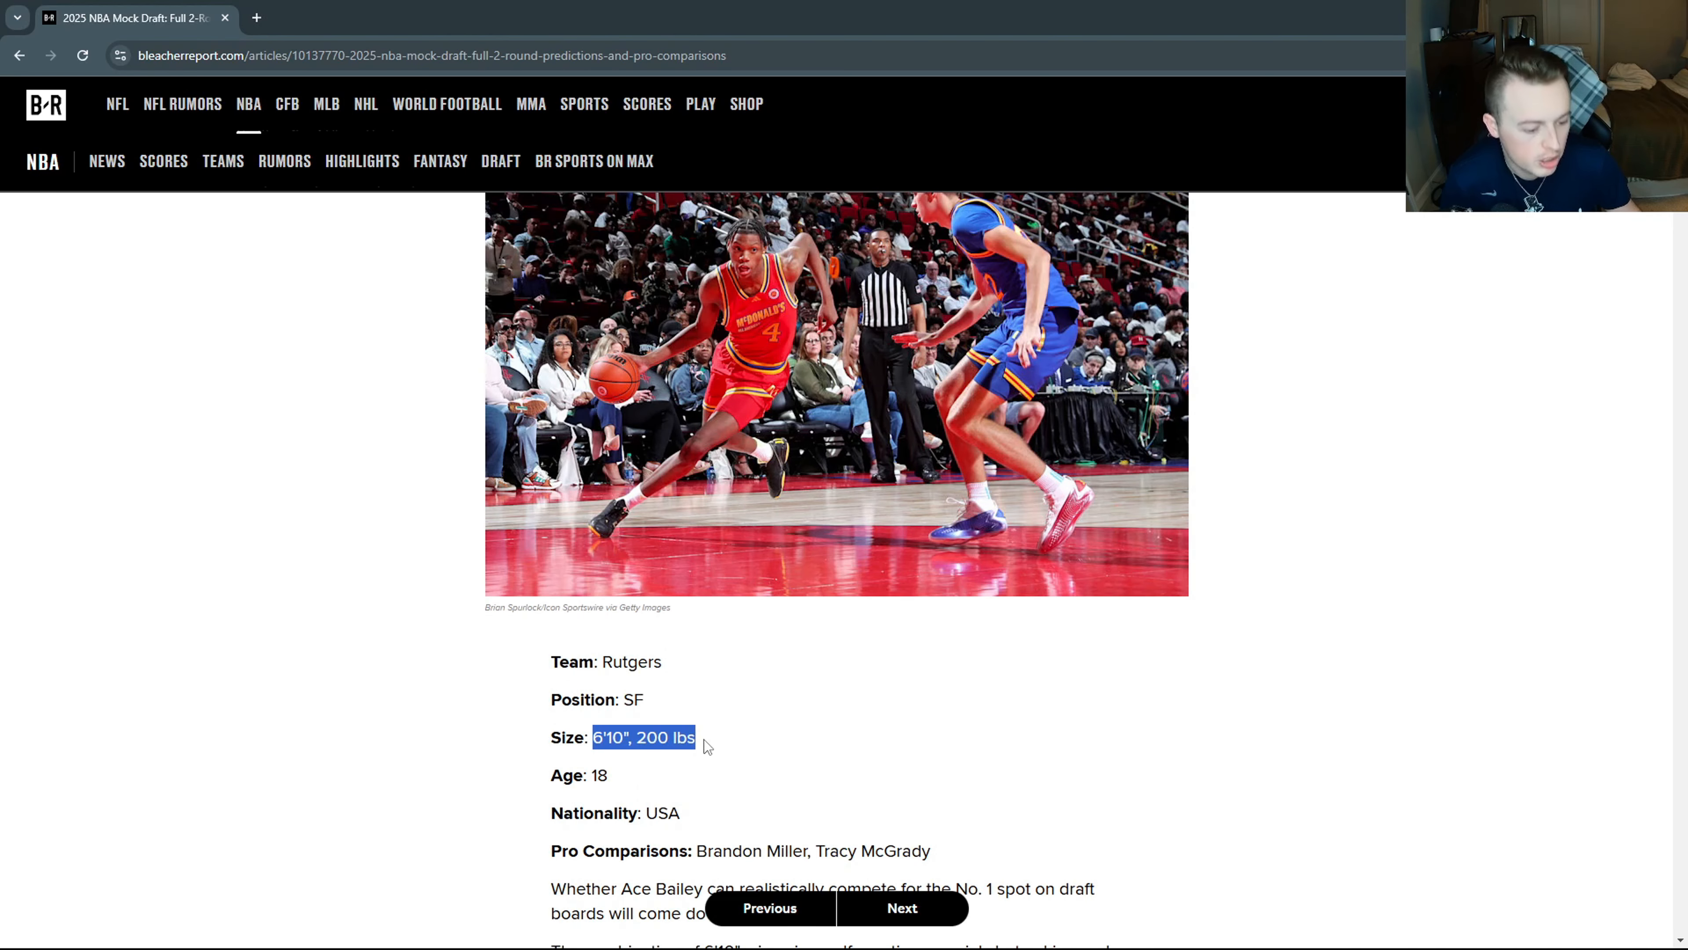
pyautogui.scroll(-3)
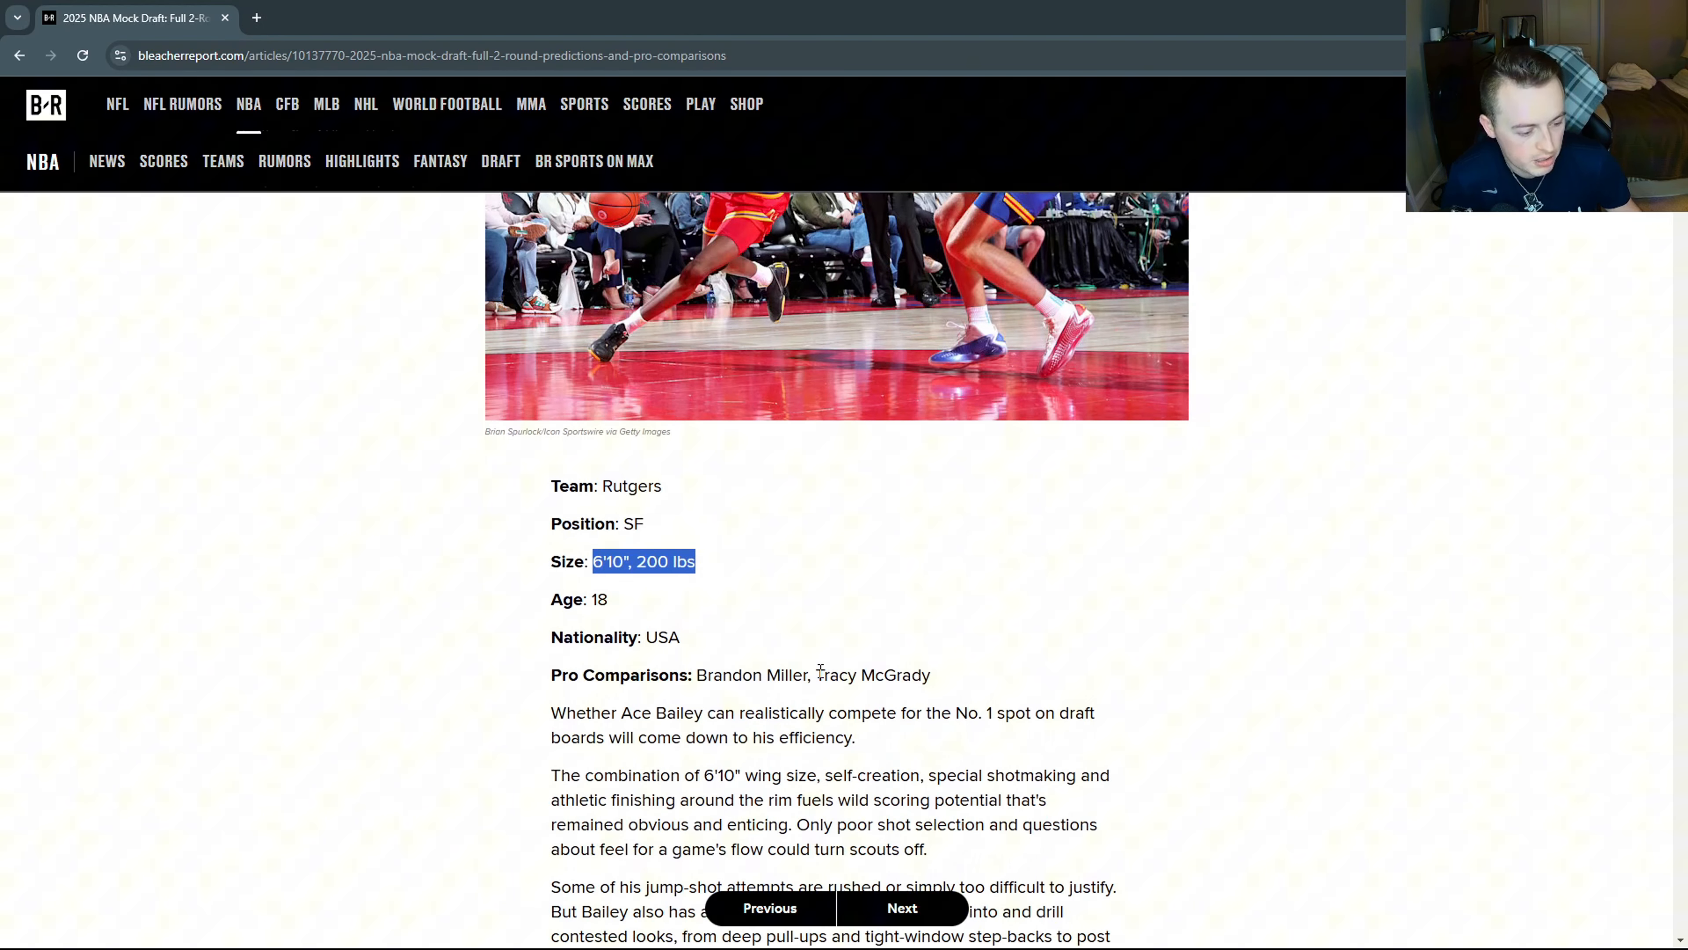
pyautogui.doubleClick(872, 676)
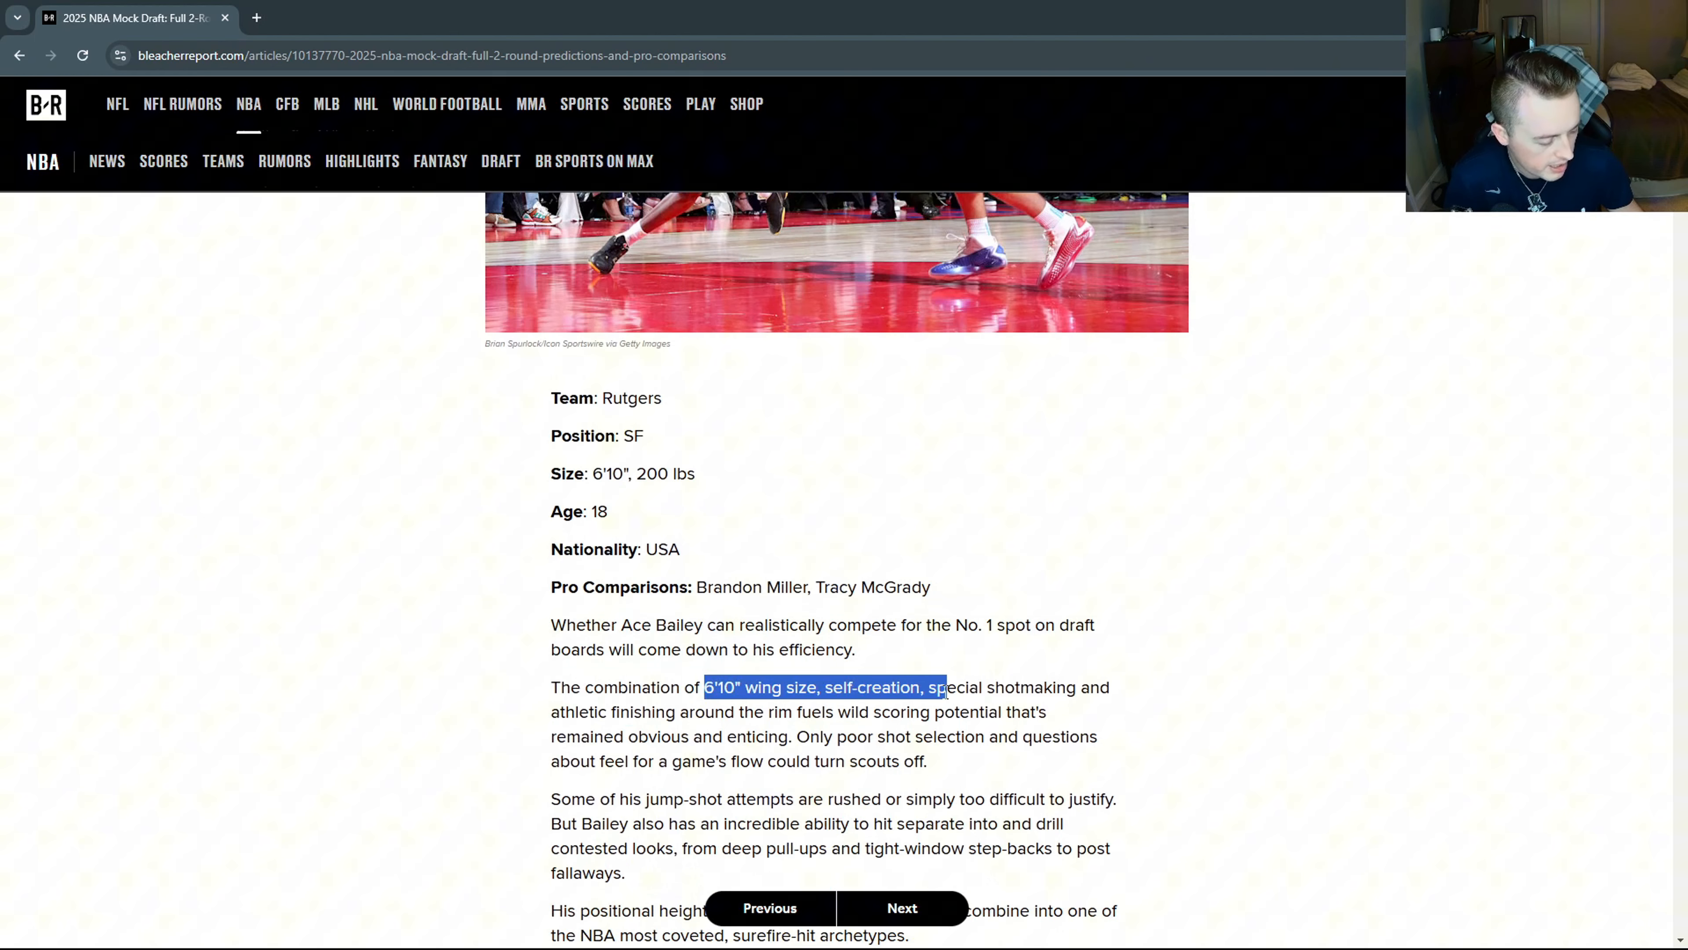
pyautogui.scroll(3)
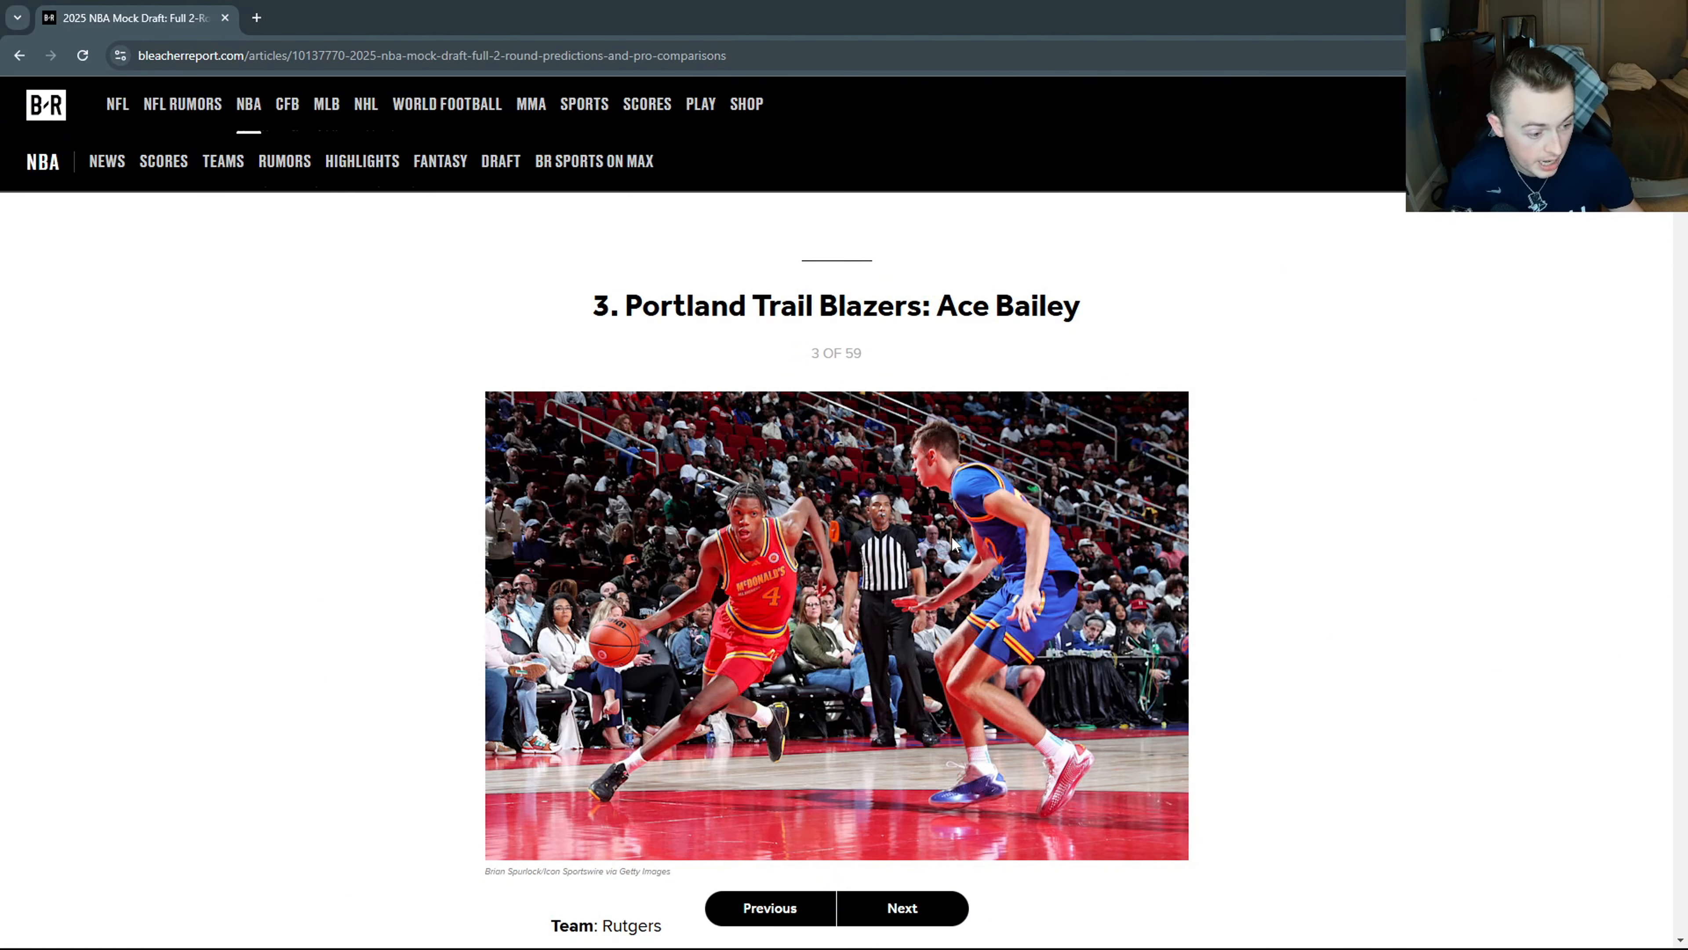
pyautogui.moveTo(955, 545)
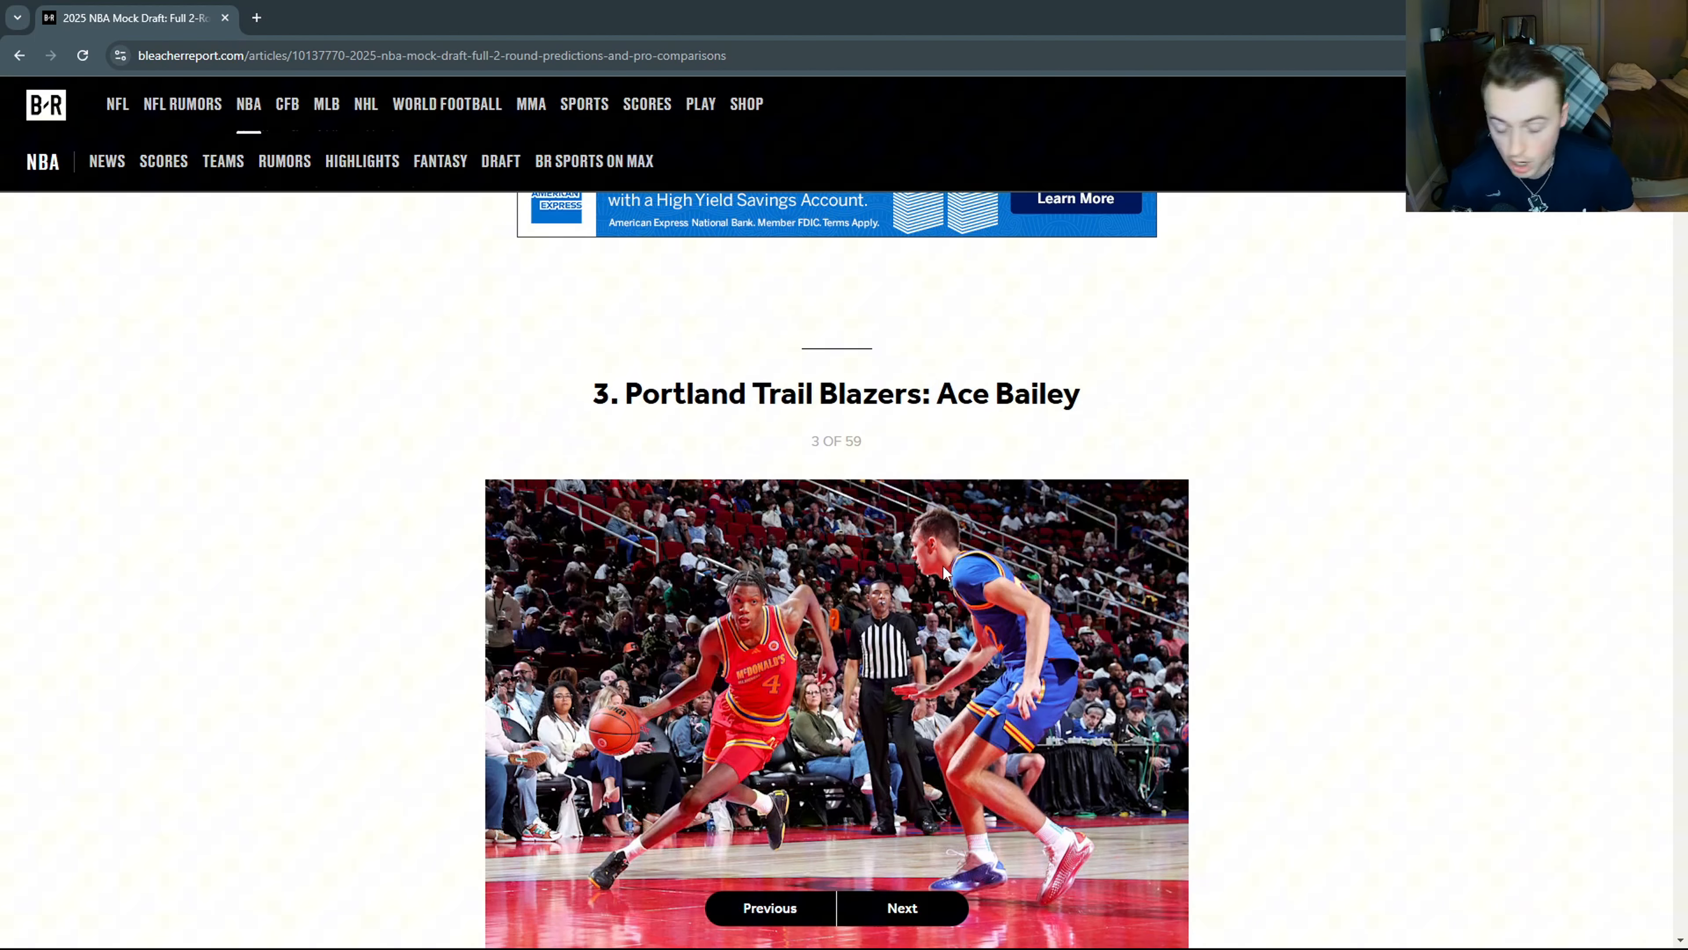
pyautogui.scroll(-3)
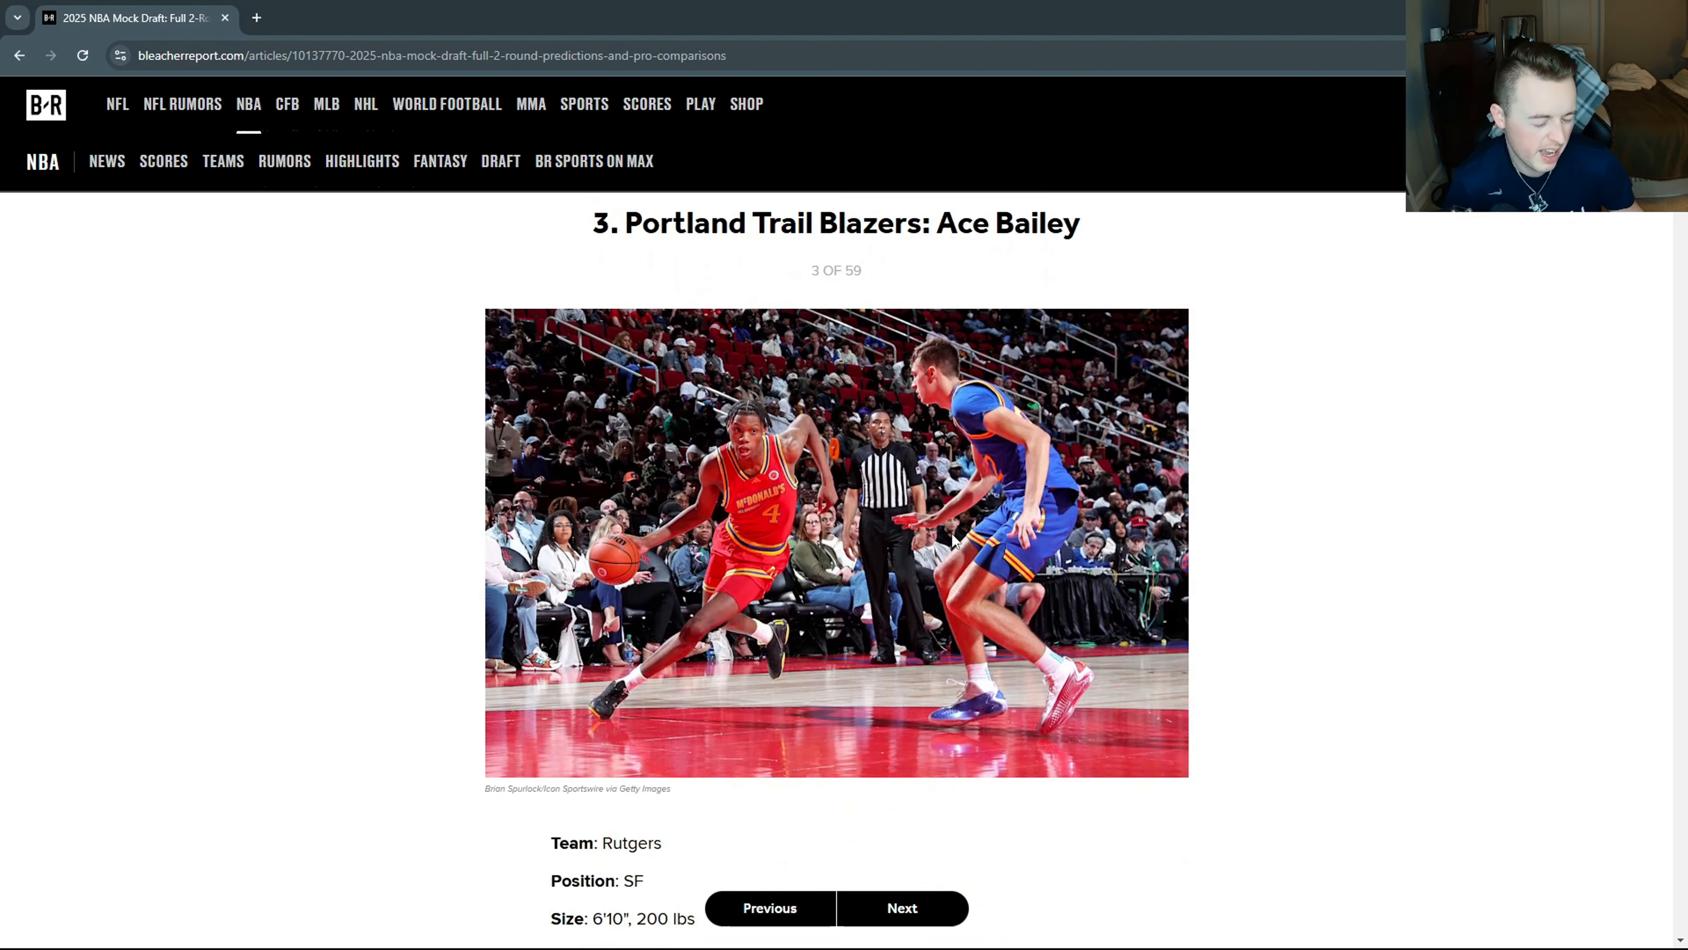
pyautogui.scroll(-3)
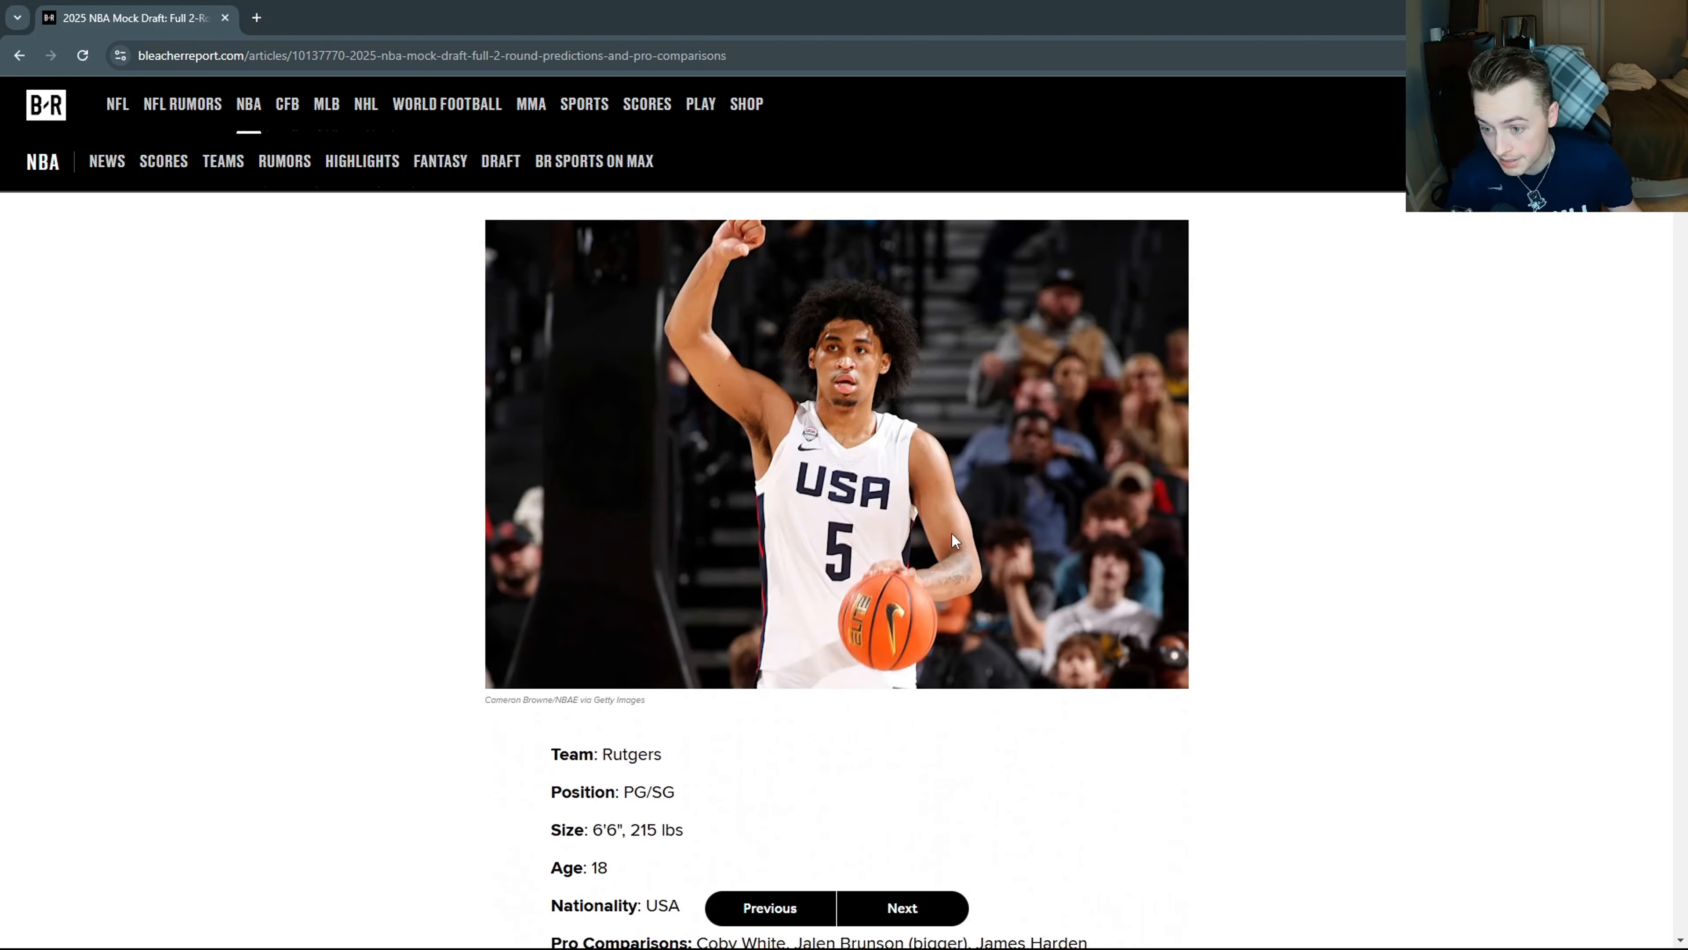
pyautogui.click(902, 907)
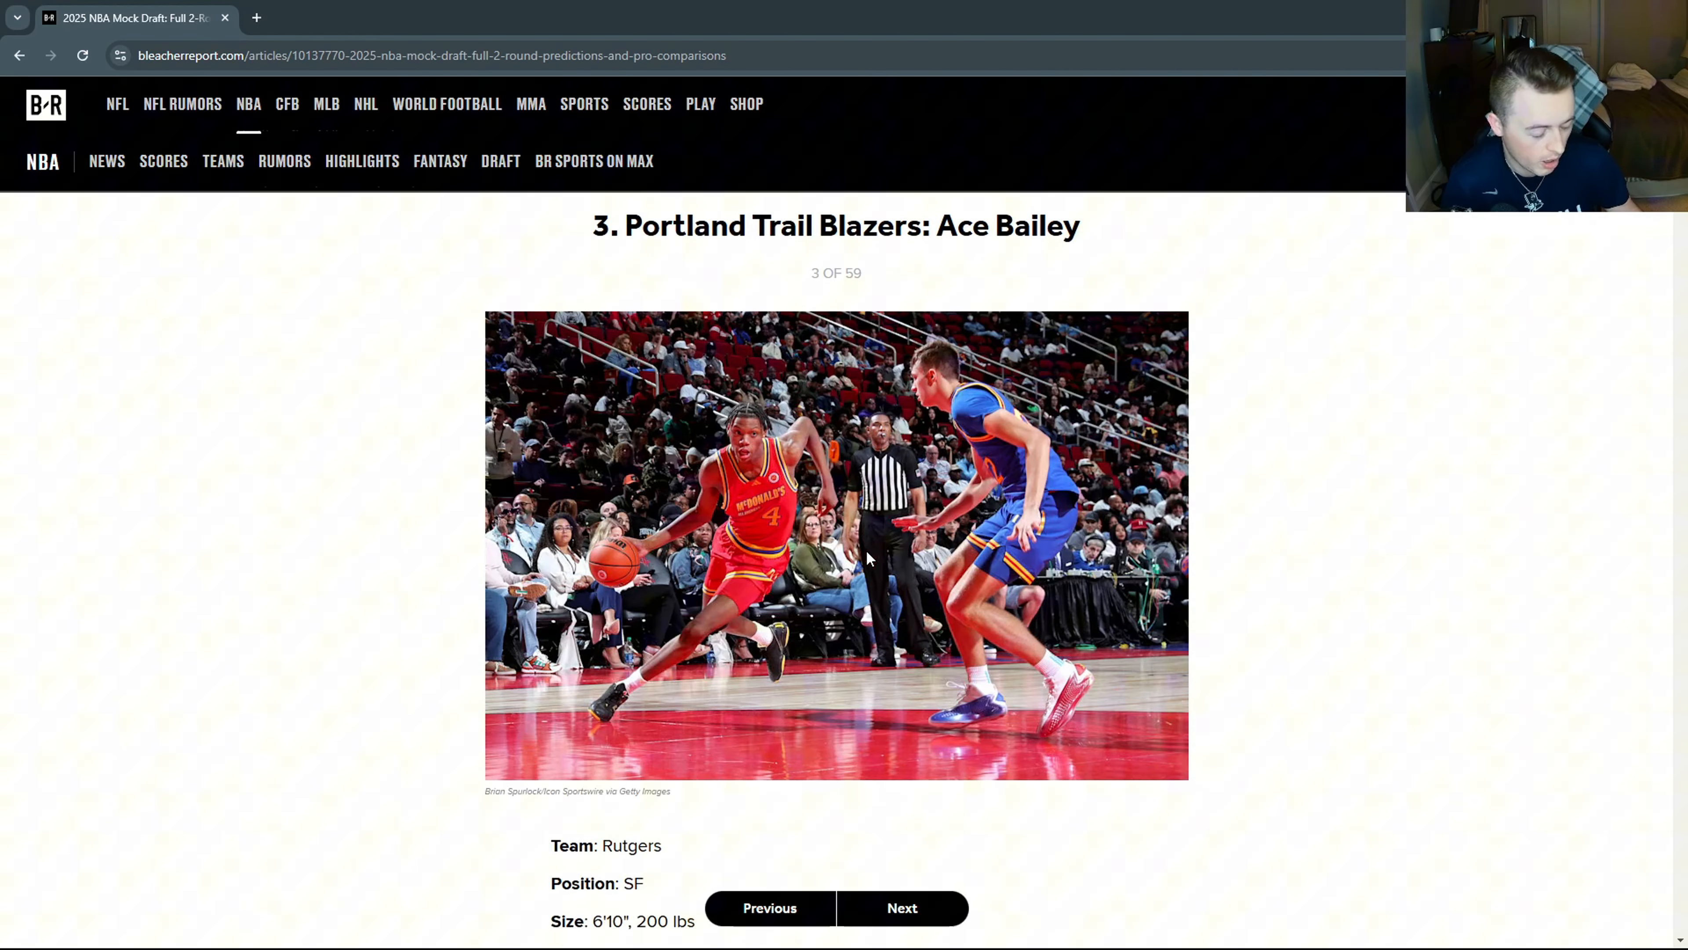
pyautogui.scroll(-3)
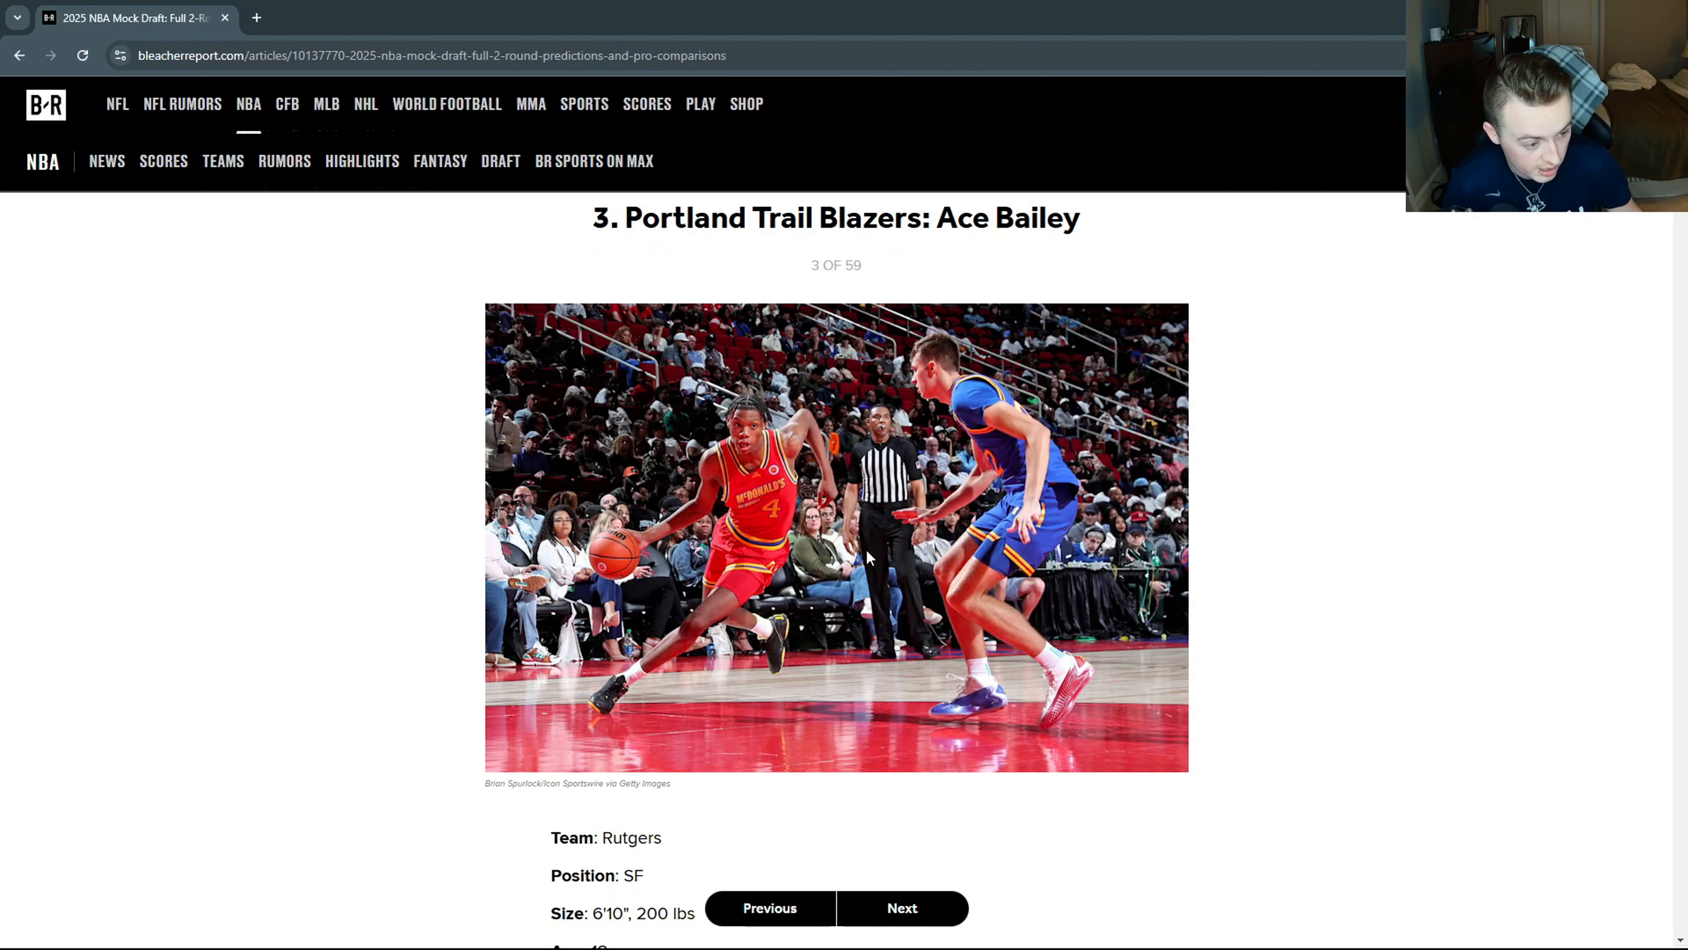
pyautogui.doubleClick(1001, 217)
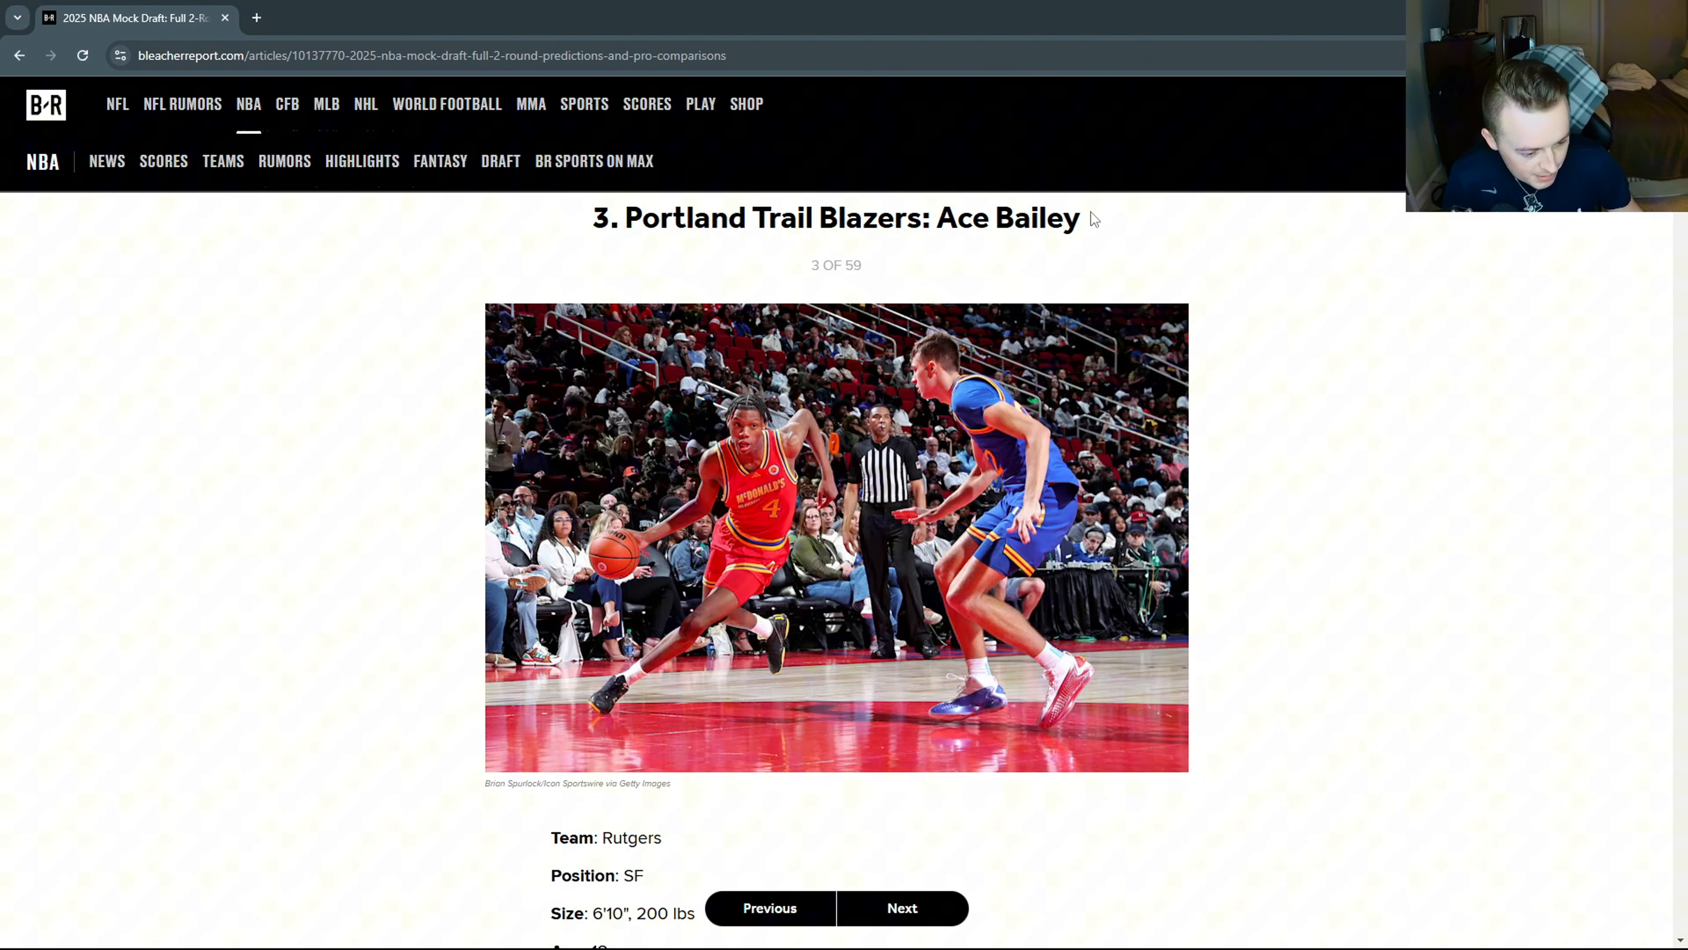
pyautogui.scroll(-3)
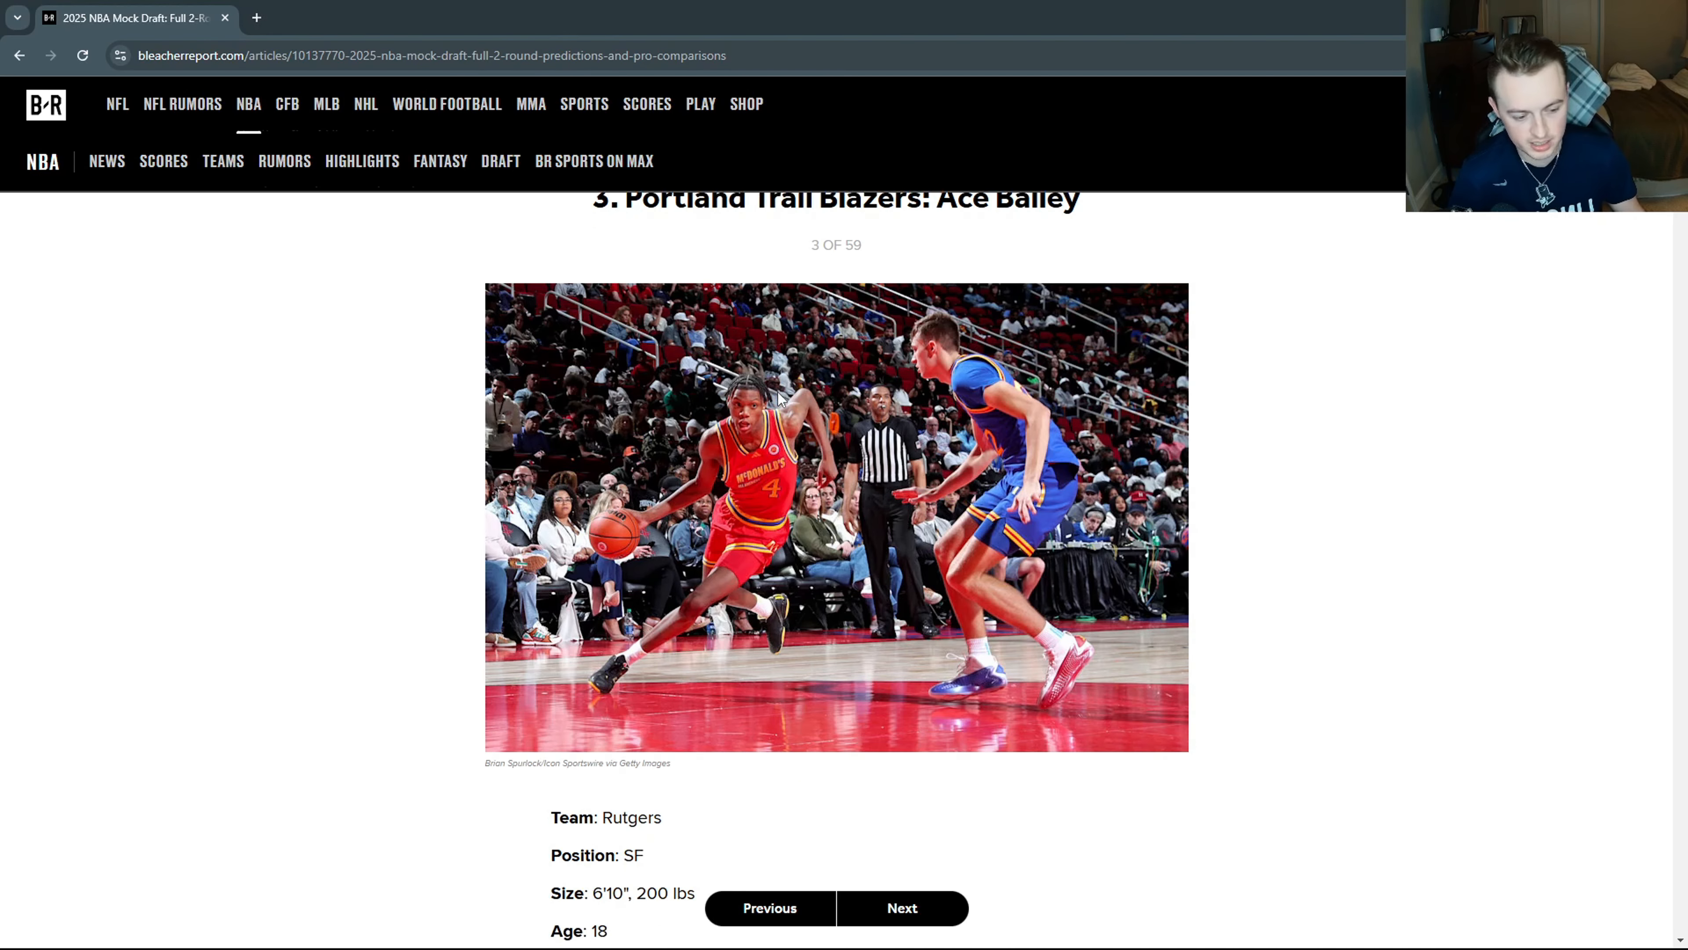
pyautogui.scroll(-3)
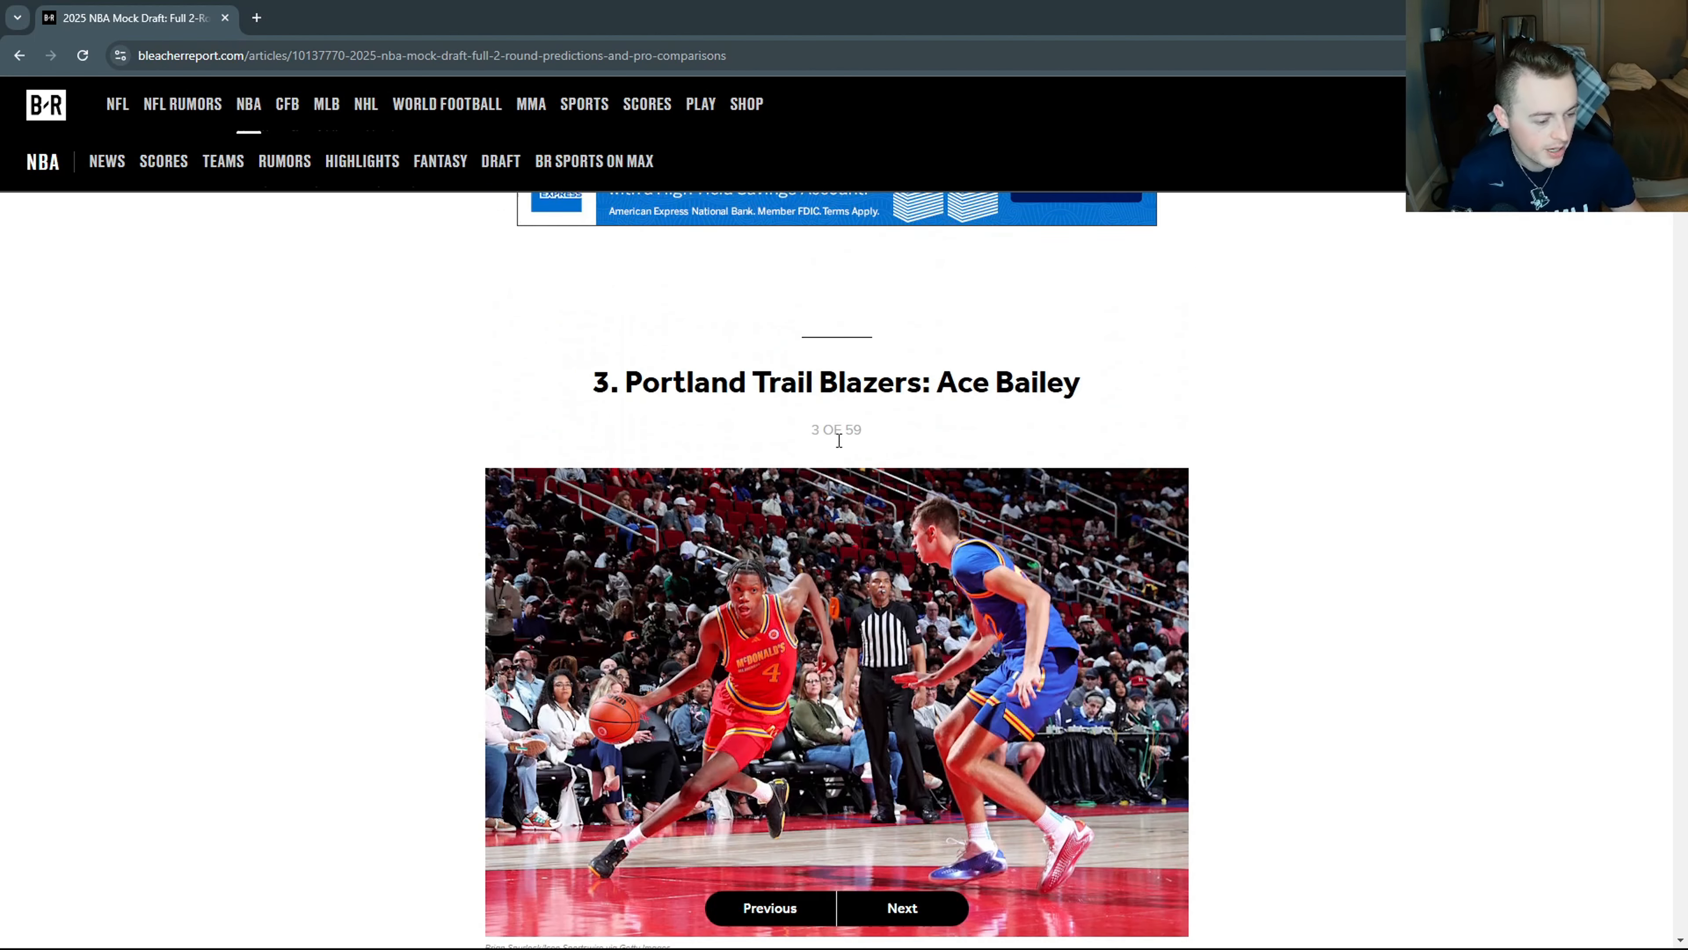
pyautogui.scroll(-3)
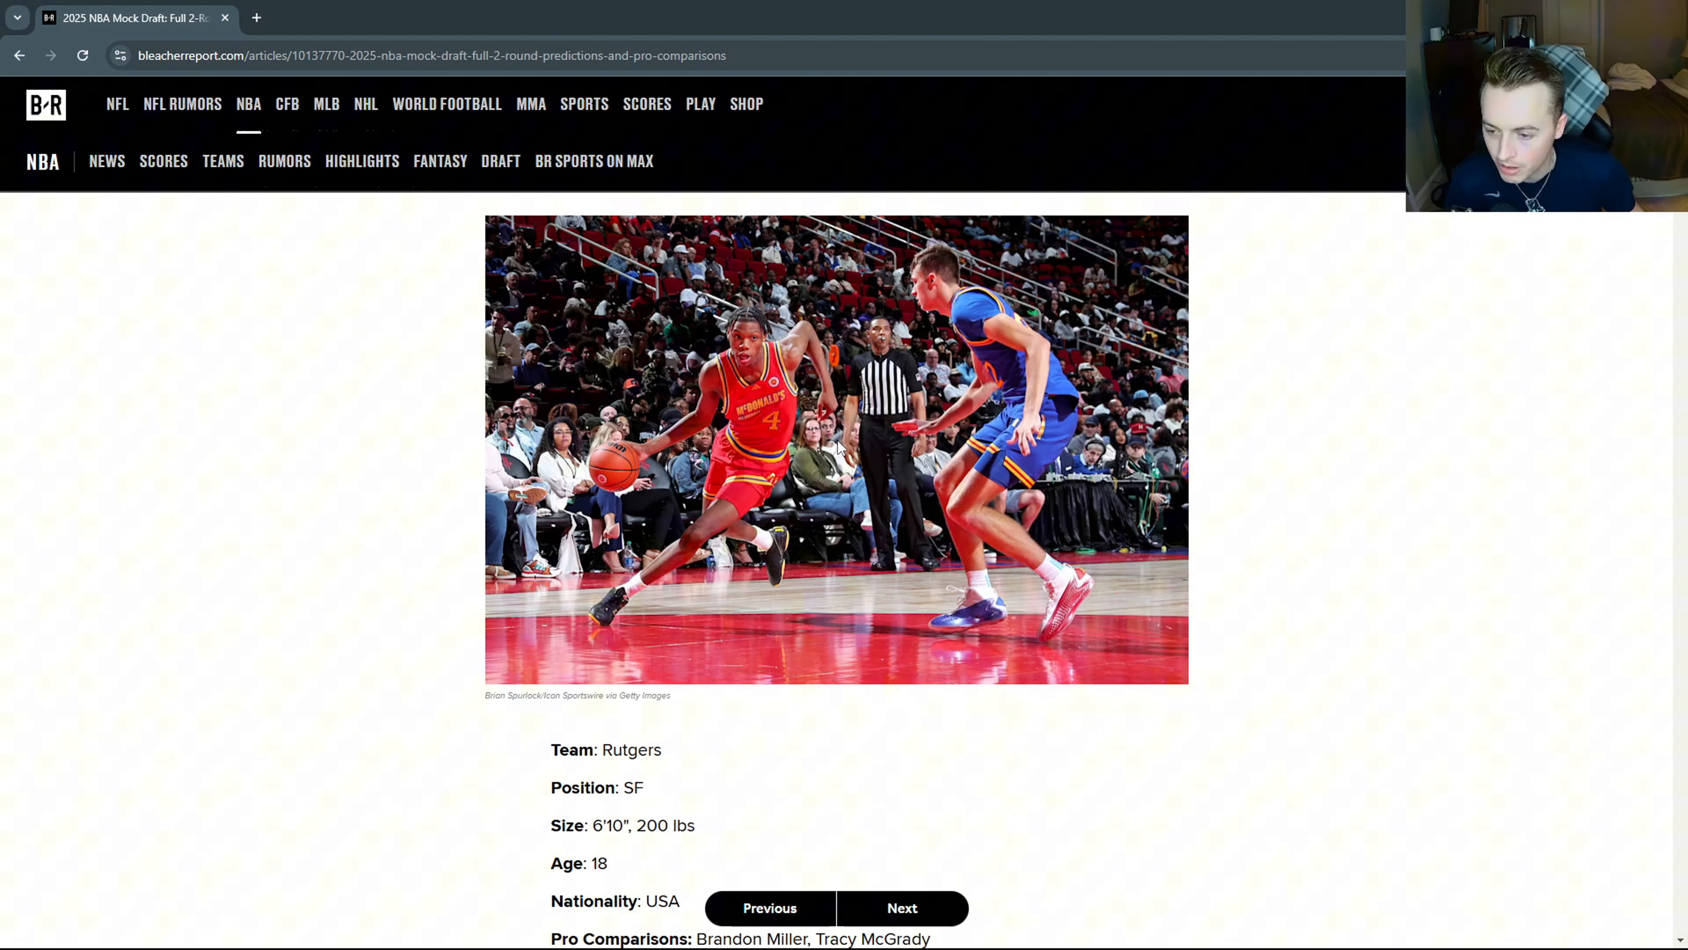
pyautogui.scroll(-3)
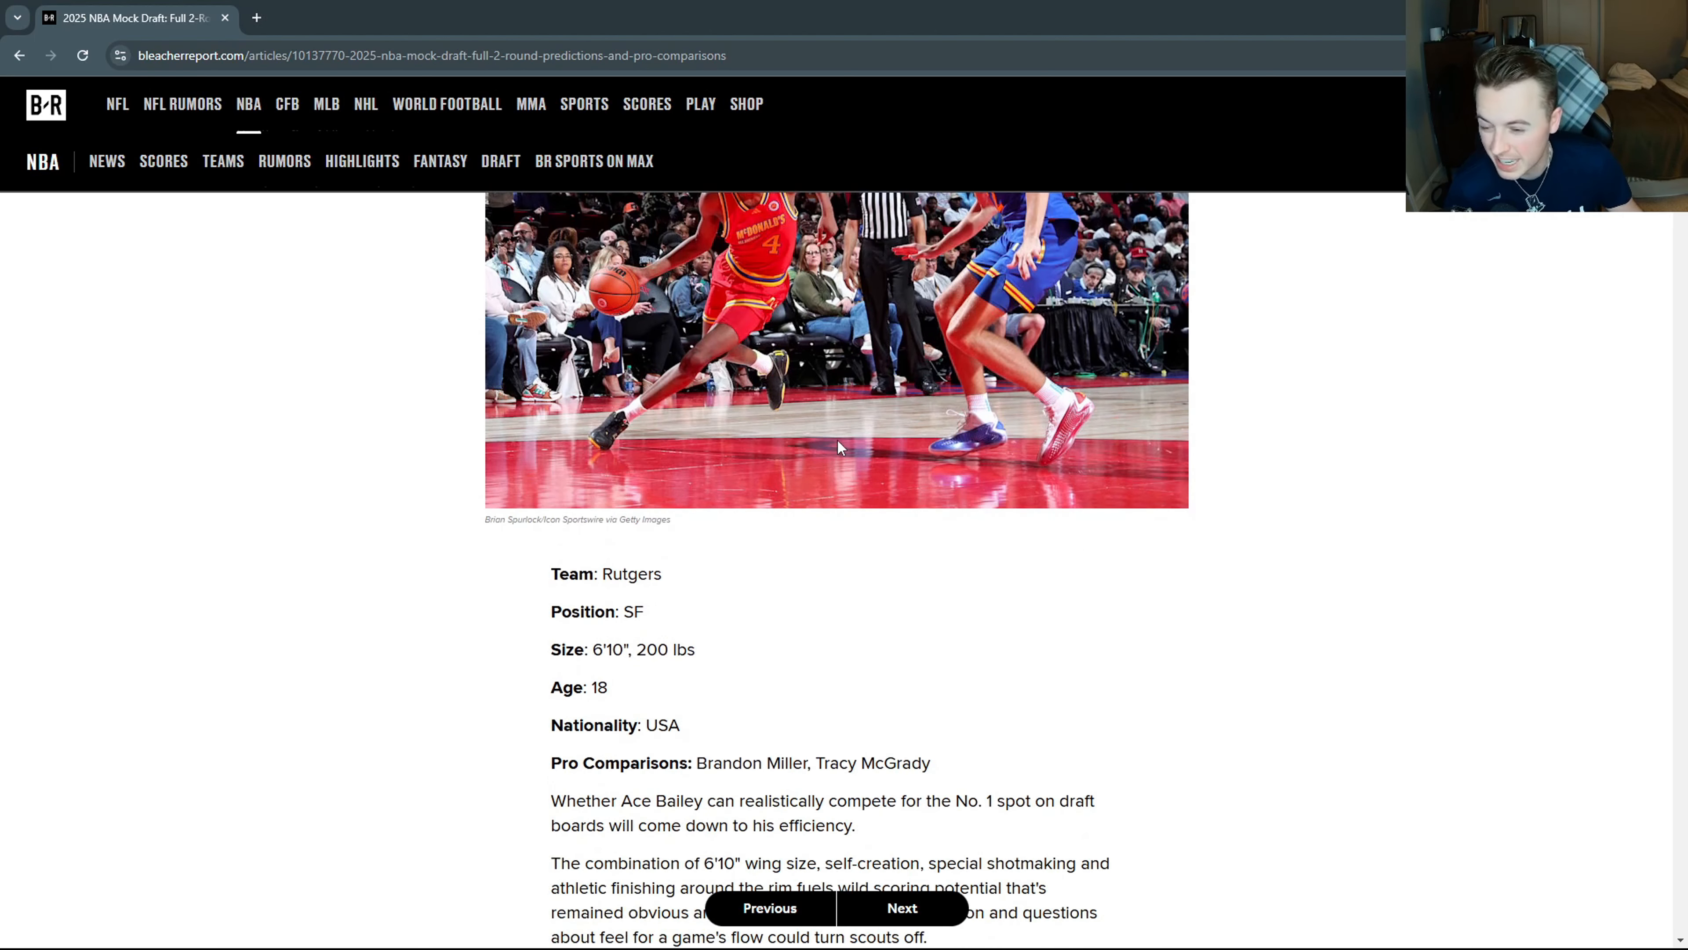
# Advance to pick 4, VJ Edgecombe to Detroit, highlighting his name and the Victor Oladipo comparison.
pyautogui.click(901, 907)
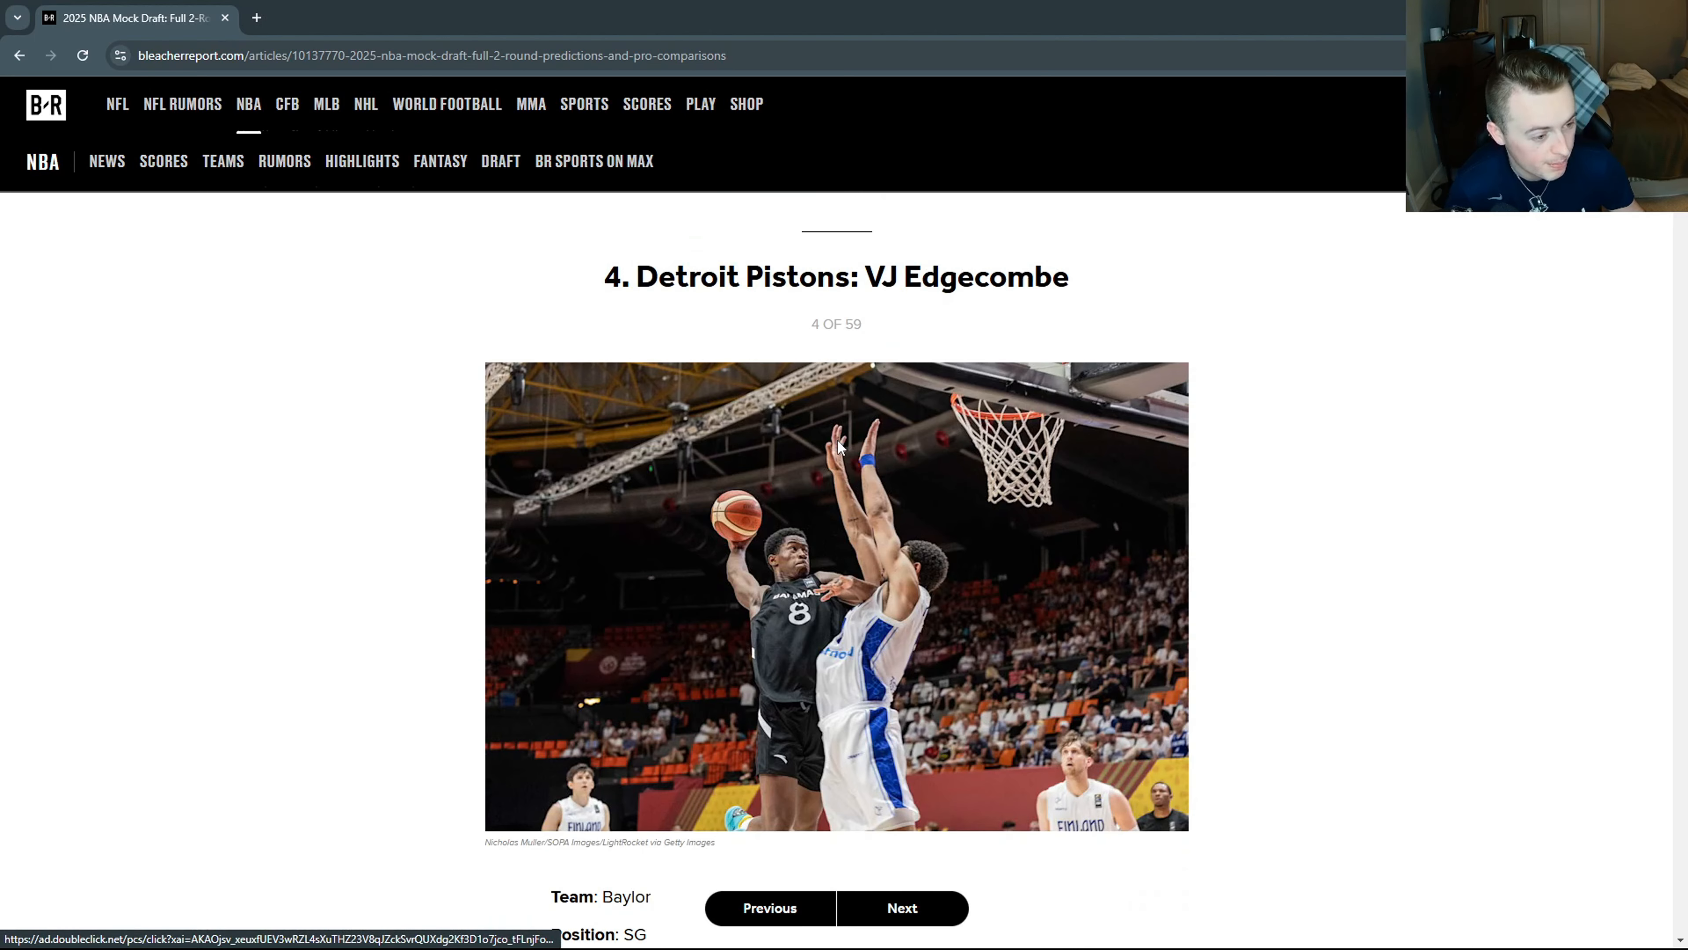
pyautogui.moveTo(1209, 517)
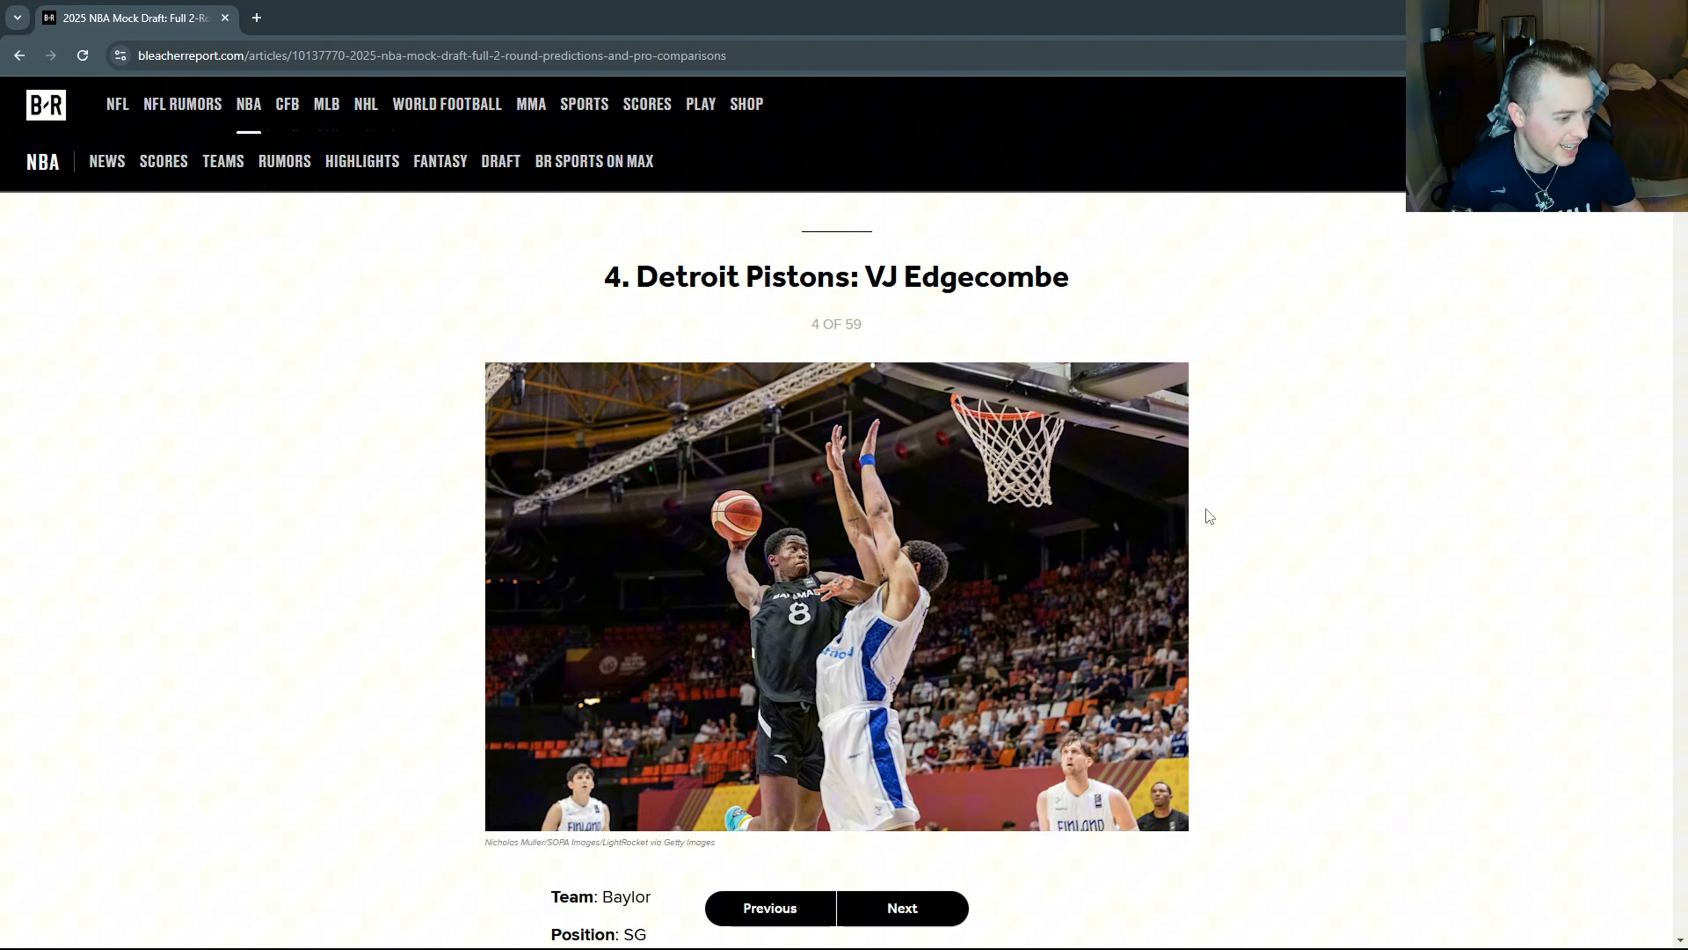
pyautogui.moveTo(1174, 499)
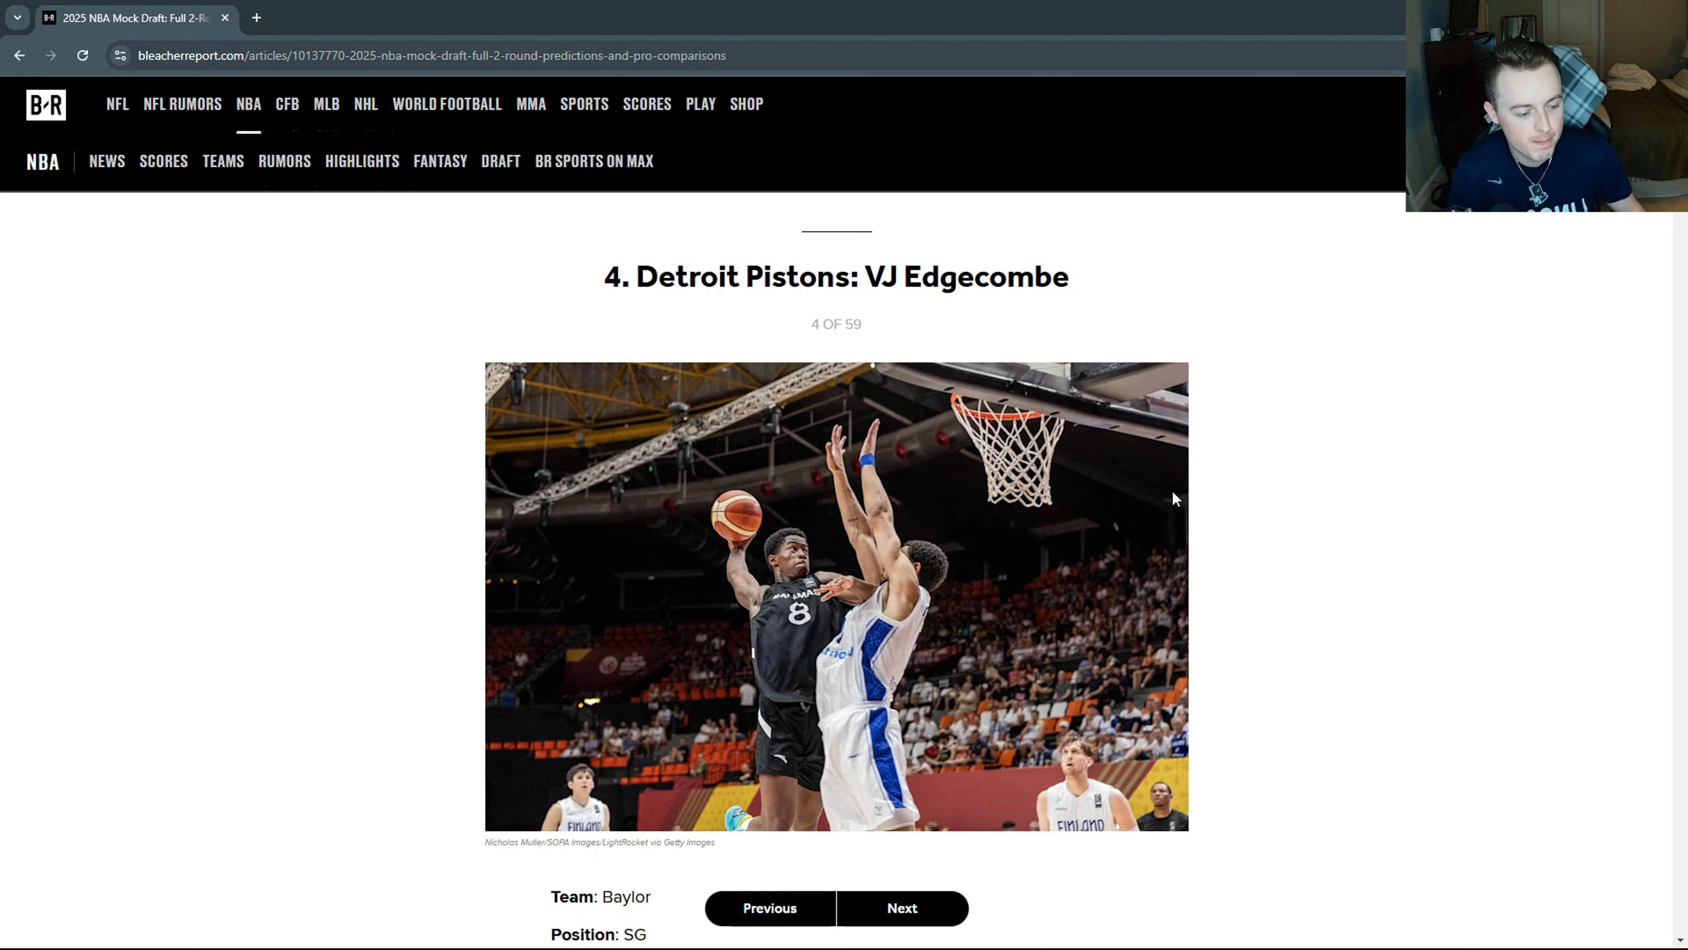
pyautogui.doubleClick(964, 277)
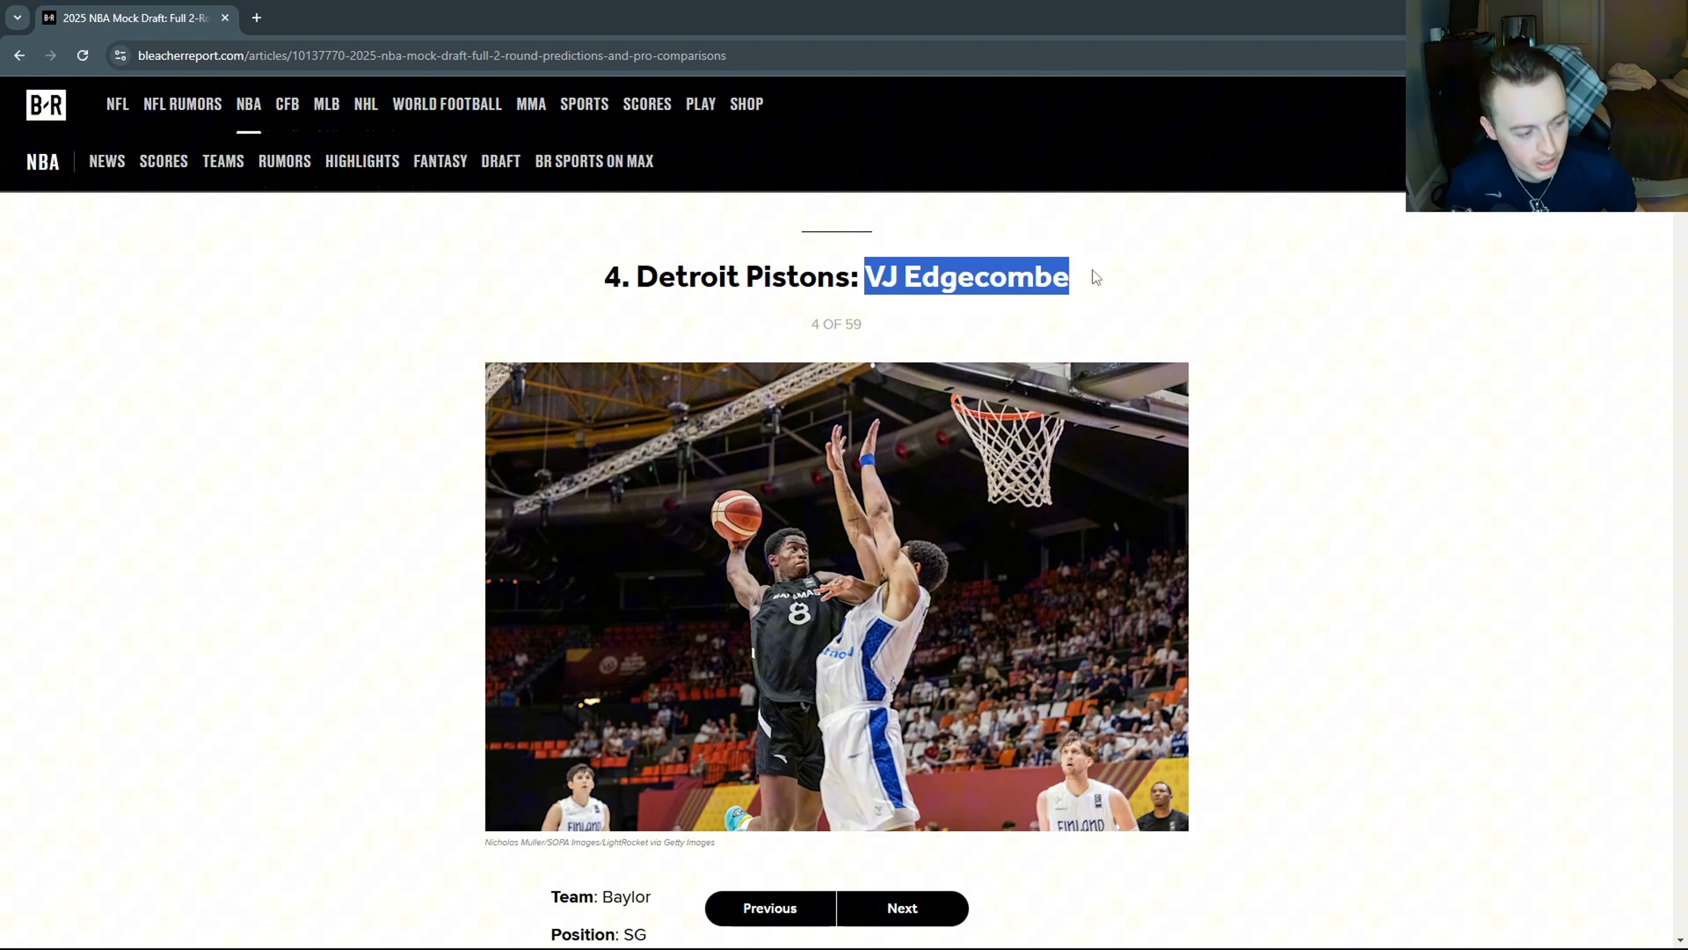
pyautogui.scroll(-3)
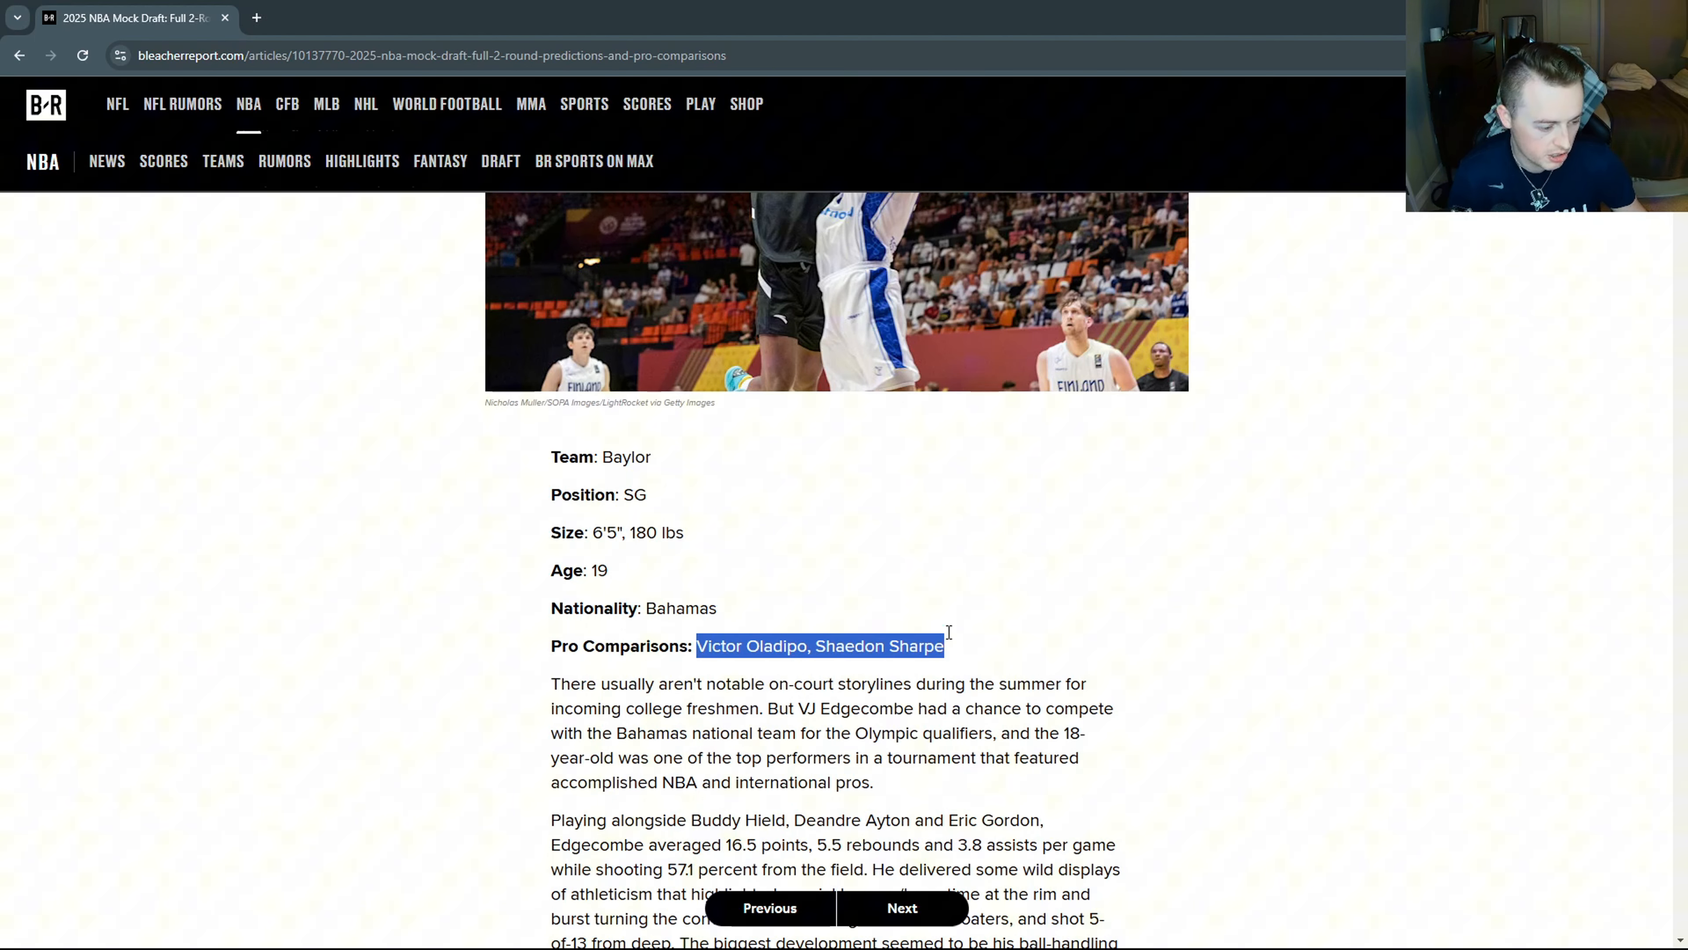
pyautogui.click(675, 646)
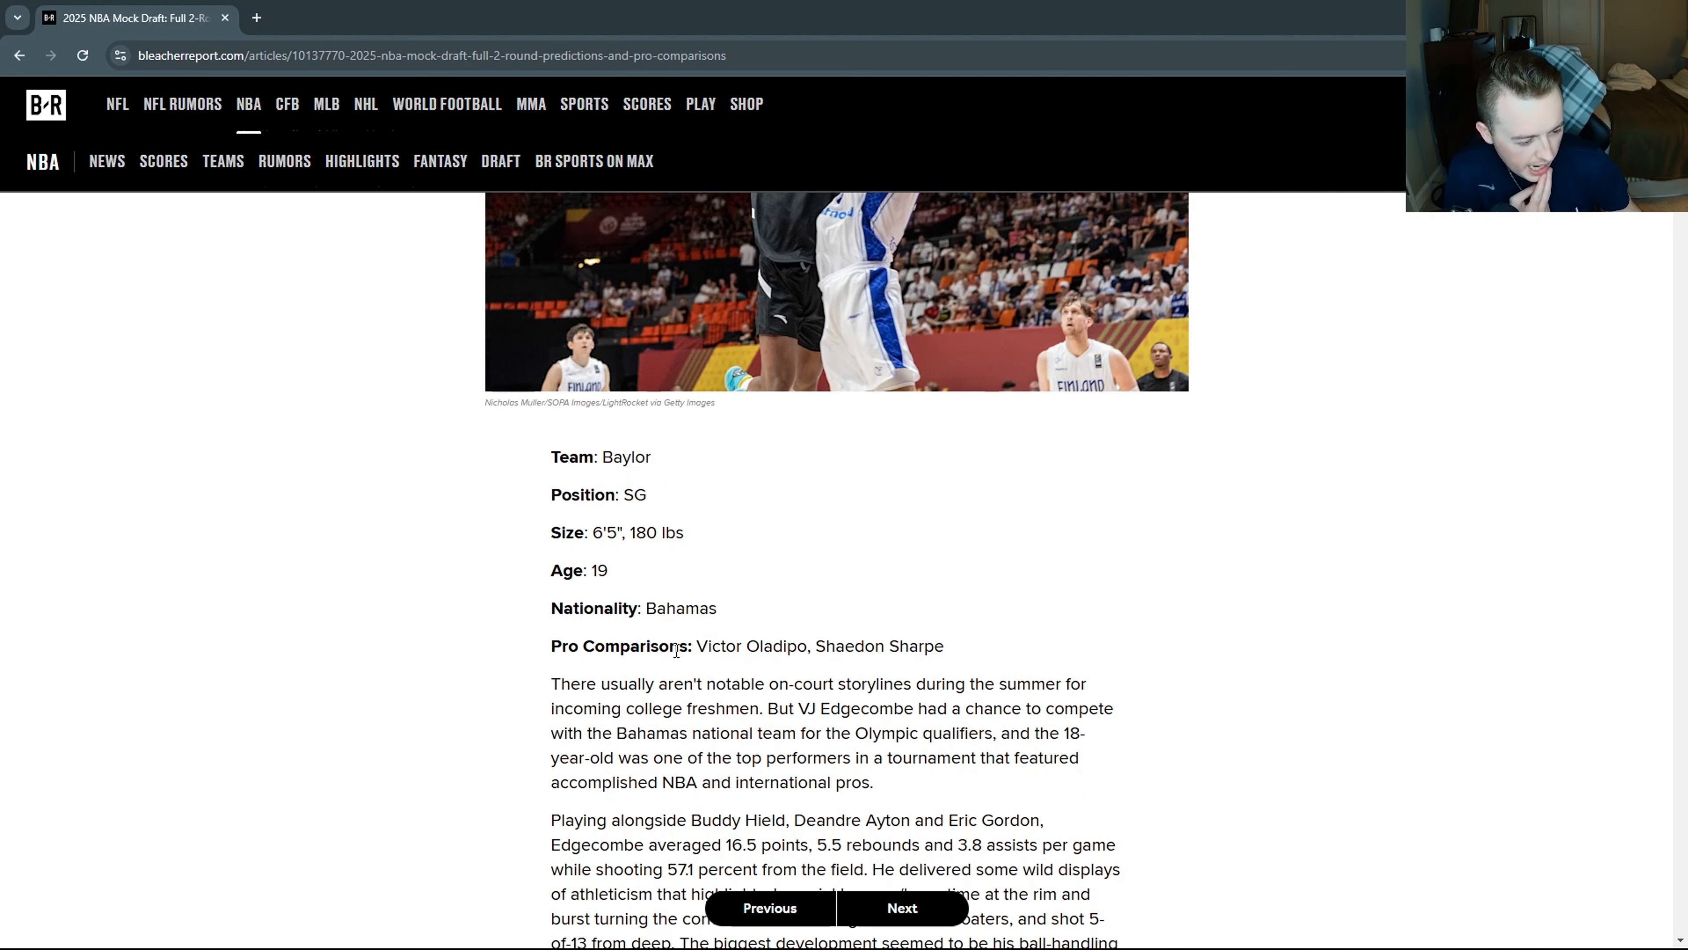
pyautogui.doubleClick(750, 645)
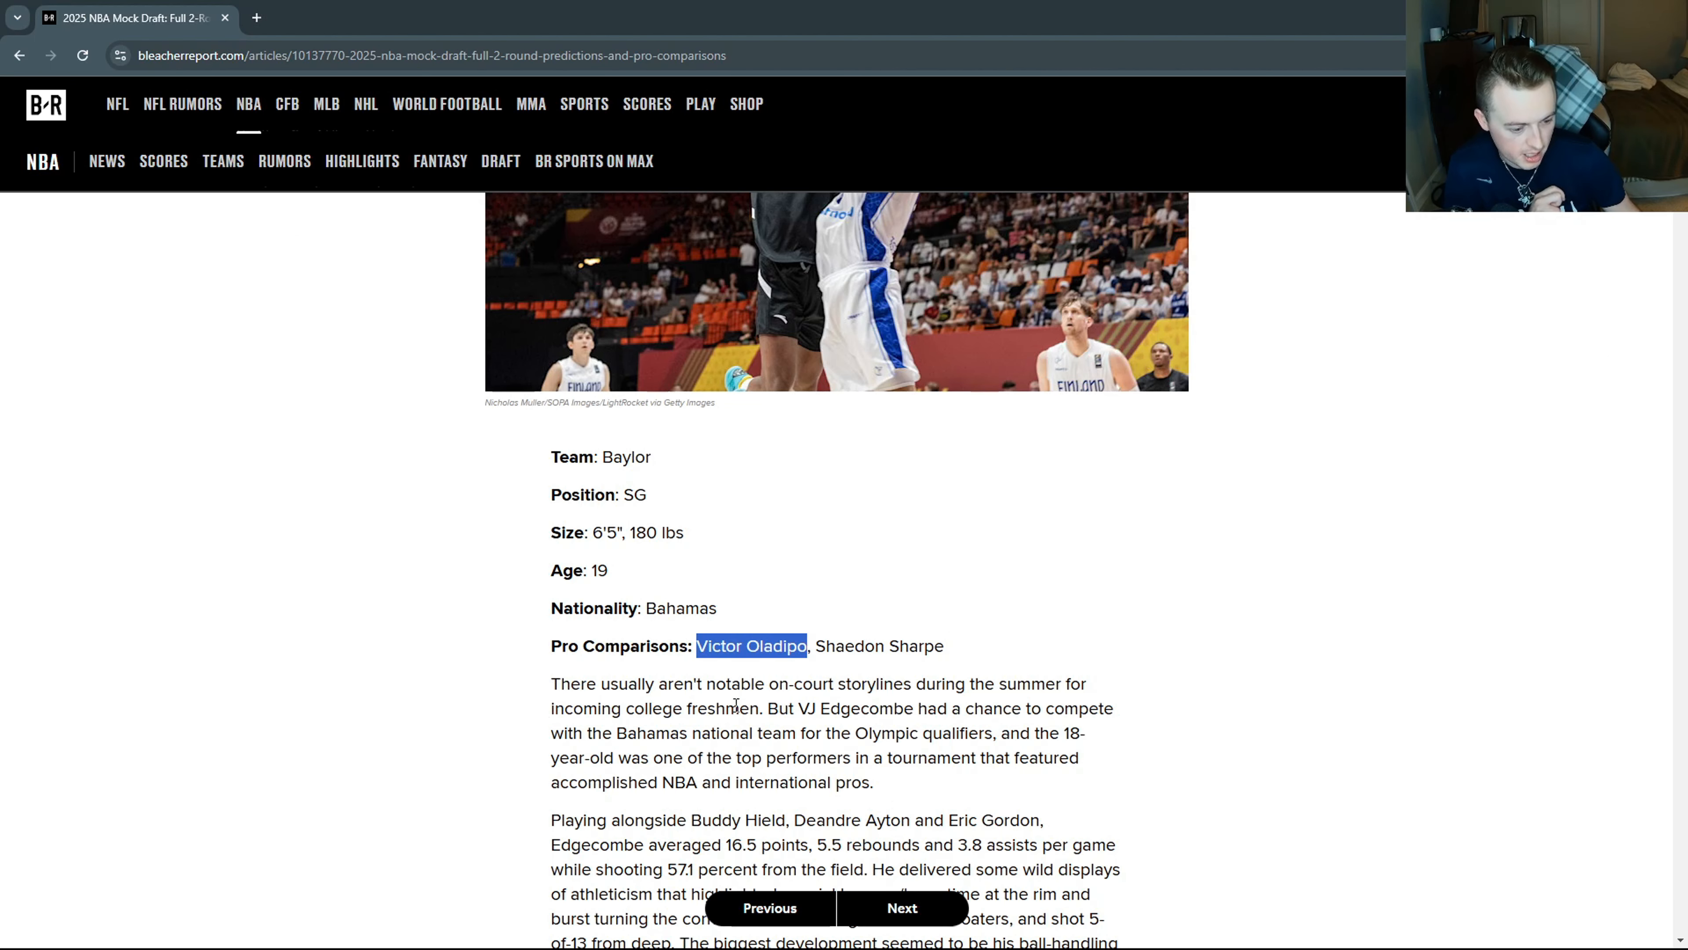
pyautogui.scroll(3)
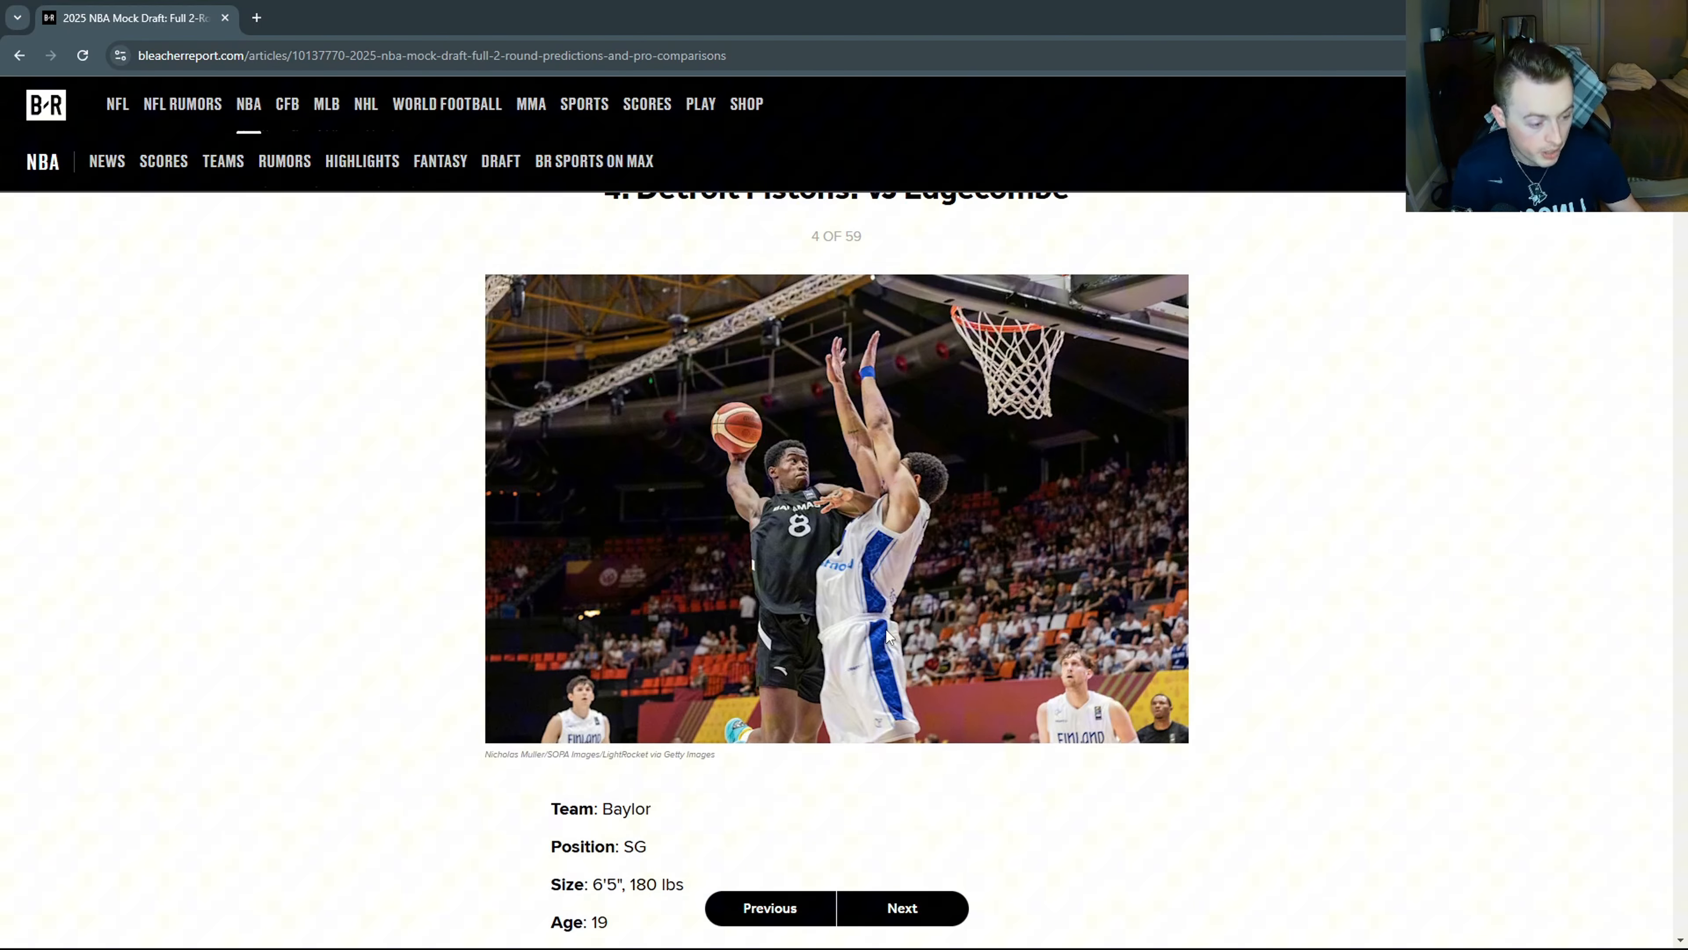
pyautogui.moveTo(1505, 470)
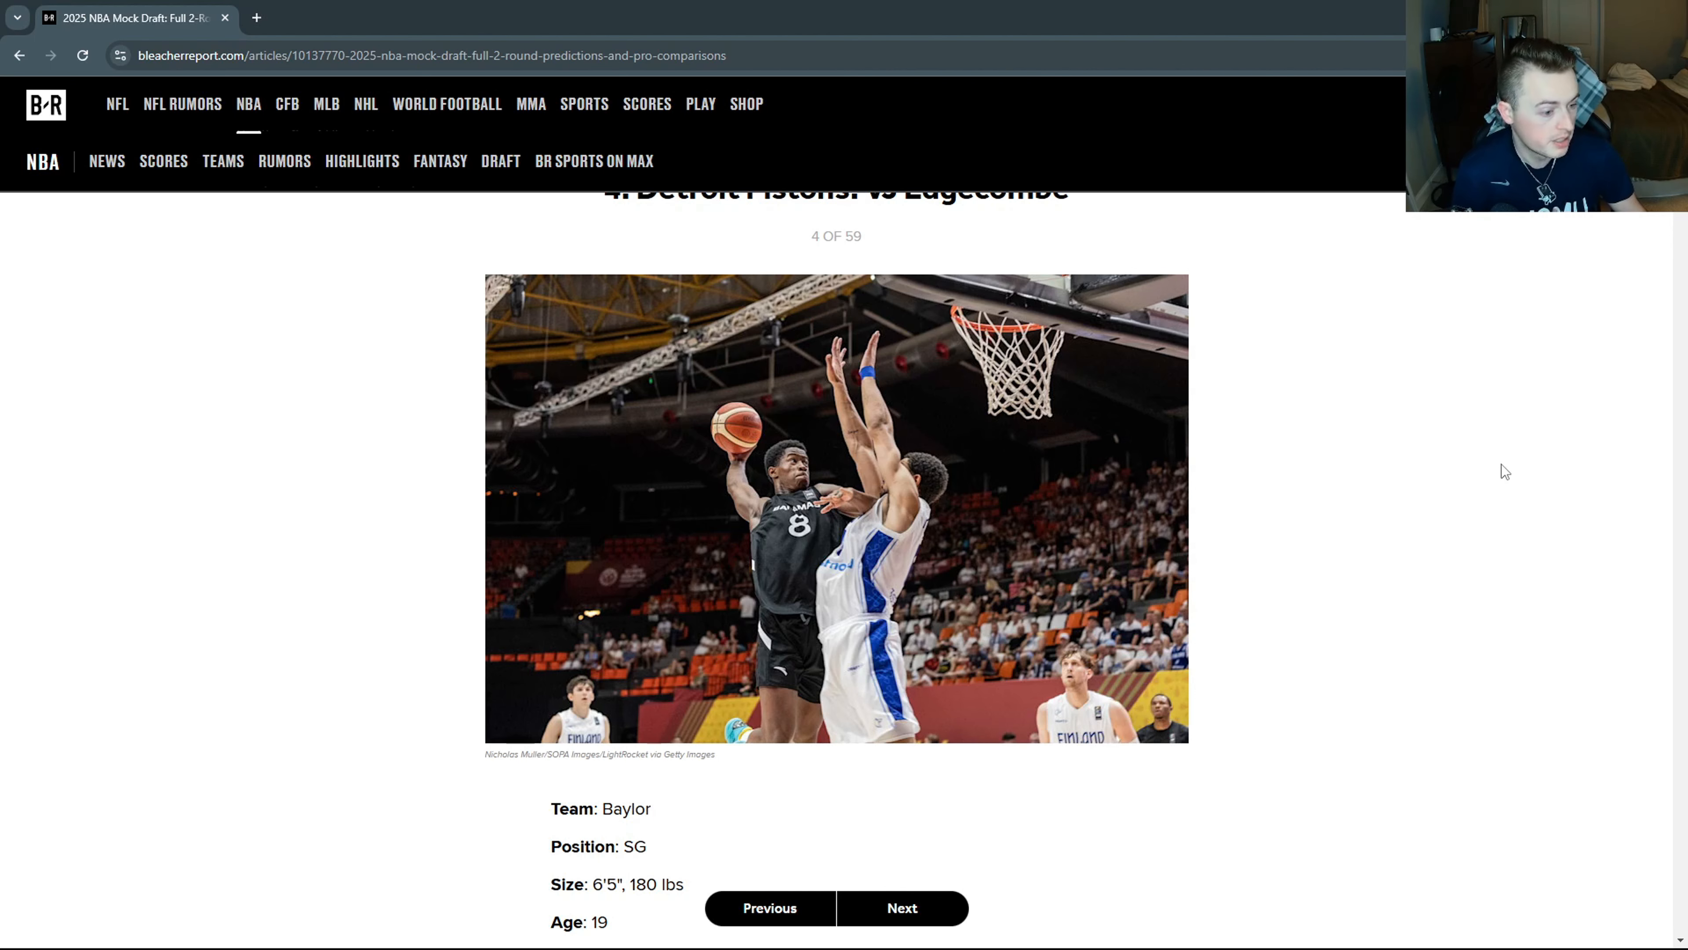
pyautogui.moveTo(1367, 567)
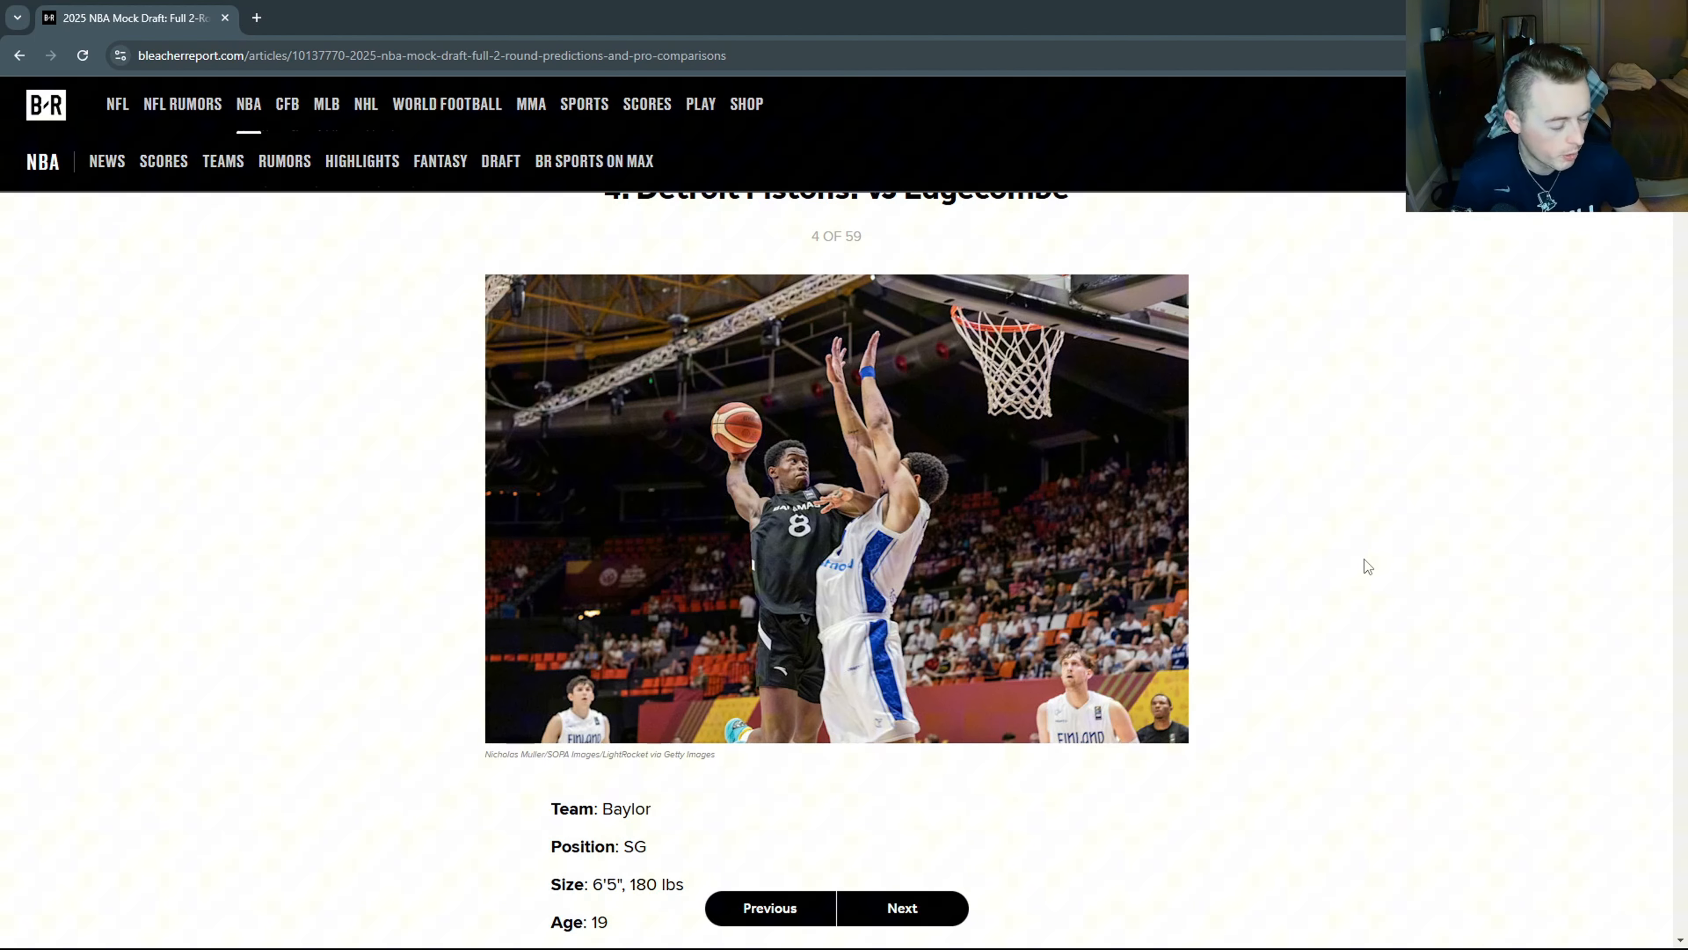
# Read Edgecombe's write-up, highlighting teammates Buddy Hield, Deandre Ayton and Eric Gordon.
pyautogui.scroll(-3)
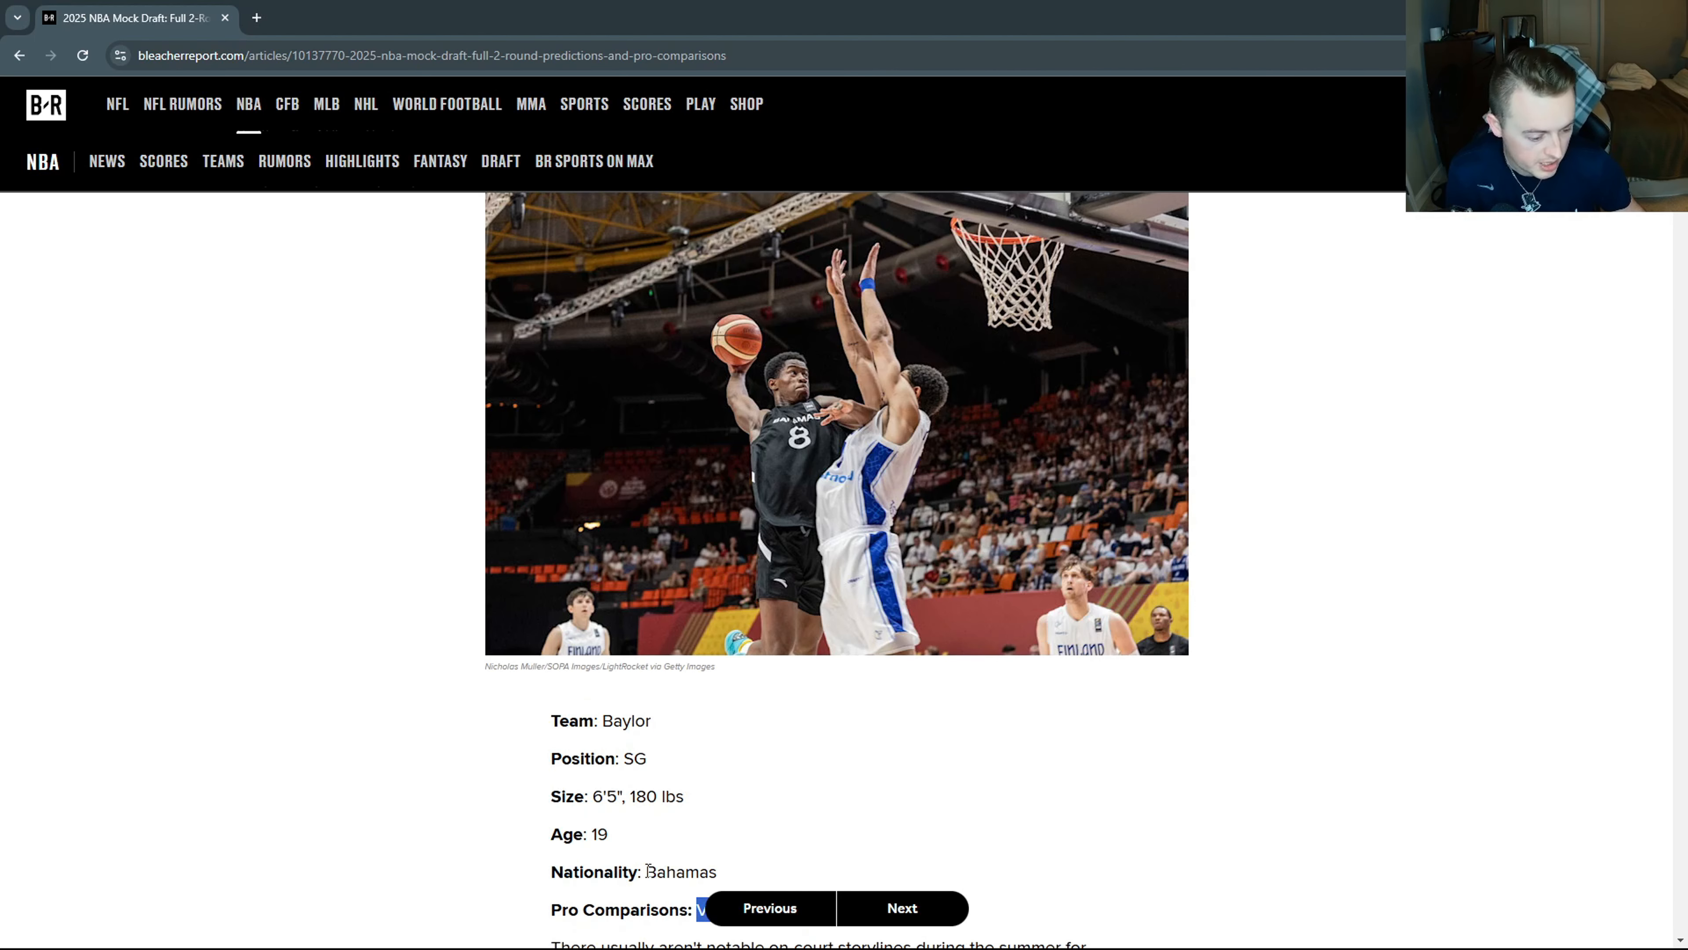
pyautogui.moveTo(1271, 764)
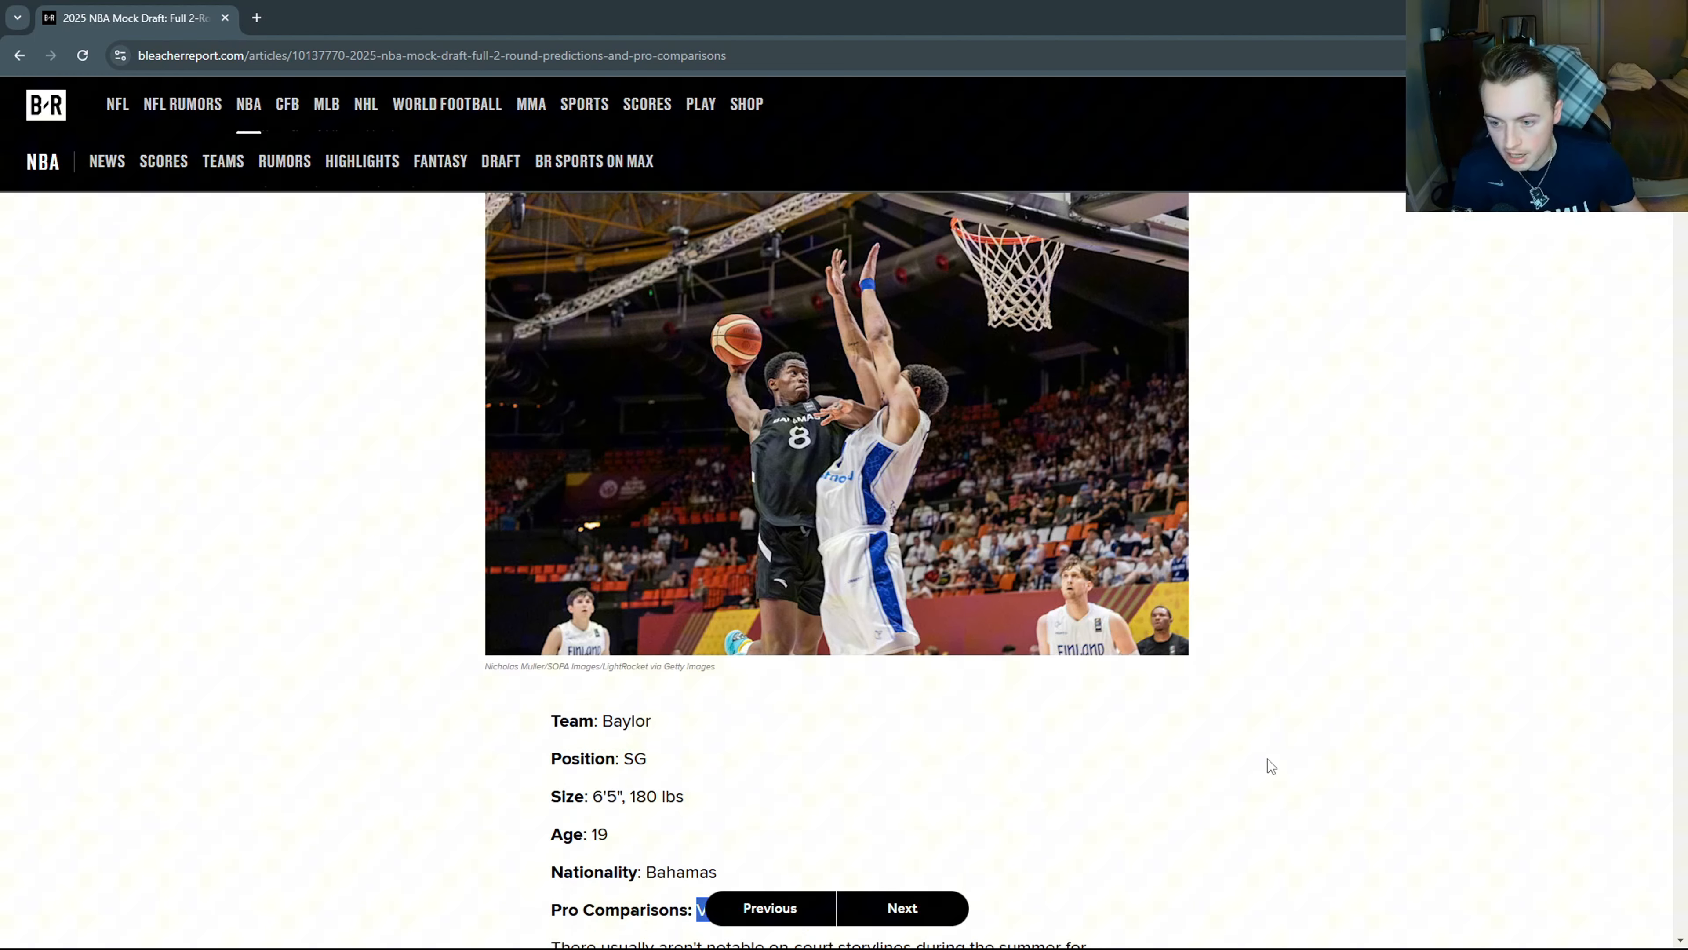
pyautogui.moveTo(1193, 715)
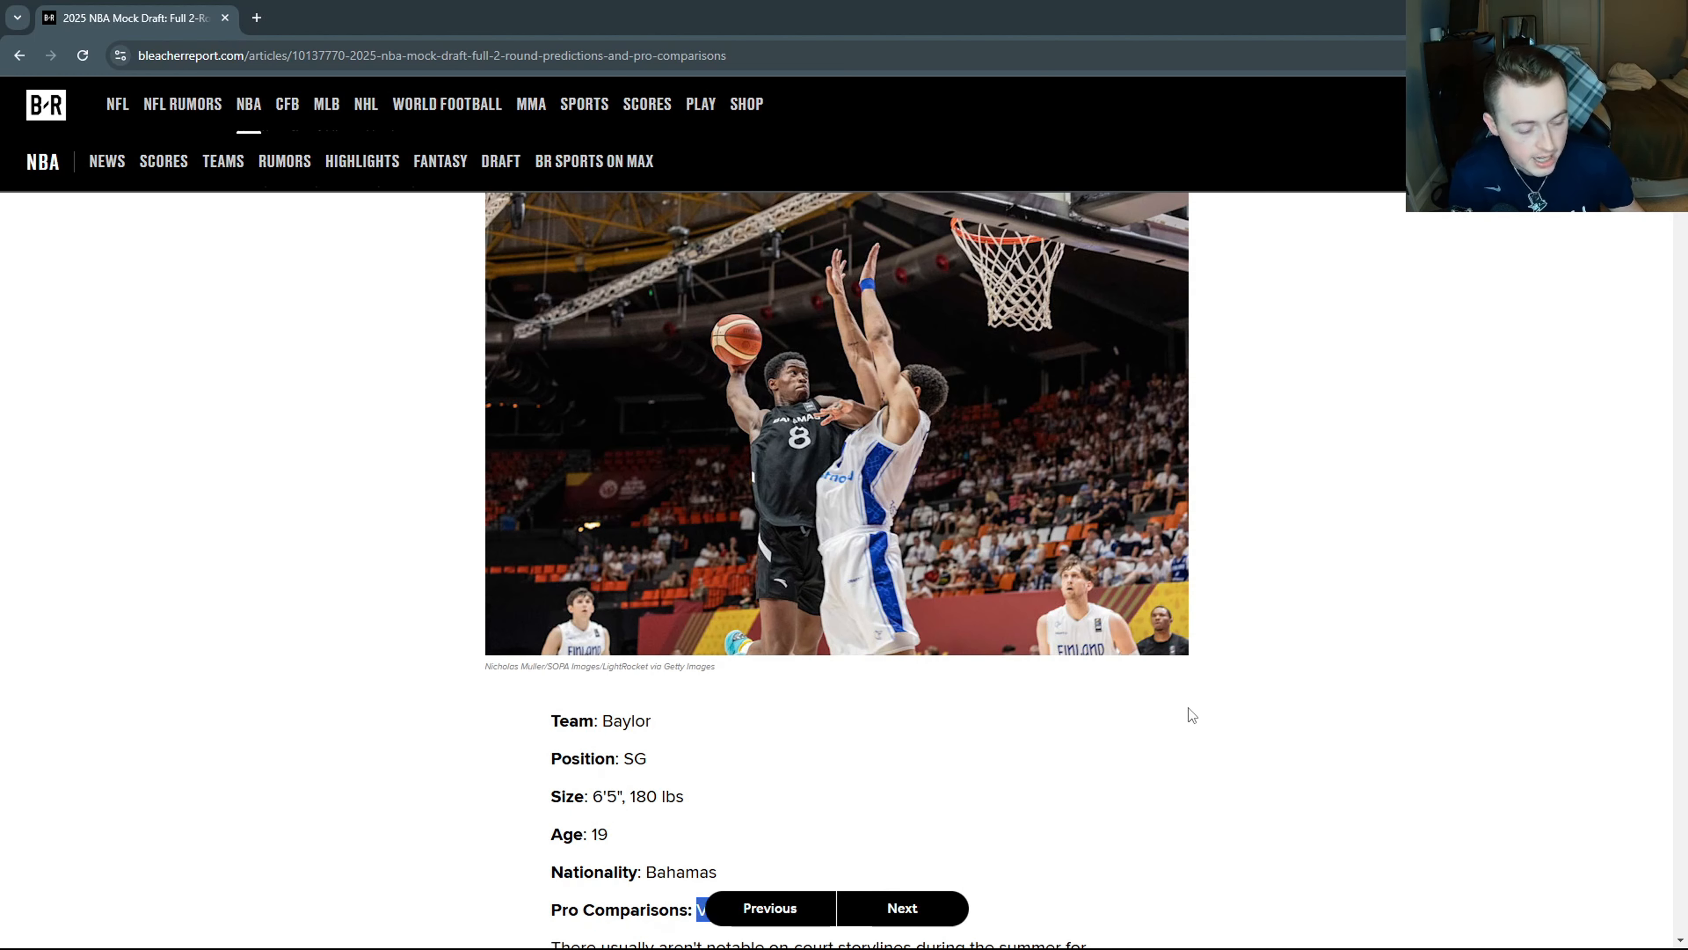
pyautogui.scroll(-3)
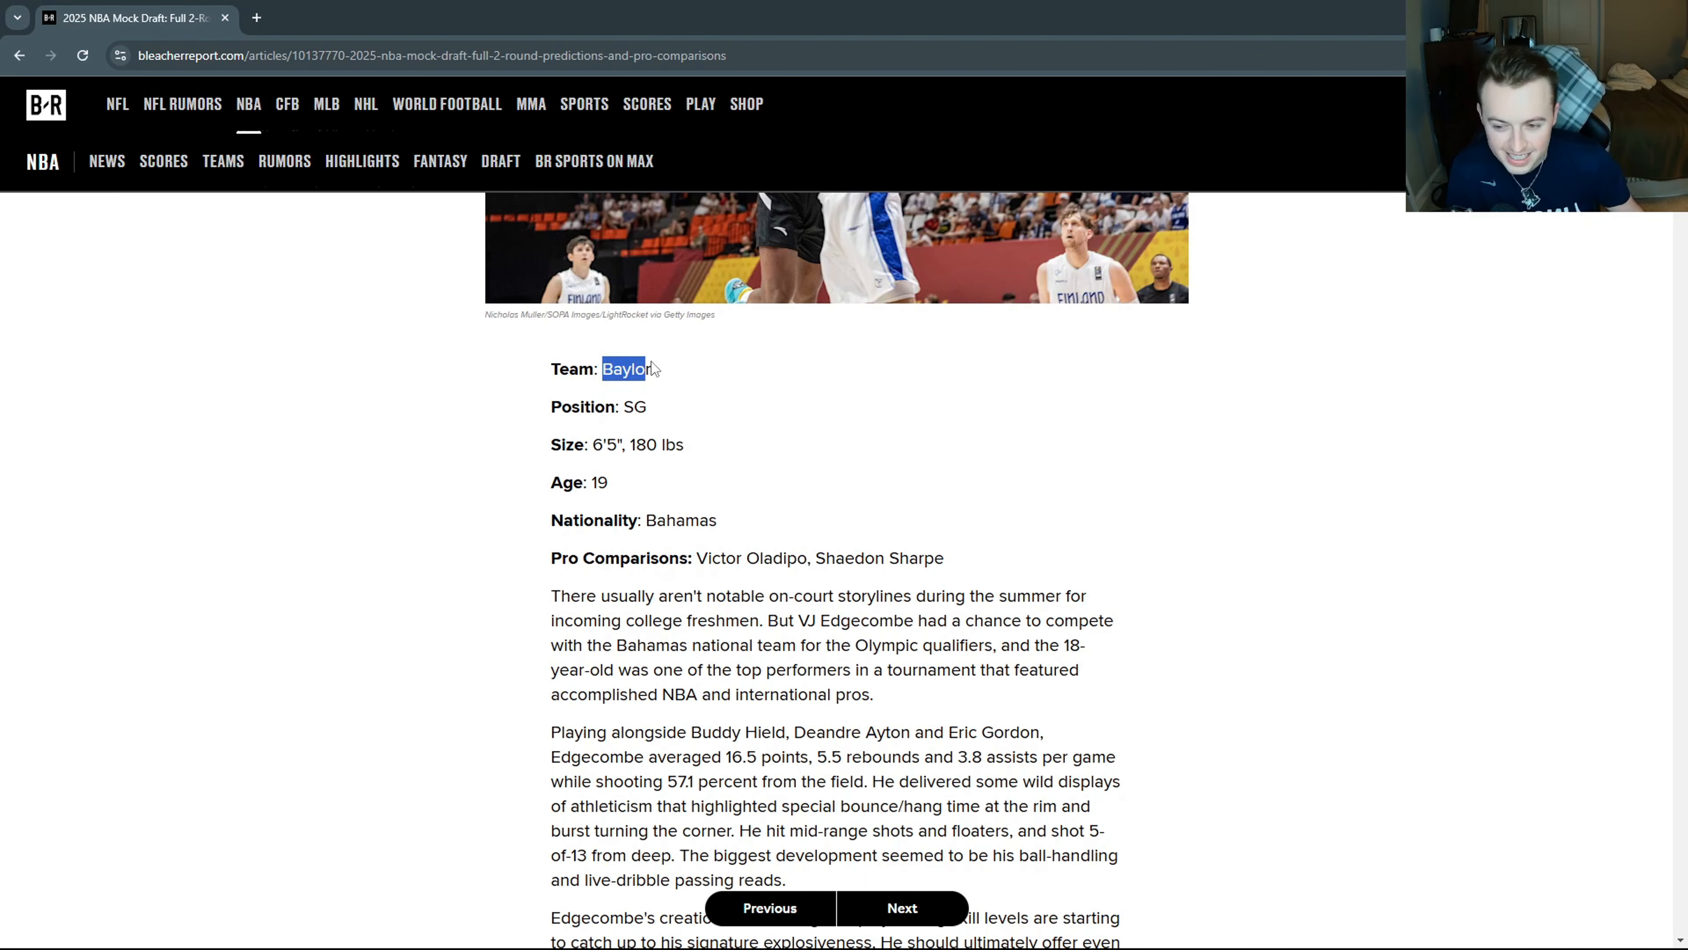
pyautogui.scroll(-3)
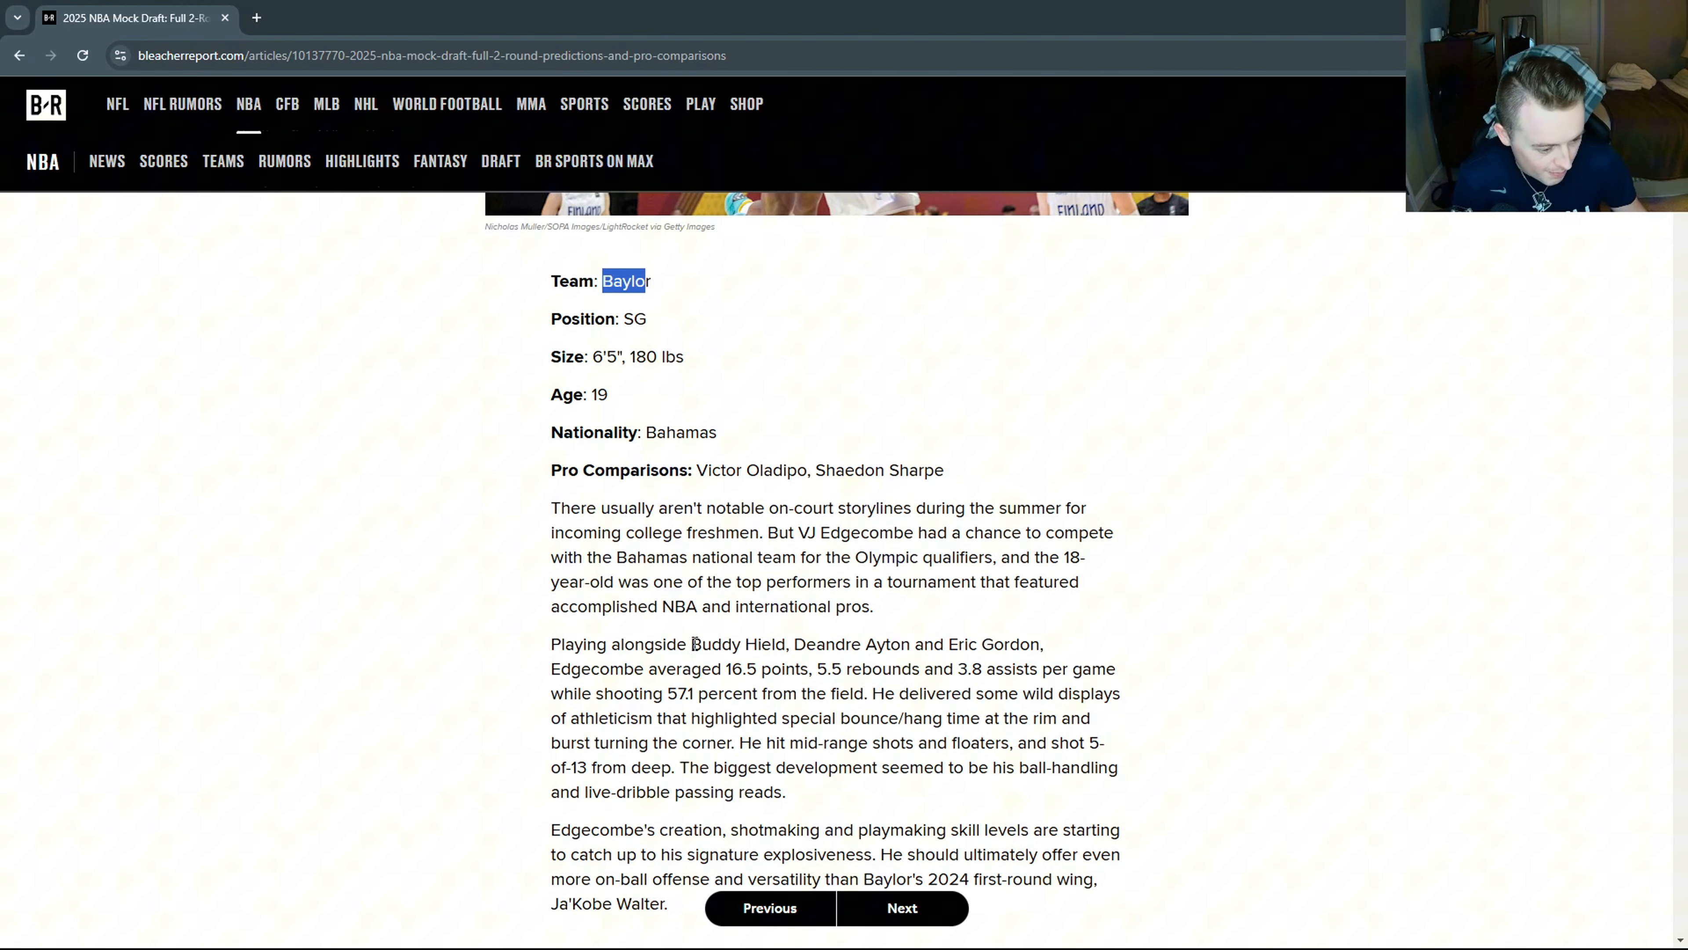
pyautogui.doubleClick(739, 643)
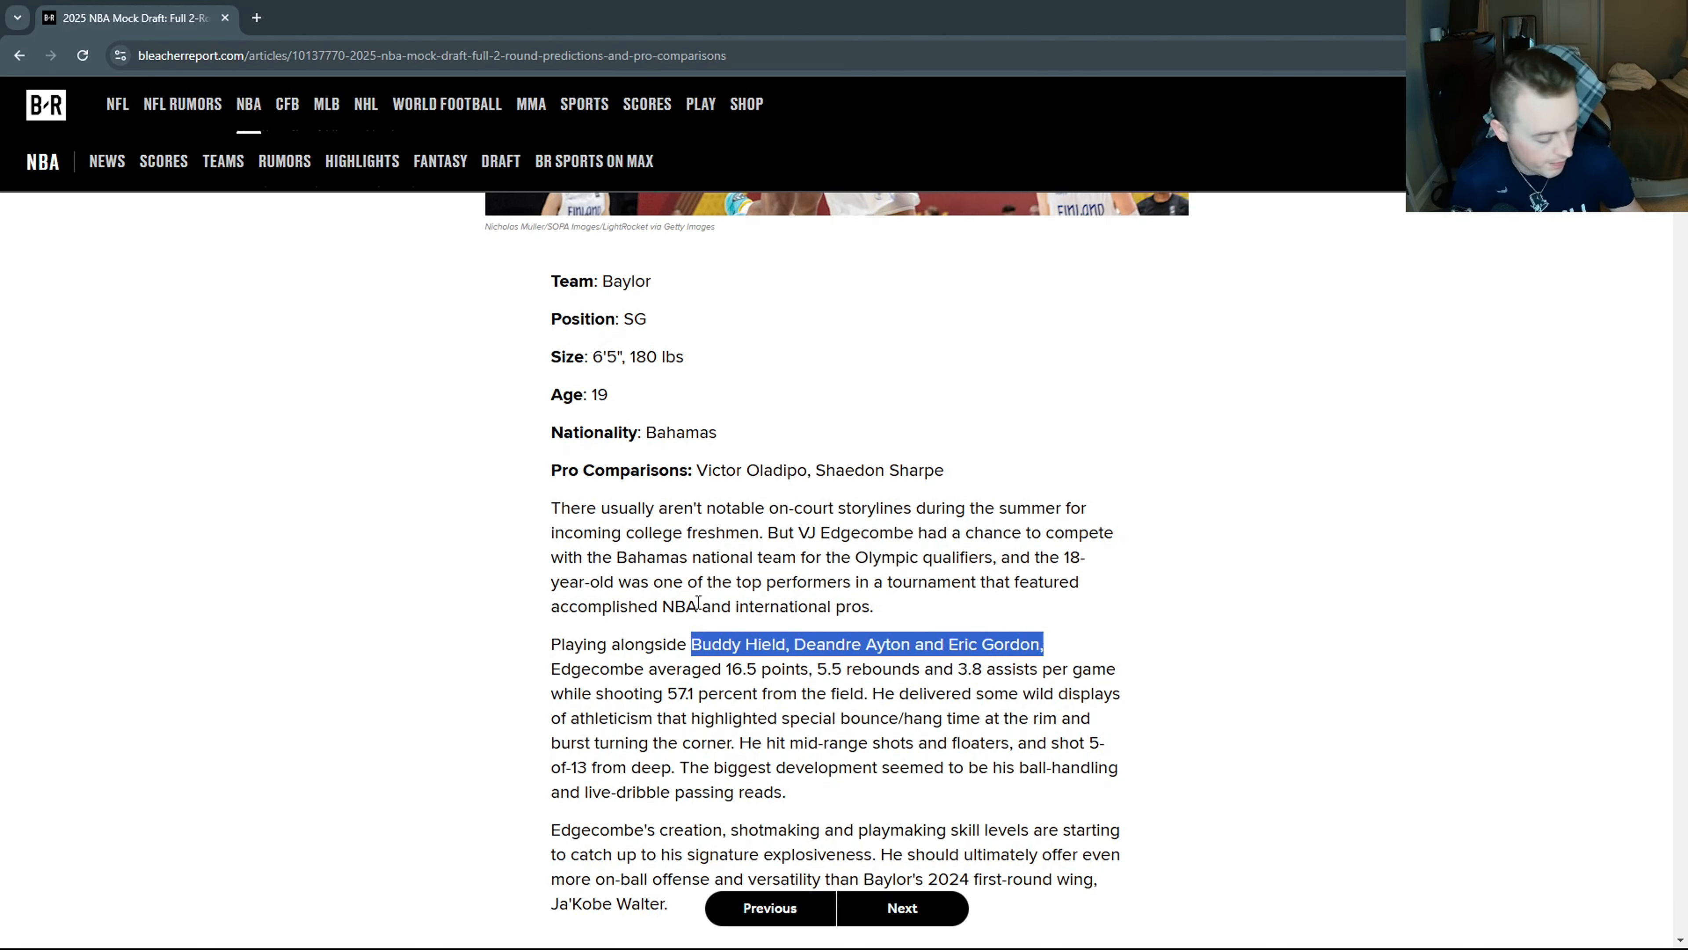
pyautogui.scroll(-3)
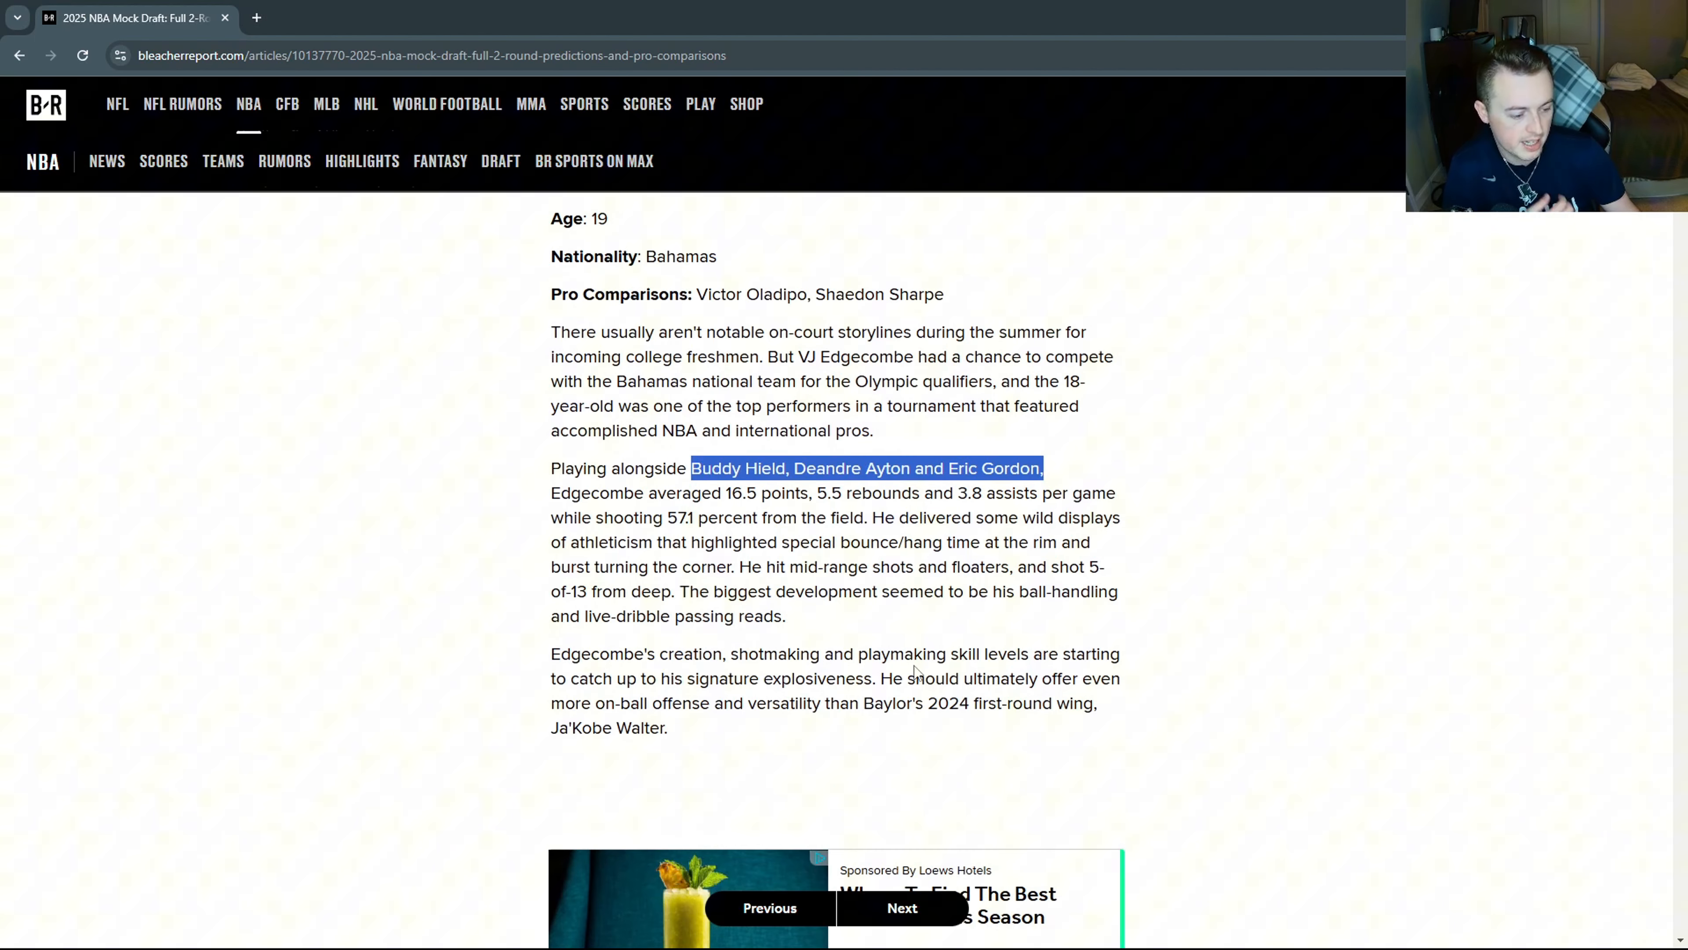
pyautogui.moveTo(972, 604)
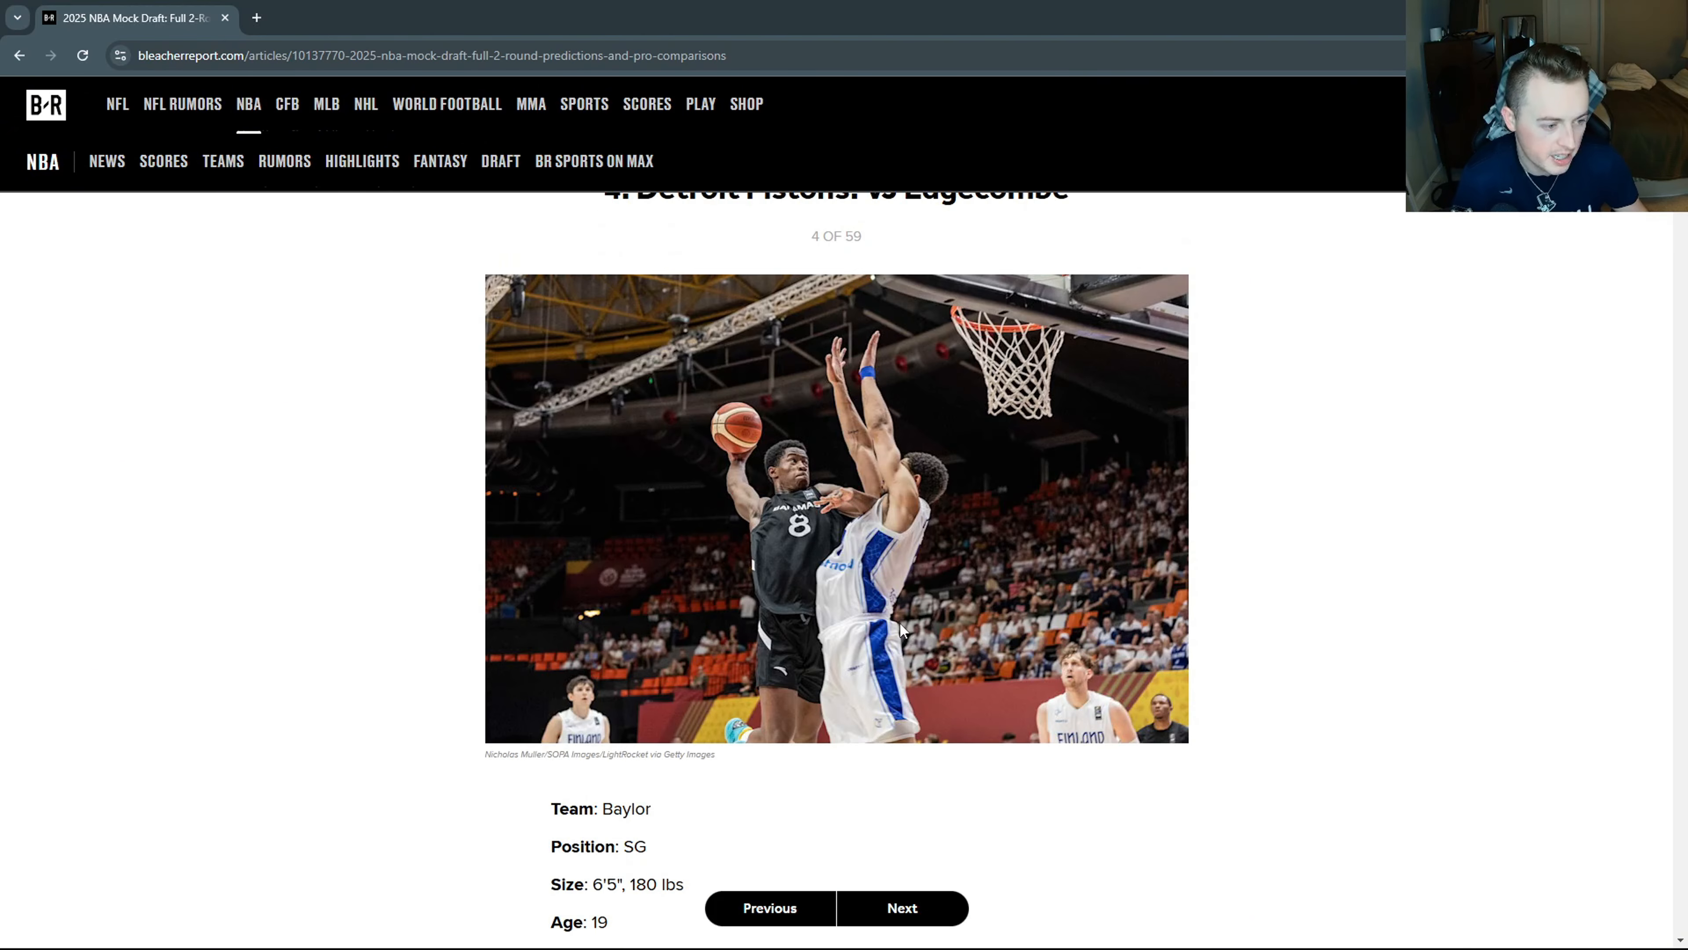
# Finish the pick 4 text and return to the slide heading.
pyautogui.scroll(-3)
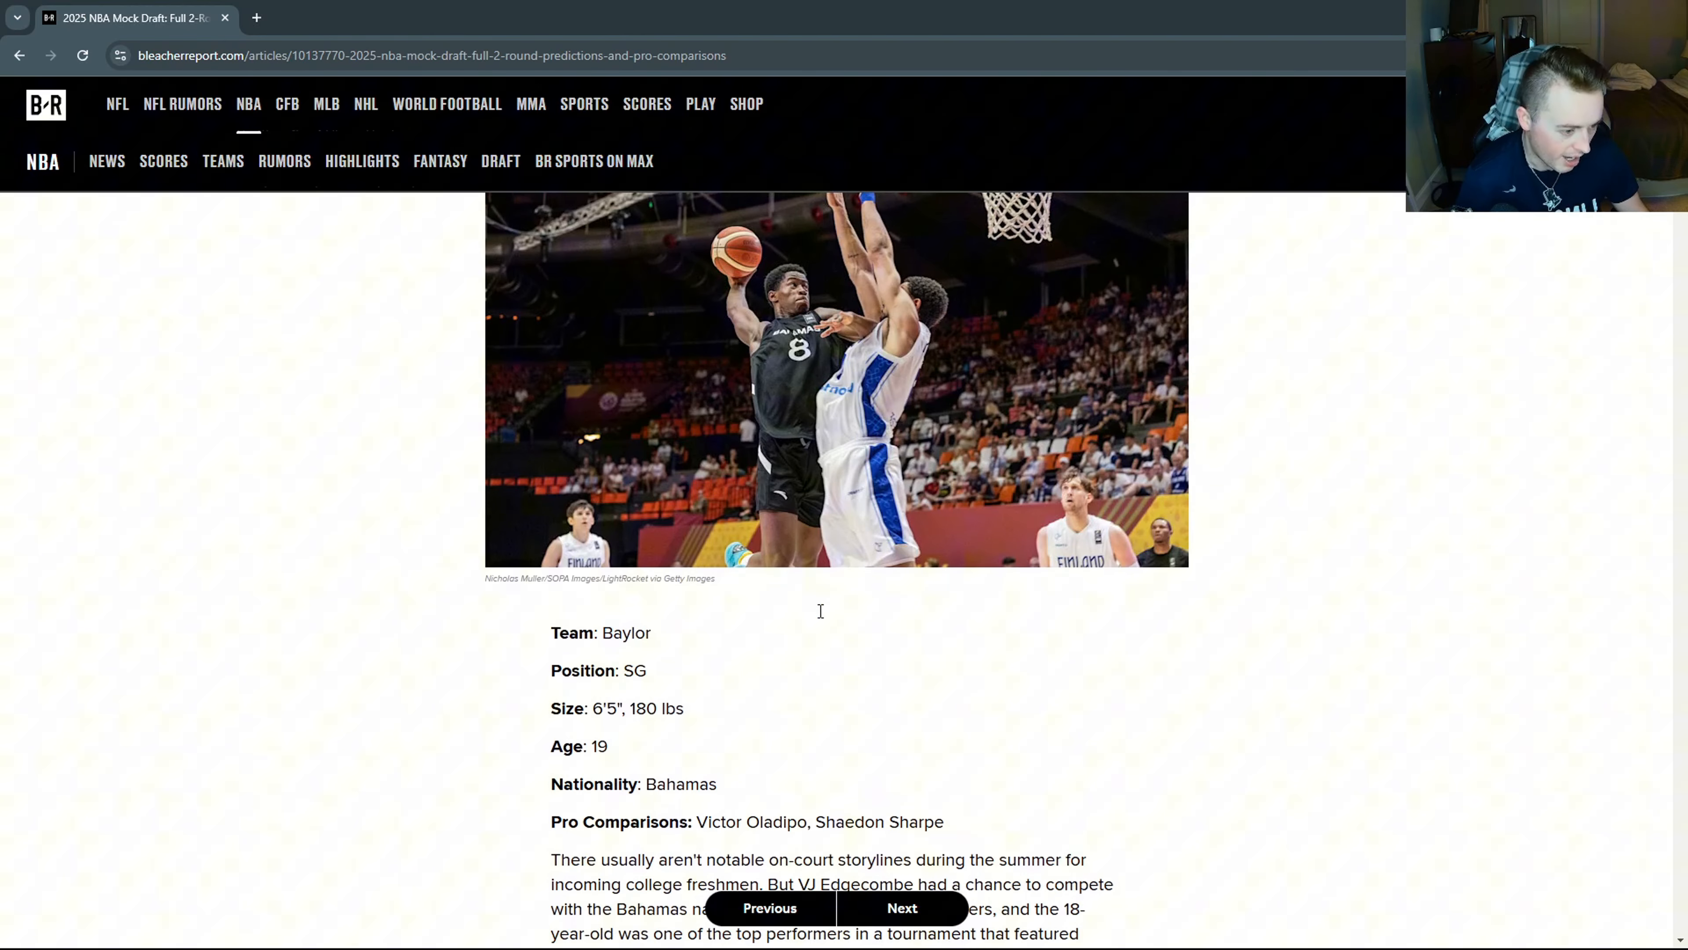
pyautogui.scroll(3)
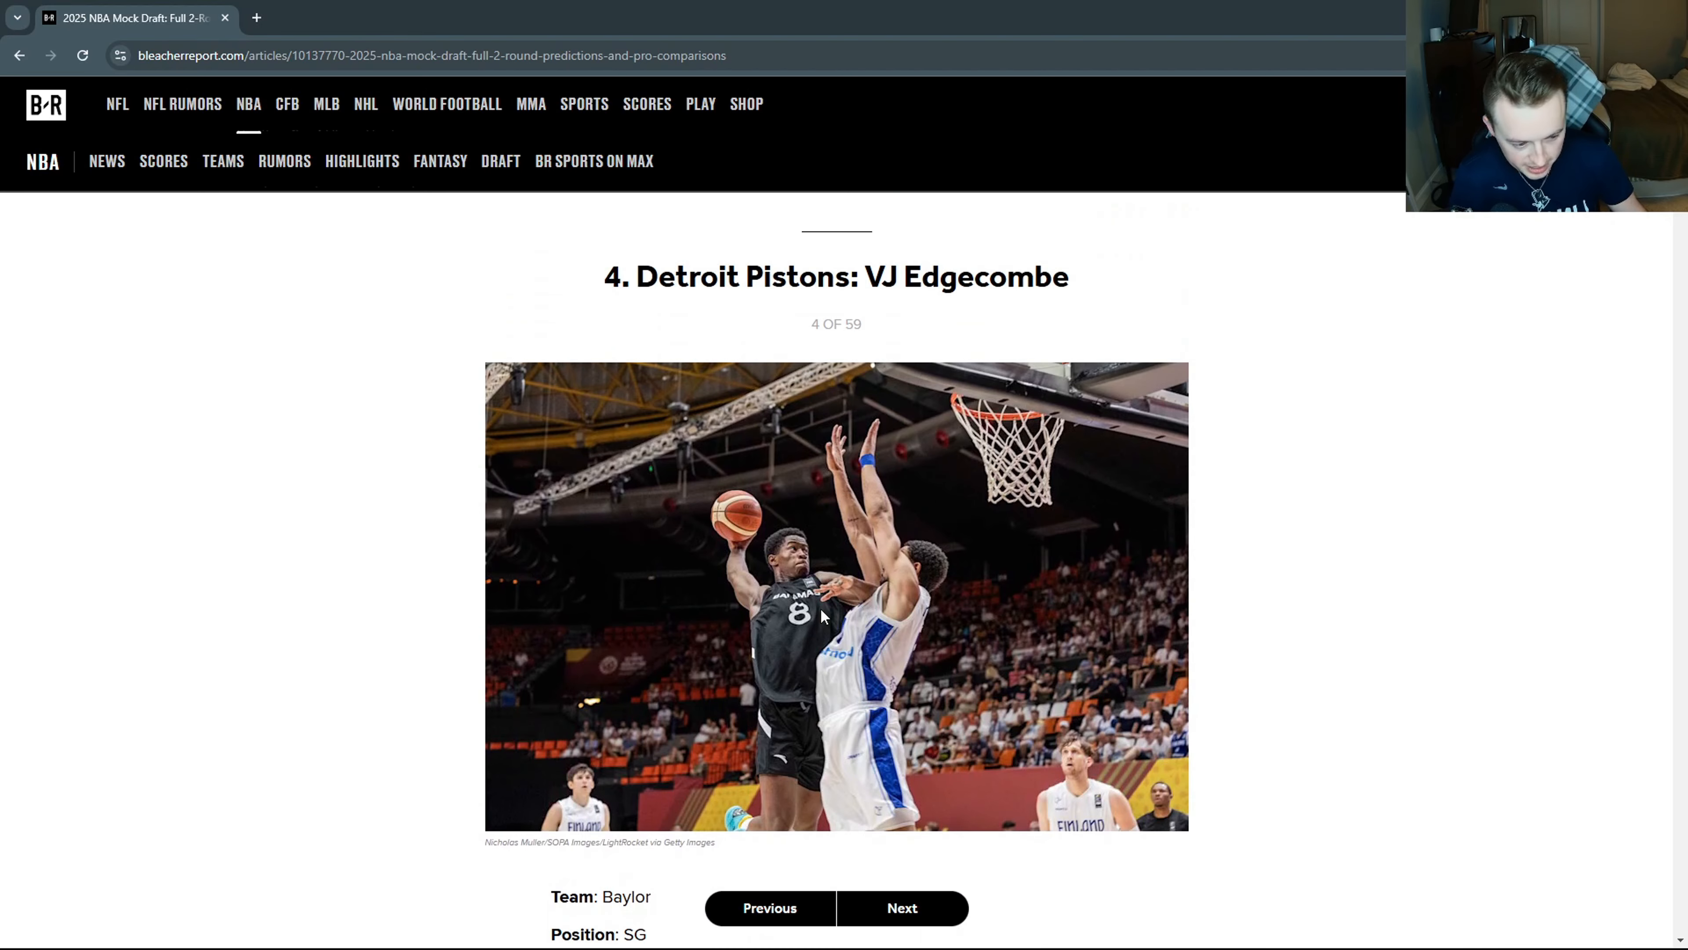
pyautogui.scroll(-3)
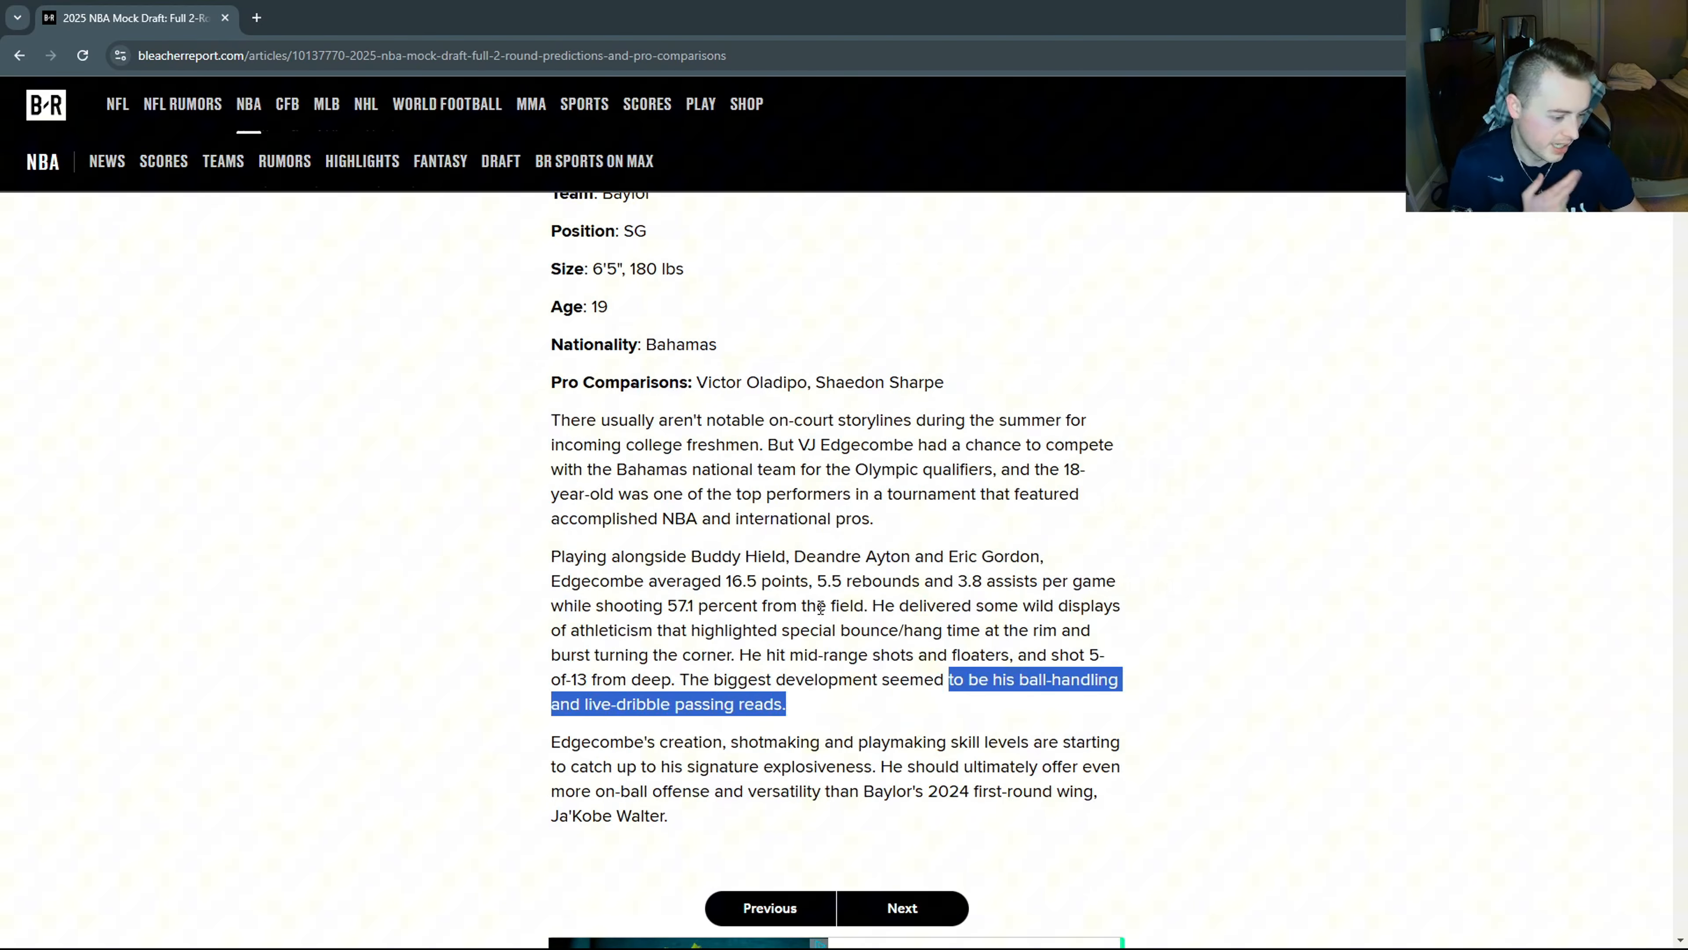
pyautogui.scroll(3)
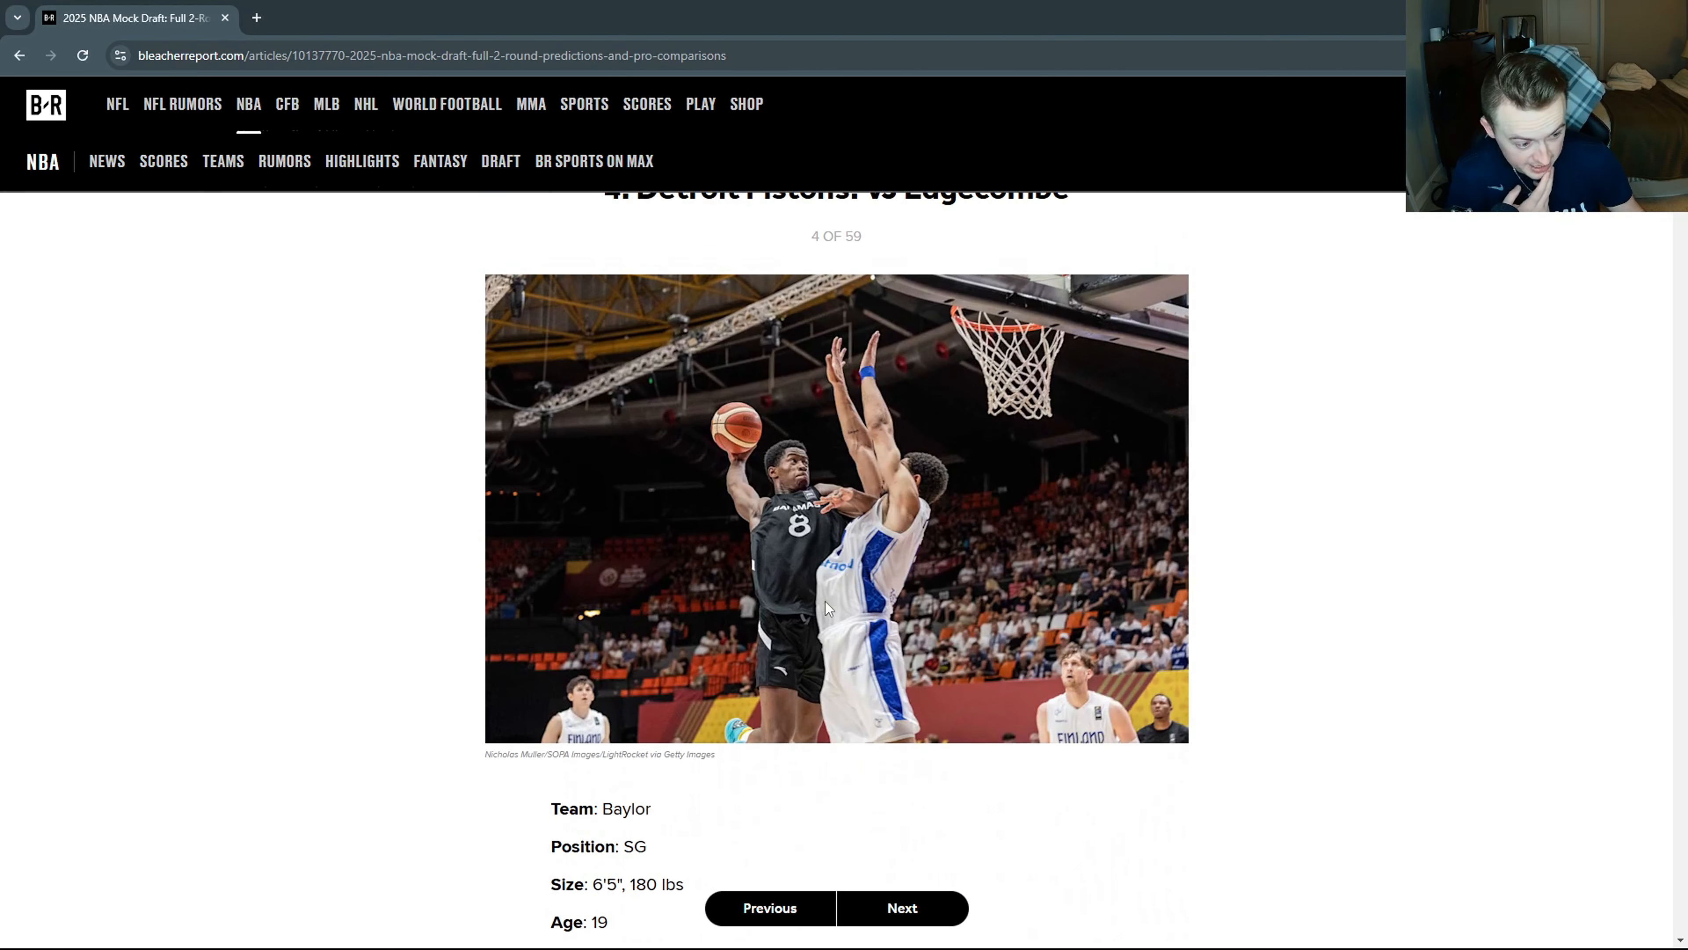
pyautogui.scroll(3)
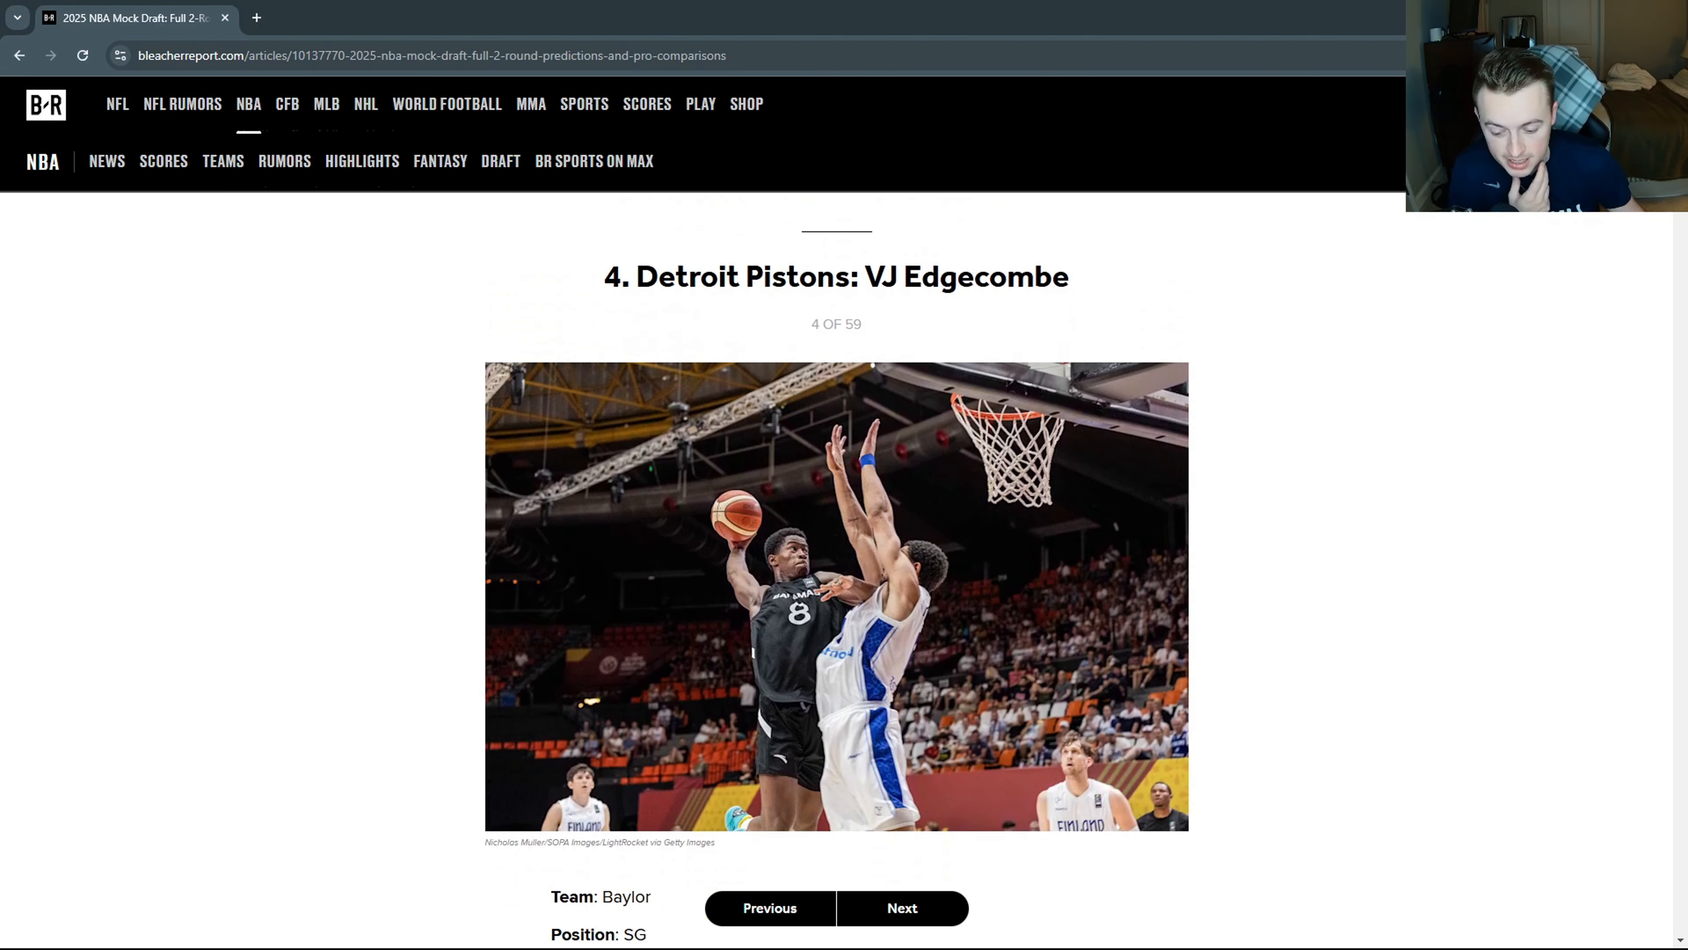
# Advance to slide 5 of 59, Utah Jazz: Nolan Traore, and start his profile.
pyautogui.click(901, 908)
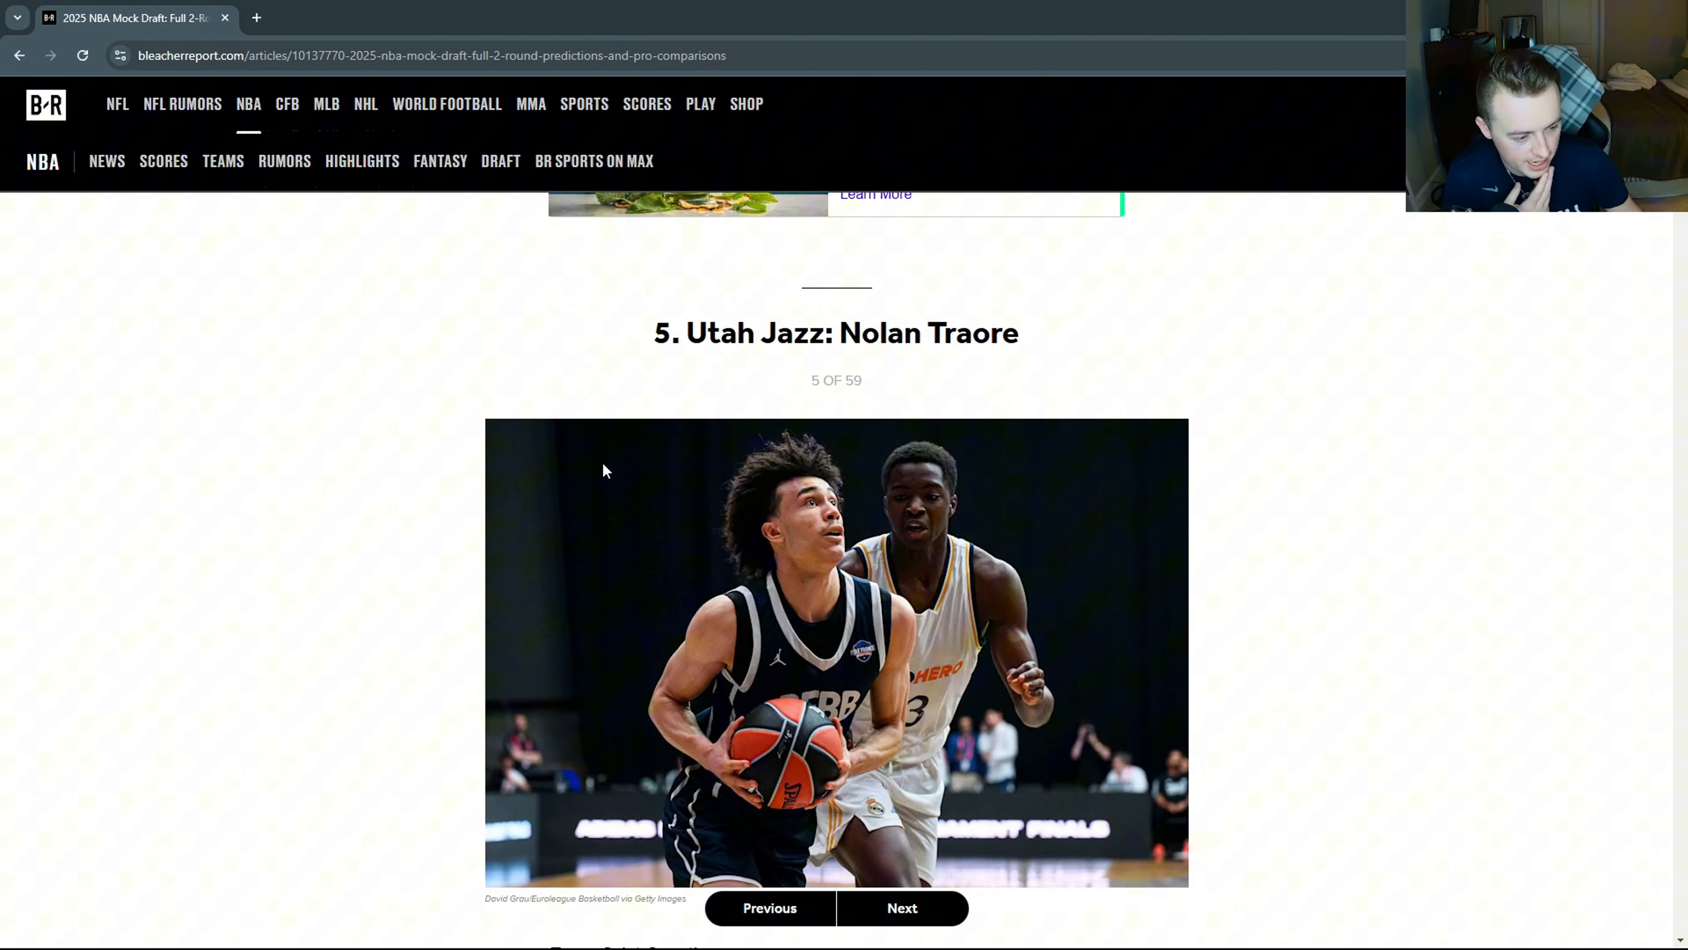
pyautogui.moveTo(1342, 456)
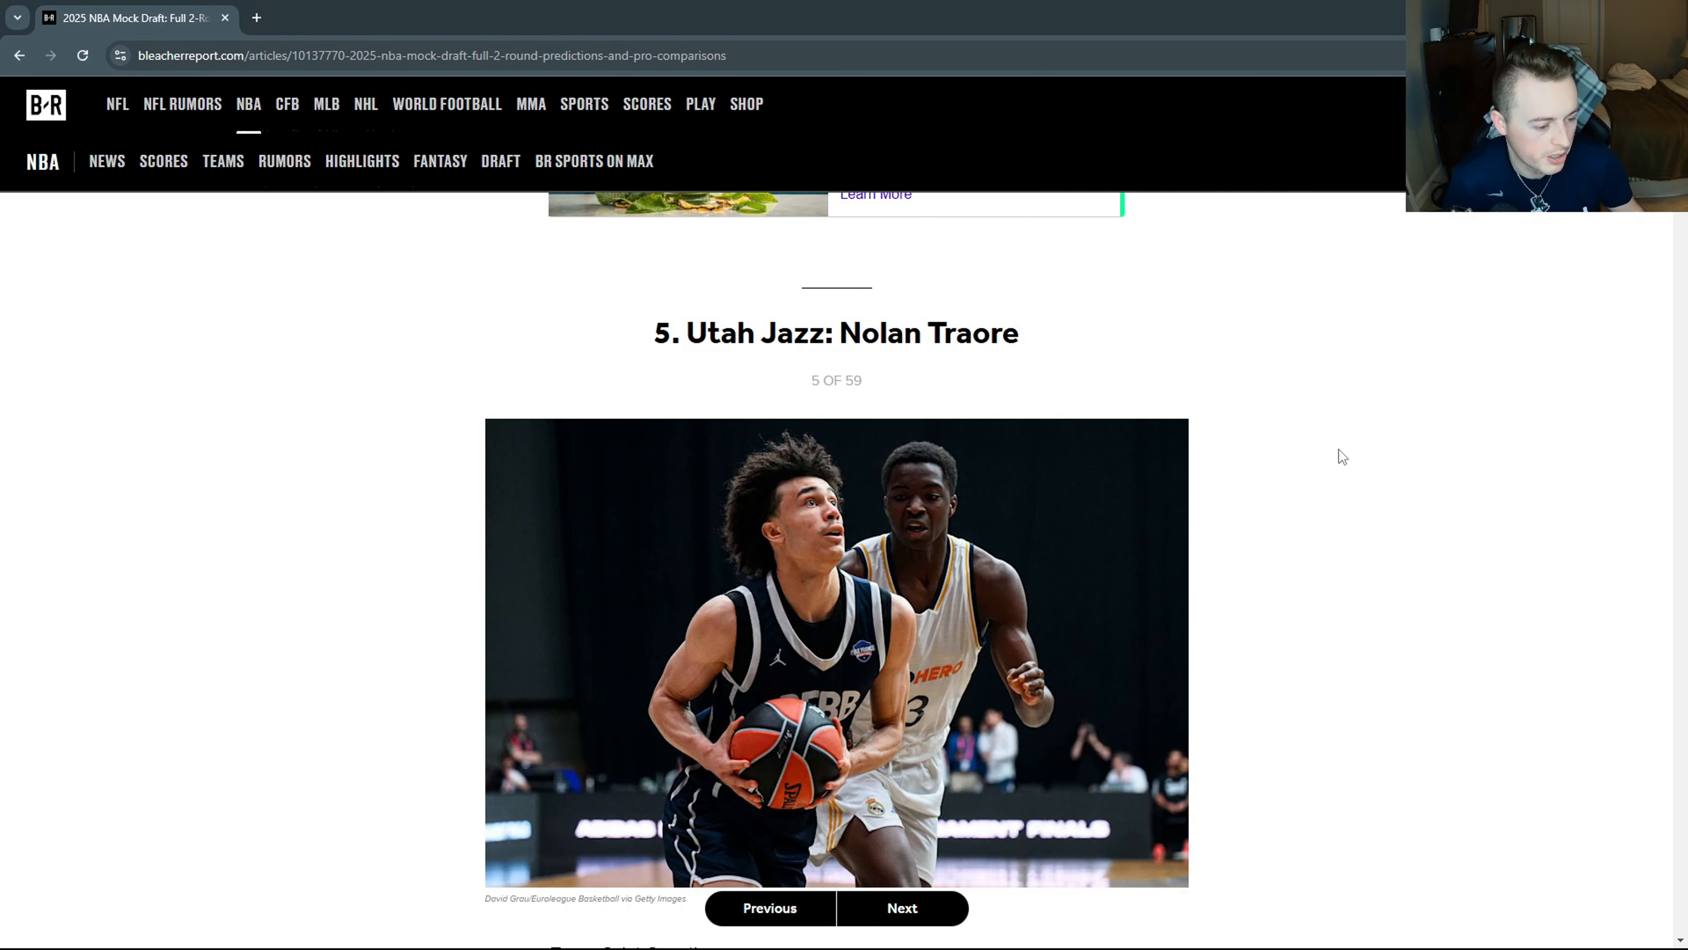
pyautogui.scroll(-3)
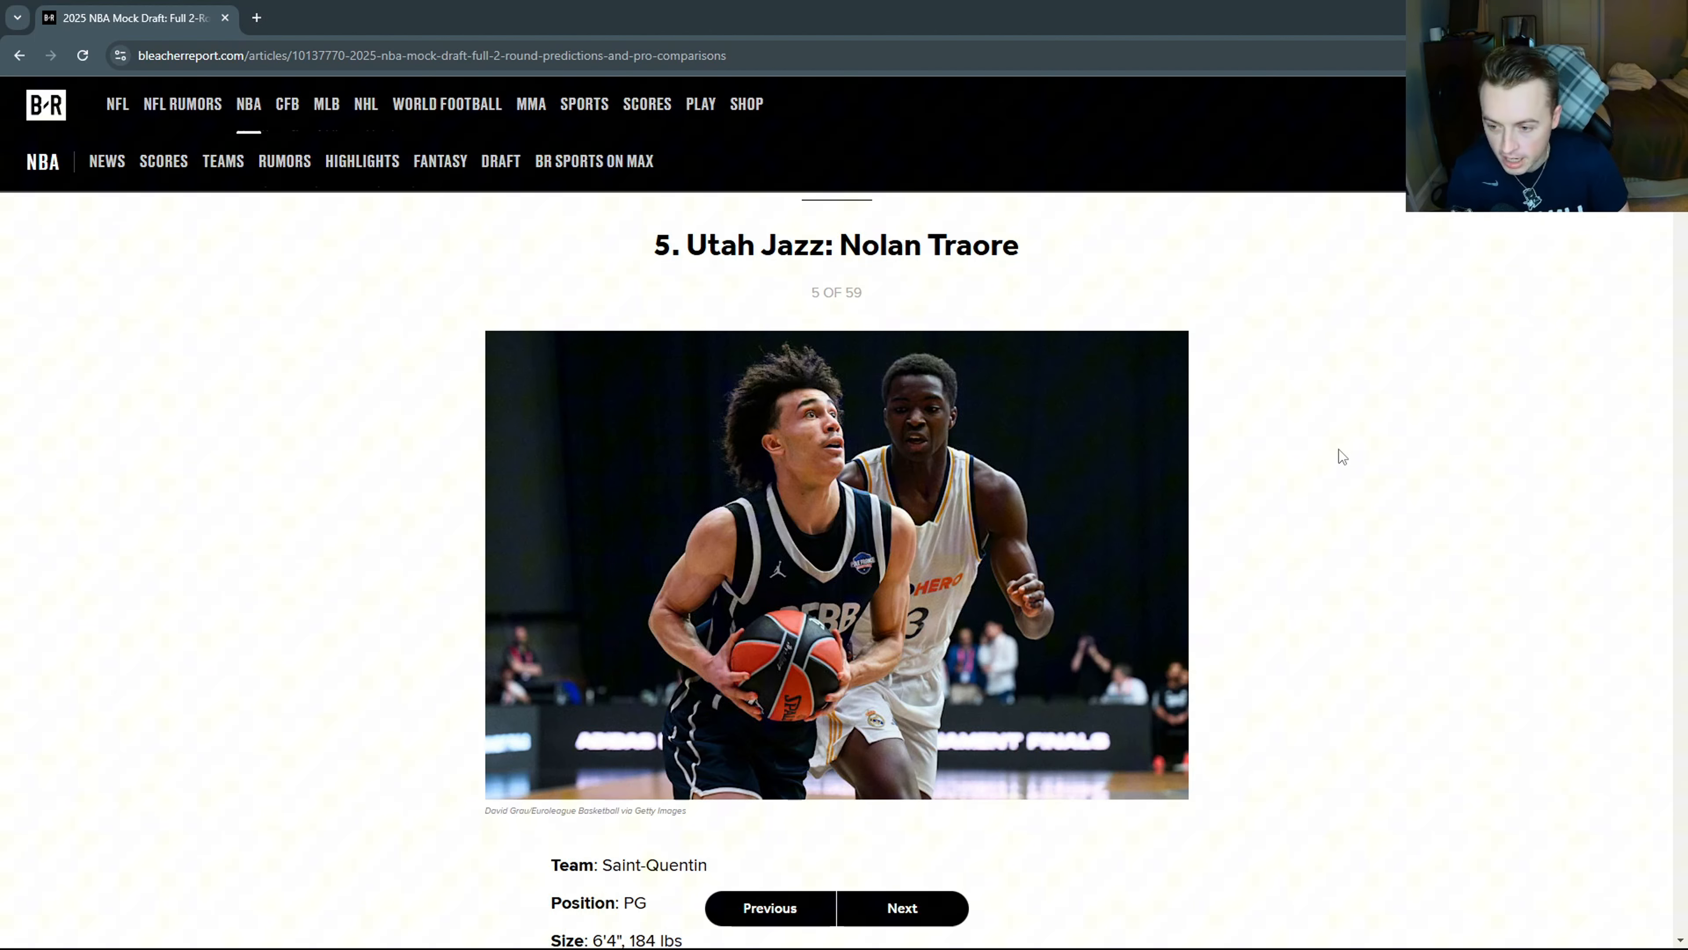
pyautogui.moveTo(1150, 353)
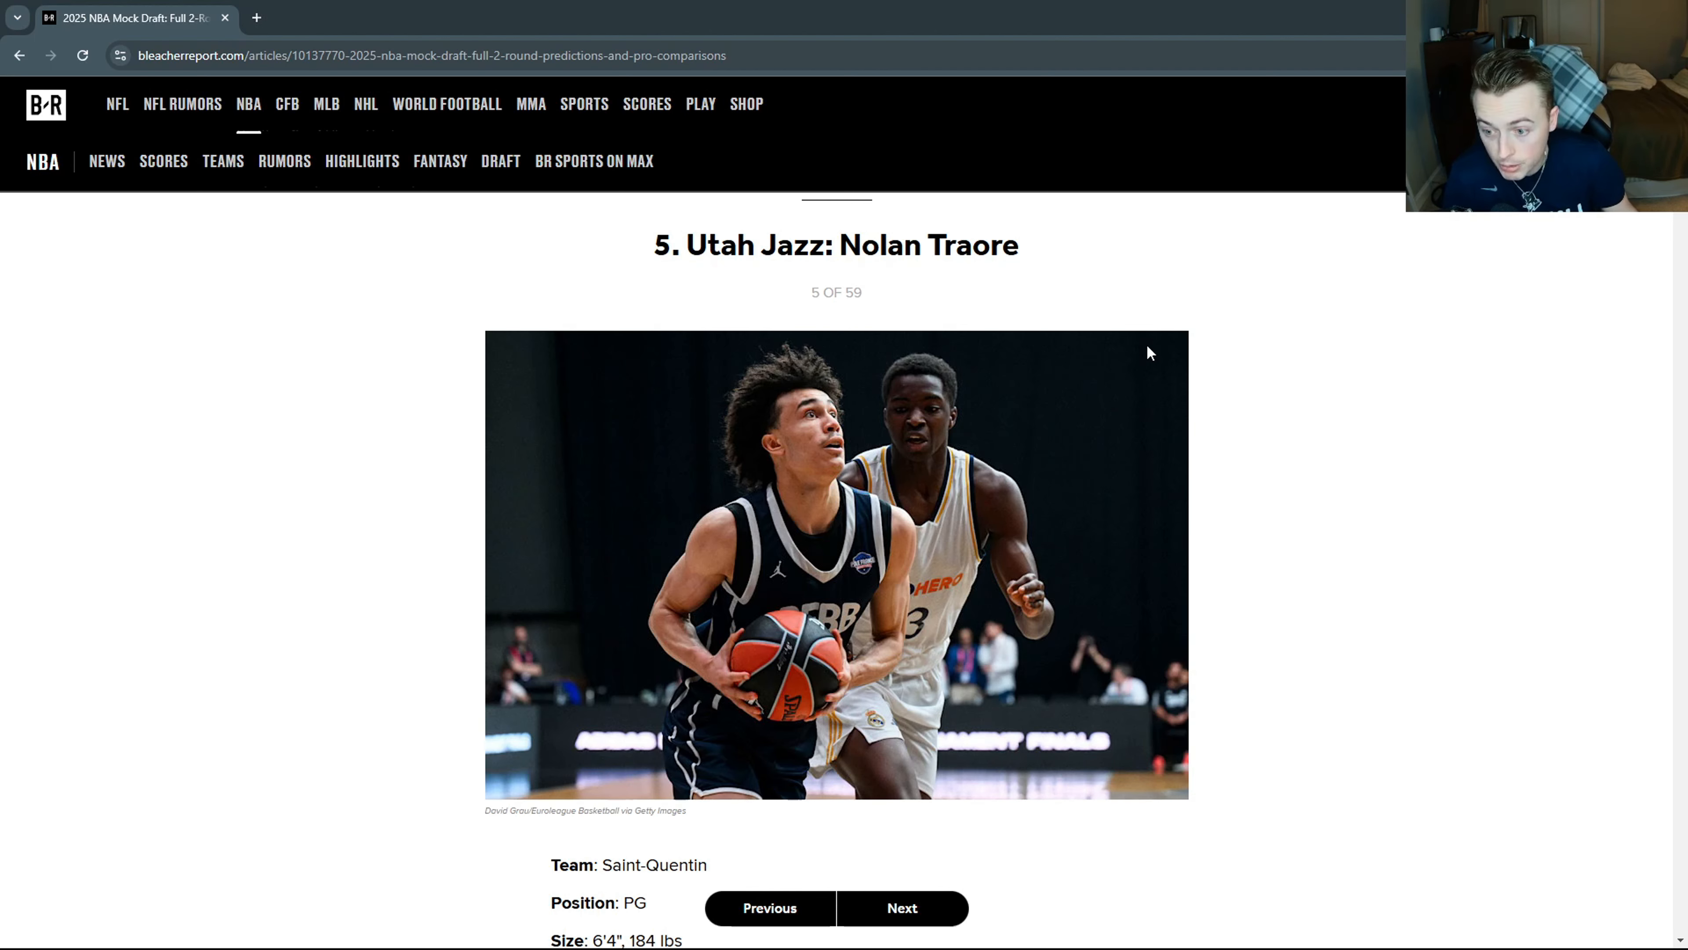
pyautogui.scroll(-3)
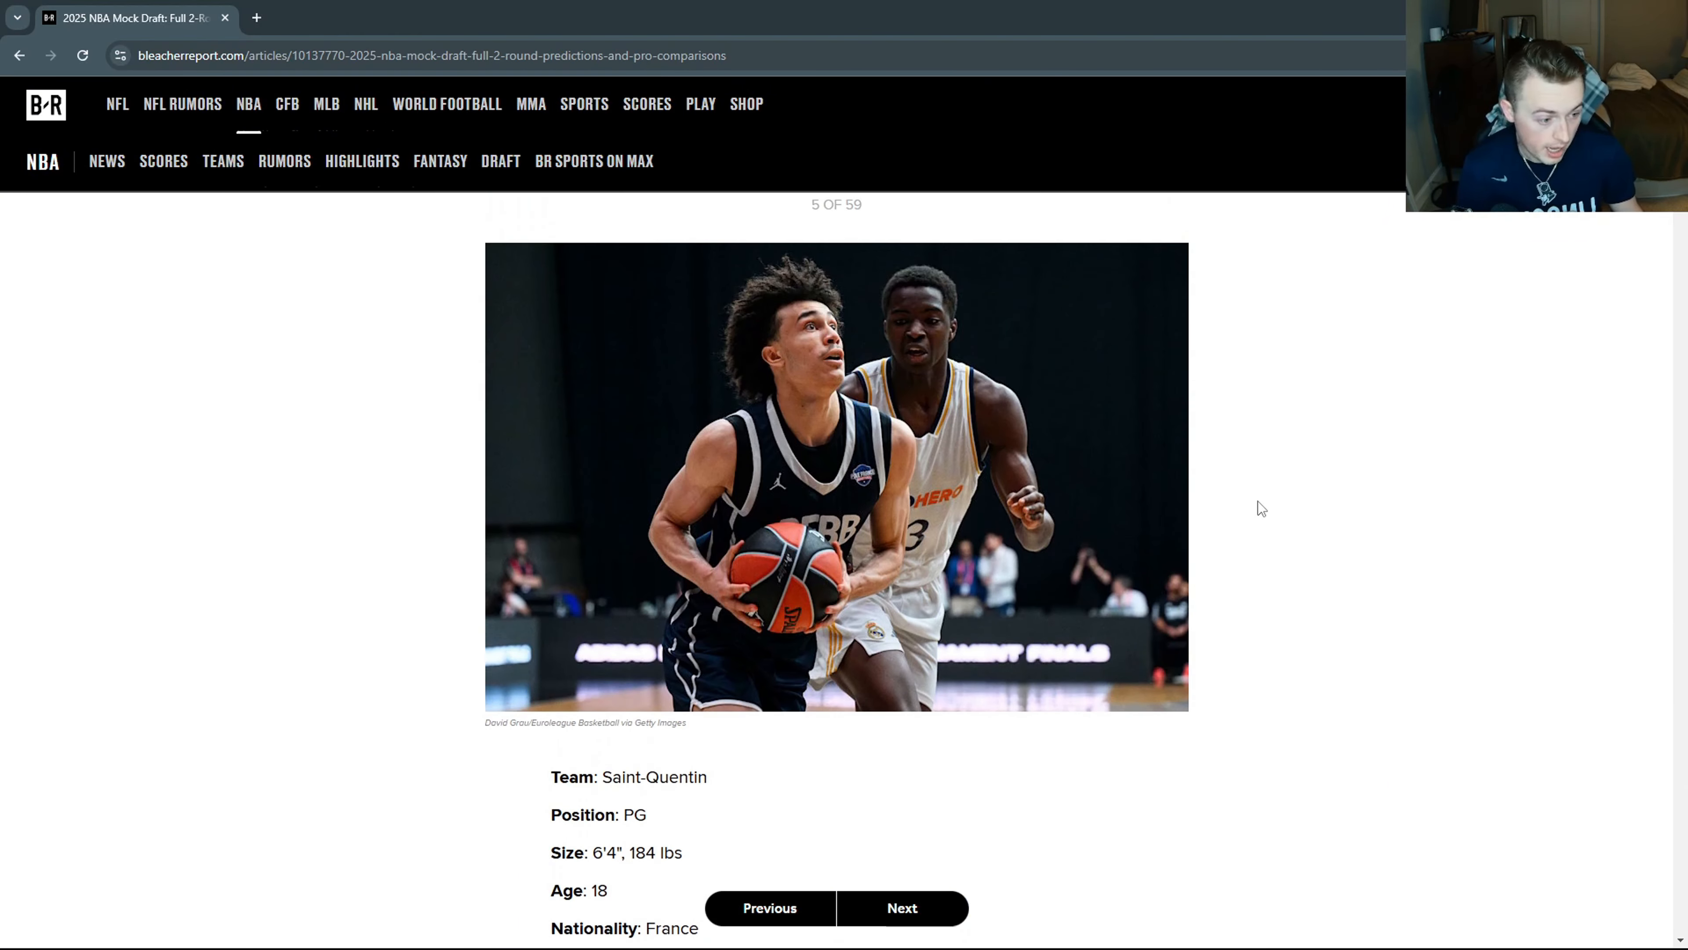
pyautogui.scroll(-3)
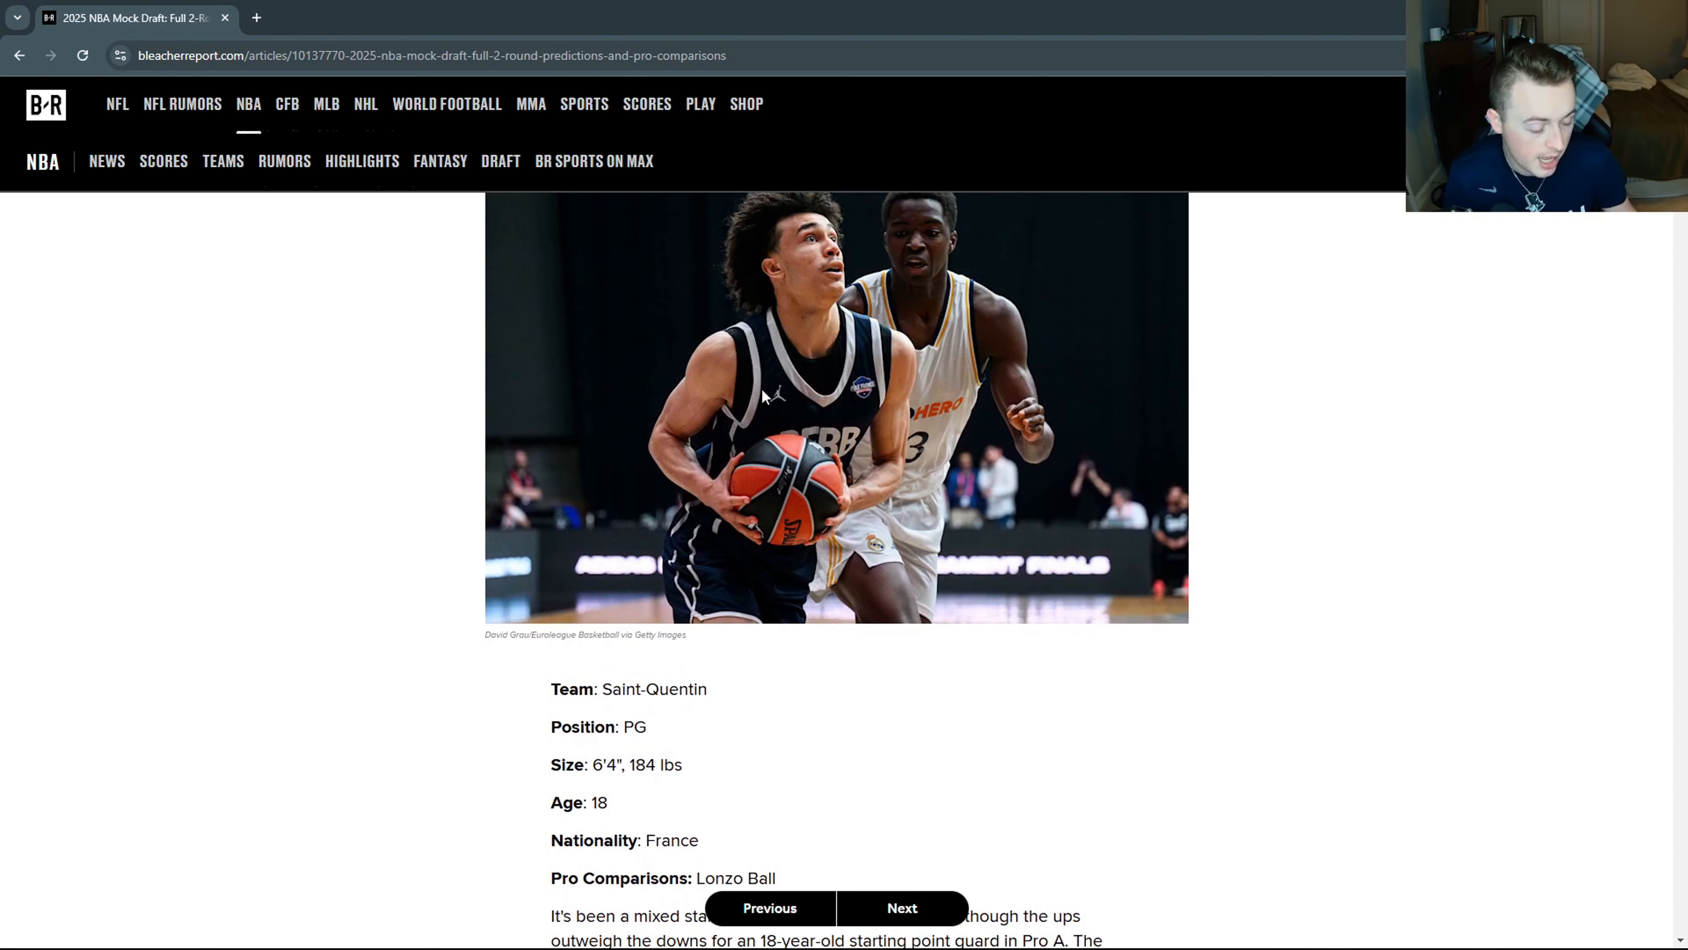
pyautogui.scroll(-3)
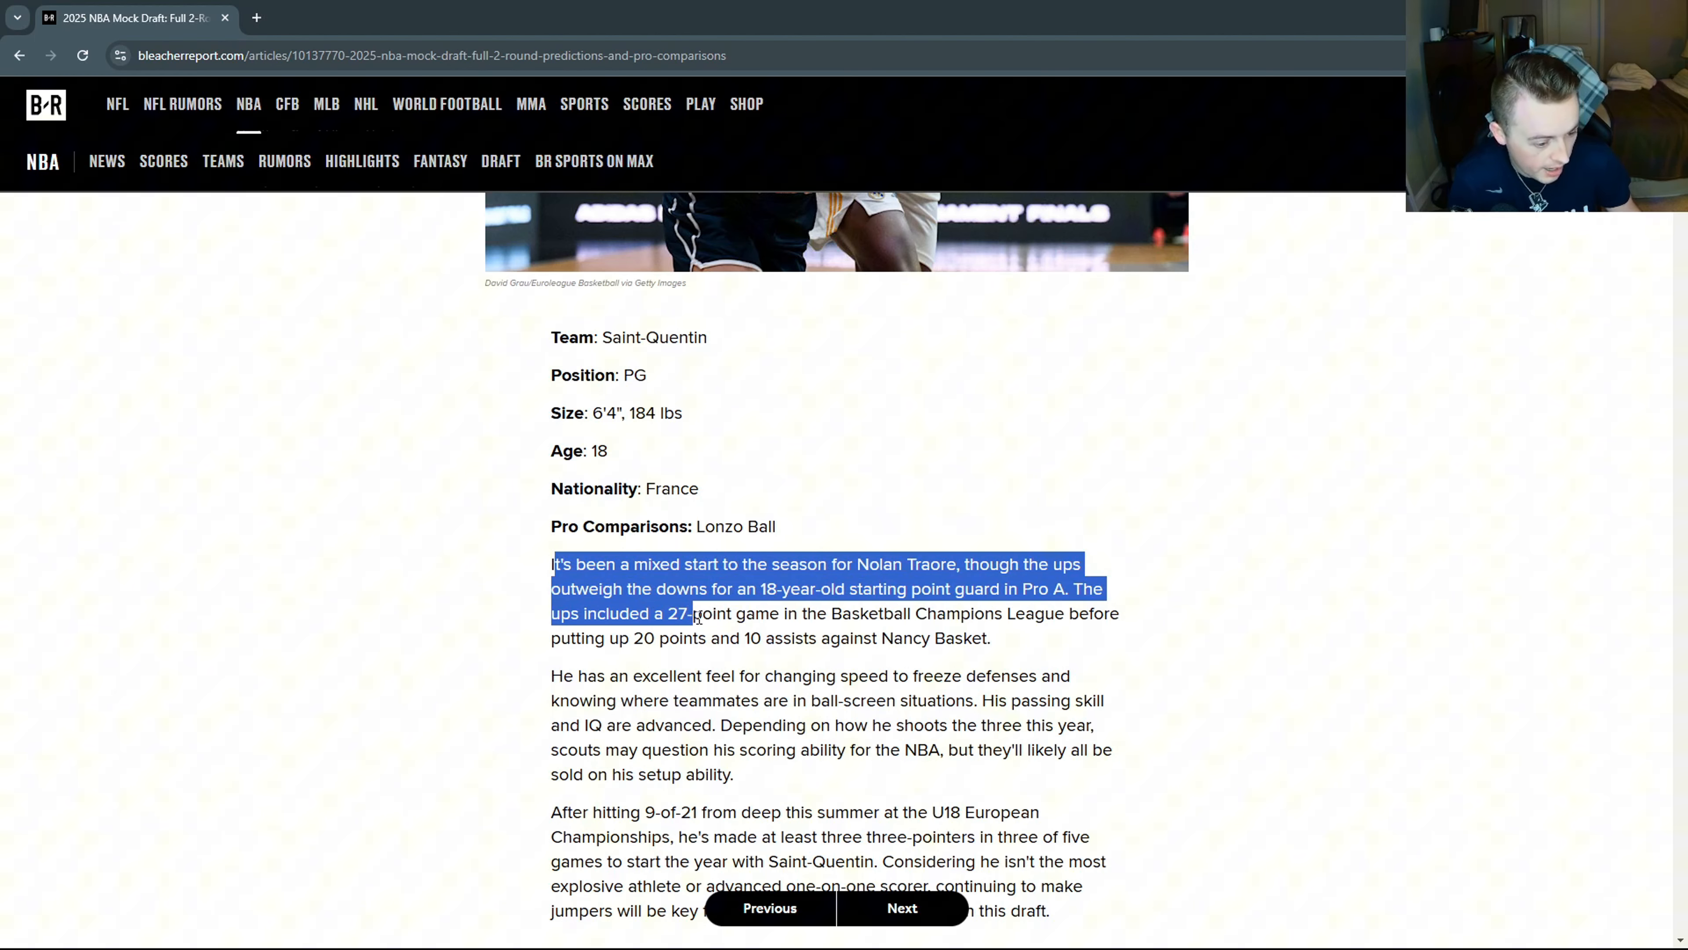
pyautogui.doubleClick(644, 638)
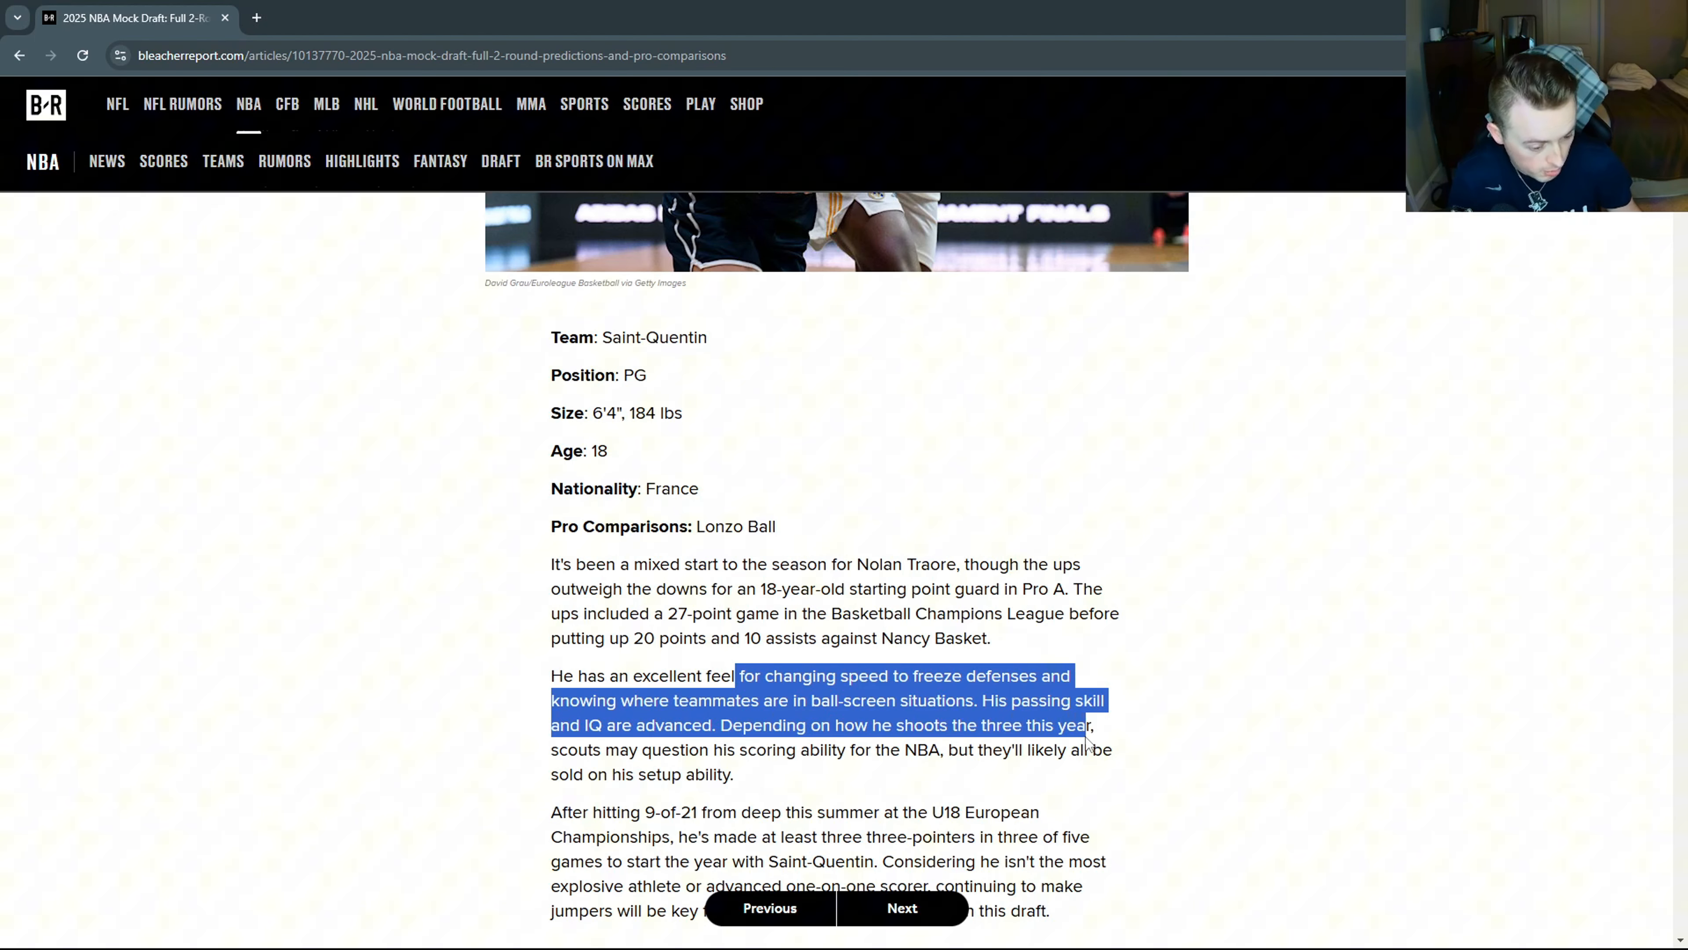
pyautogui.click(655, 816)
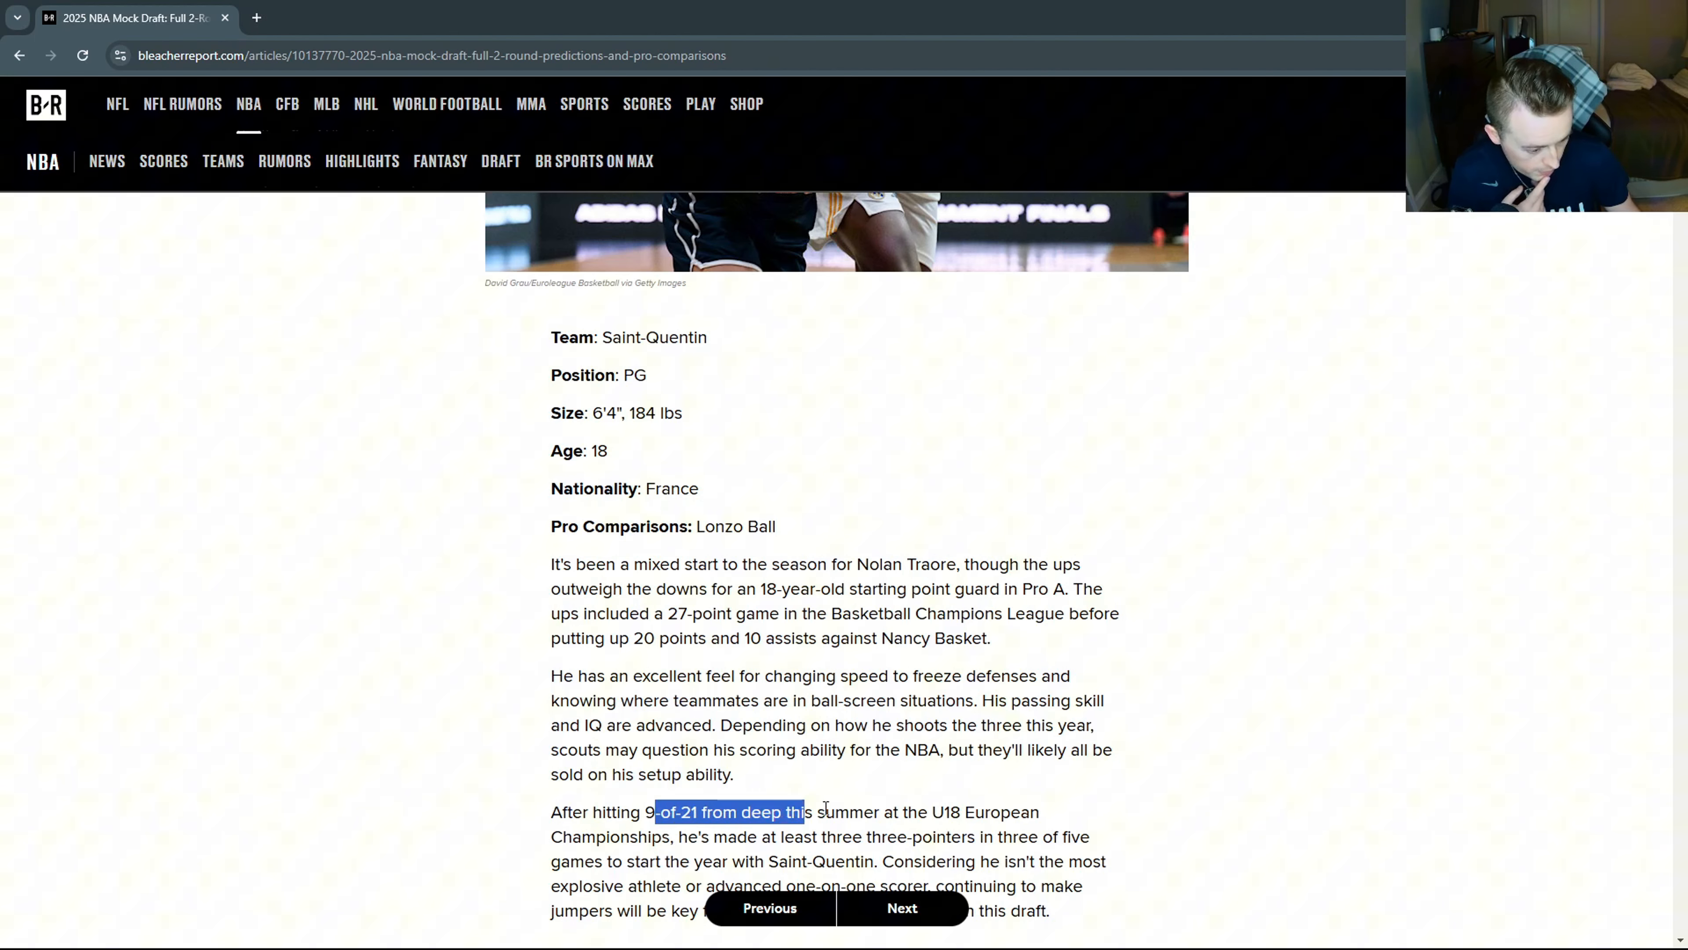
pyautogui.scroll(-3)
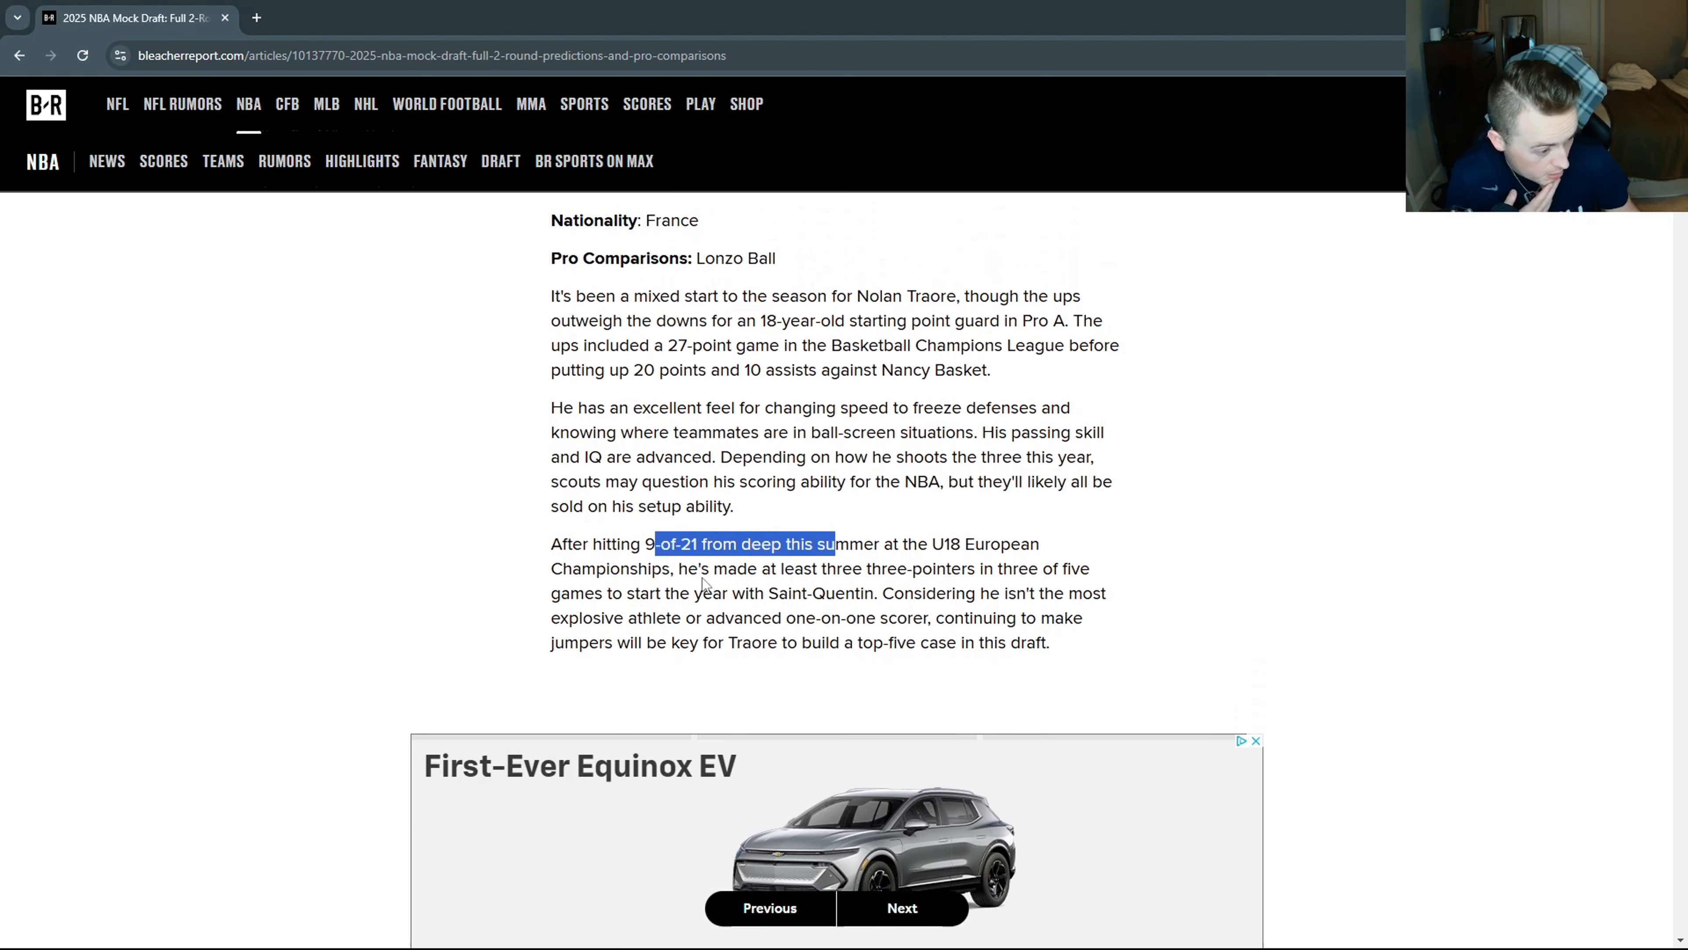
pyautogui.scroll(3)
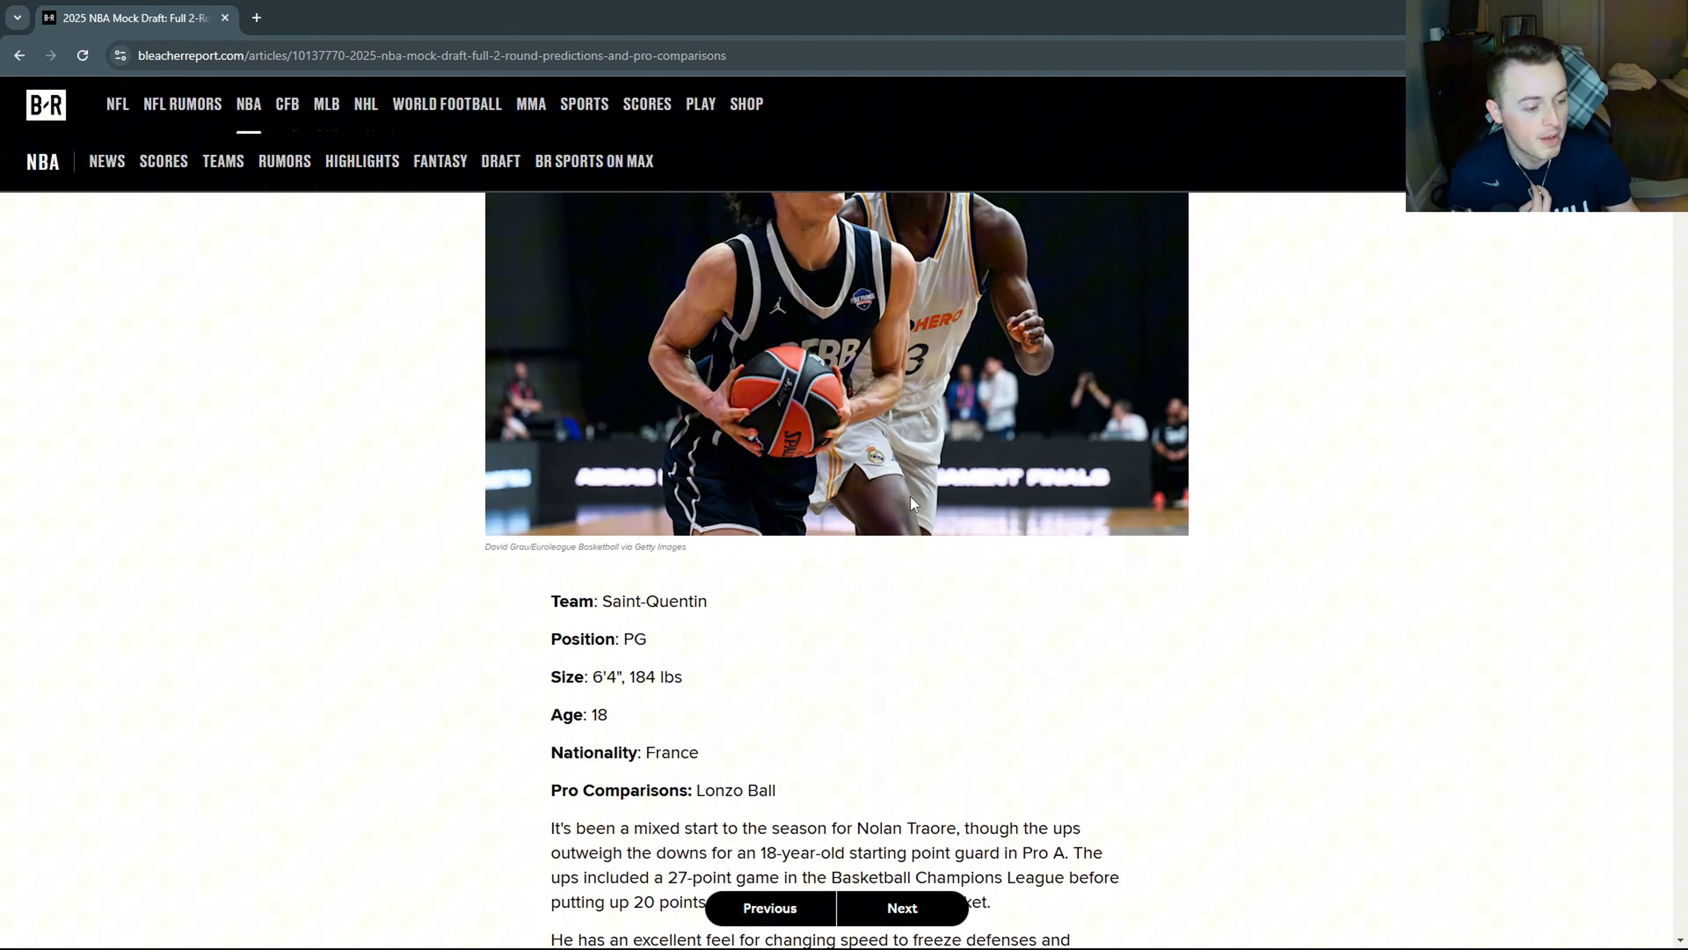
pyautogui.scroll(3)
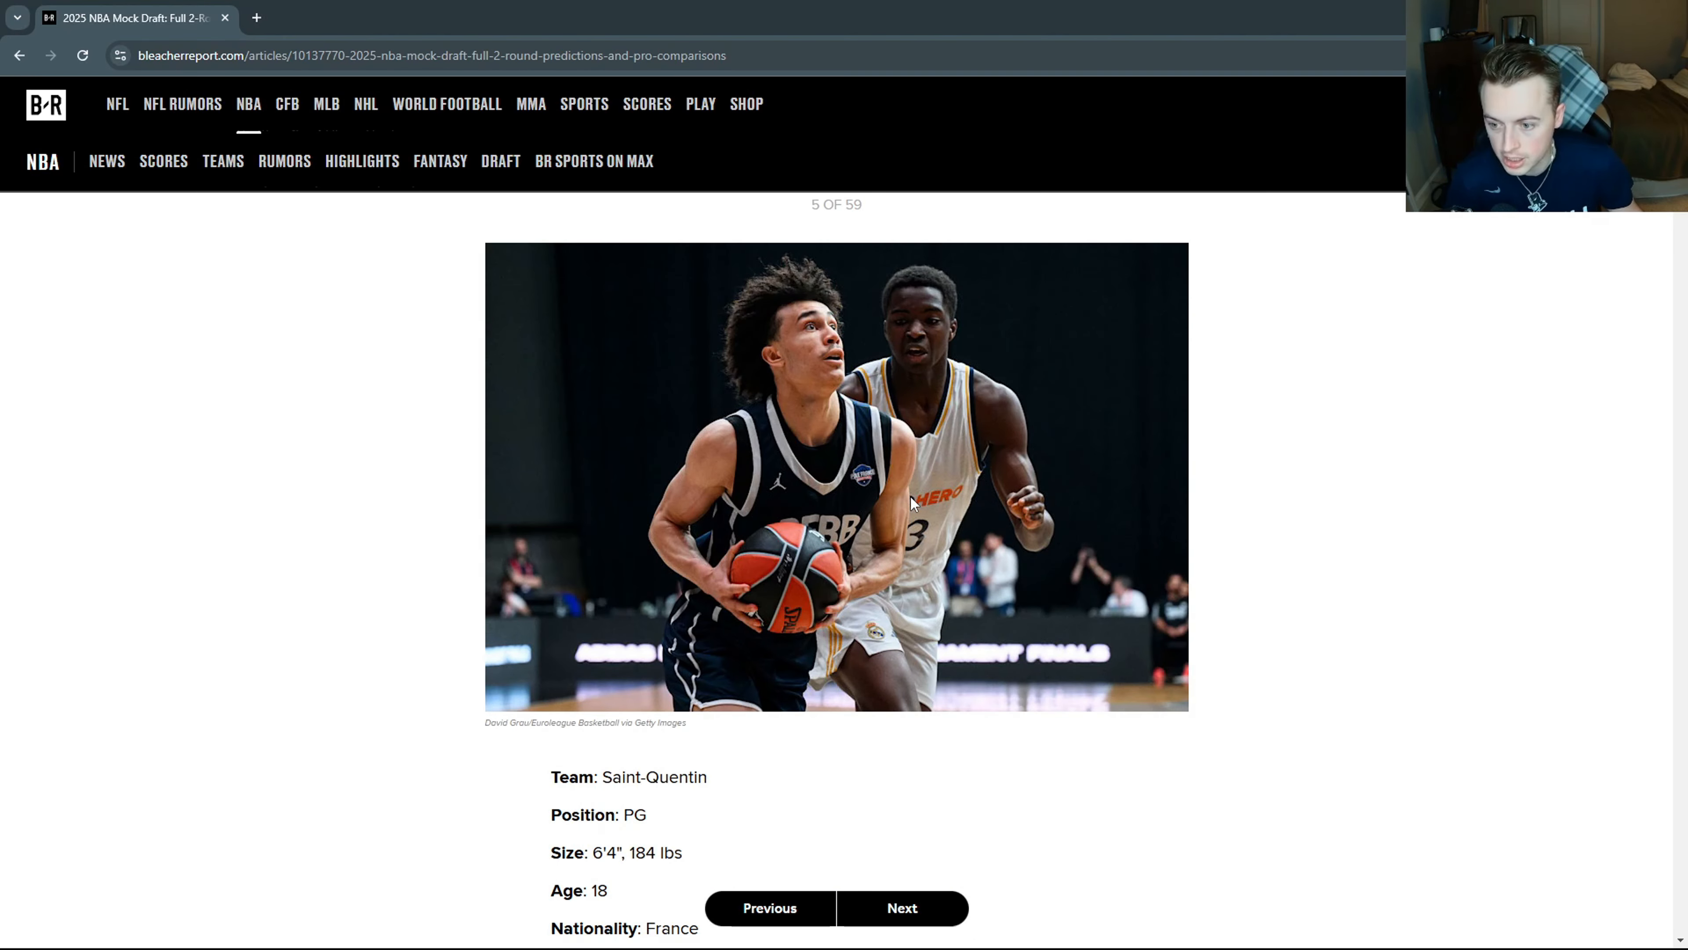
pyautogui.moveTo(684, 447)
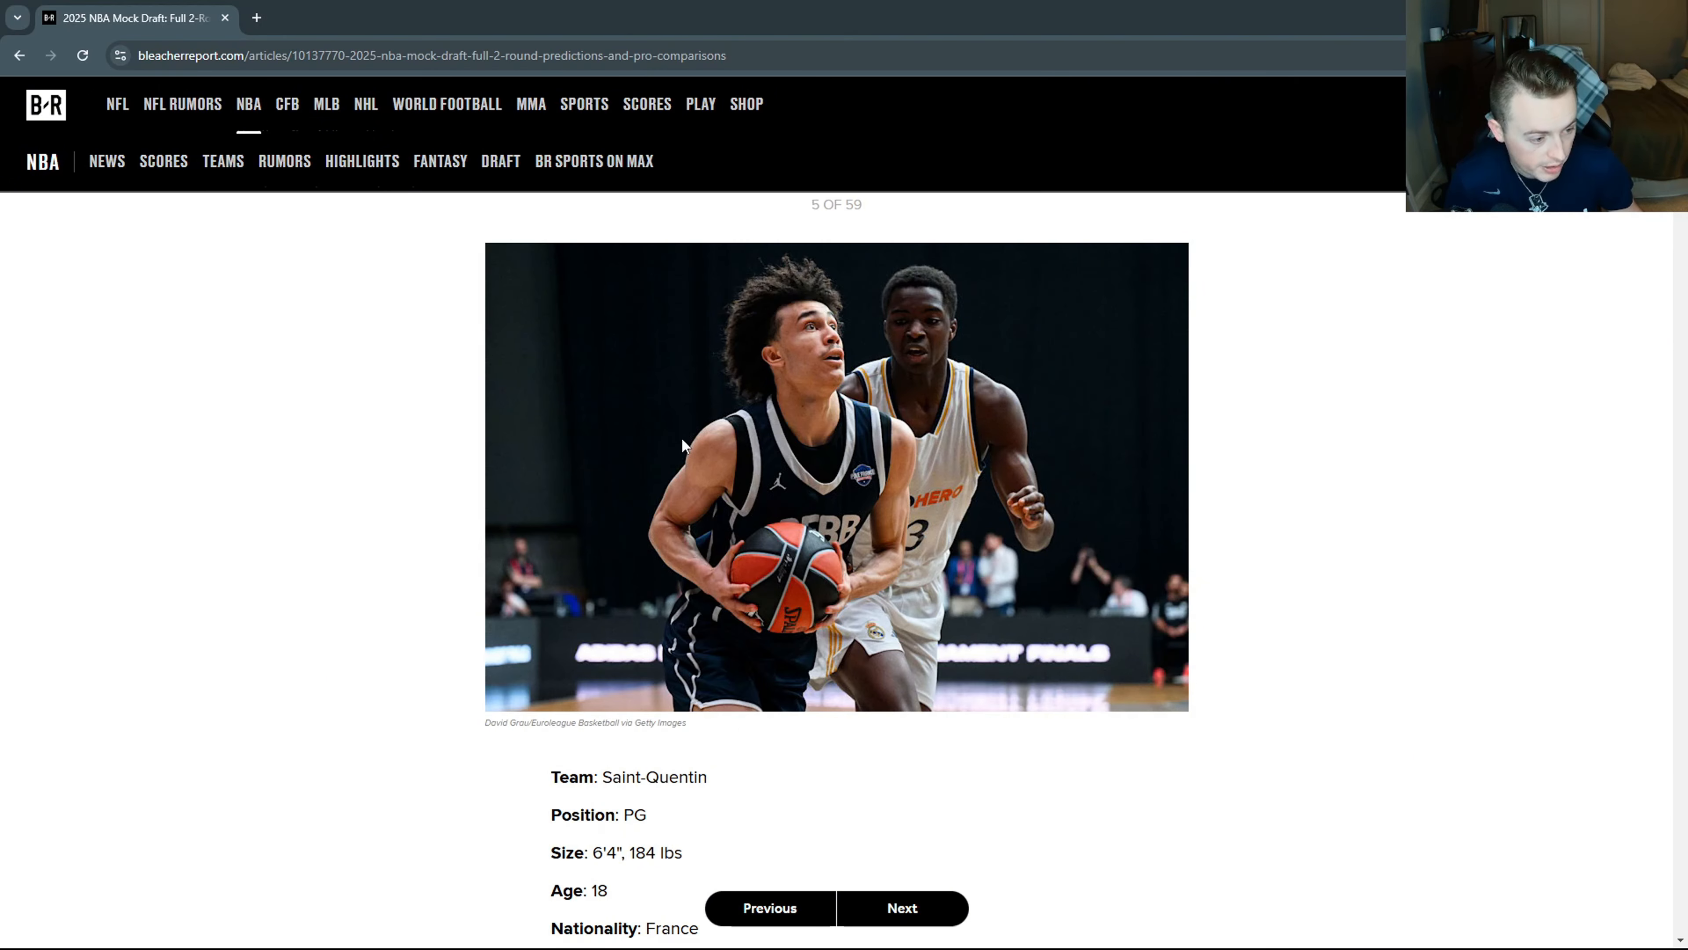
pyautogui.doubleClick(633, 853)
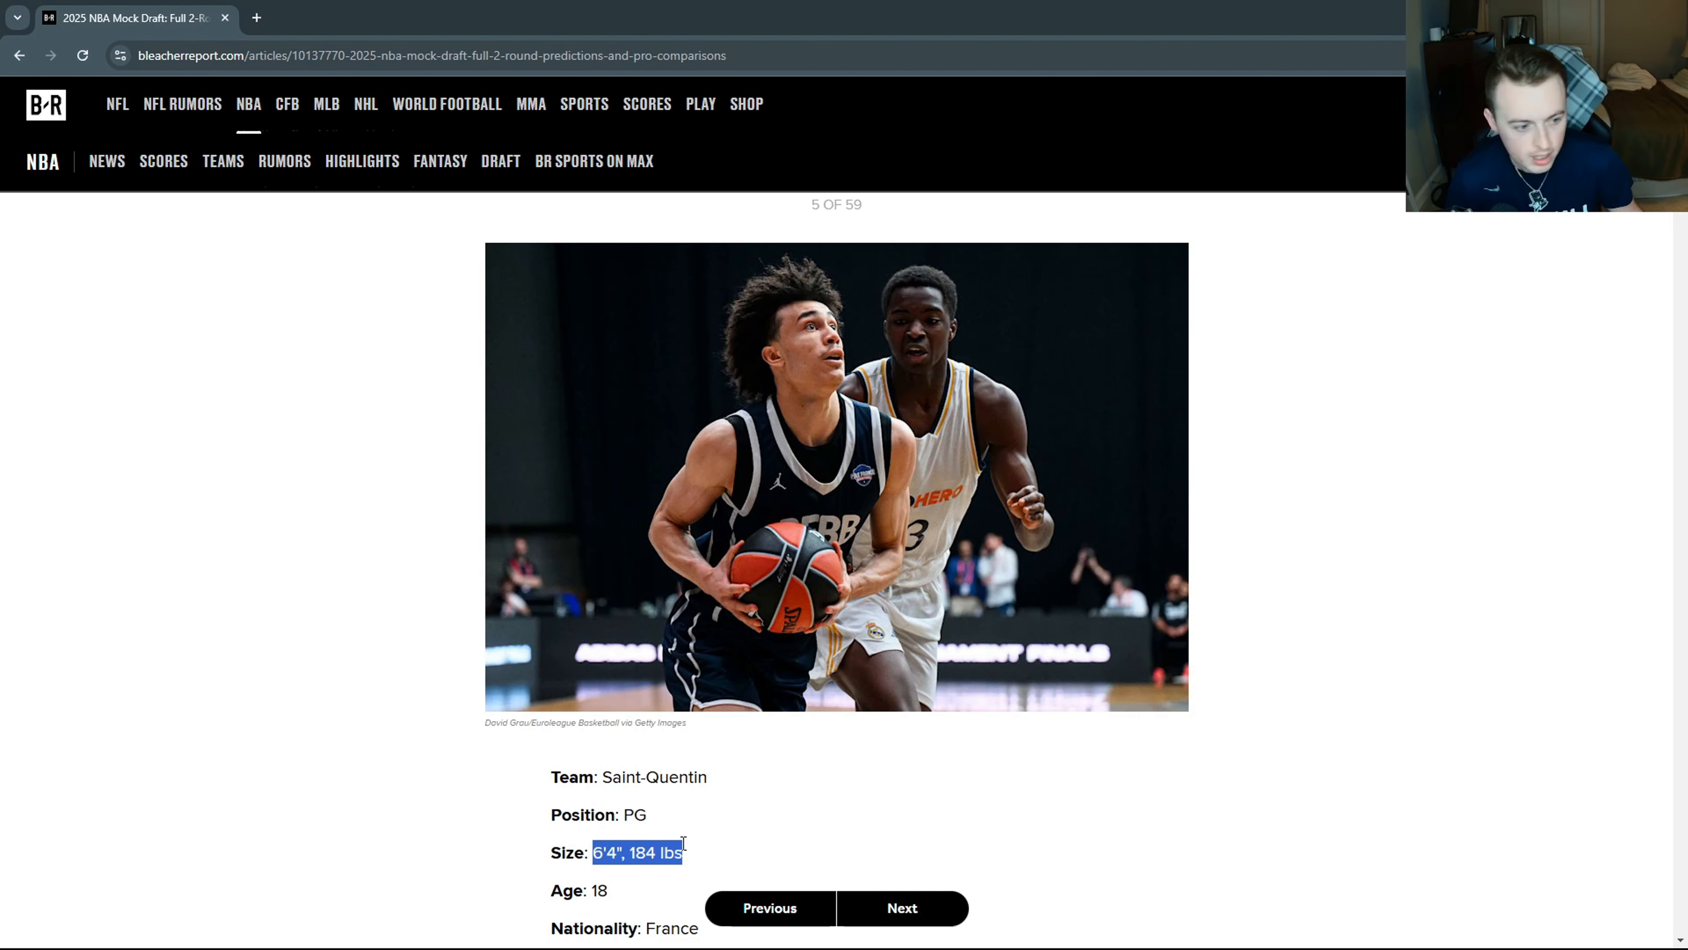
pyautogui.scroll(-3)
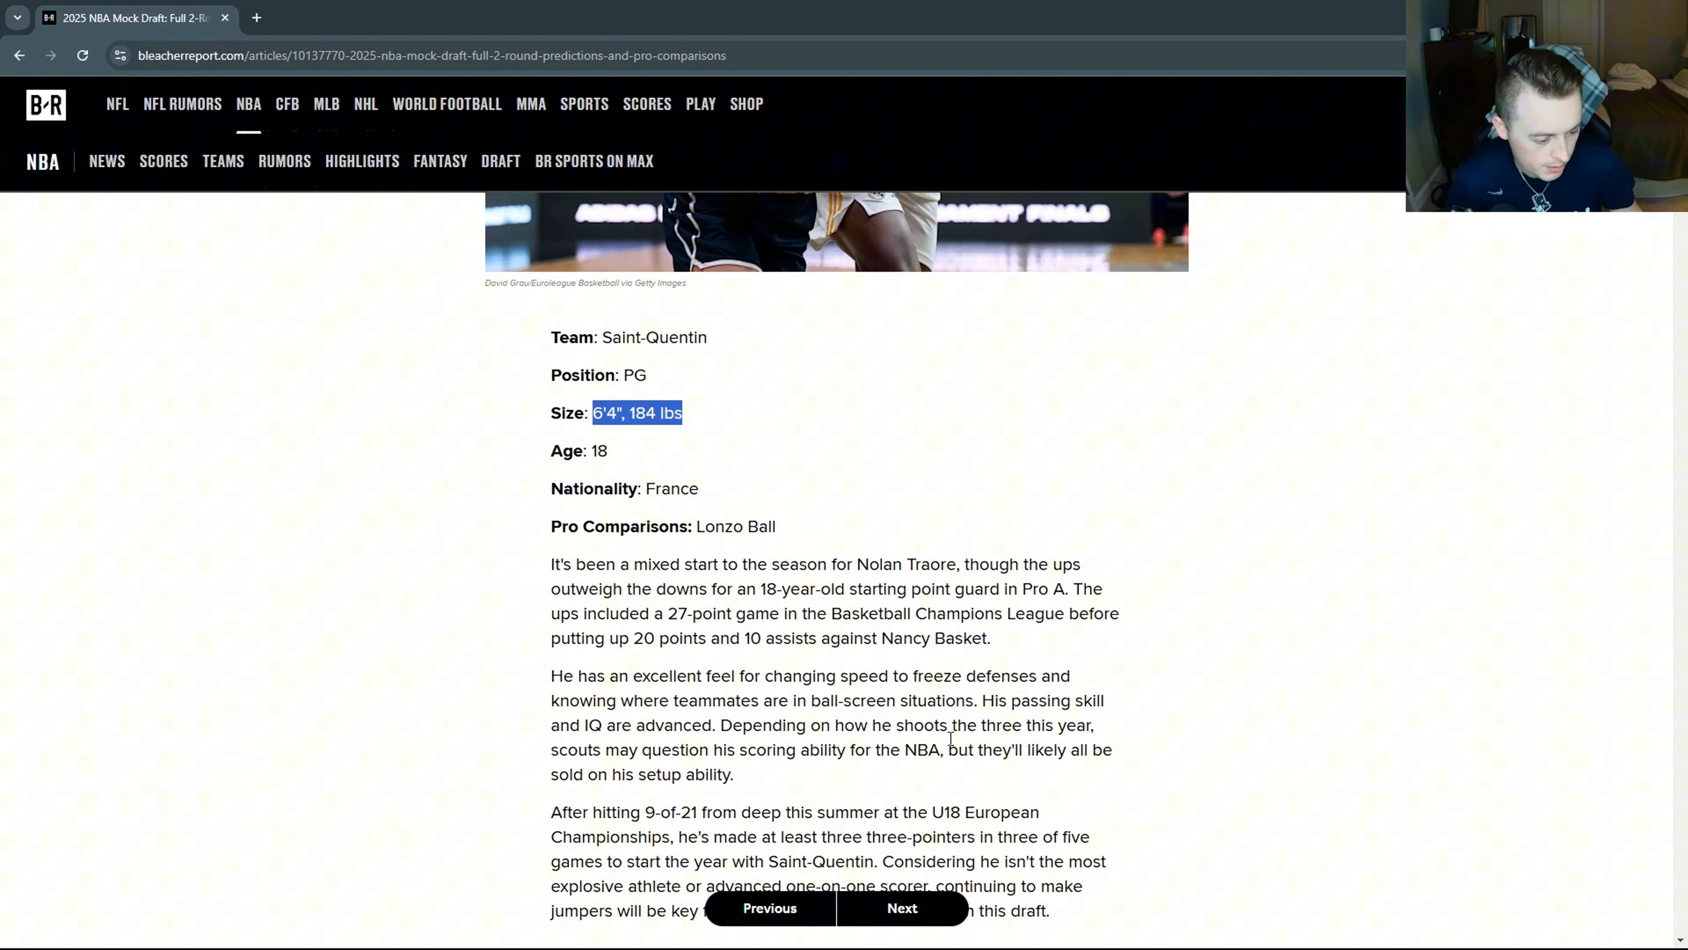
# Advance to pick 6, Drake Powell to Chicago, highlighting his name and SG position.
pyautogui.click(902, 907)
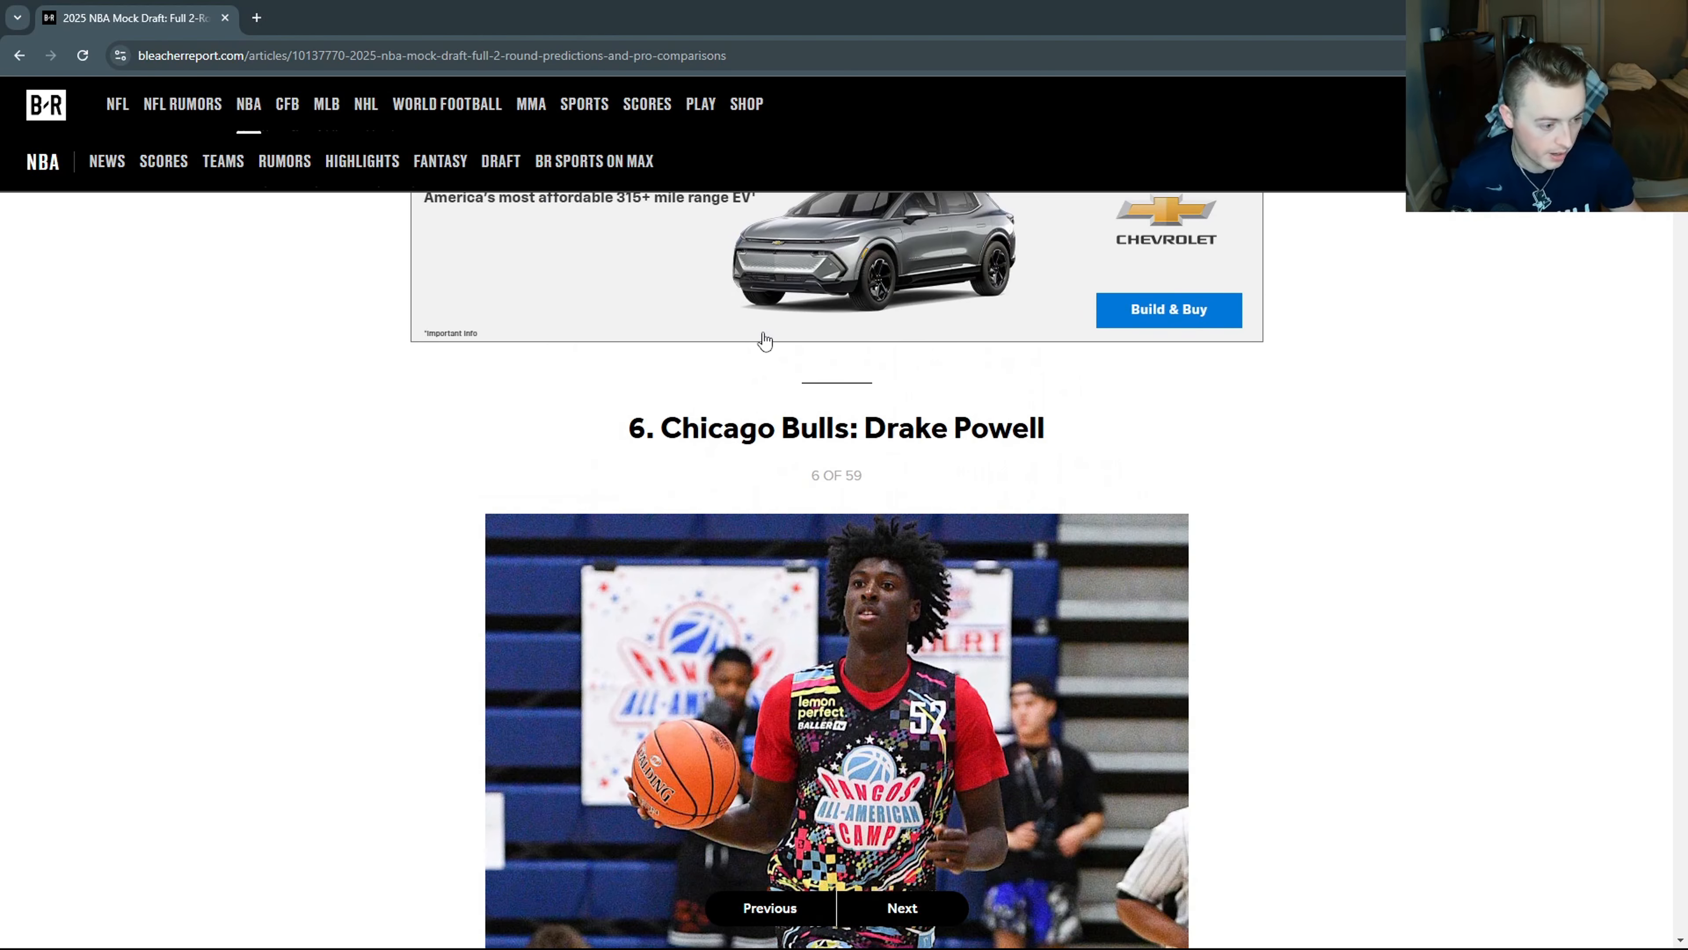
pyautogui.scroll(-3)
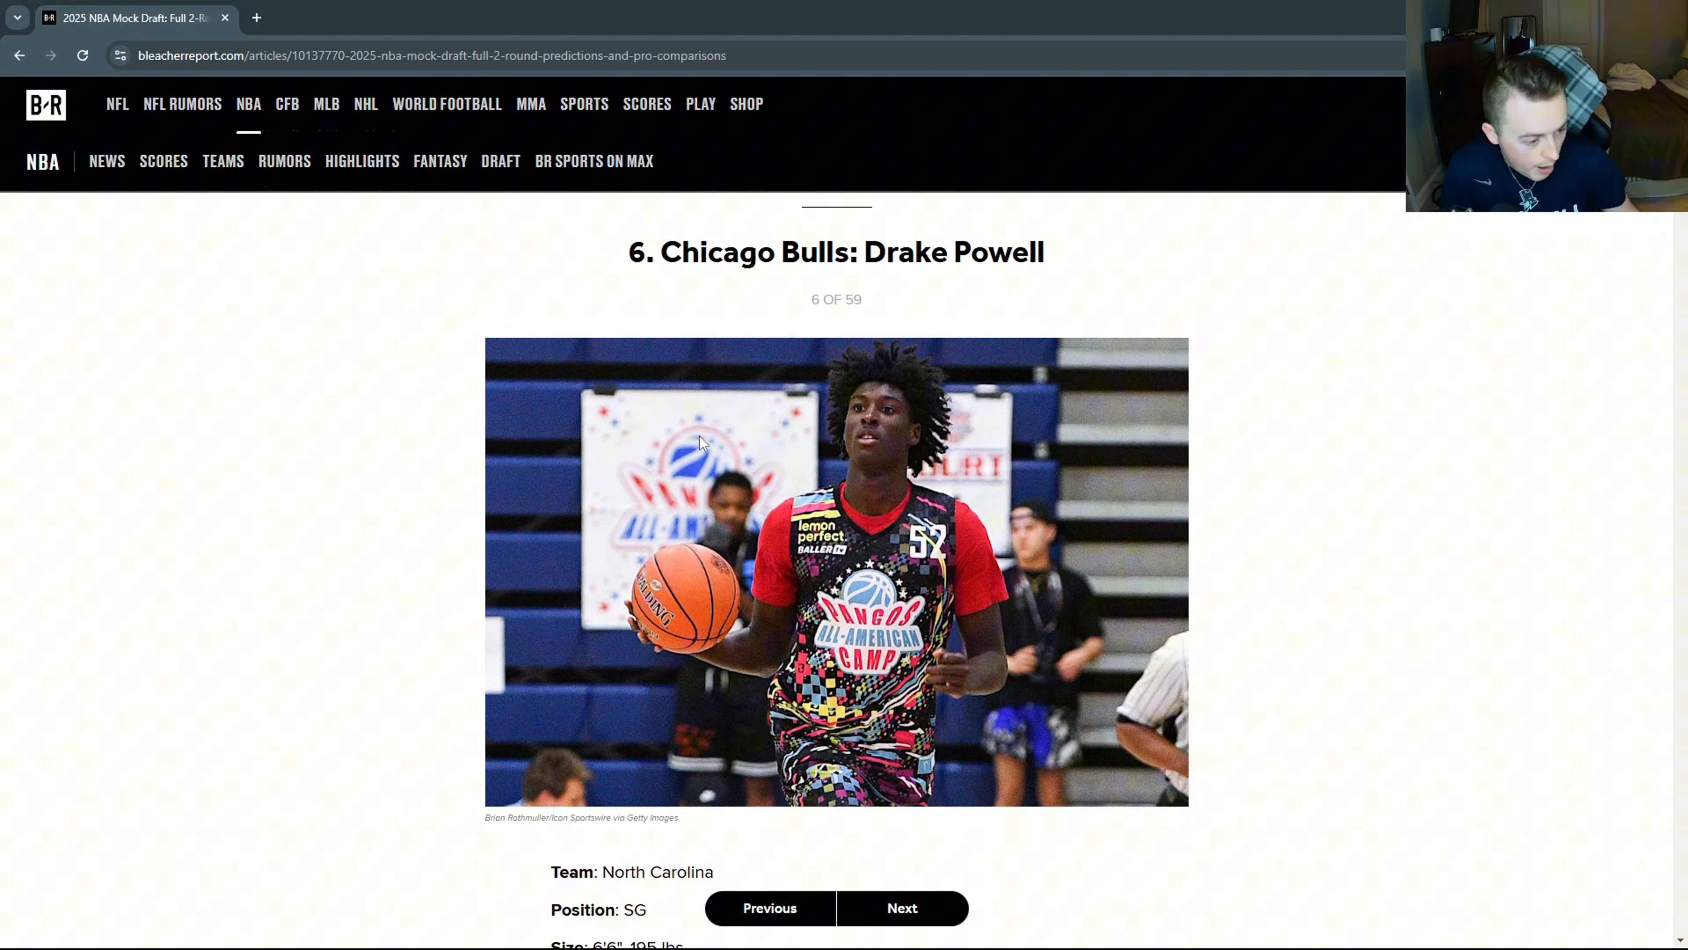
pyautogui.scroll(-3)
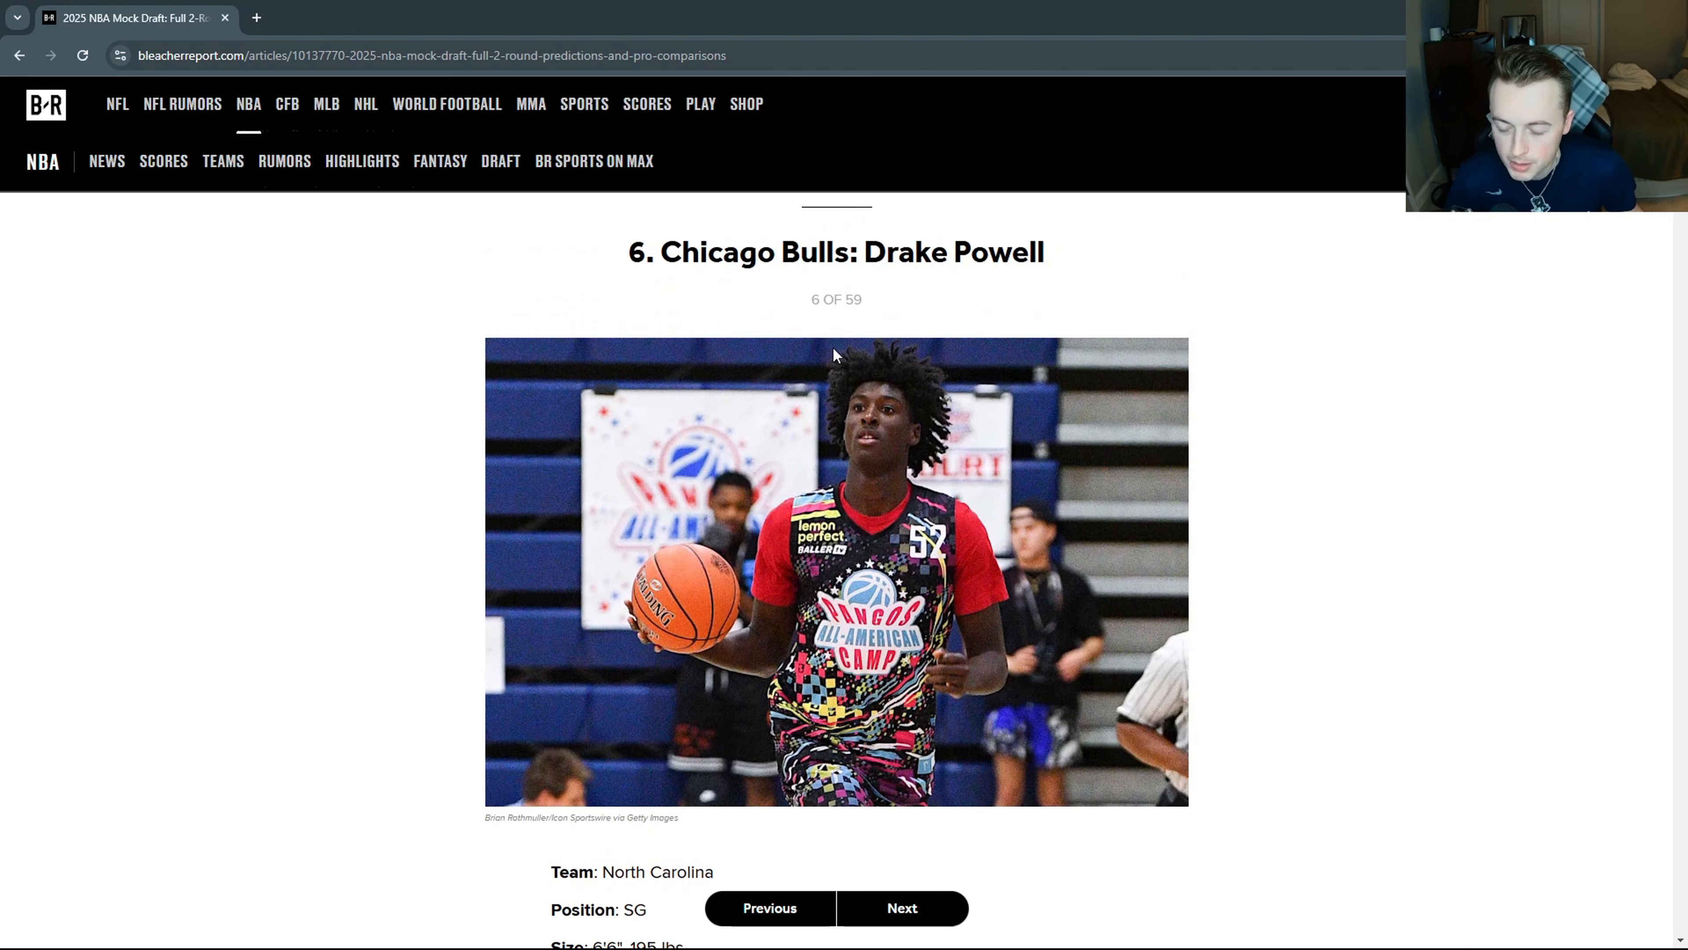
pyautogui.doubleClick(951, 252)
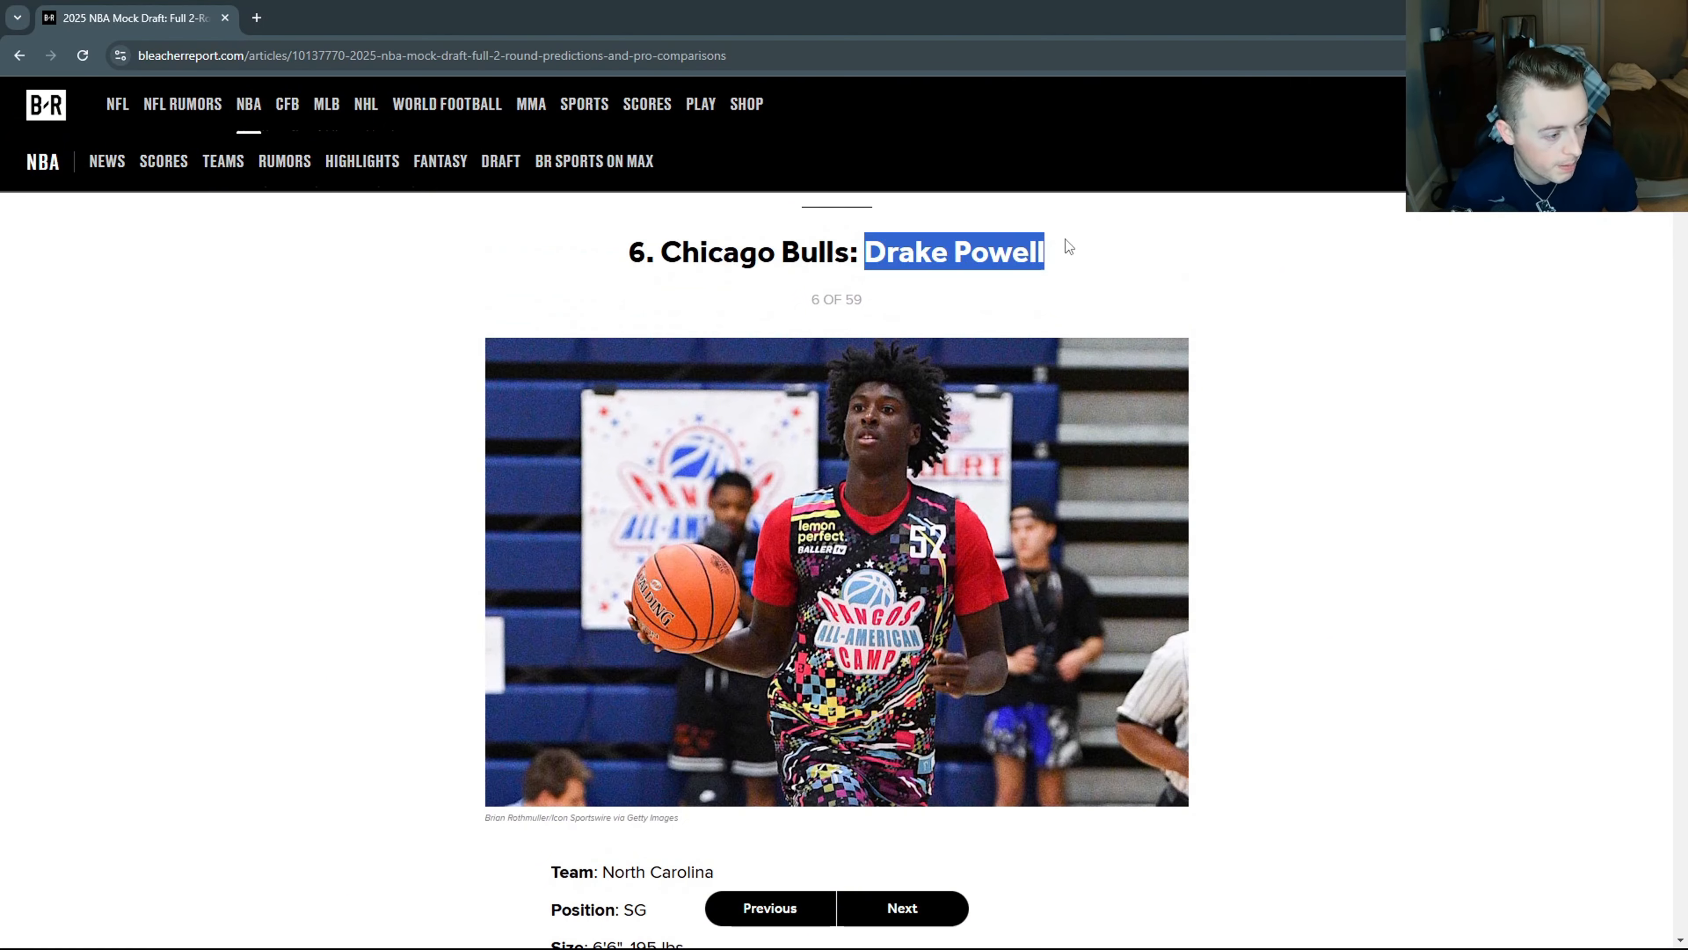
pyautogui.scroll(-3)
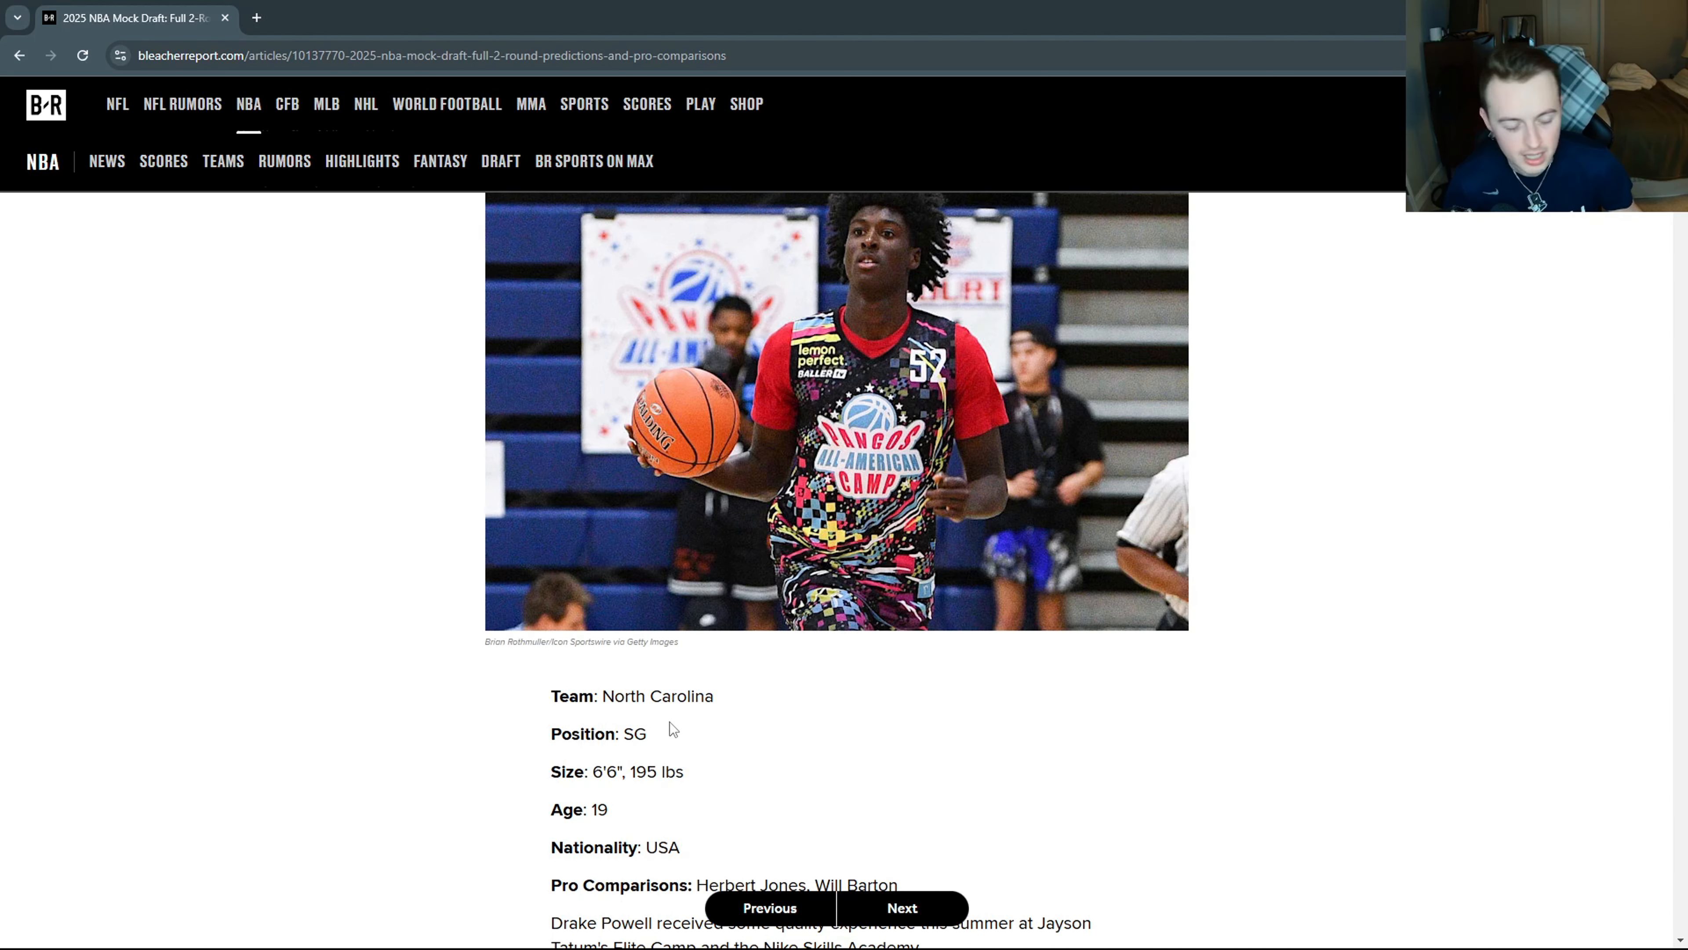
pyautogui.doubleClick(634, 734)
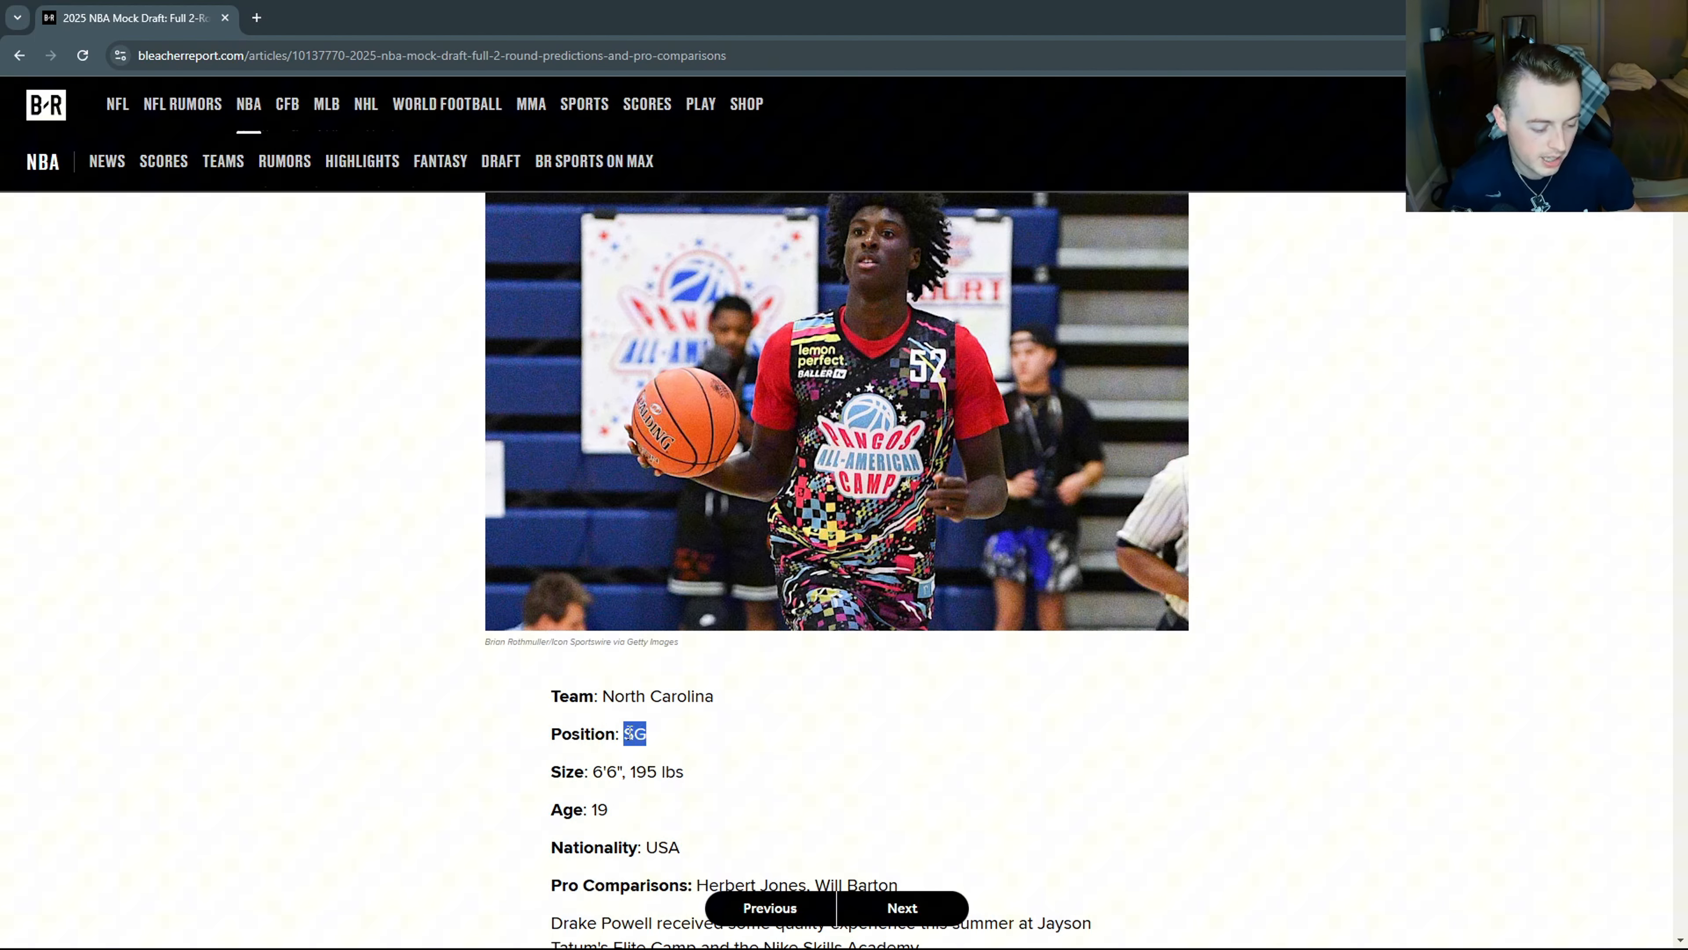
pyautogui.moveTo(638, 729)
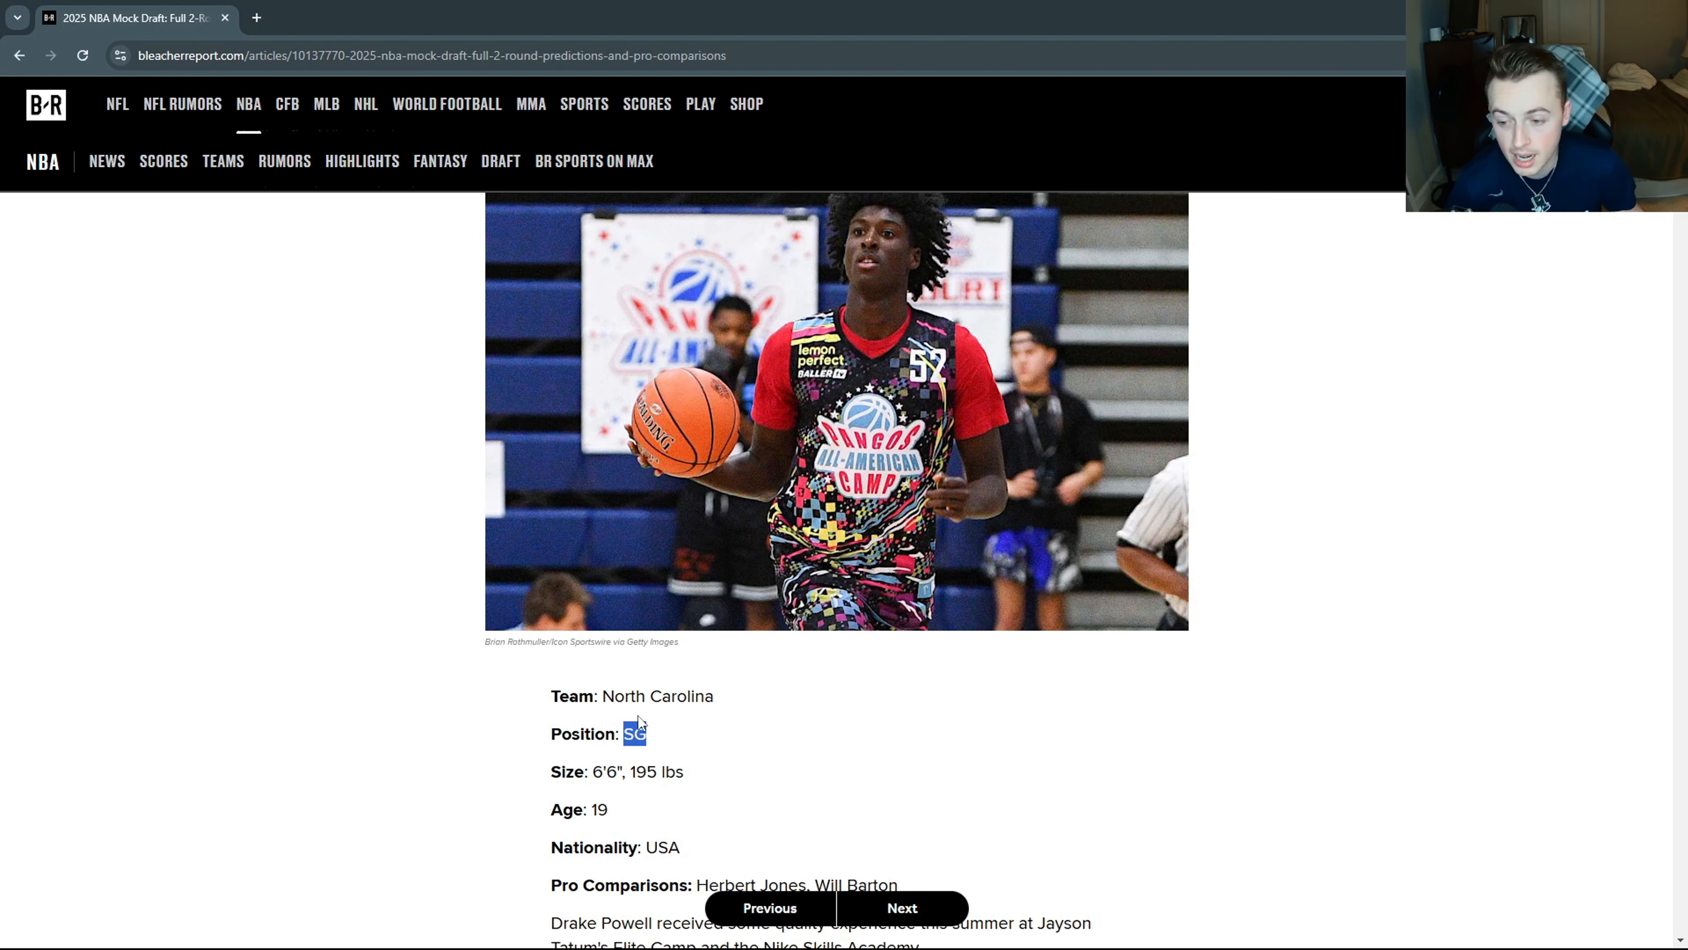
# Read through Powell's write-up, clearing the highlighted starter-minutes sentence.
pyautogui.scroll(-3)
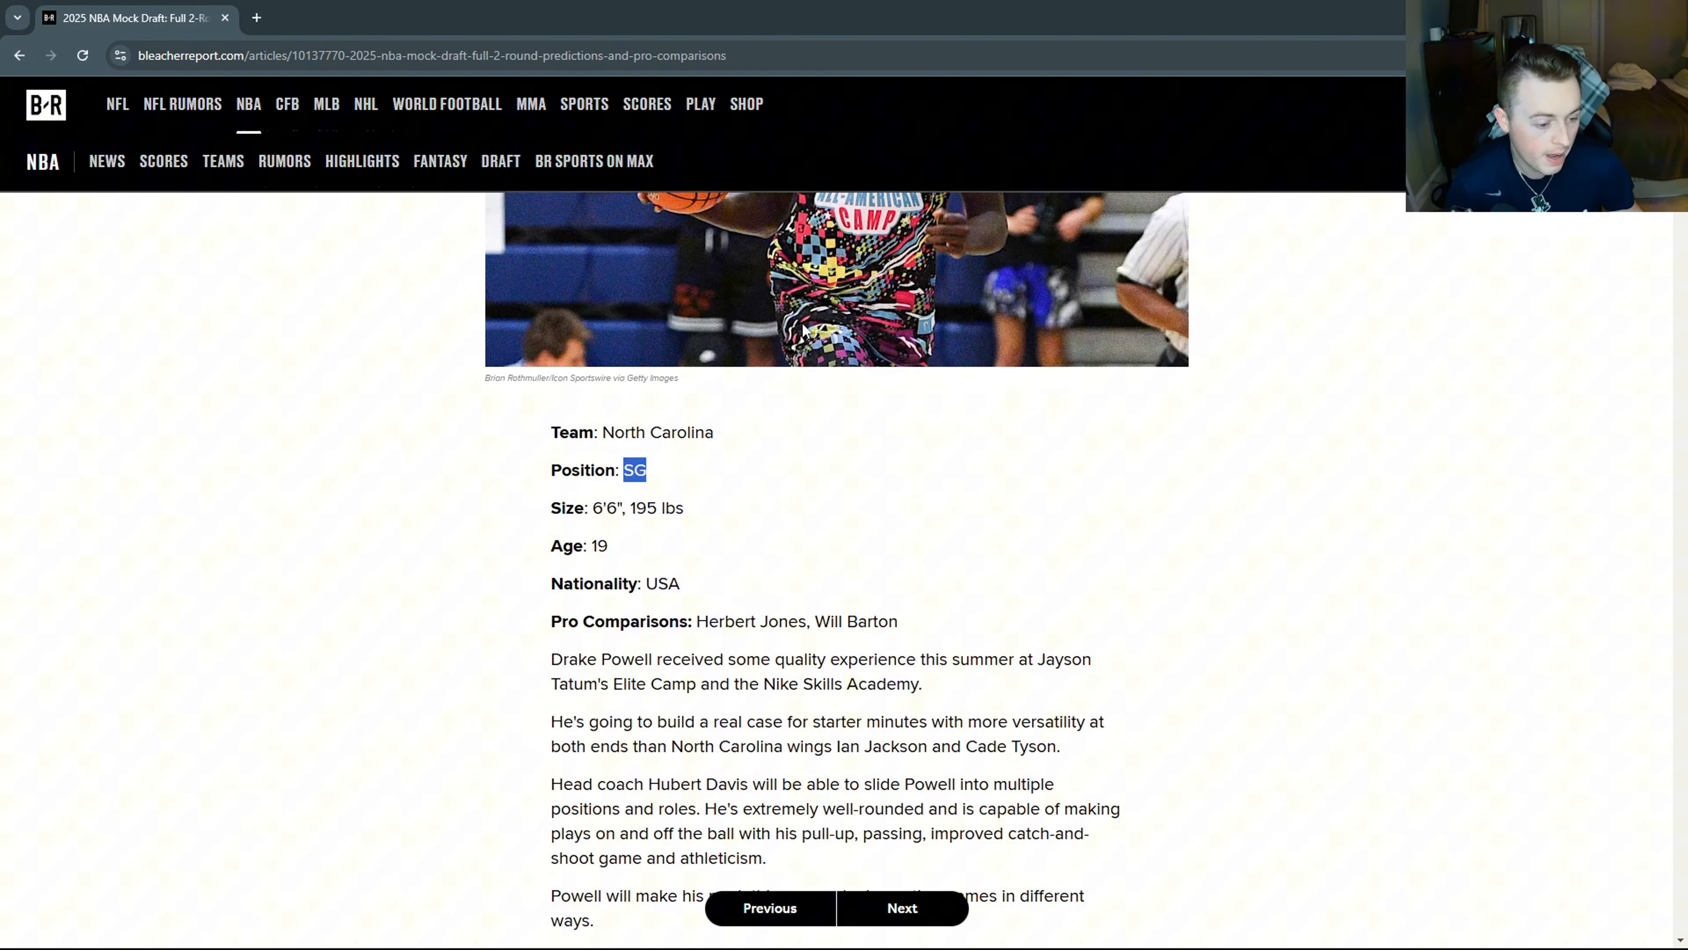
pyautogui.moveTo(737, 635)
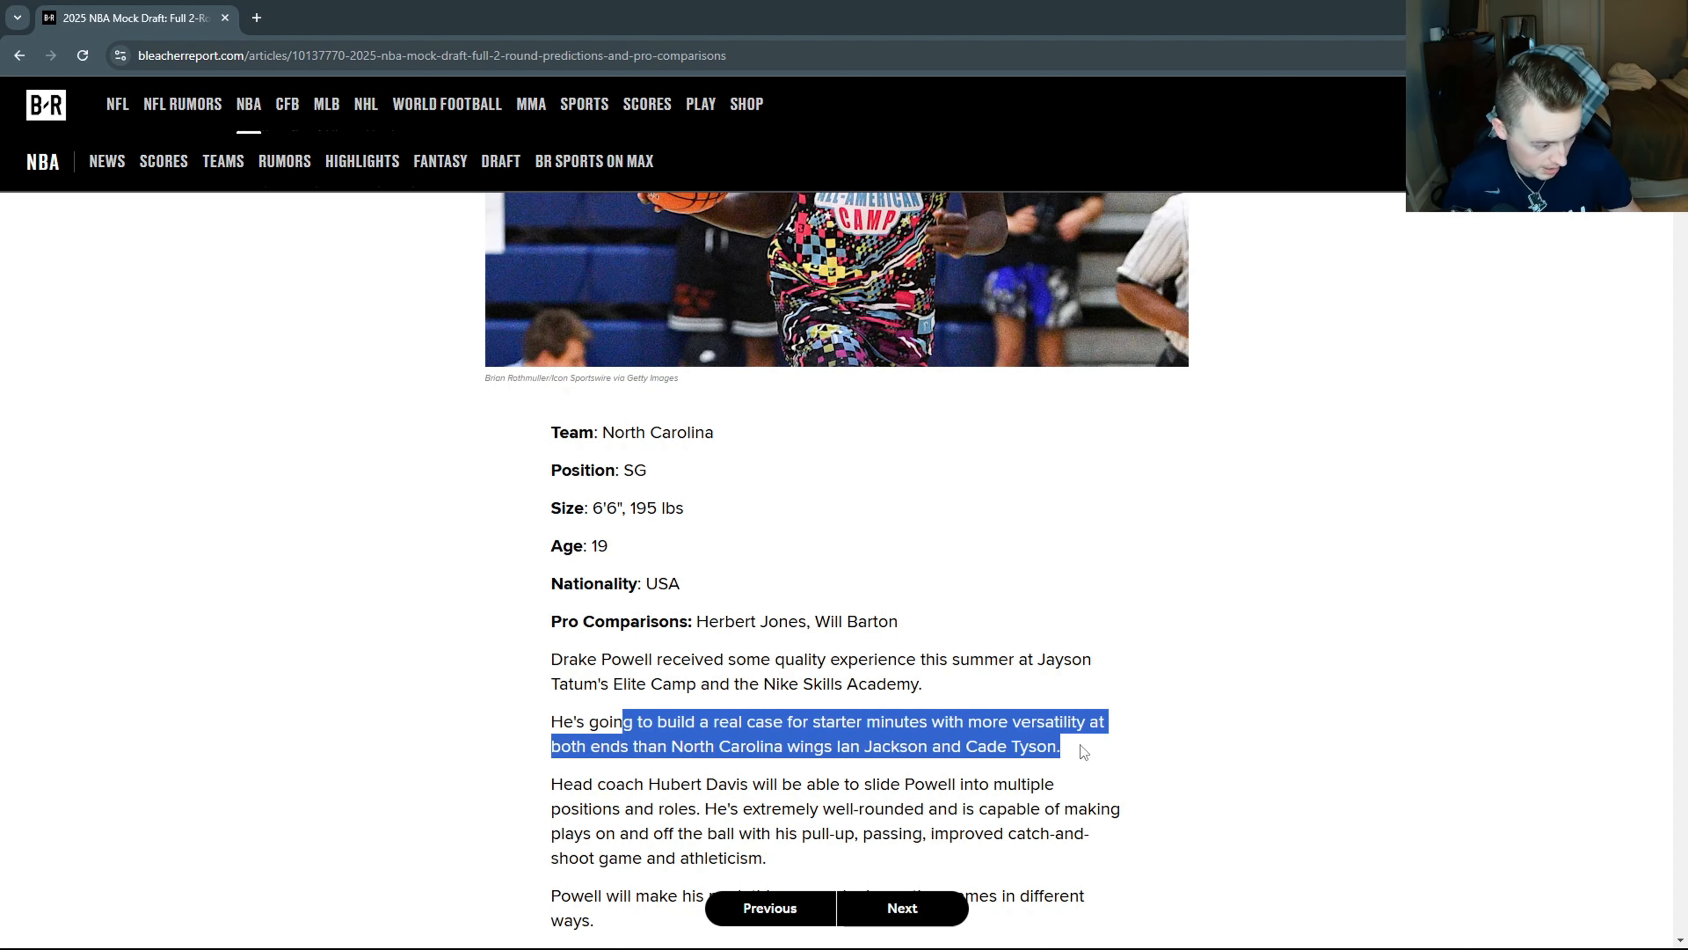
pyautogui.click(1007, 783)
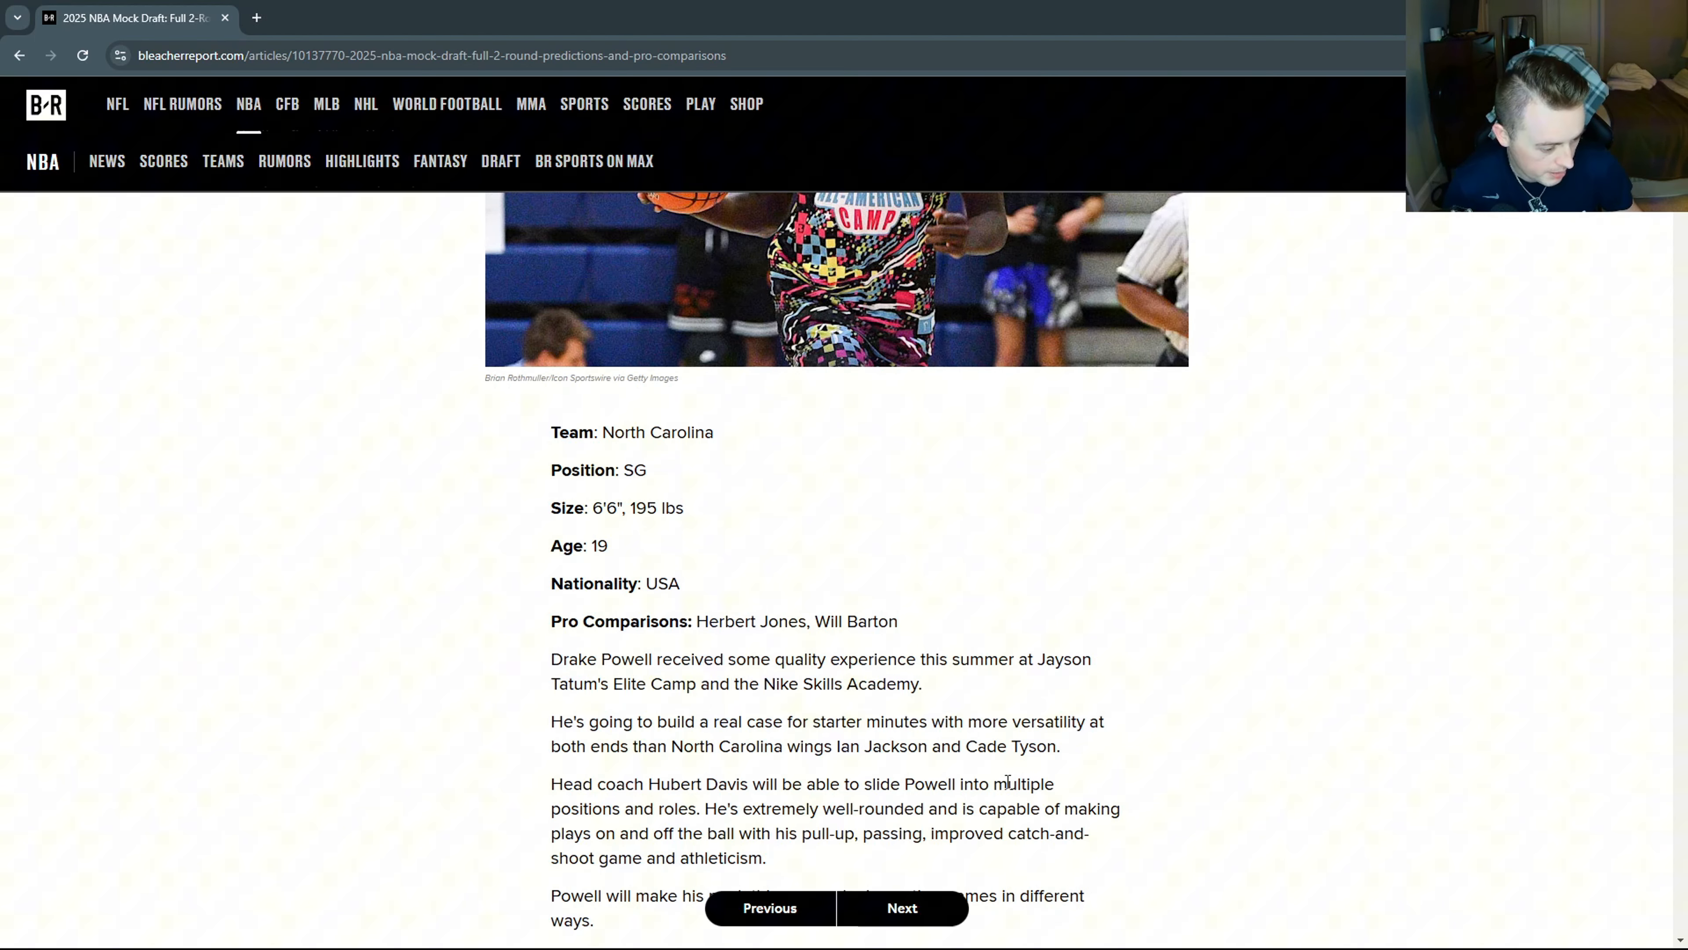
pyautogui.moveTo(802, 777)
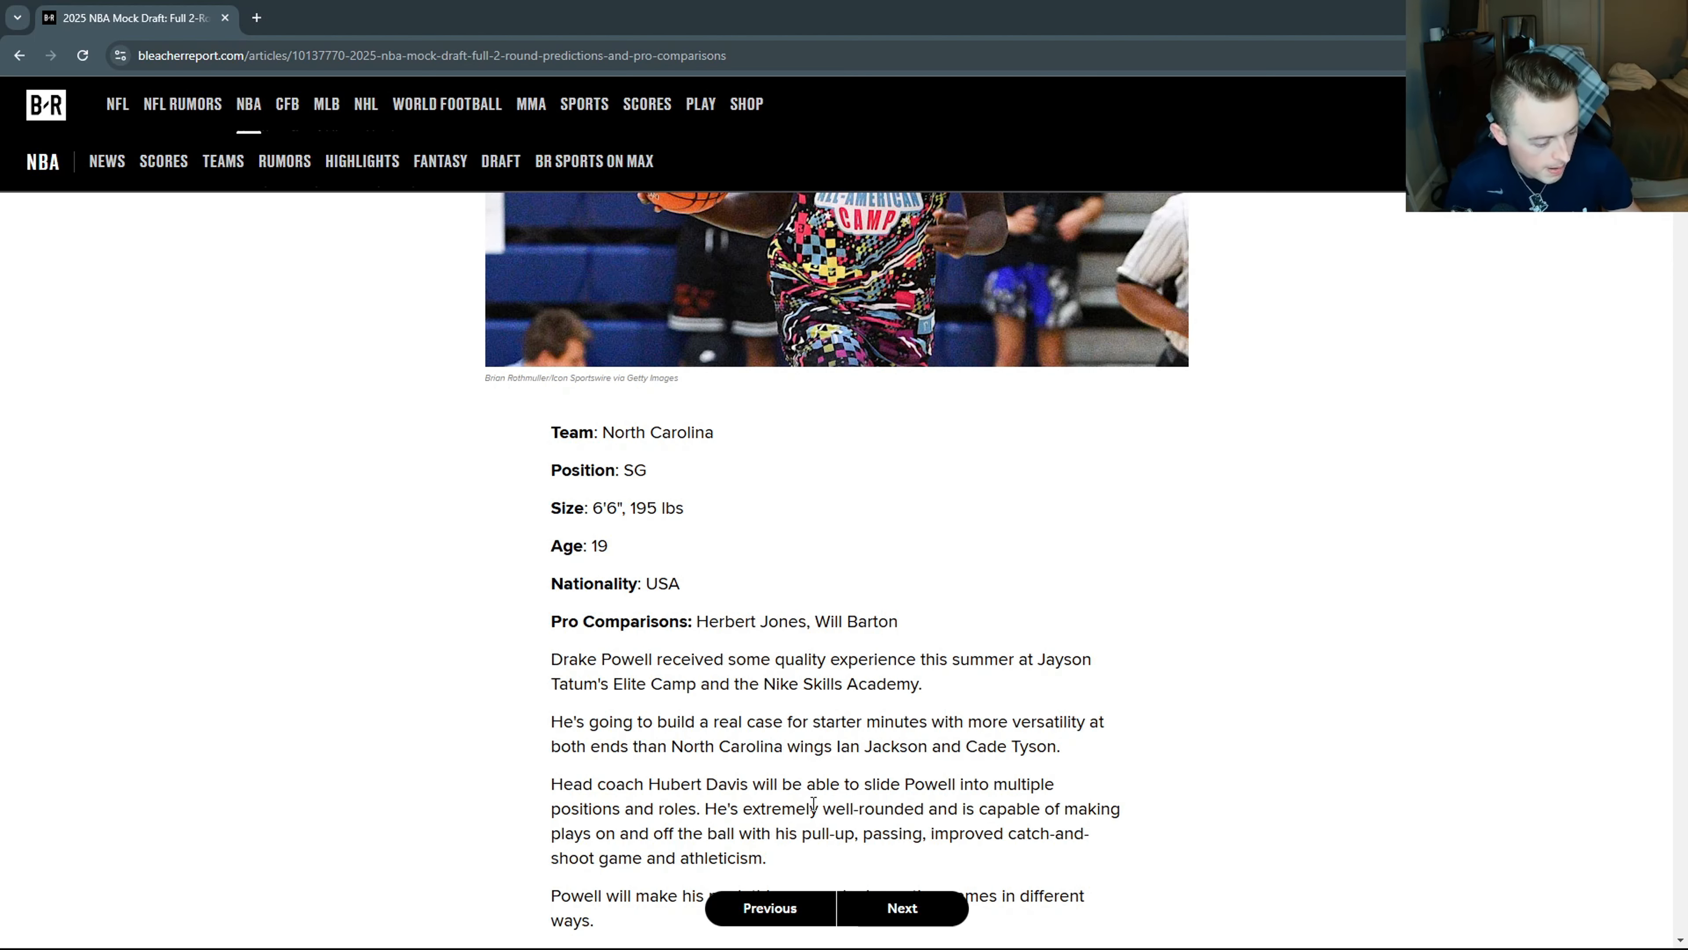
pyautogui.scroll(-3)
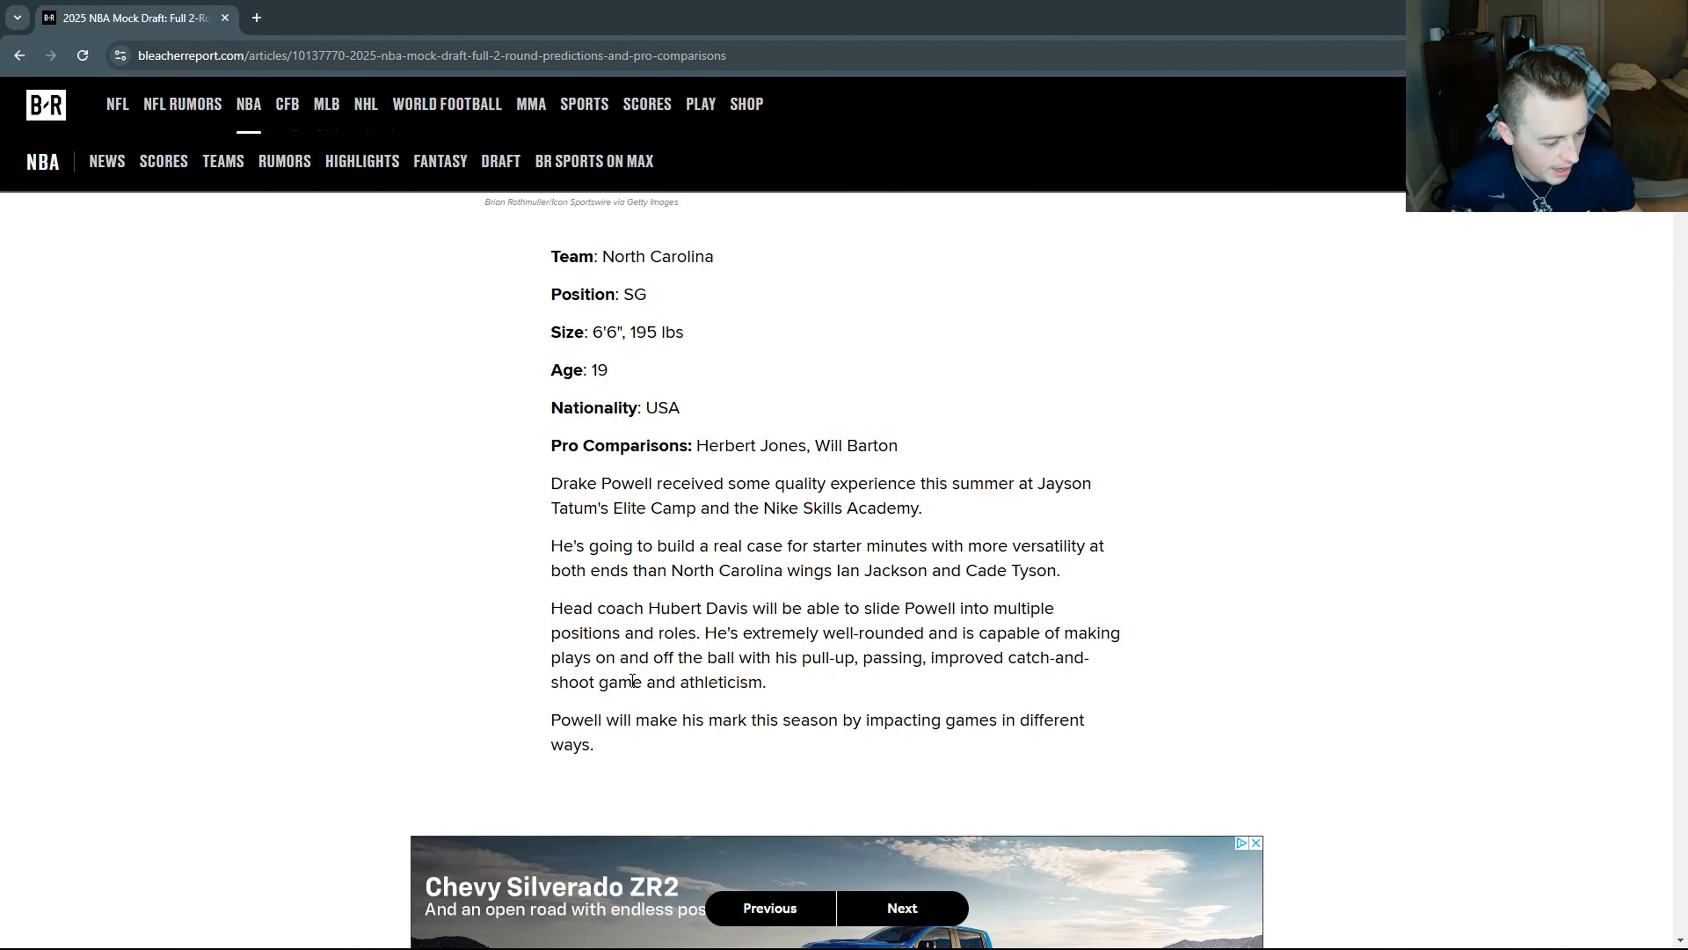
pyautogui.scroll(3)
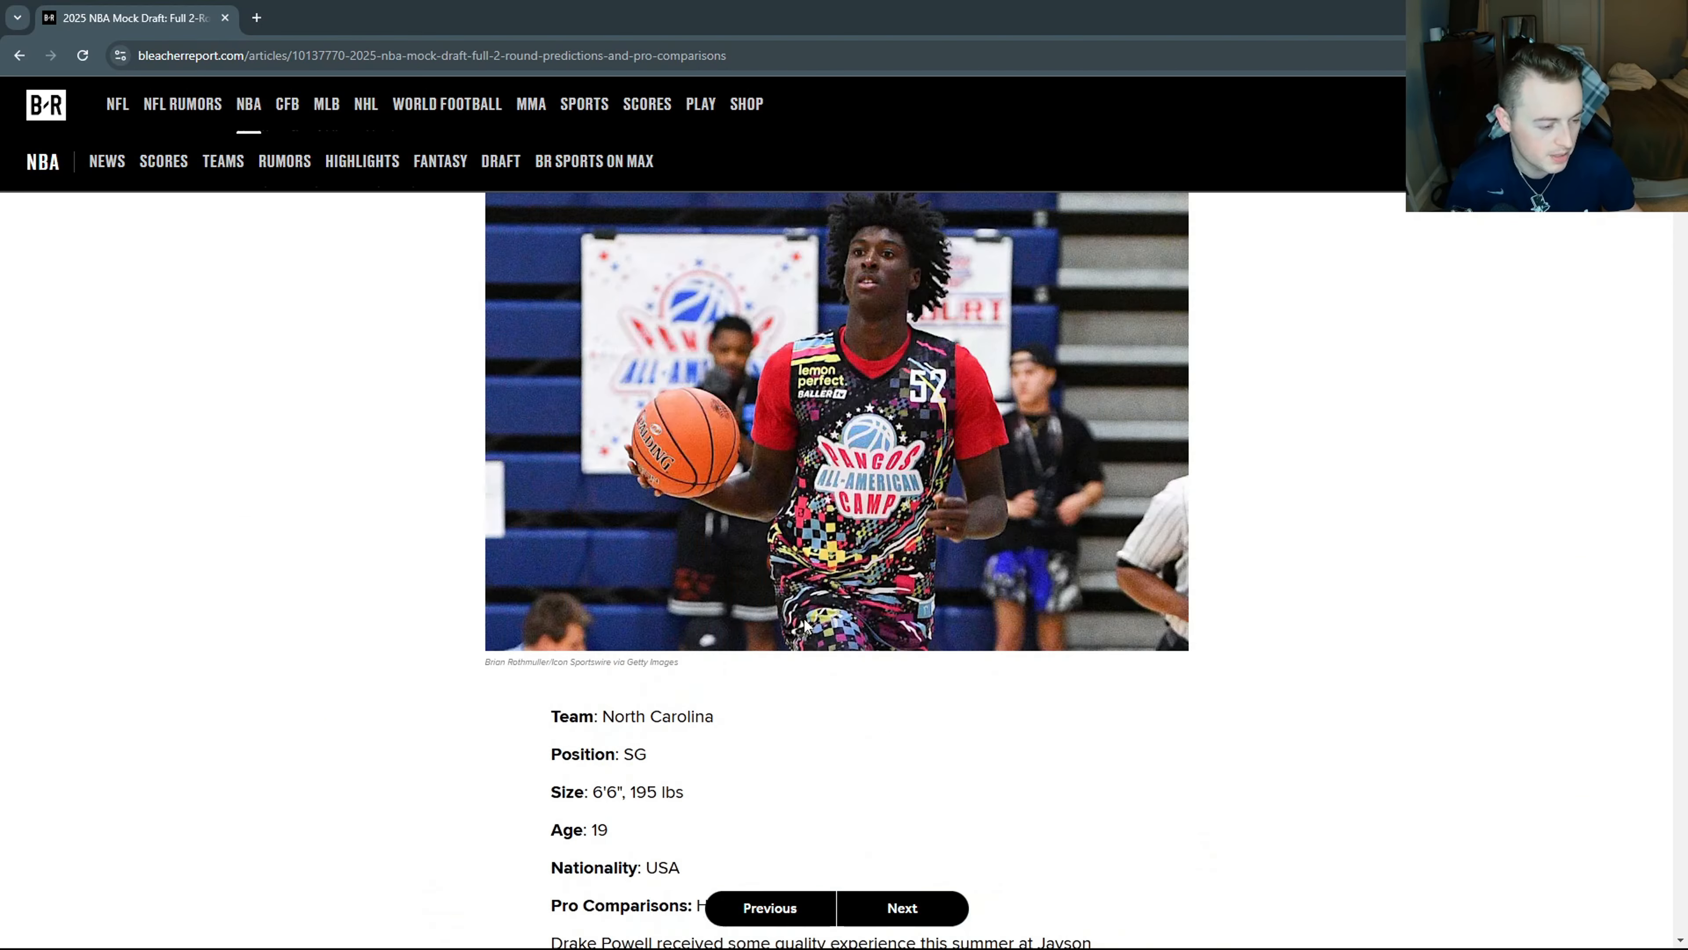
pyautogui.scroll(3)
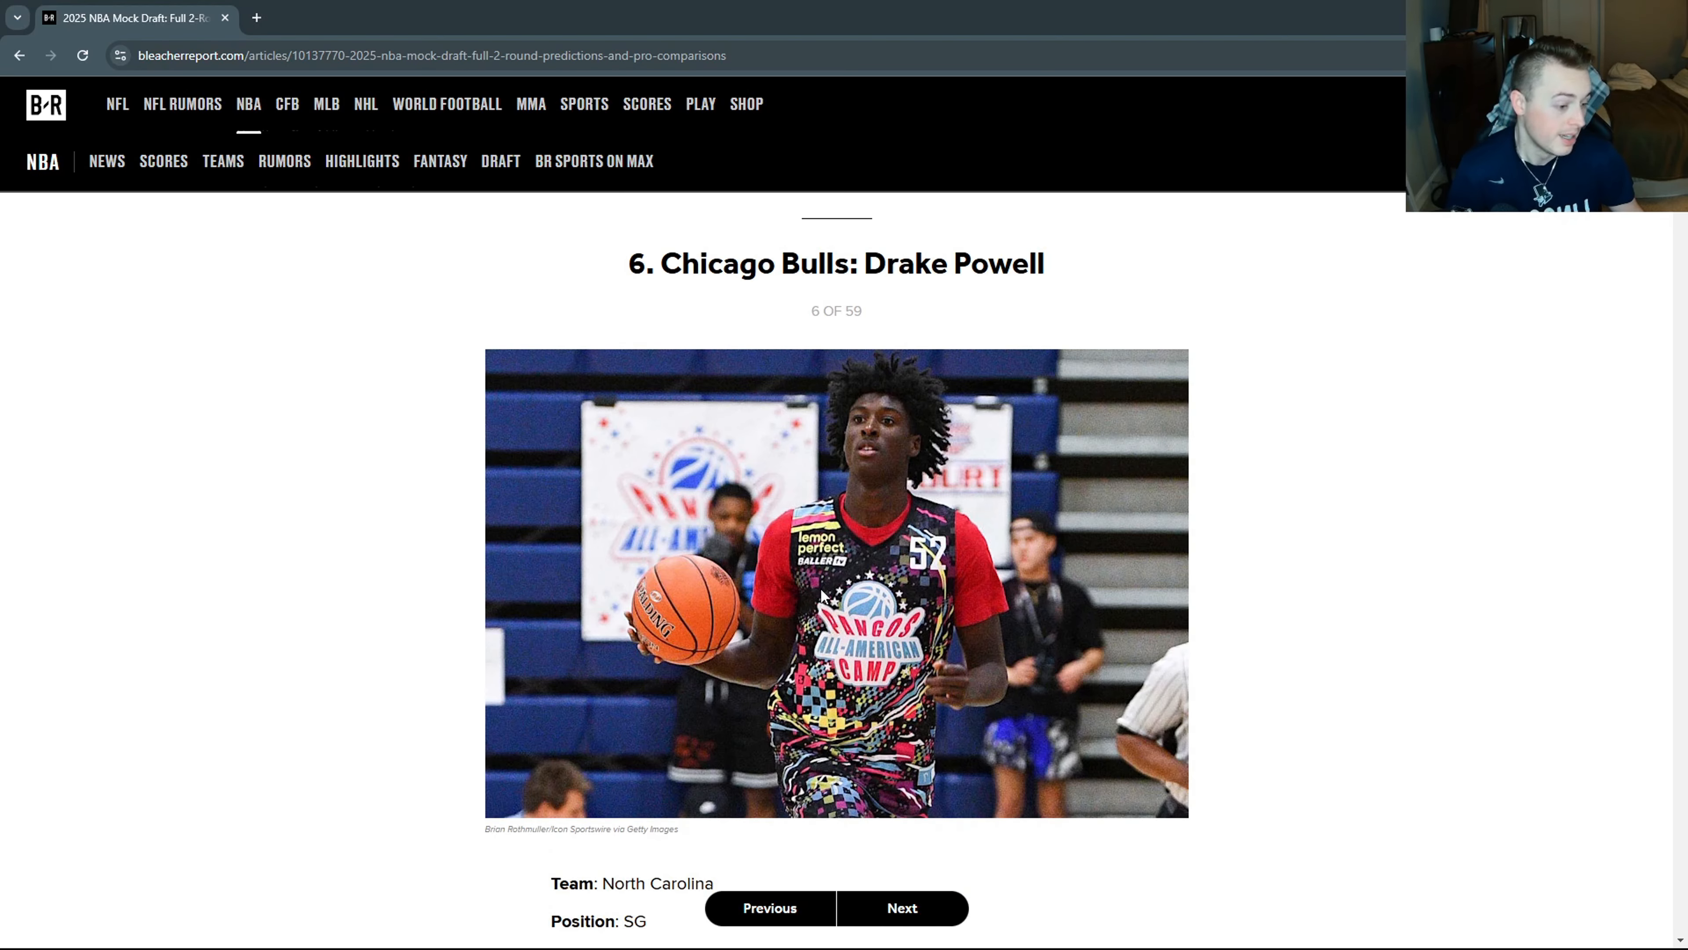
pyautogui.scroll(-3)
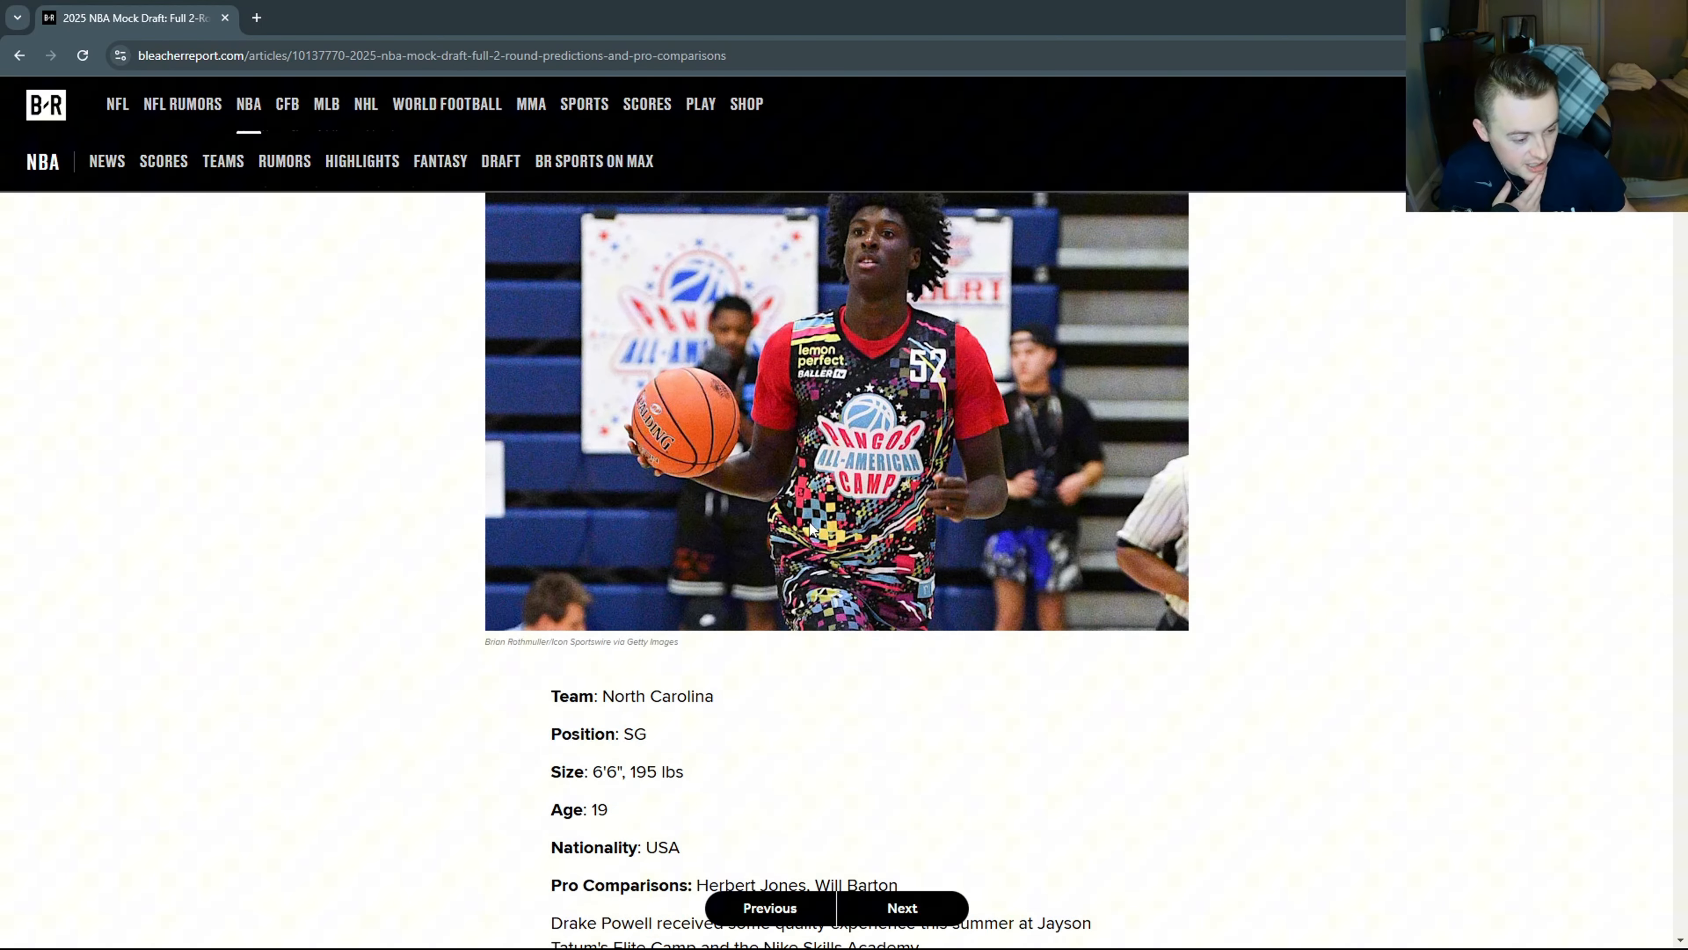
# Advance to pick 7, Kon Knueppel to Charlotte, and select text in his first write-up paragraph.
pyautogui.click(902, 907)
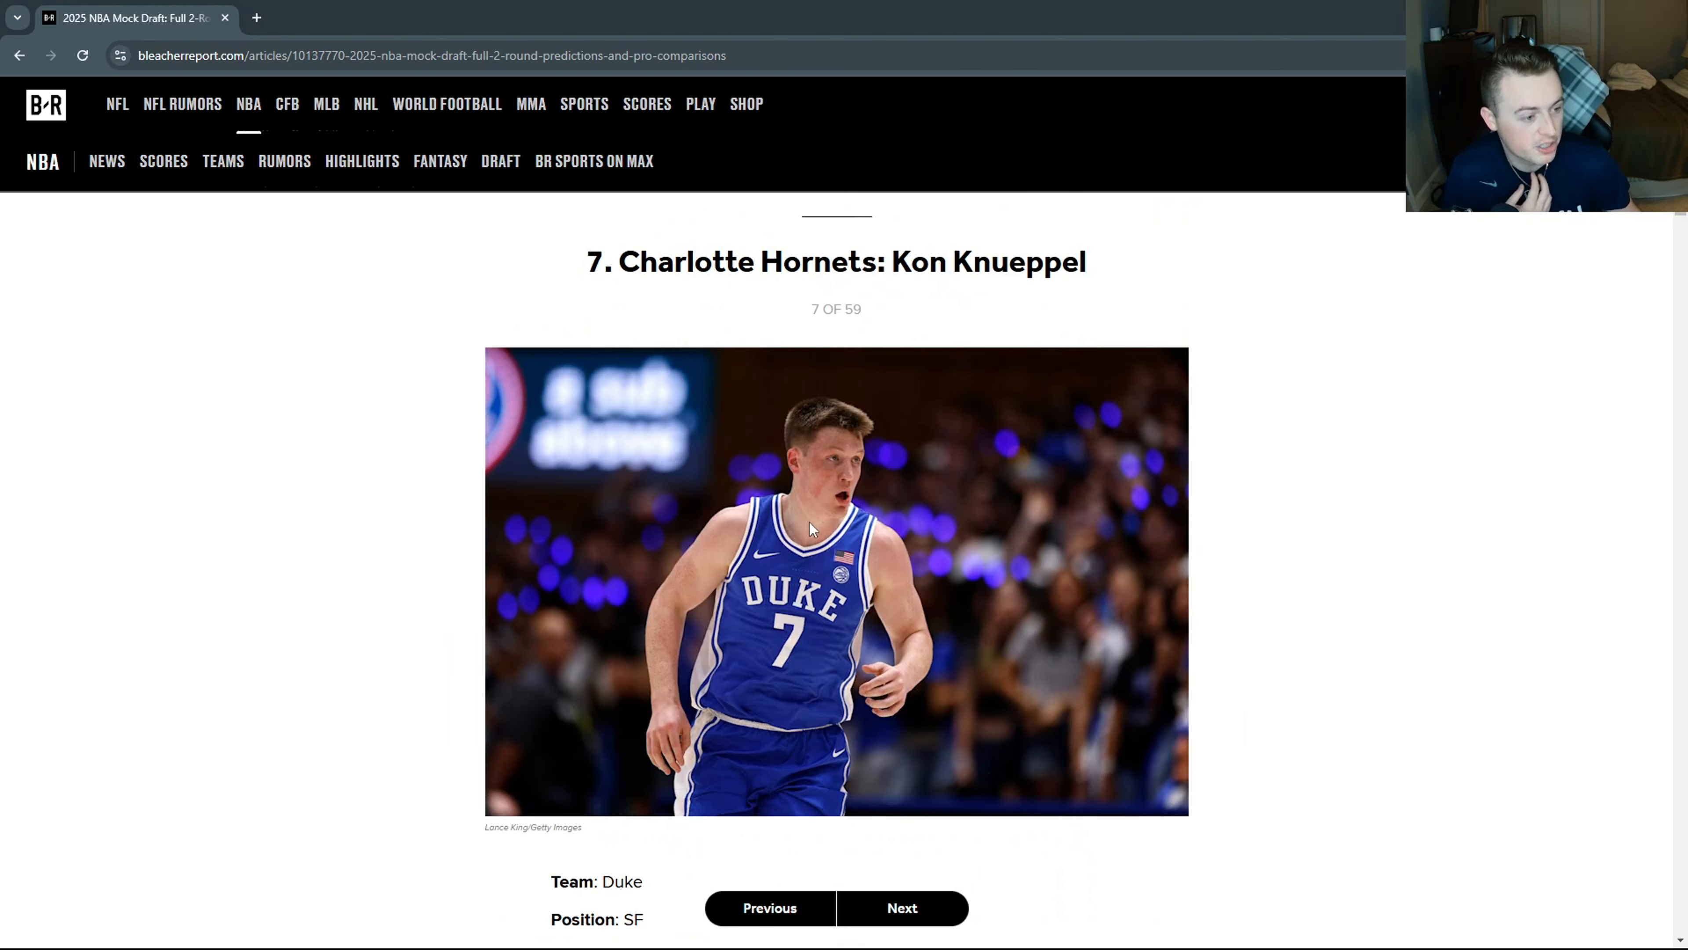
pyautogui.moveTo(928, 287)
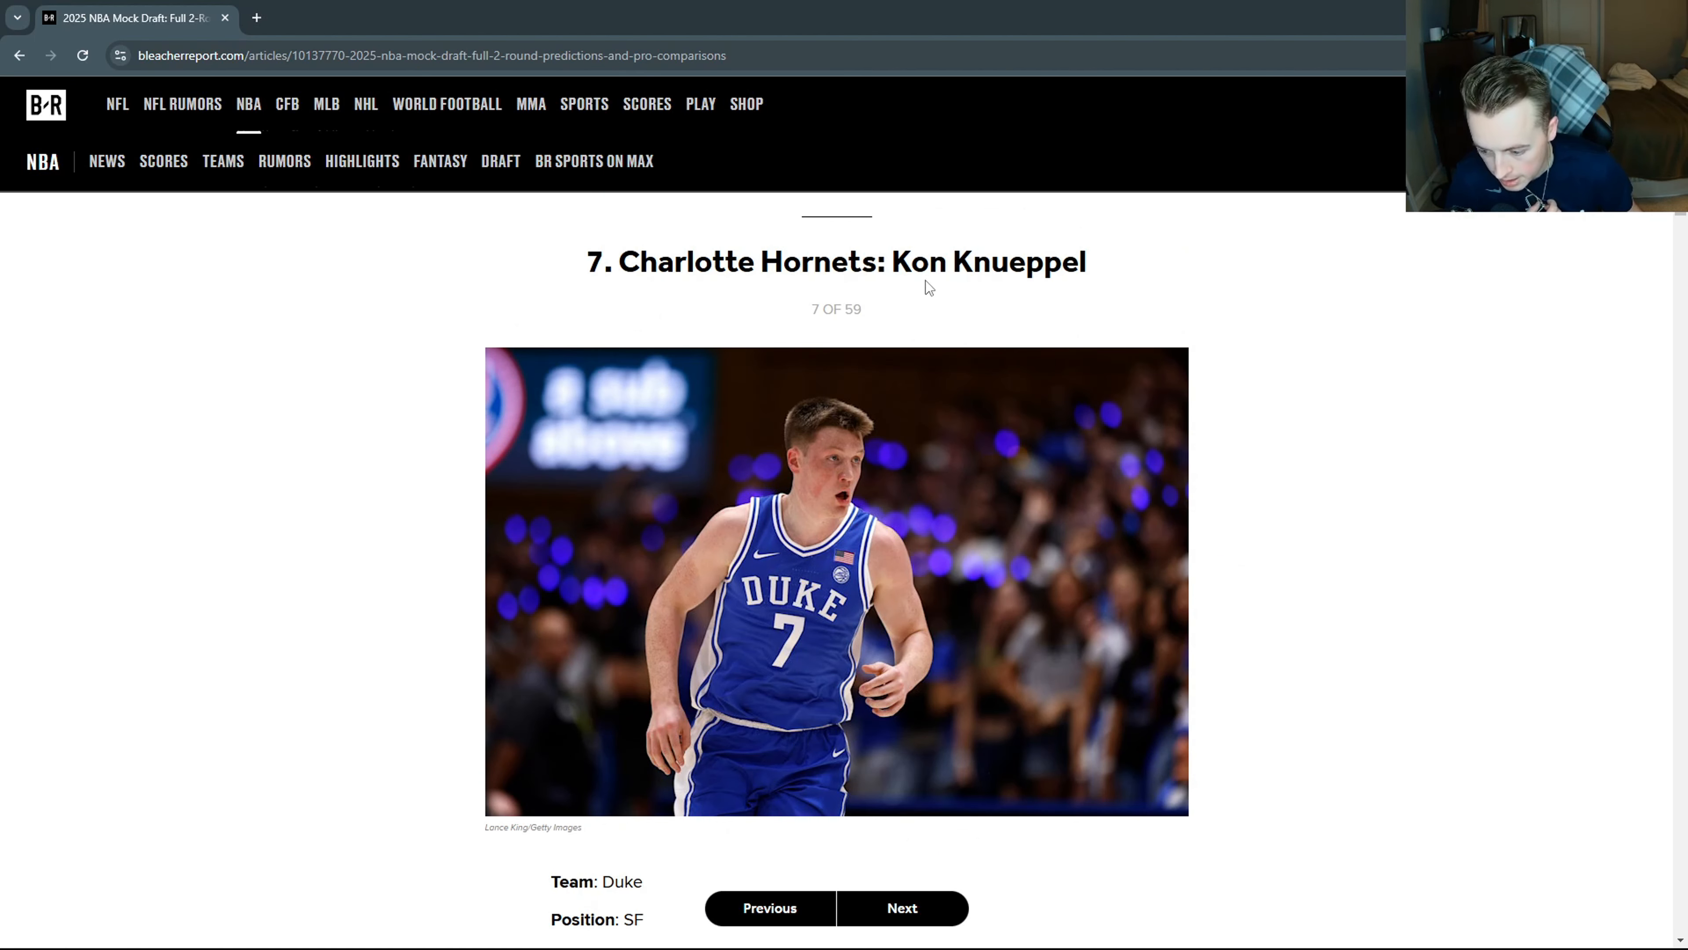
pyautogui.moveTo(1073, 298)
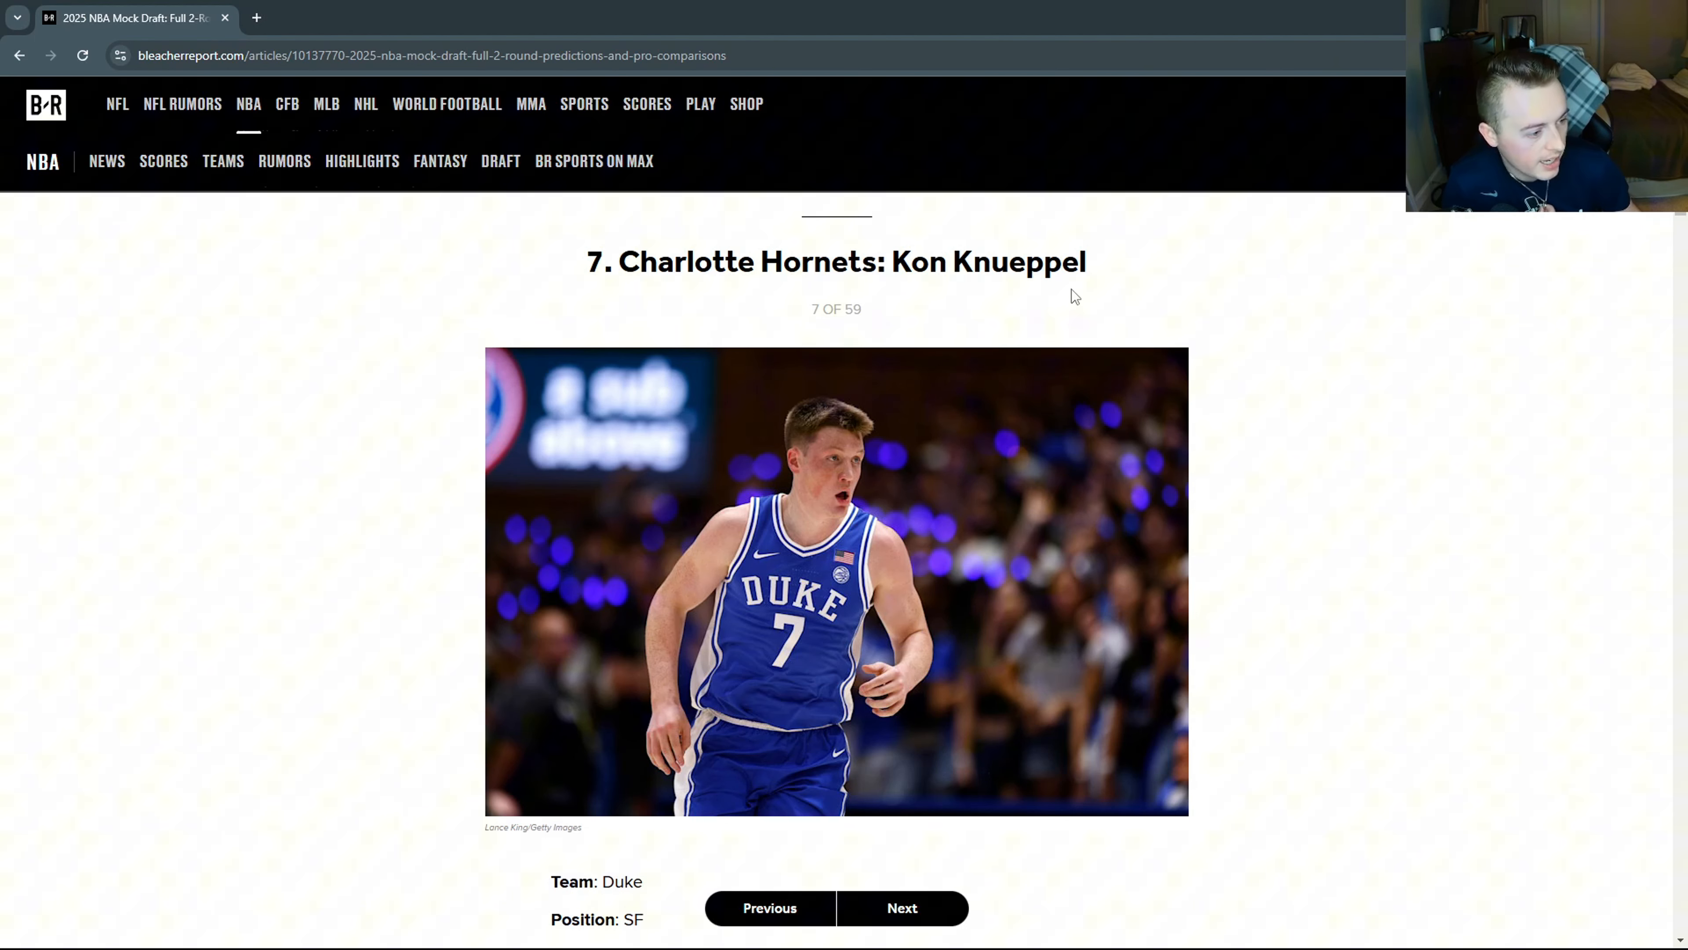
pyautogui.moveTo(1102, 251)
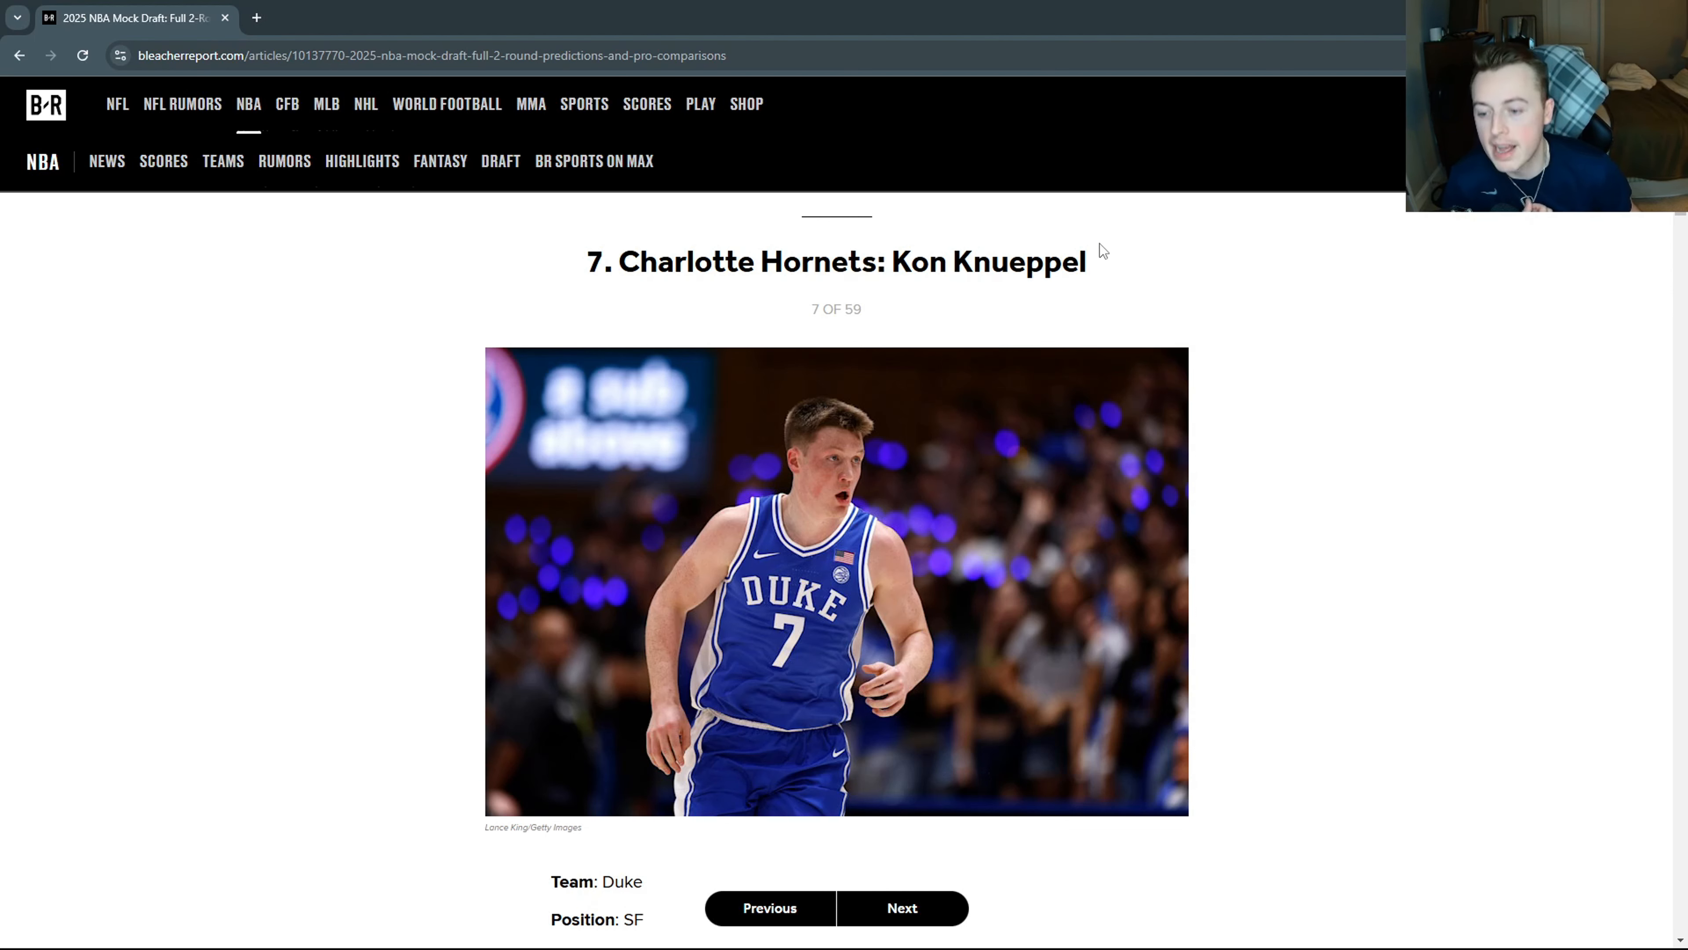
pyautogui.moveTo(1027, 250)
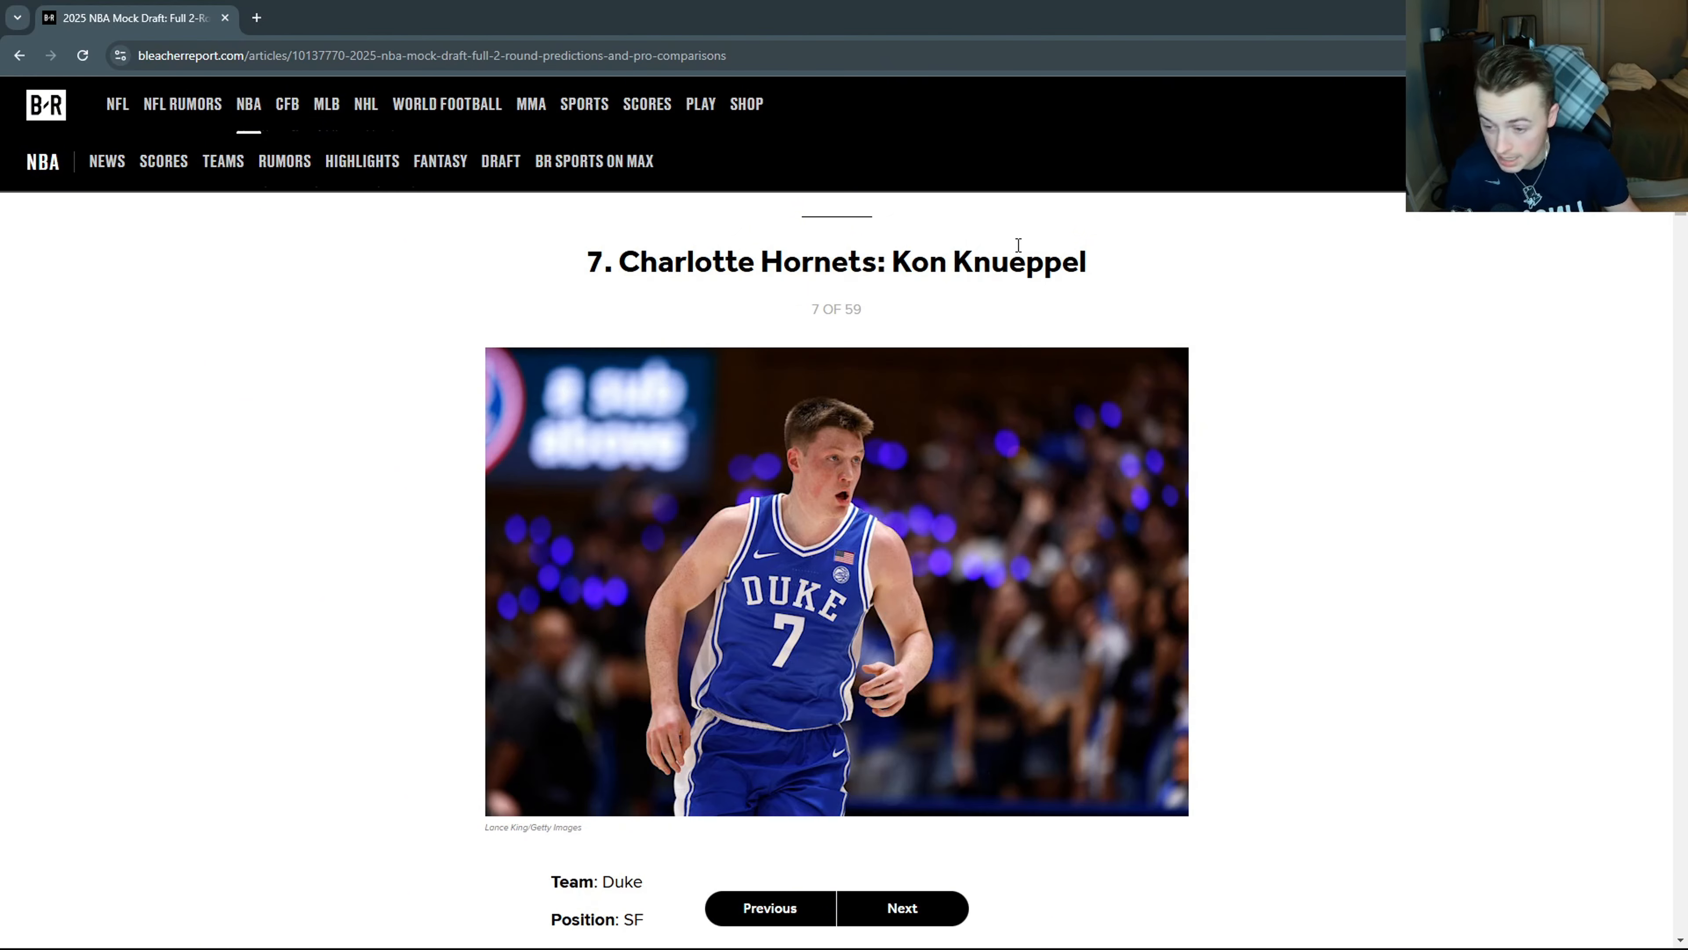
pyautogui.moveTo(1012, 247)
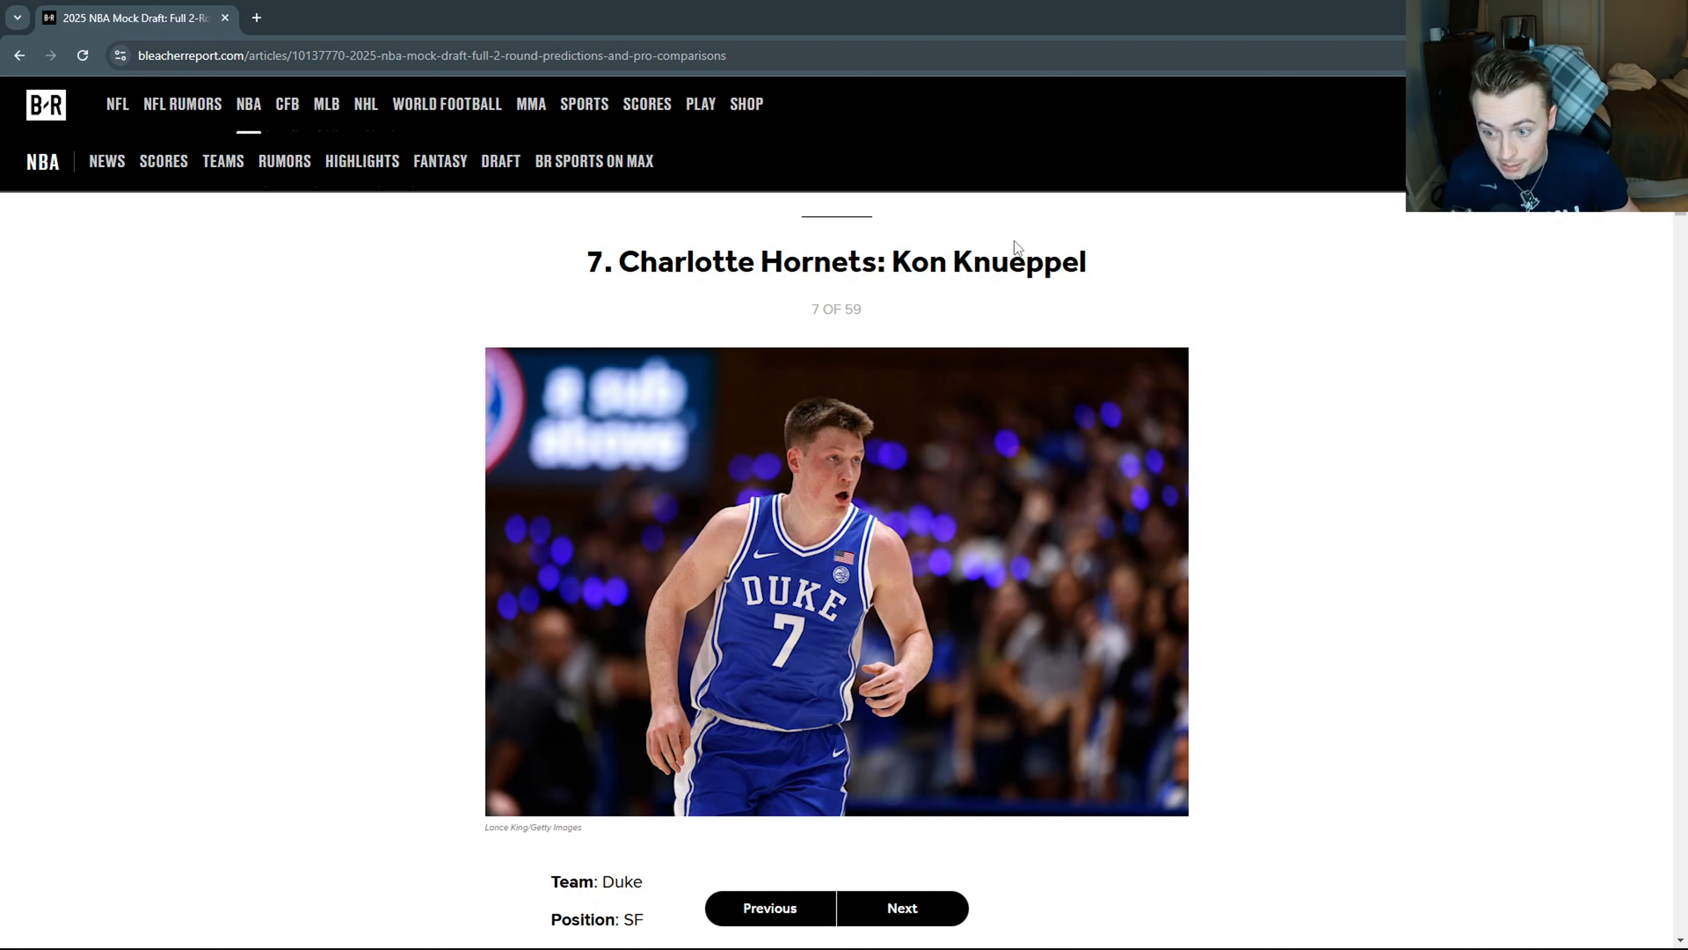
pyautogui.scroll(-3)
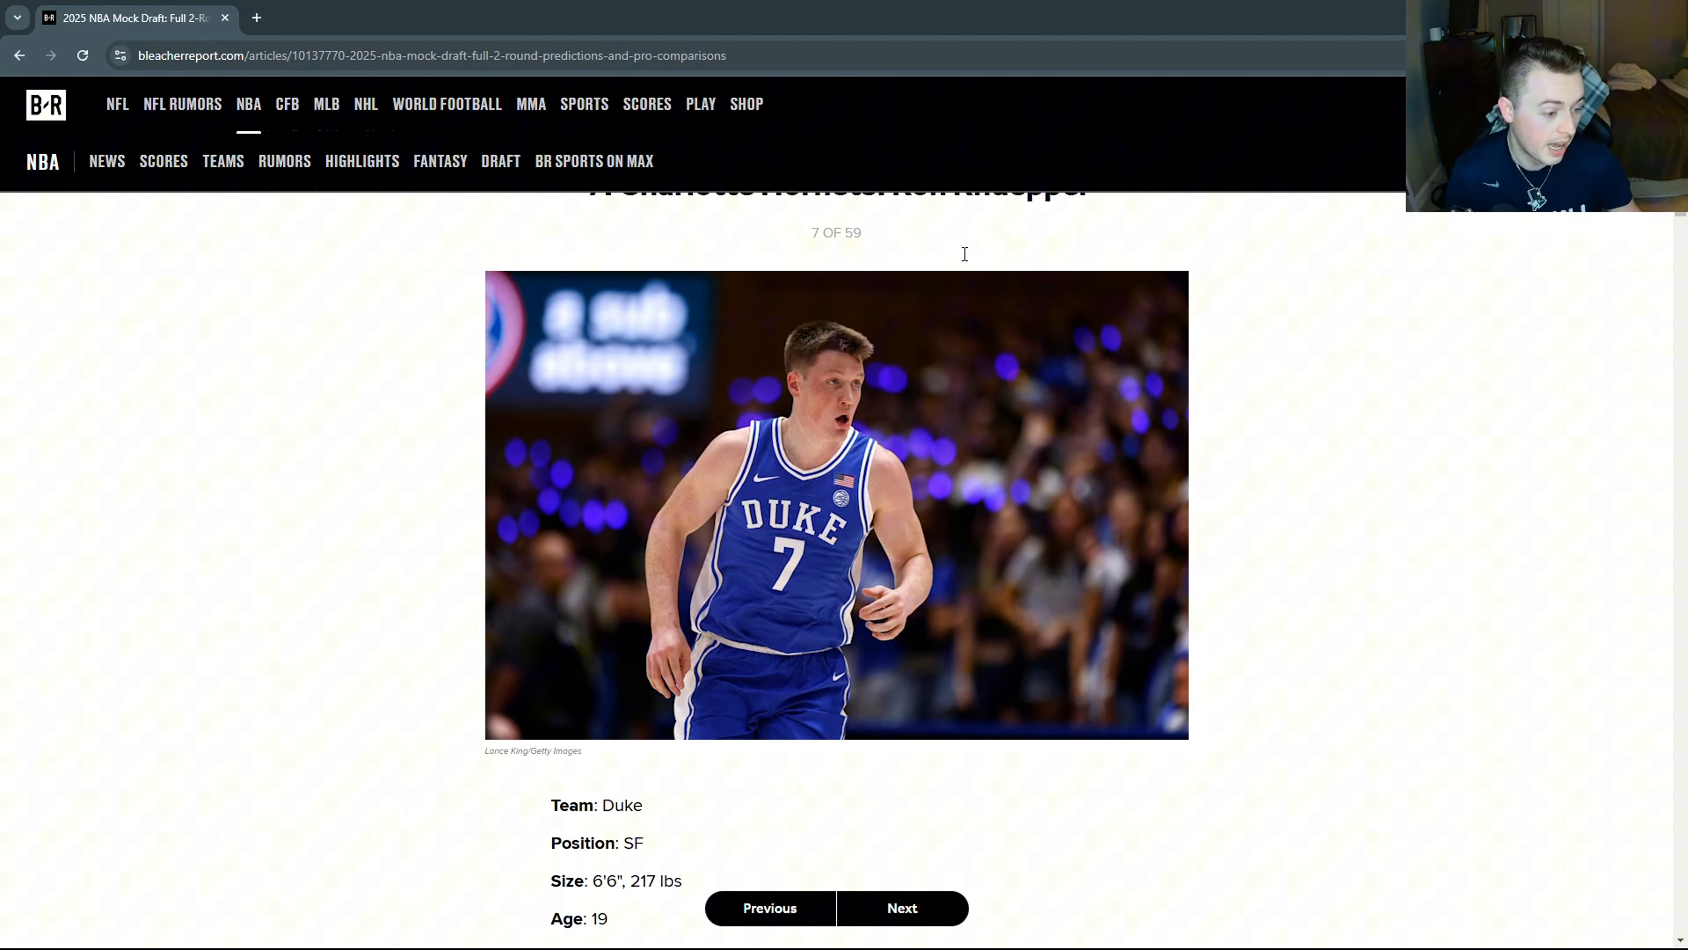
pyautogui.scroll(-3)
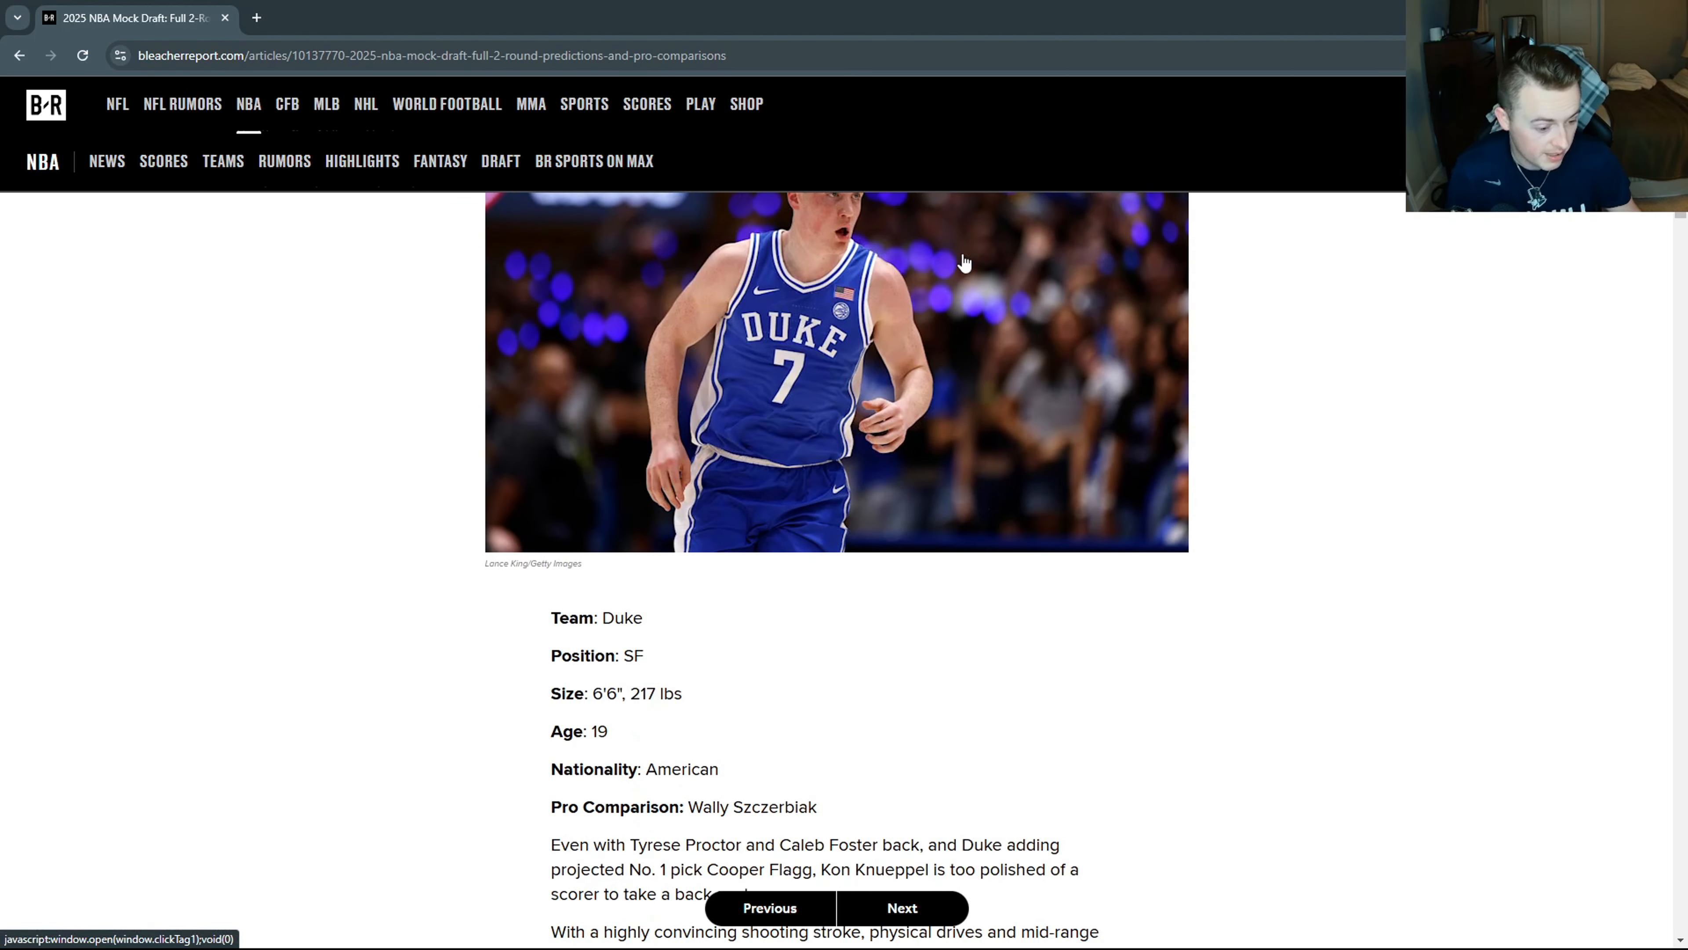
pyautogui.scroll(3)
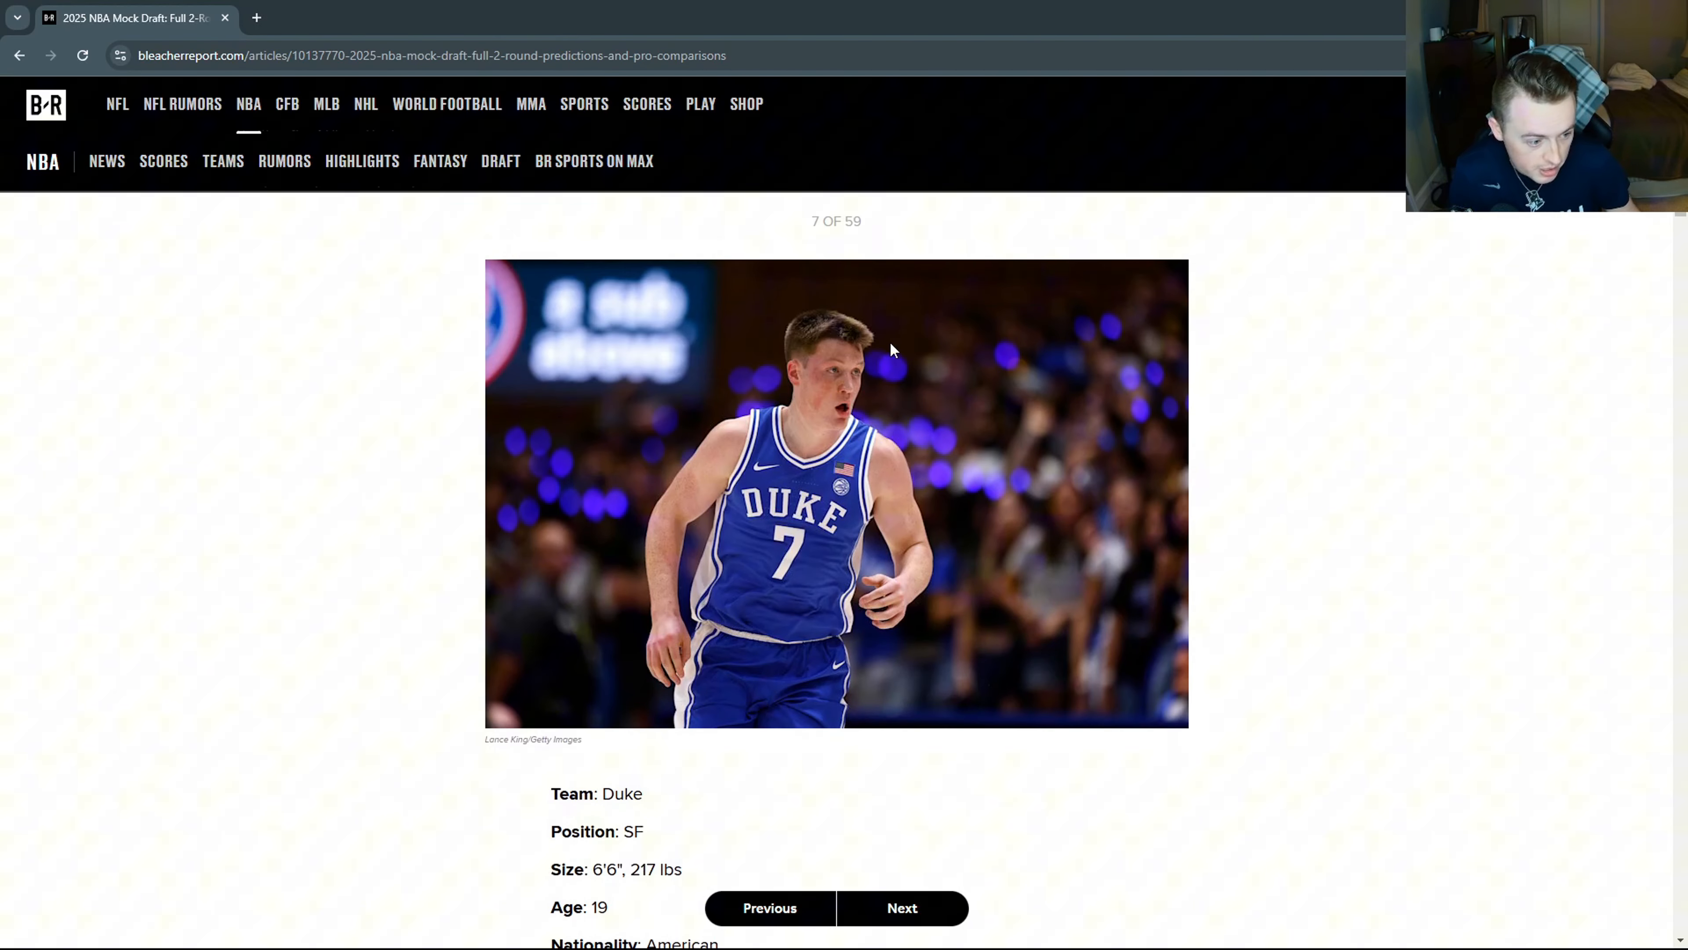
pyautogui.moveTo(888, 345)
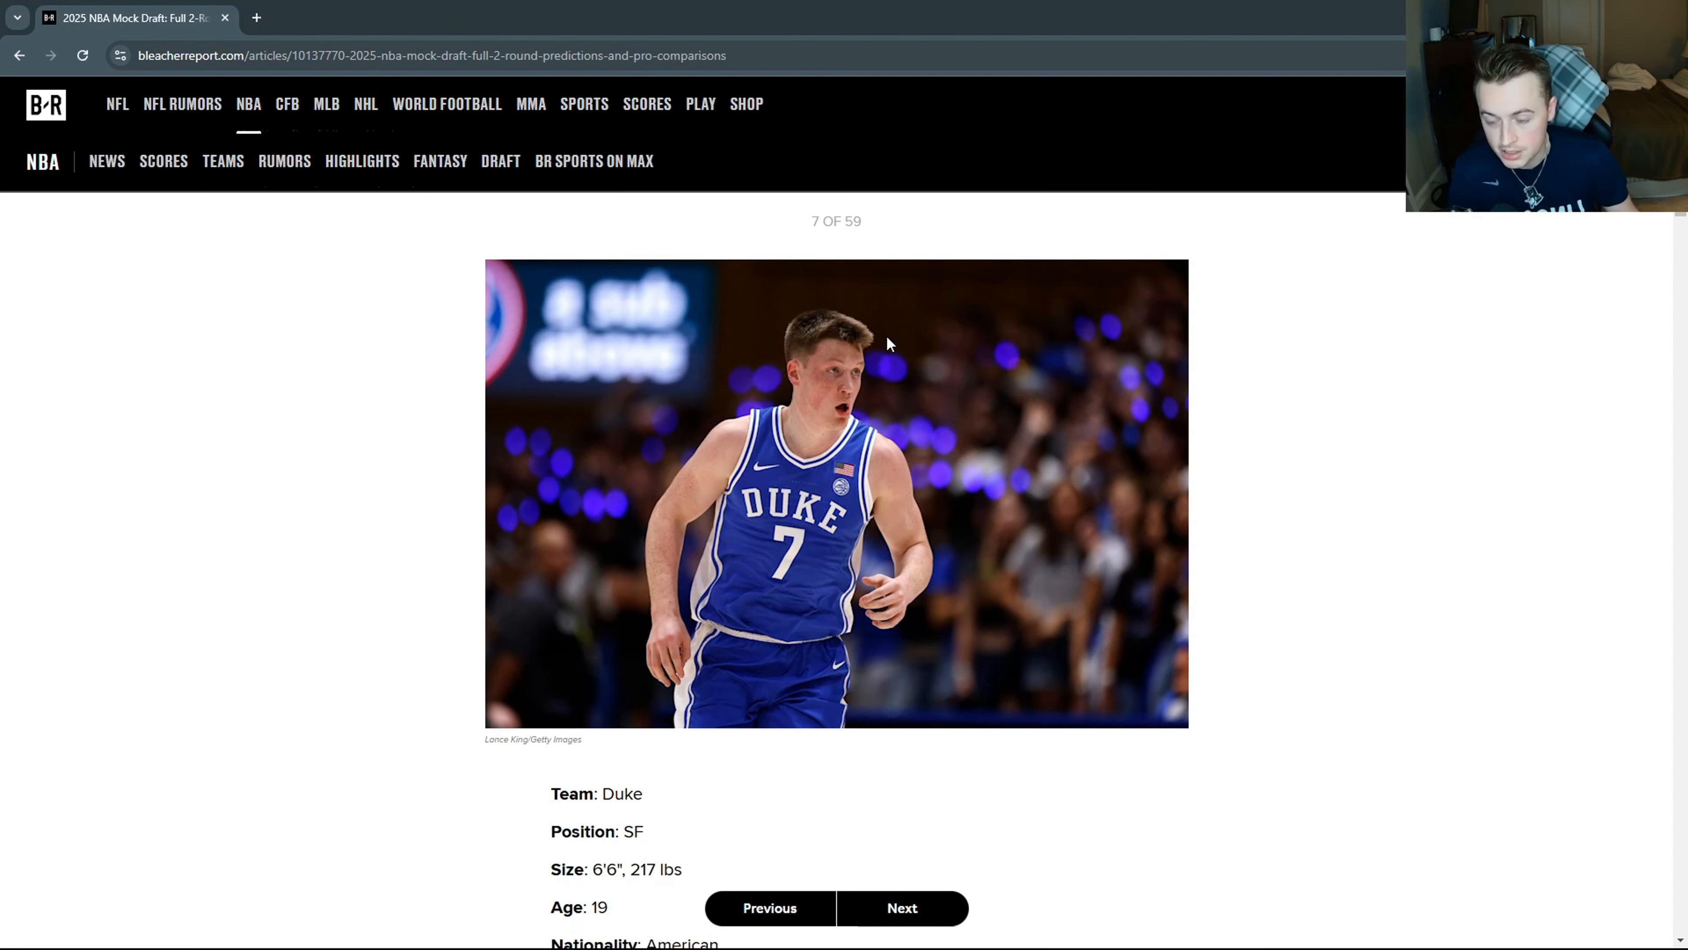
pyautogui.scroll(-3)
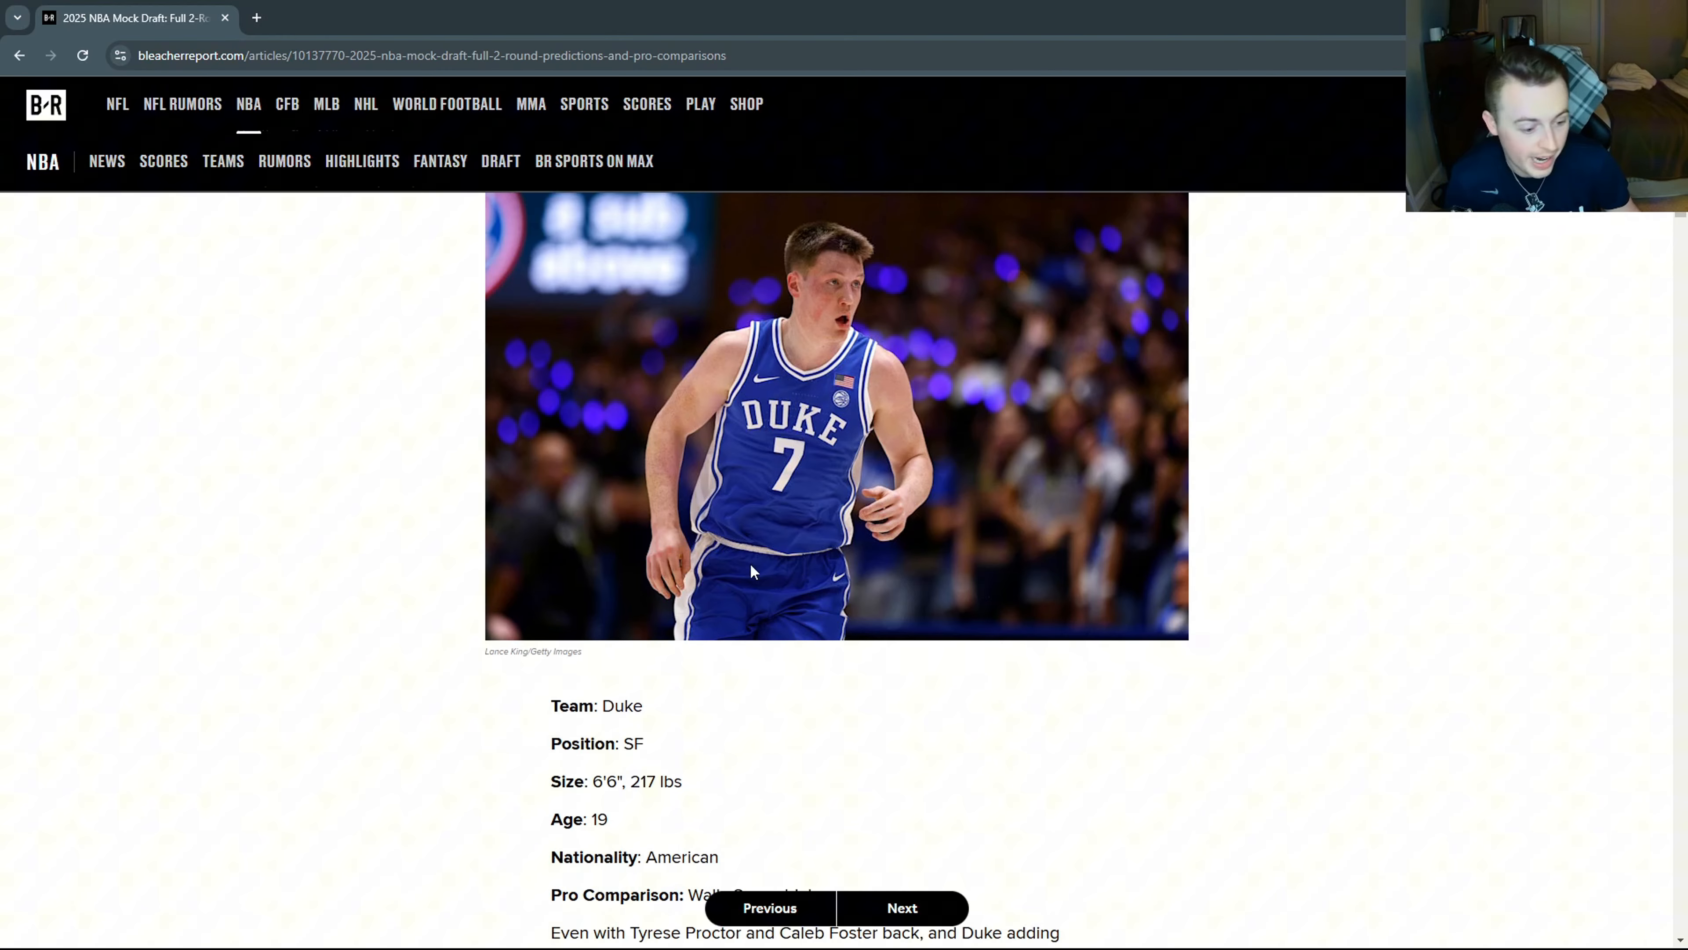
pyautogui.scroll(-3)
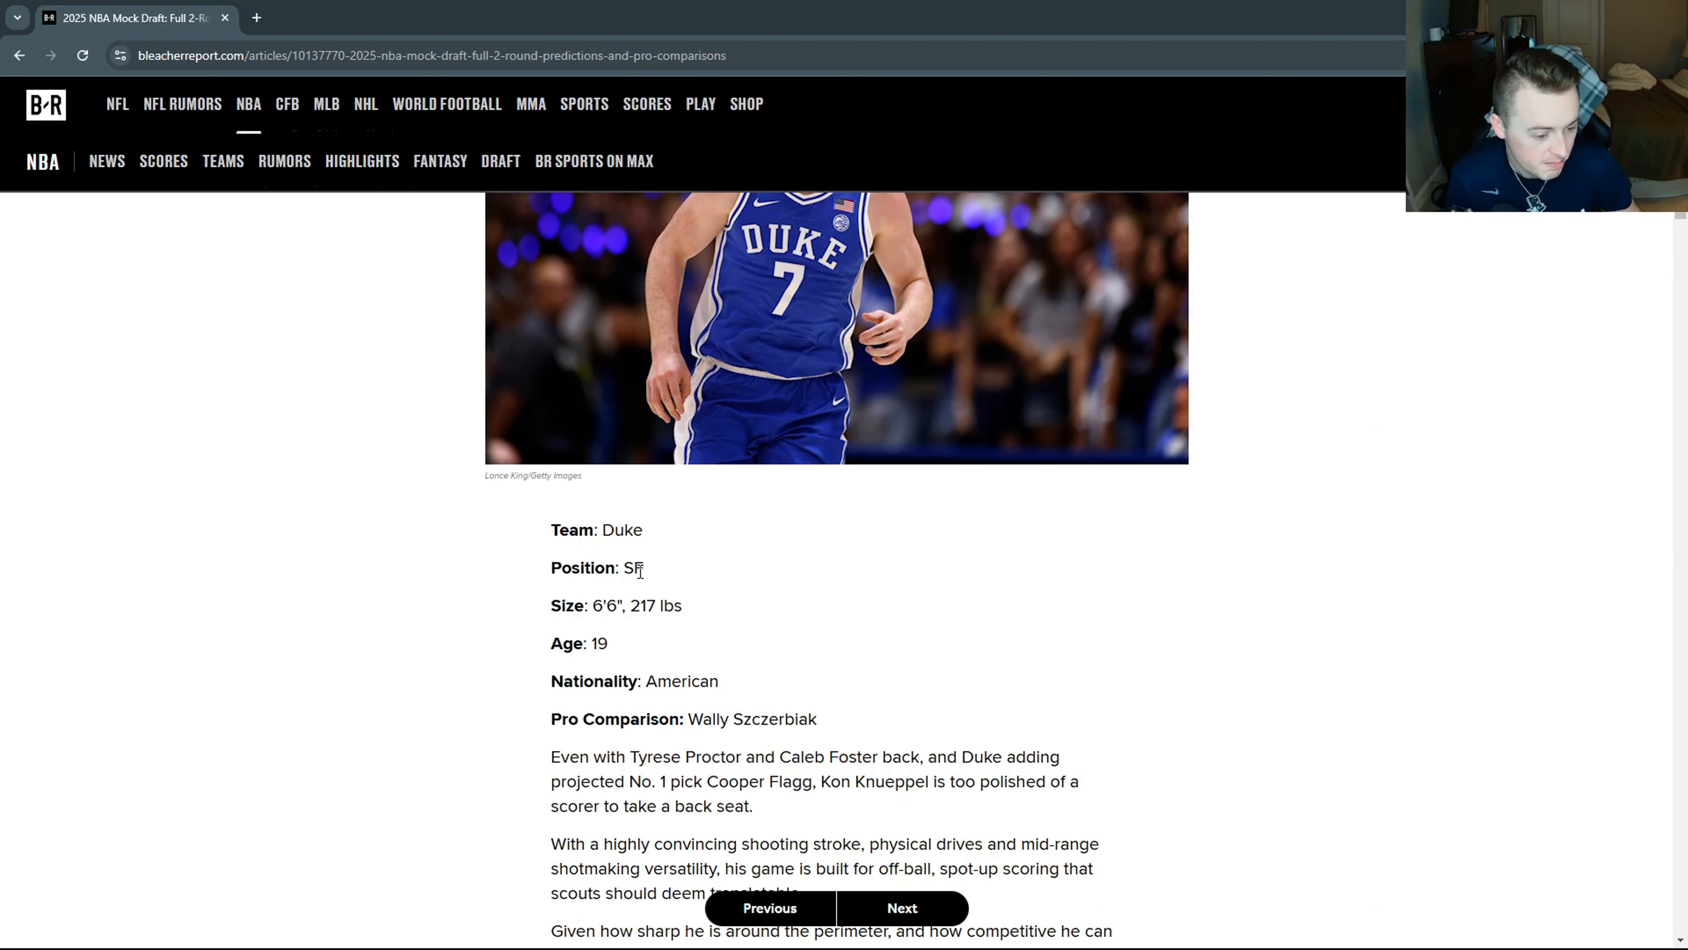
pyautogui.scroll(-3)
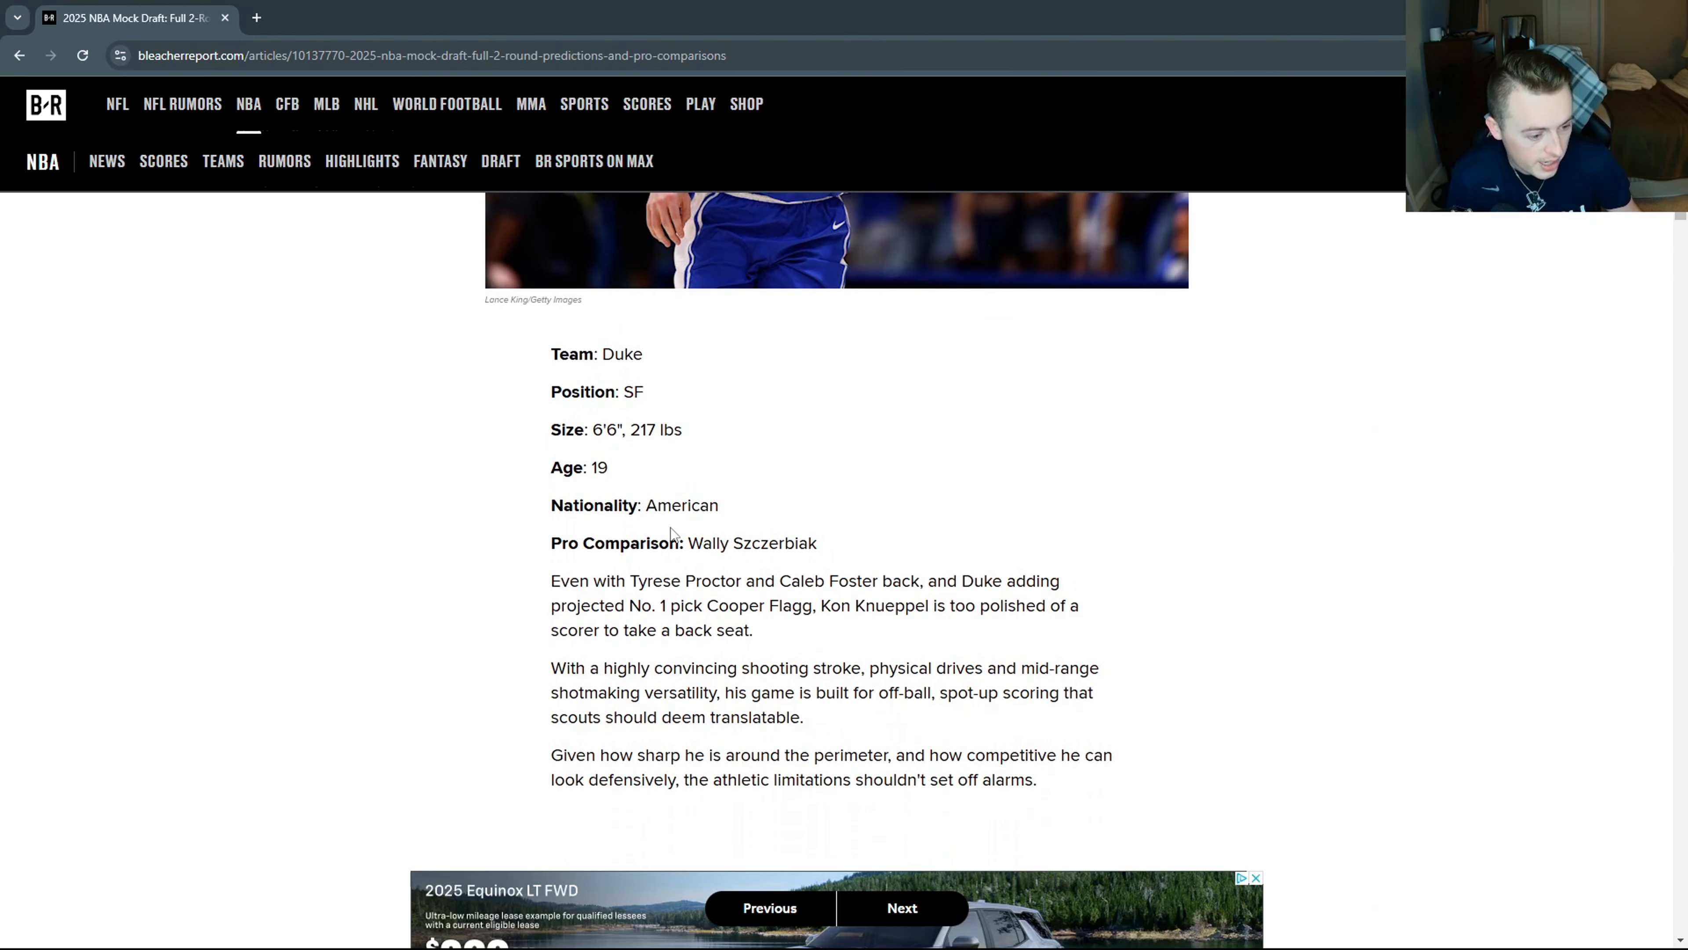
pyautogui.doubleClick(752, 542)
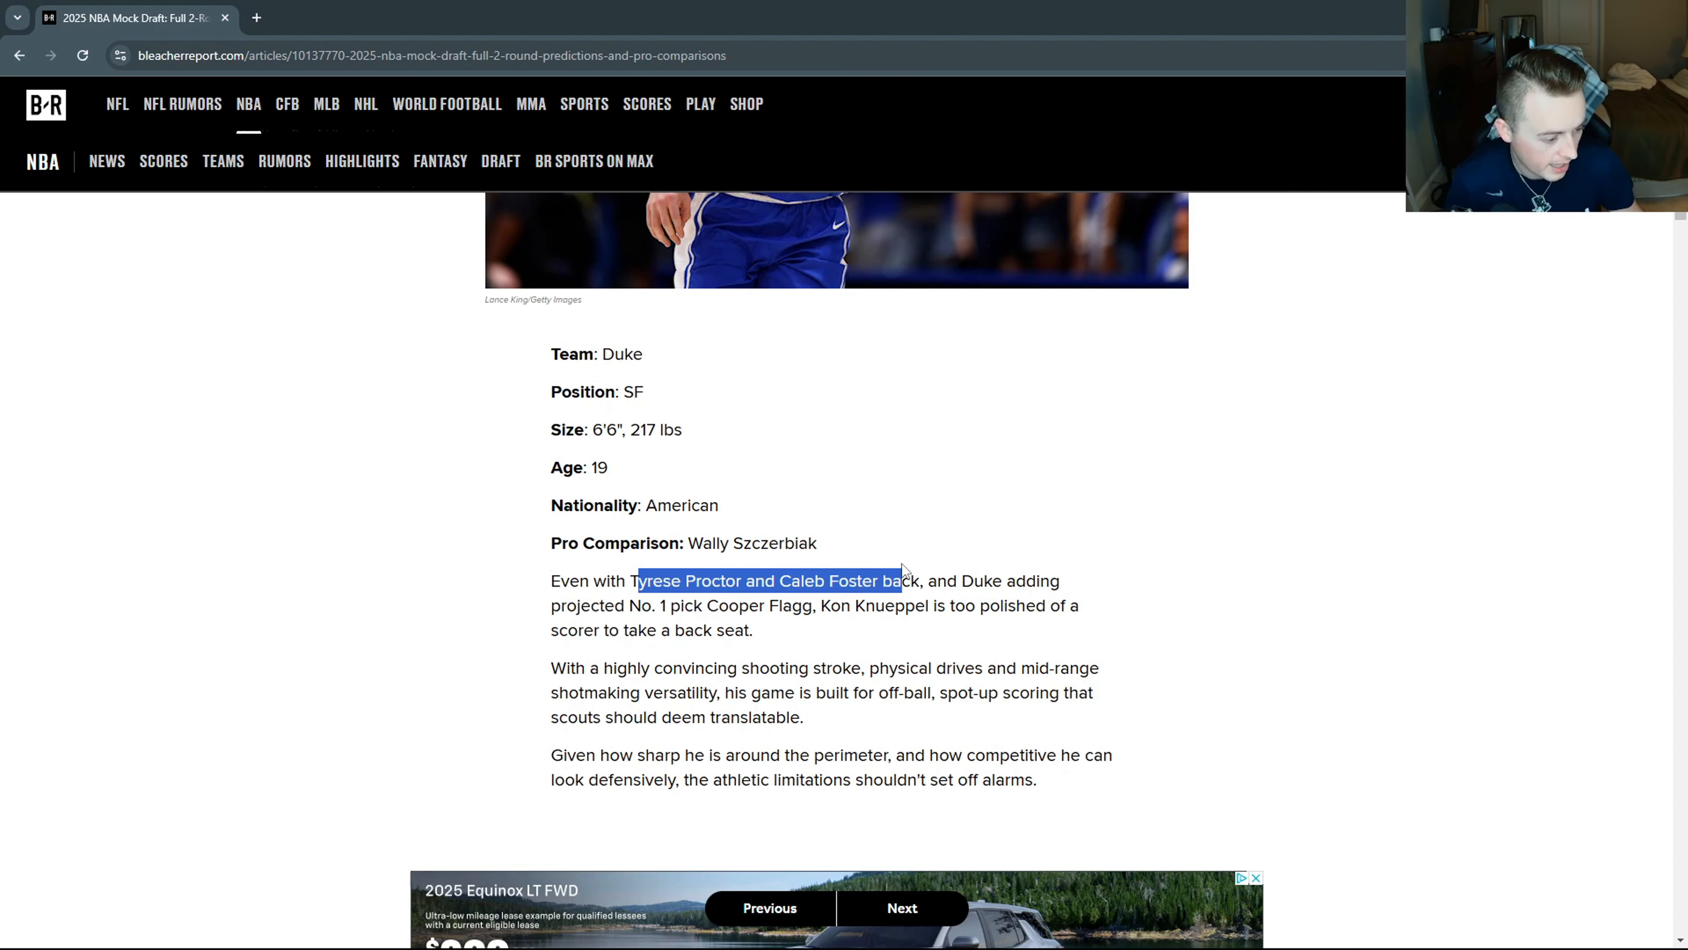
pyautogui.moveTo(991, 606)
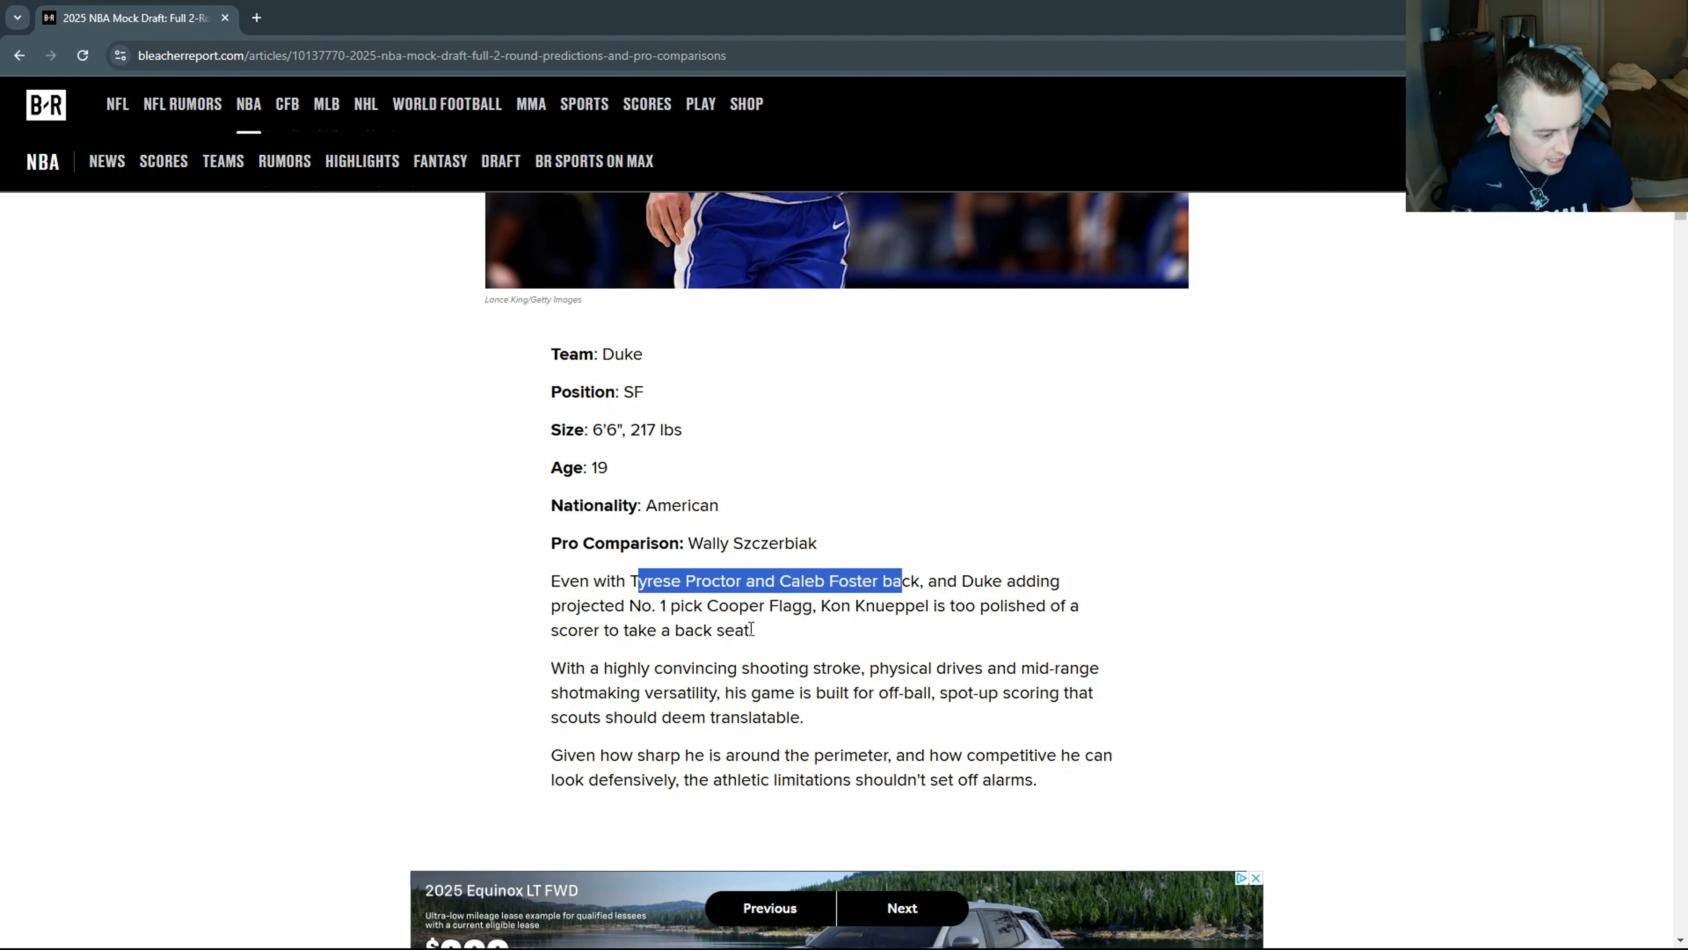
pyautogui.moveTo(934, 665)
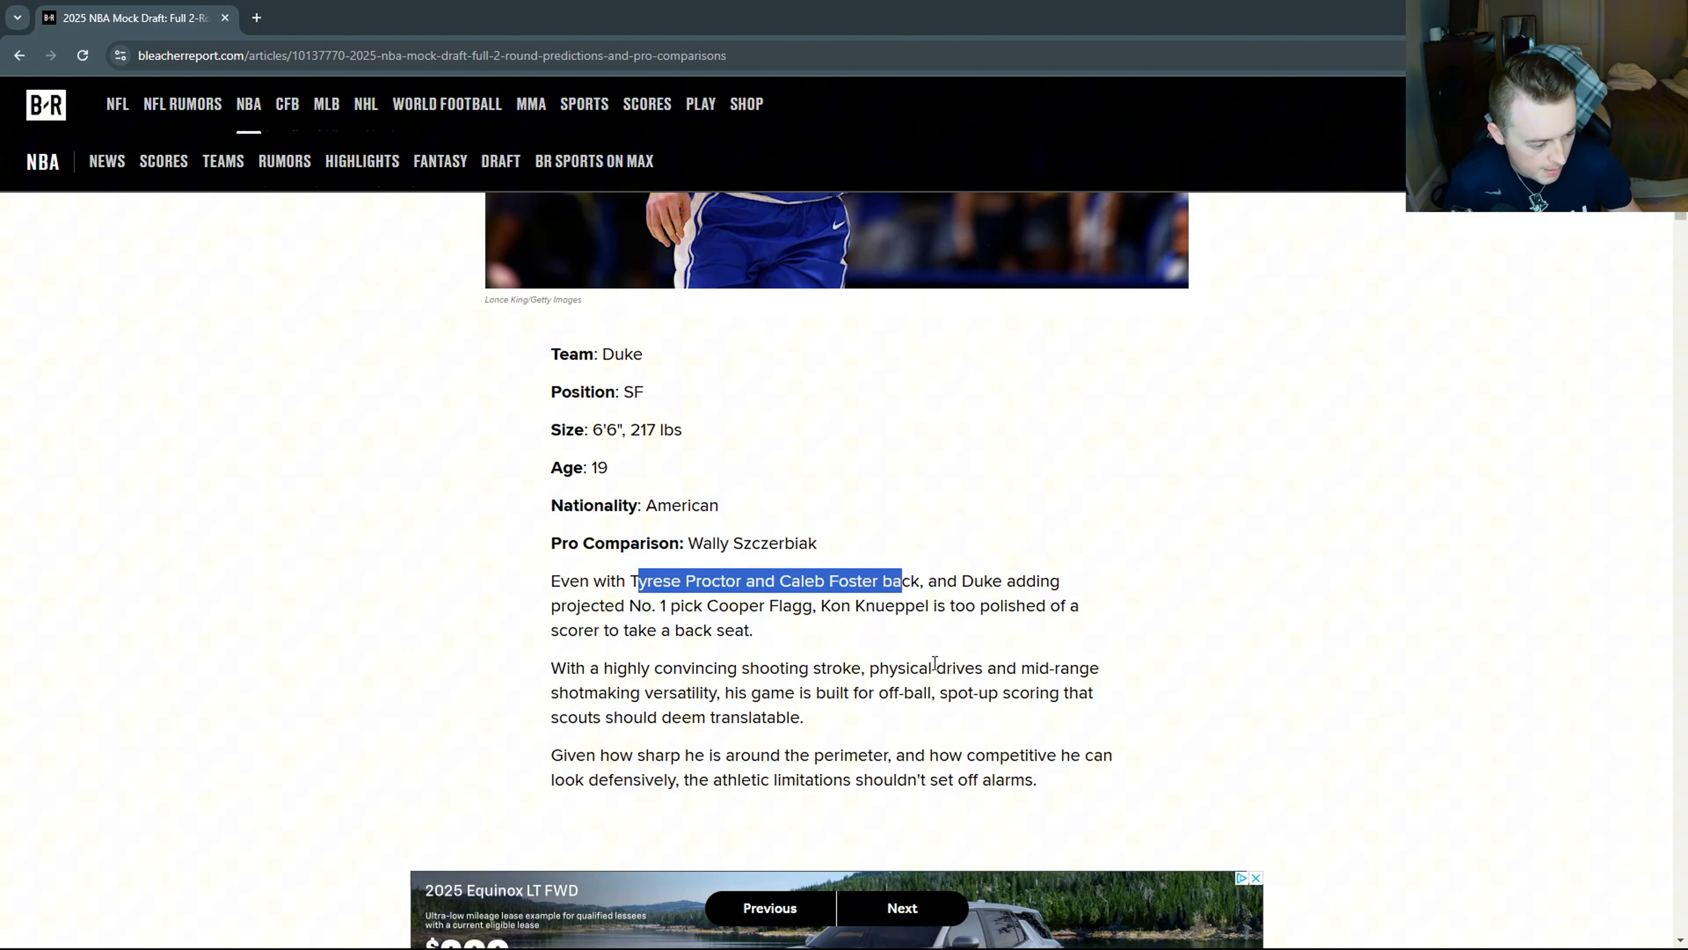
# Clear the selection at the pick 7 headline and read the rest of Knueppel's write-up.
pyautogui.scroll(3)
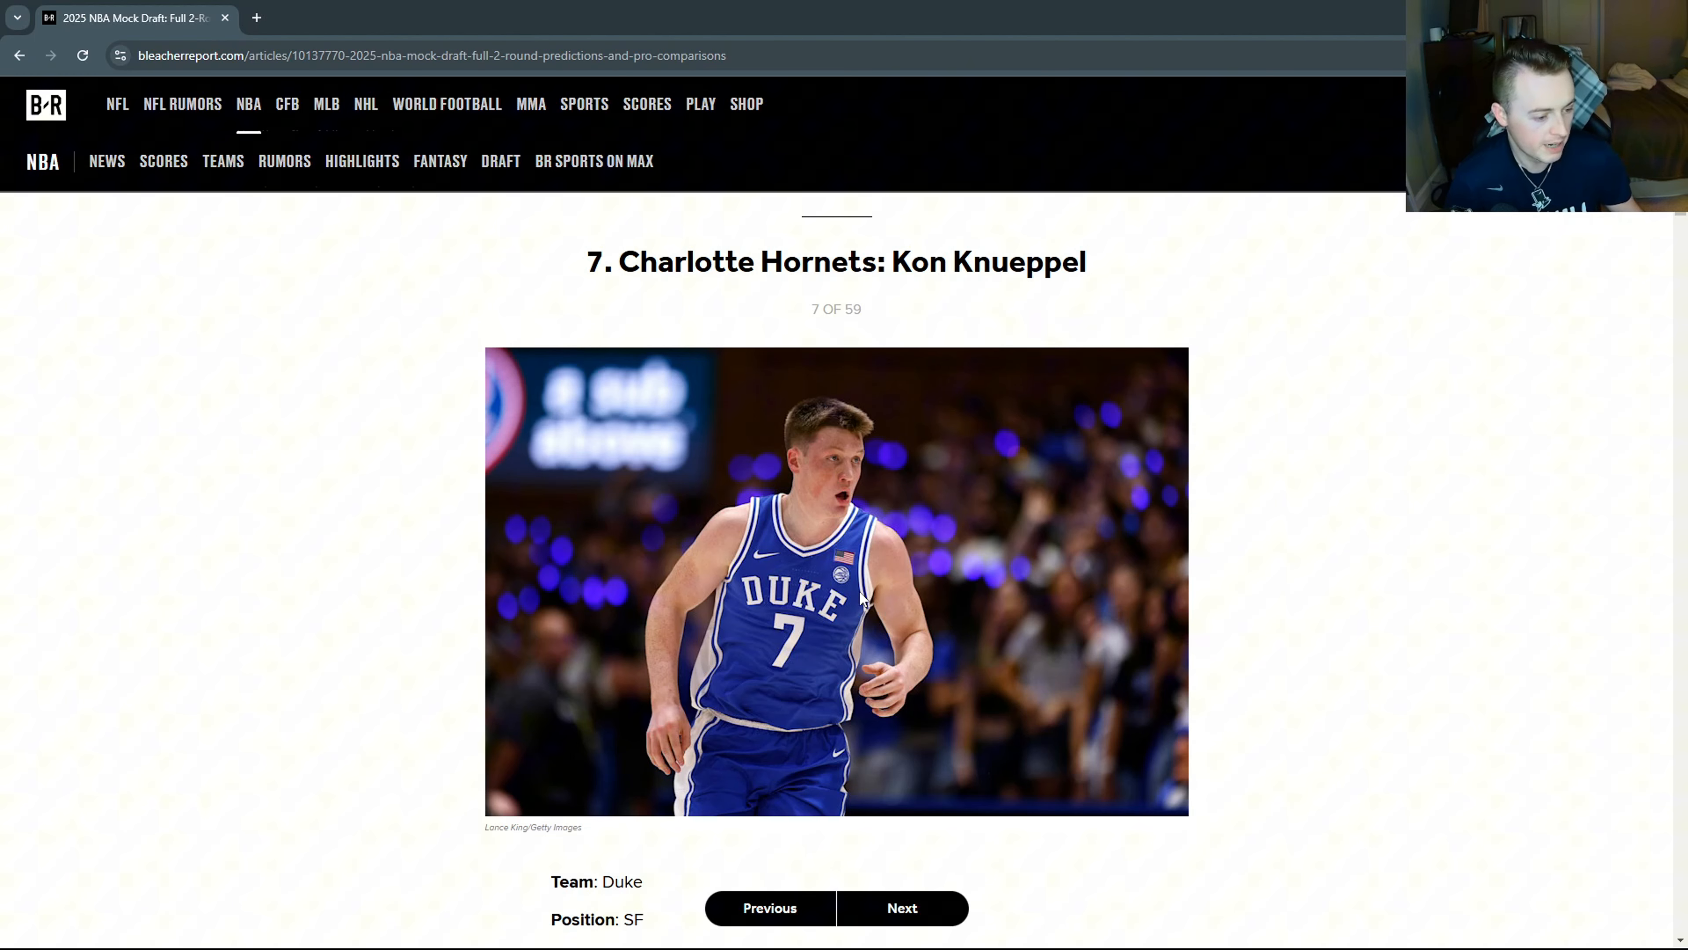
pyautogui.moveTo(818, 439)
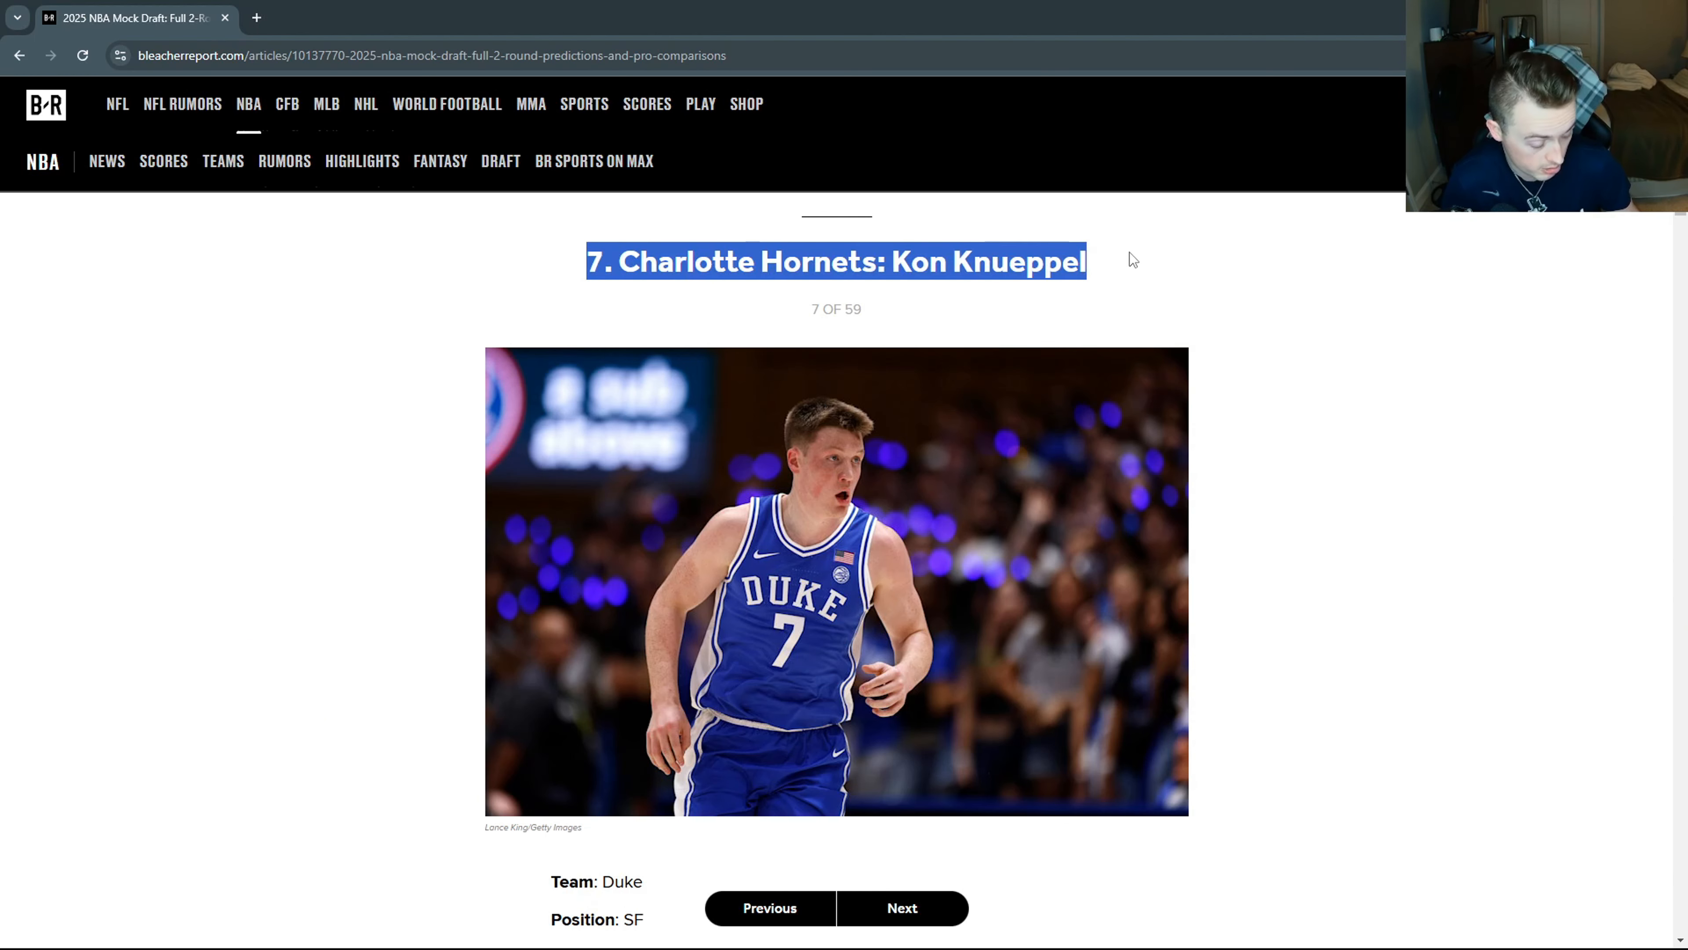
pyautogui.click(1090, 274)
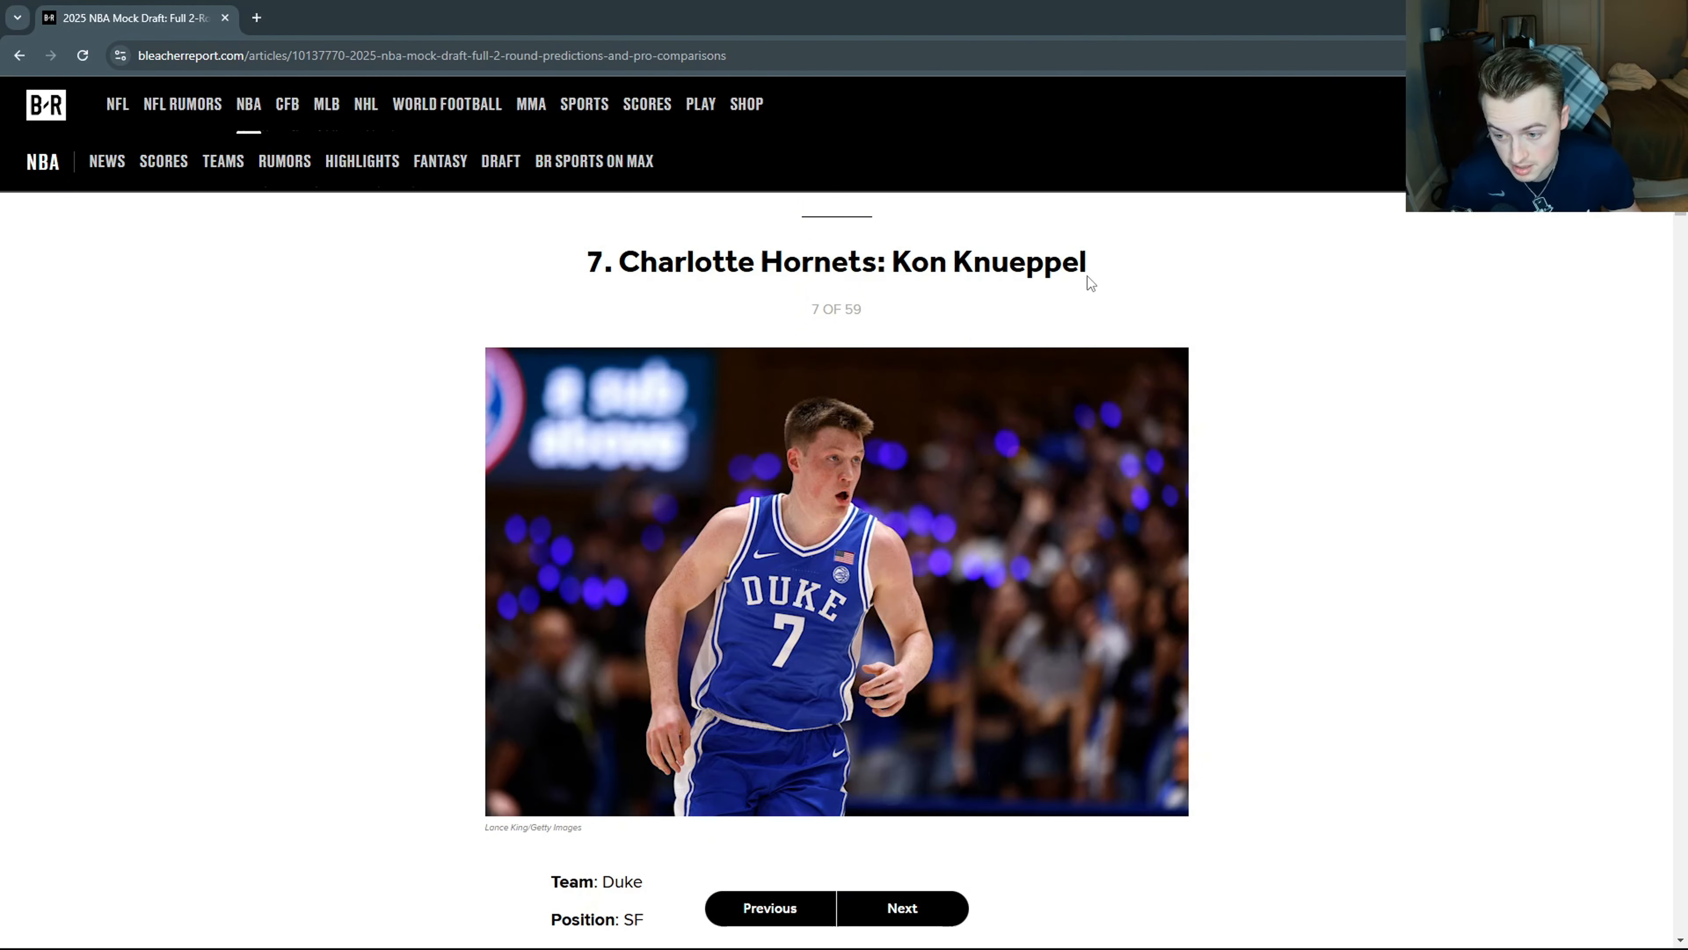
pyautogui.moveTo(1114, 295)
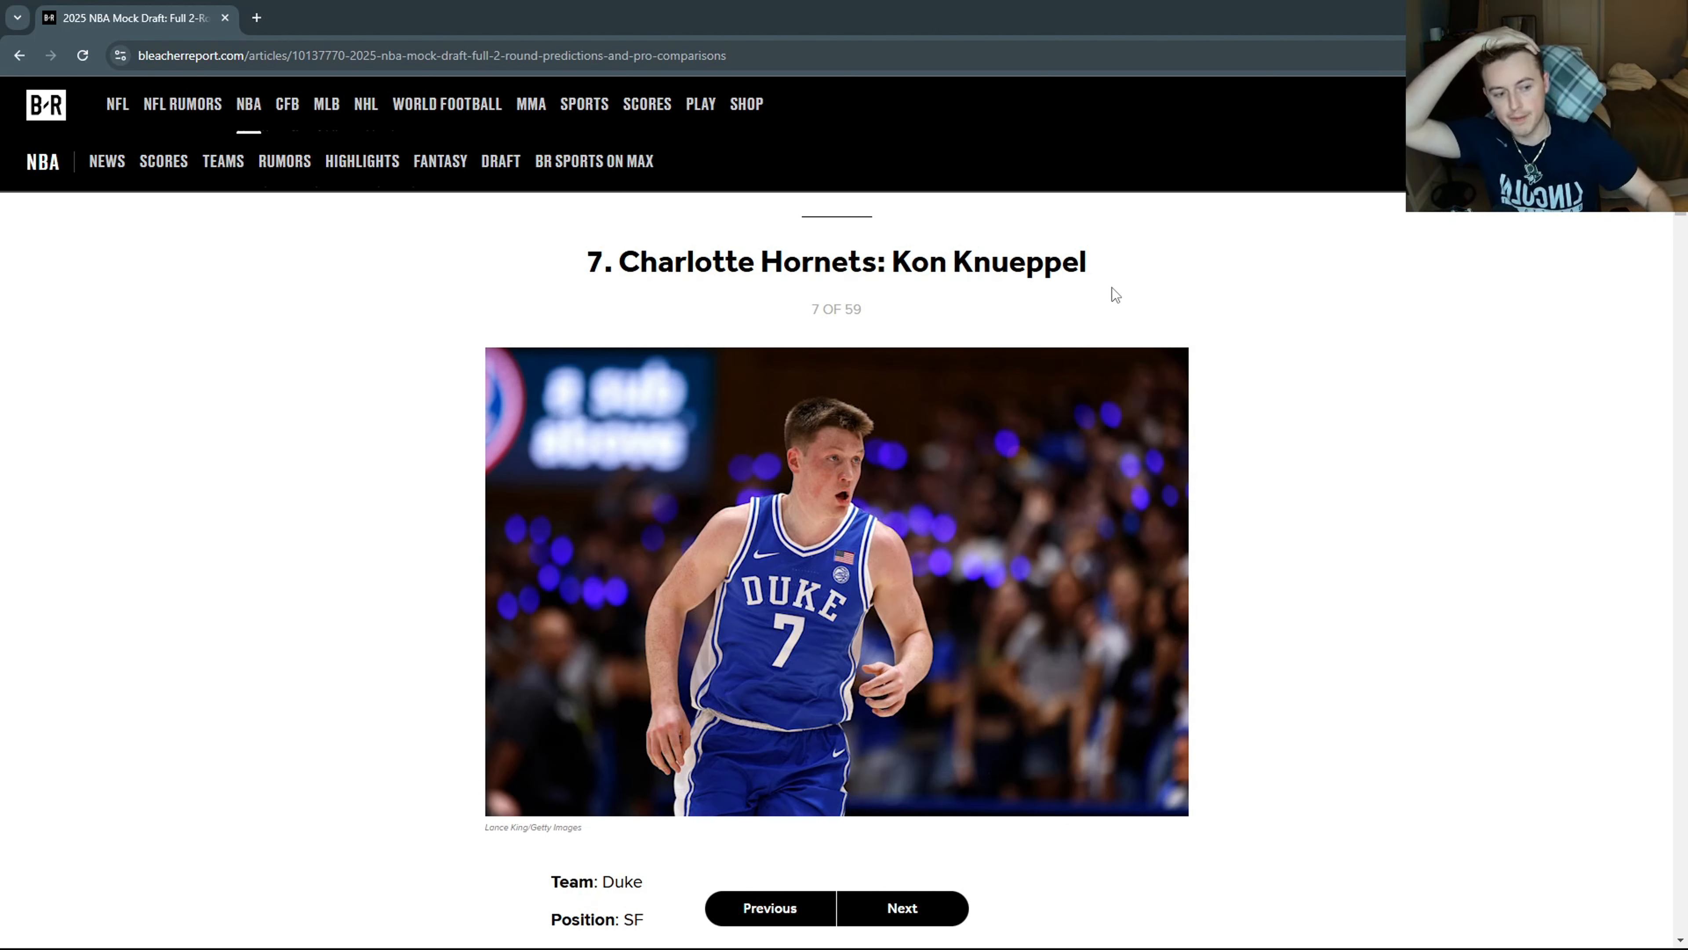
pyautogui.scroll(-3)
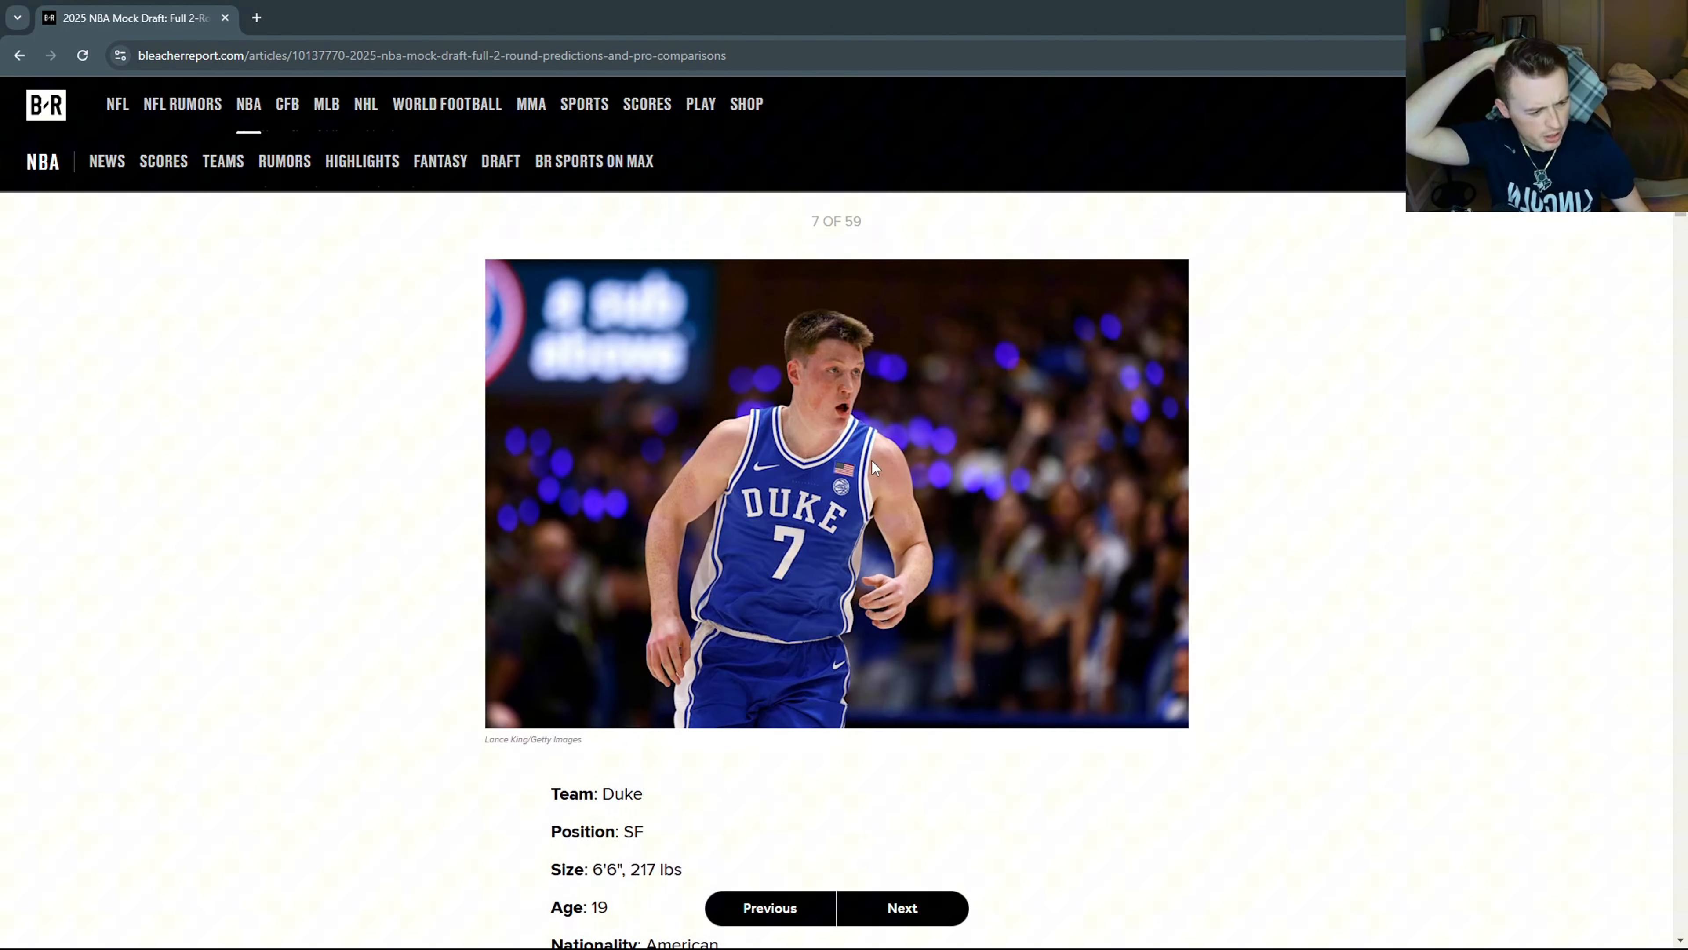
pyautogui.scroll(3)
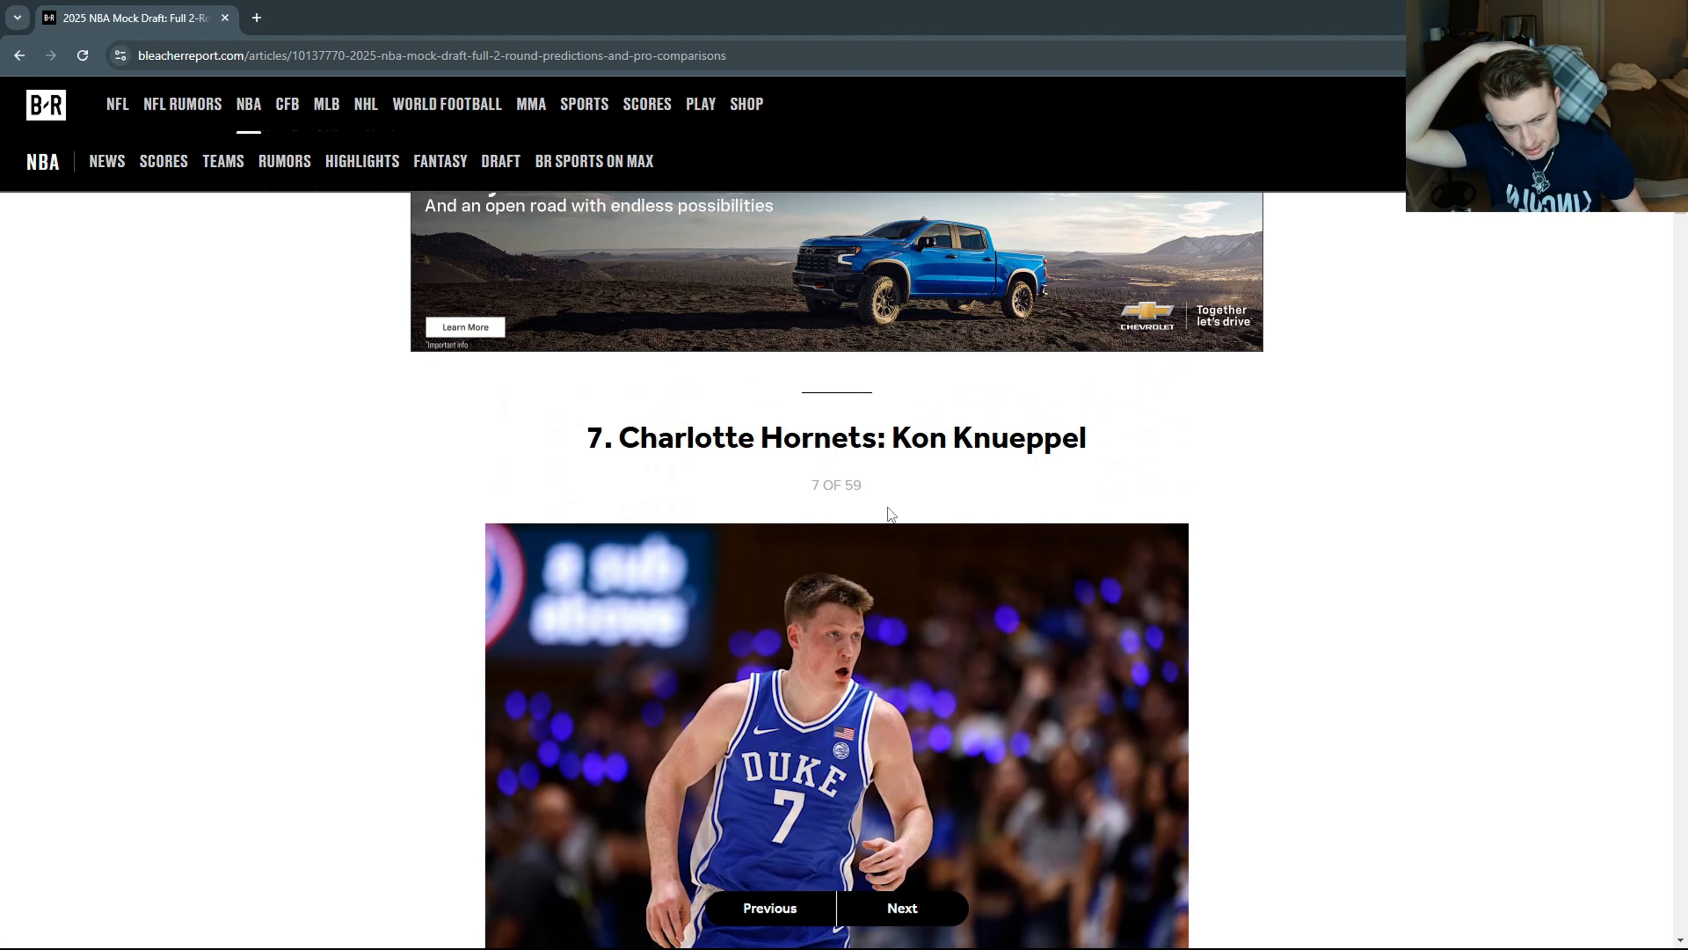
pyautogui.scroll(-3)
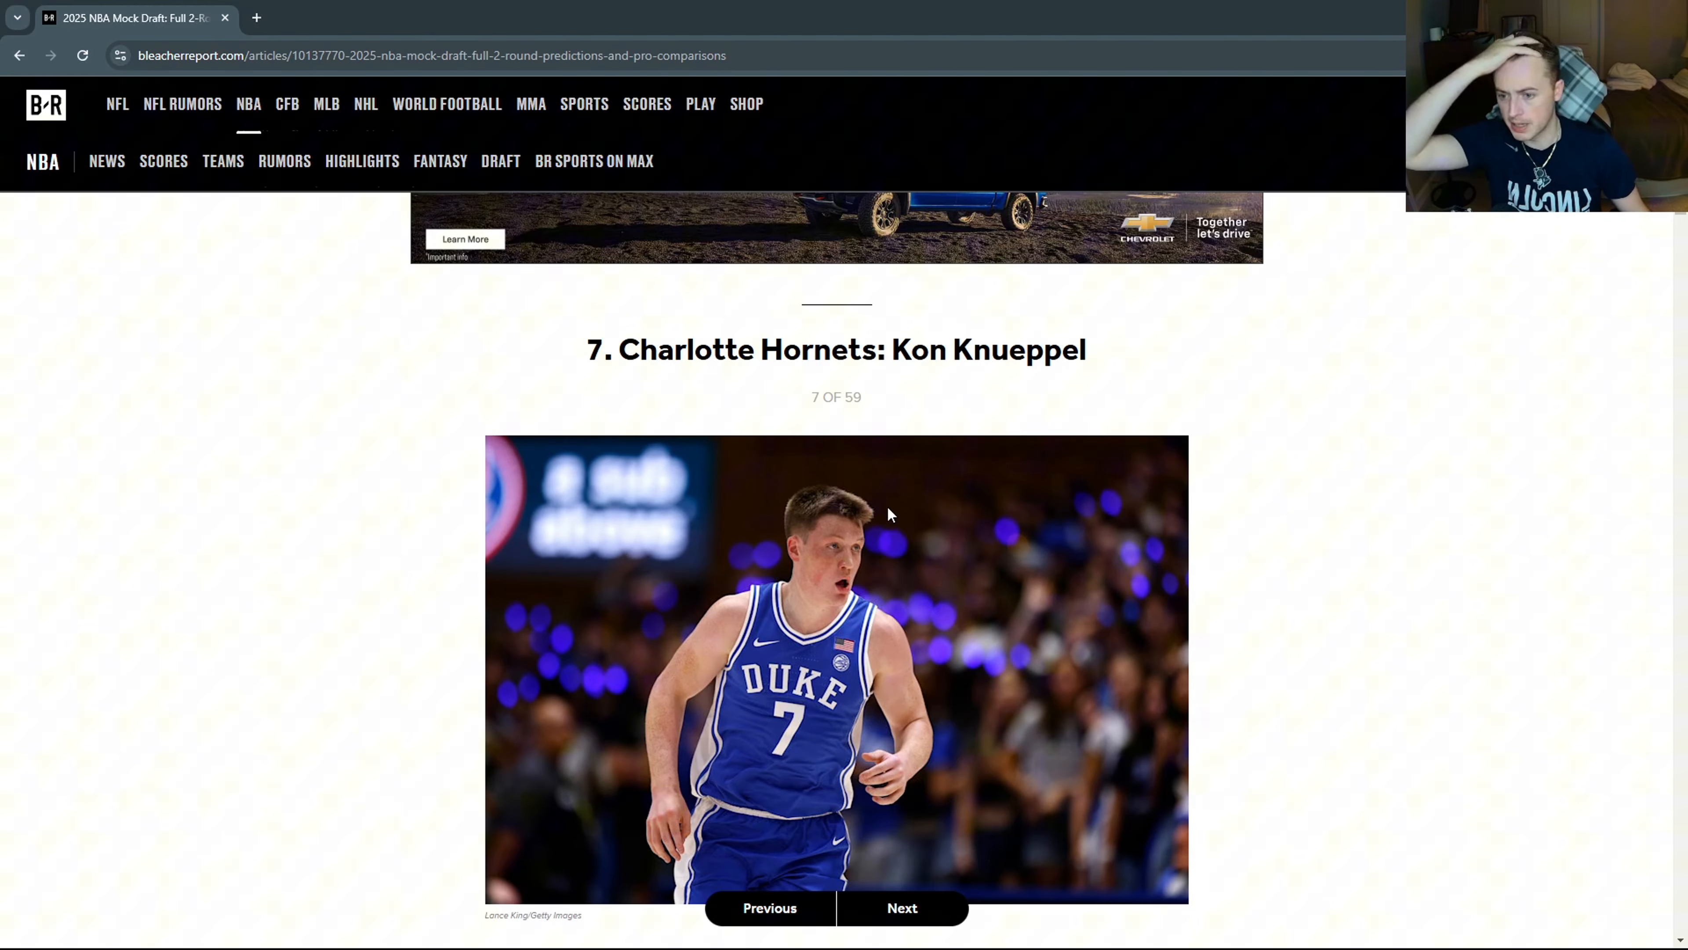
pyautogui.scroll(-3)
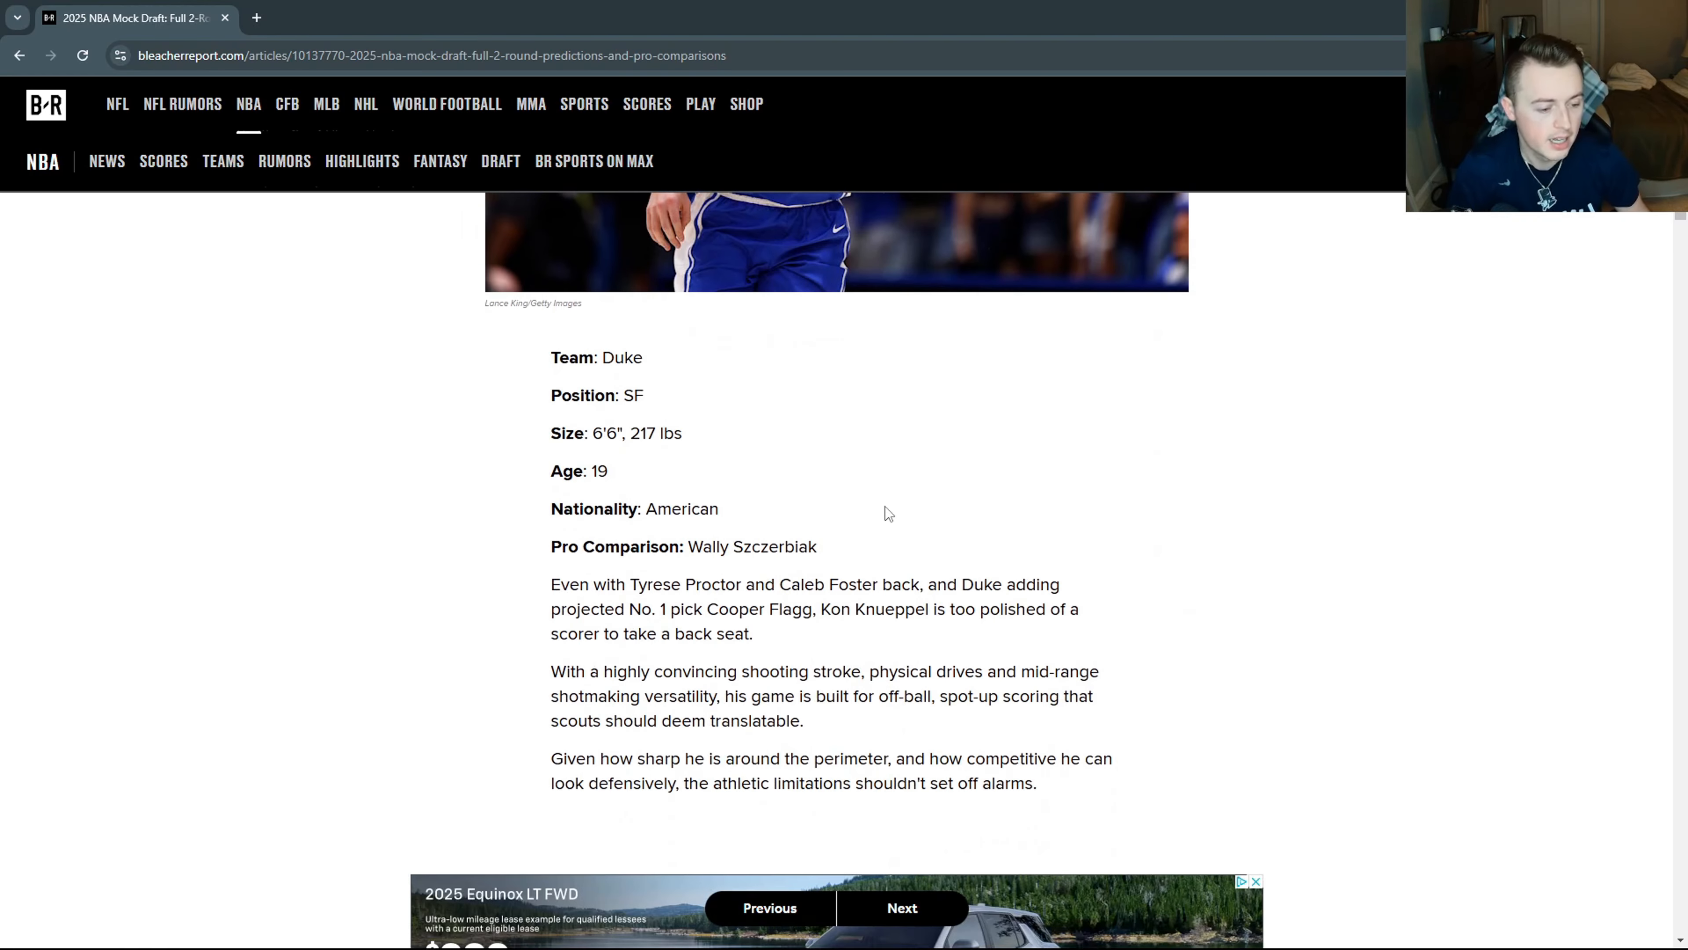
# Advance to pick 8, Kasparas Jakucionis to Toronto, and read his profile.
pyautogui.click(900, 907)
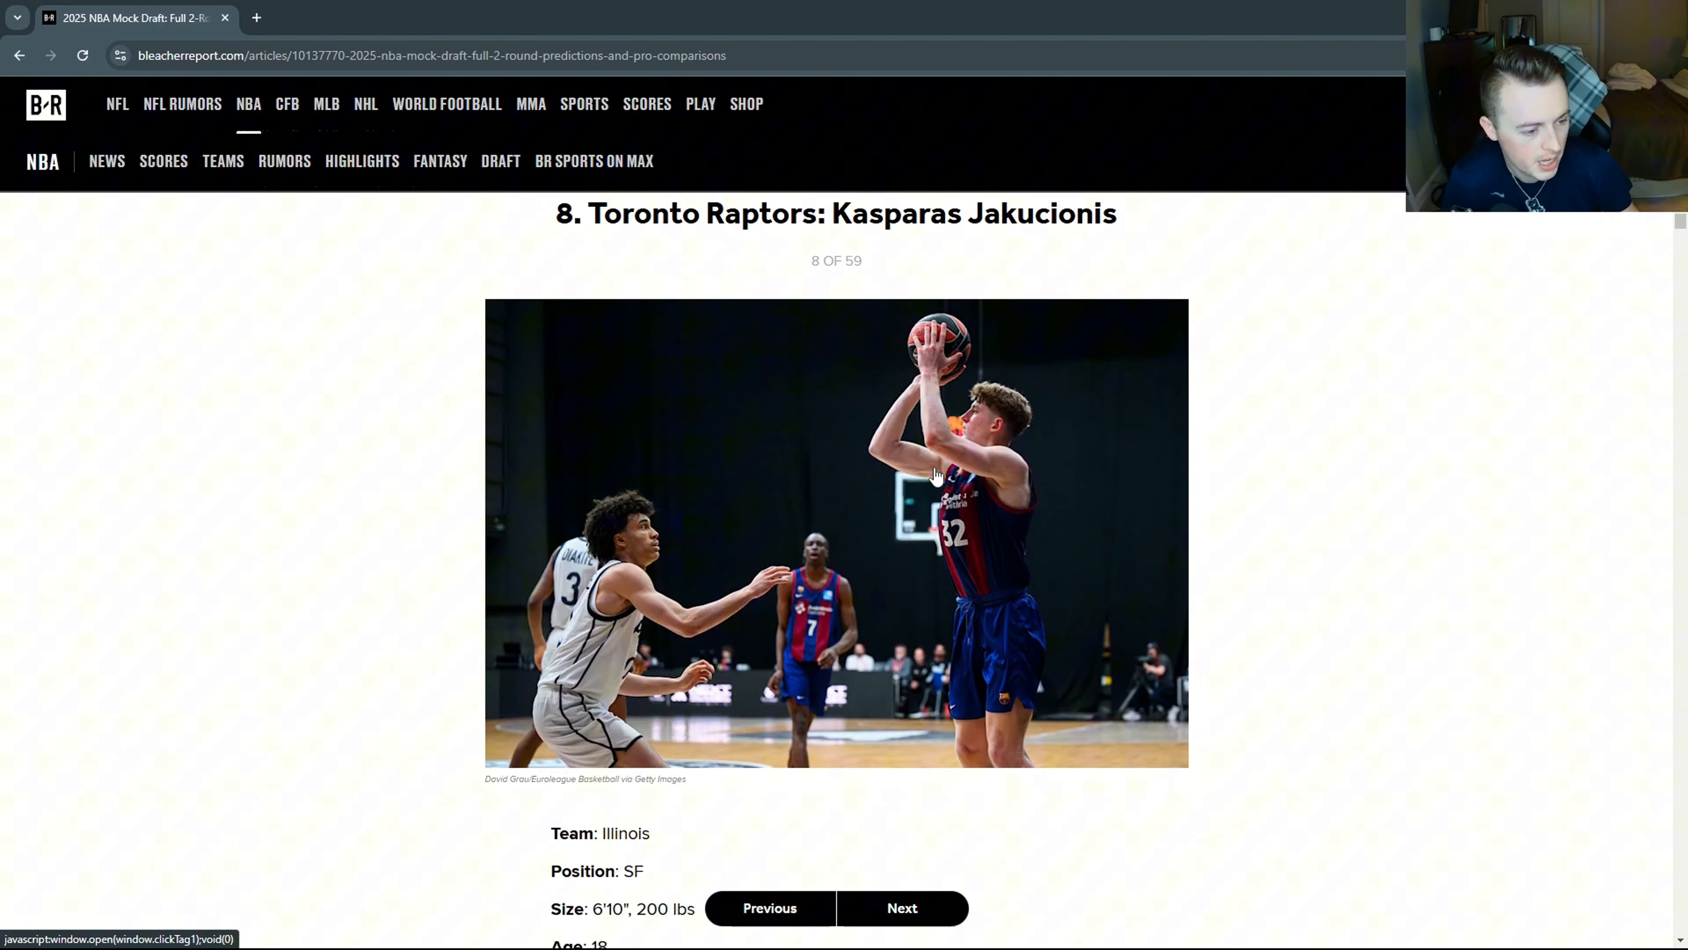
pyautogui.scroll(3)
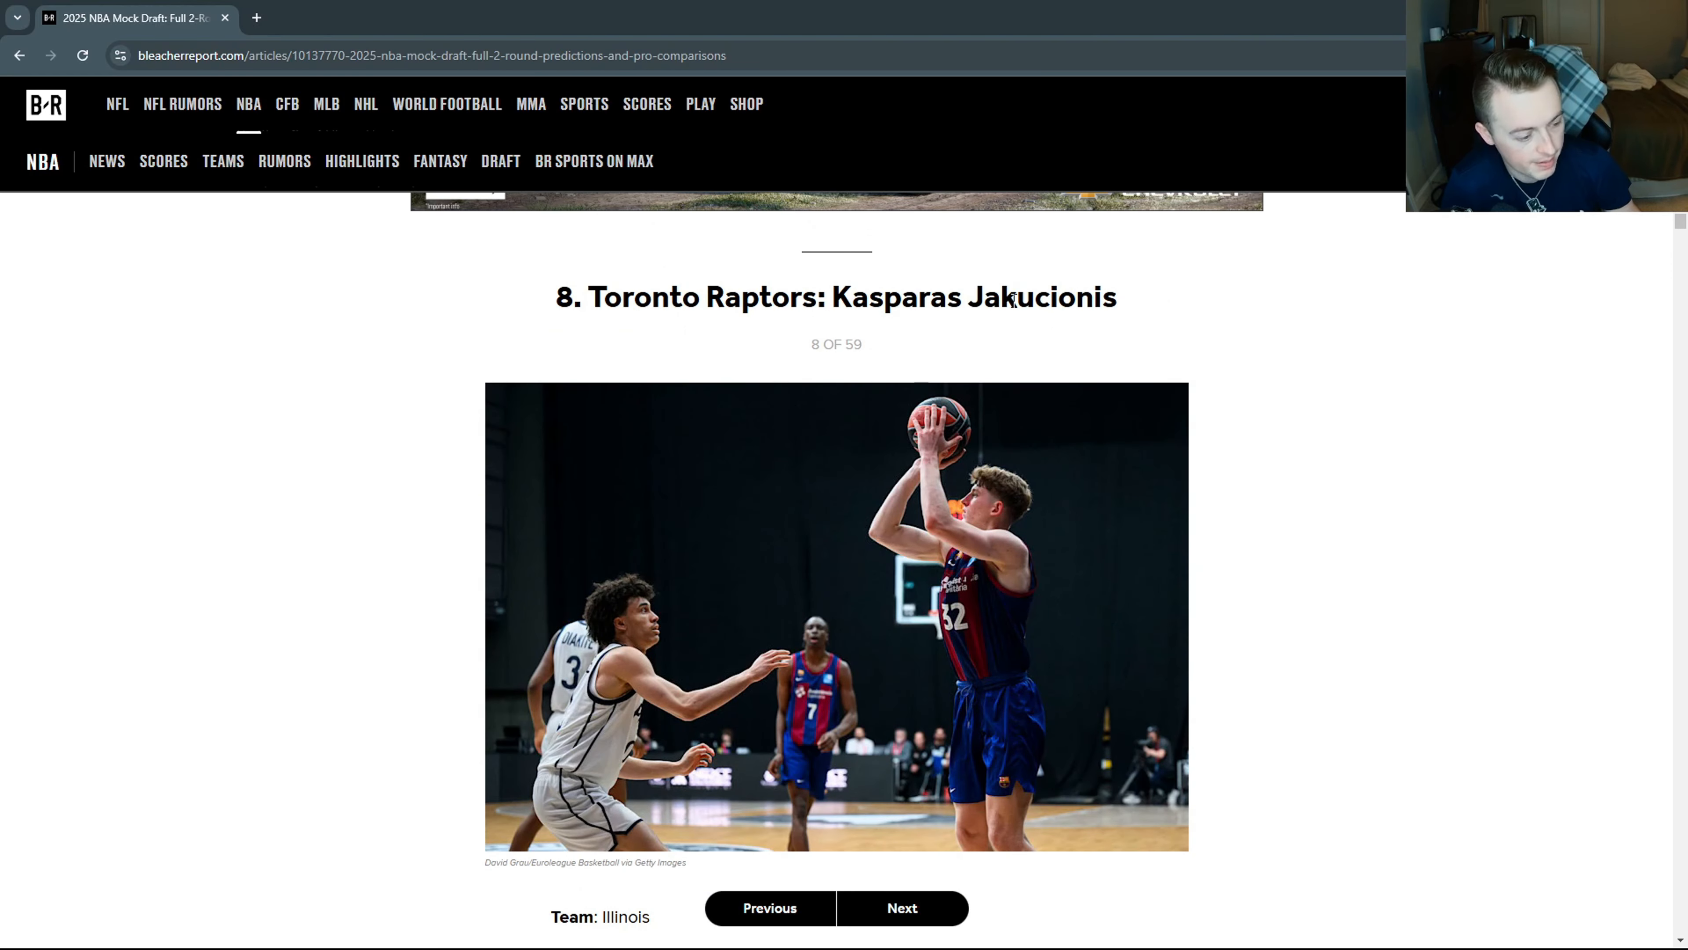
pyautogui.moveTo(1140, 374)
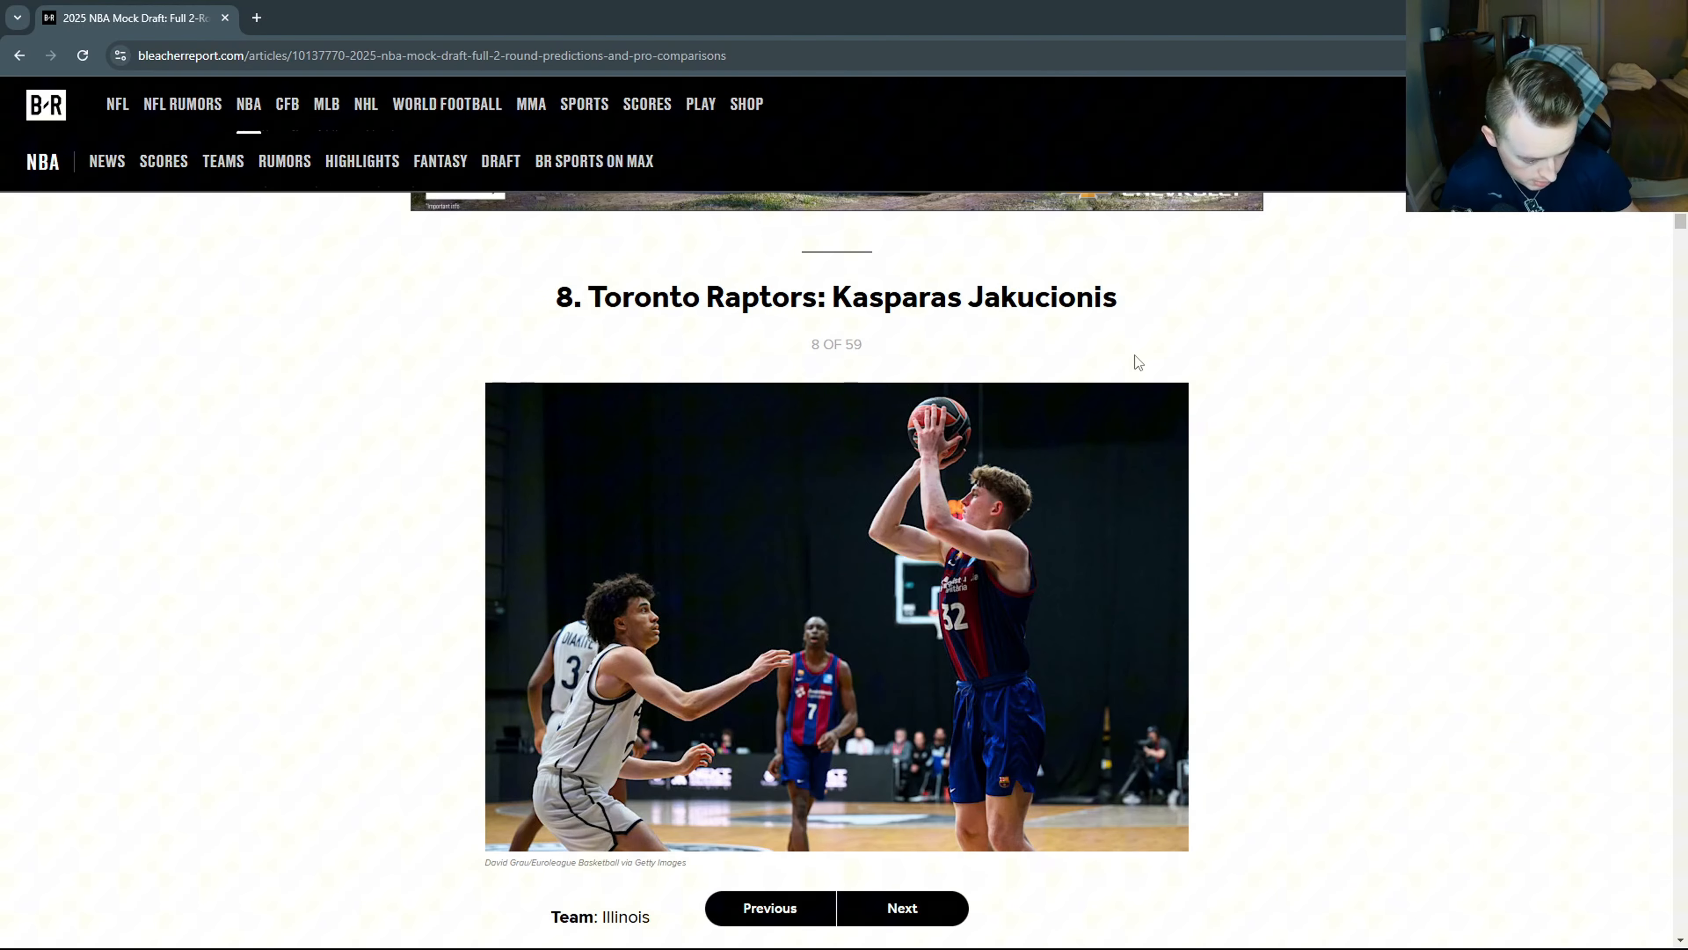
pyautogui.scroll(-3)
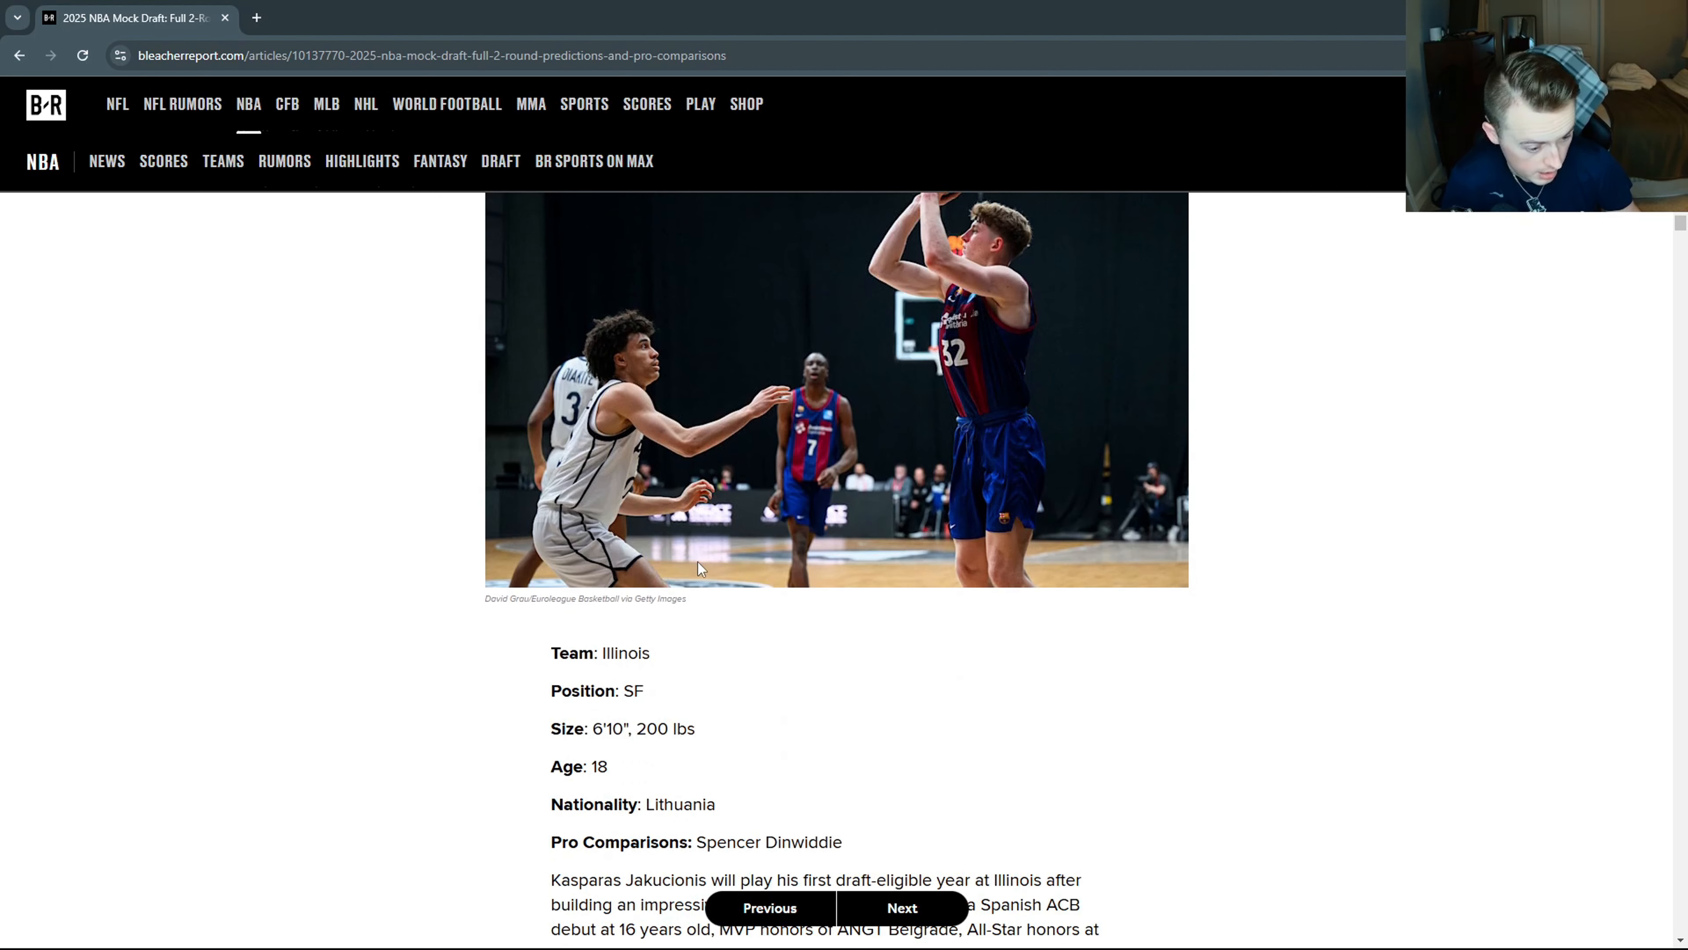
pyautogui.scroll(-3)
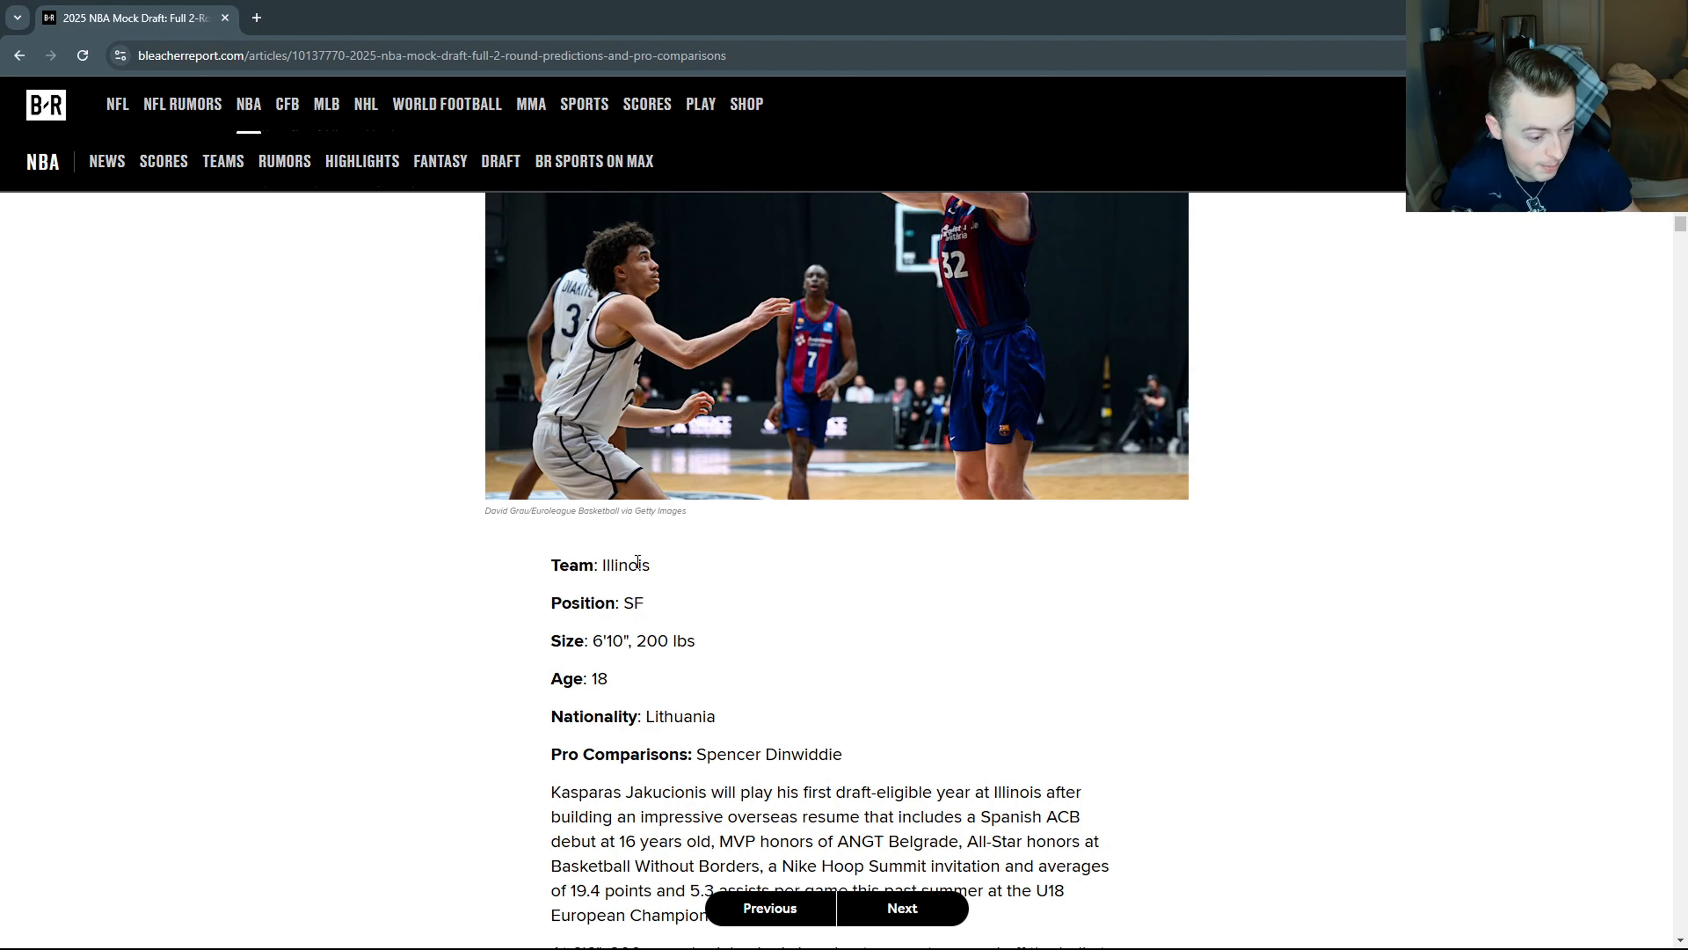
pyautogui.scroll(-3)
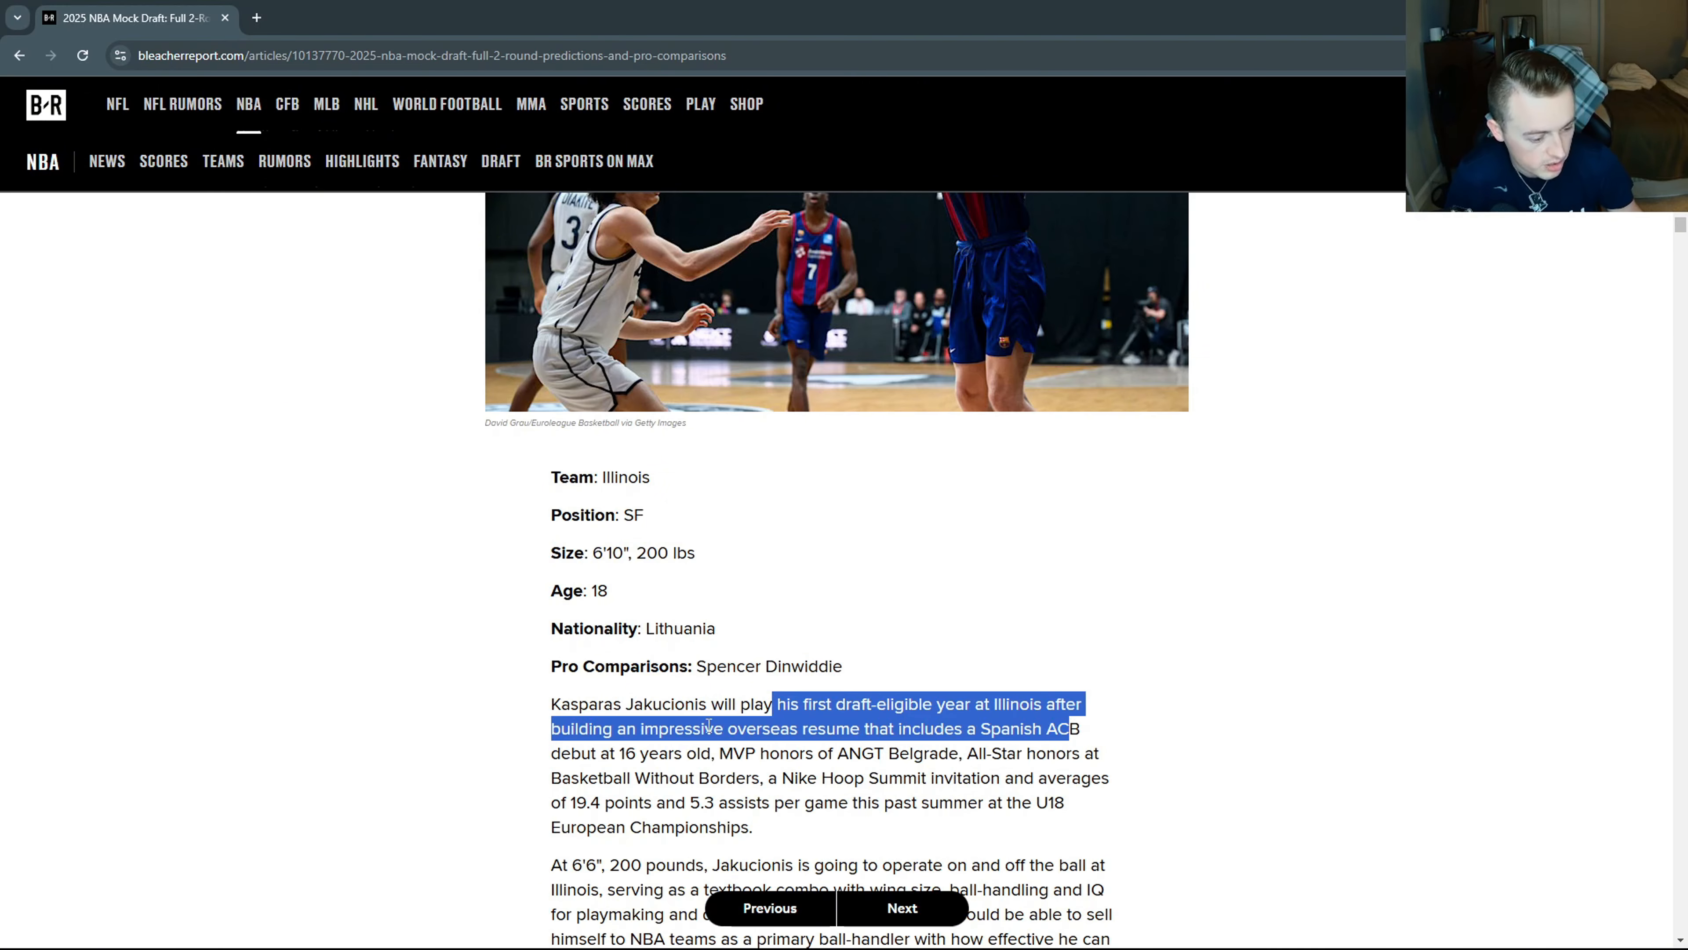
# Read the rest of Jakucionis's write-up until the pick 9 heading appears.
pyautogui.scroll(-3)
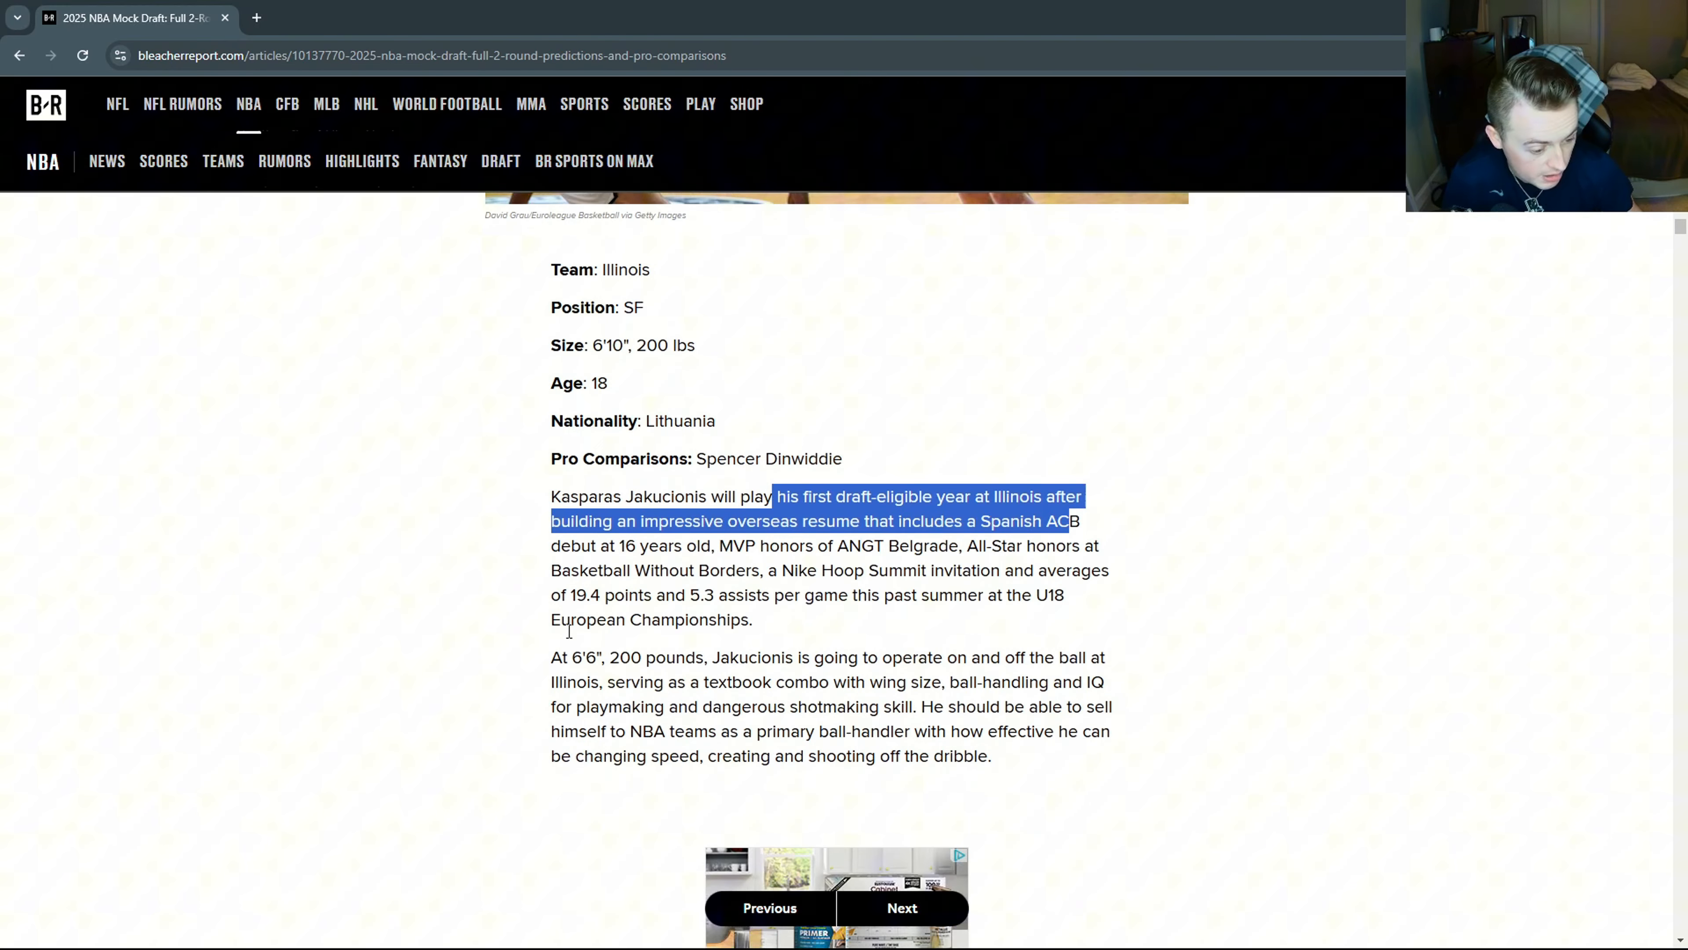
pyautogui.scroll(-3)
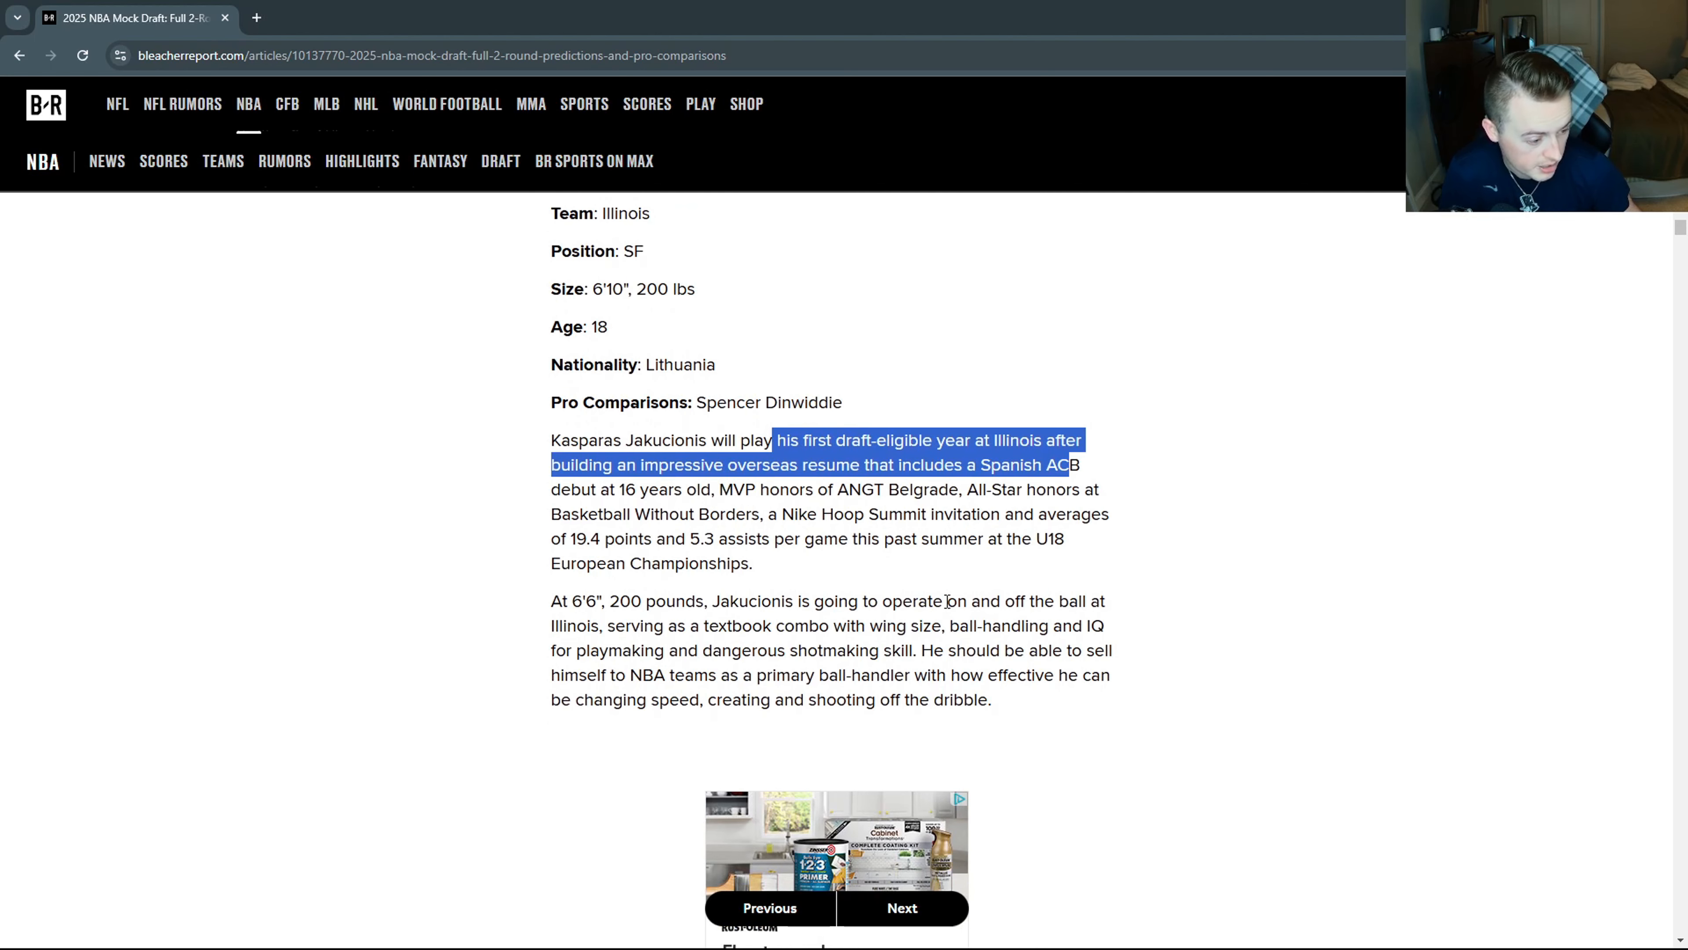
pyautogui.scroll(3)
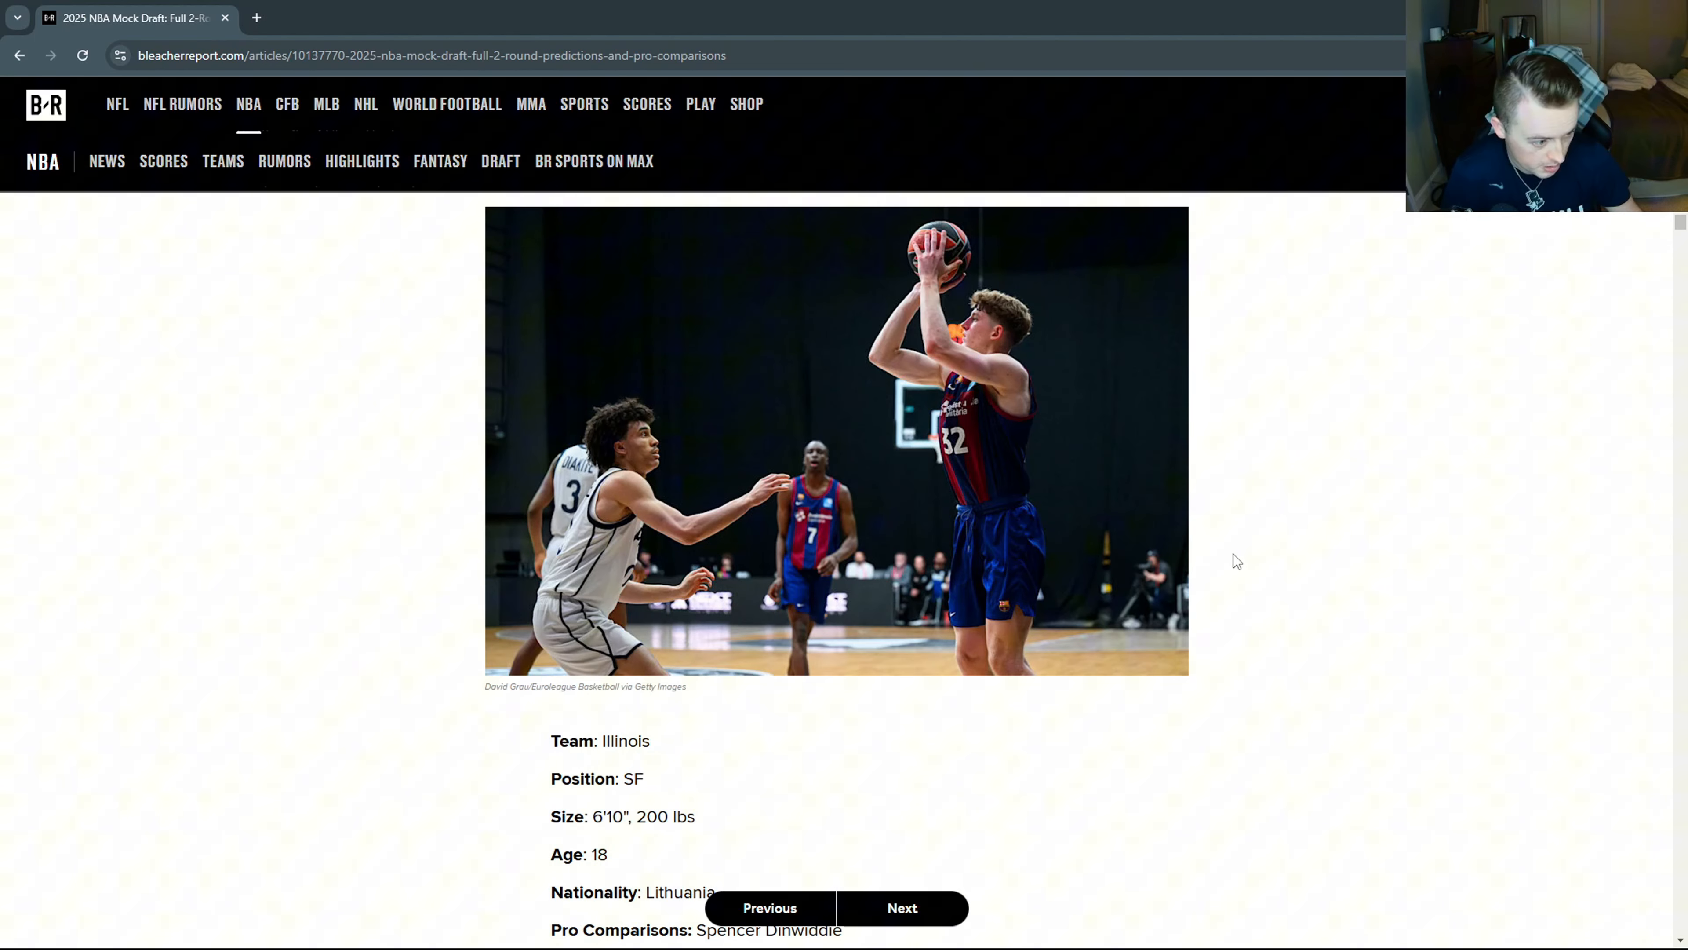
pyautogui.moveTo(1177, 536)
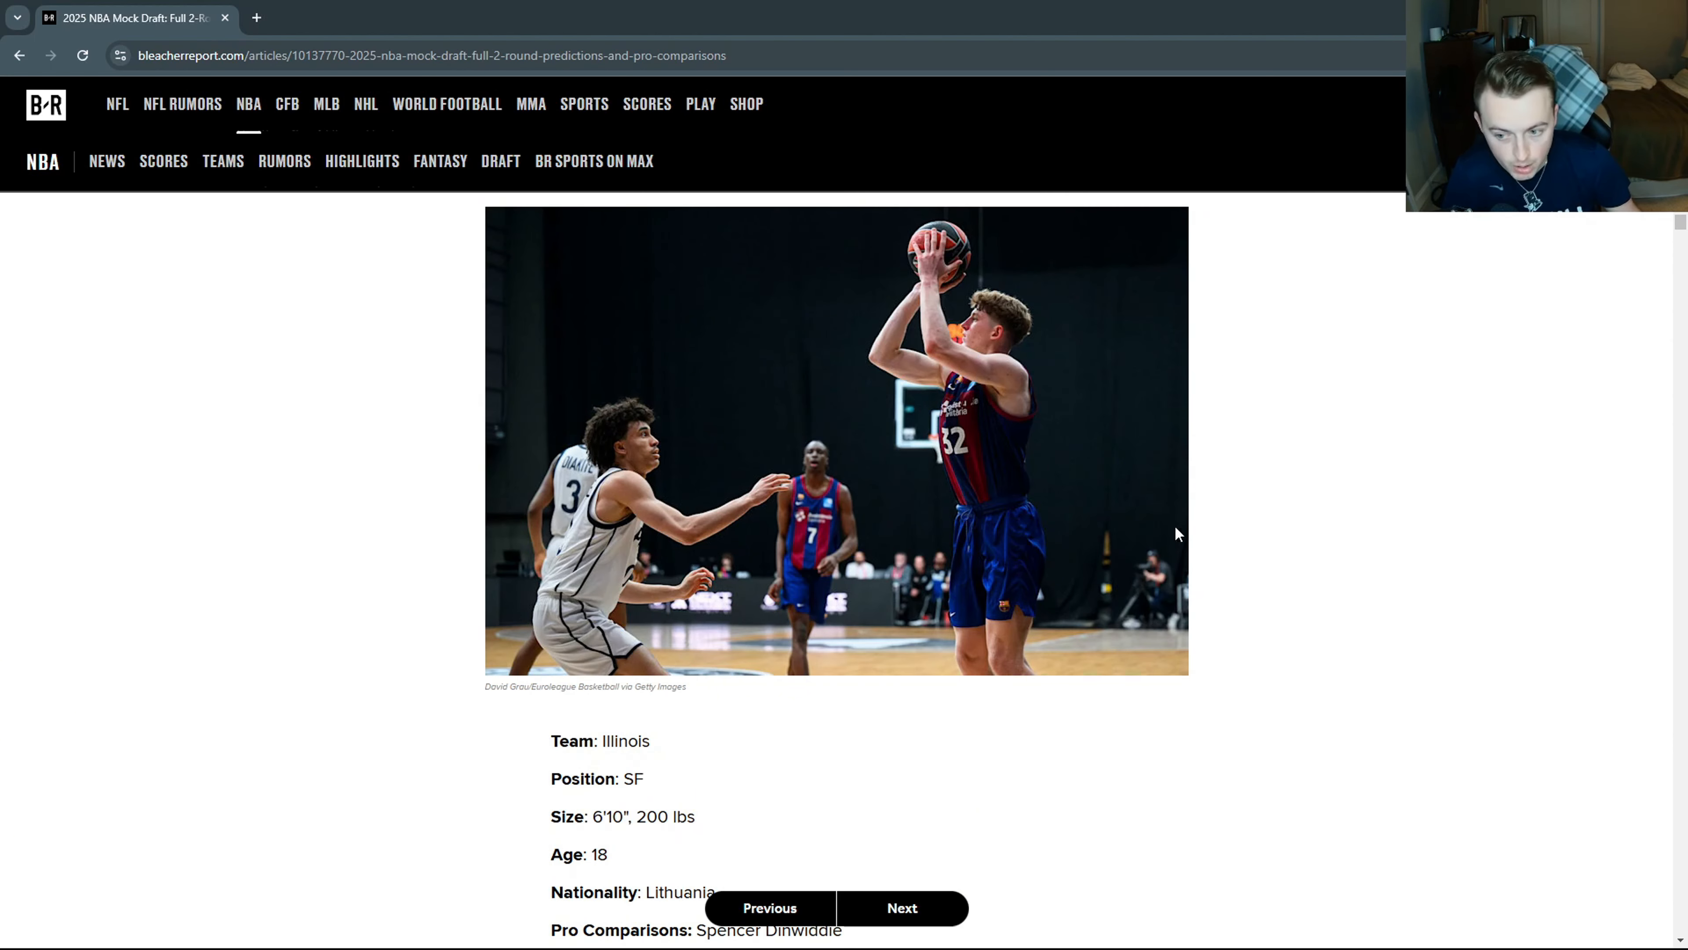
pyautogui.moveTo(913, 342)
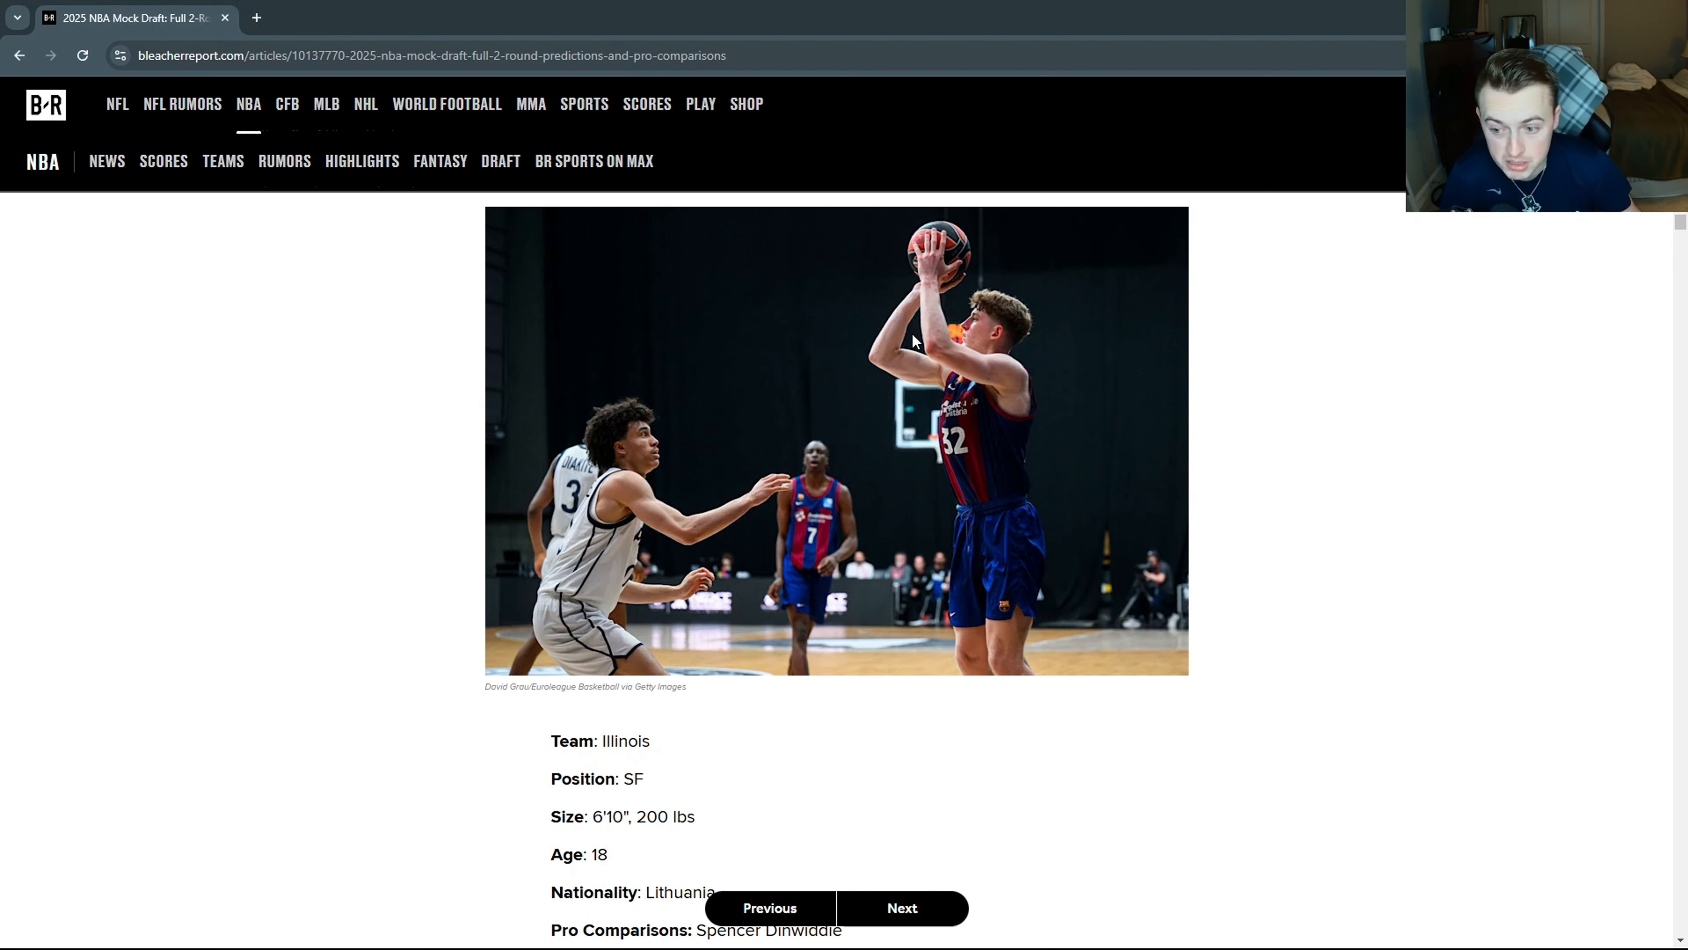
pyautogui.scroll(-3)
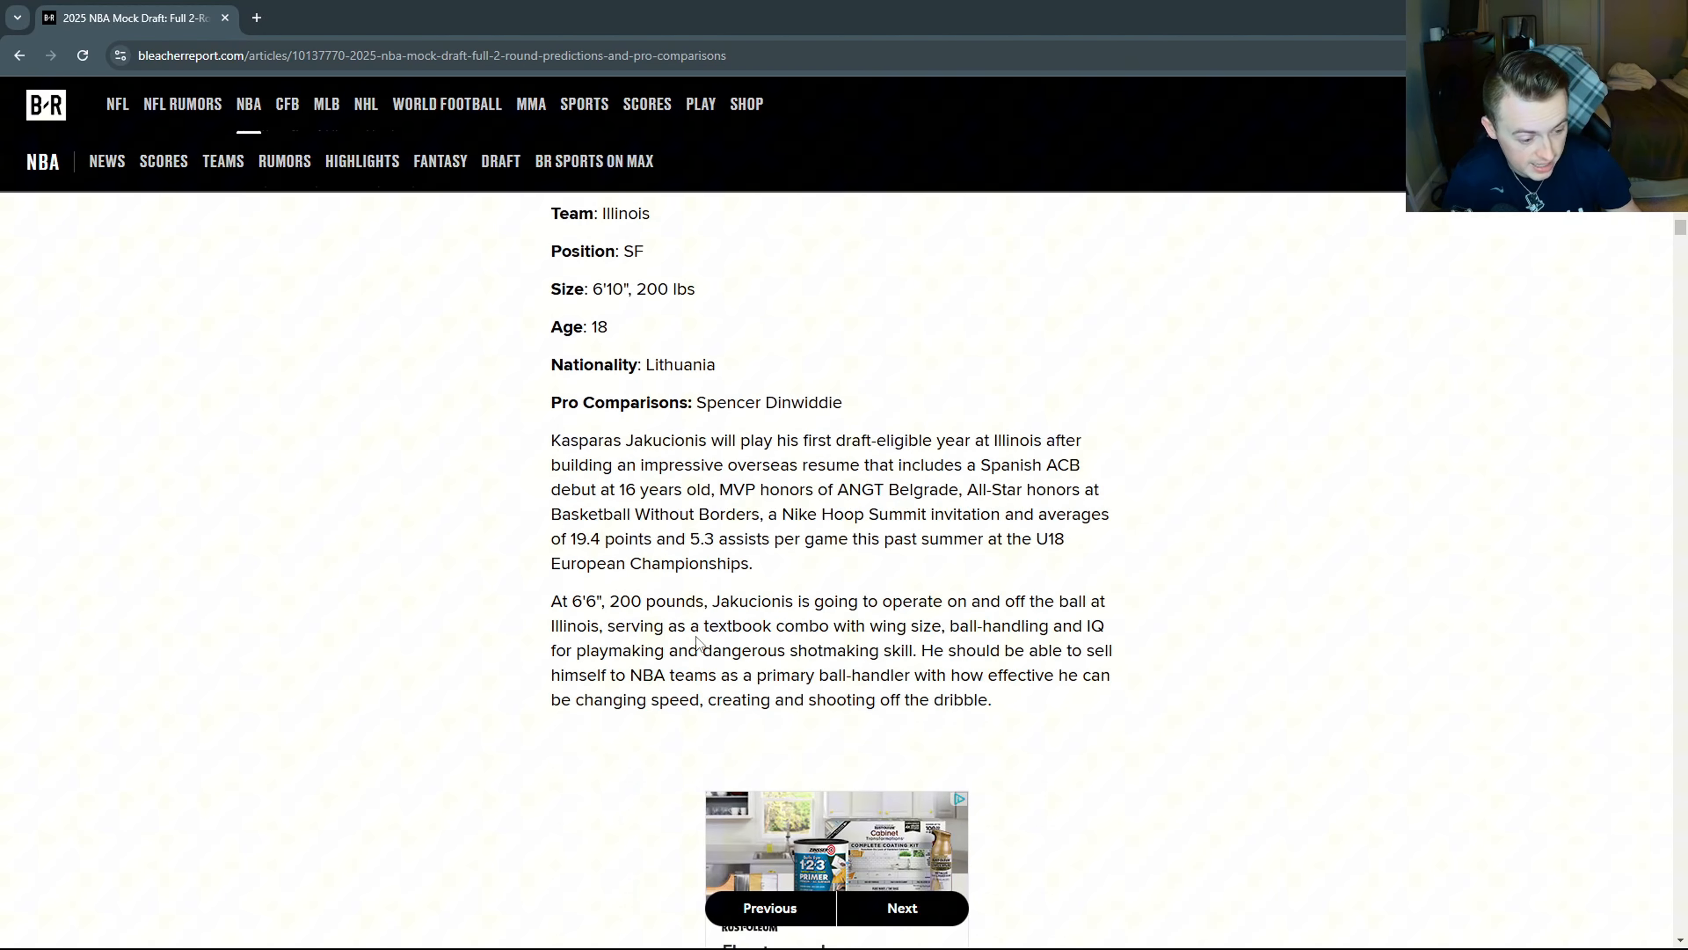
pyautogui.scroll(3)
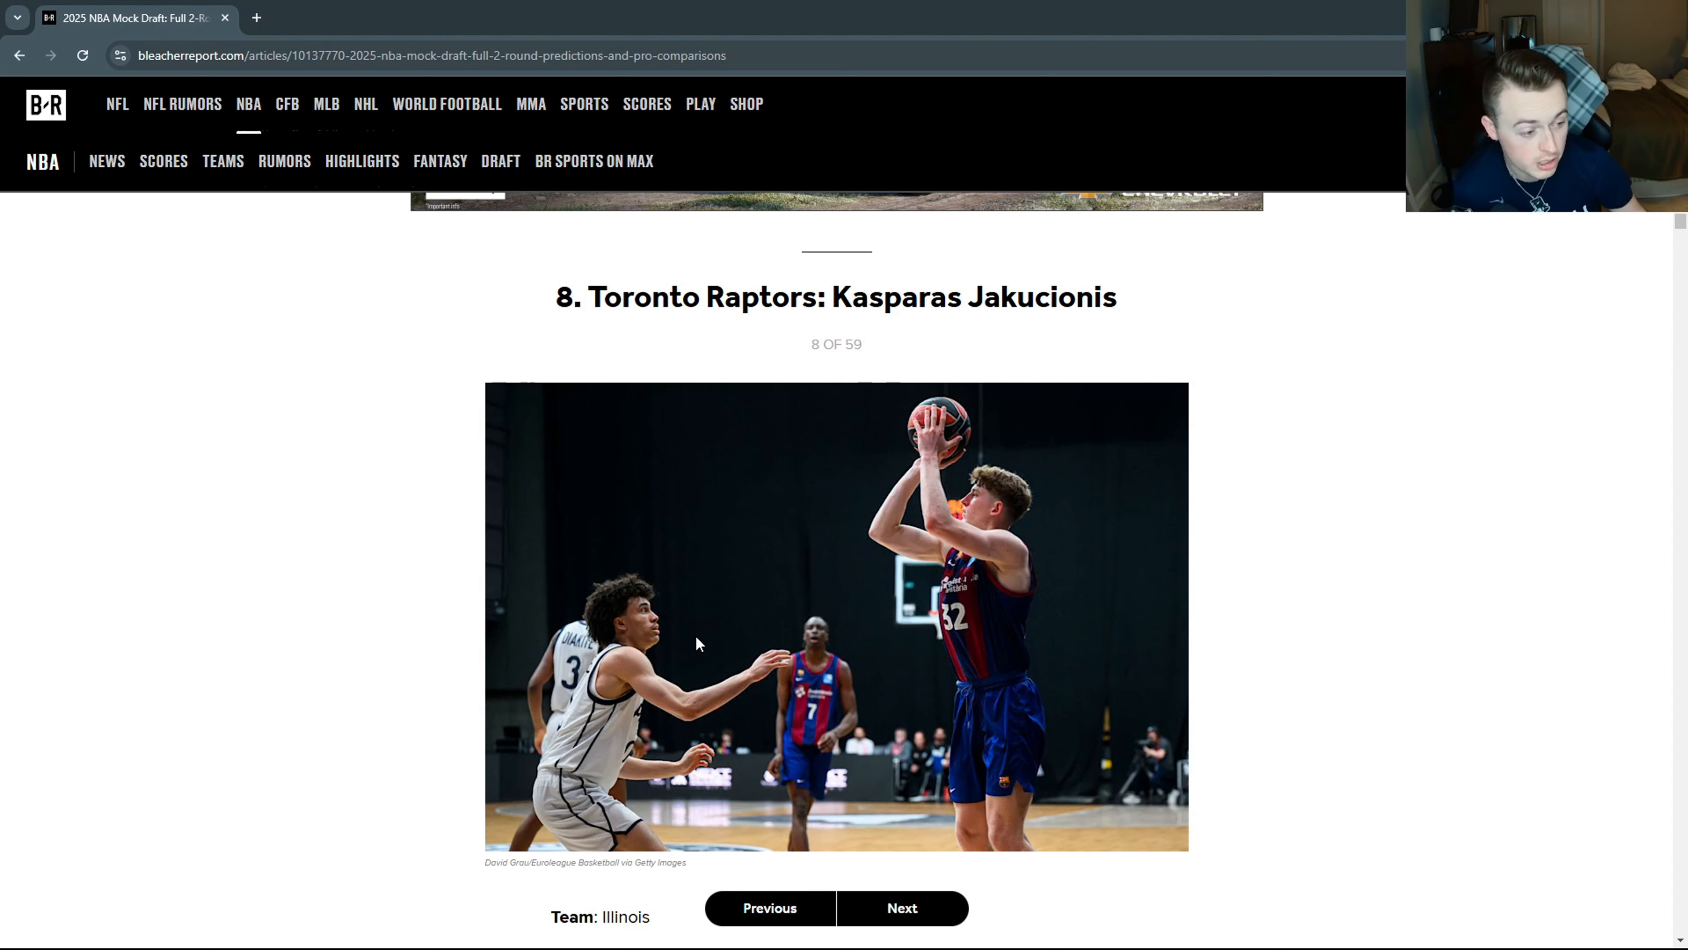
pyautogui.scroll(-3)
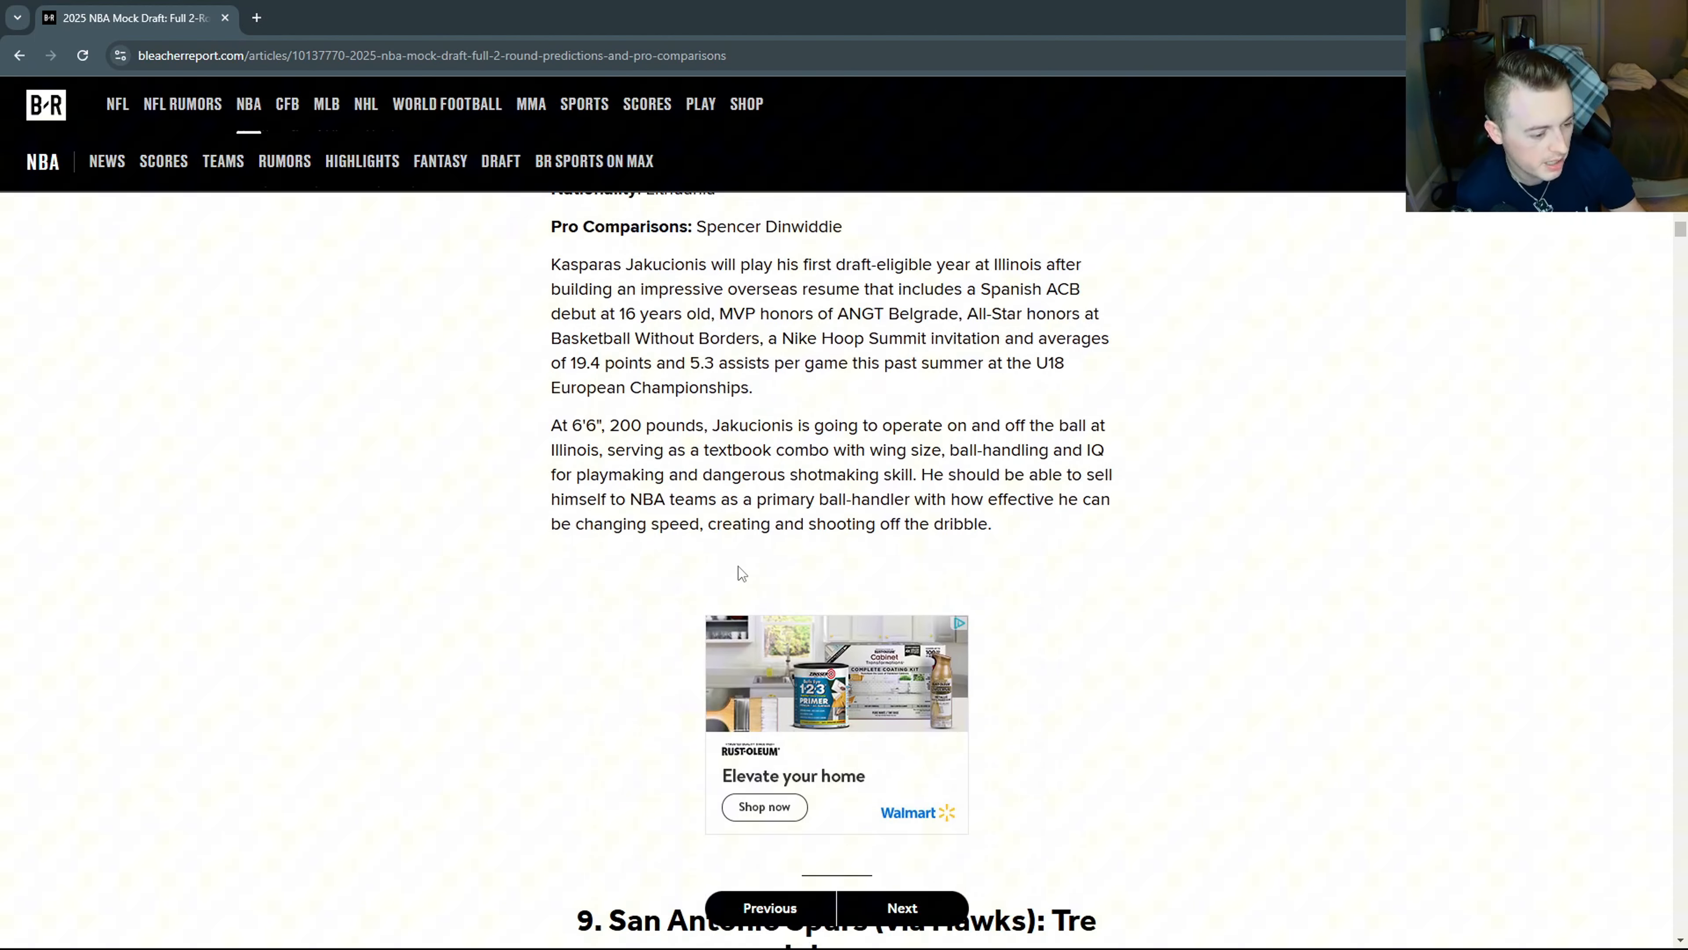
# Read pick 9, Tre Johnson to the Spurs via the Hawks.
pyautogui.scroll(-3)
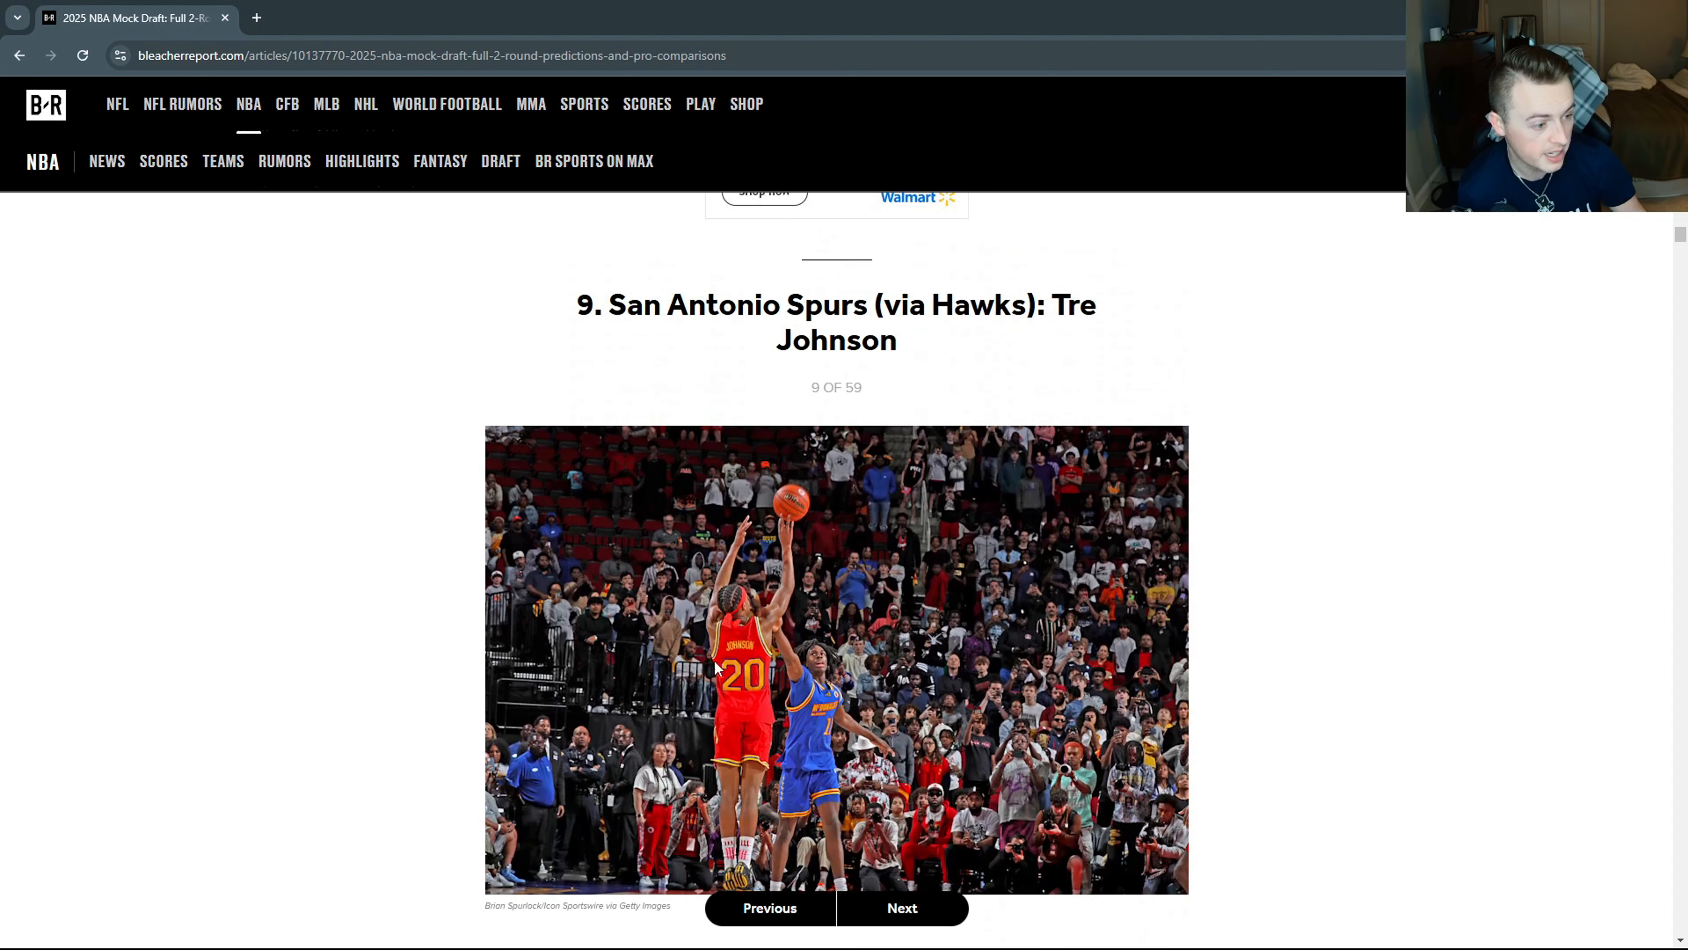
pyautogui.moveTo(921, 341)
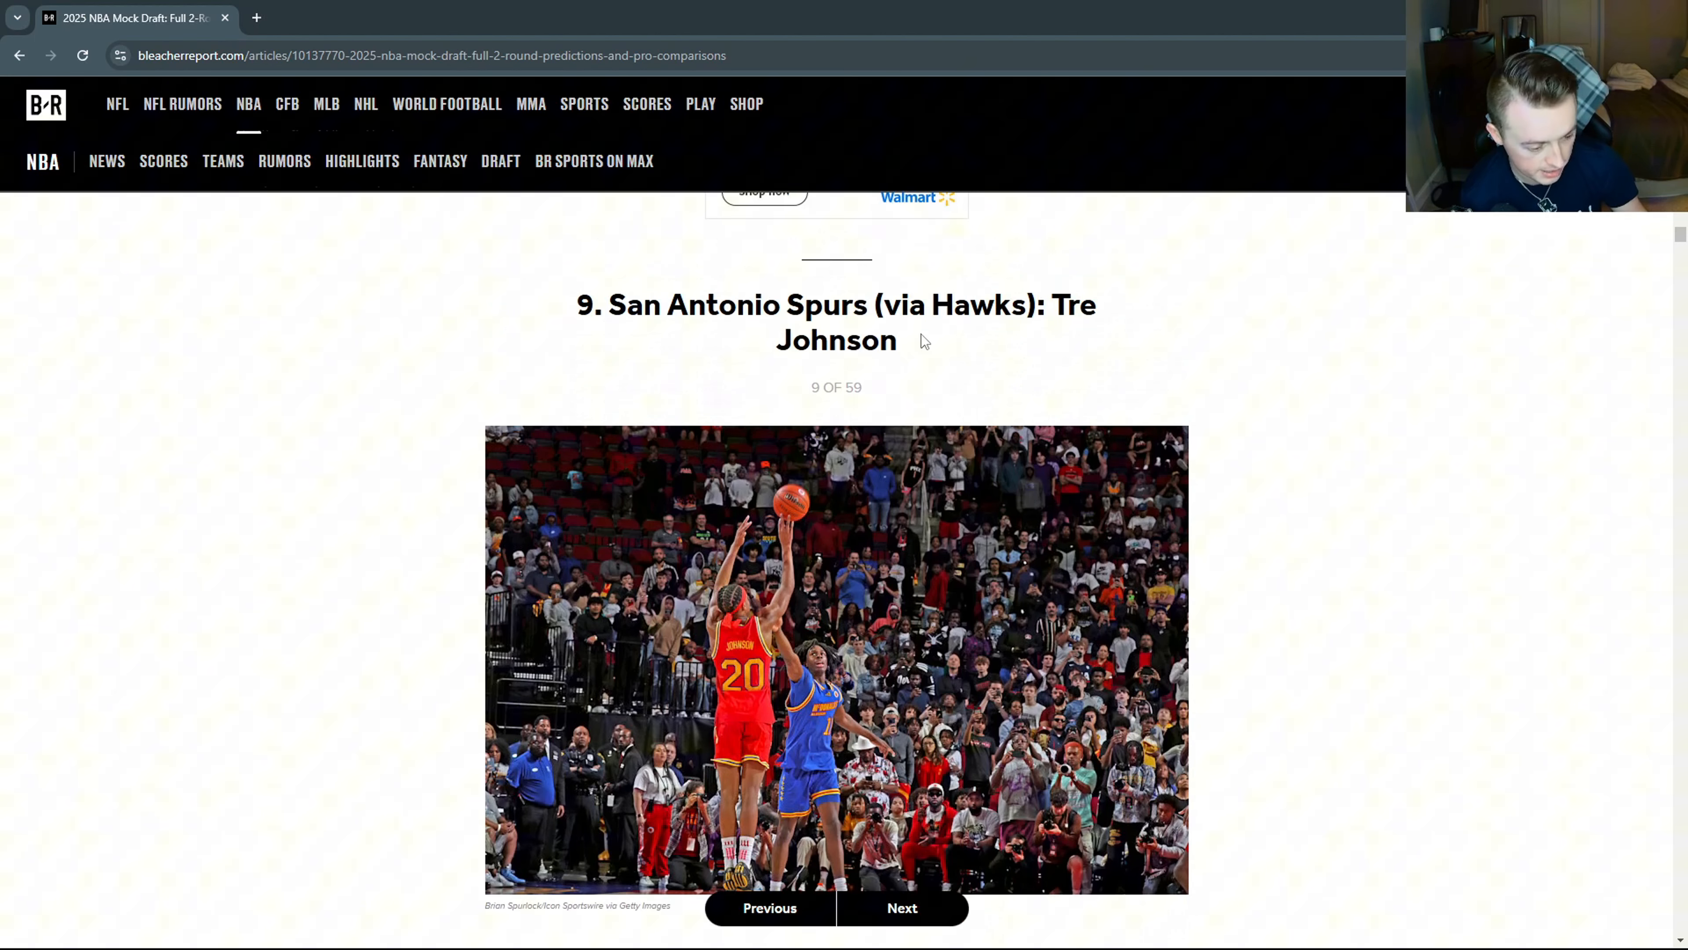
pyautogui.scroll(-3)
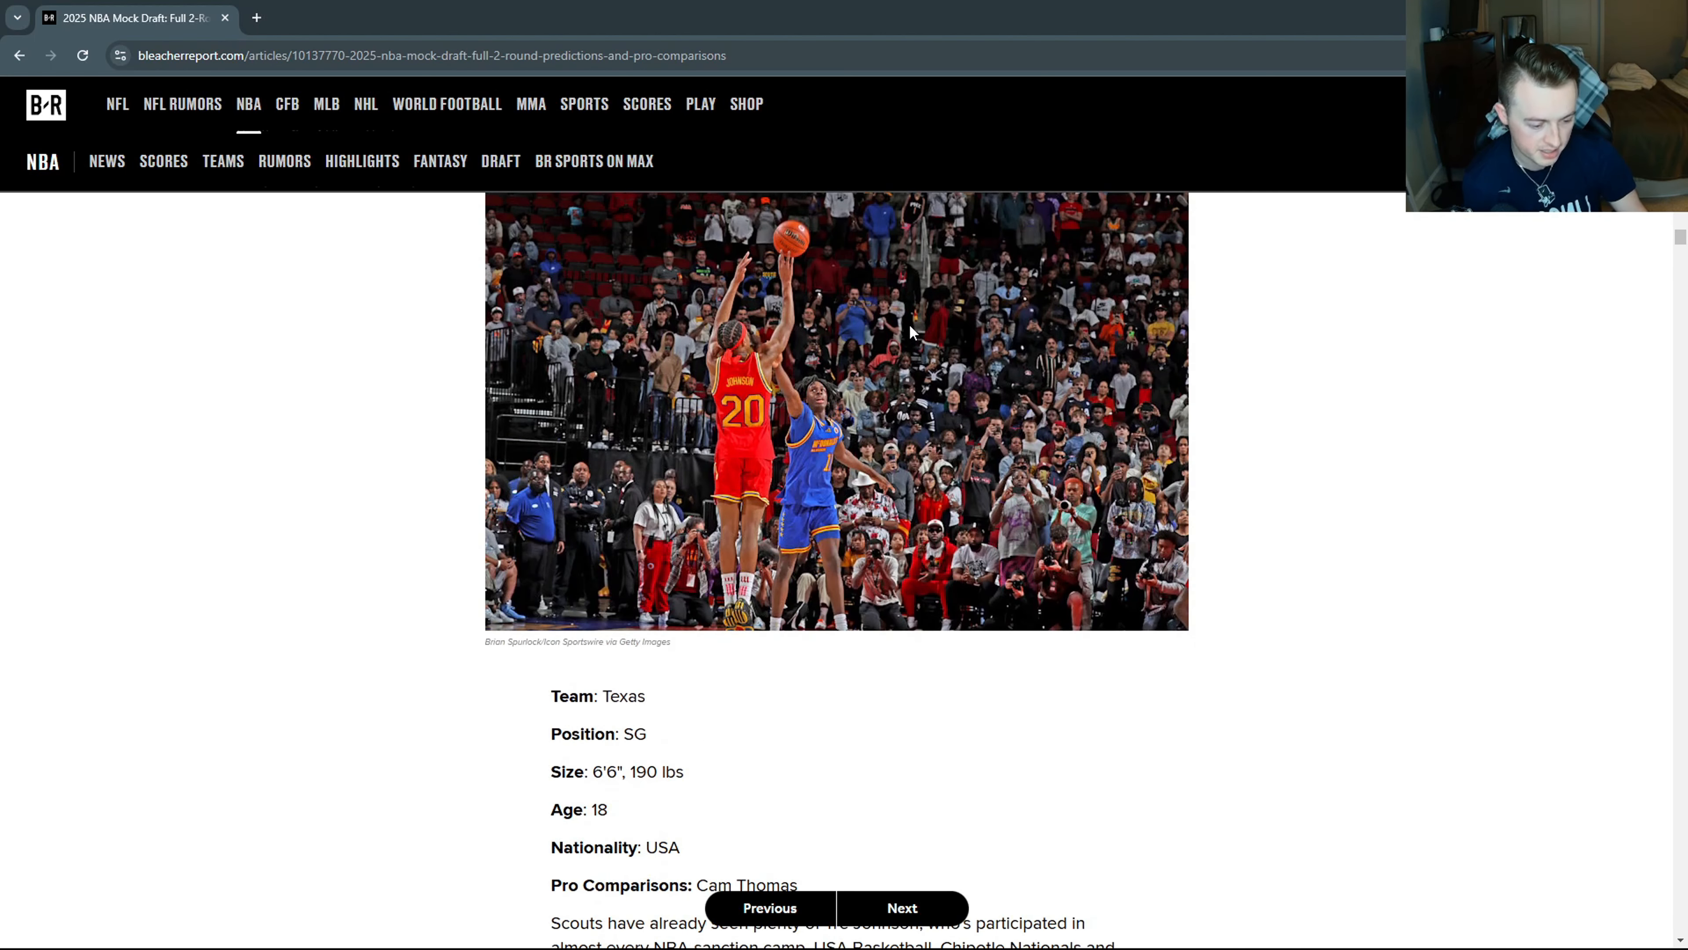
pyautogui.scroll(-3)
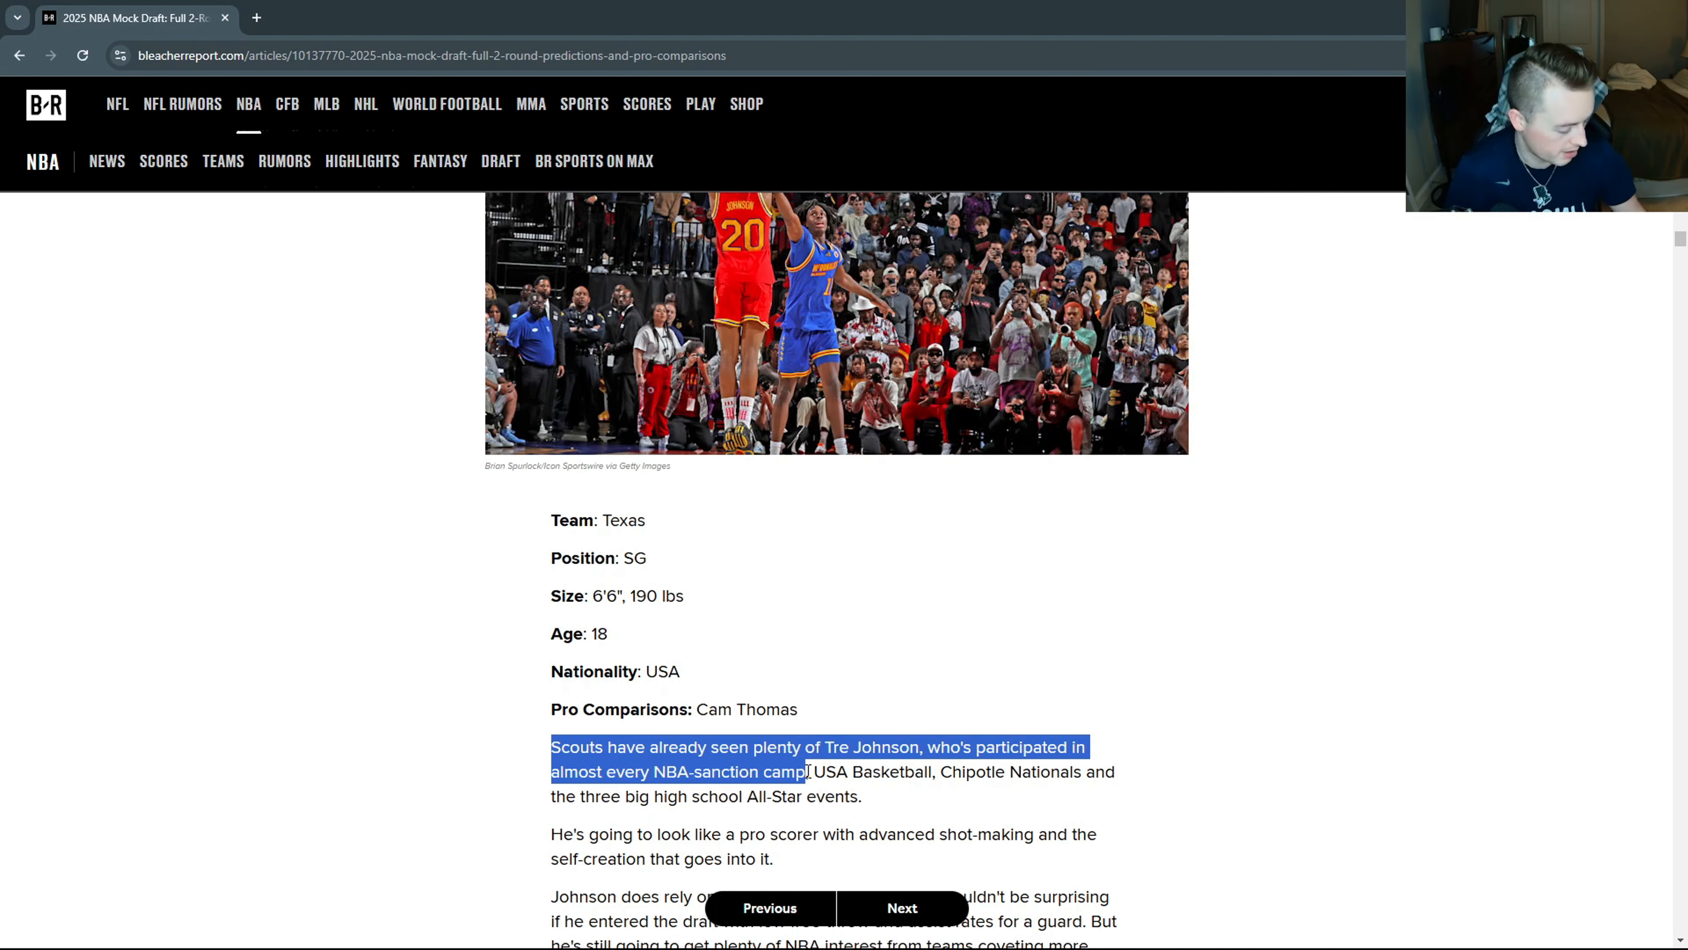
pyautogui.scroll(-3)
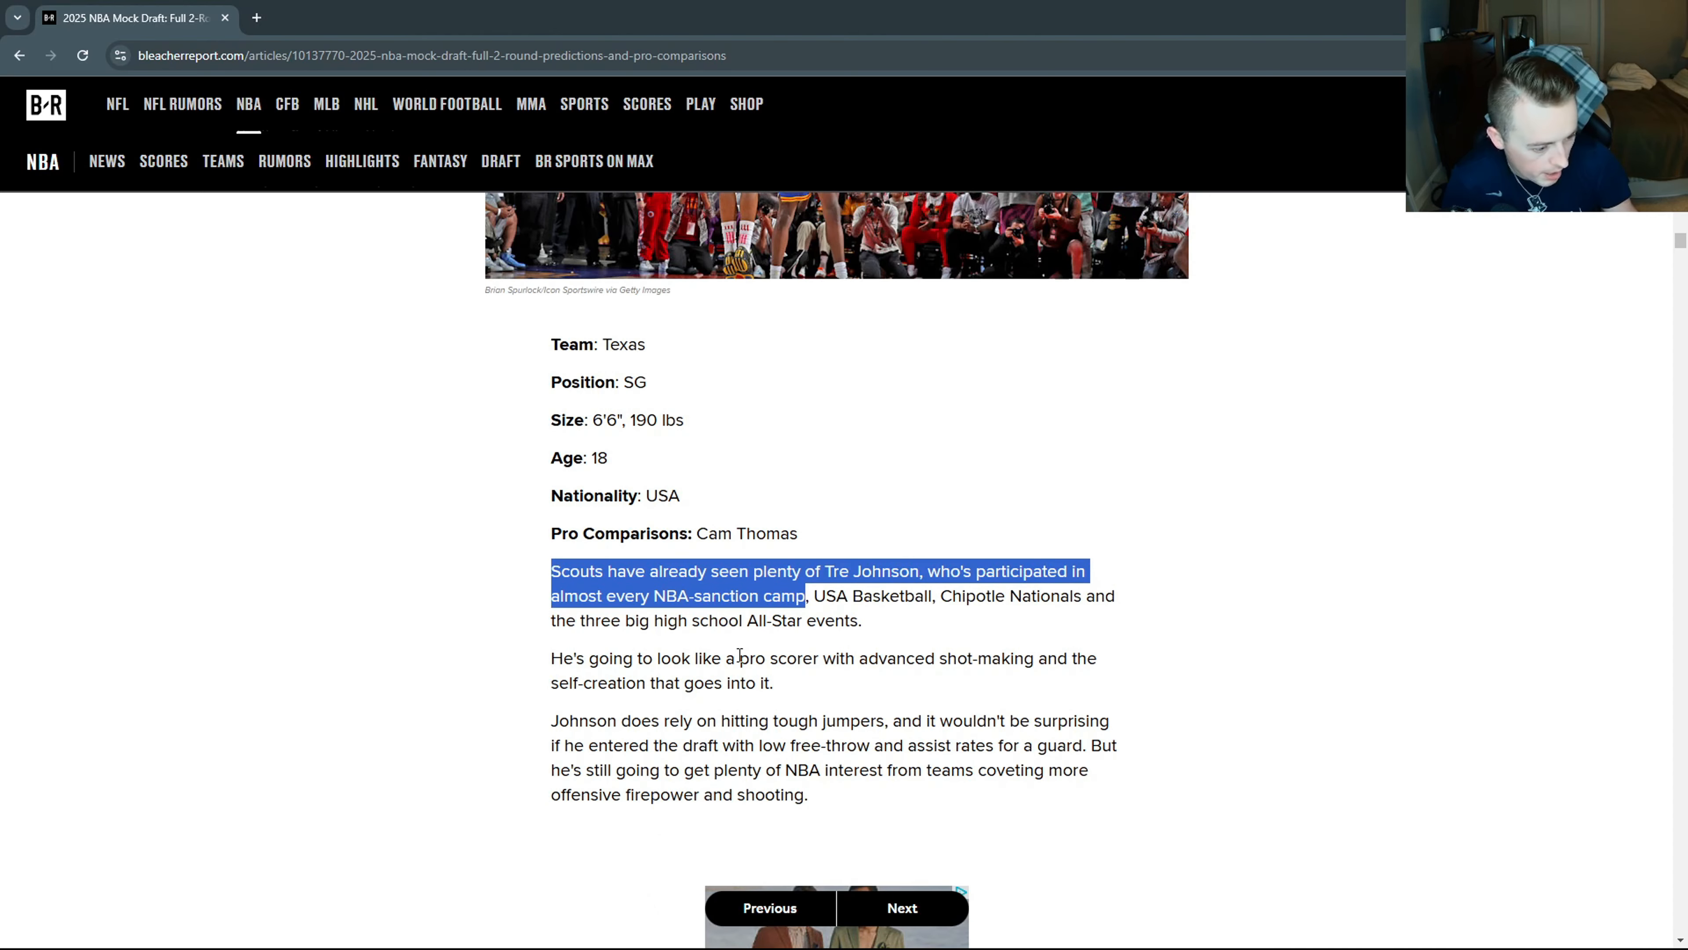
# Re-read Johnson's write-up and move down to the pick 10 heading, Ben Saraf.
pyautogui.scroll(3)
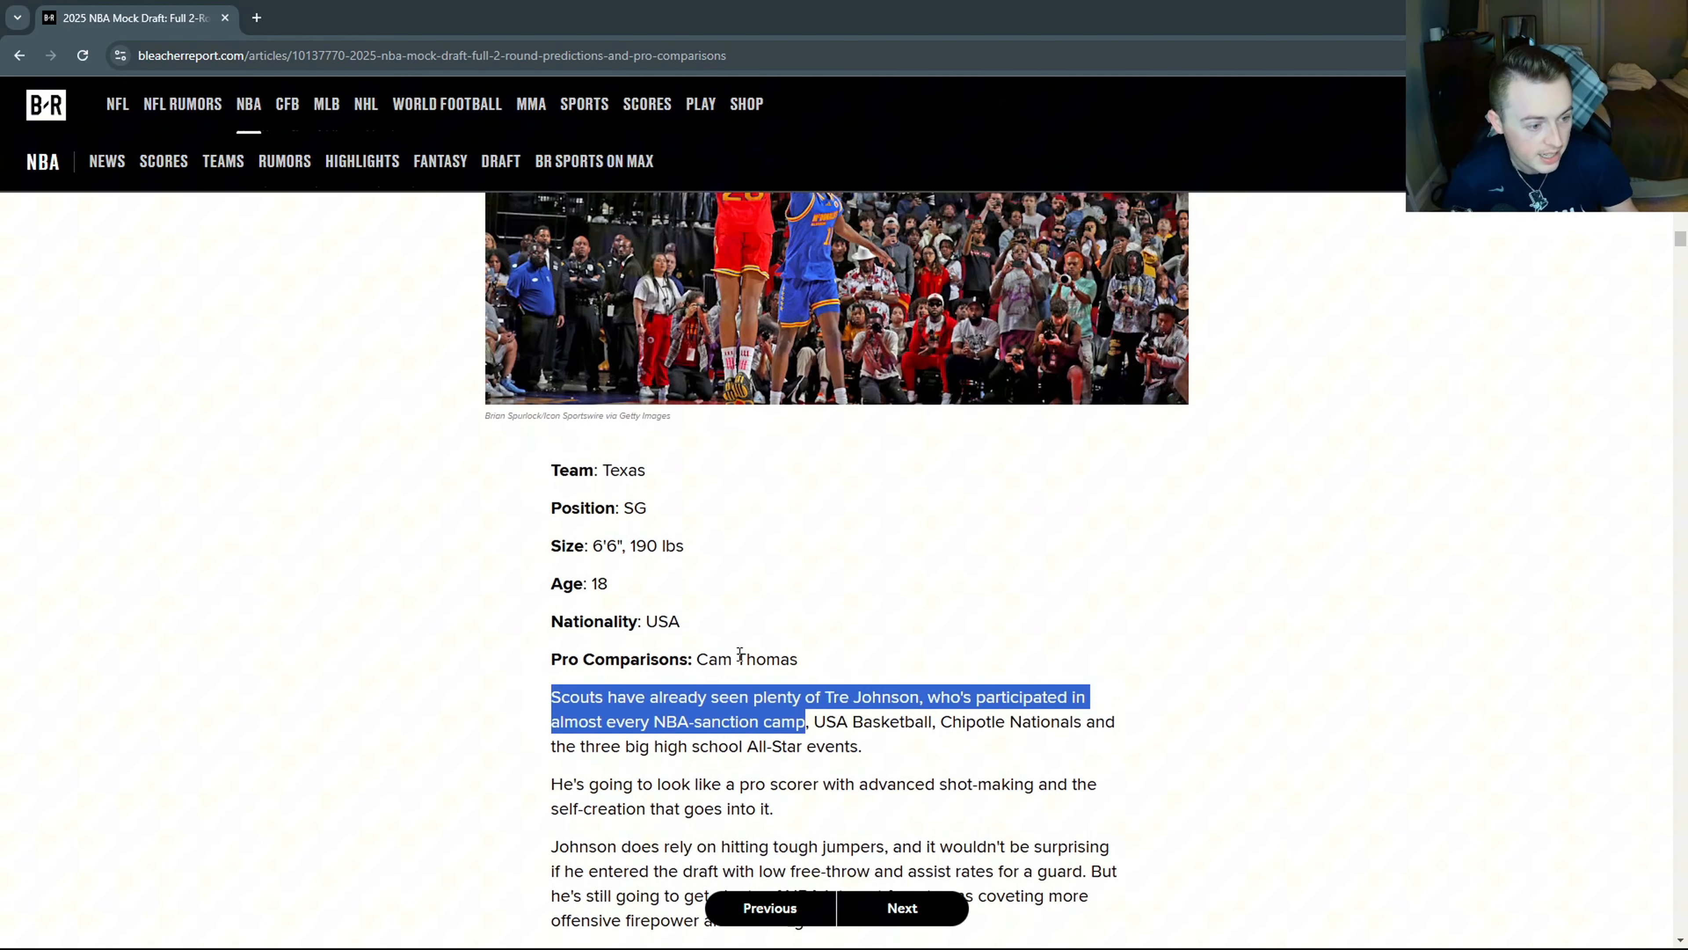
pyautogui.scroll(-3)
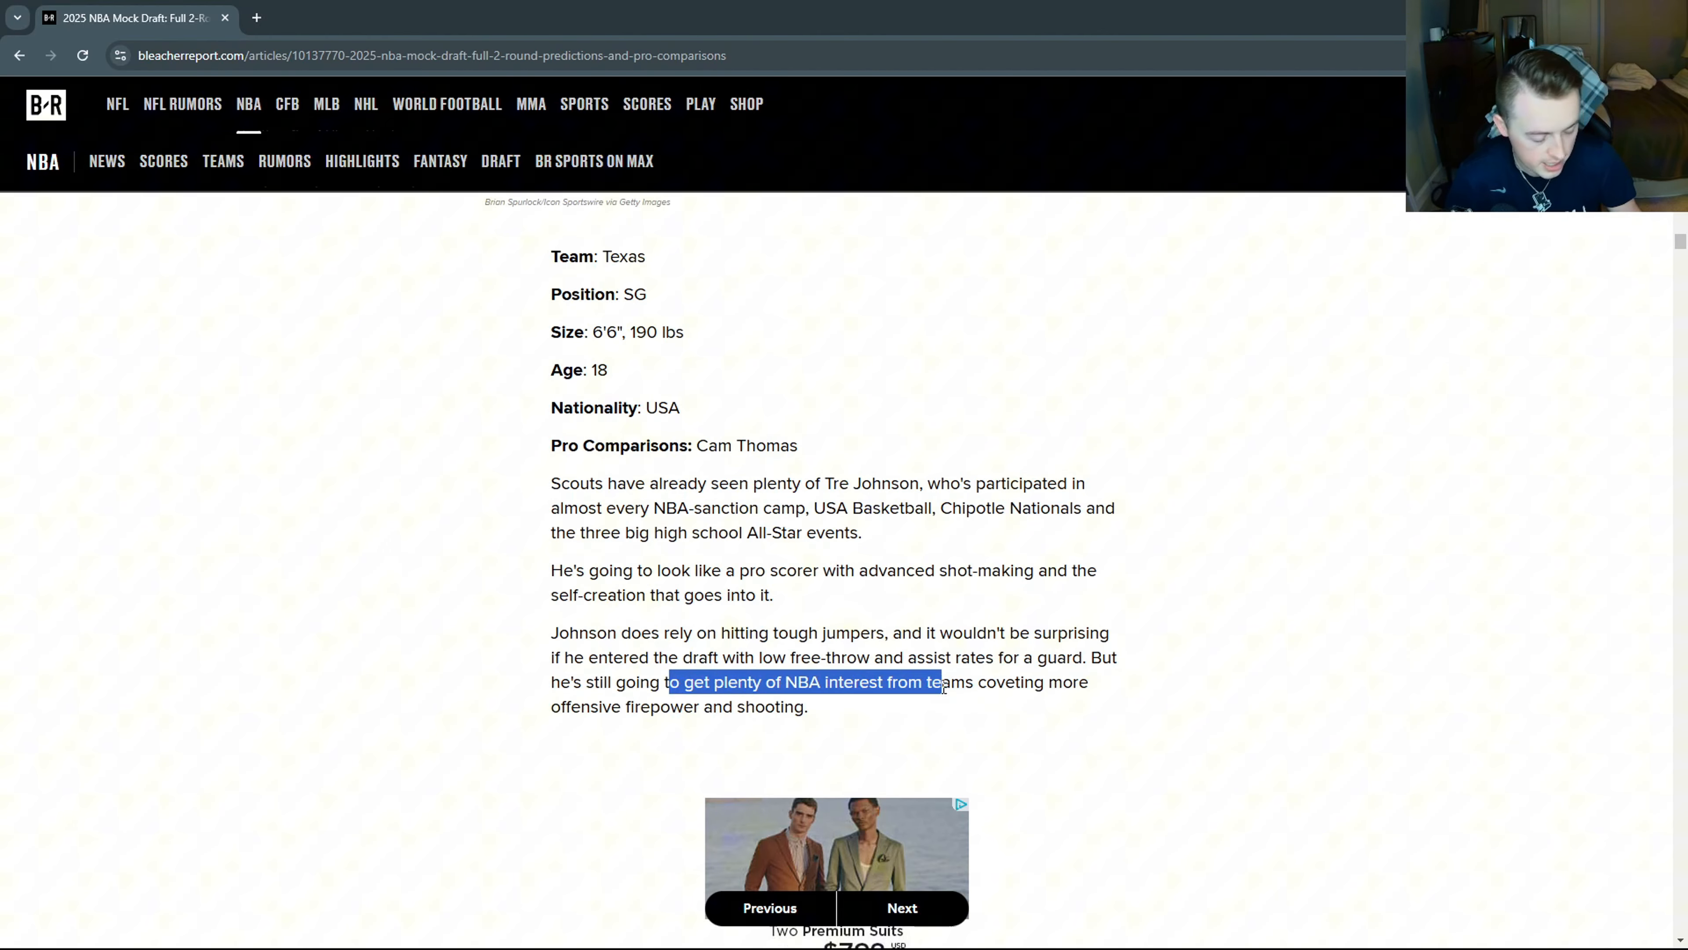
pyautogui.scroll(3)
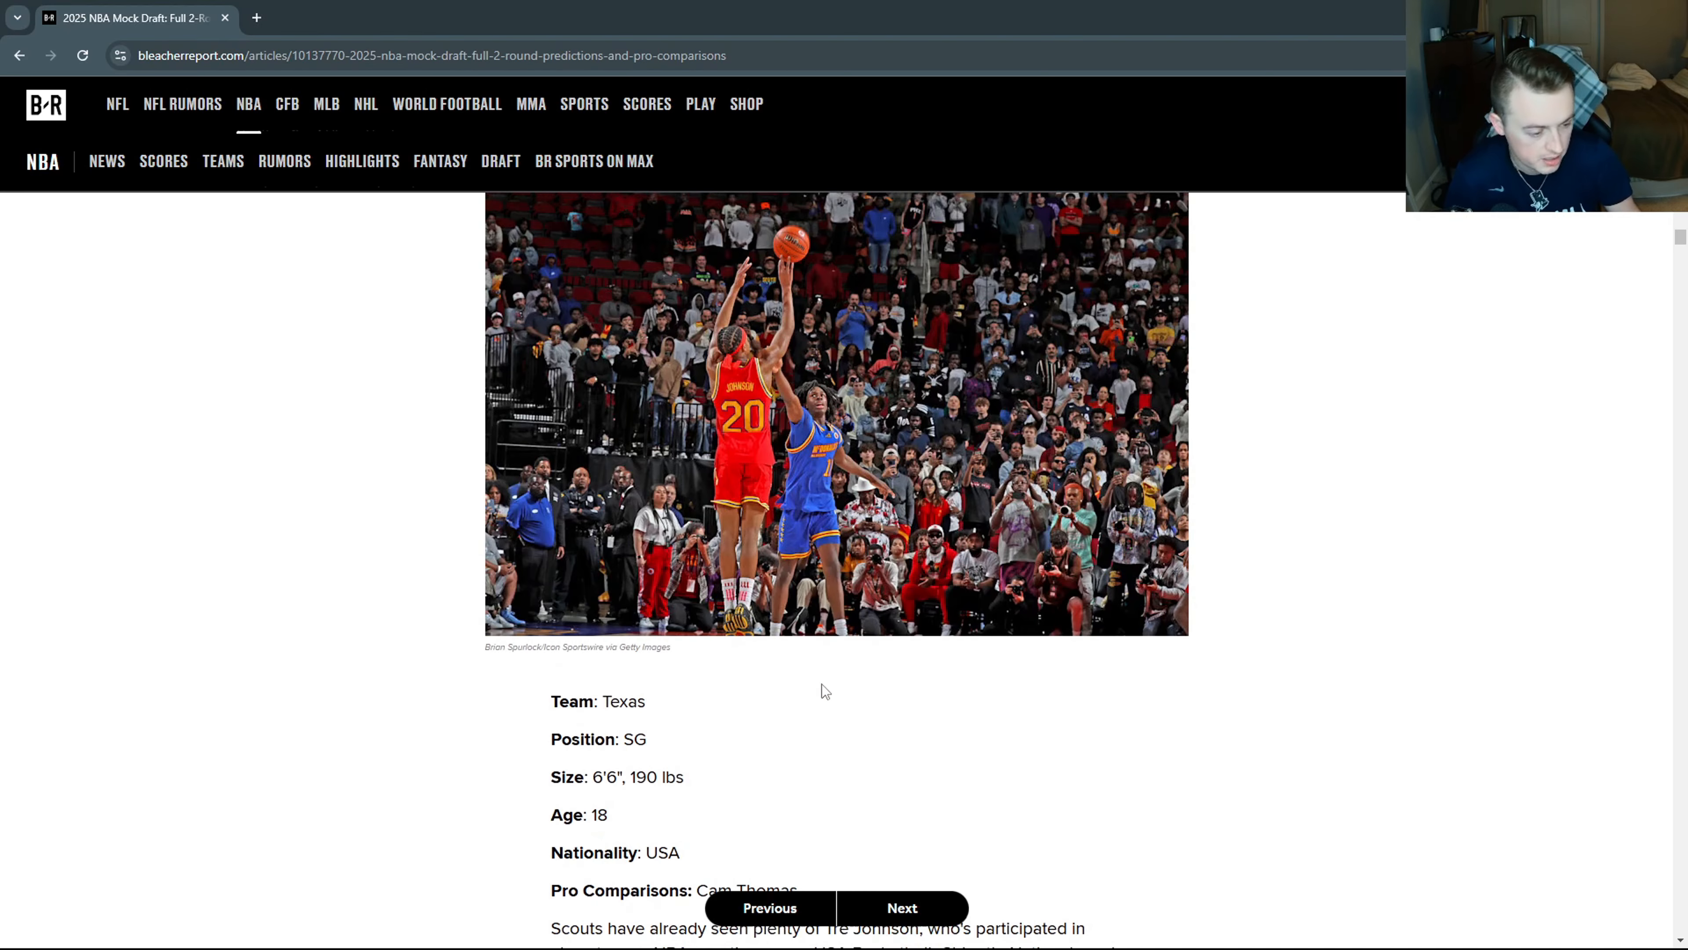
pyautogui.scroll(3)
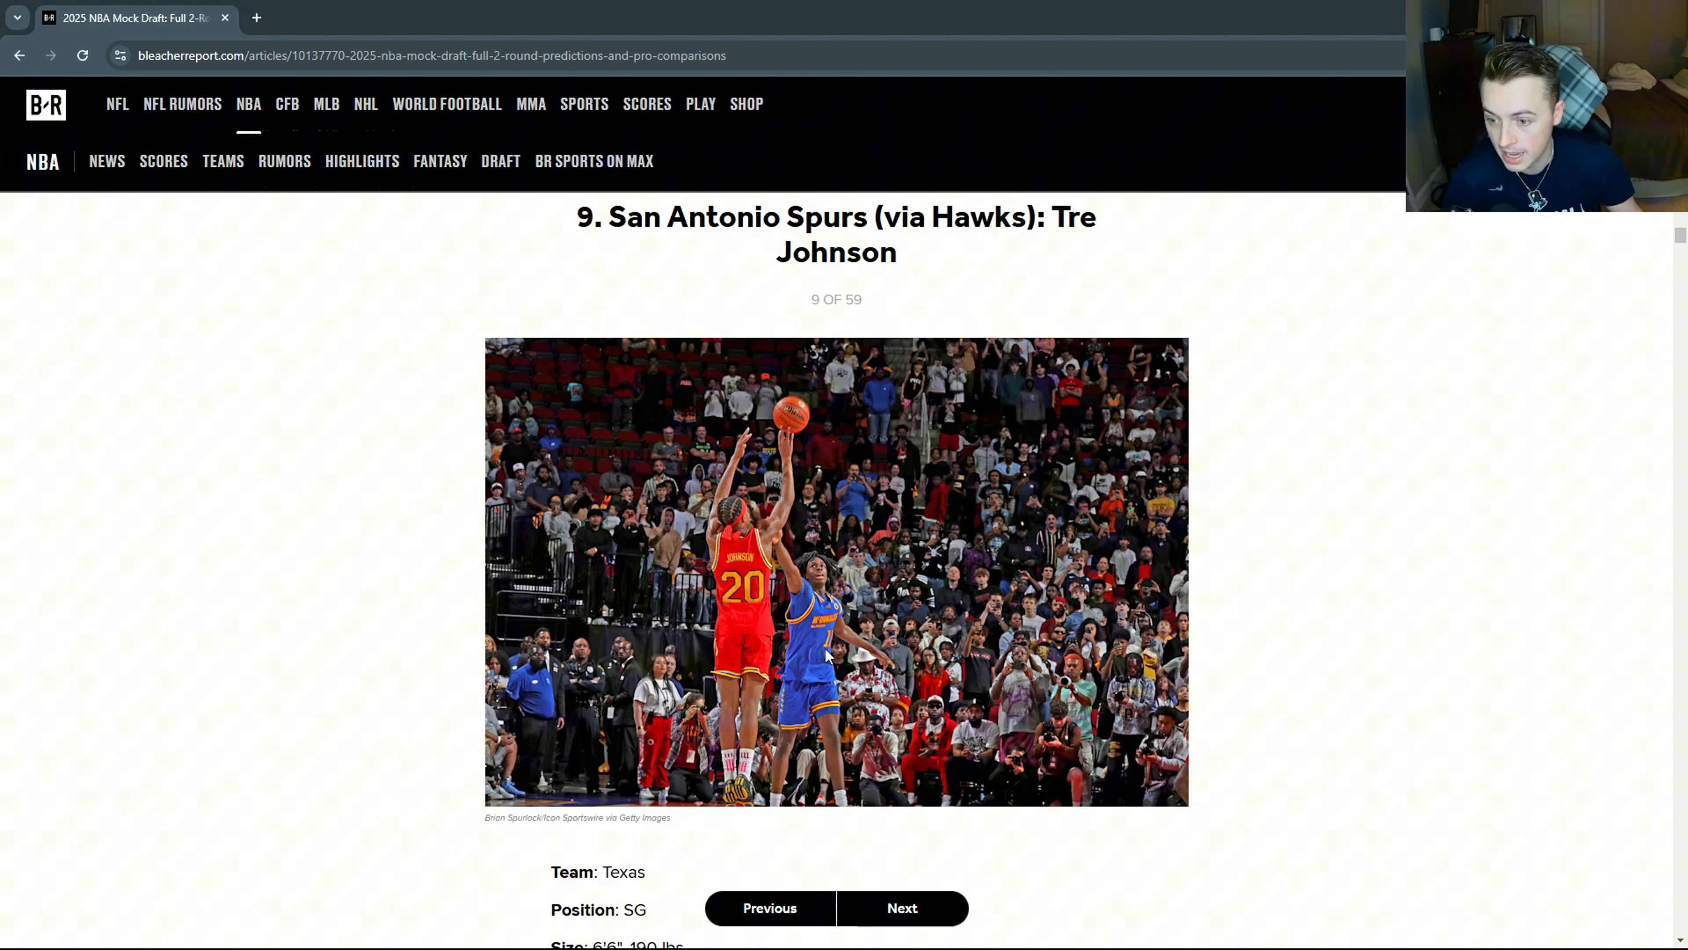
pyautogui.moveTo(785, 512)
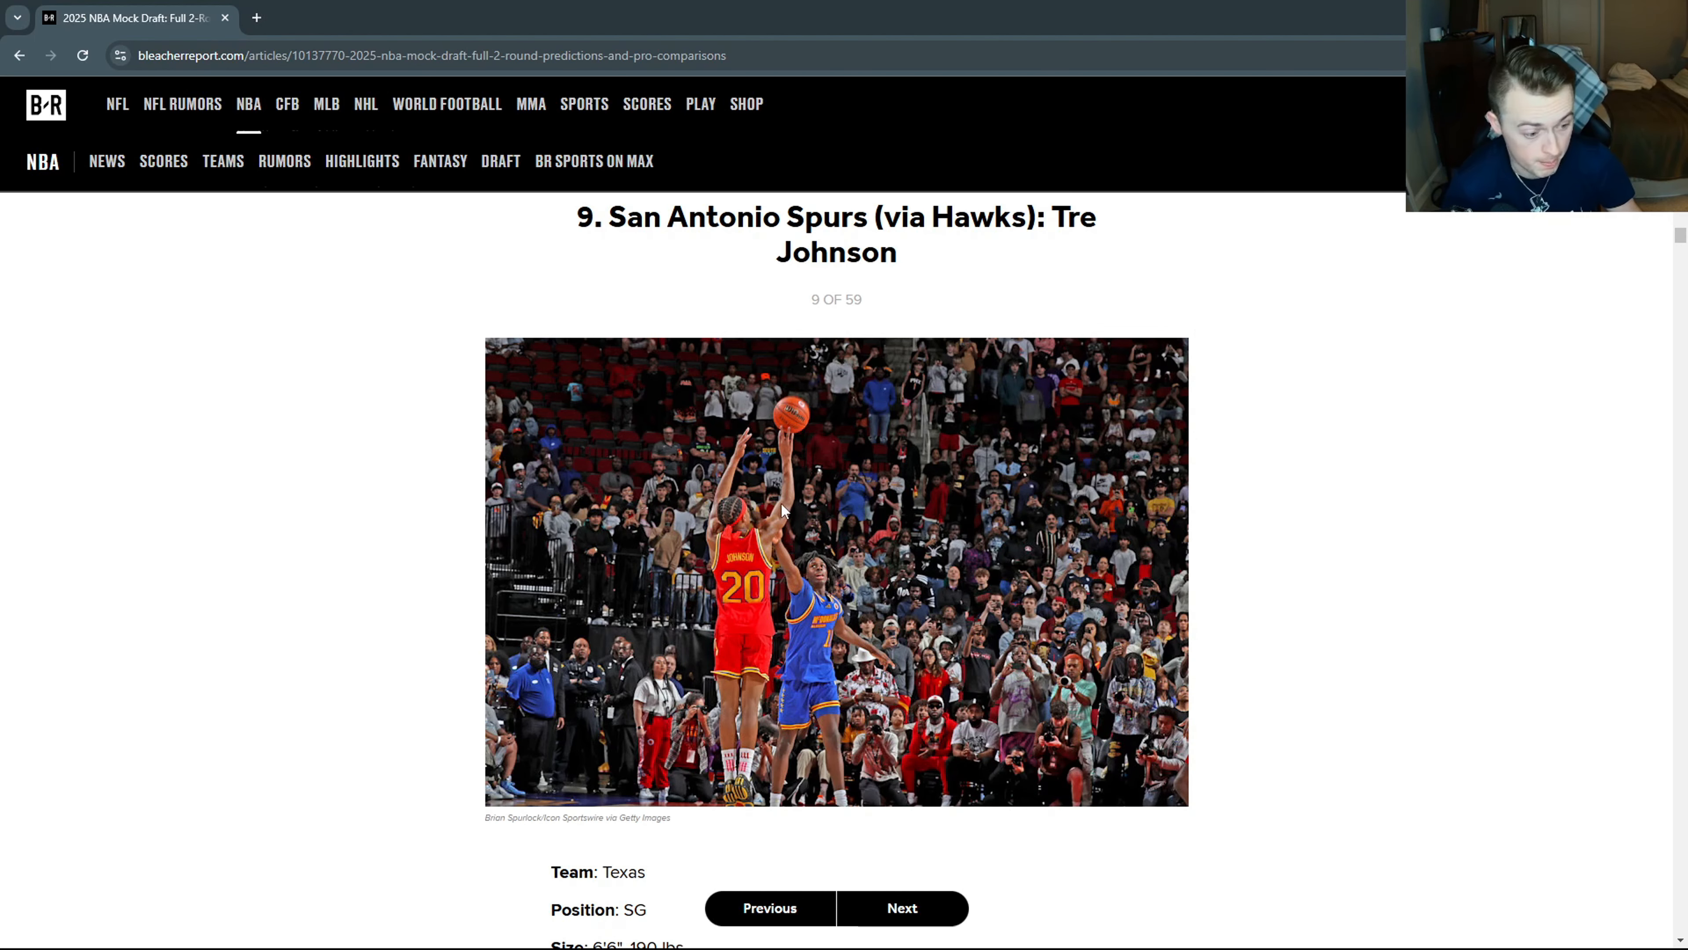
pyautogui.scroll(-3)
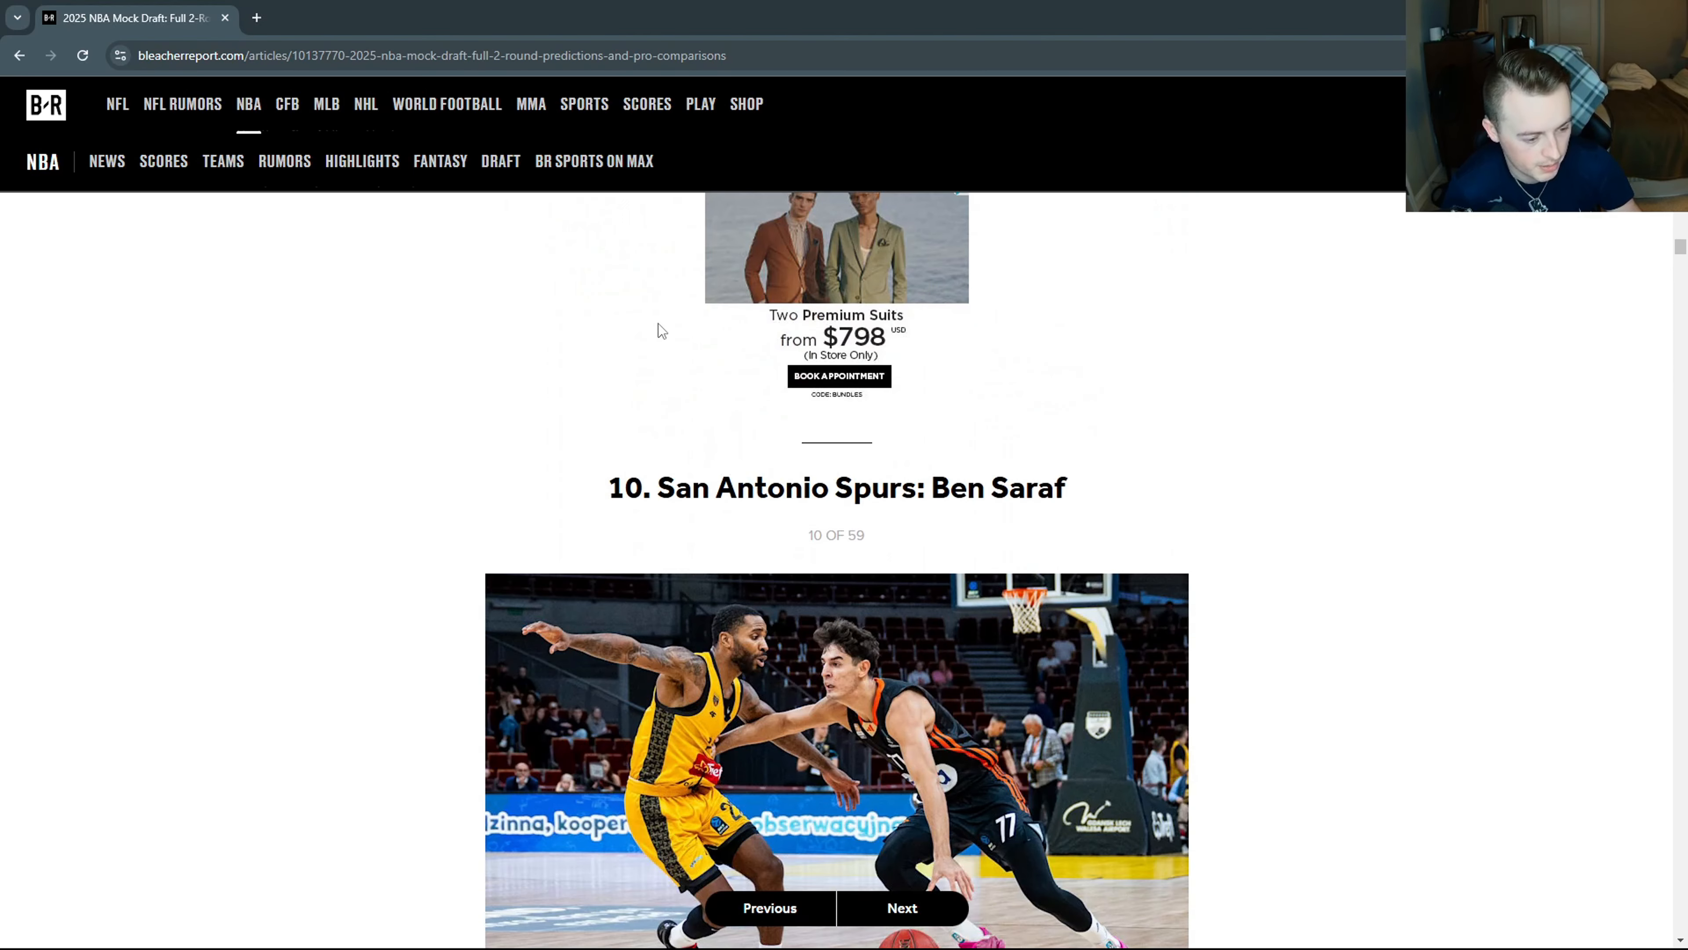
# Highlight the Spurs: Ben Saraf title, his nationality Israel and position PG/SG.
pyautogui.scroll(-3)
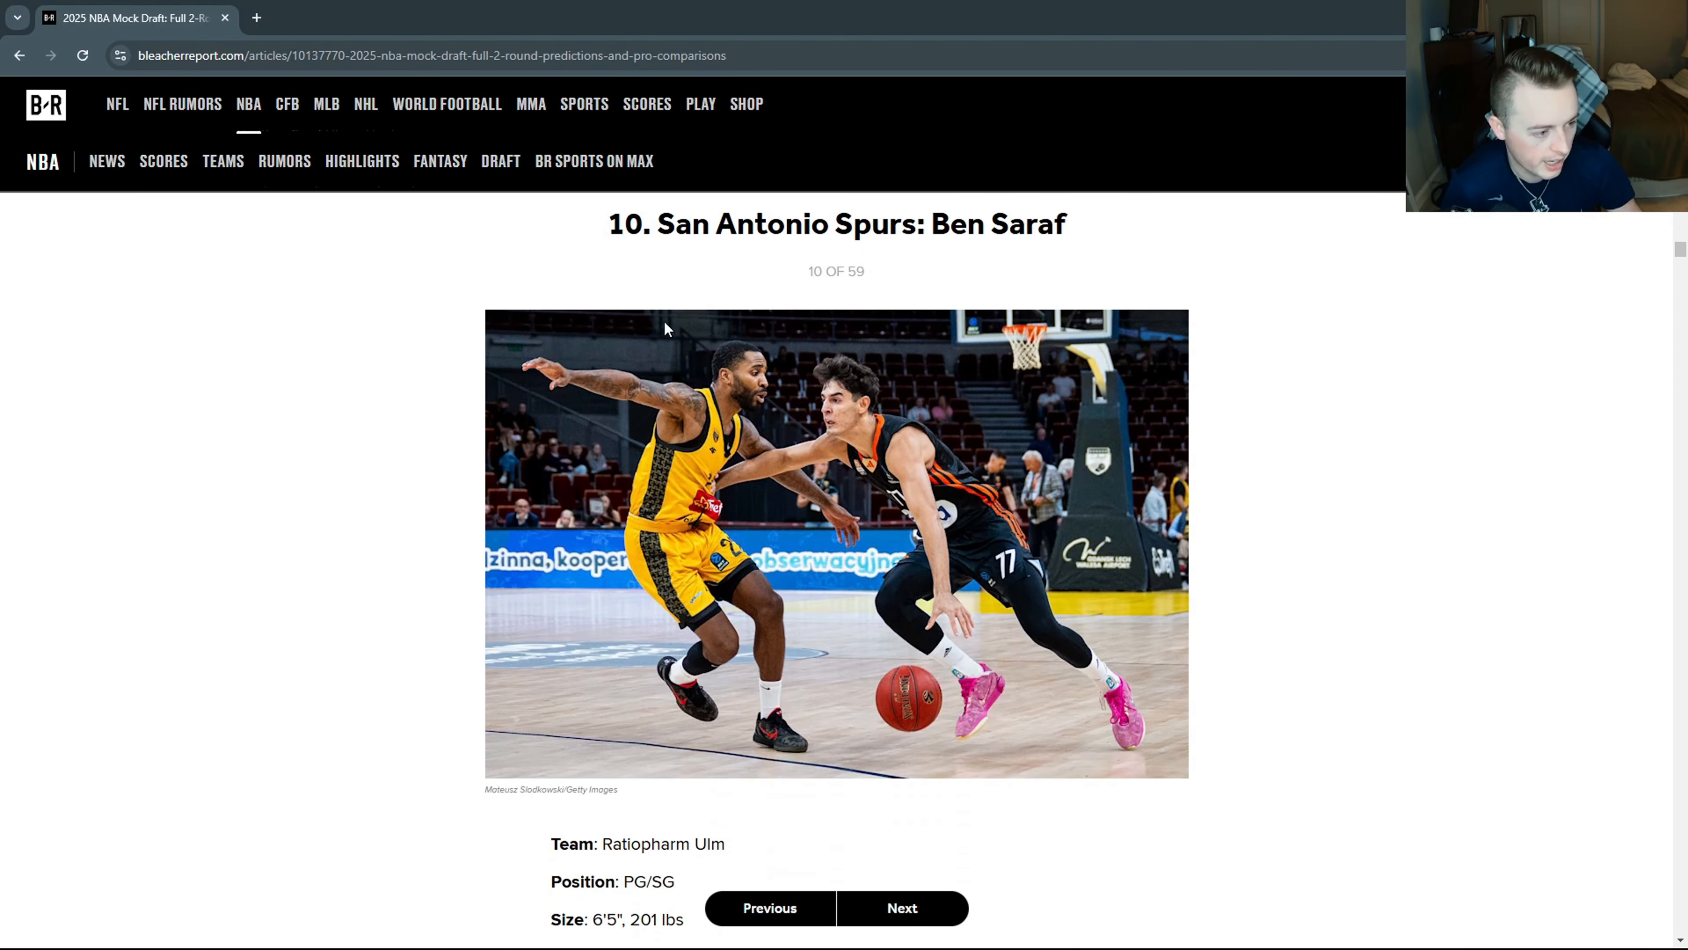
pyautogui.doubleClick(786, 225)
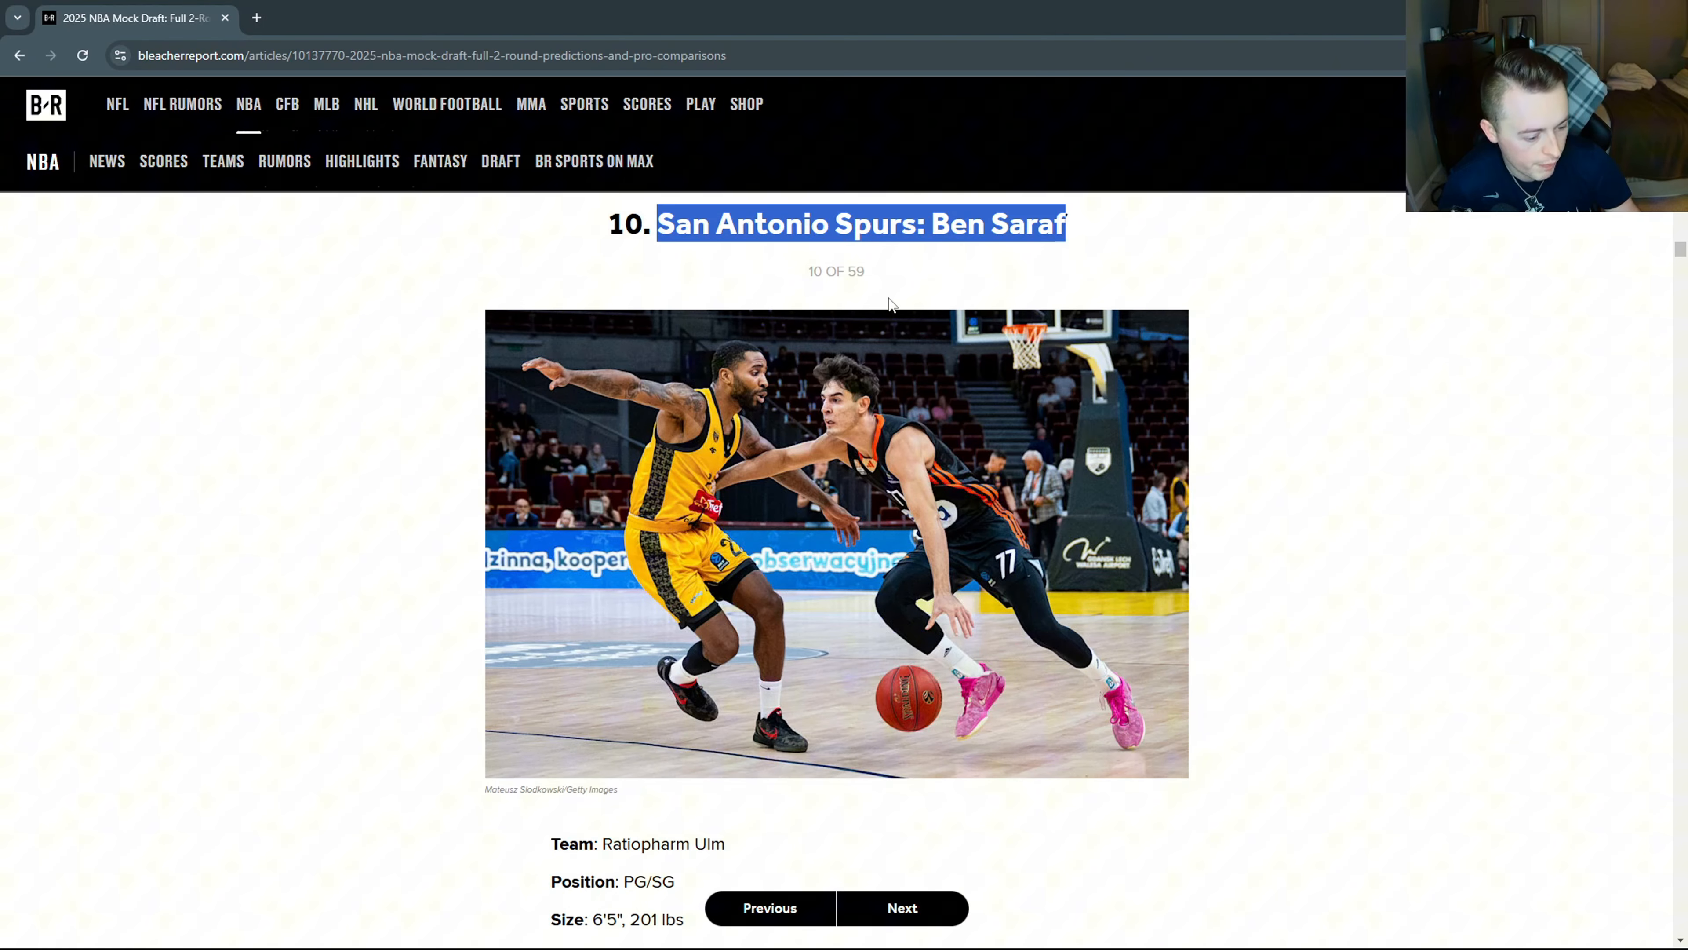
pyautogui.scroll(-3)
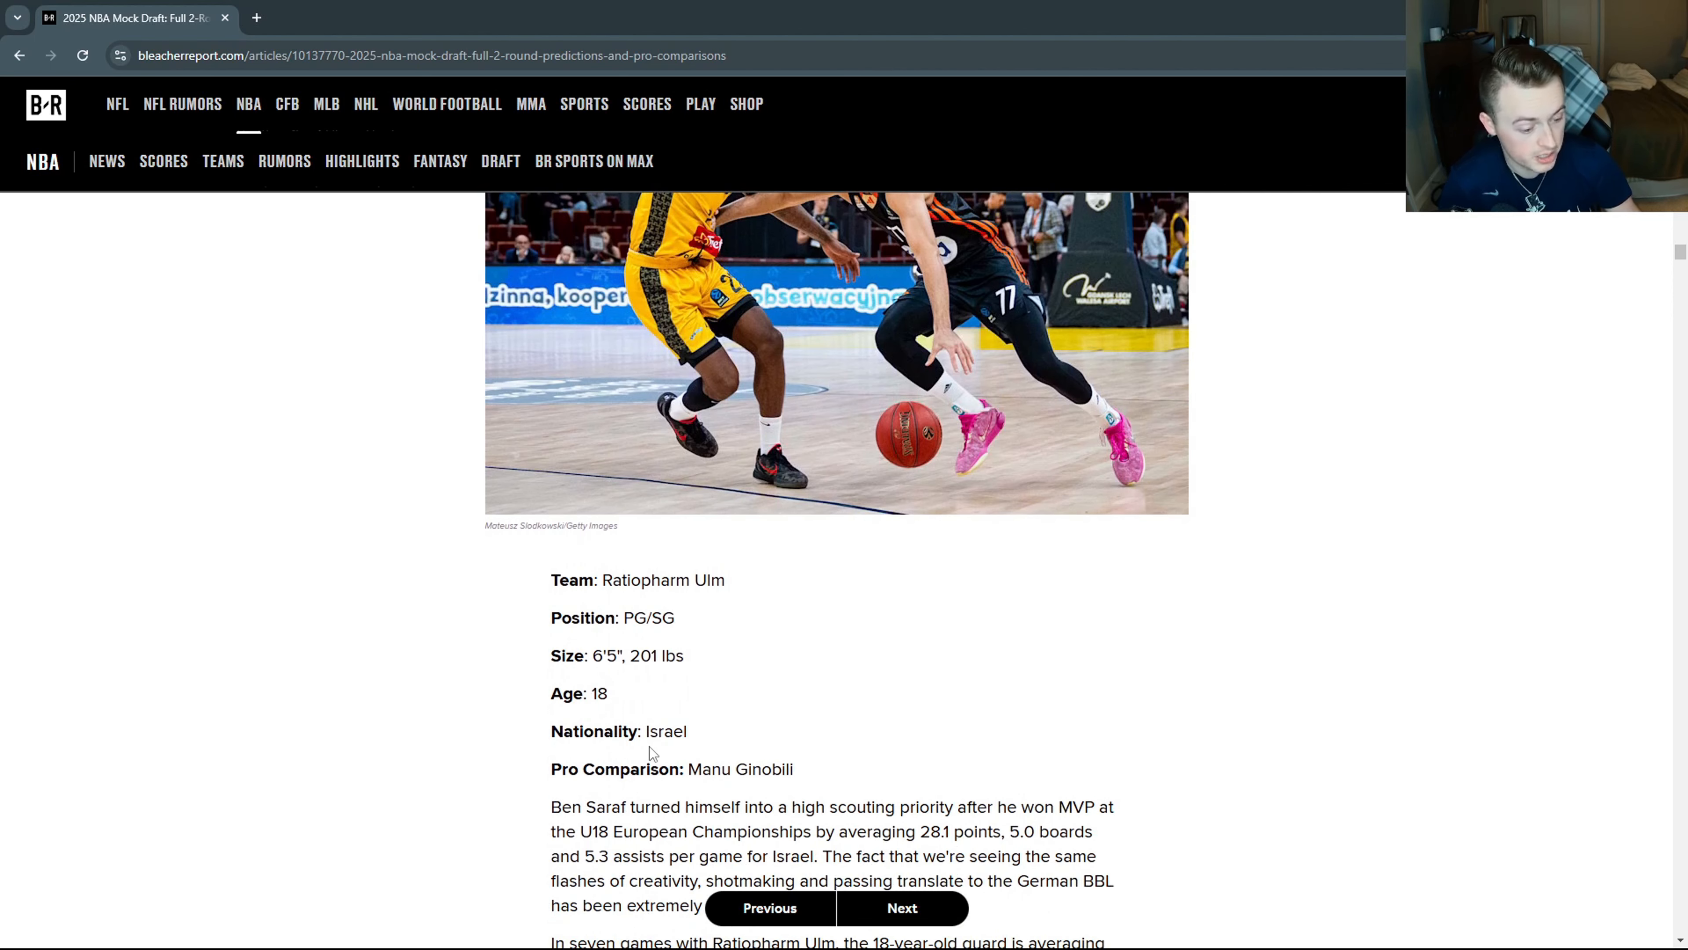
pyautogui.doubleClick(665, 730)
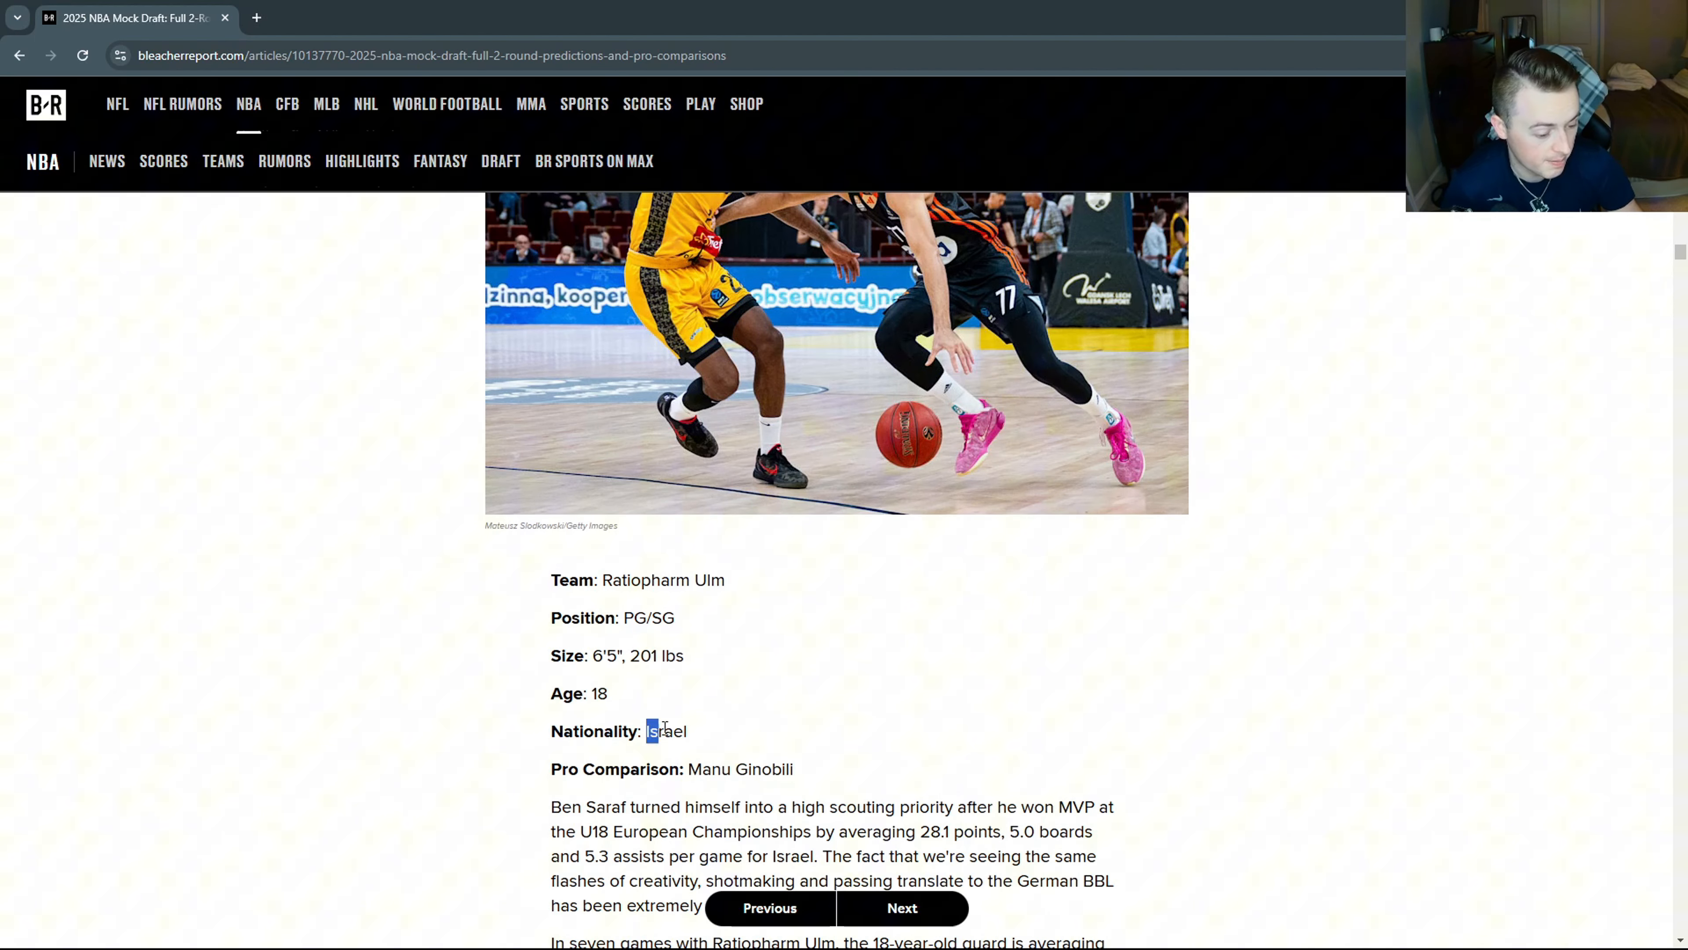
pyautogui.doubleClick(667, 730)
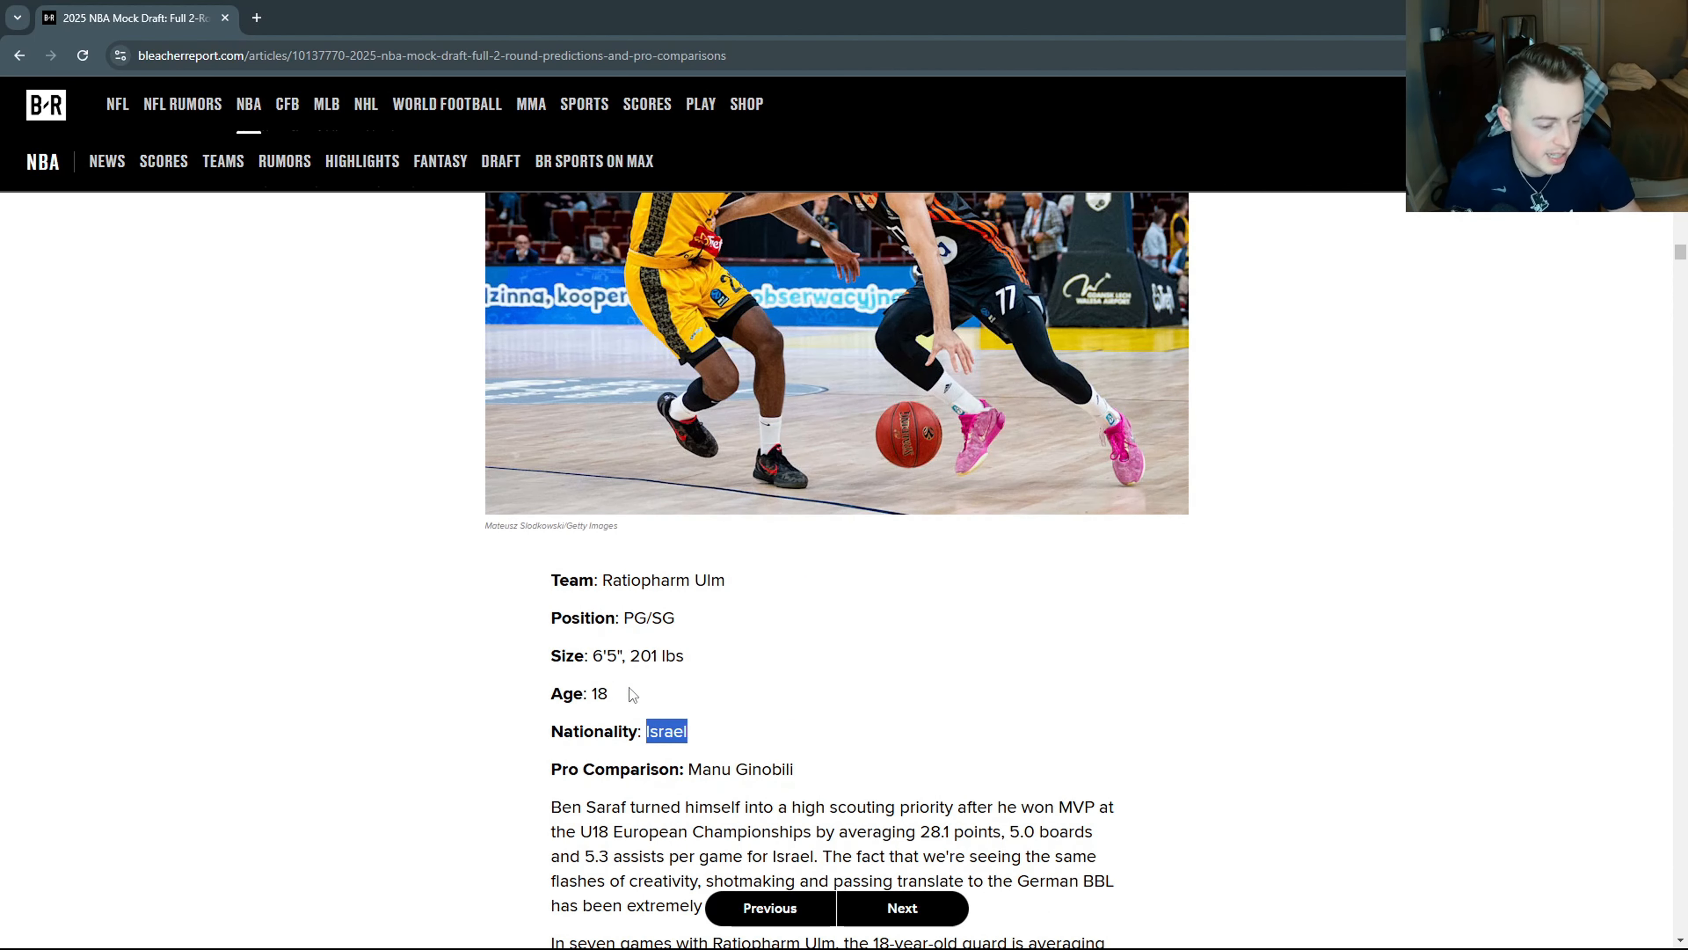
pyautogui.doubleClick(646, 617)
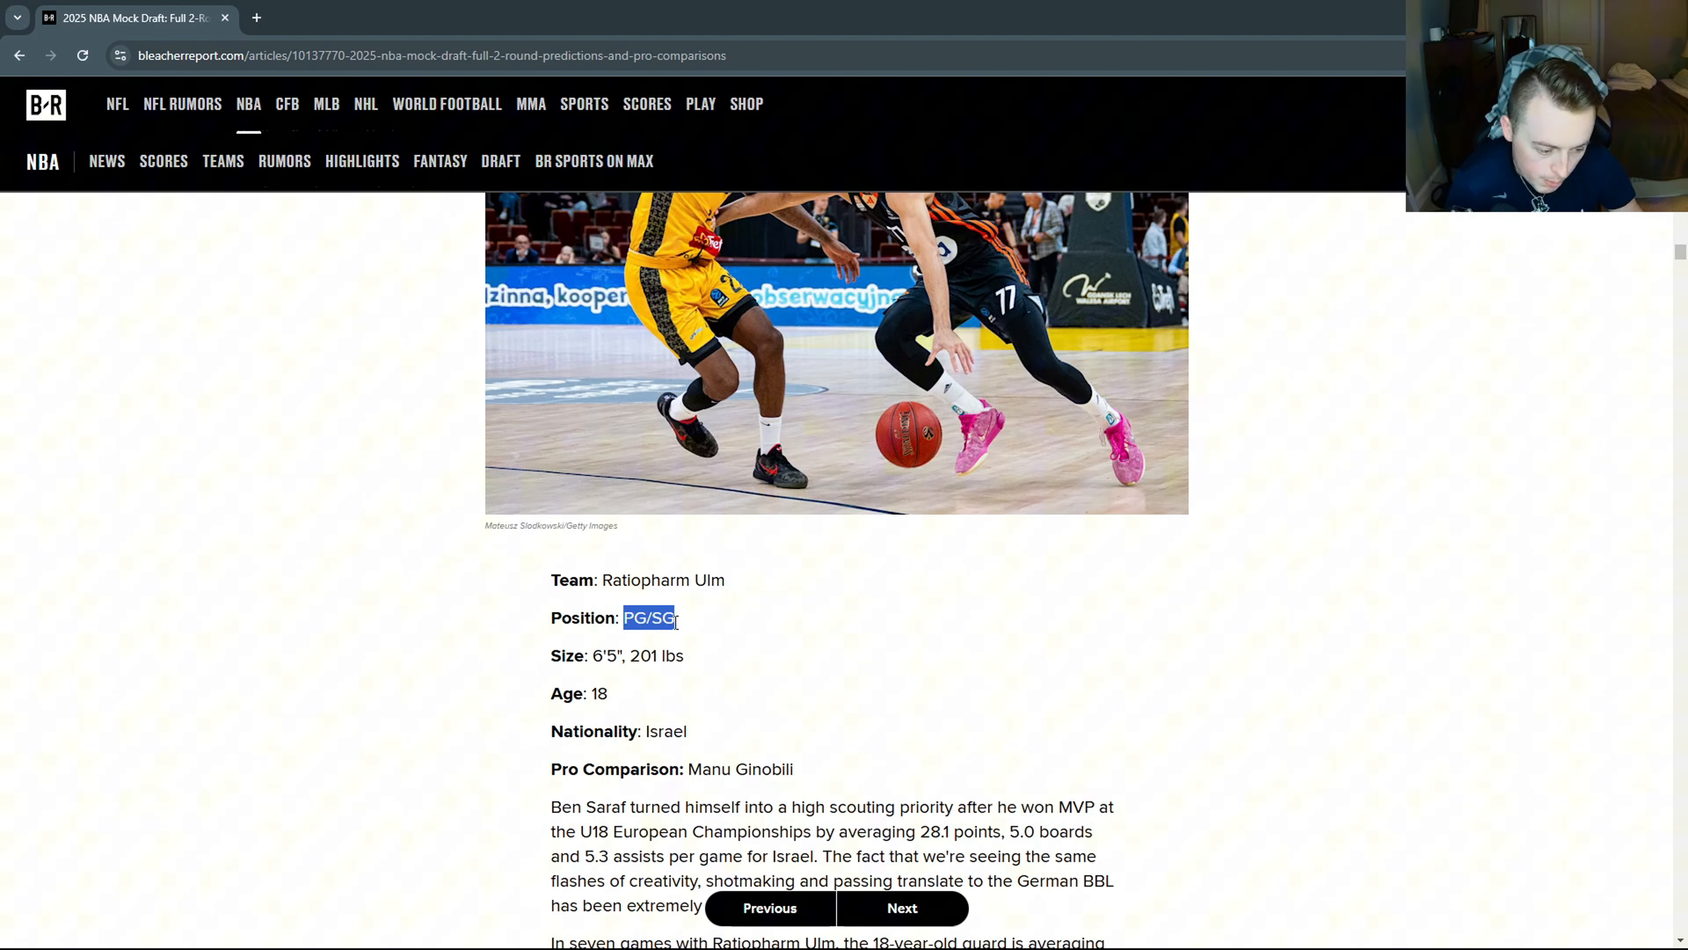
# Read Saraf's write-up, deselect the shooting passage, and bring pick 11, Collin Murray-Boyles, into view.
pyautogui.scroll(-3)
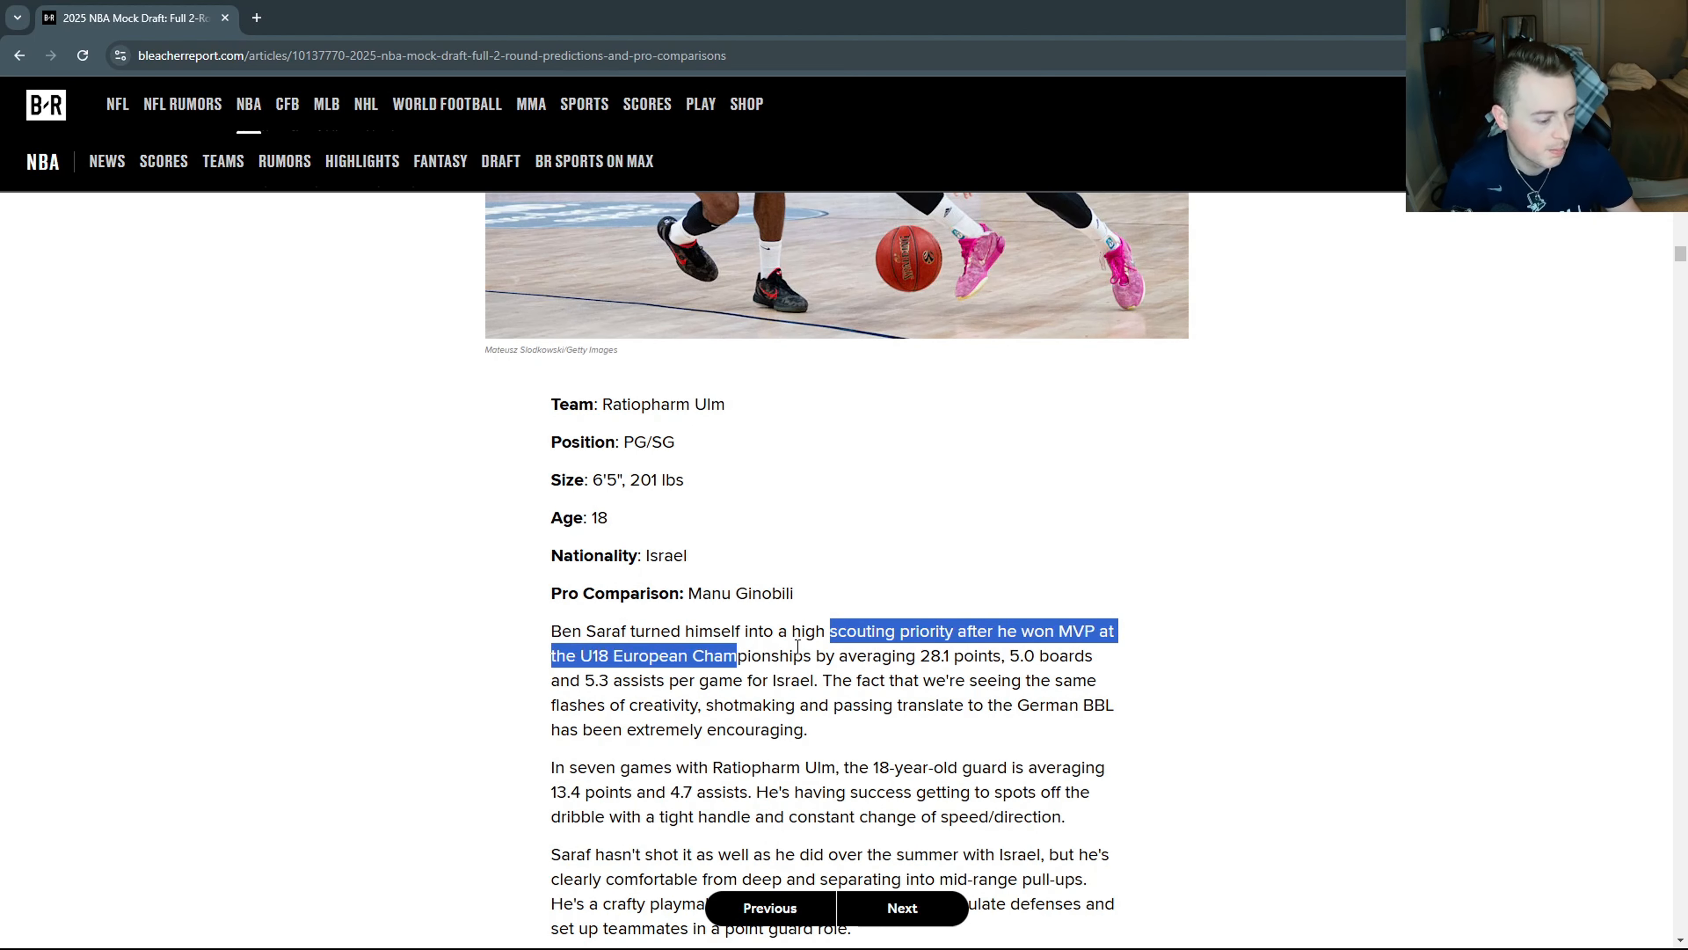
pyautogui.doubleClick(934, 656)
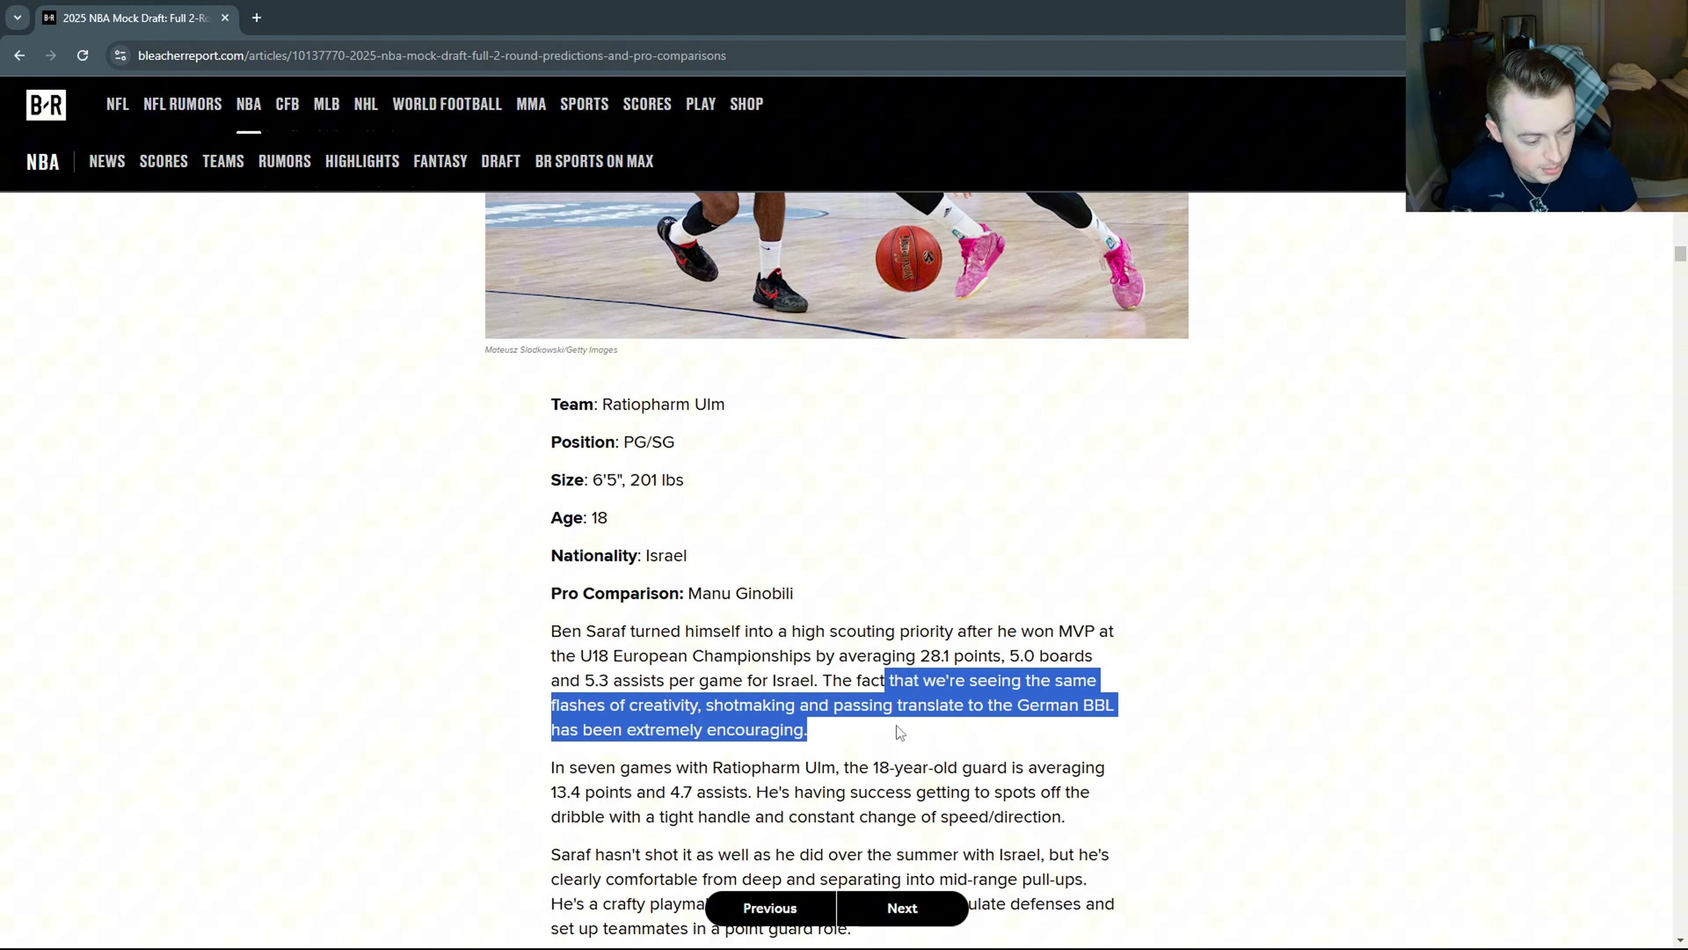
pyautogui.scroll(3)
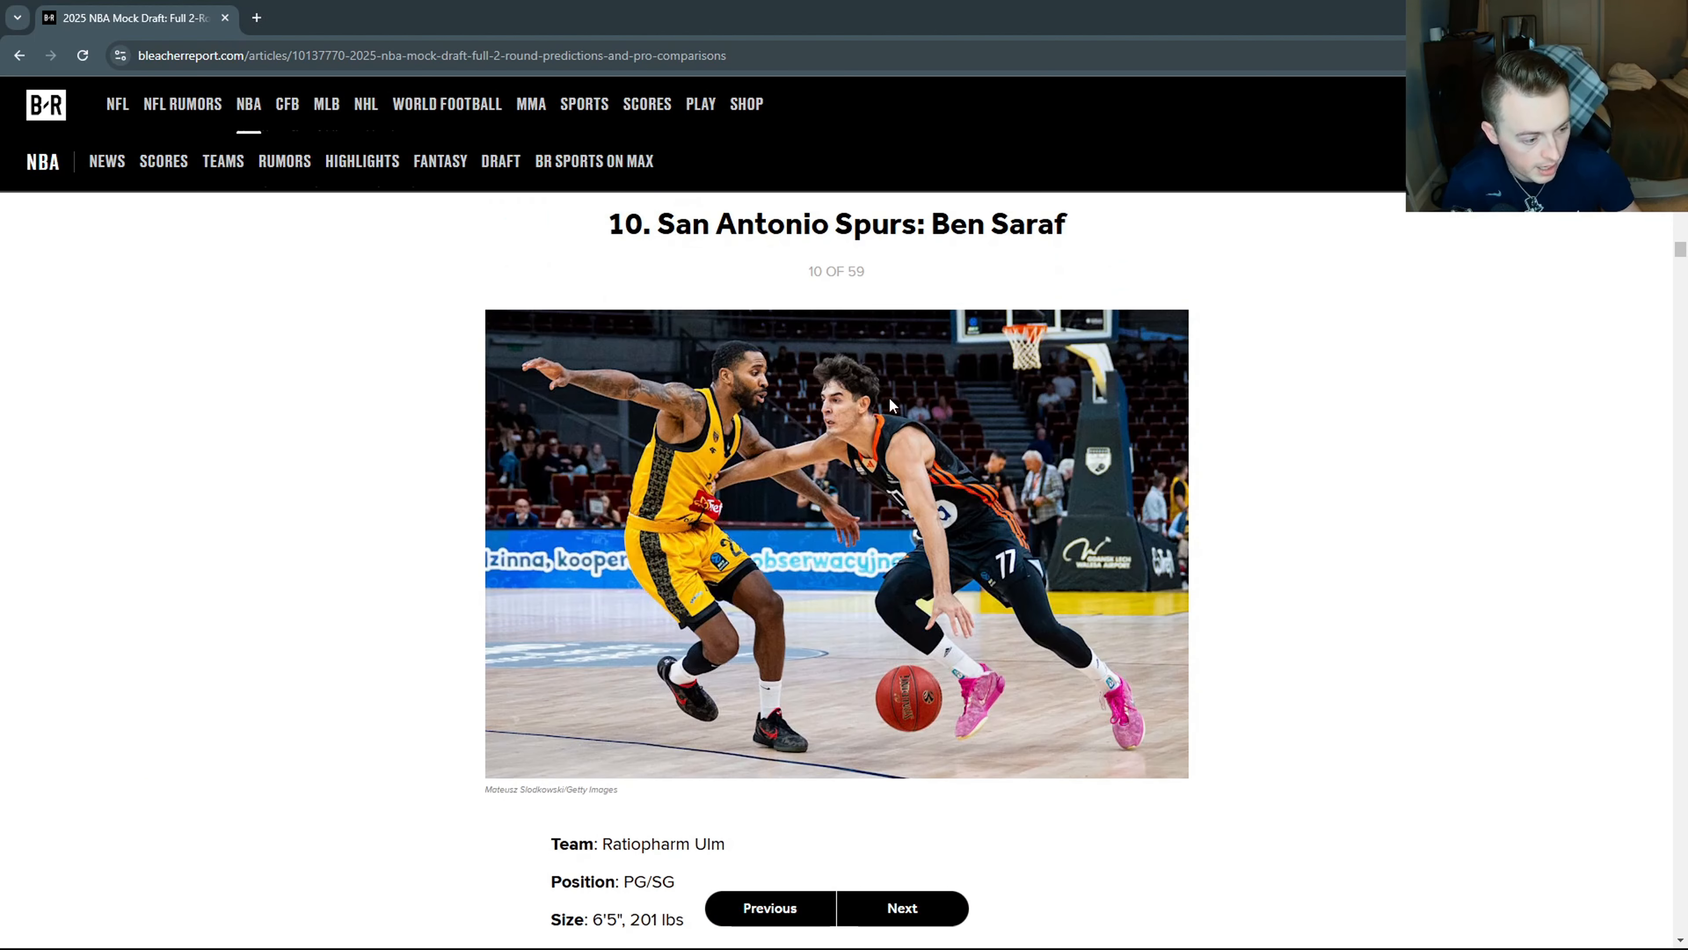
pyautogui.moveTo(880, 445)
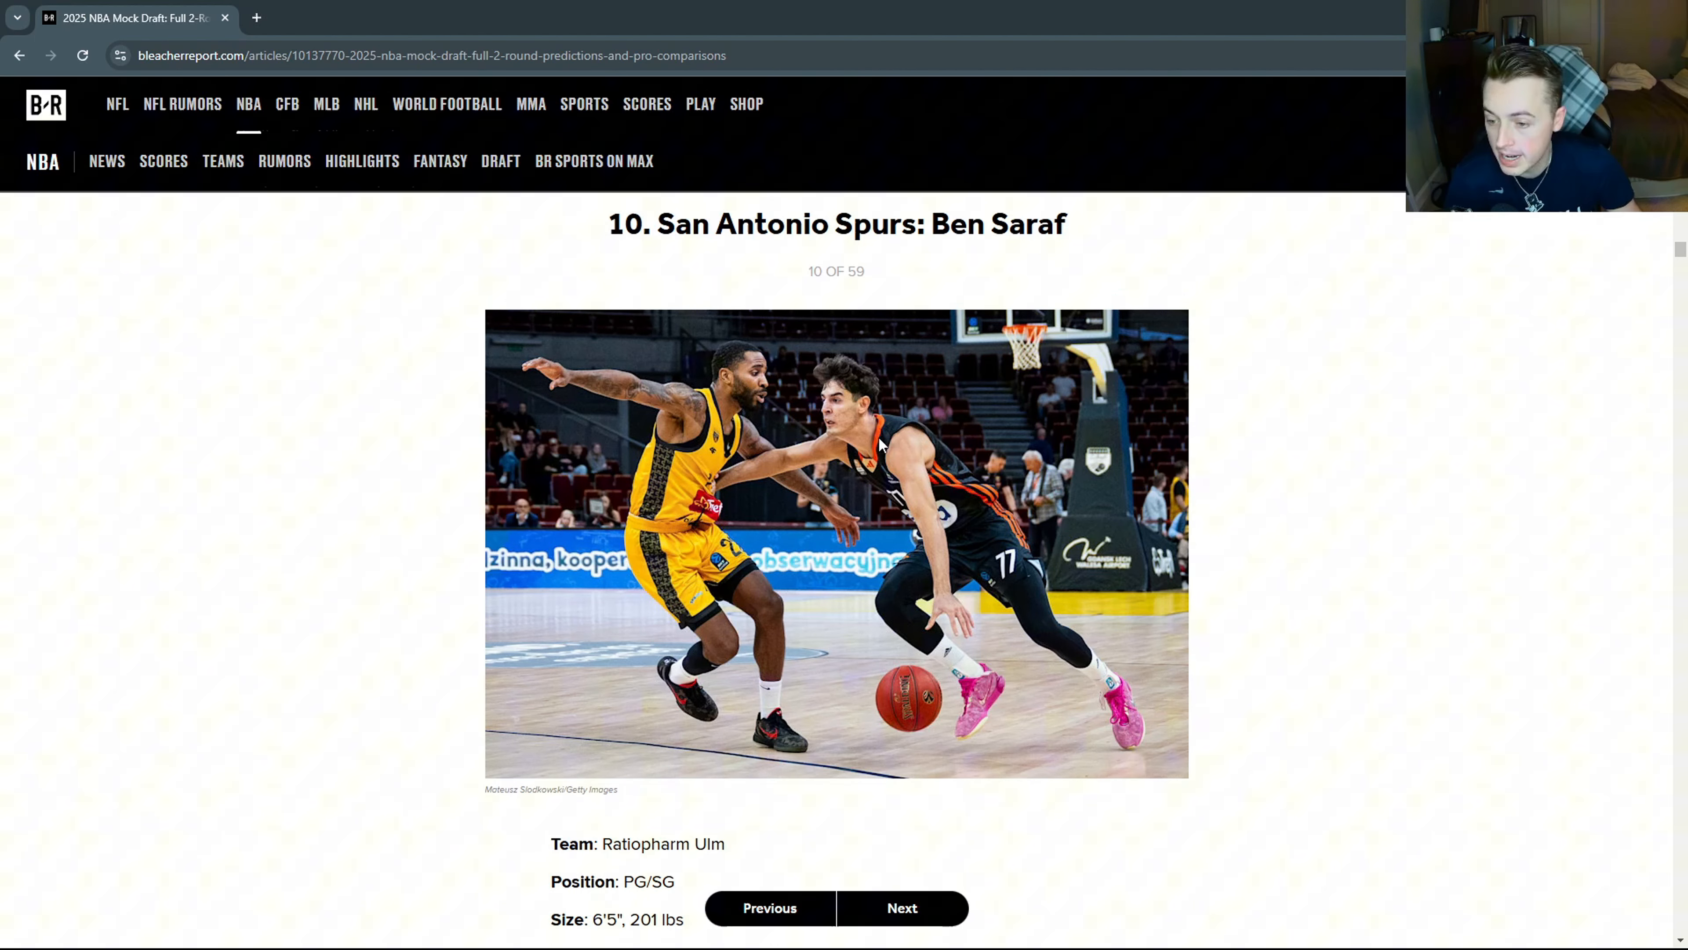
pyautogui.scroll(3)
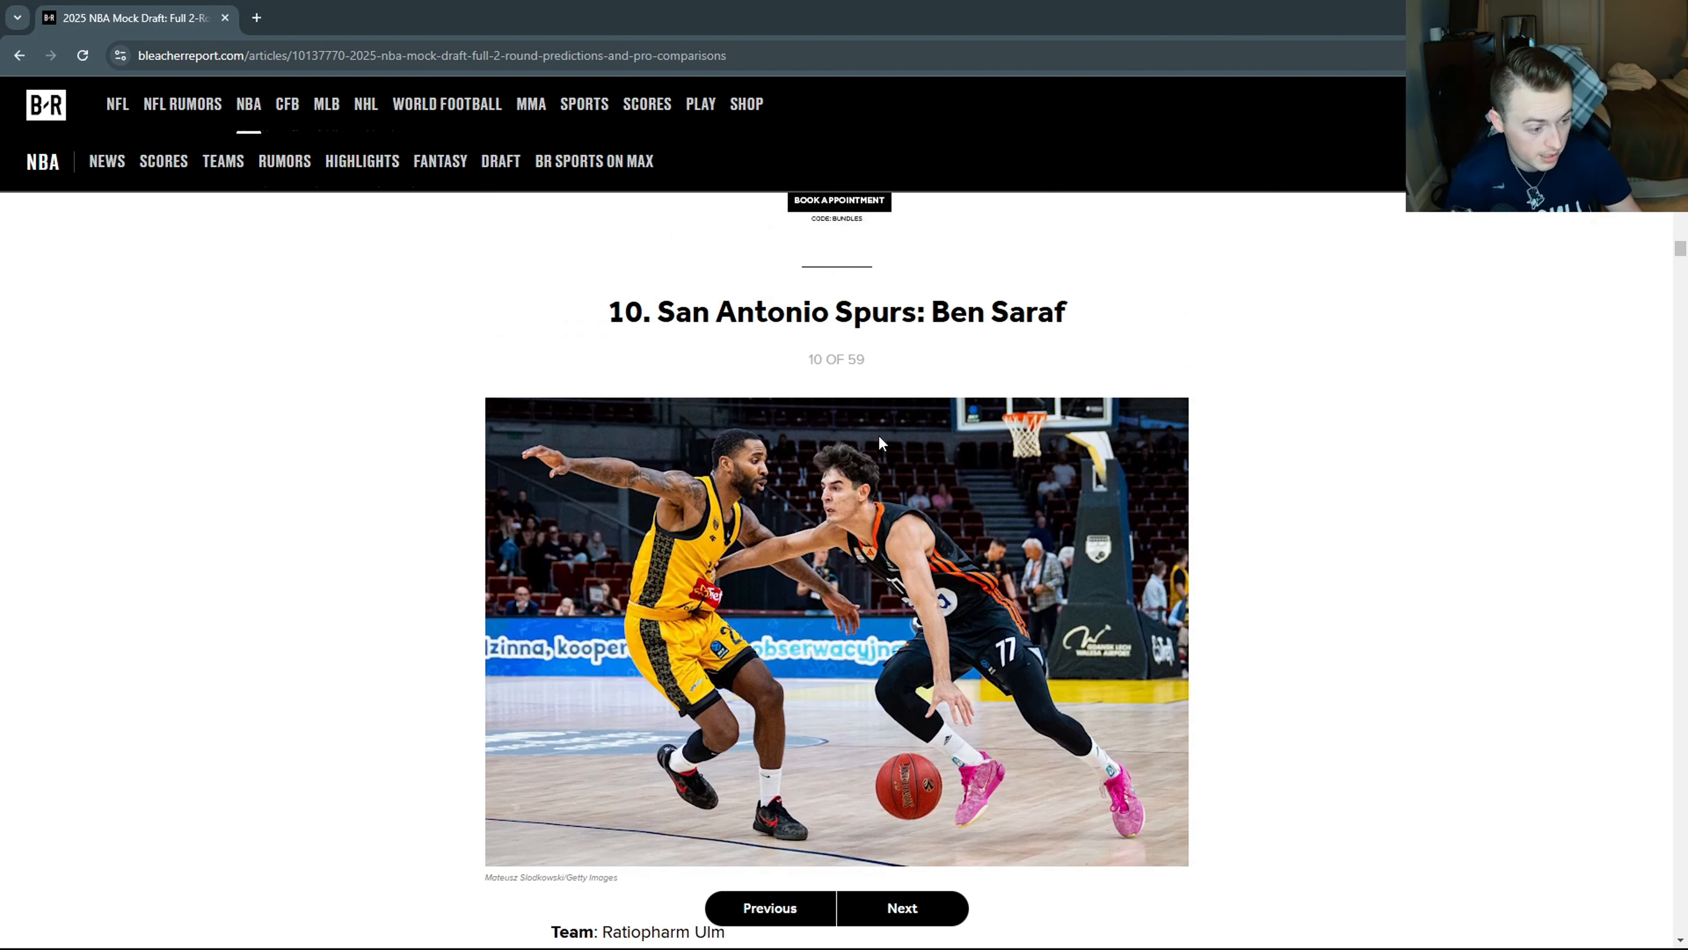
pyautogui.scroll(-3)
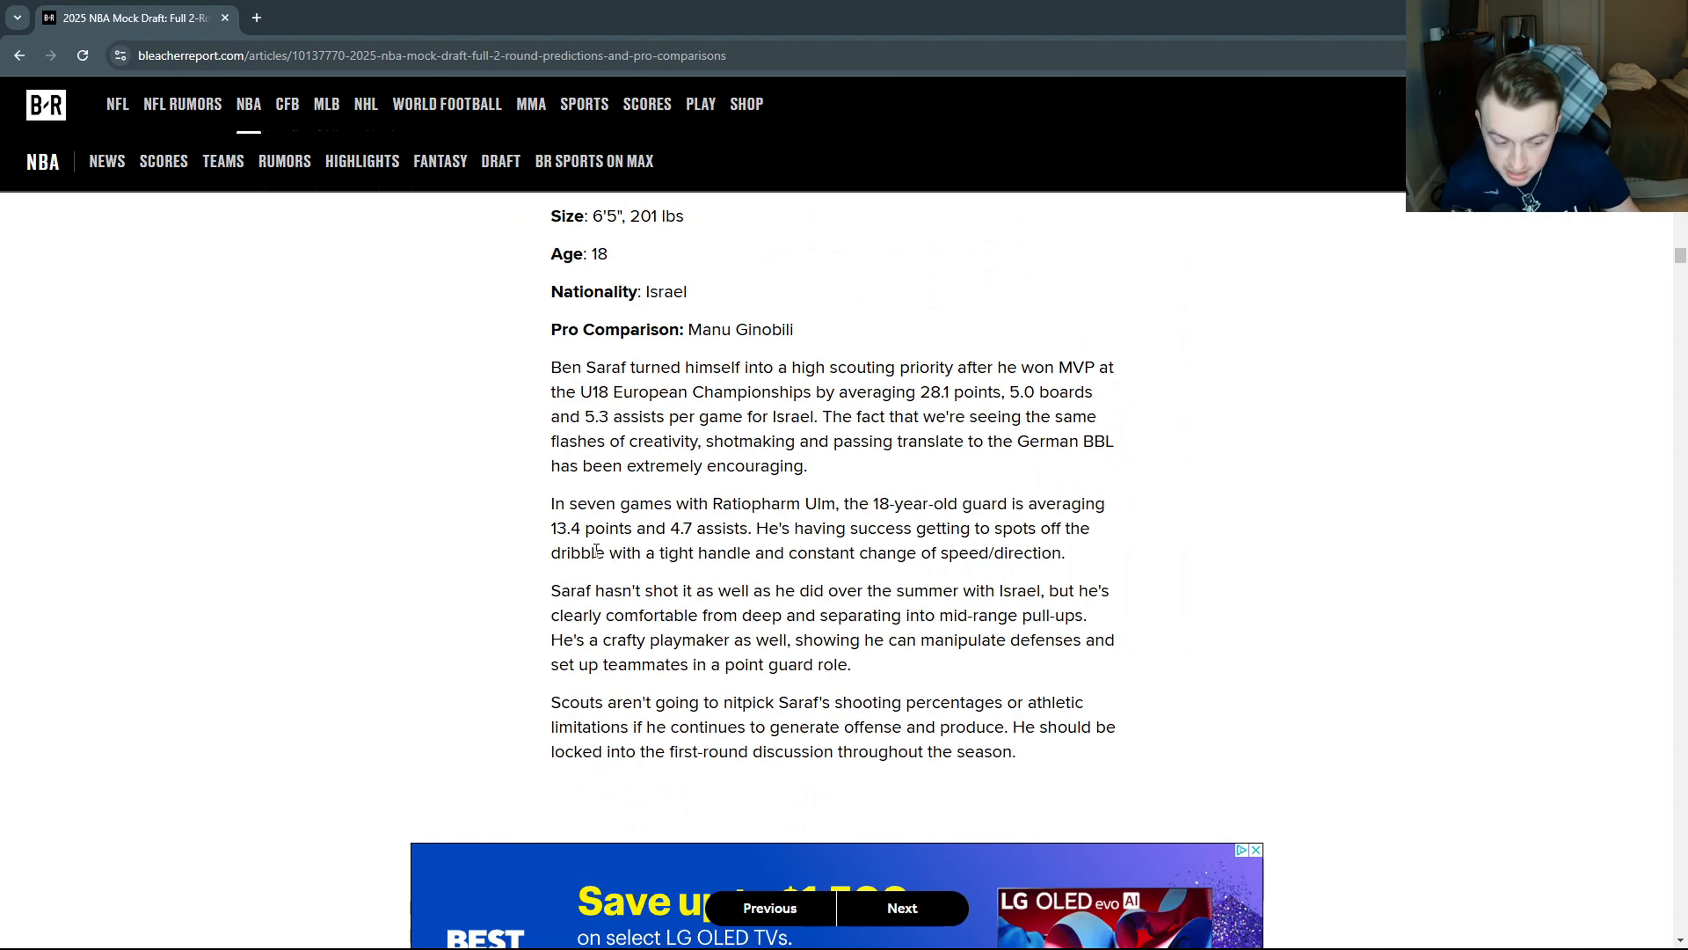
pyautogui.moveTo(609, 571)
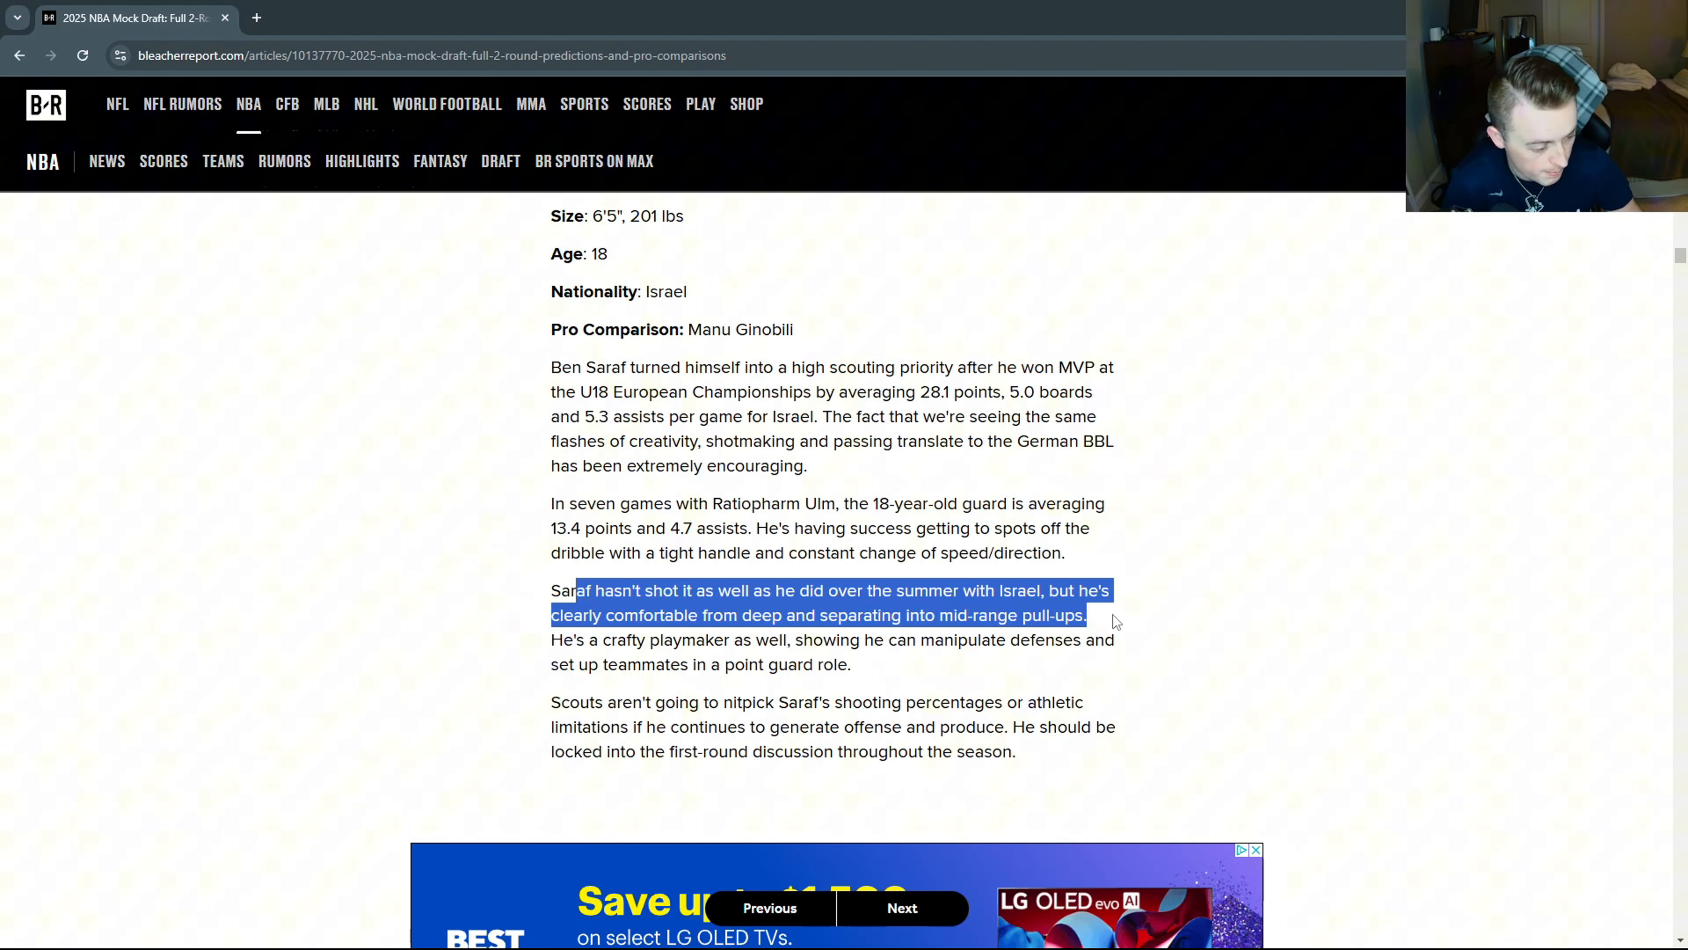
pyautogui.click(1150, 635)
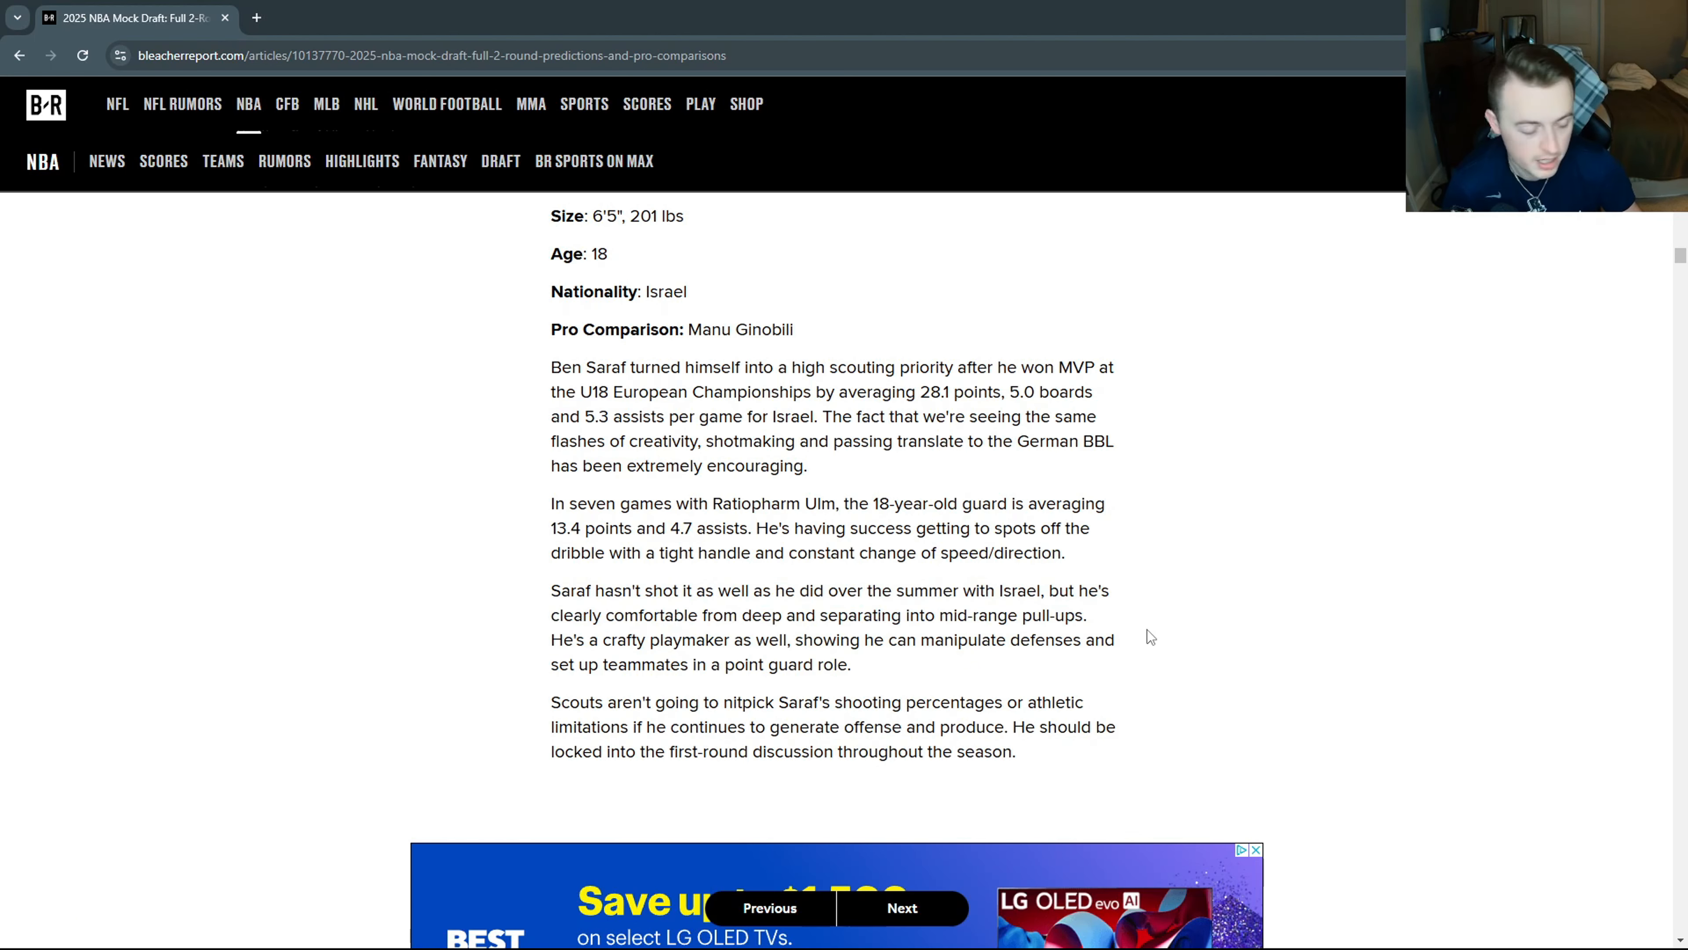
pyautogui.moveTo(958, 522)
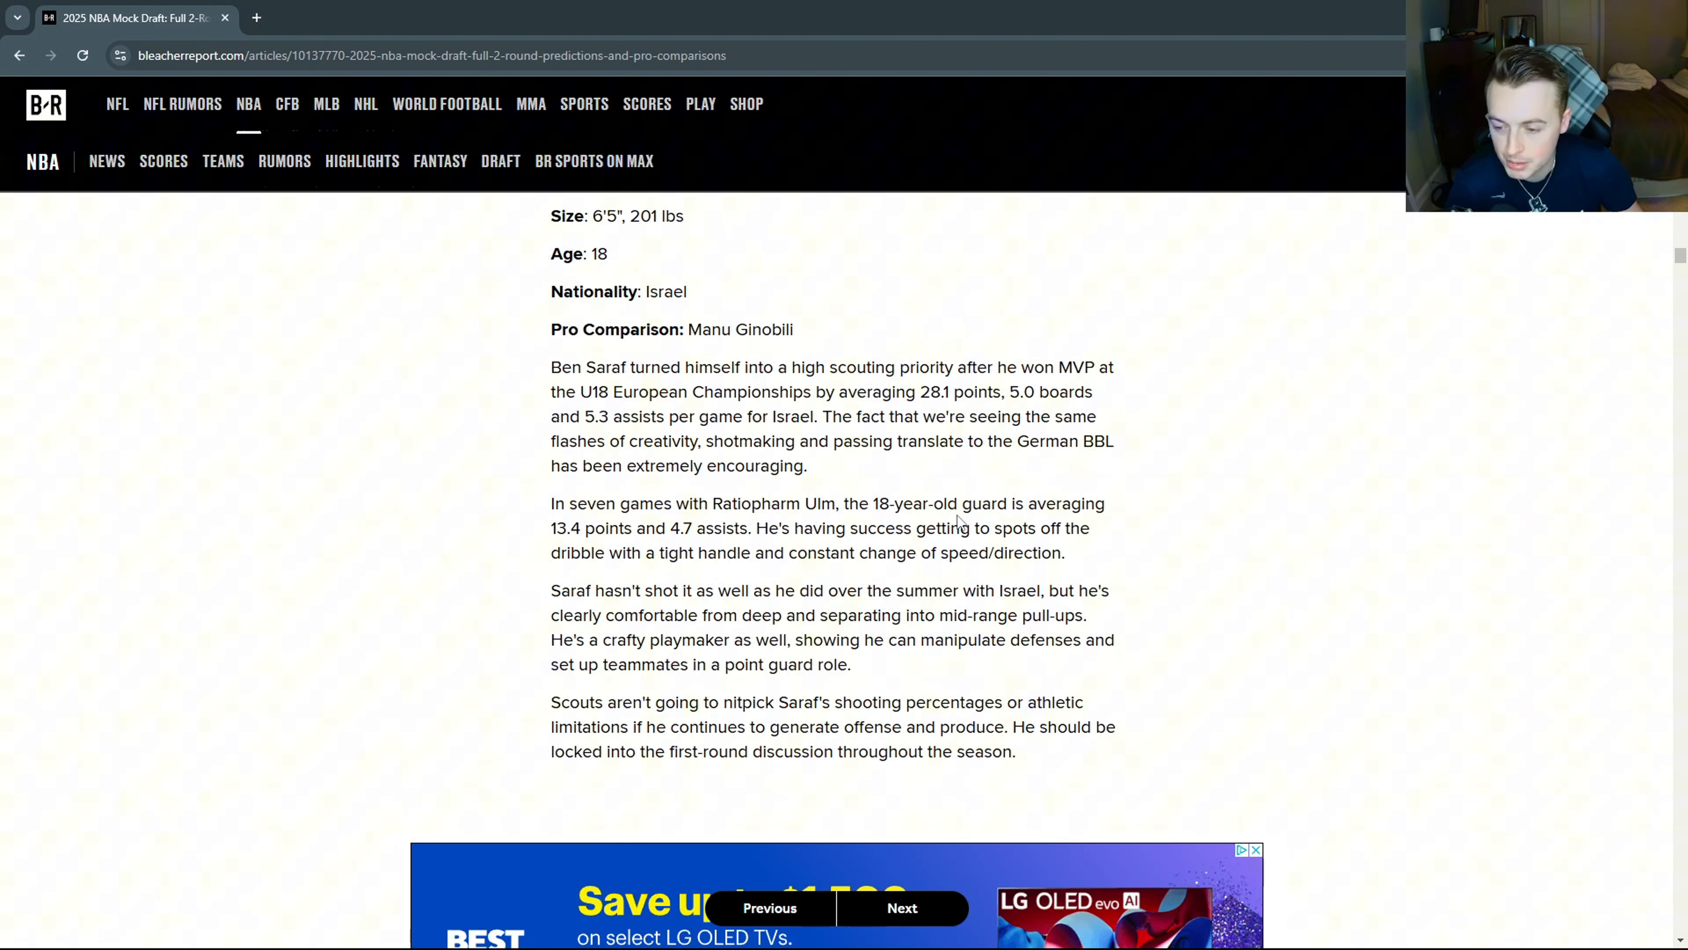
pyautogui.scroll(-3)
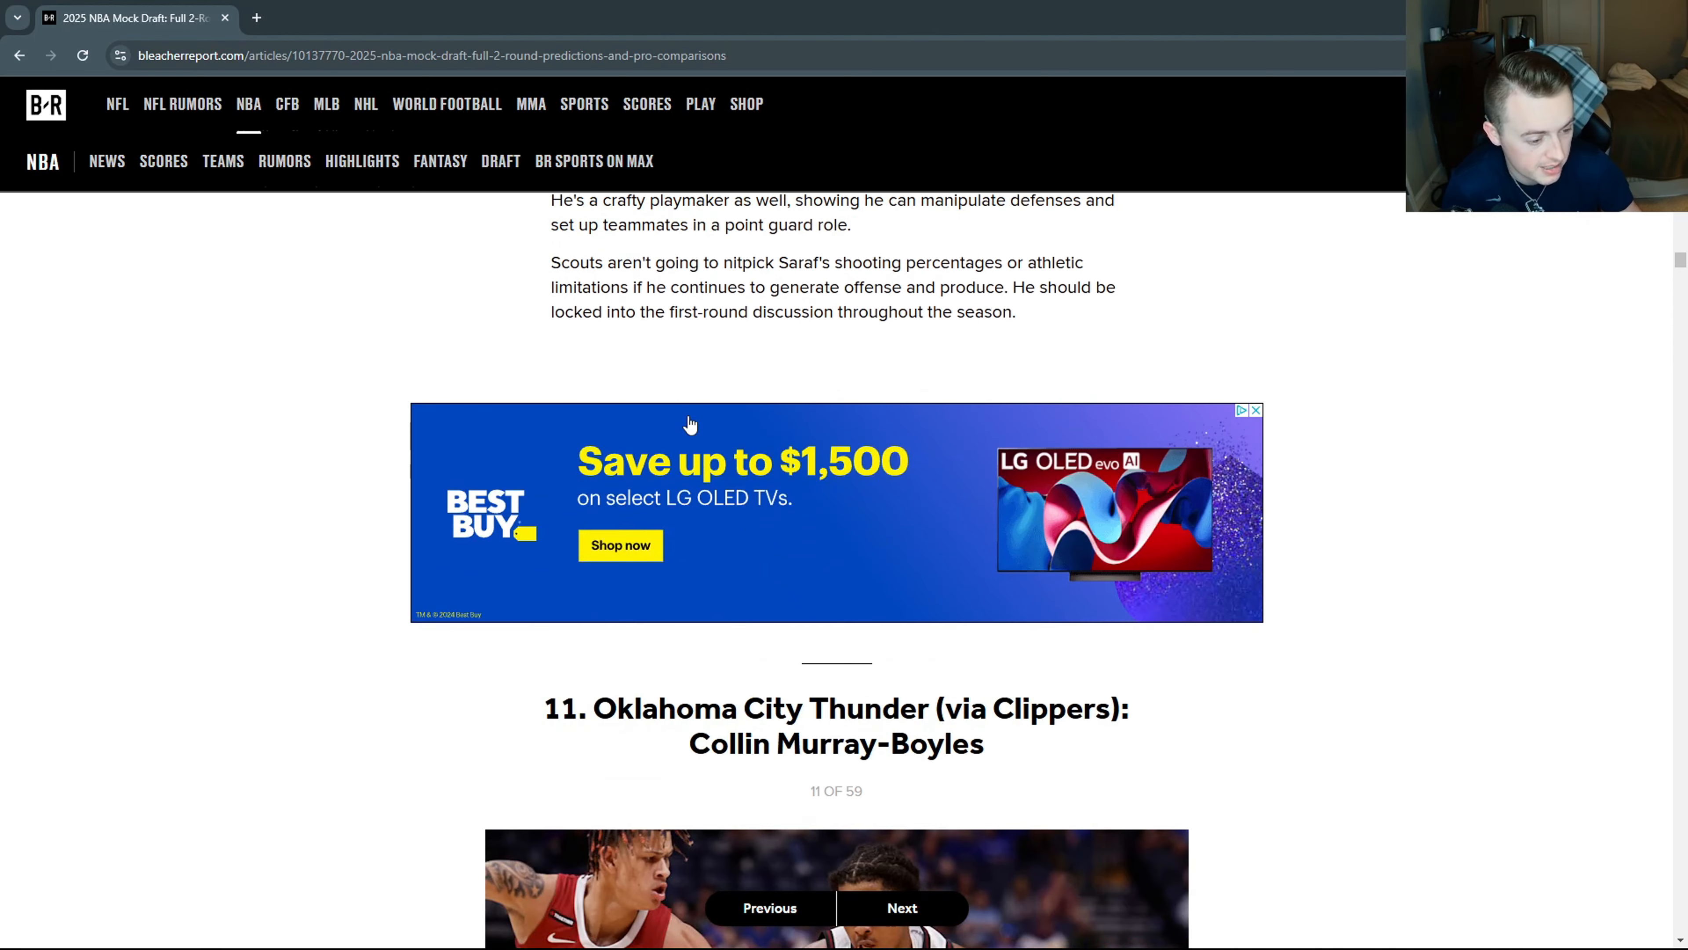
# Read down Murray-Boyles's pick 11 section past the photo and stats to the scouting text.
pyautogui.scroll(-3)
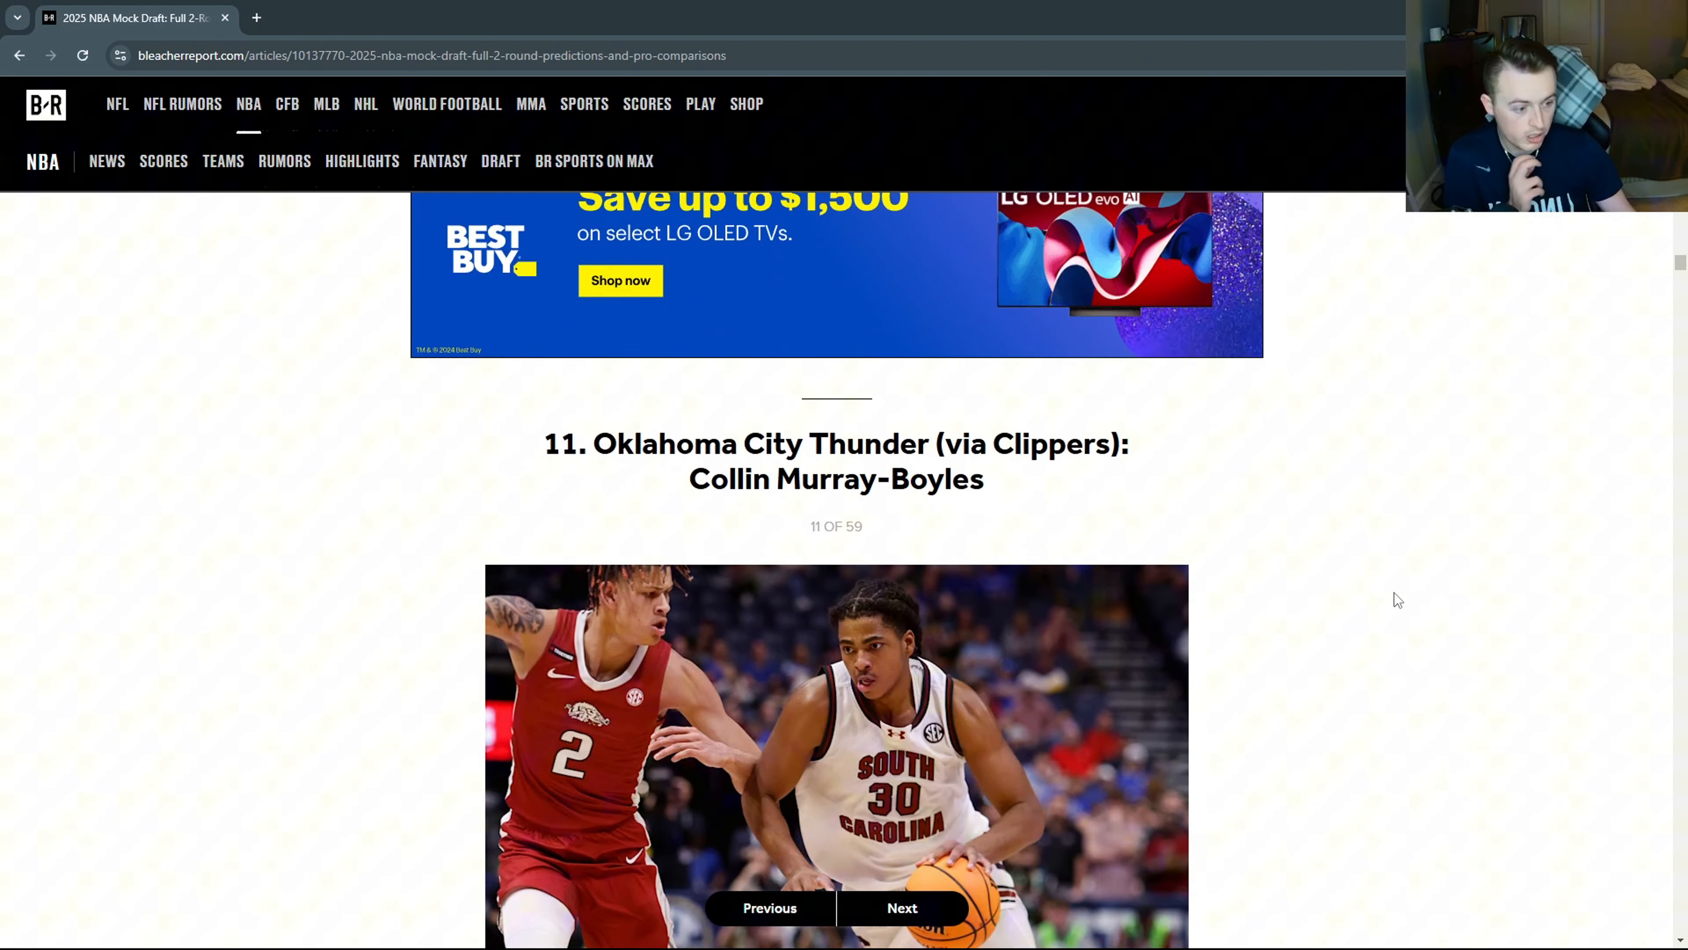
pyautogui.scroll(-3)
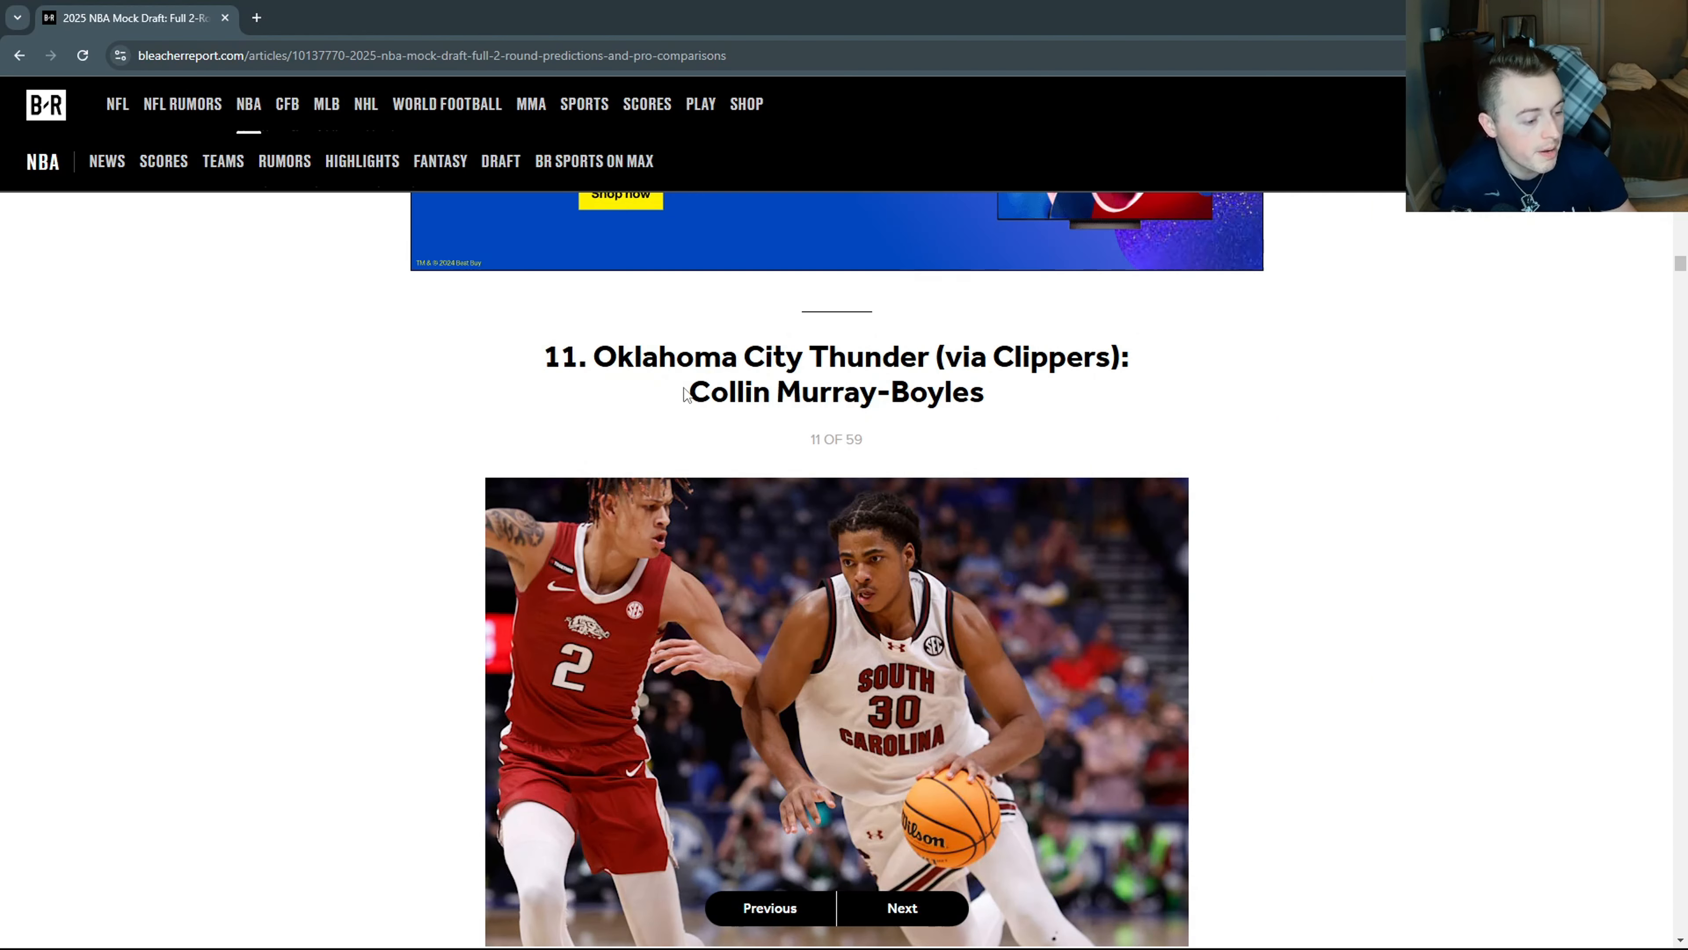
pyautogui.scroll(-3)
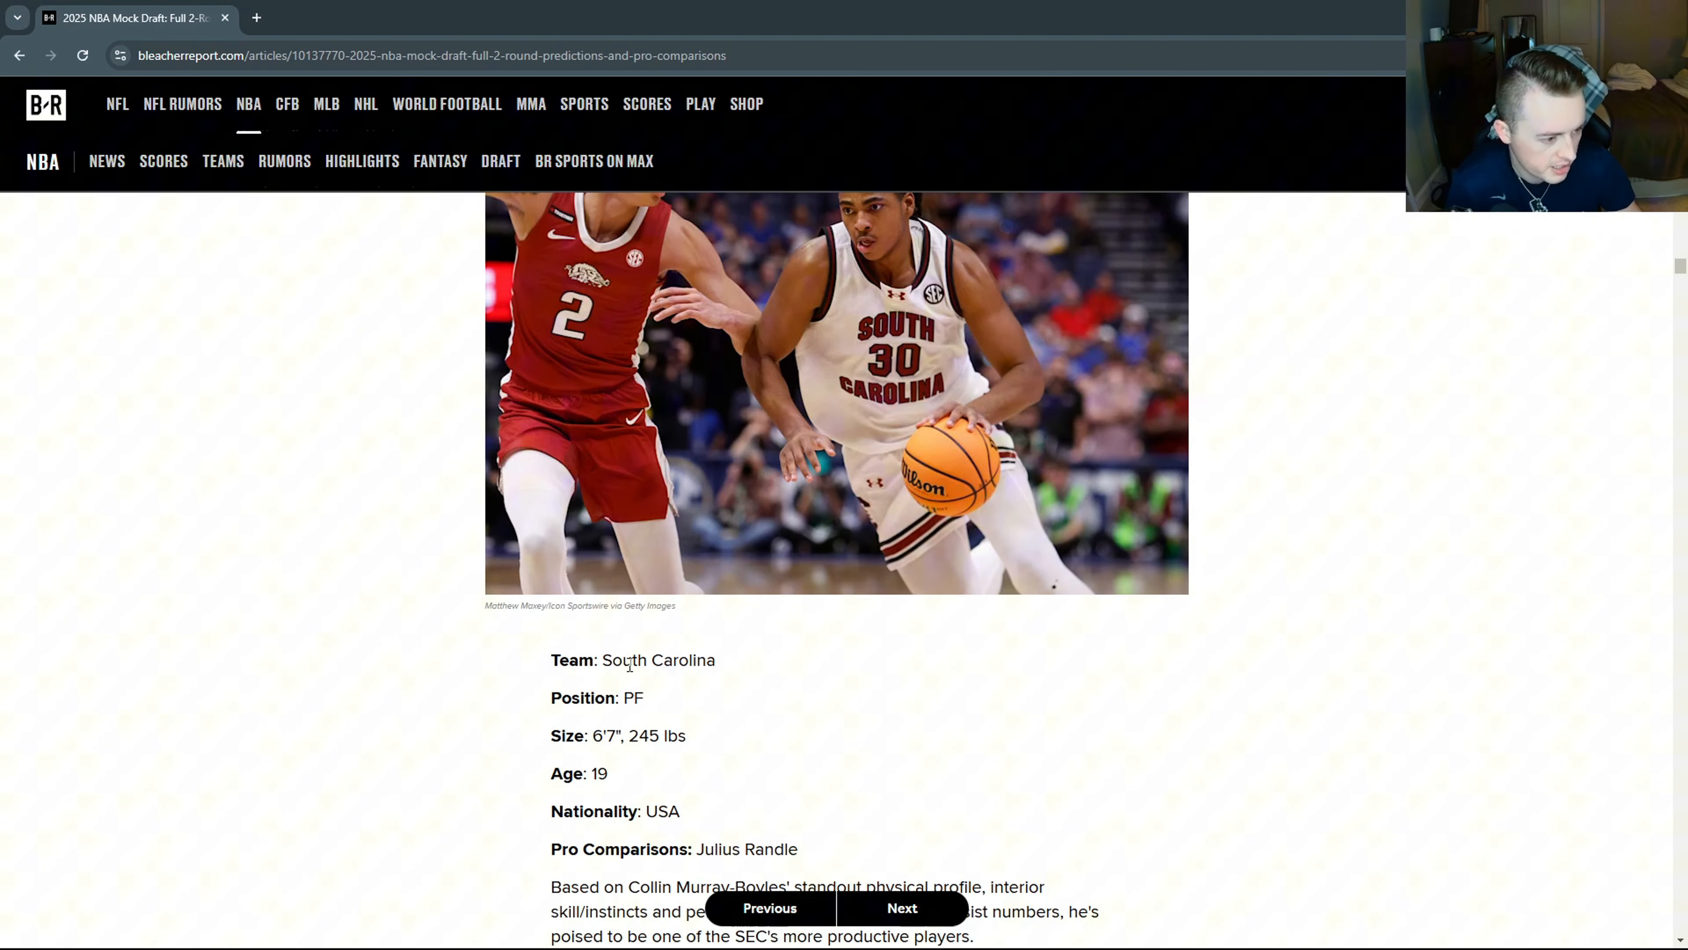
pyautogui.scroll(-3)
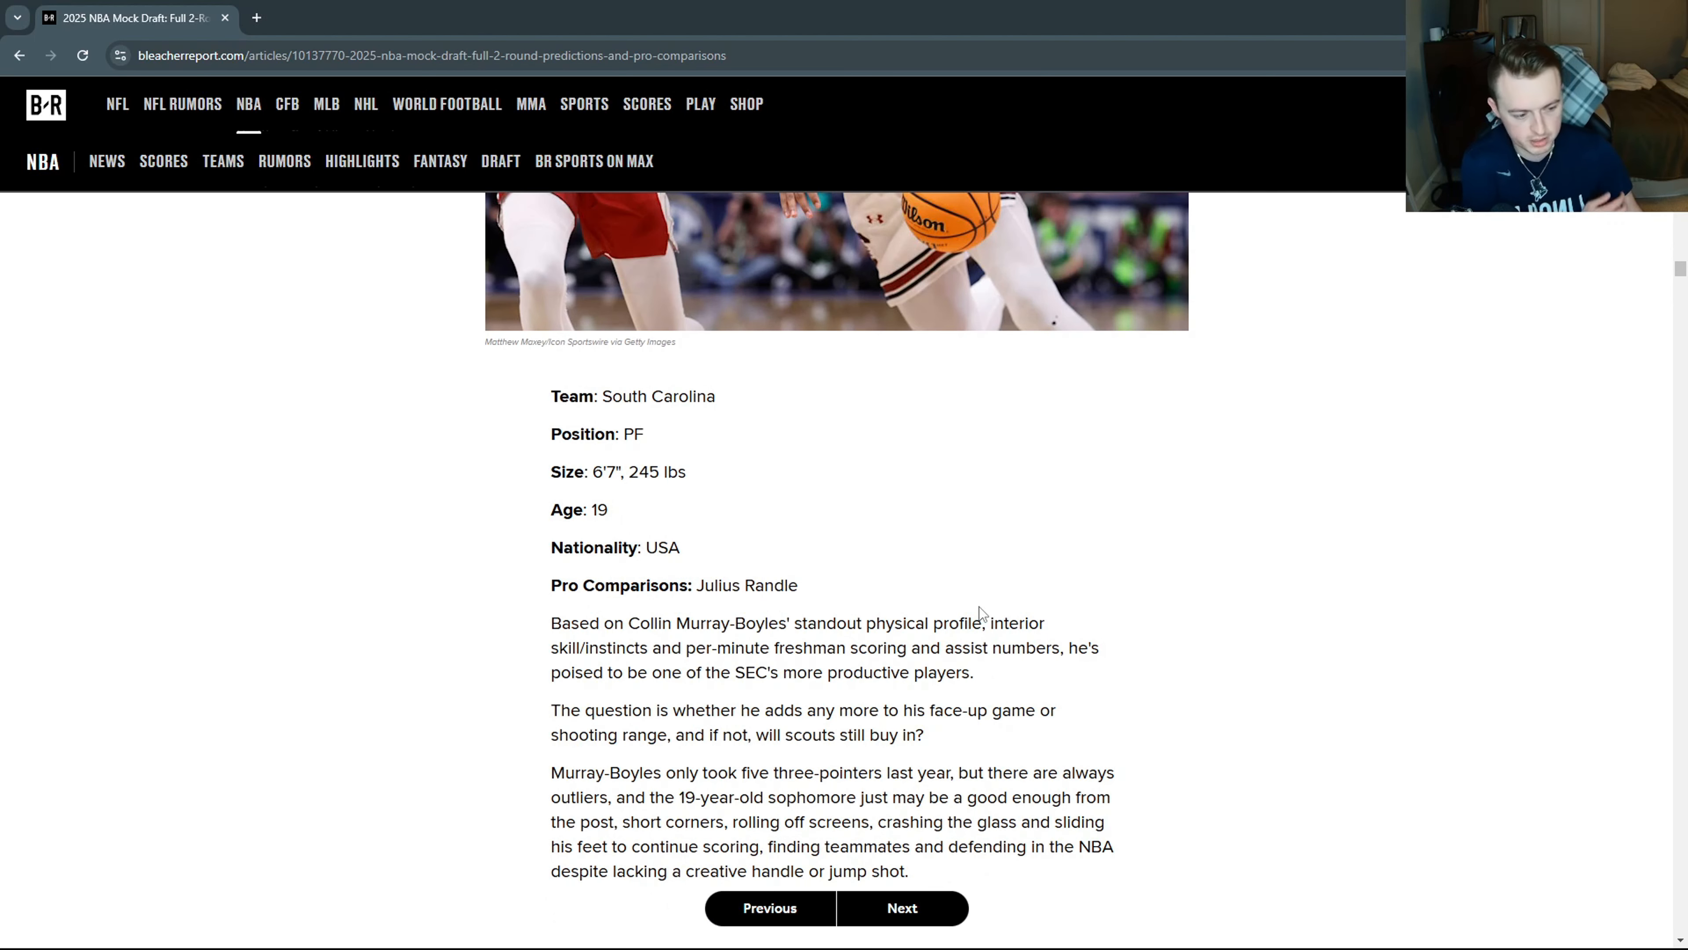
pyautogui.moveTo(623, 471)
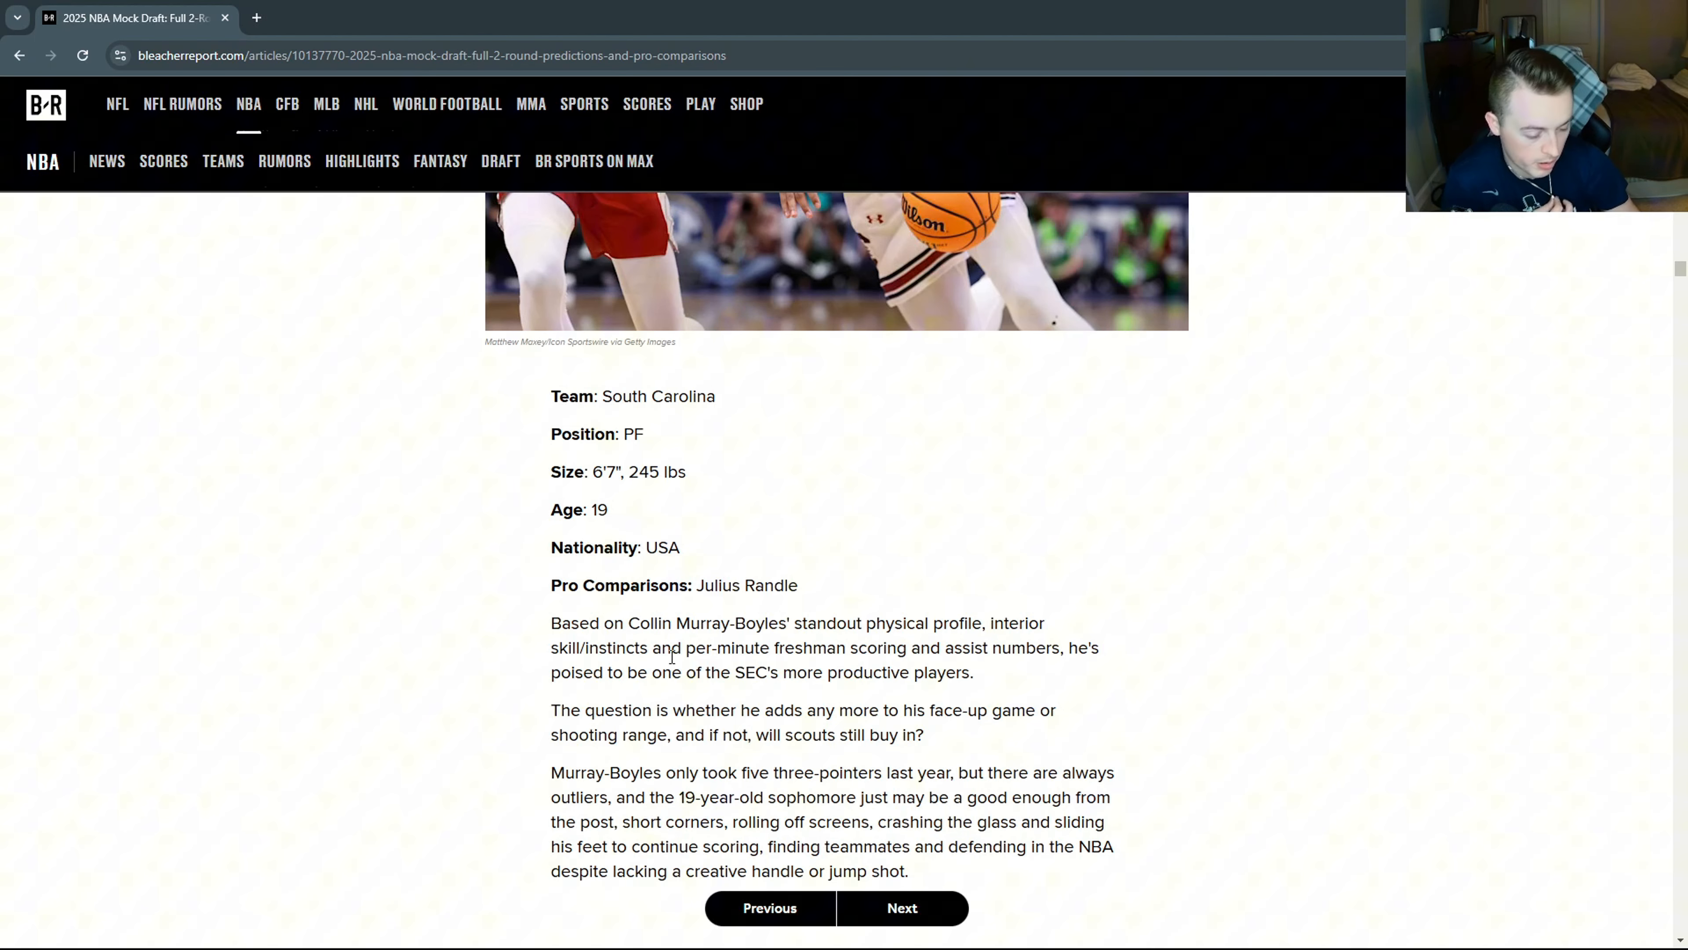
pyautogui.moveTo(1072, 750)
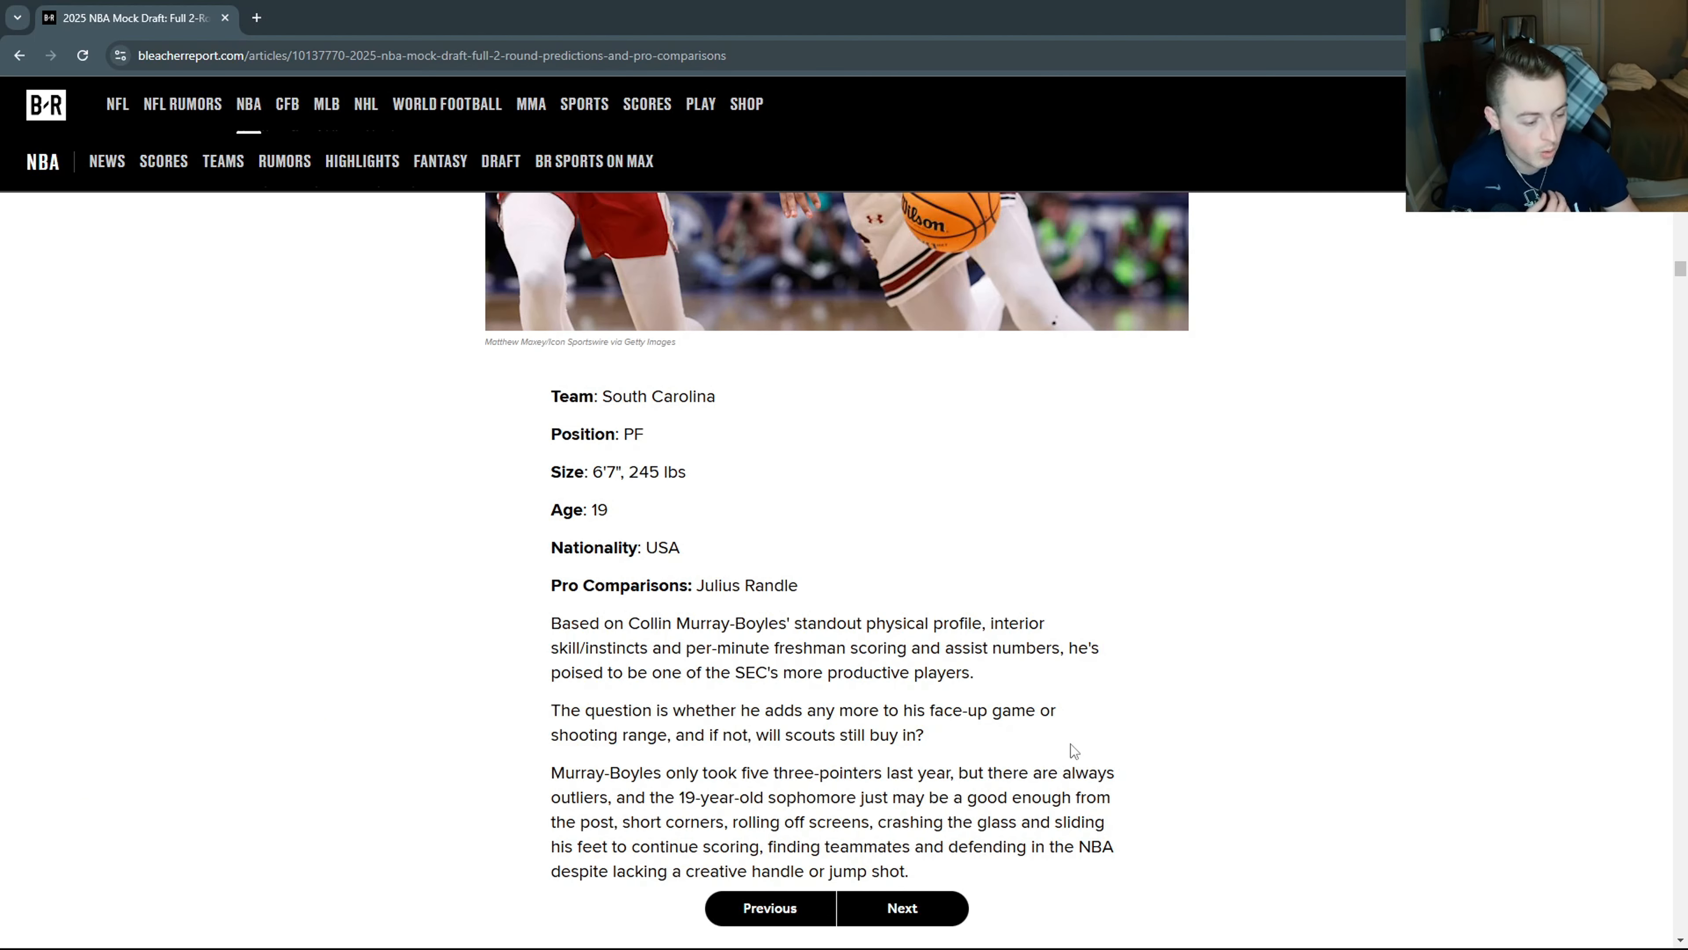
pyautogui.moveTo(762, 709)
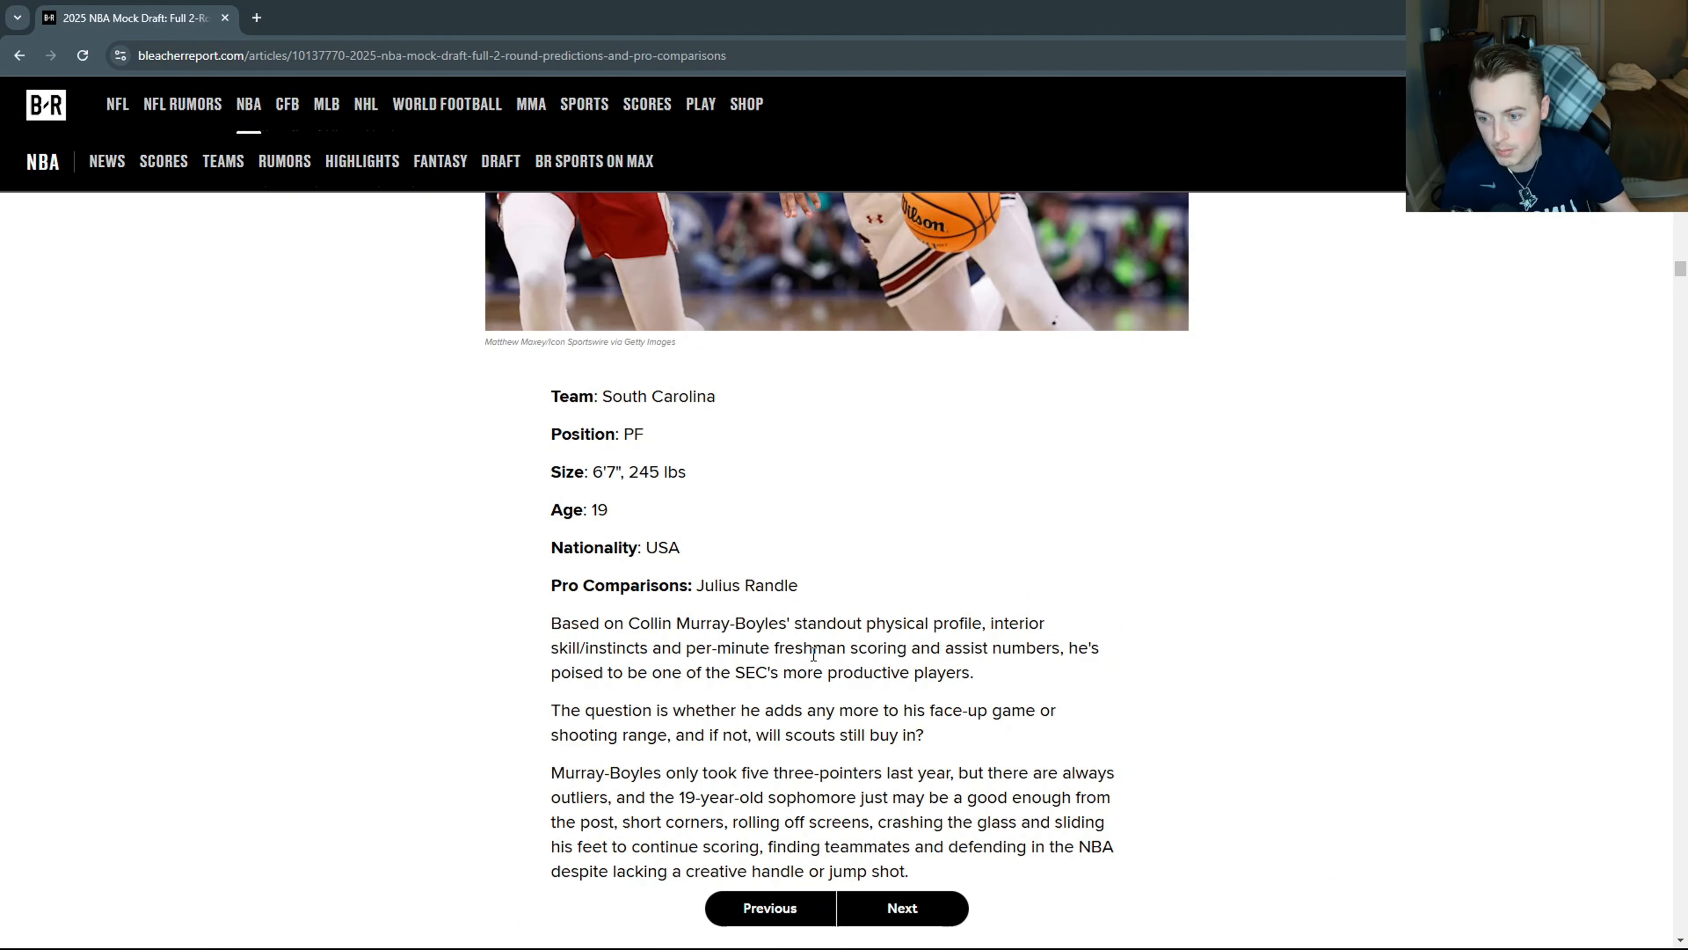
# Revisit his profile and Julius Randle comparison, then return to the end of the write-up.
pyautogui.scroll(3)
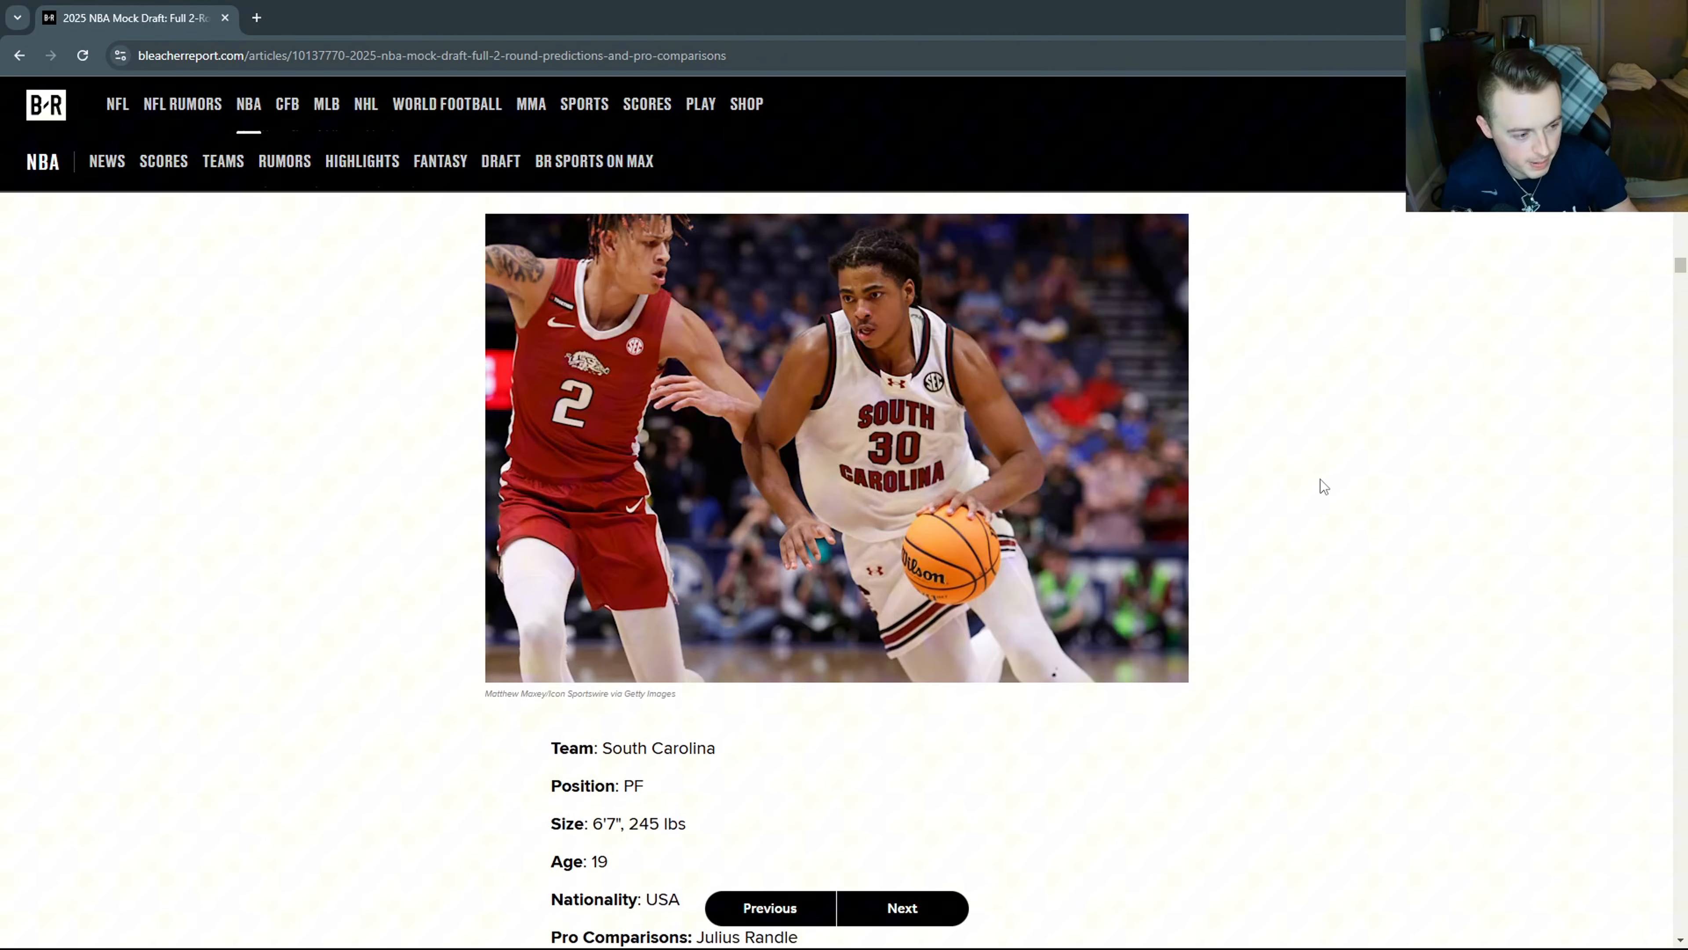
pyautogui.scroll(3)
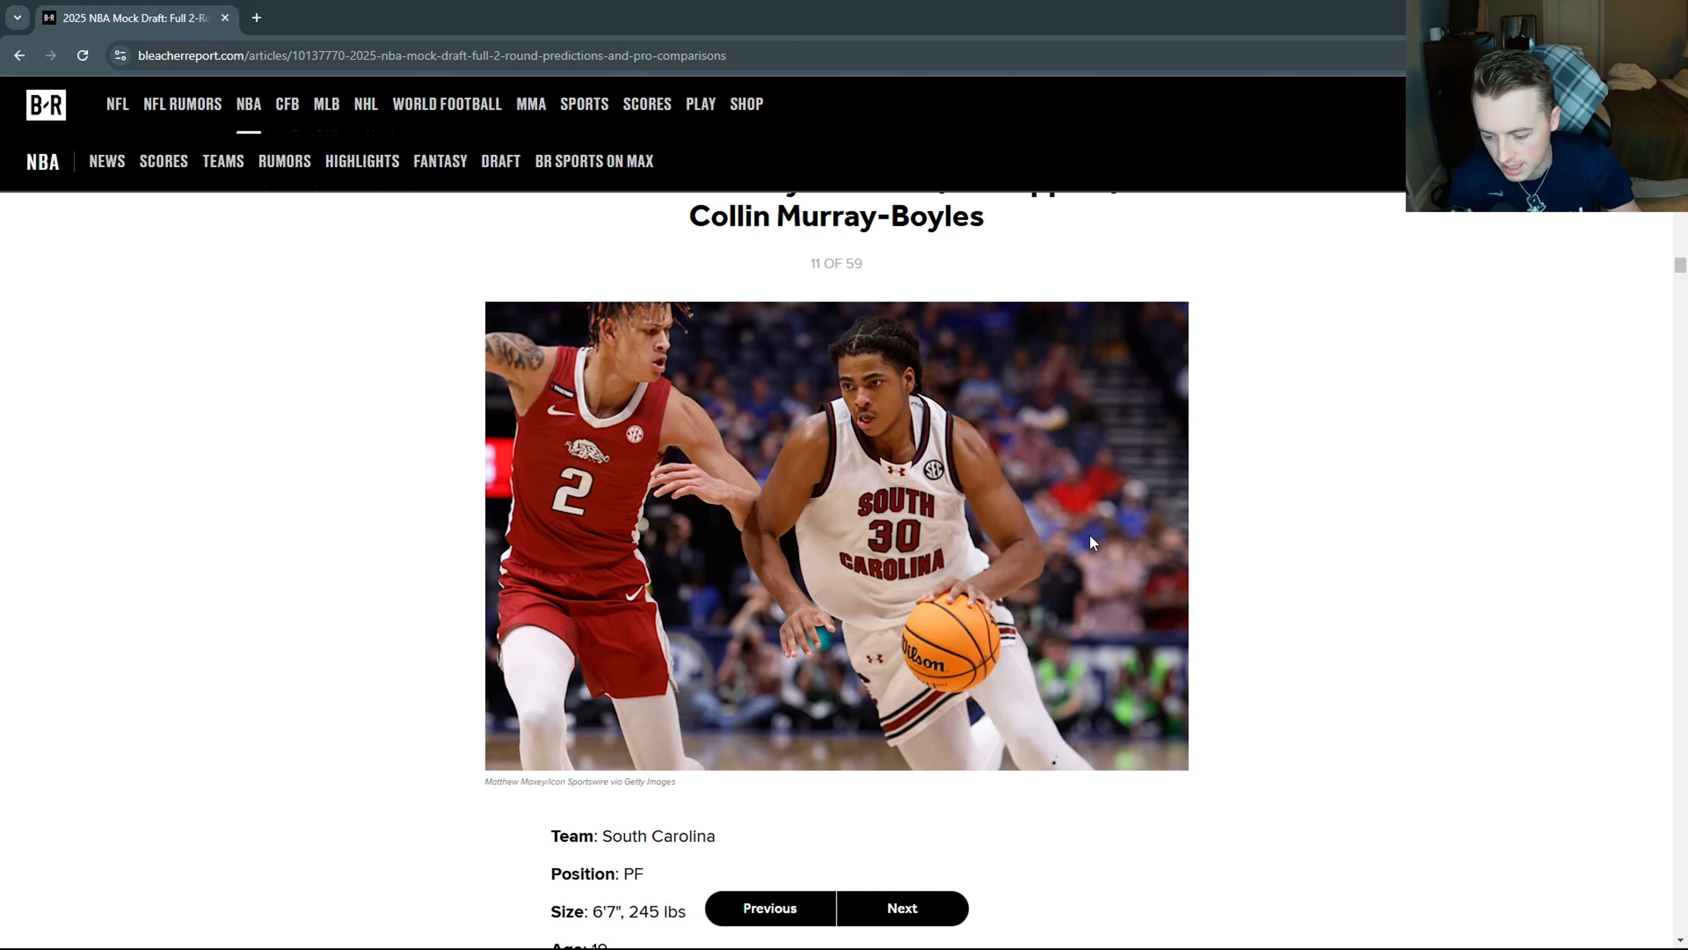
pyautogui.scroll(3)
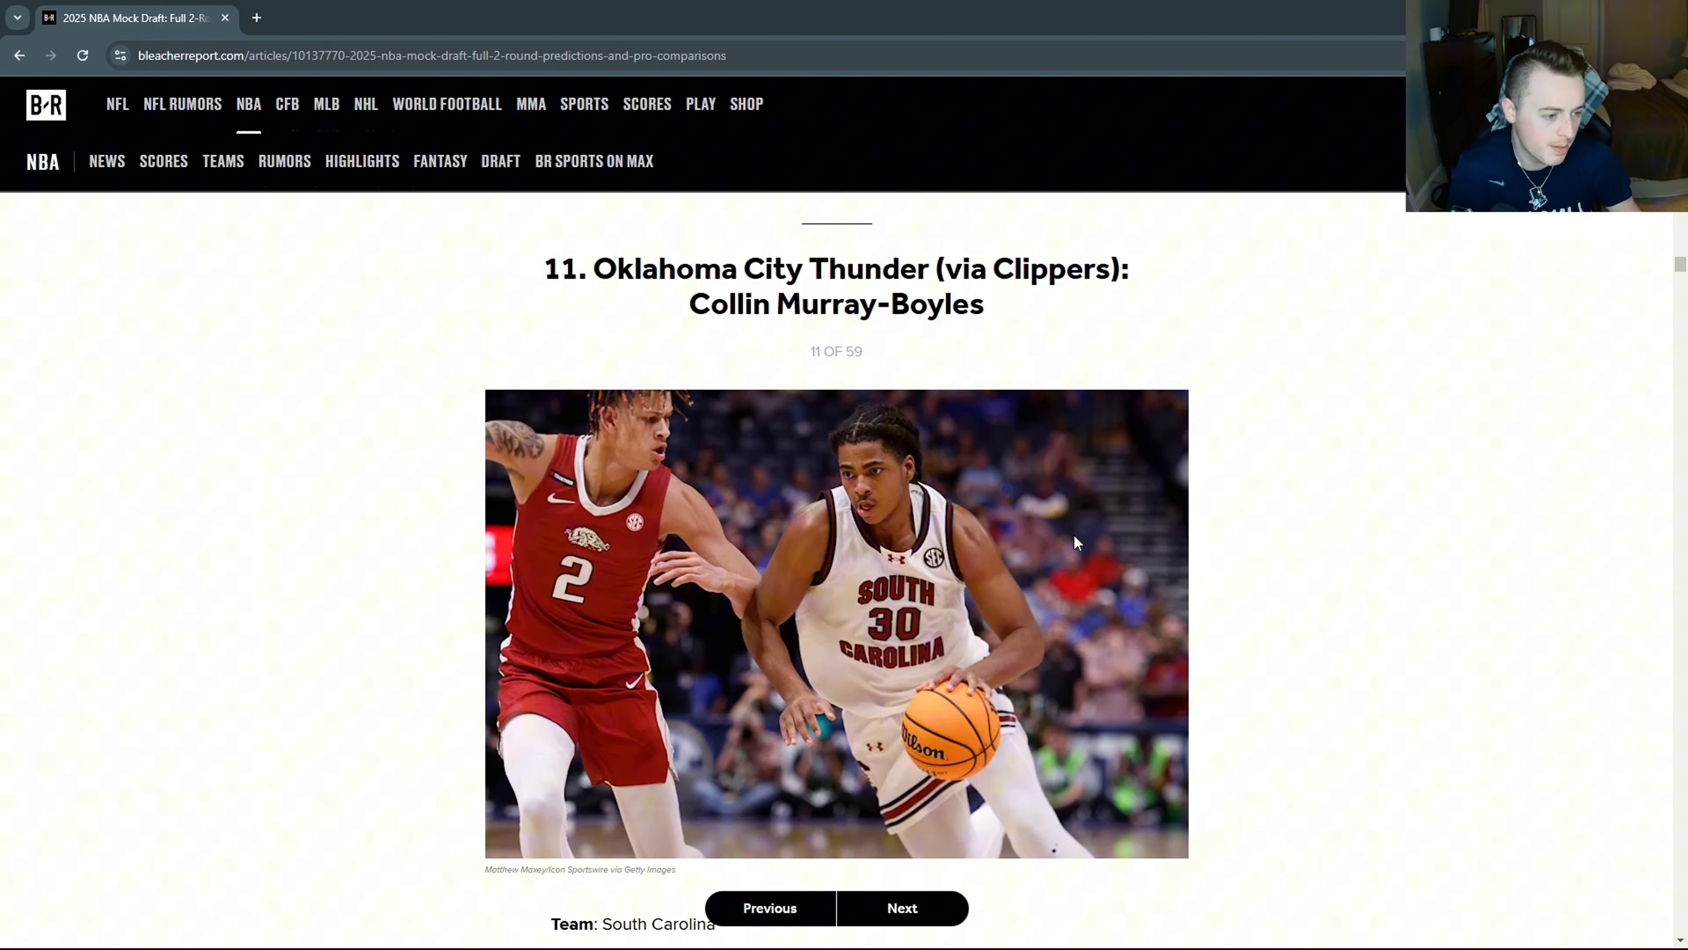
pyautogui.moveTo(1098, 491)
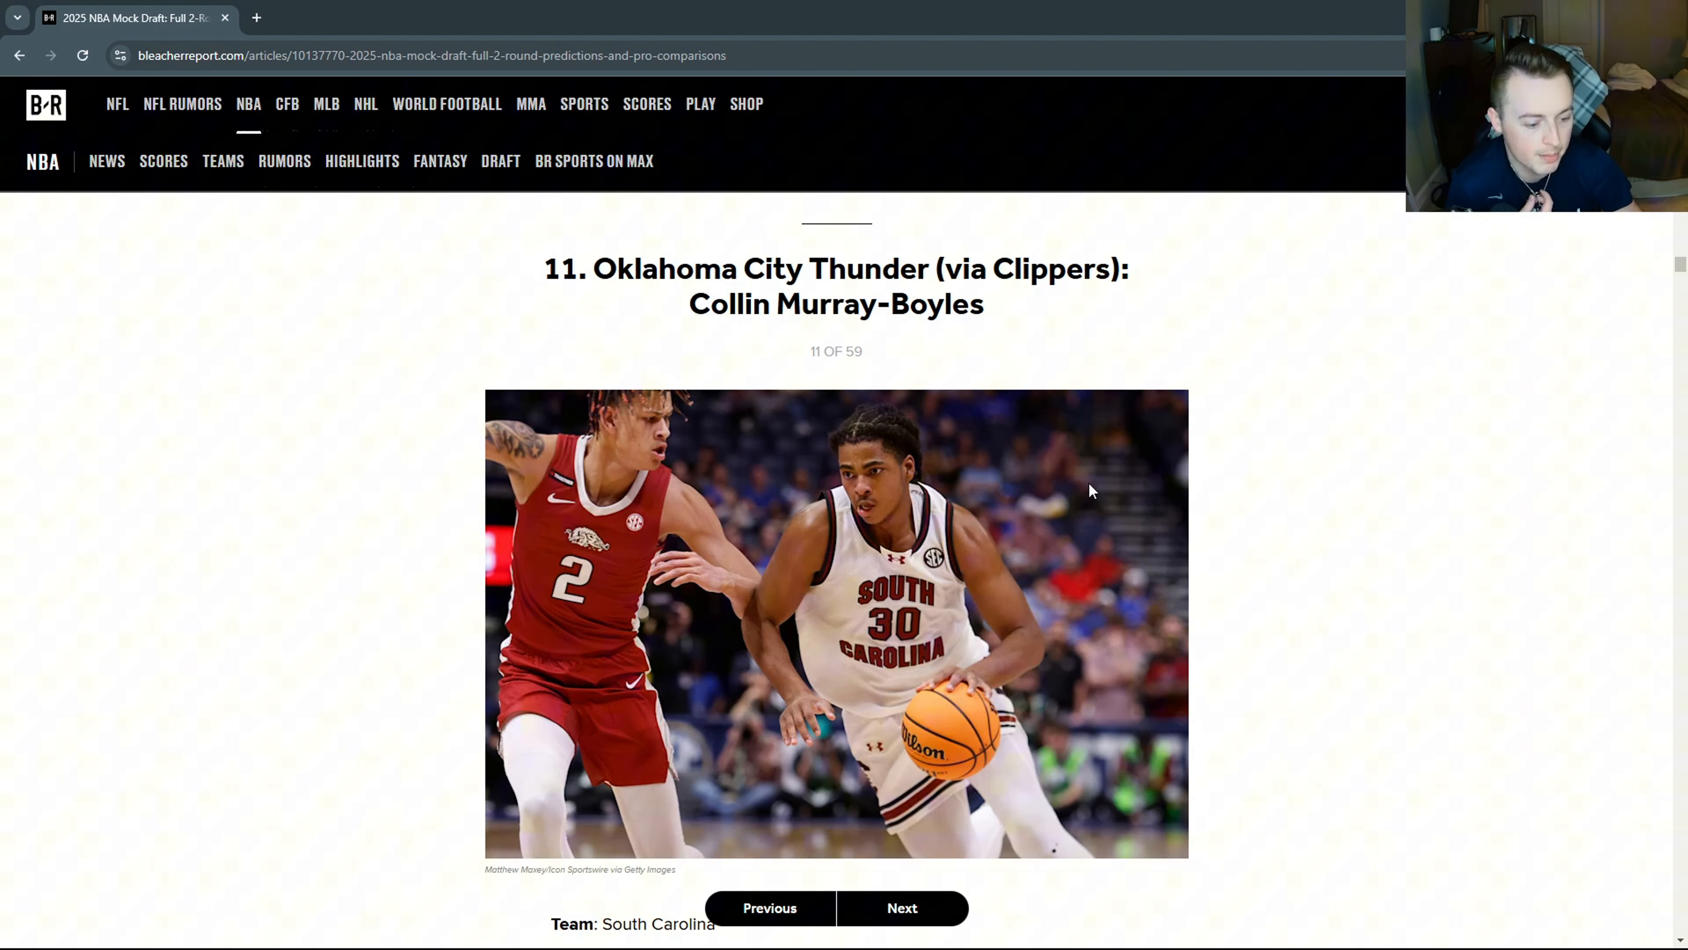
pyautogui.moveTo(628, 260)
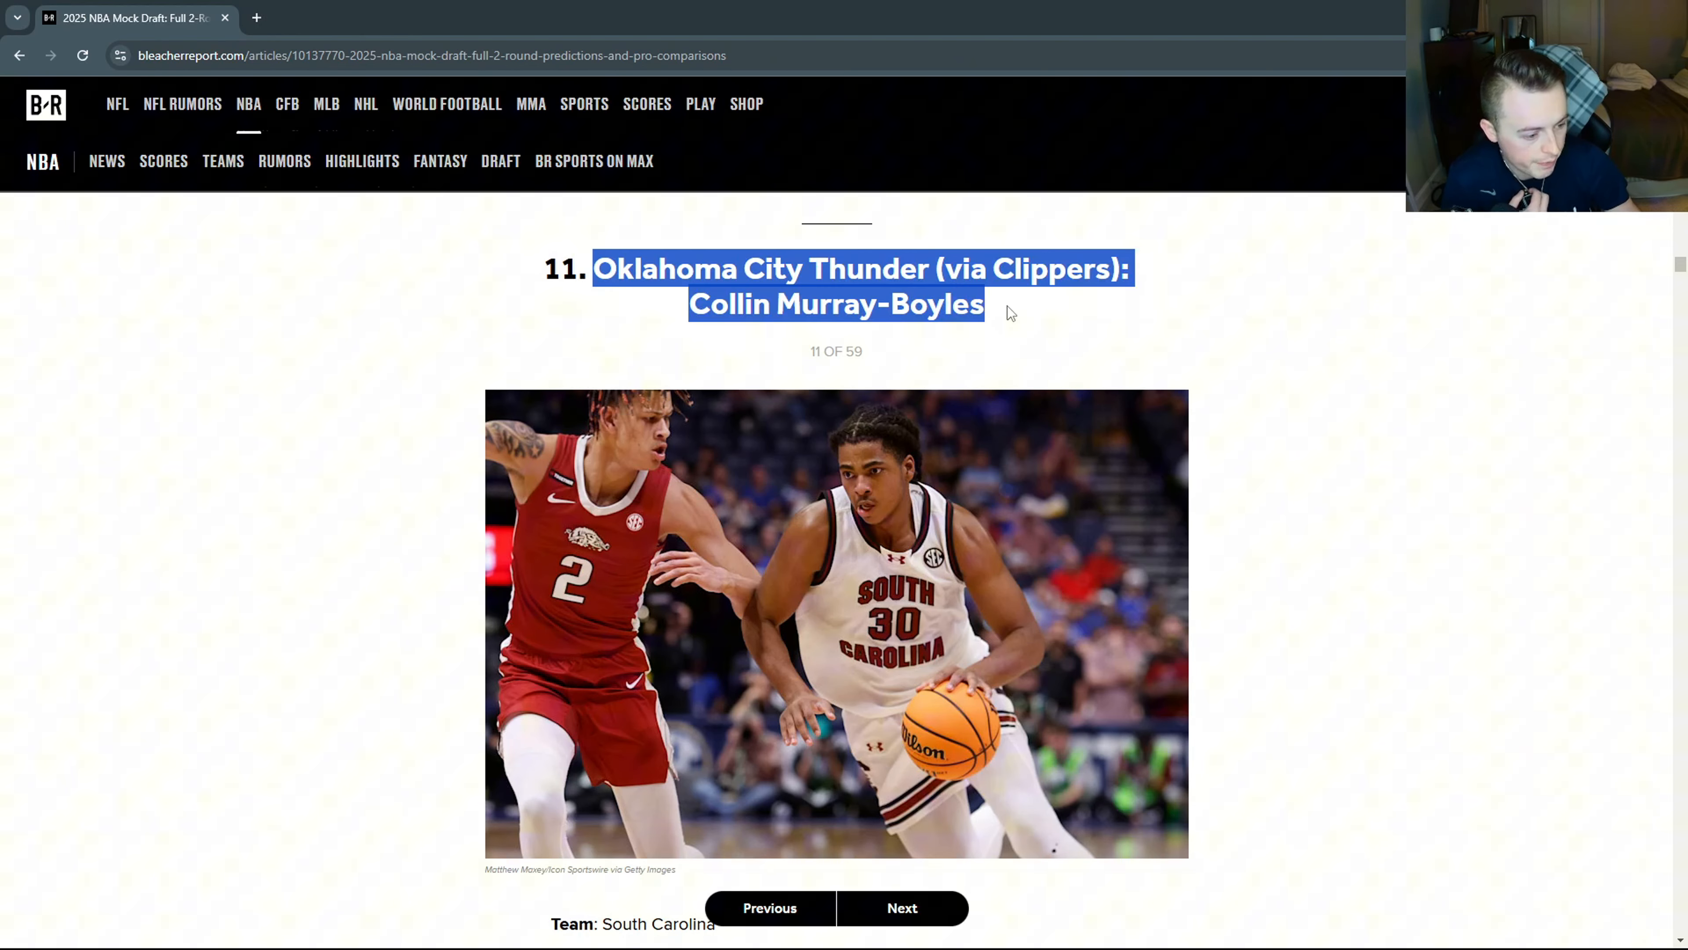
pyautogui.scroll(-3)
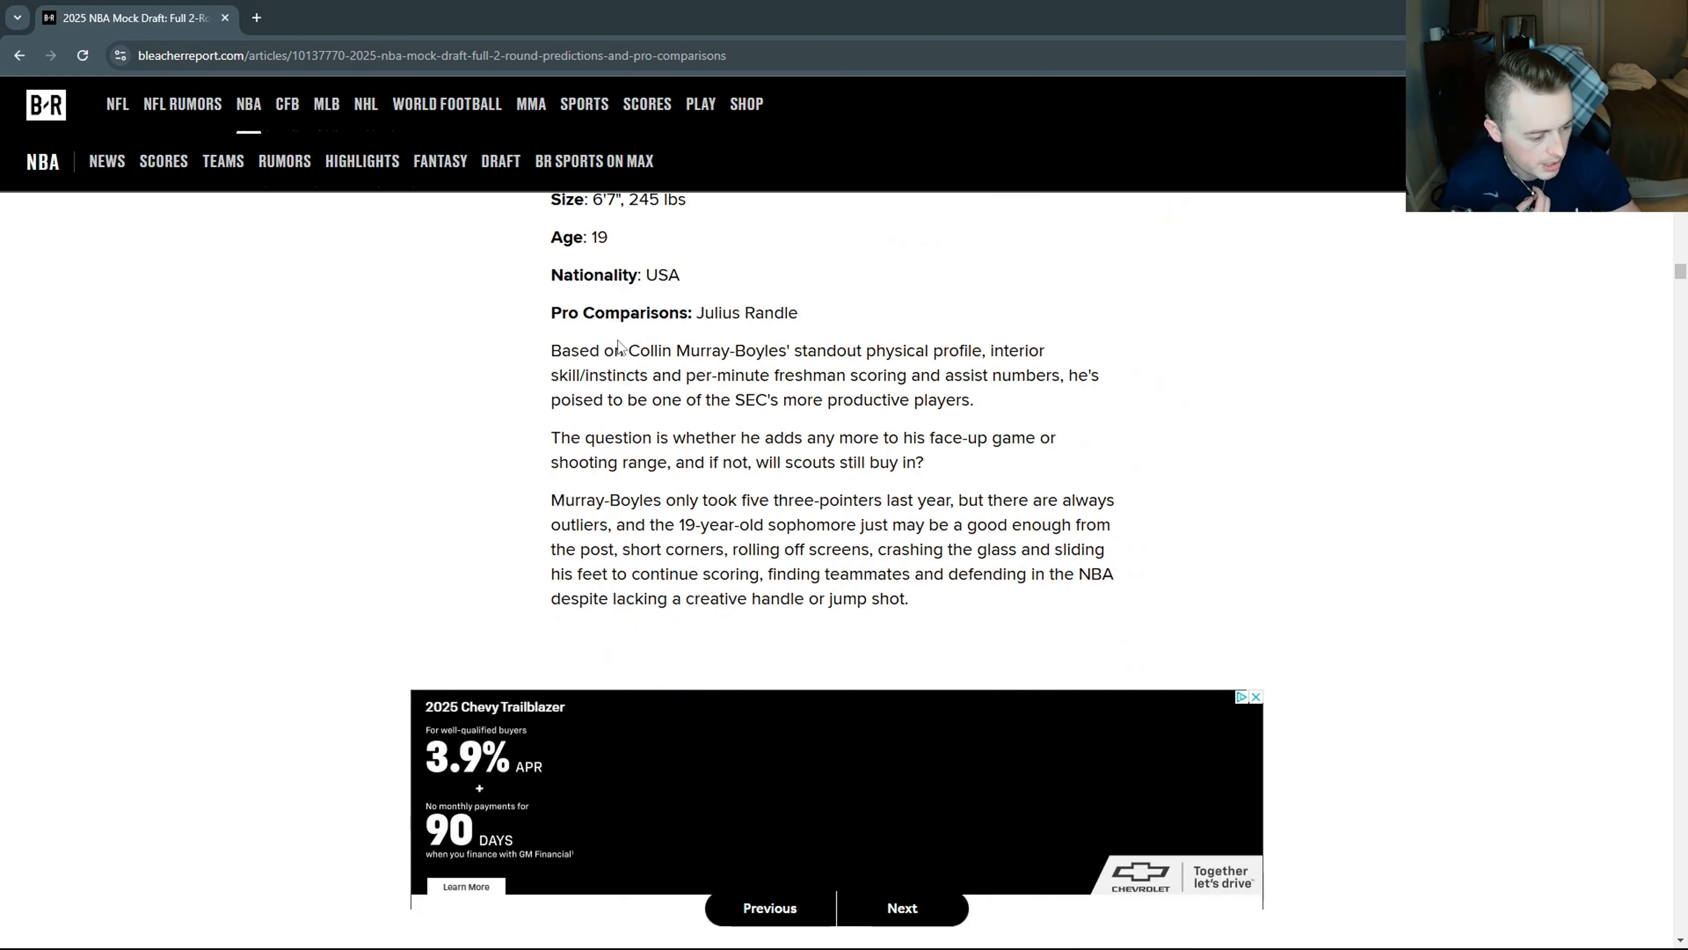
# Advance to pick 12, Houston Rockets: Liam McNeeley, and read his stats and scouting paragraphs.
pyautogui.click(901, 907)
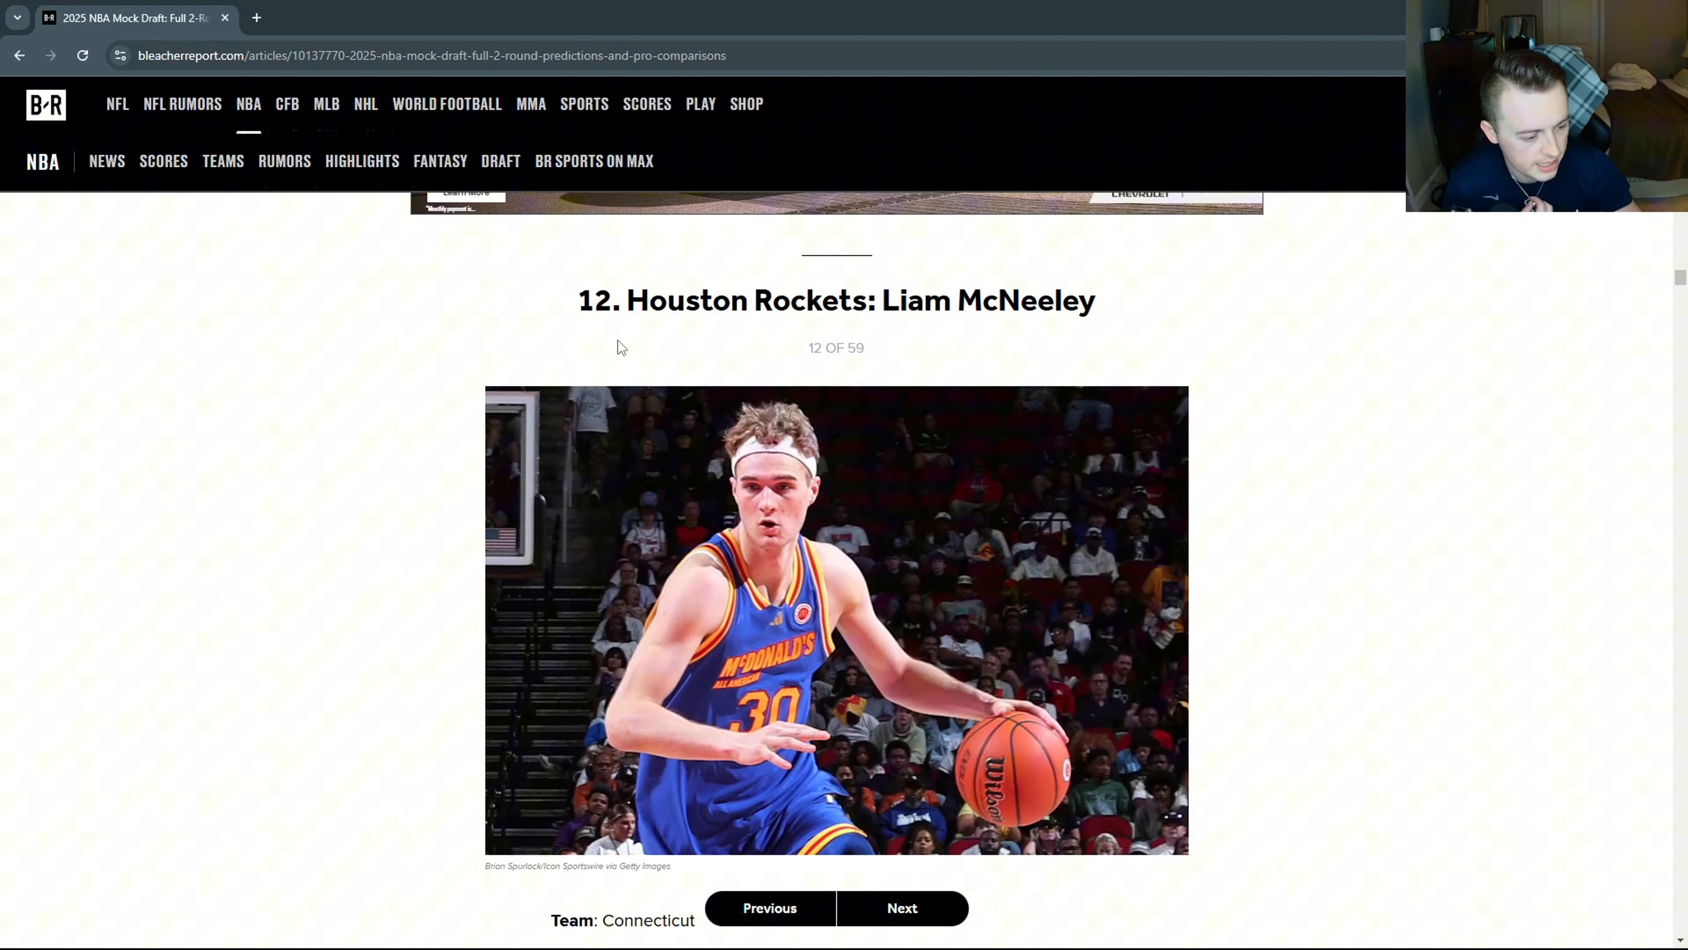
pyautogui.scroll(-3)
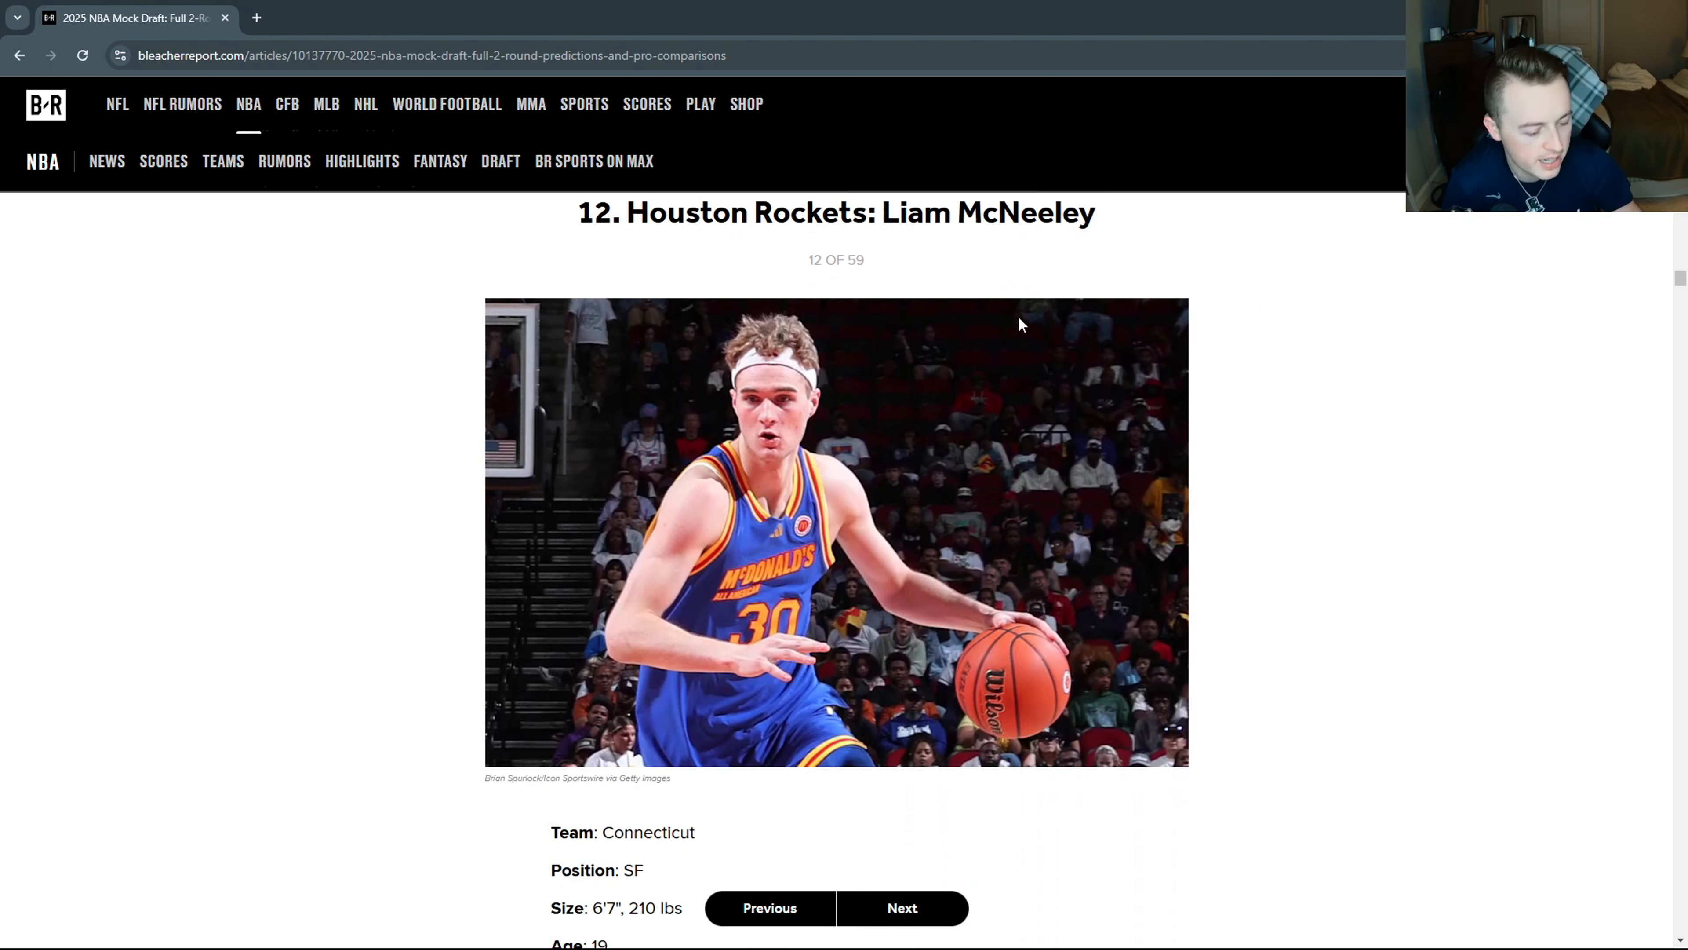
pyautogui.scroll(-3)
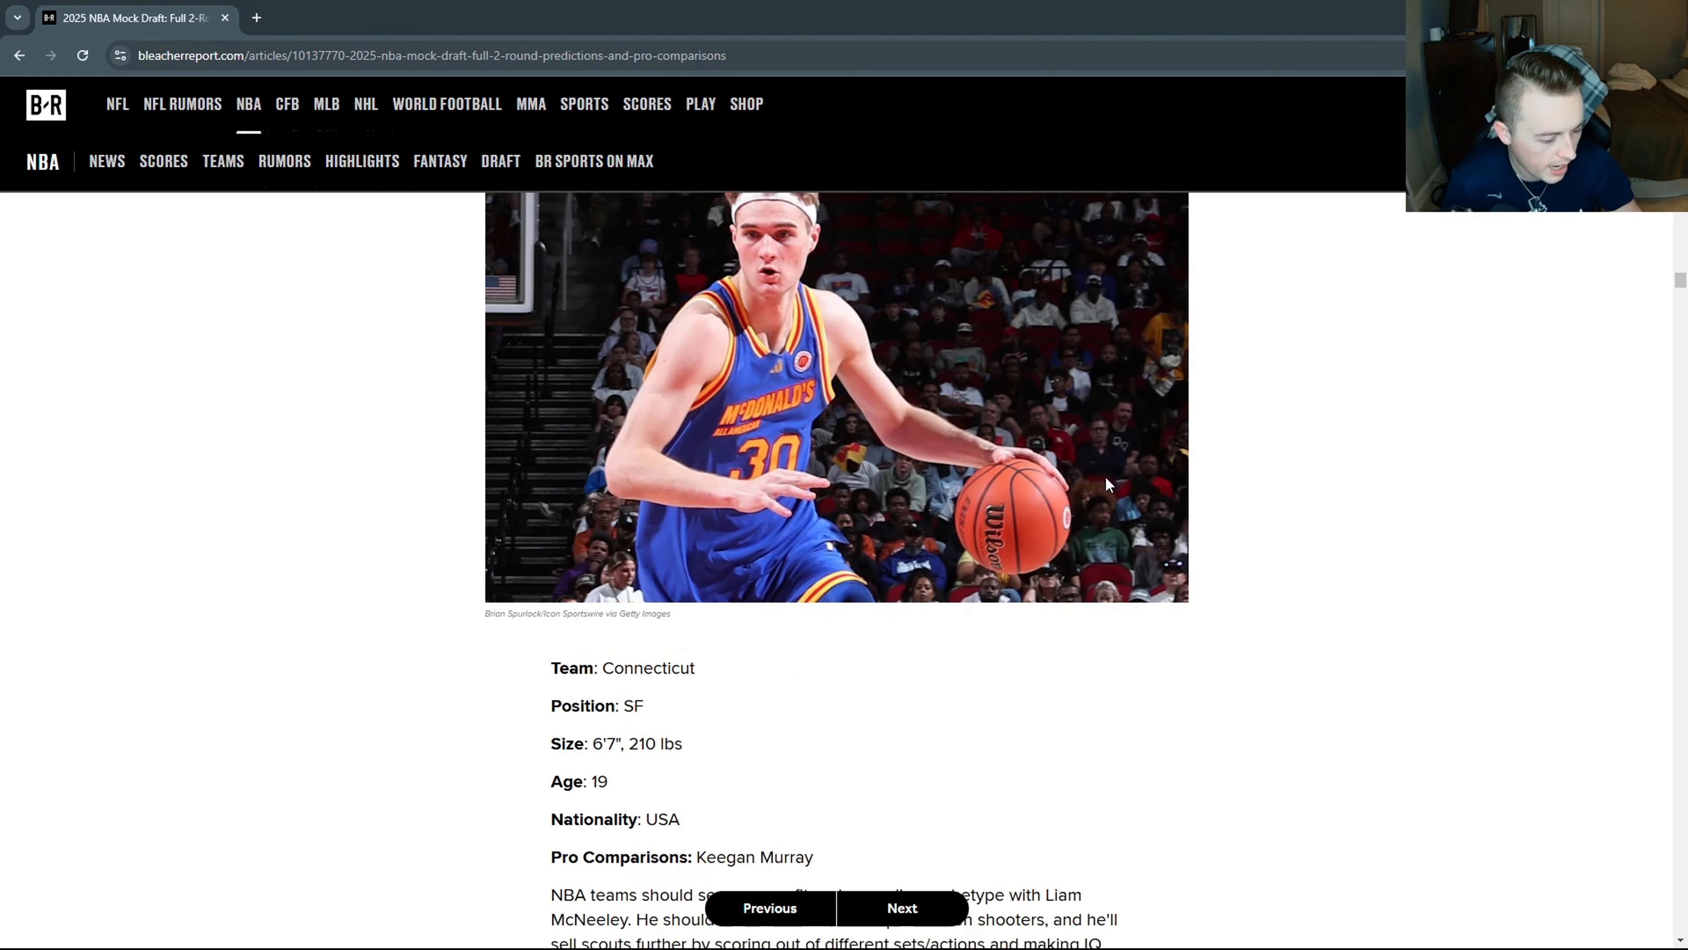
pyautogui.scroll(-3)
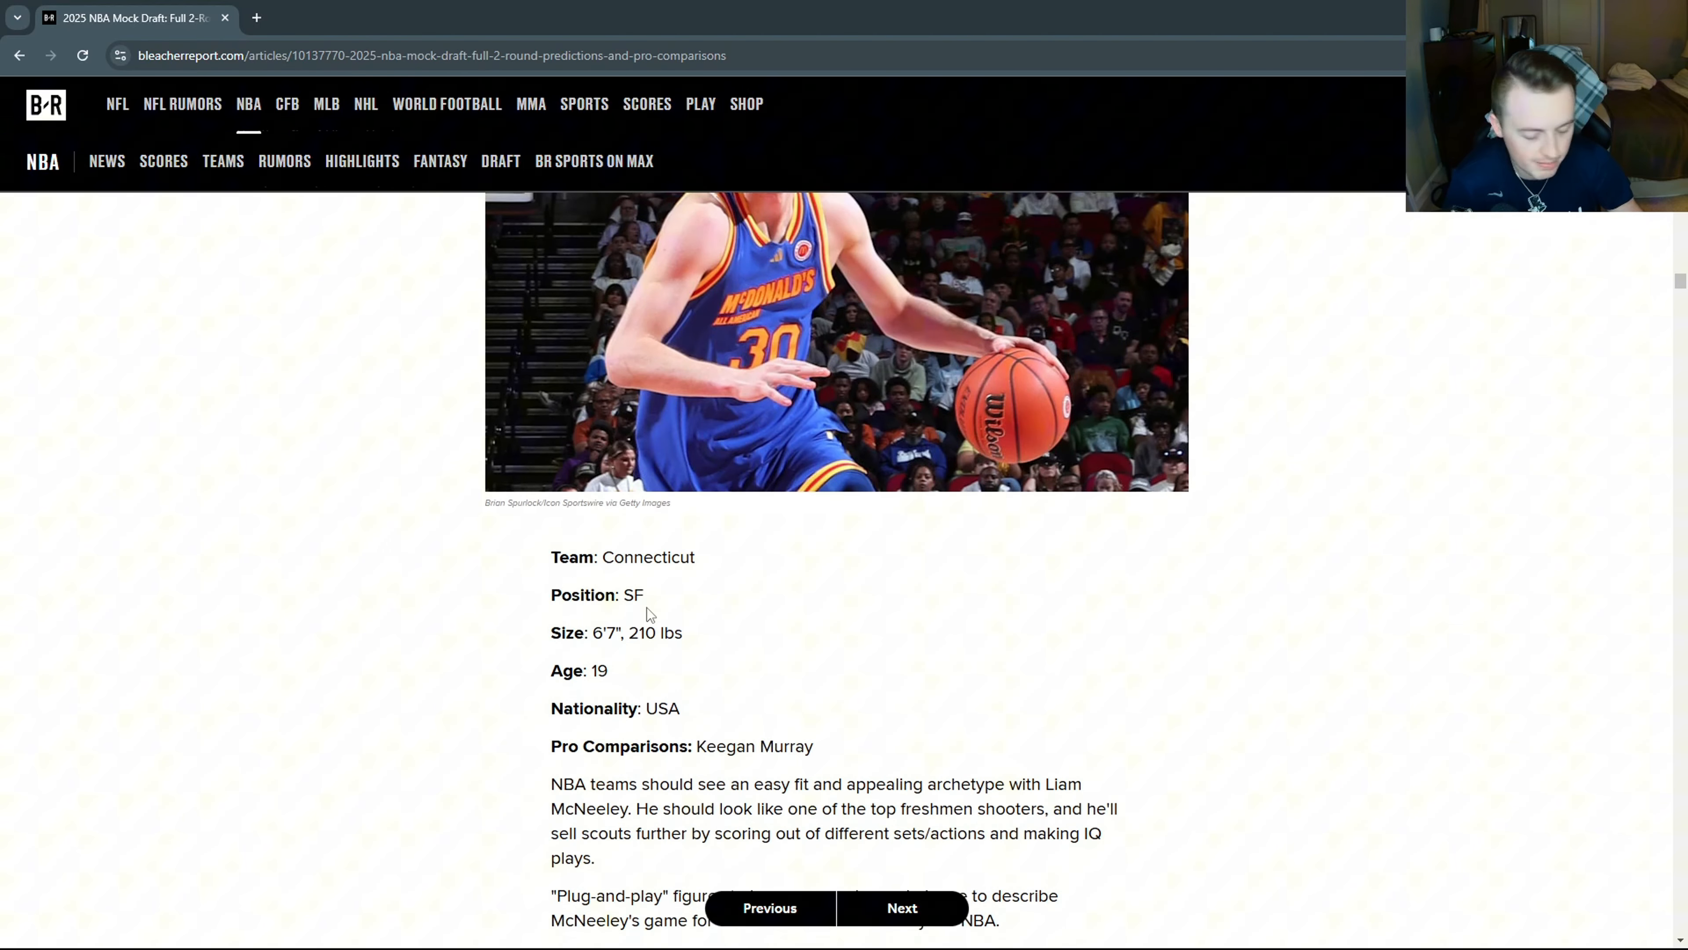
pyautogui.scroll(-3)
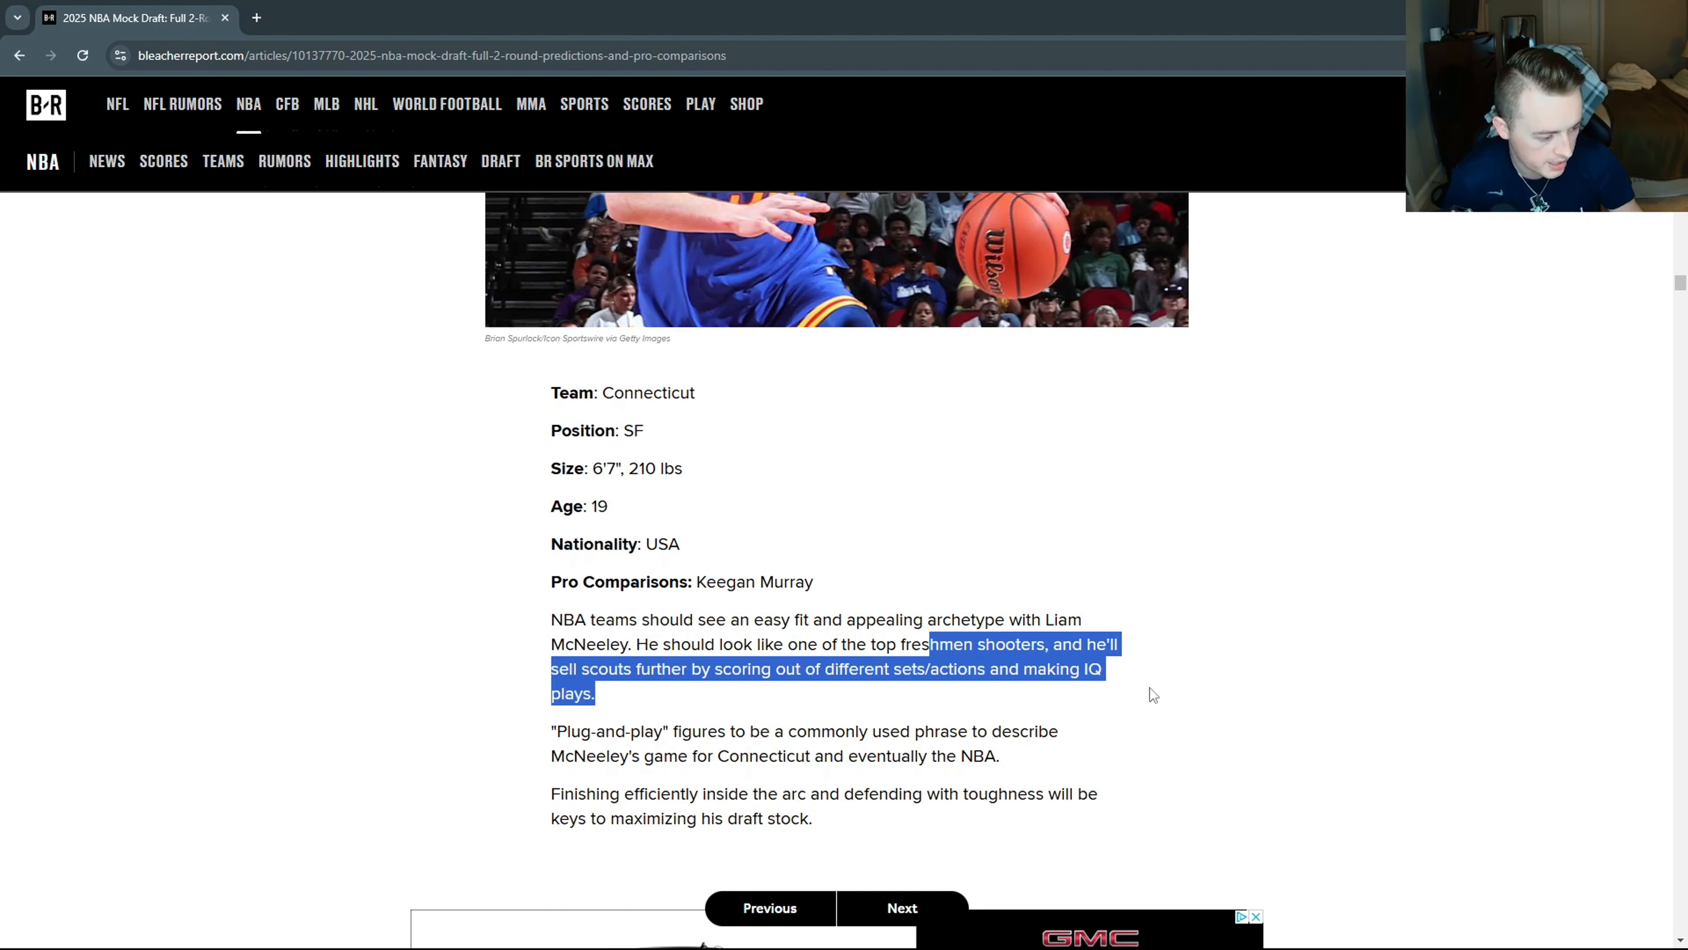
pyautogui.scroll(3)
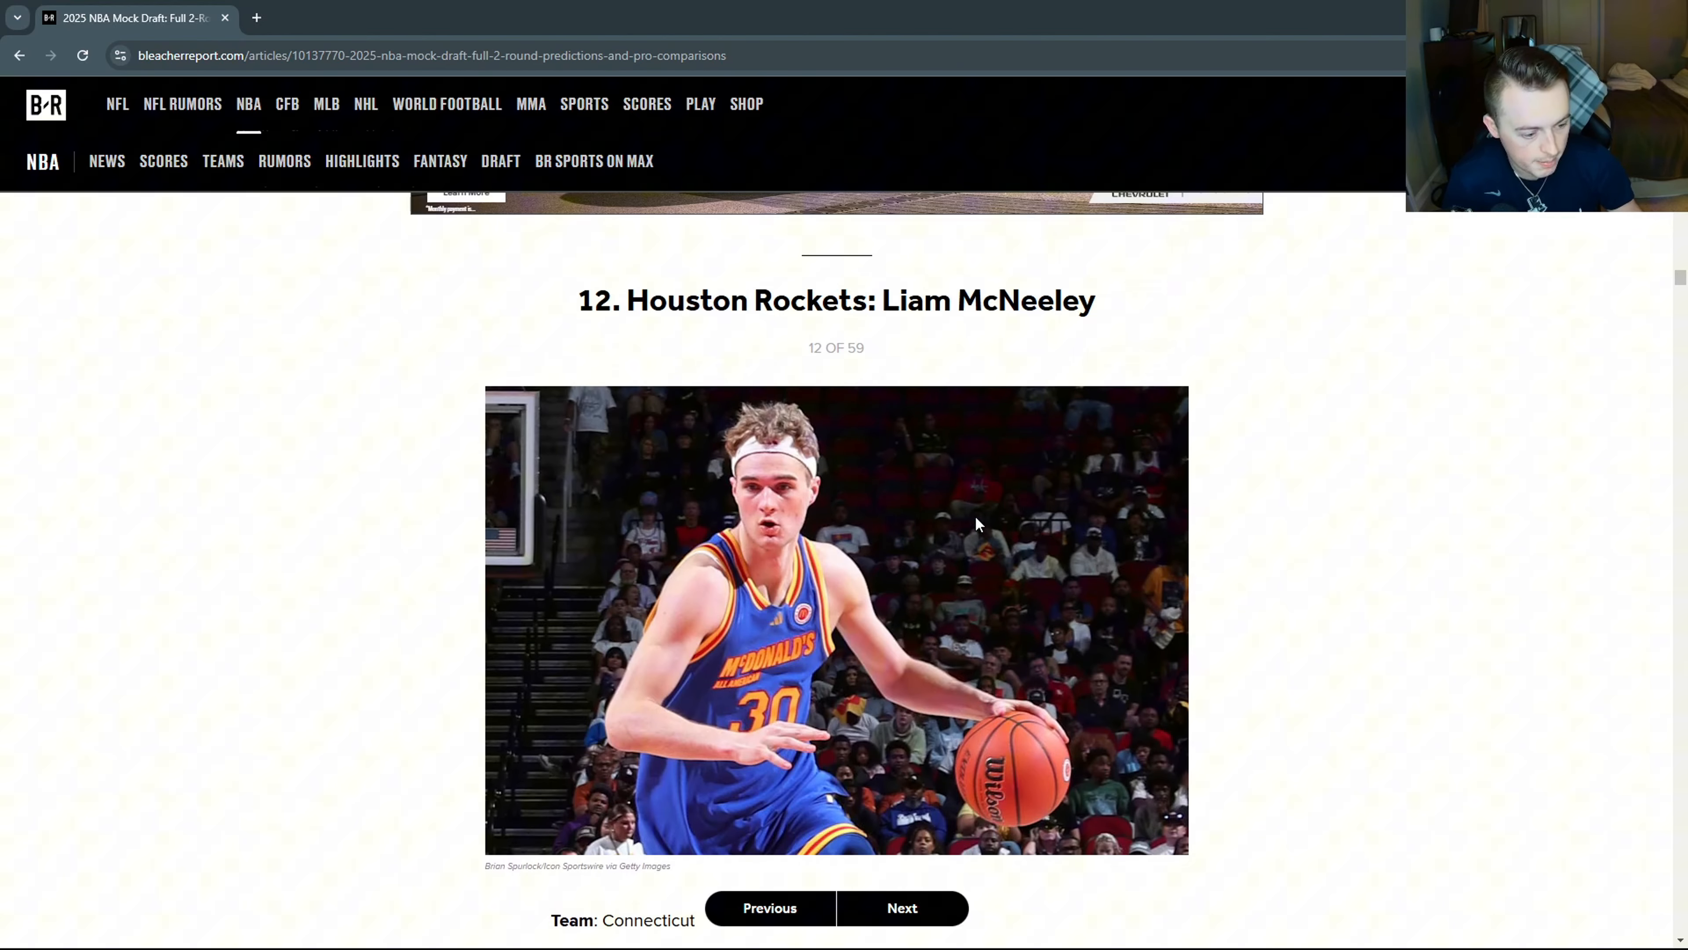
pyautogui.scroll(-3)
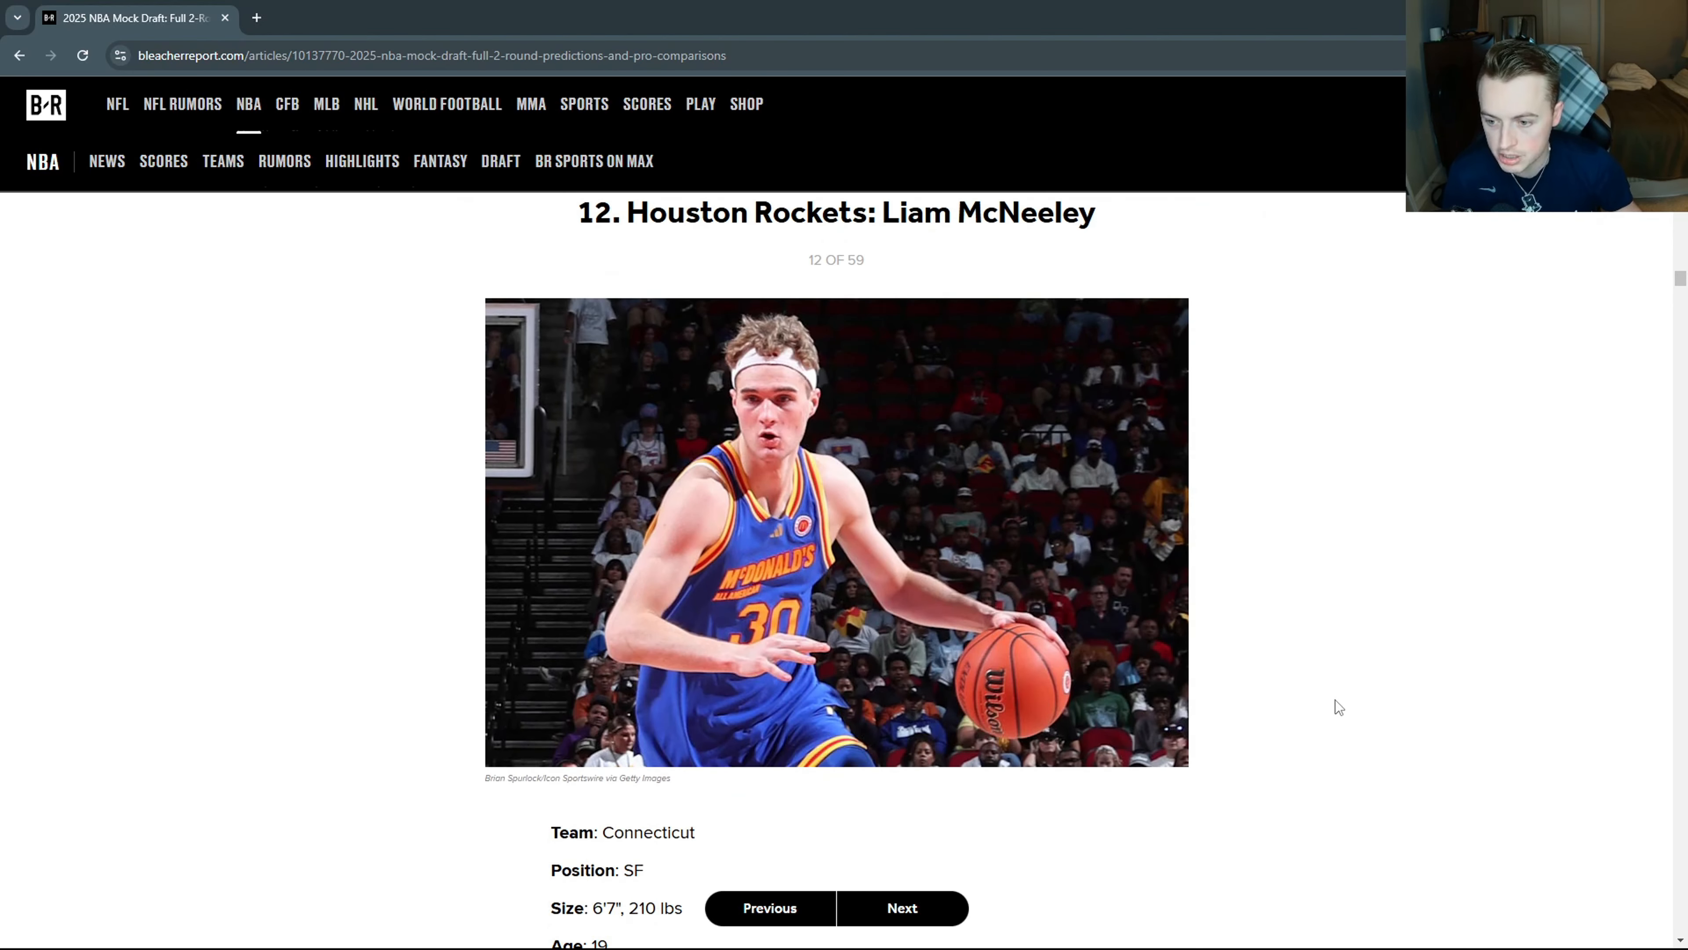
pyautogui.moveTo(1239, 739)
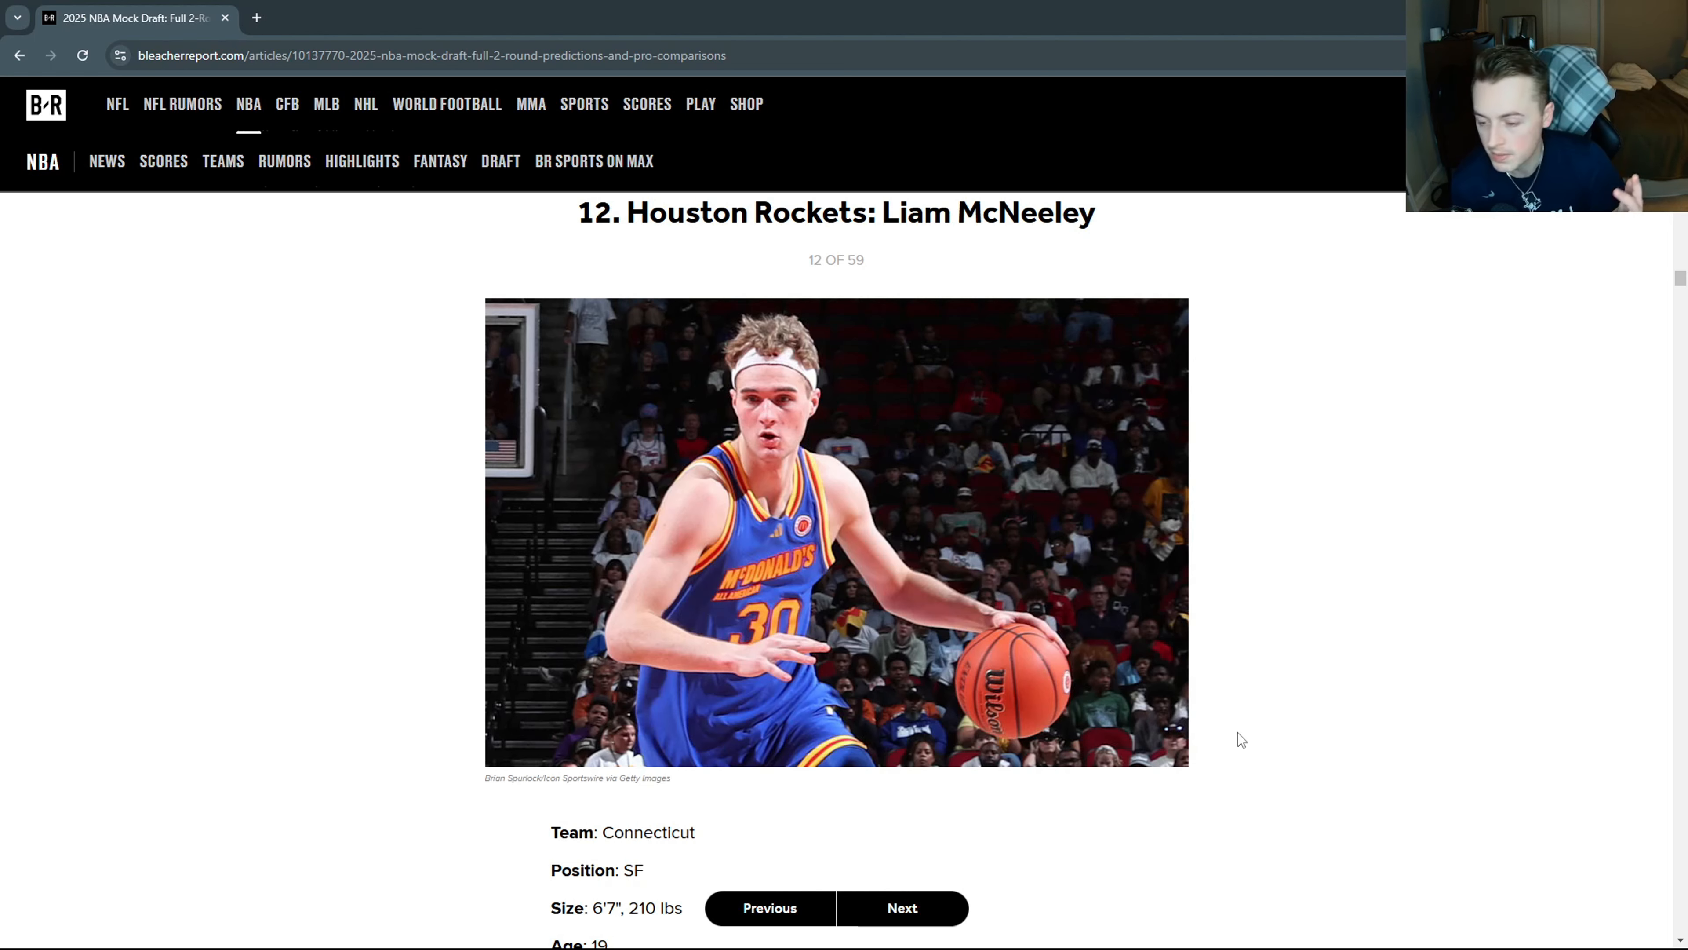
pyautogui.moveTo(994, 259)
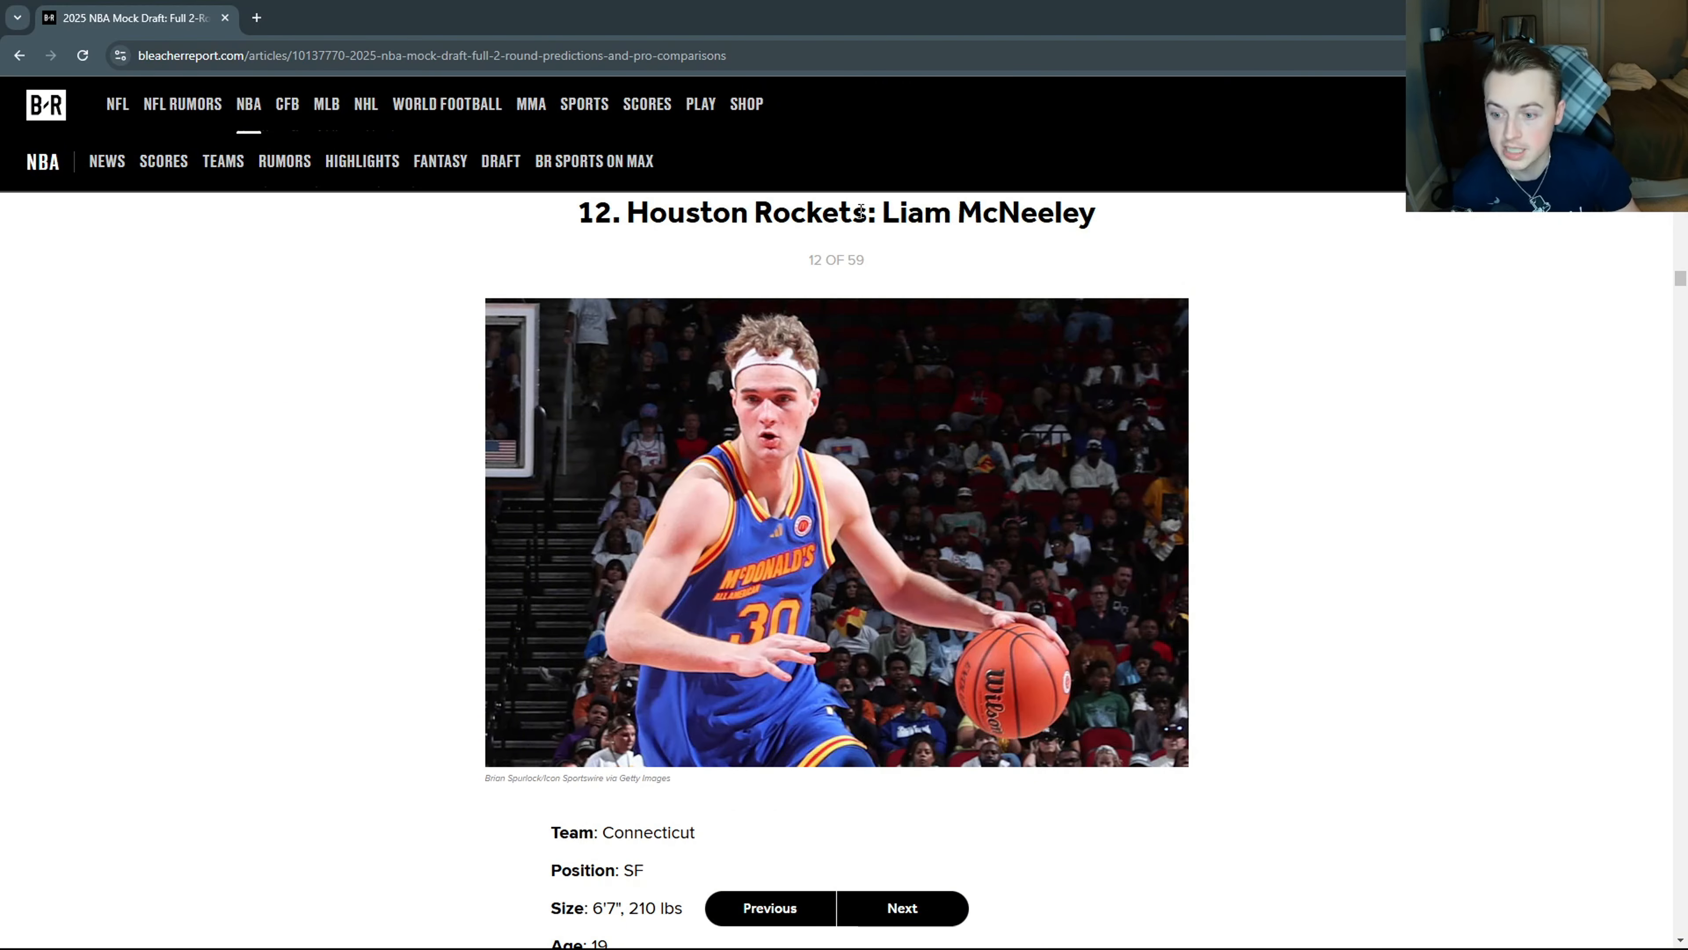
pyautogui.click(902, 907)
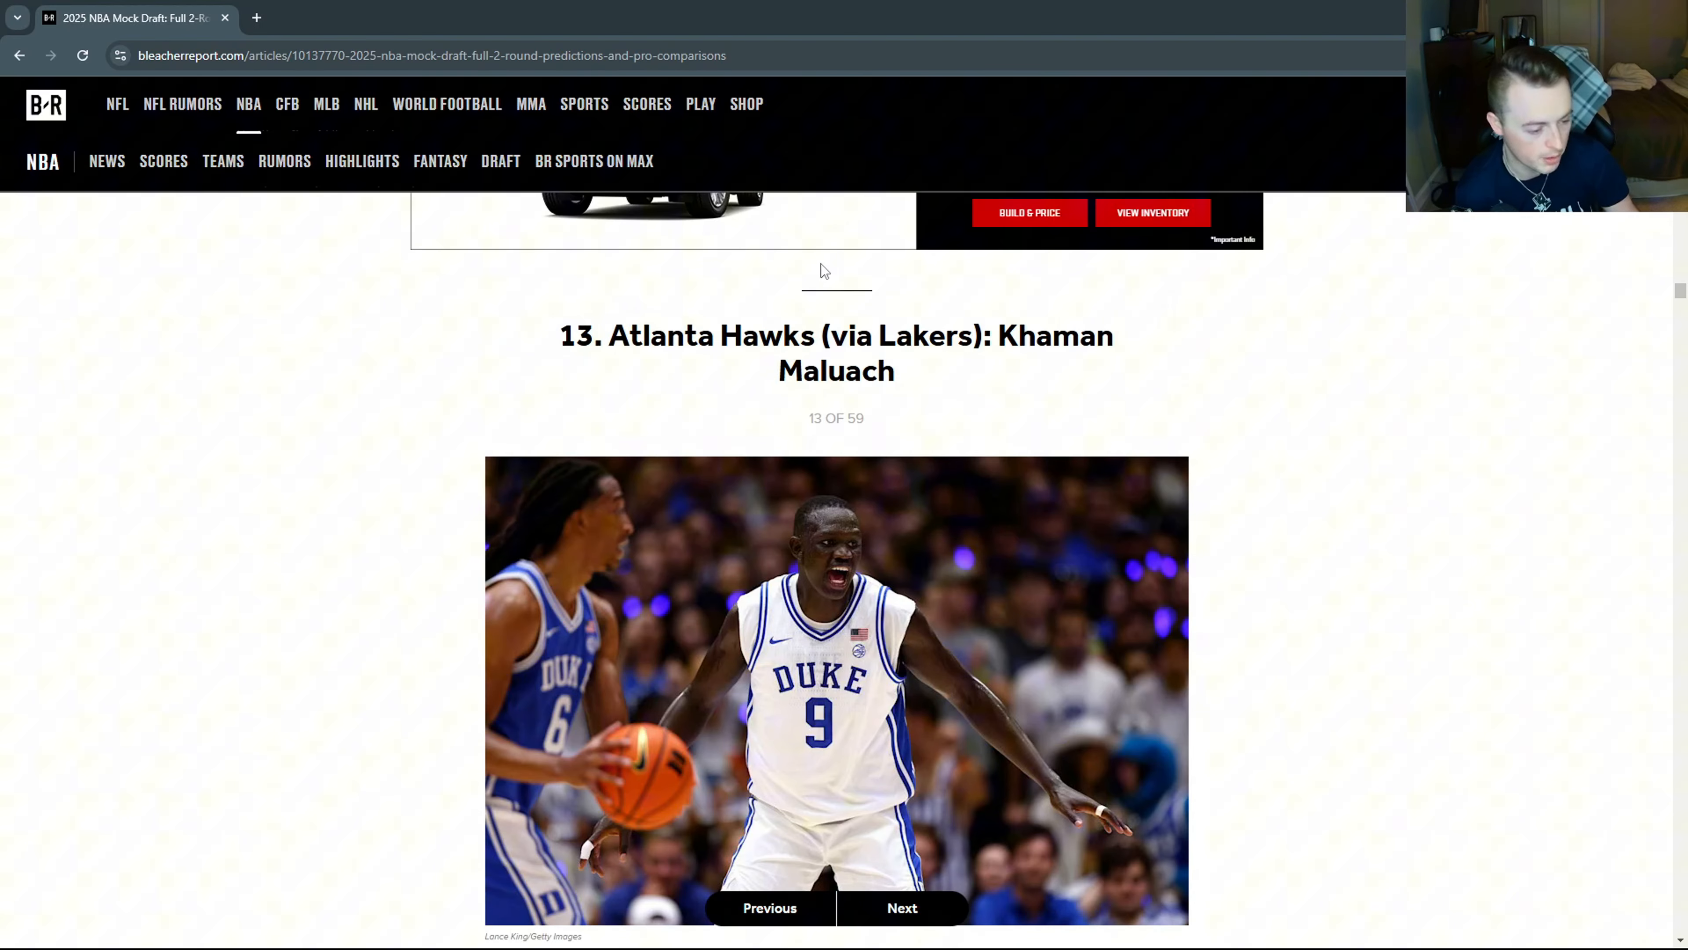
pyautogui.scroll(-3)
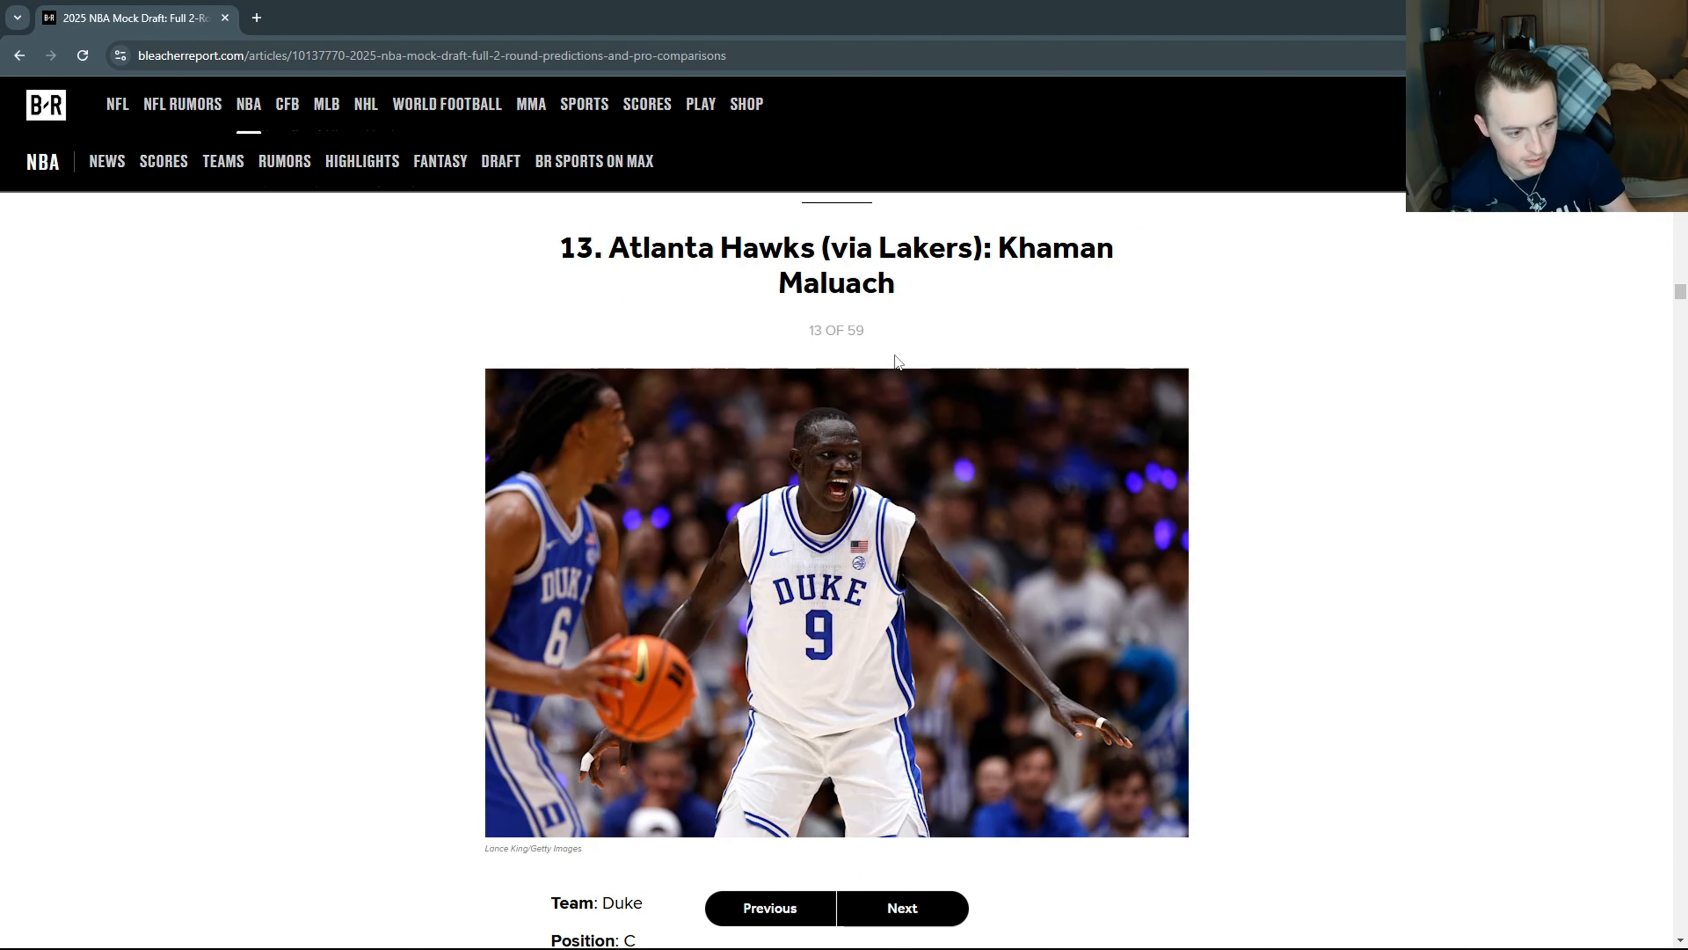
pyautogui.moveTo(993, 253)
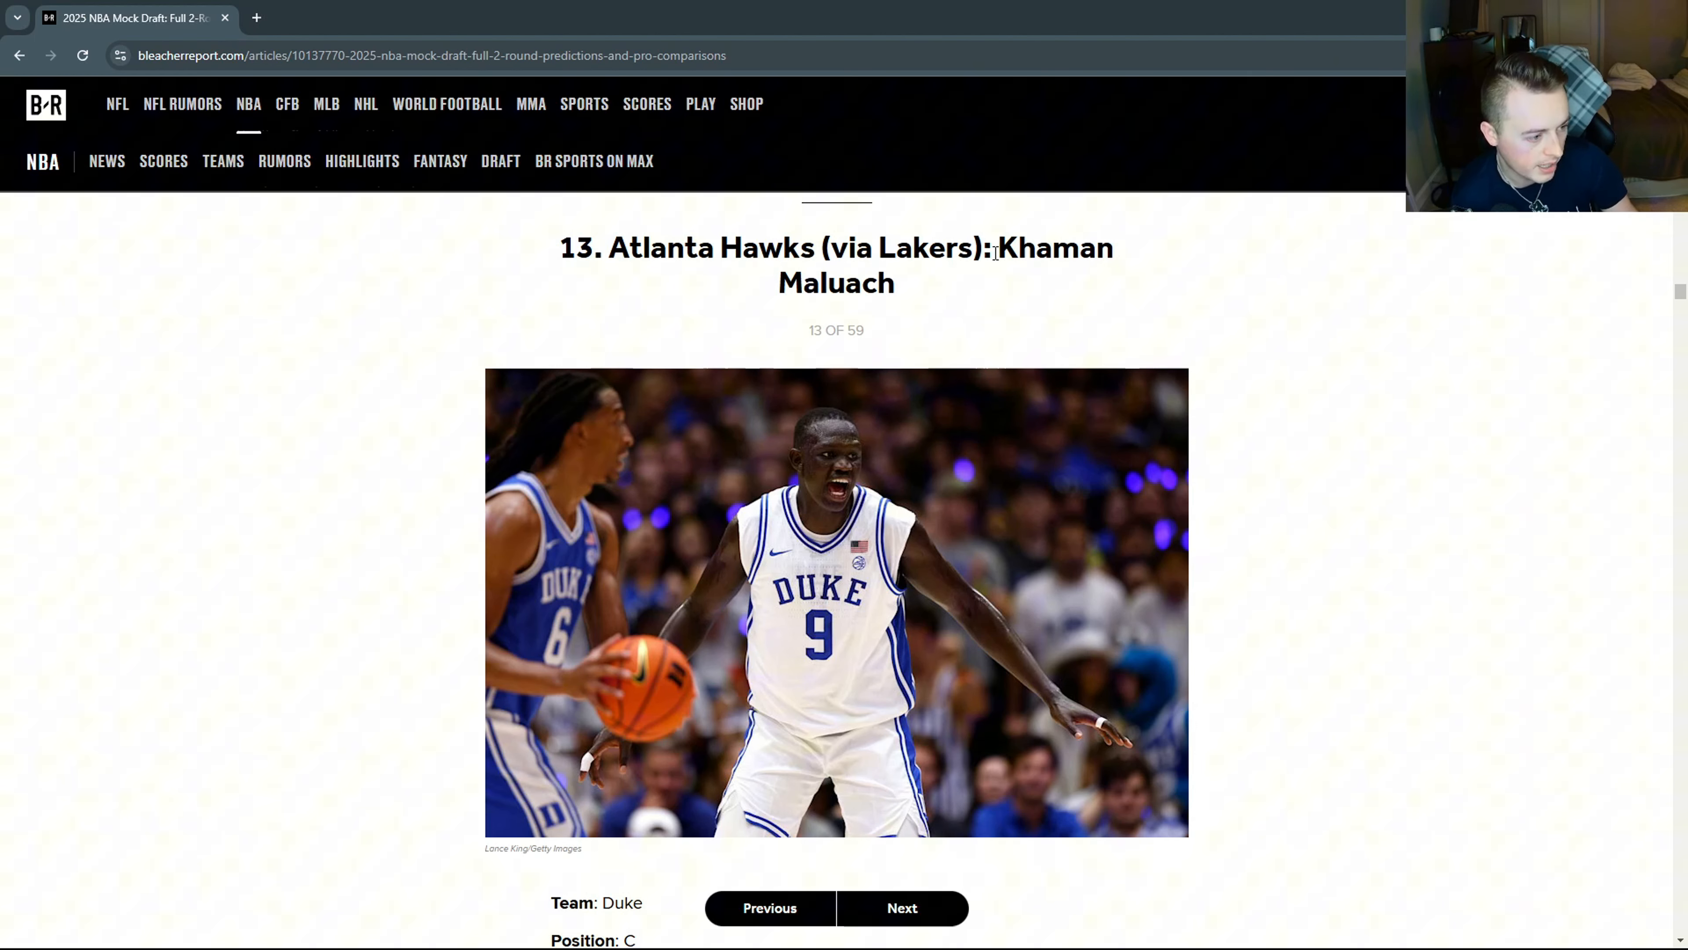
pyautogui.moveTo(903, 285)
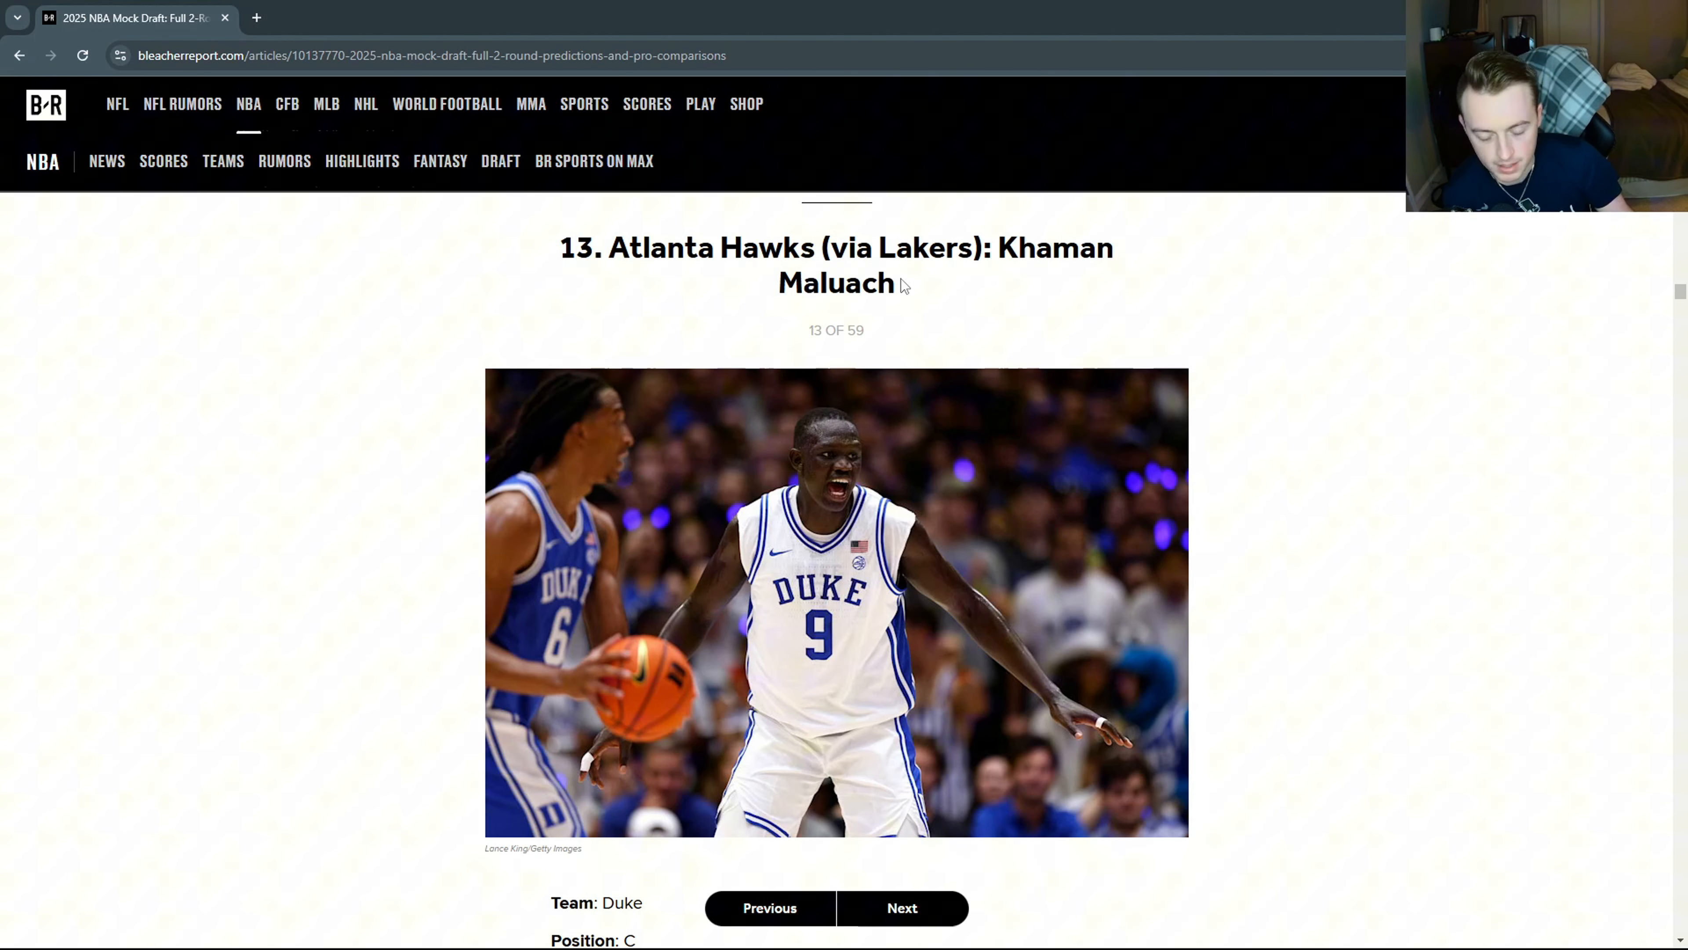
pyautogui.scroll(-3)
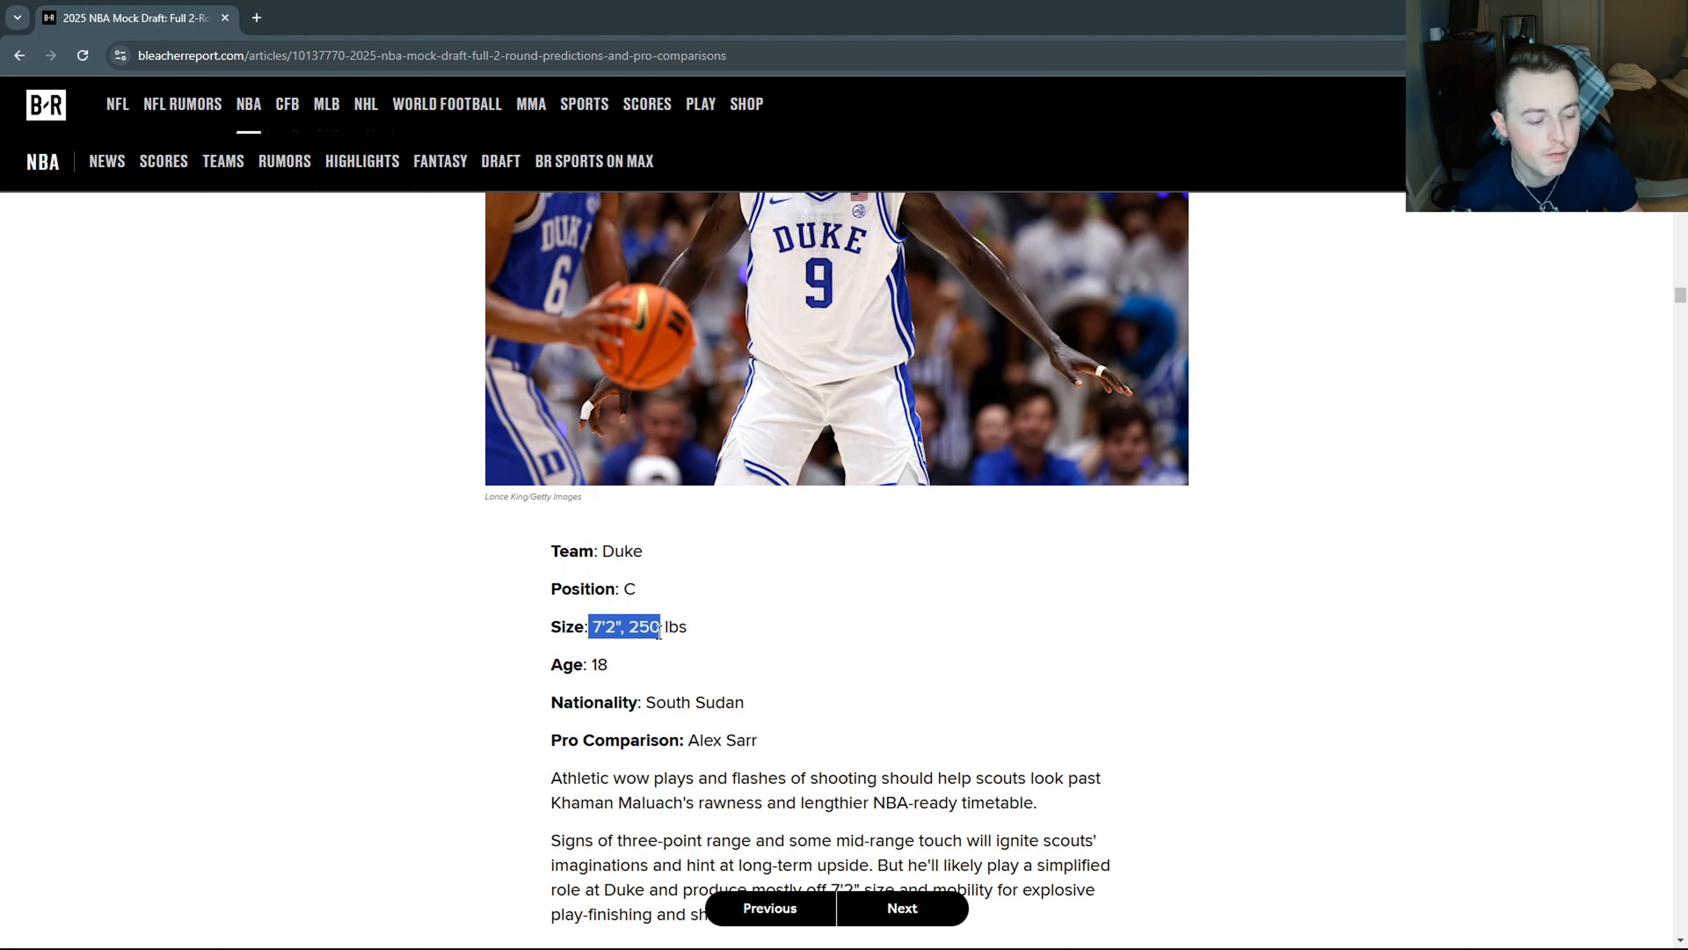
pyautogui.scroll(-3)
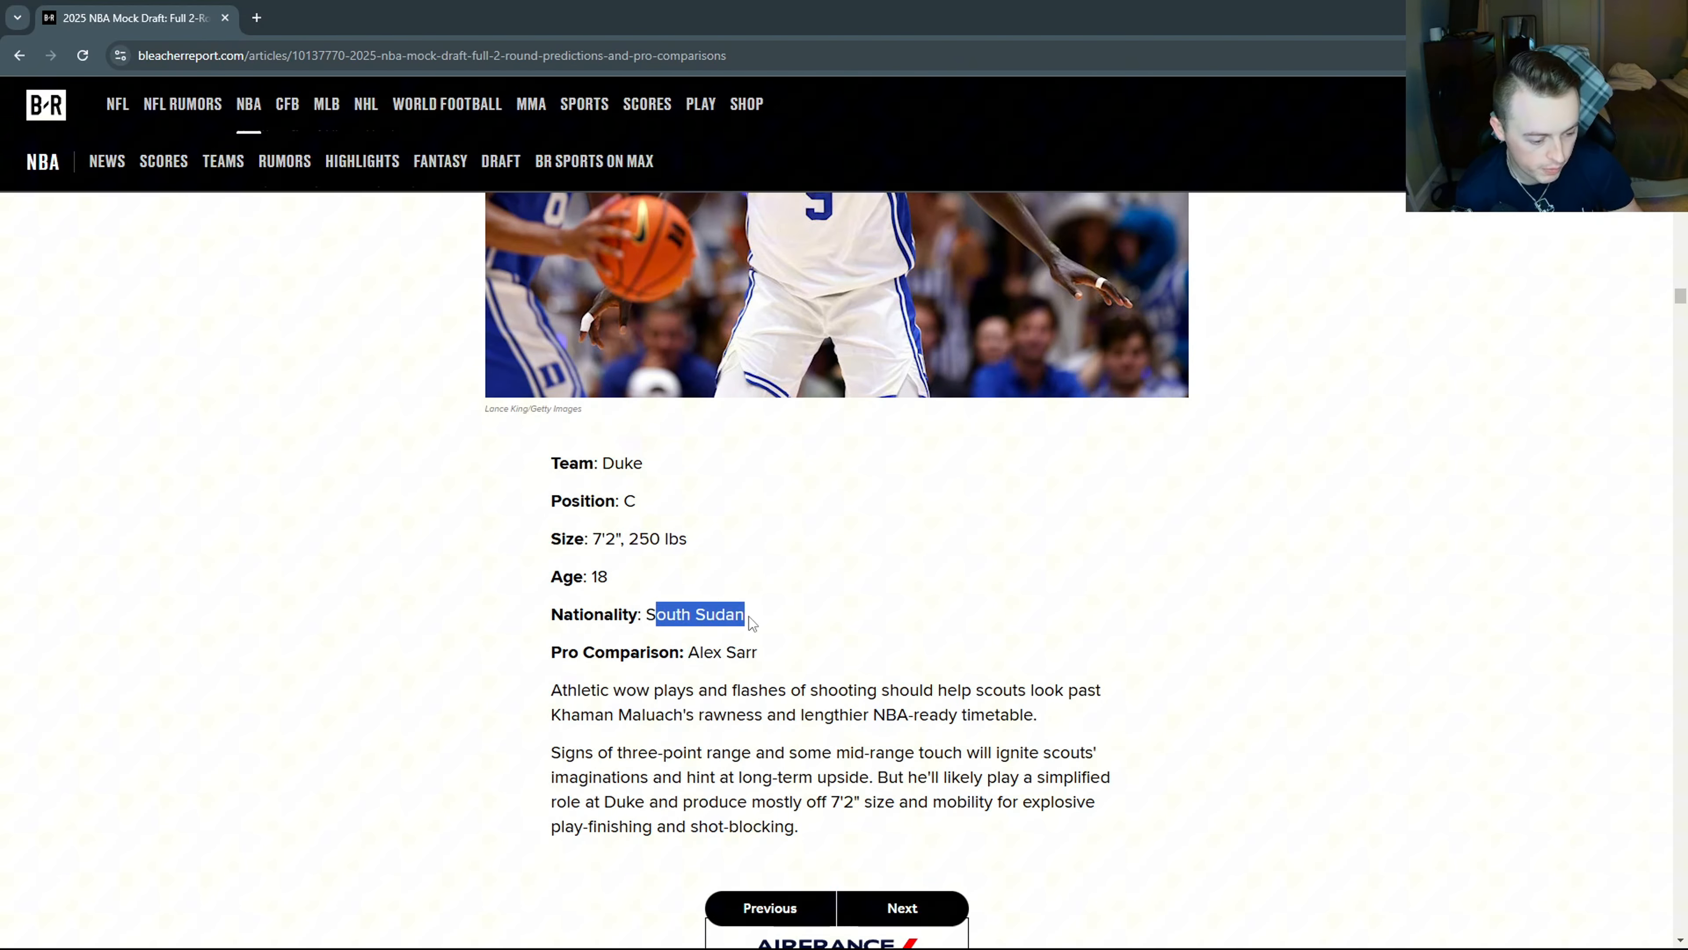
pyautogui.moveTo(621, 686)
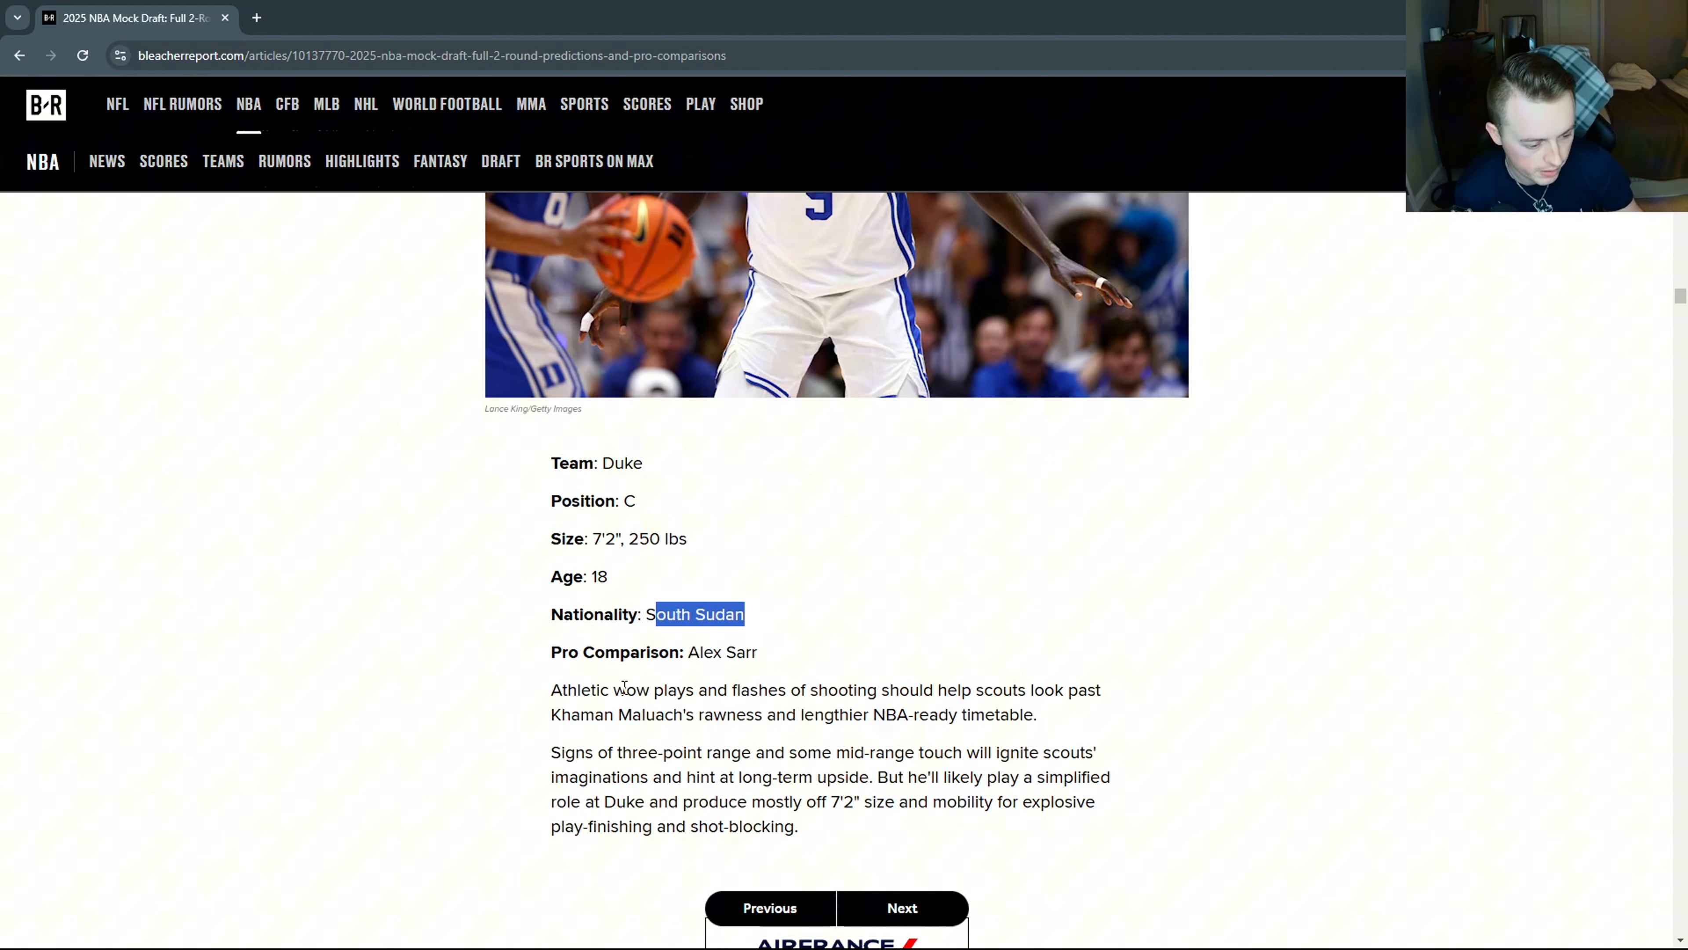
pyautogui.moveTo(722, 506)
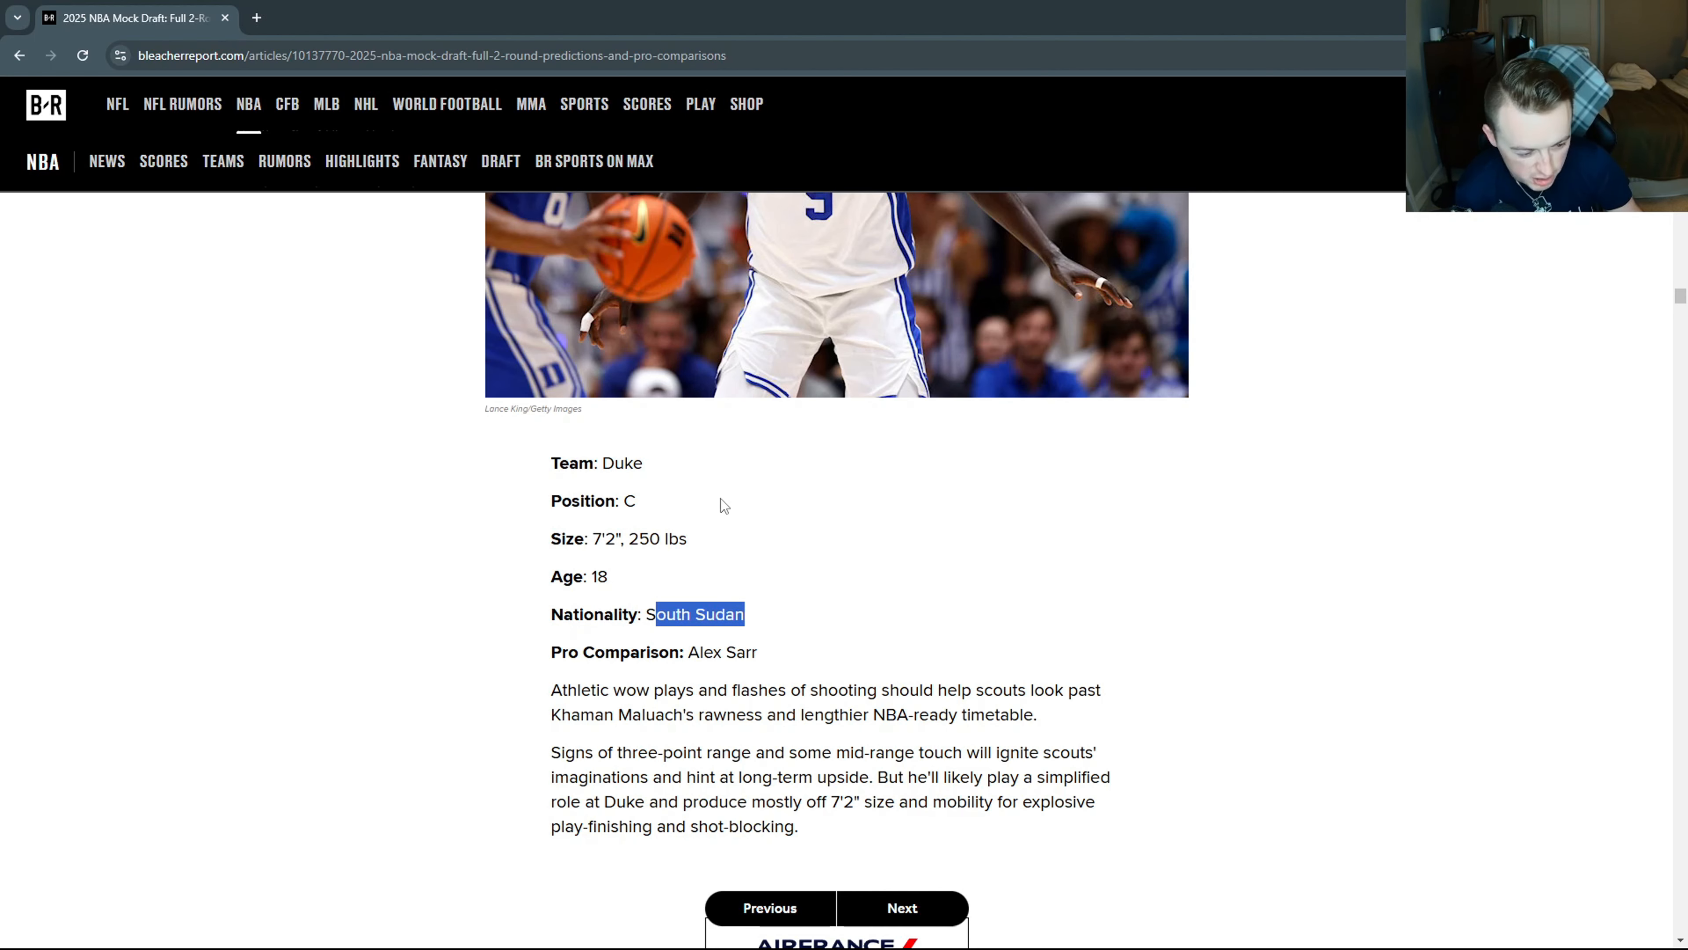
pyautogui.moveTo(812, 689)
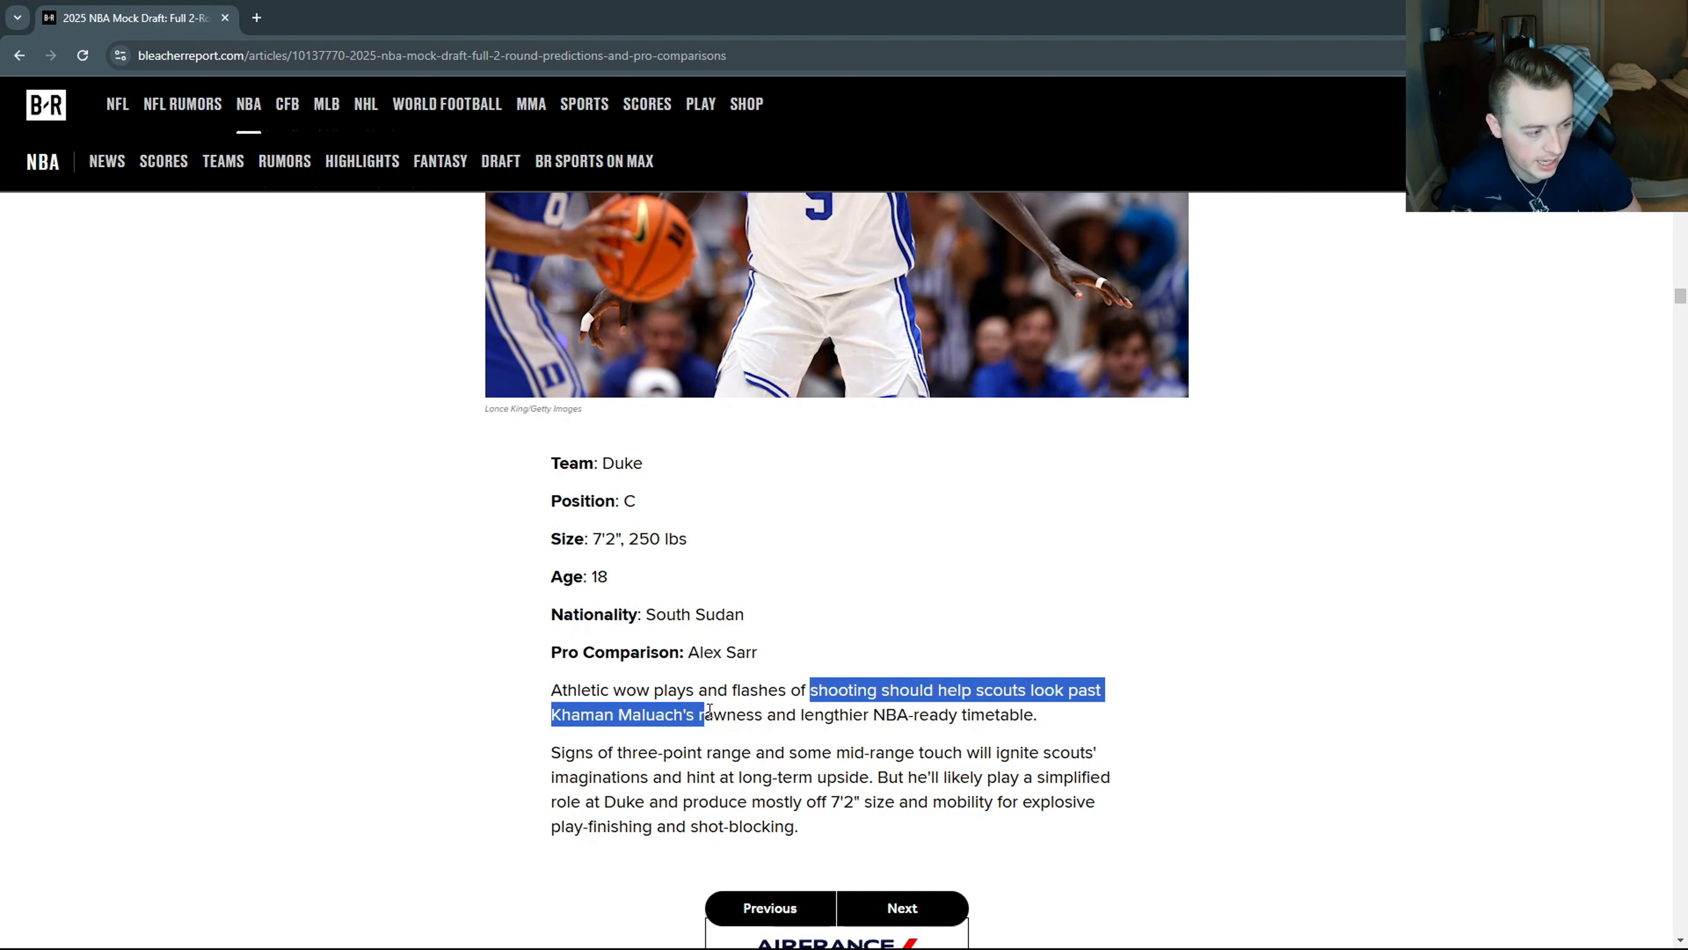
pyautogui.scroll(3)
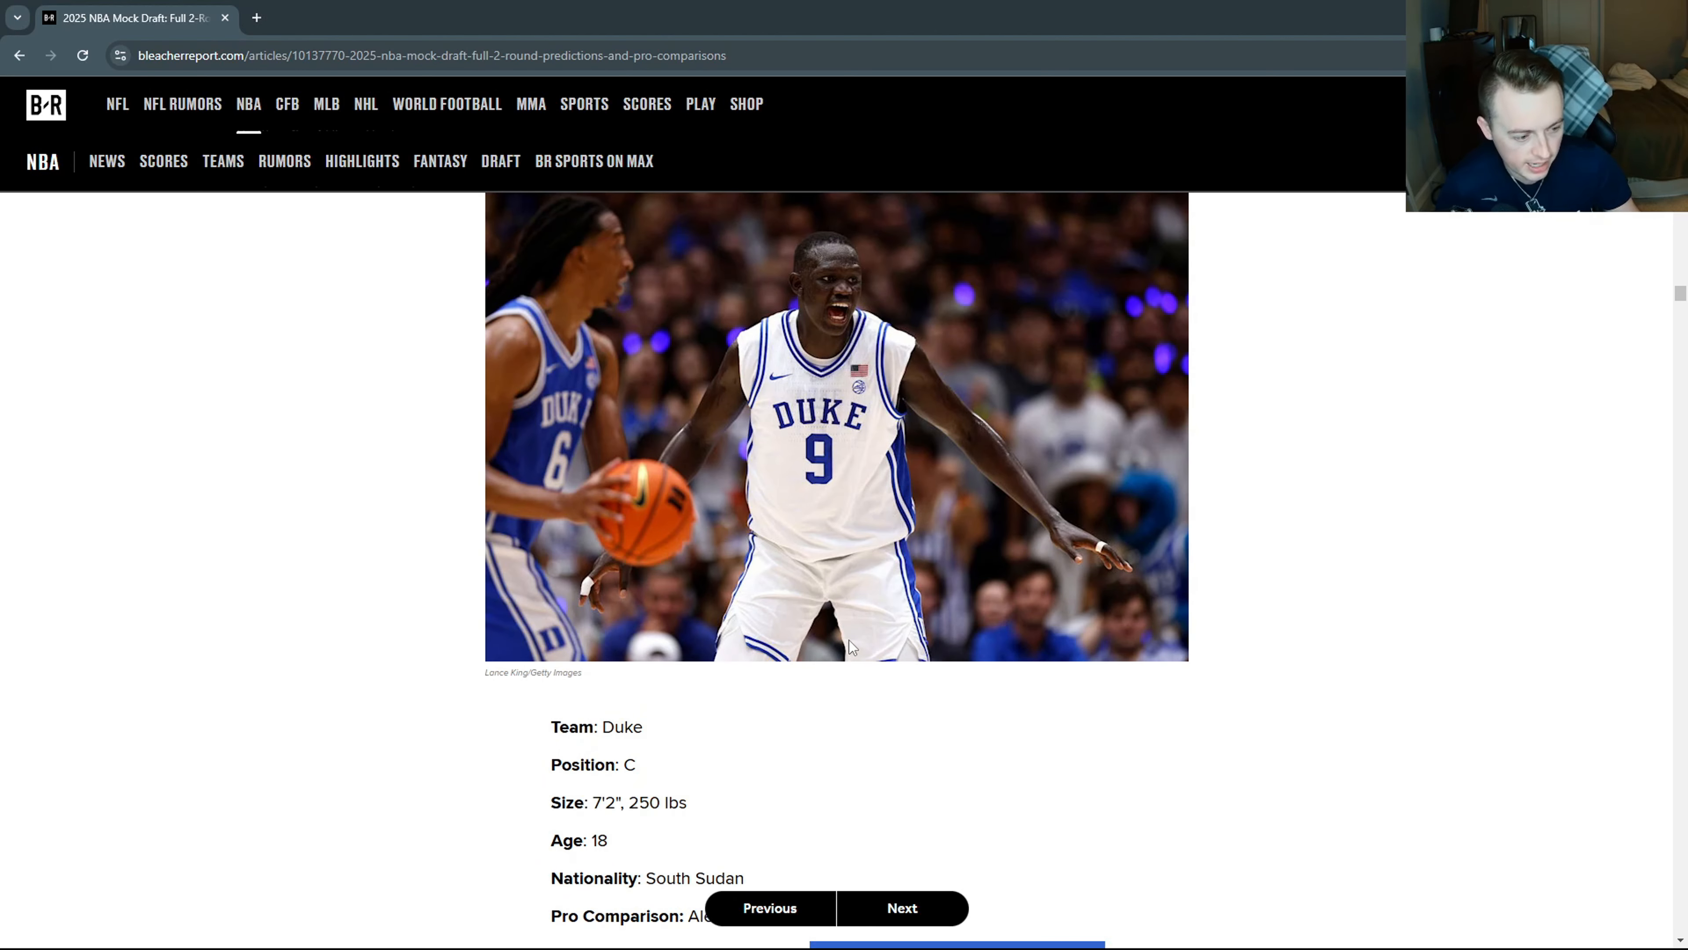
pyautogui.moveTo(1252, 454)
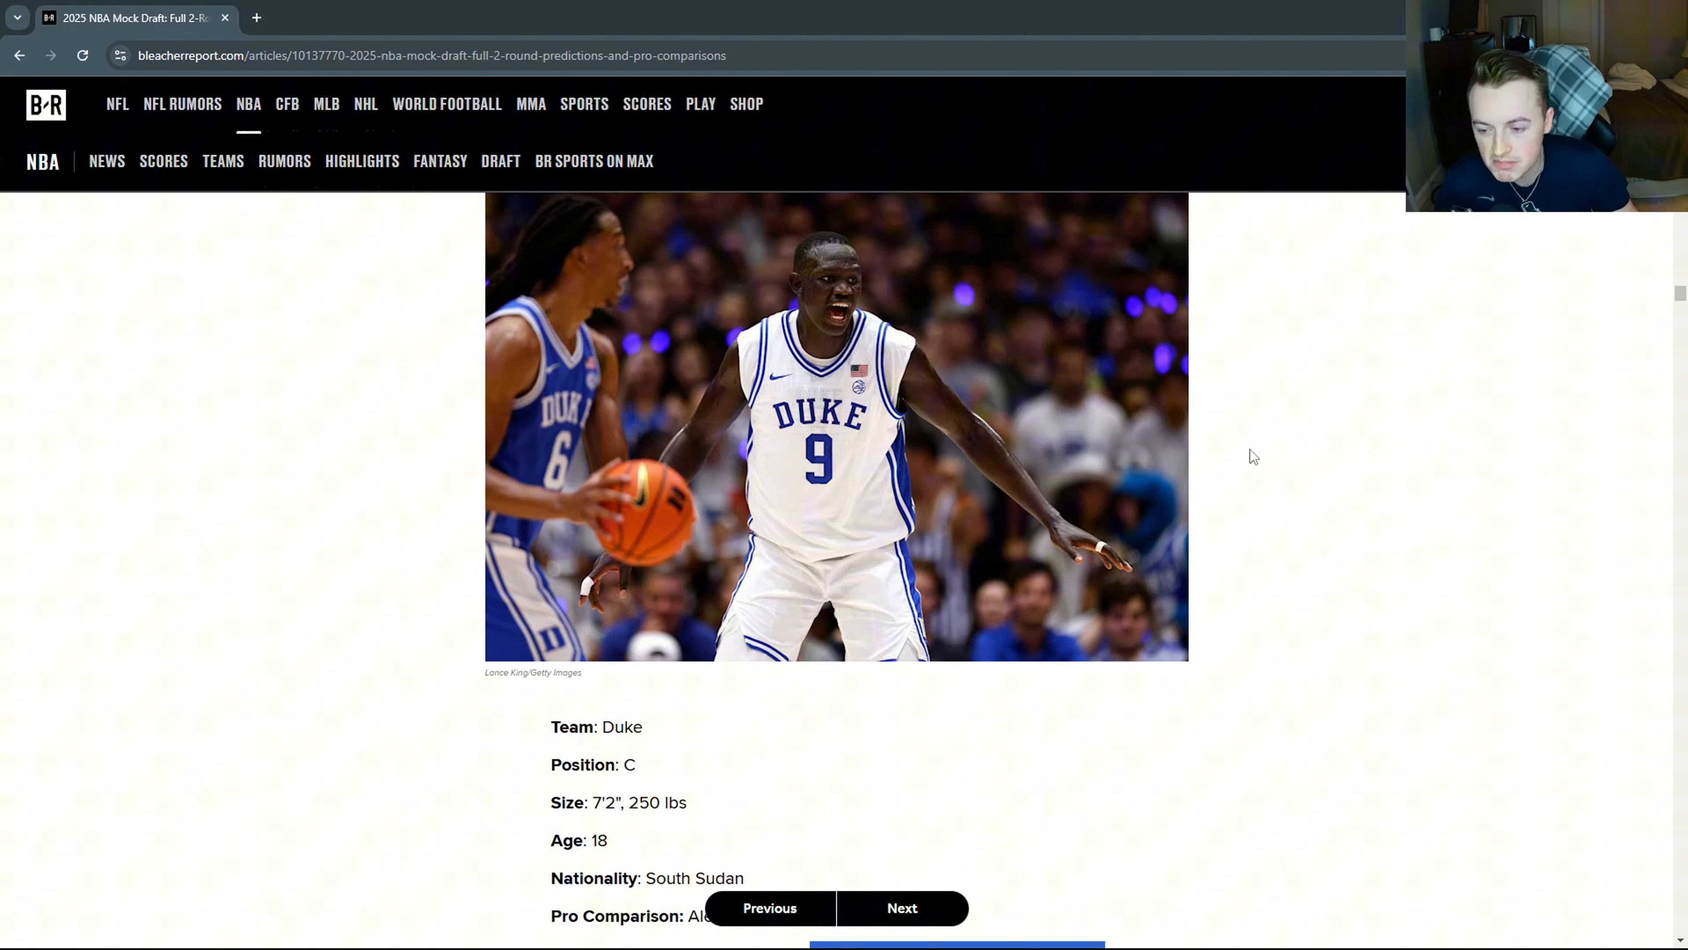
pyautogui.scroll(-3)
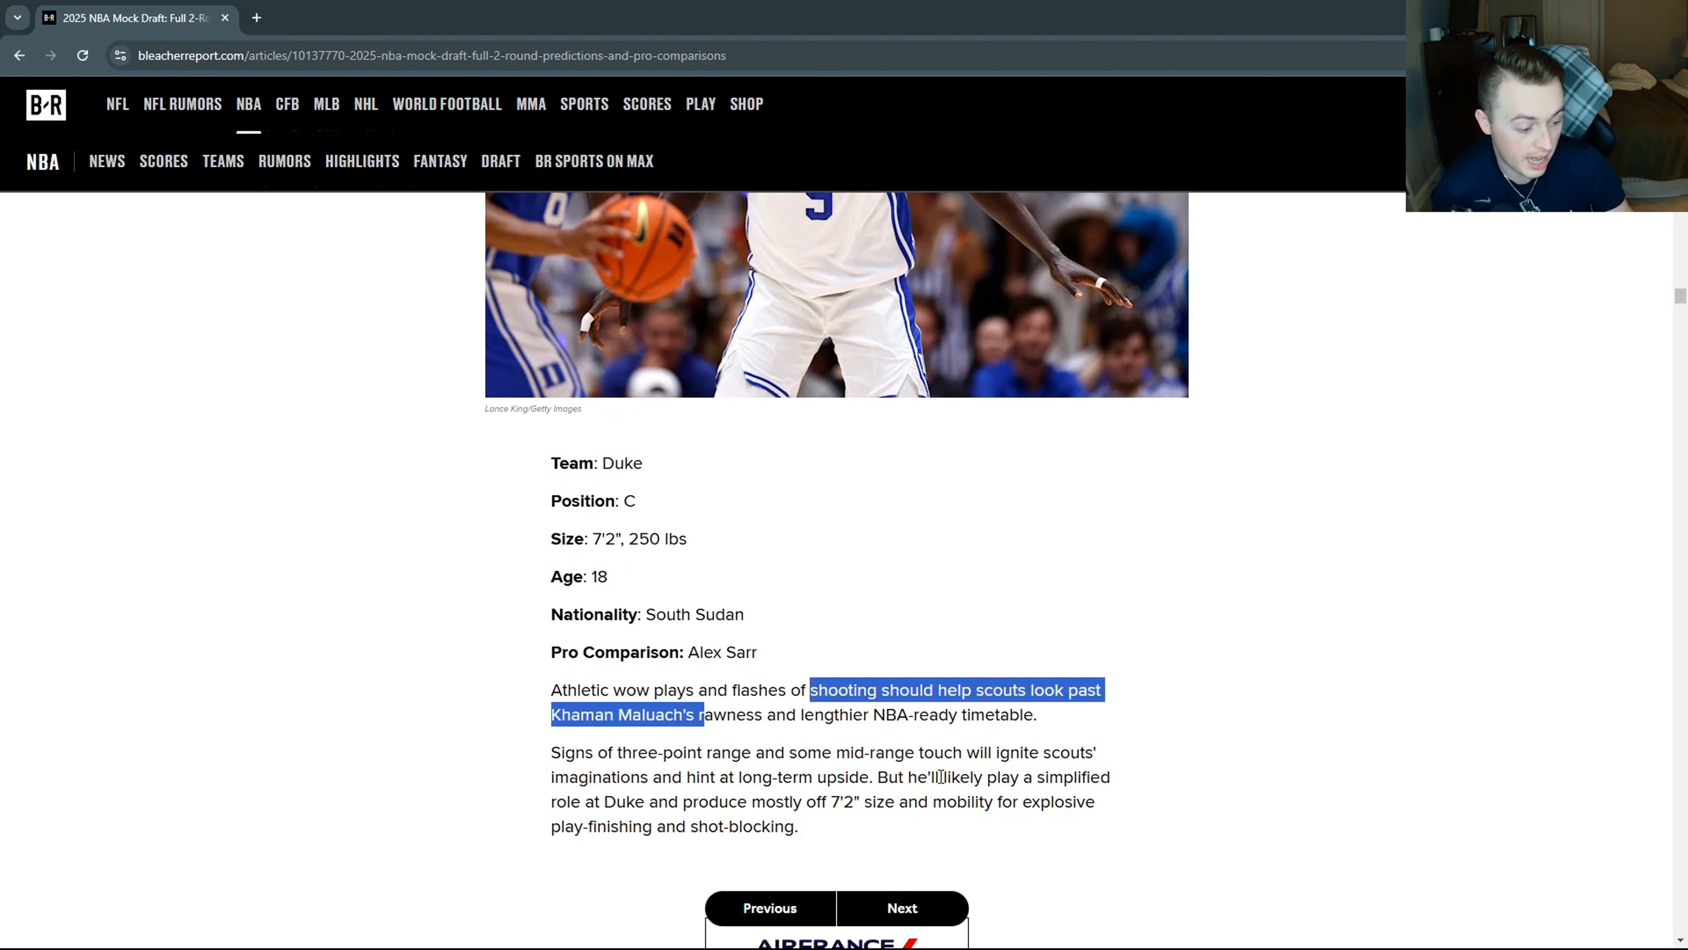
pyautogui.moveTo(635, 576)
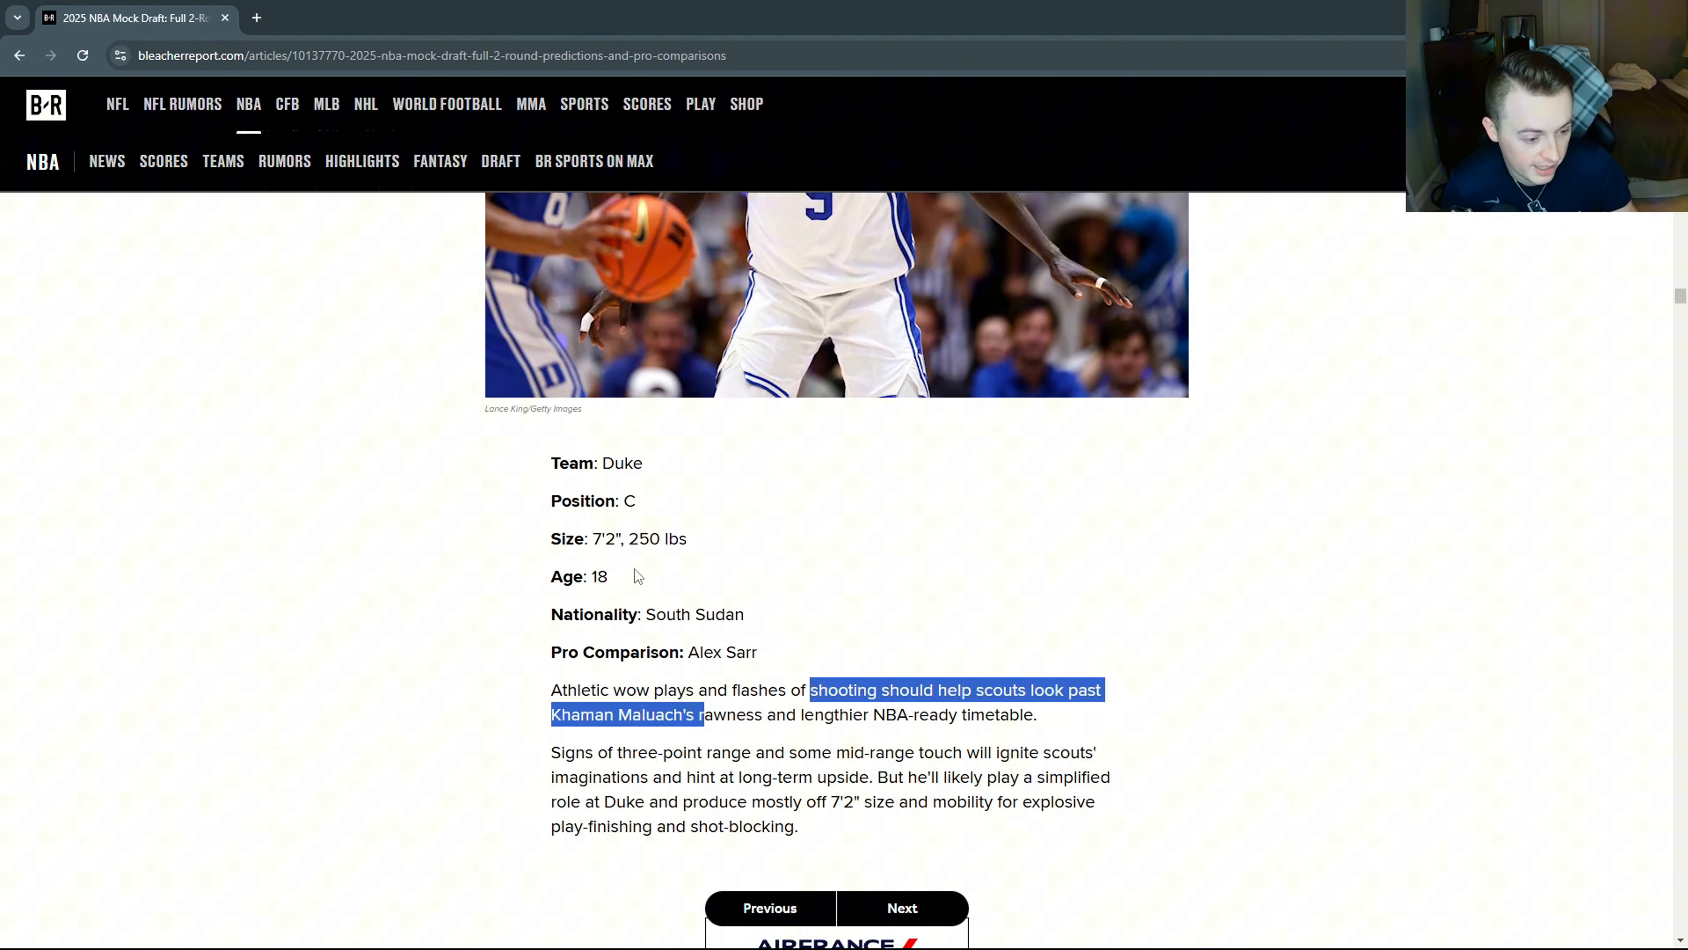
pyautogui.doubleClick(627, 538)
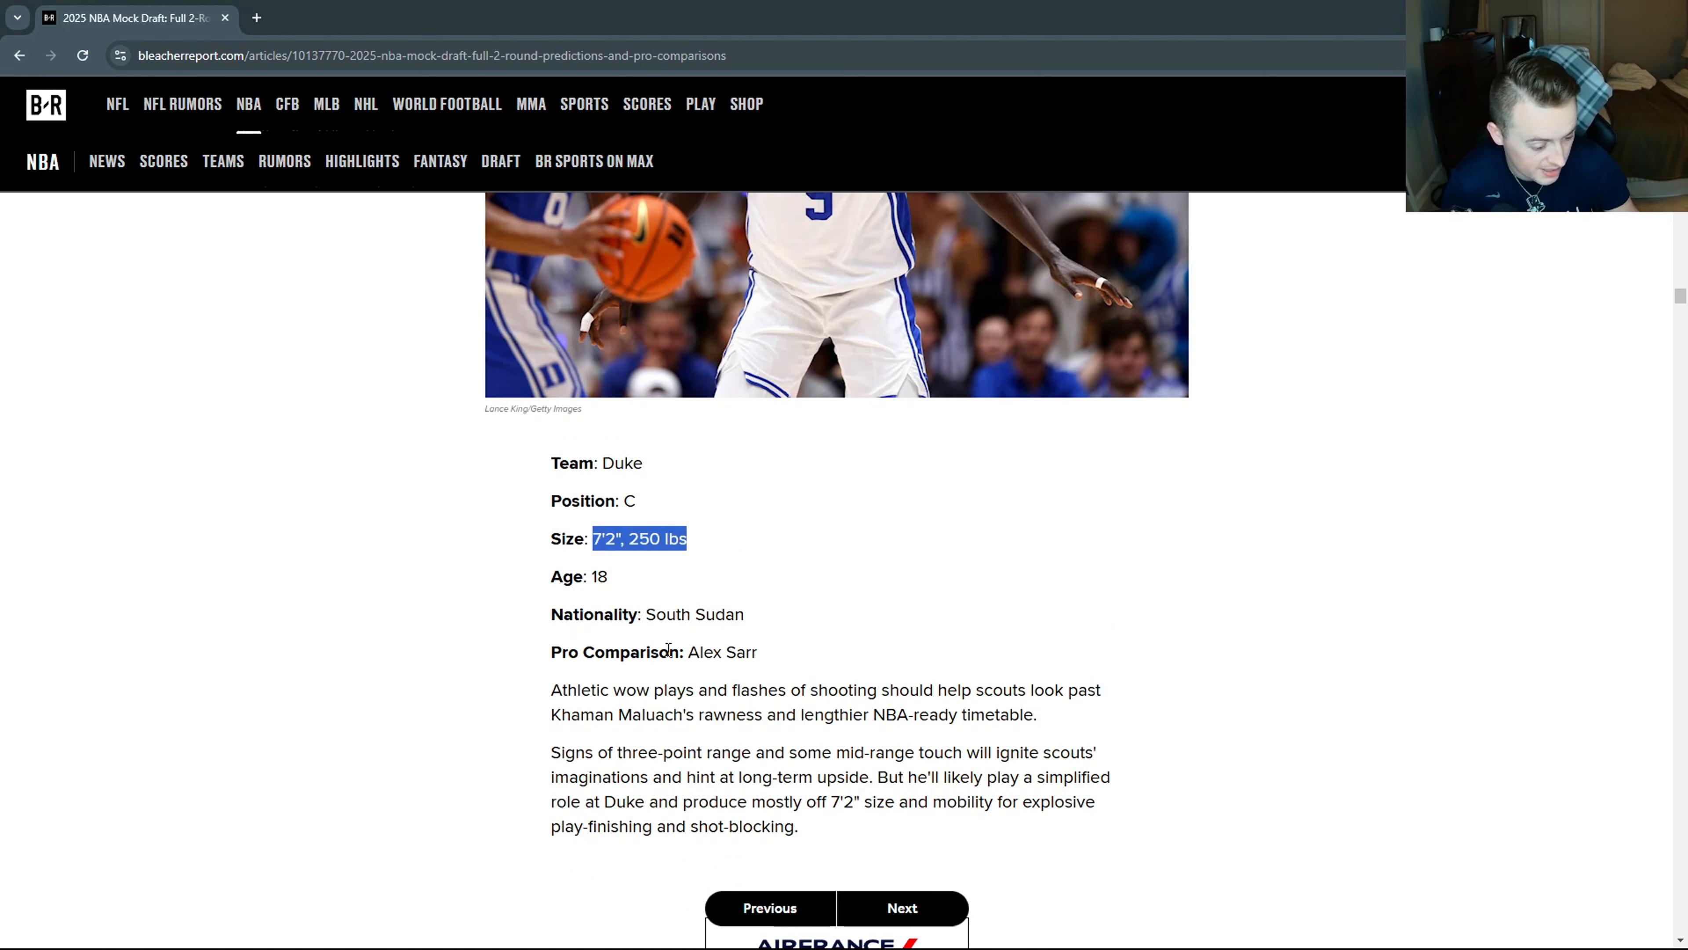
pyautogui.click(902, 907)
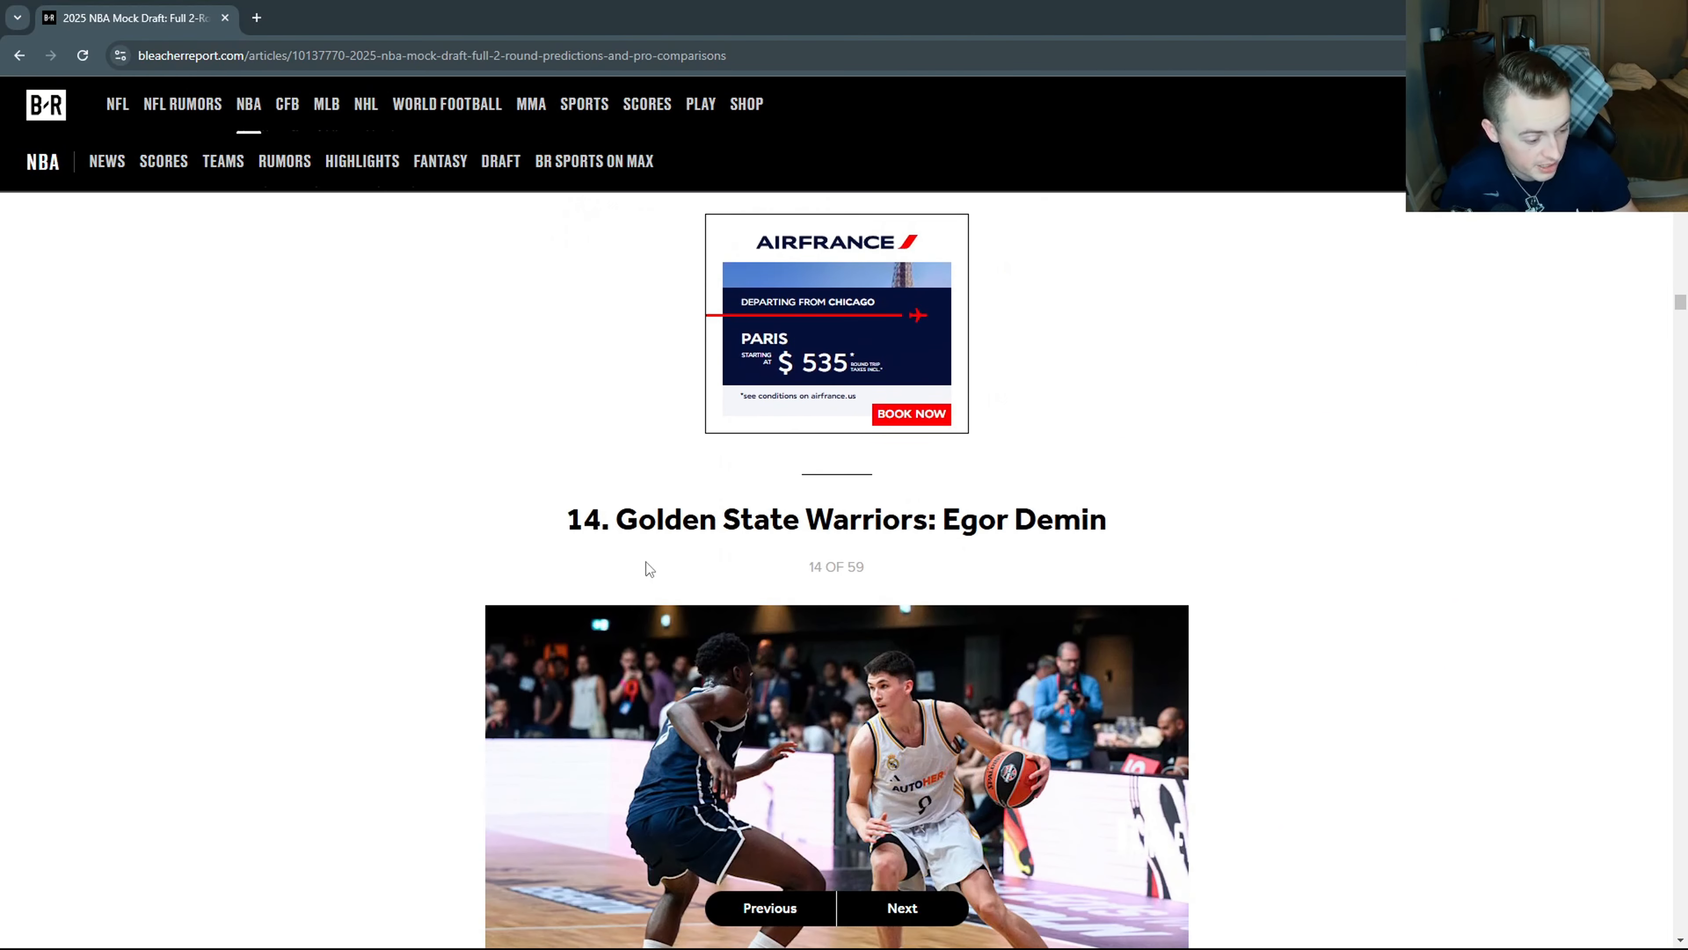
pyautogui.scroll(-3)
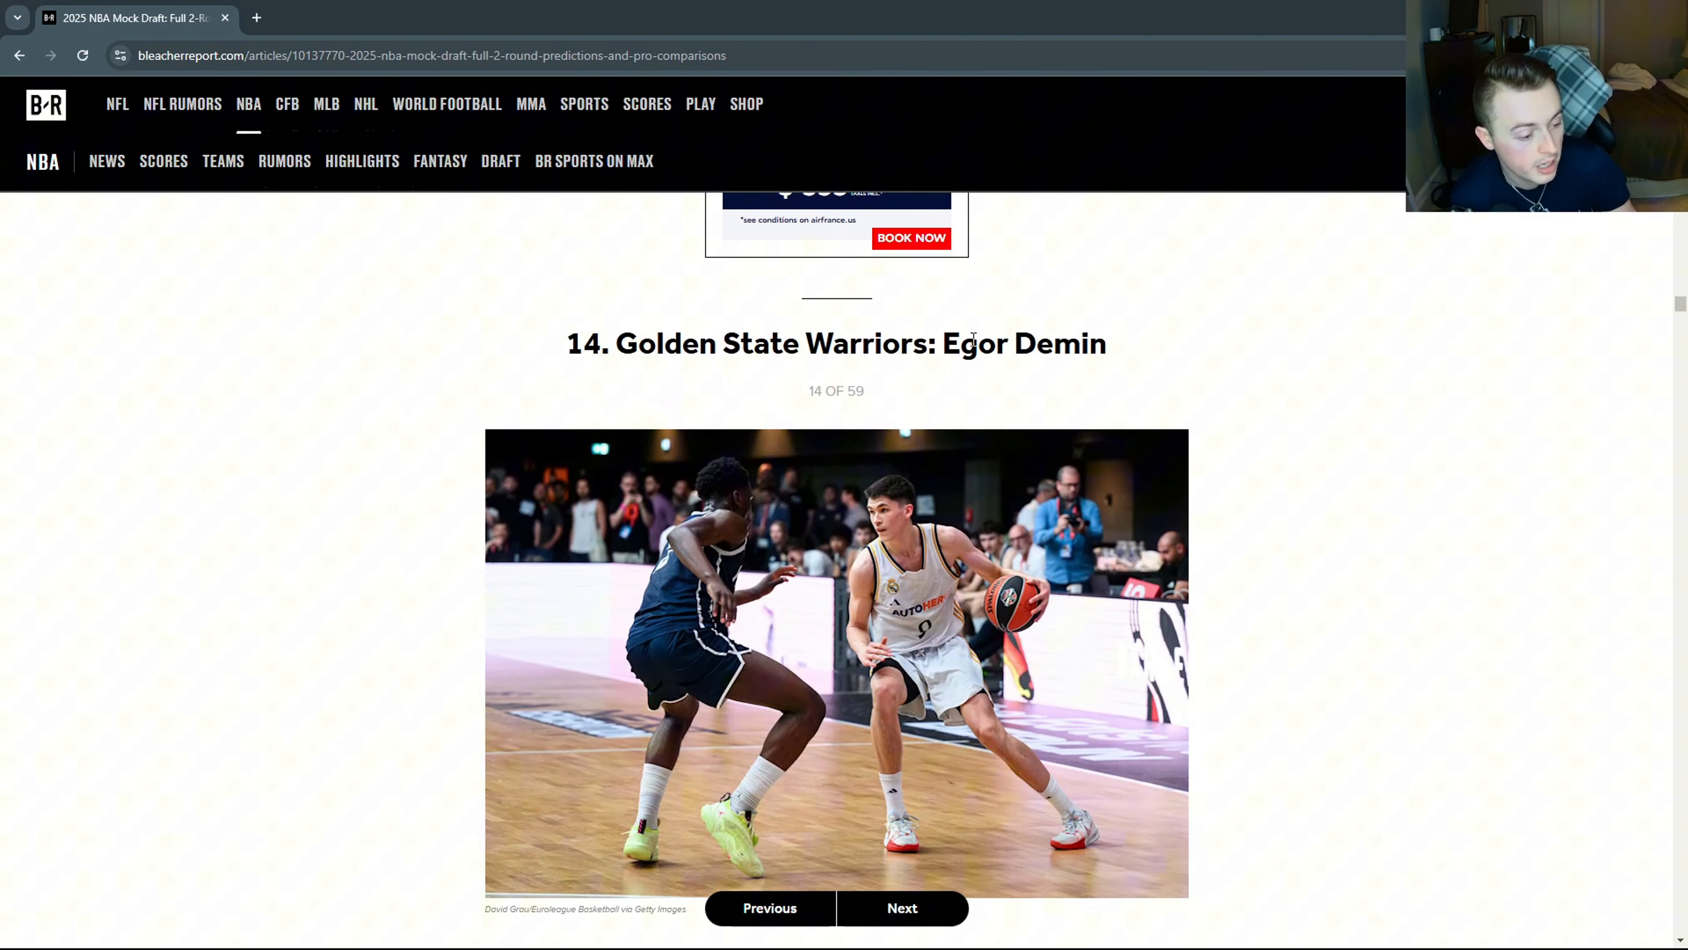
pyautogui.doubleClick(1023, 344)
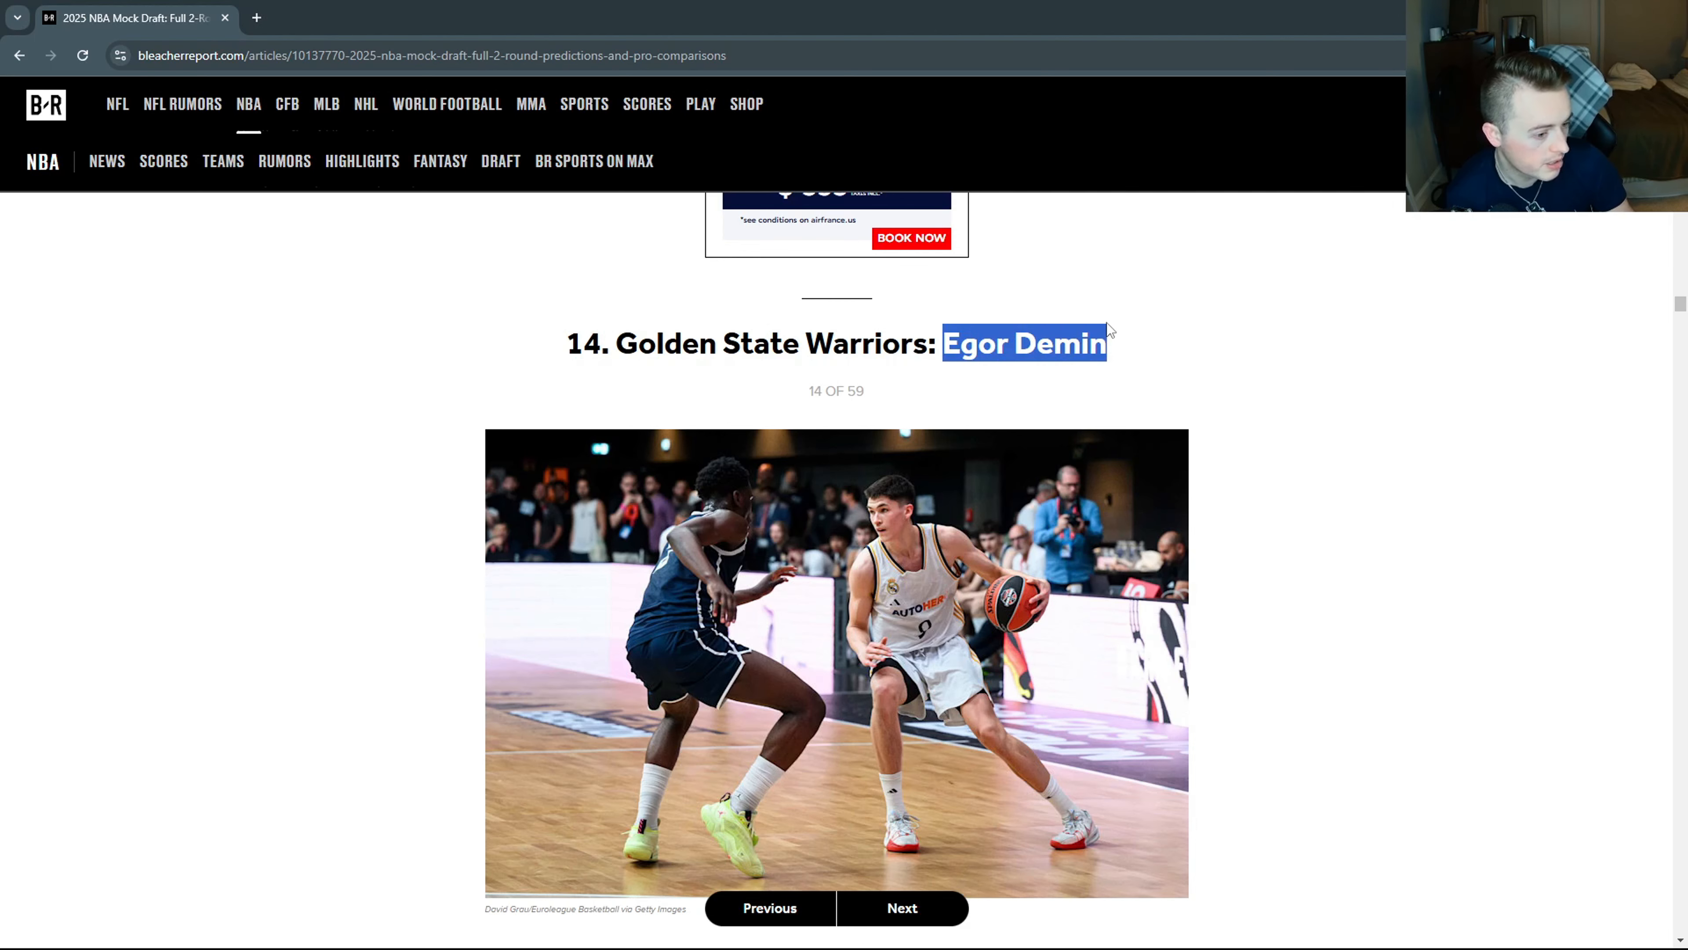
pyautogui.scroll(-3)
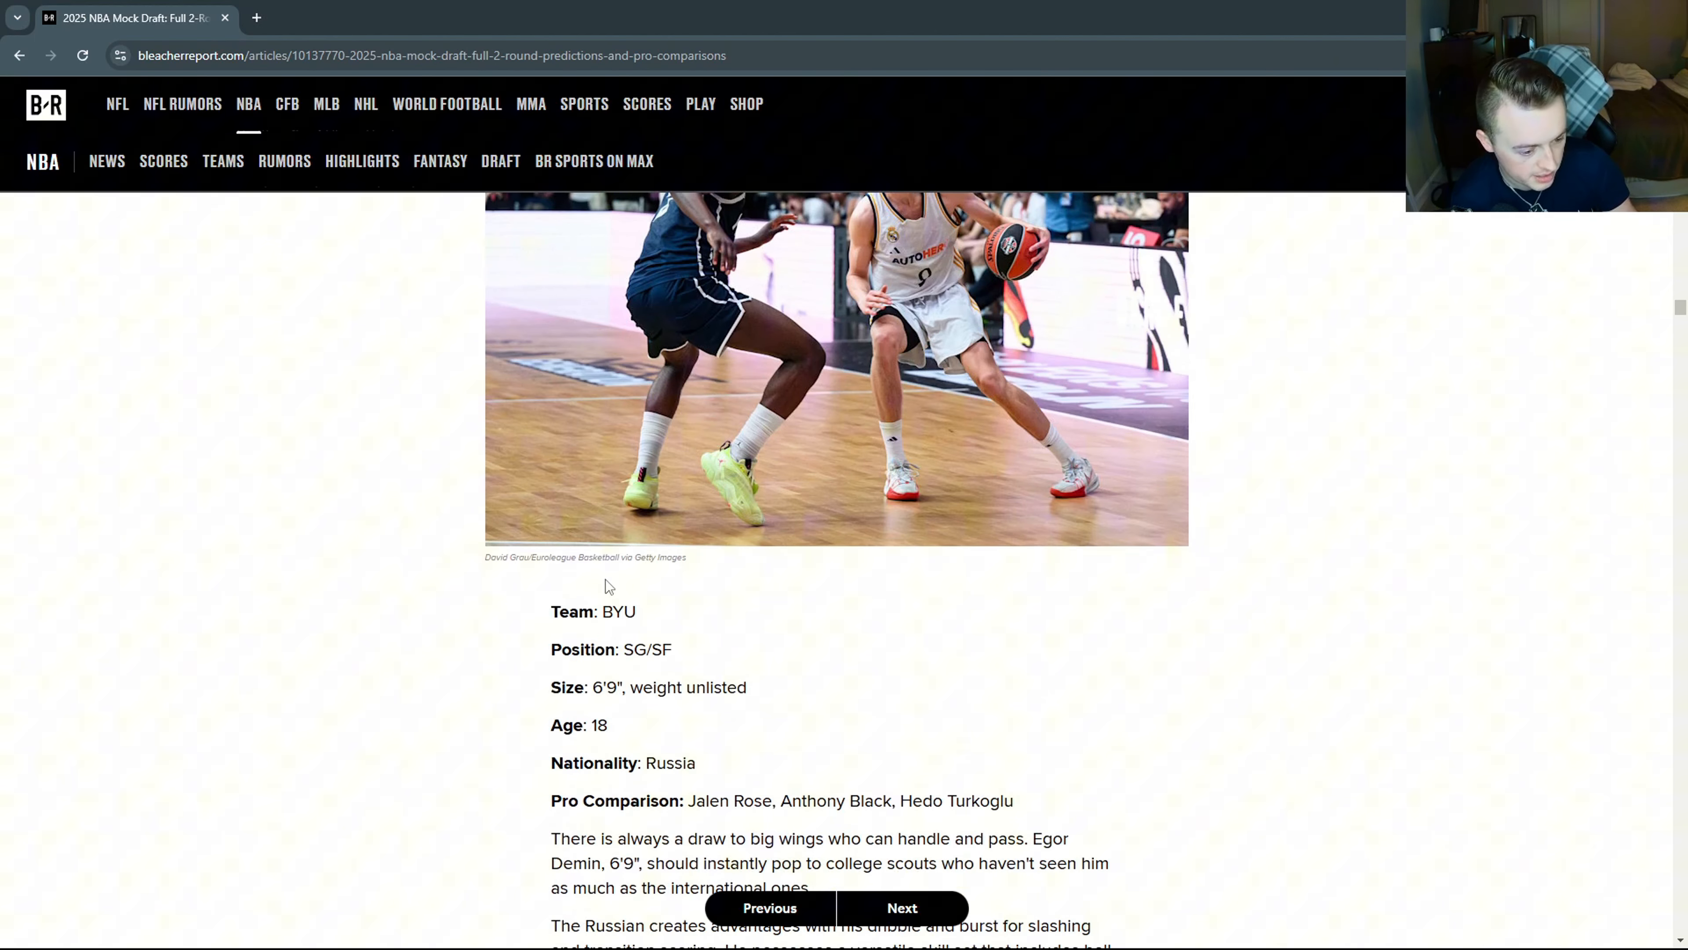
pyautogui.doubleClick(618, 612)
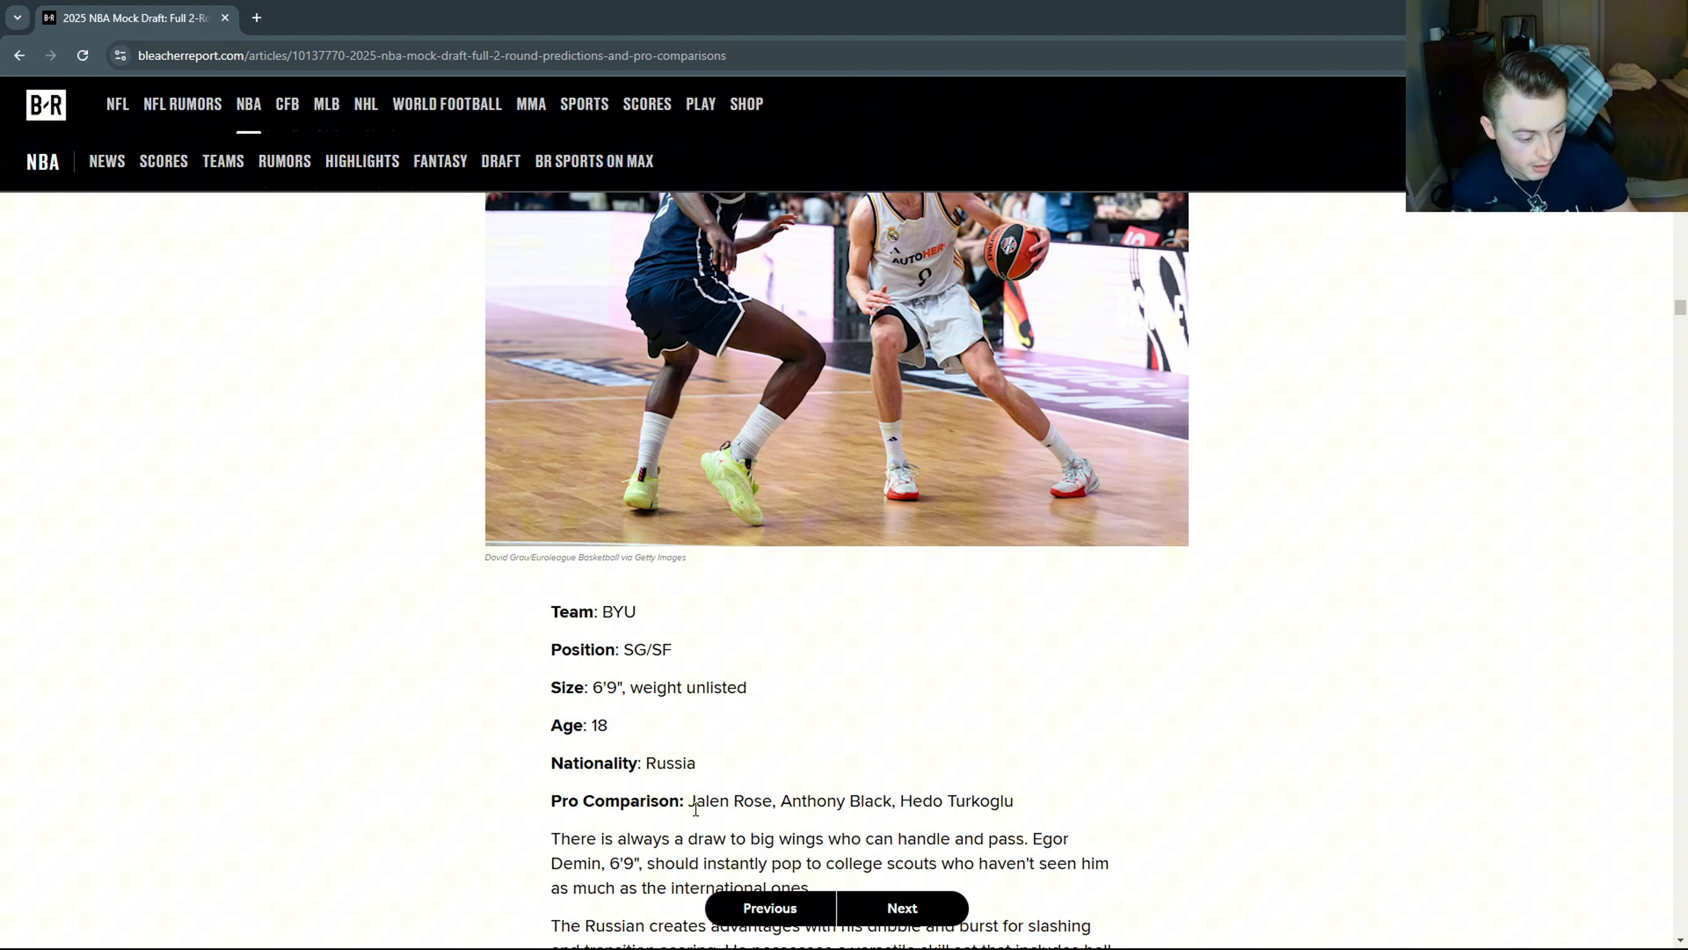
pyautogui.doubleClick(828, 800)
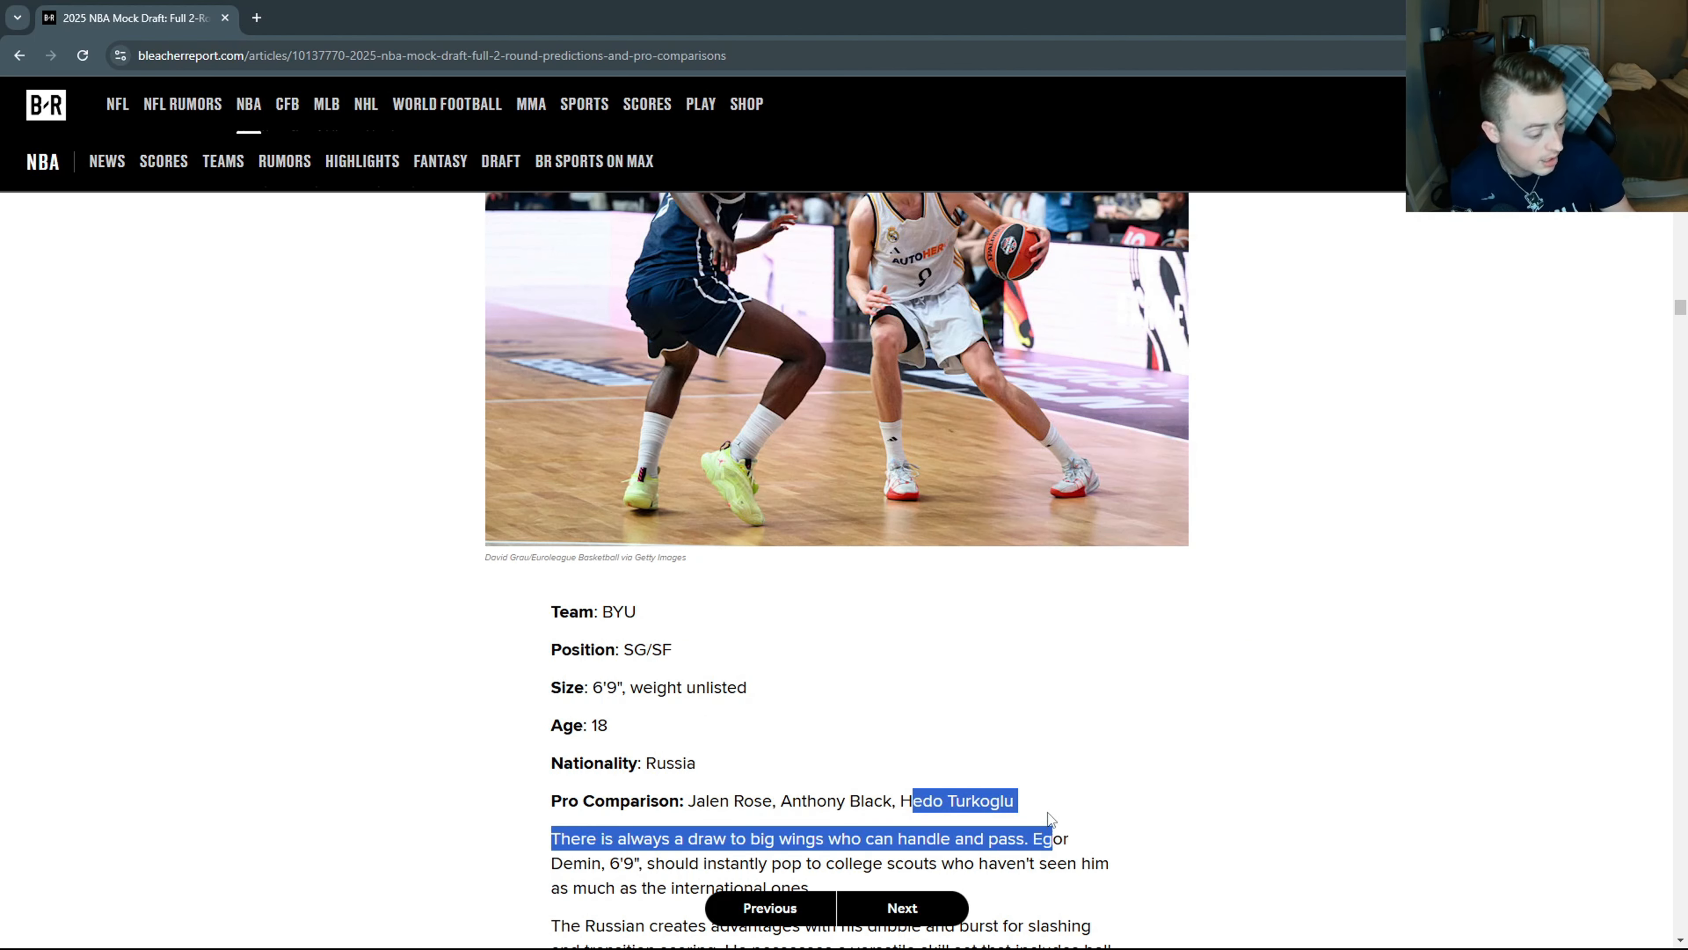
pyautogui.scroll(-3)
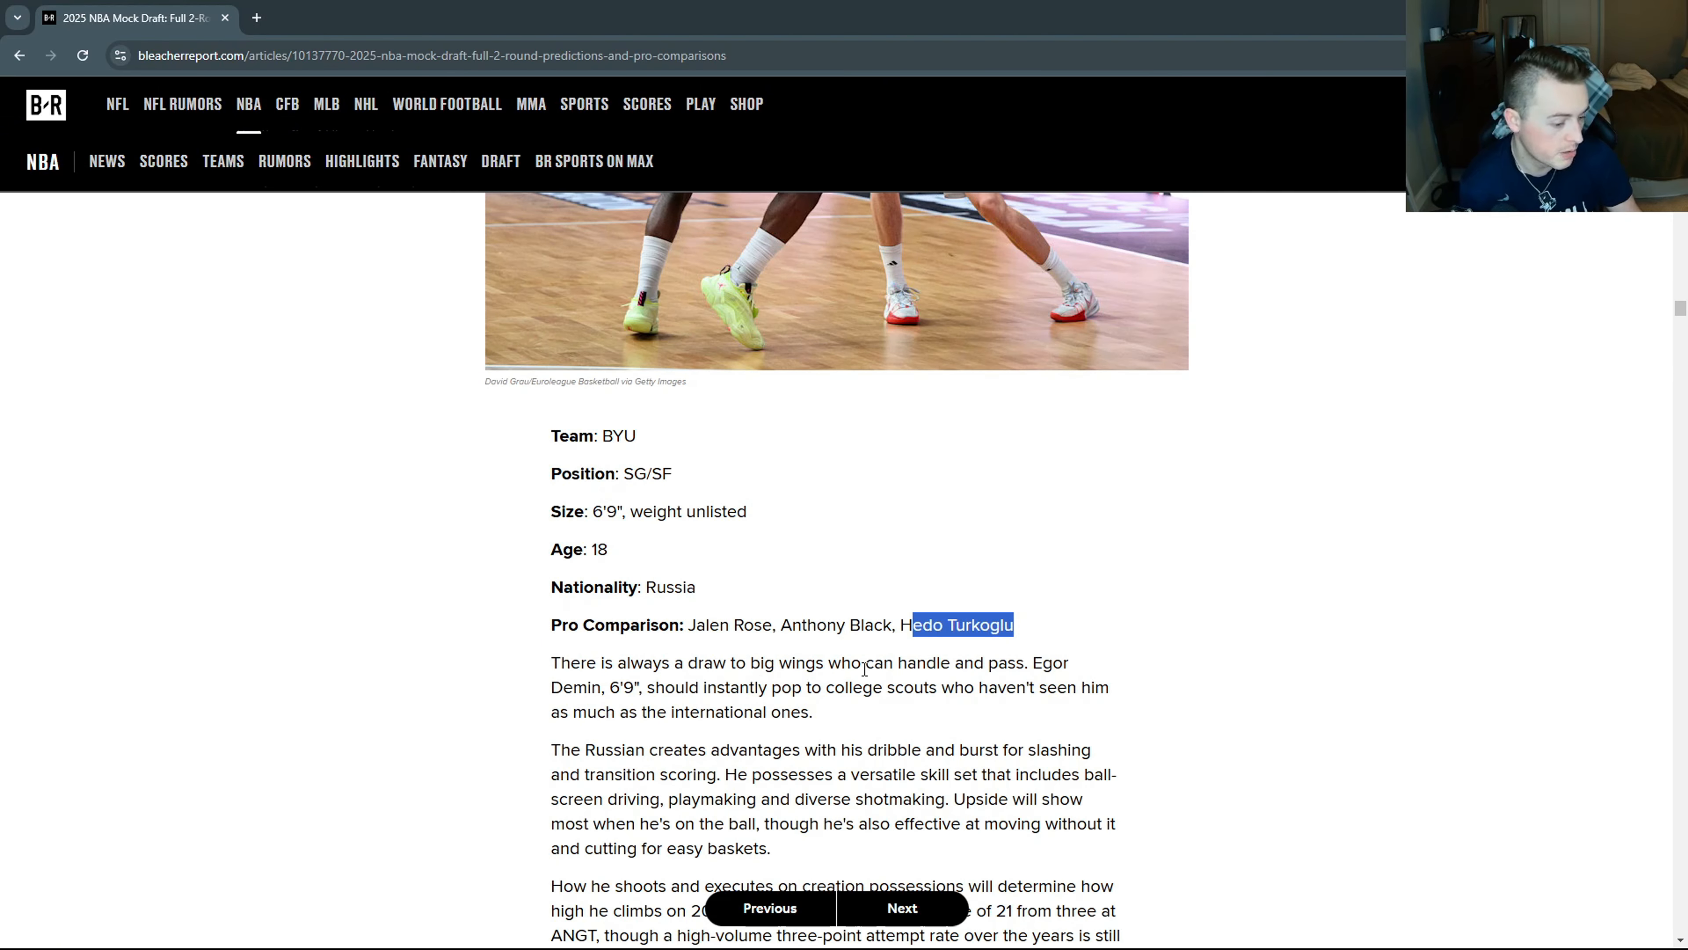
pyautogui.moveTo(1008, 668)
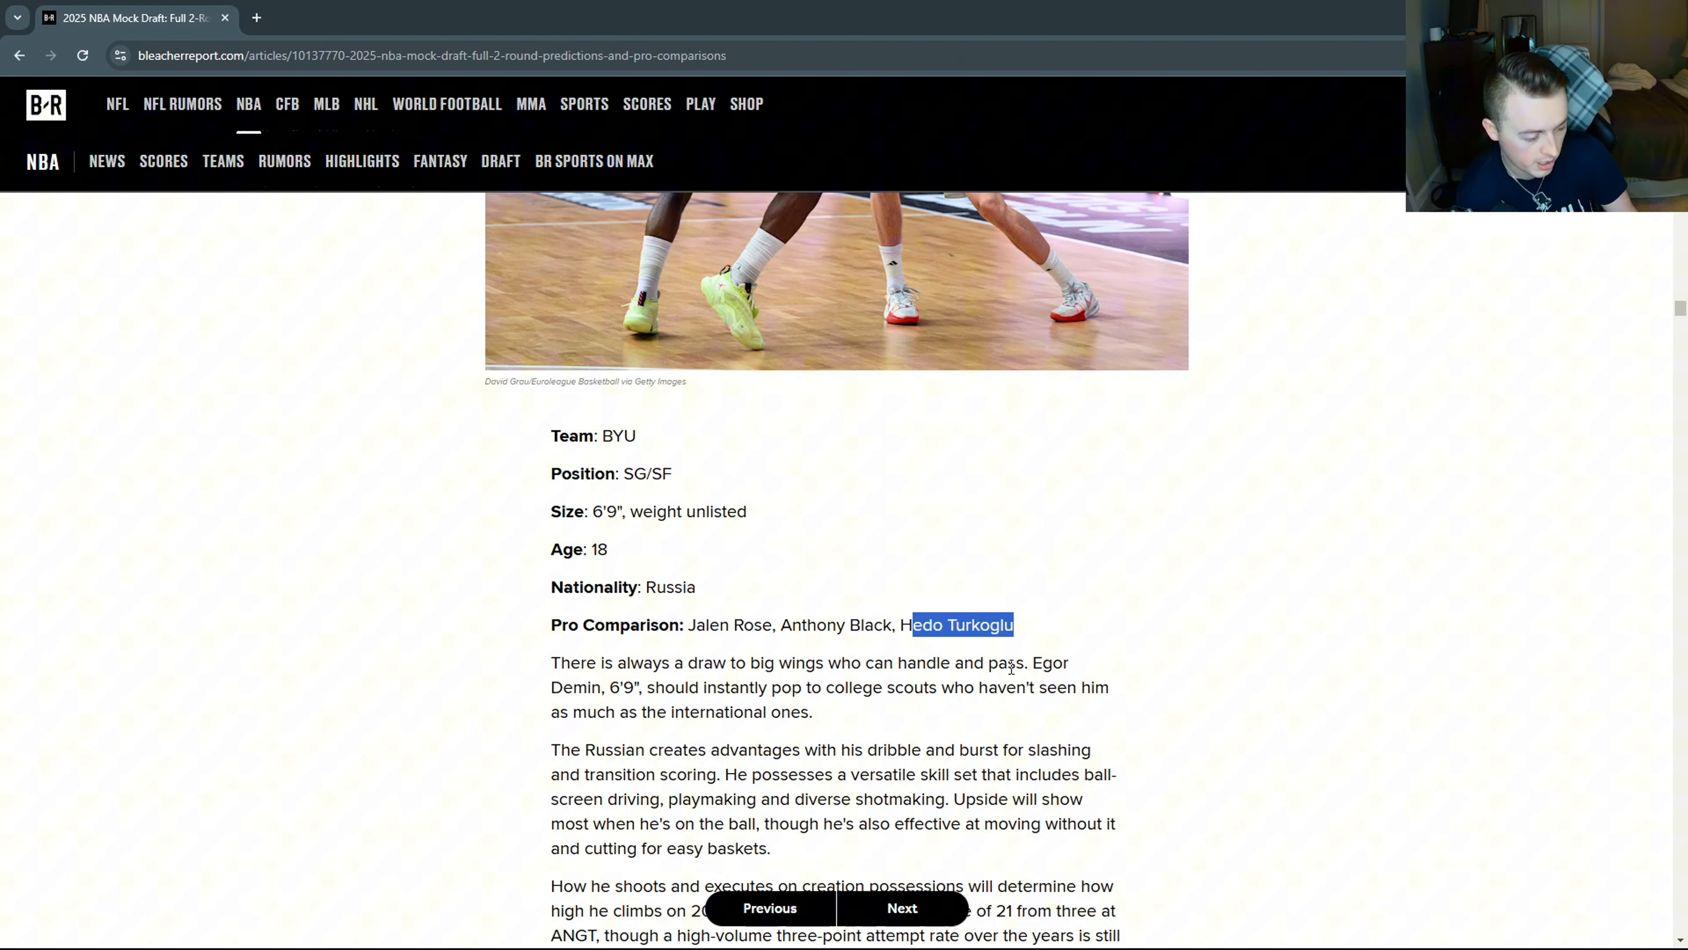
pyautogui.moveTo(1015, 668)
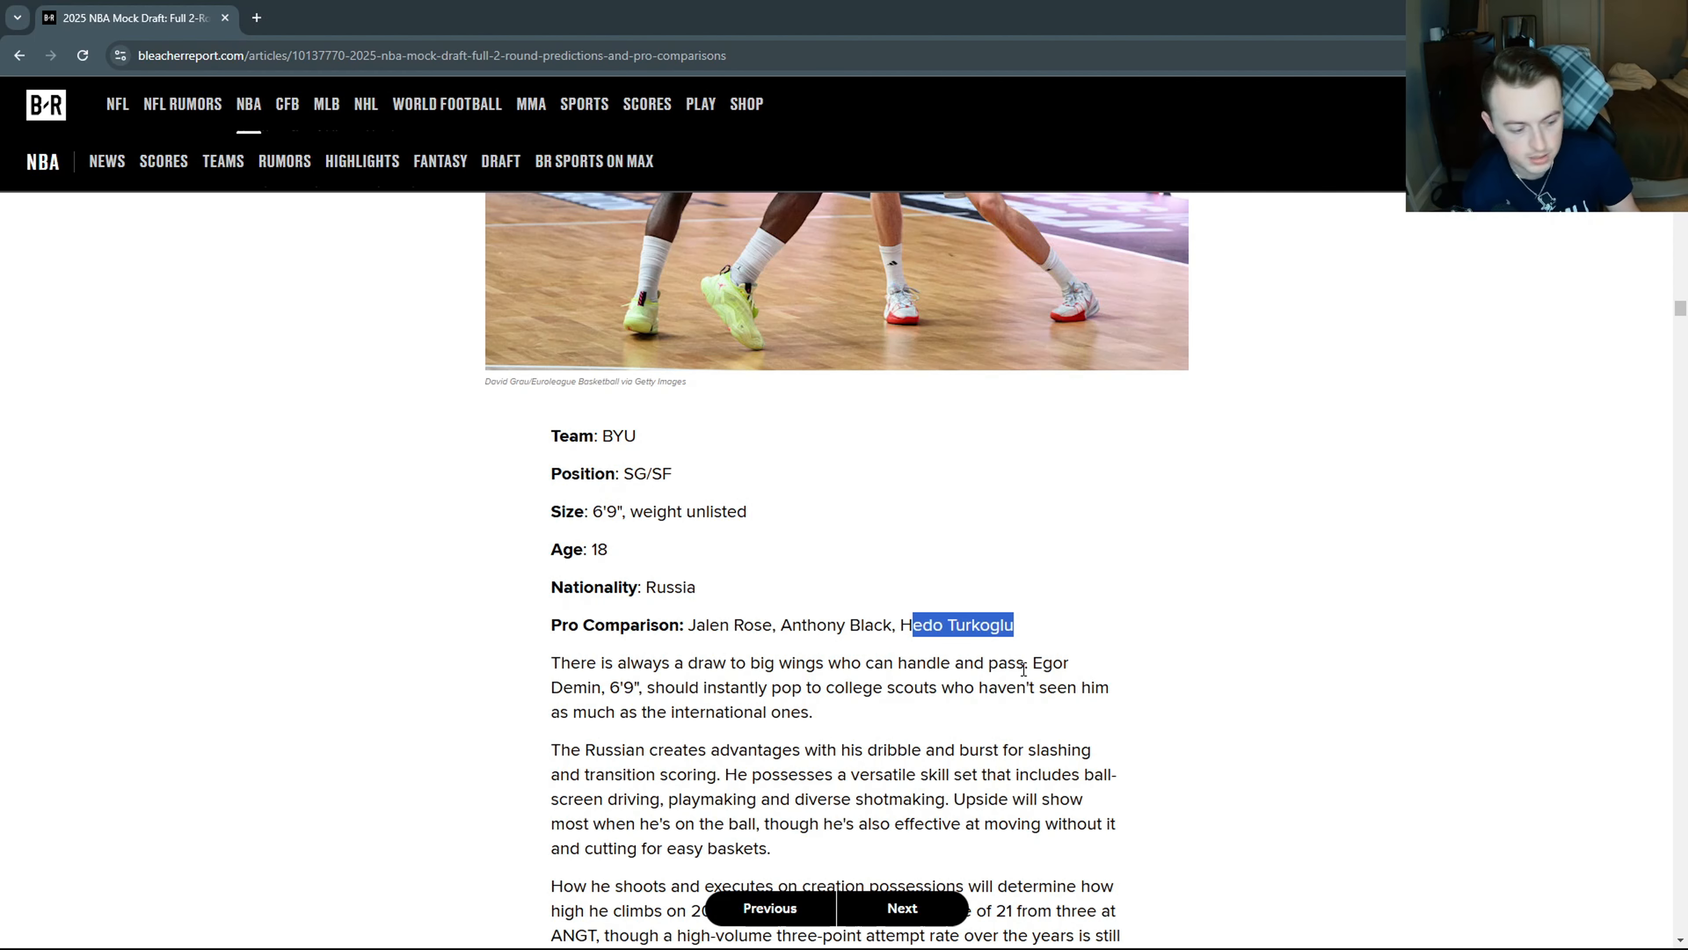
pyautogui.moveTo(681, 654)
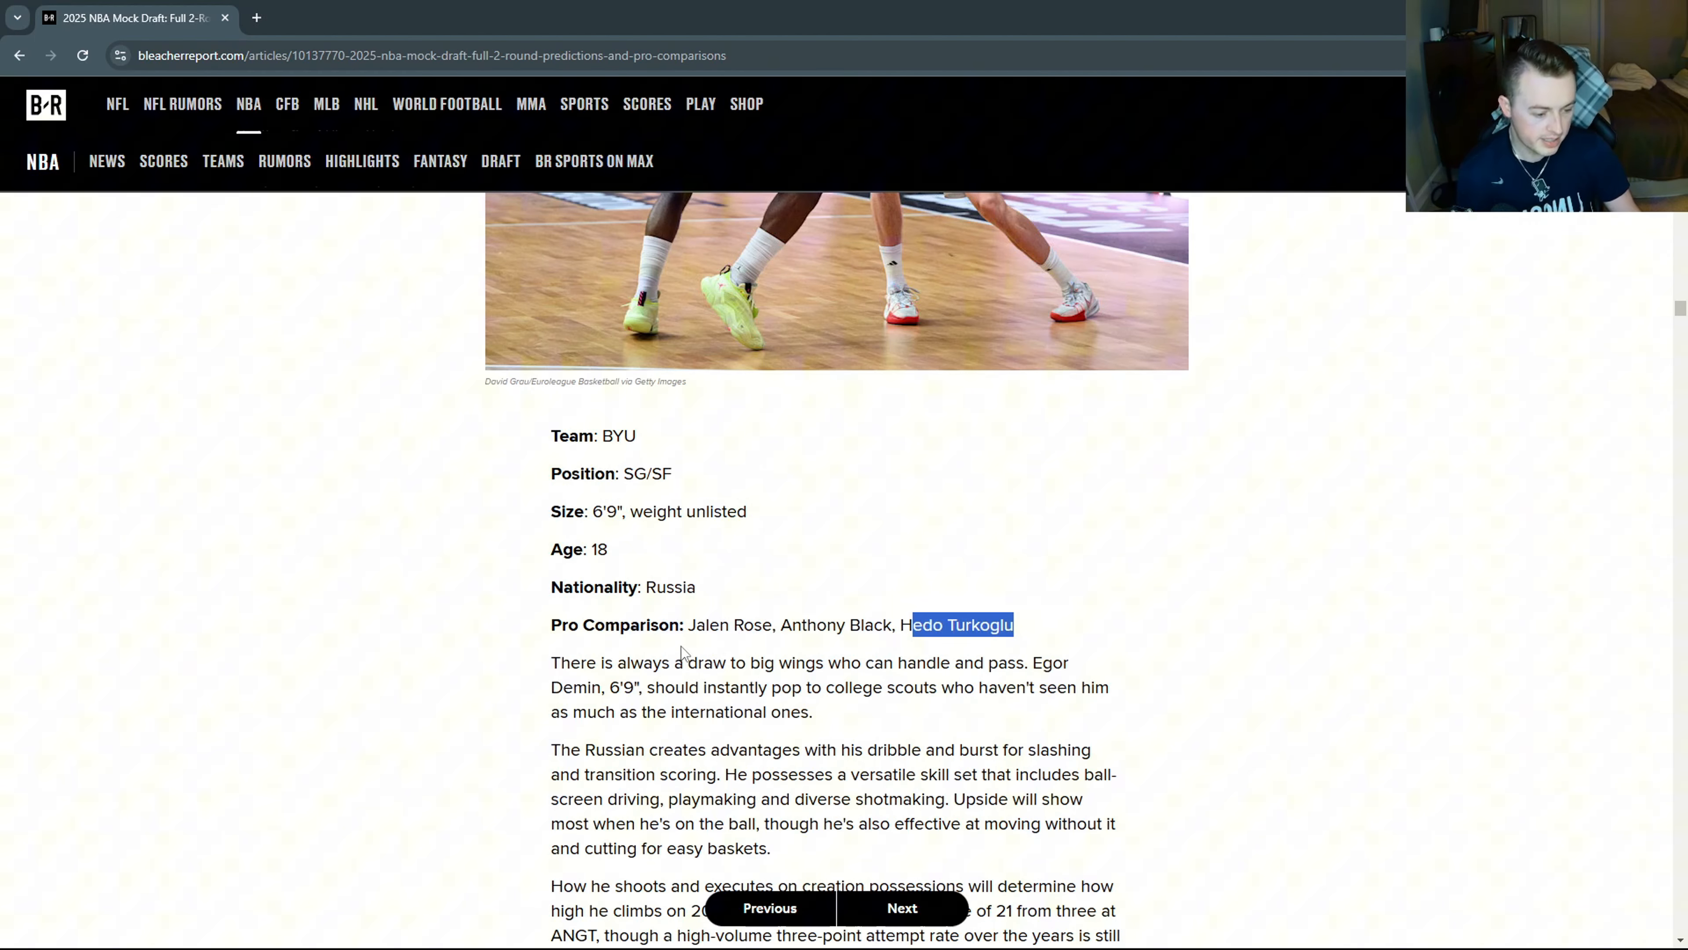
pyautogui.moveTo(1129, 706)
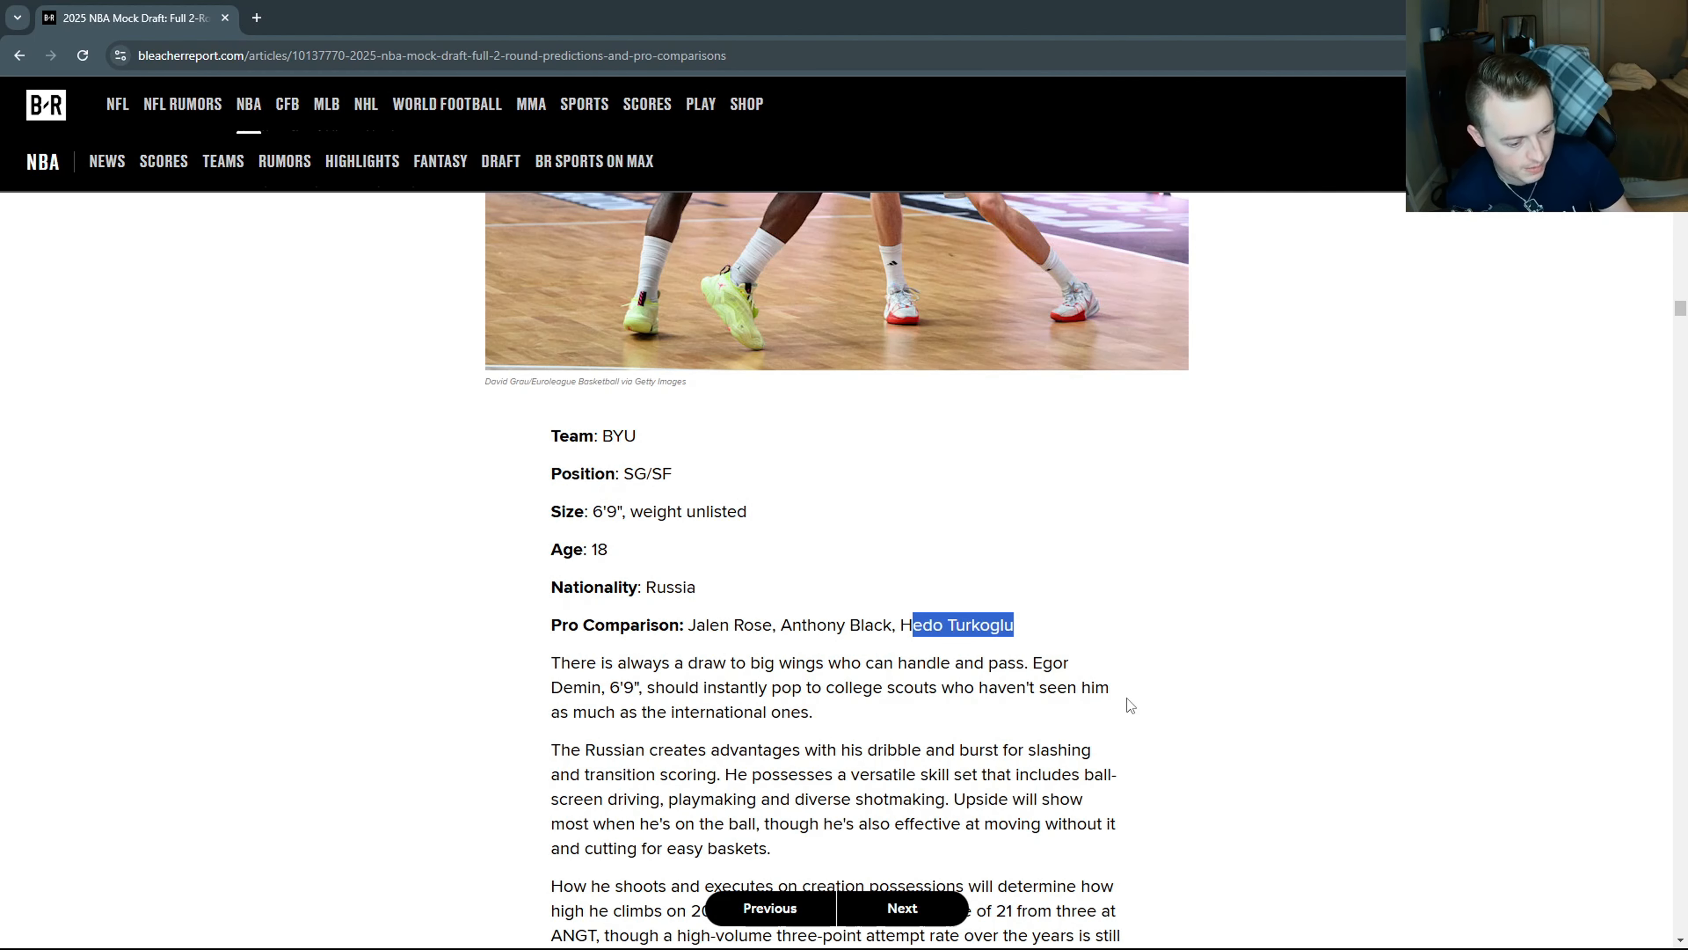
# Read Demin's write-up, highlighting the sentence on his on-ball upside, then clear it.
pyautogui.scroll(3)
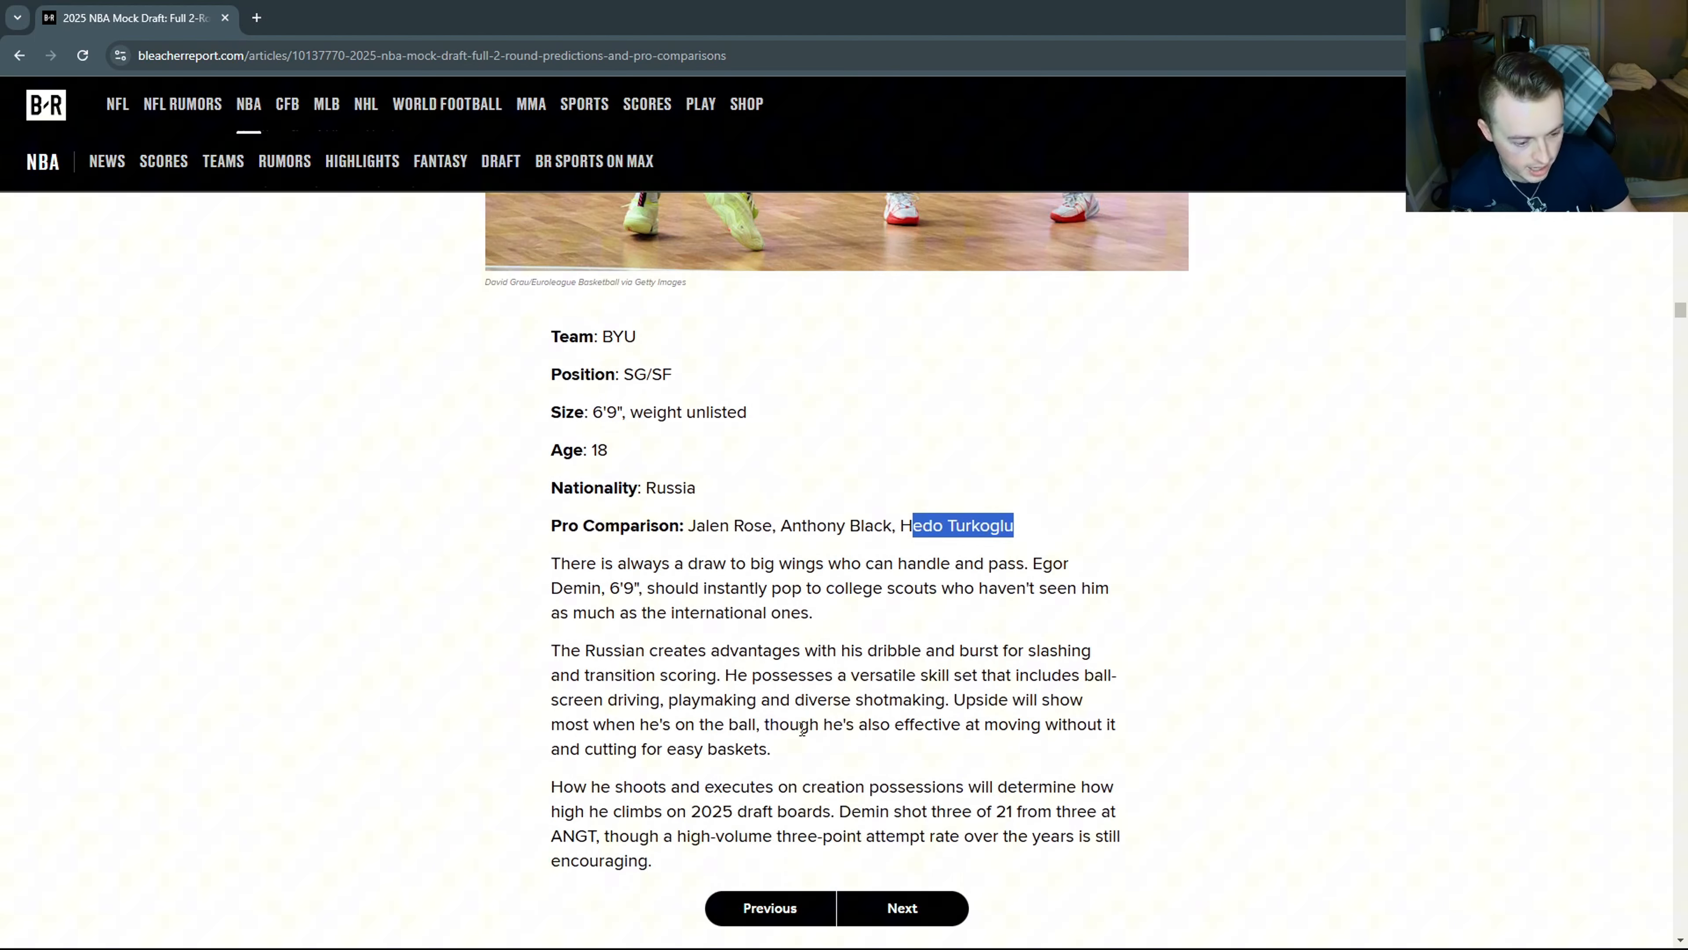
pyautogui.scroll(-3)
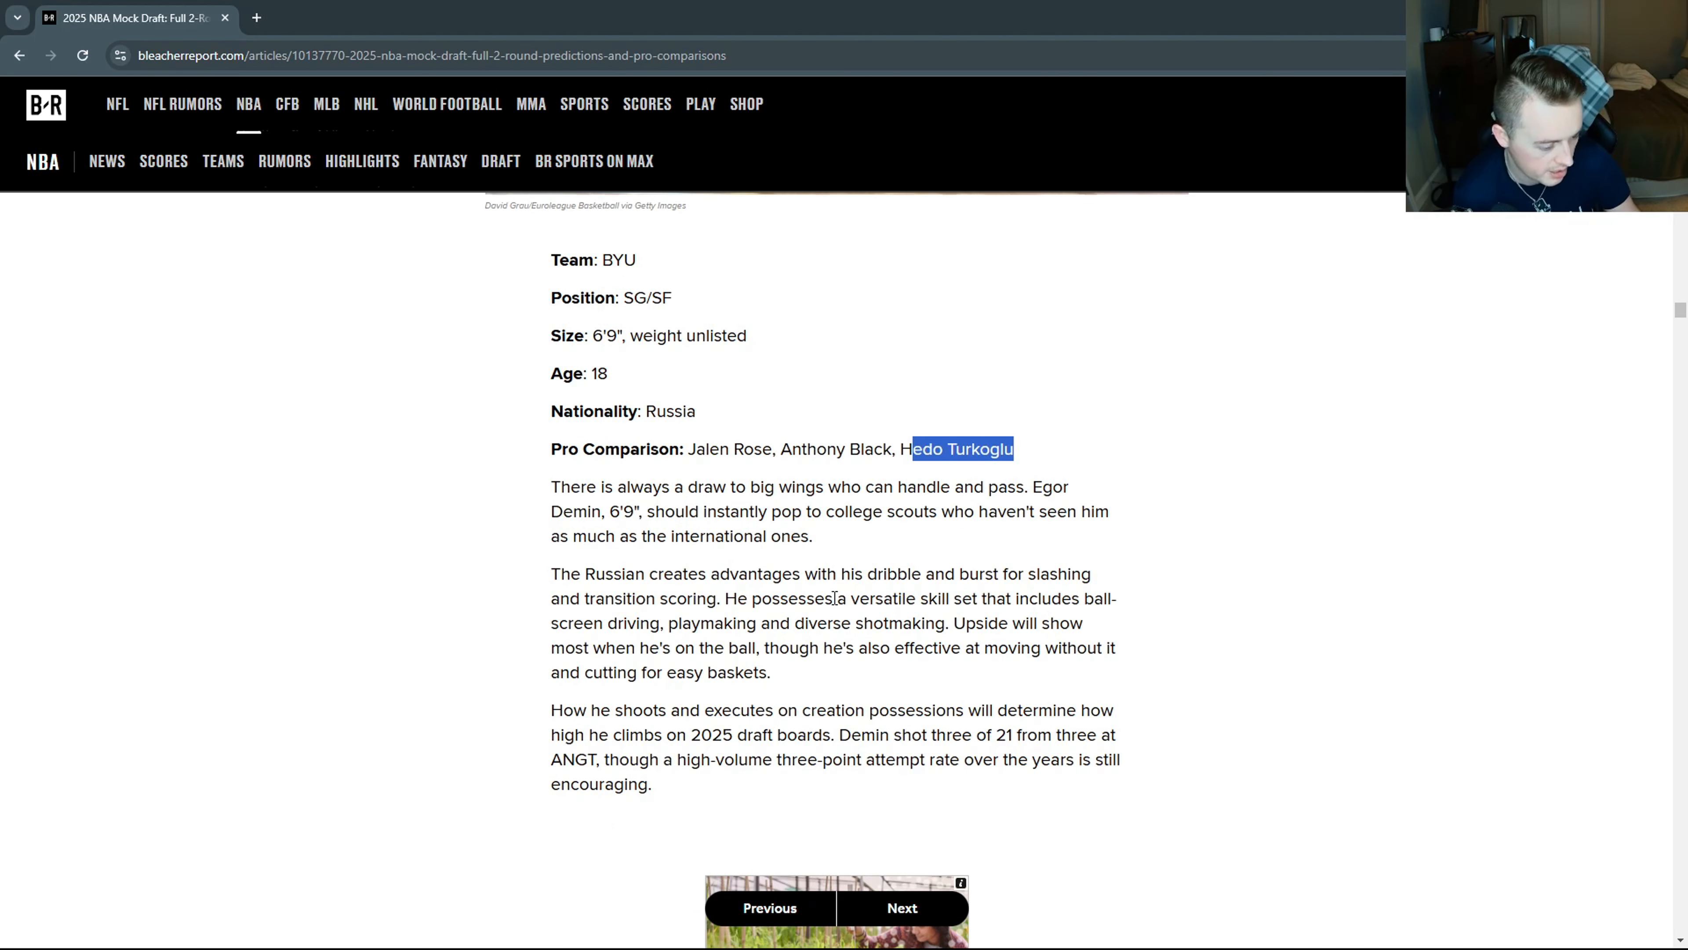
pyautogui.moveTo(859, 549)
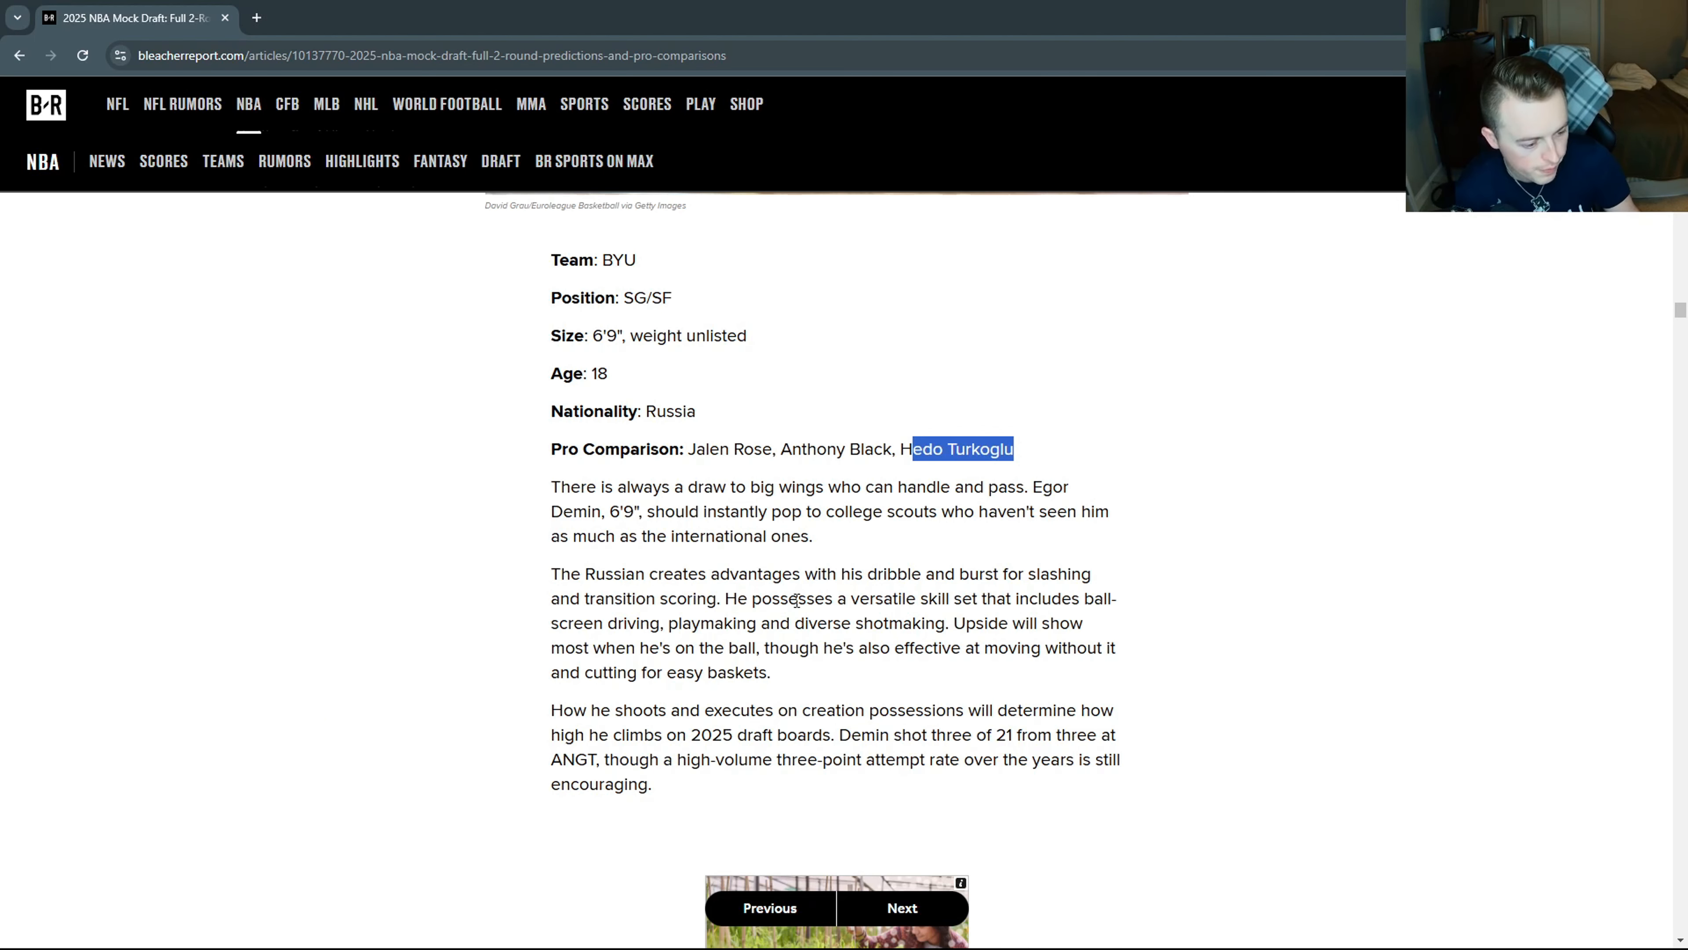
pyautogui.doubleClick(815, 599)
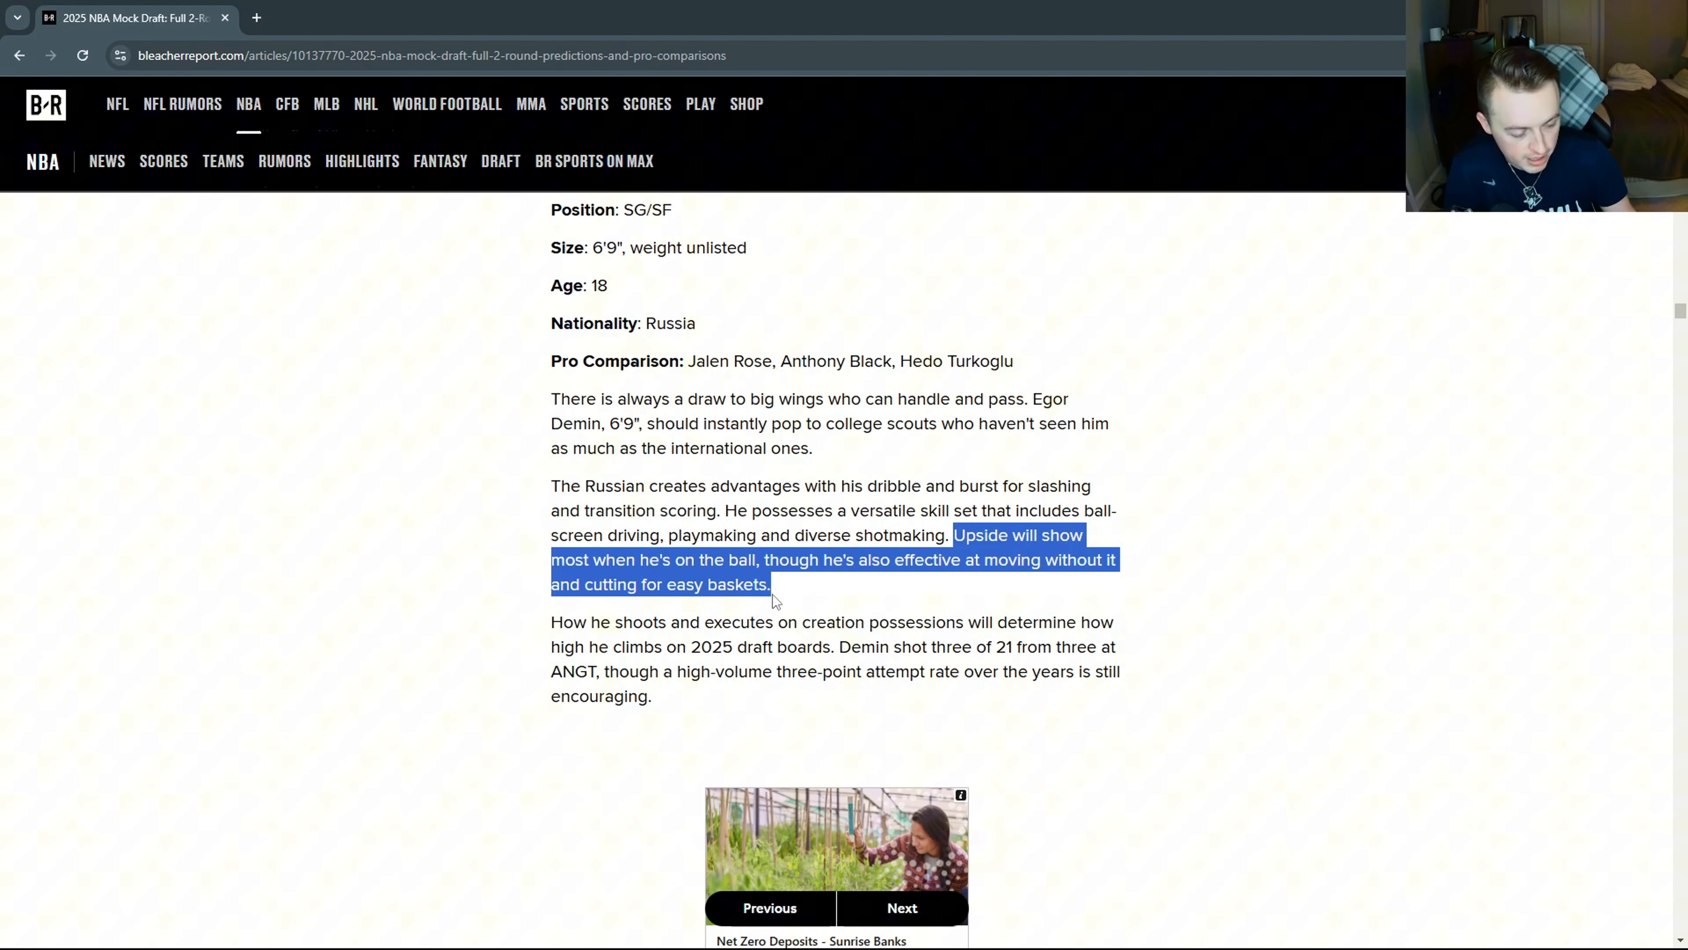
pyautogui.click(778, 601)
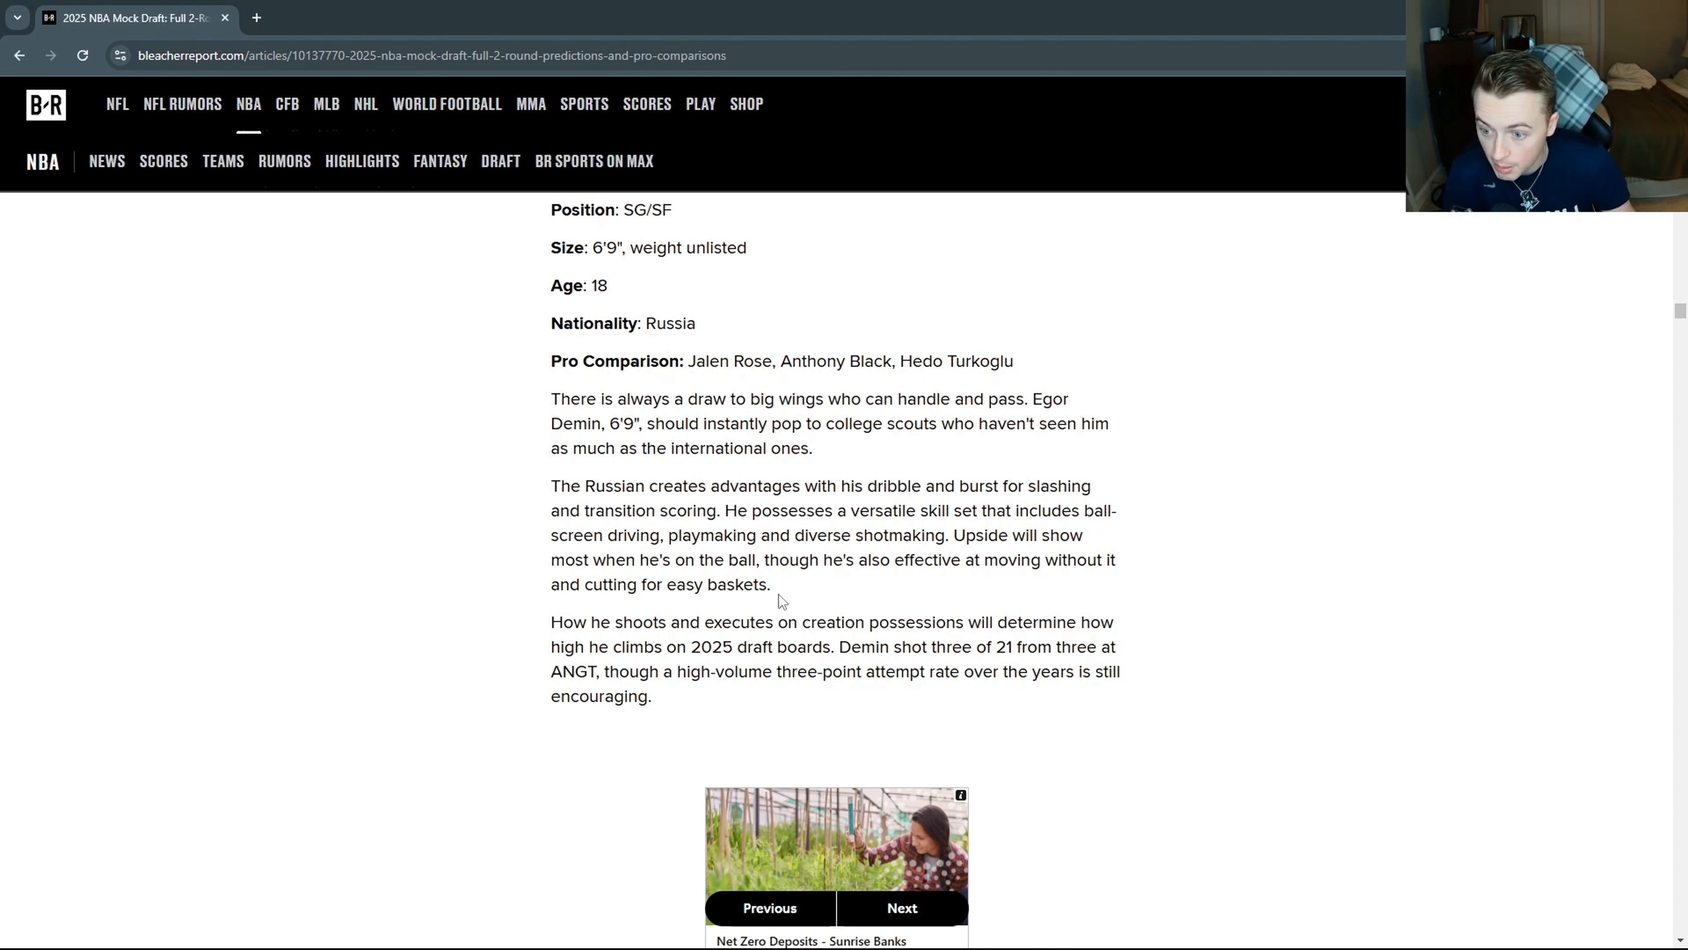
# Step back to pick 14, then move forward to pick 15, Noa Essengue.
pyautogui.scroll(-3)
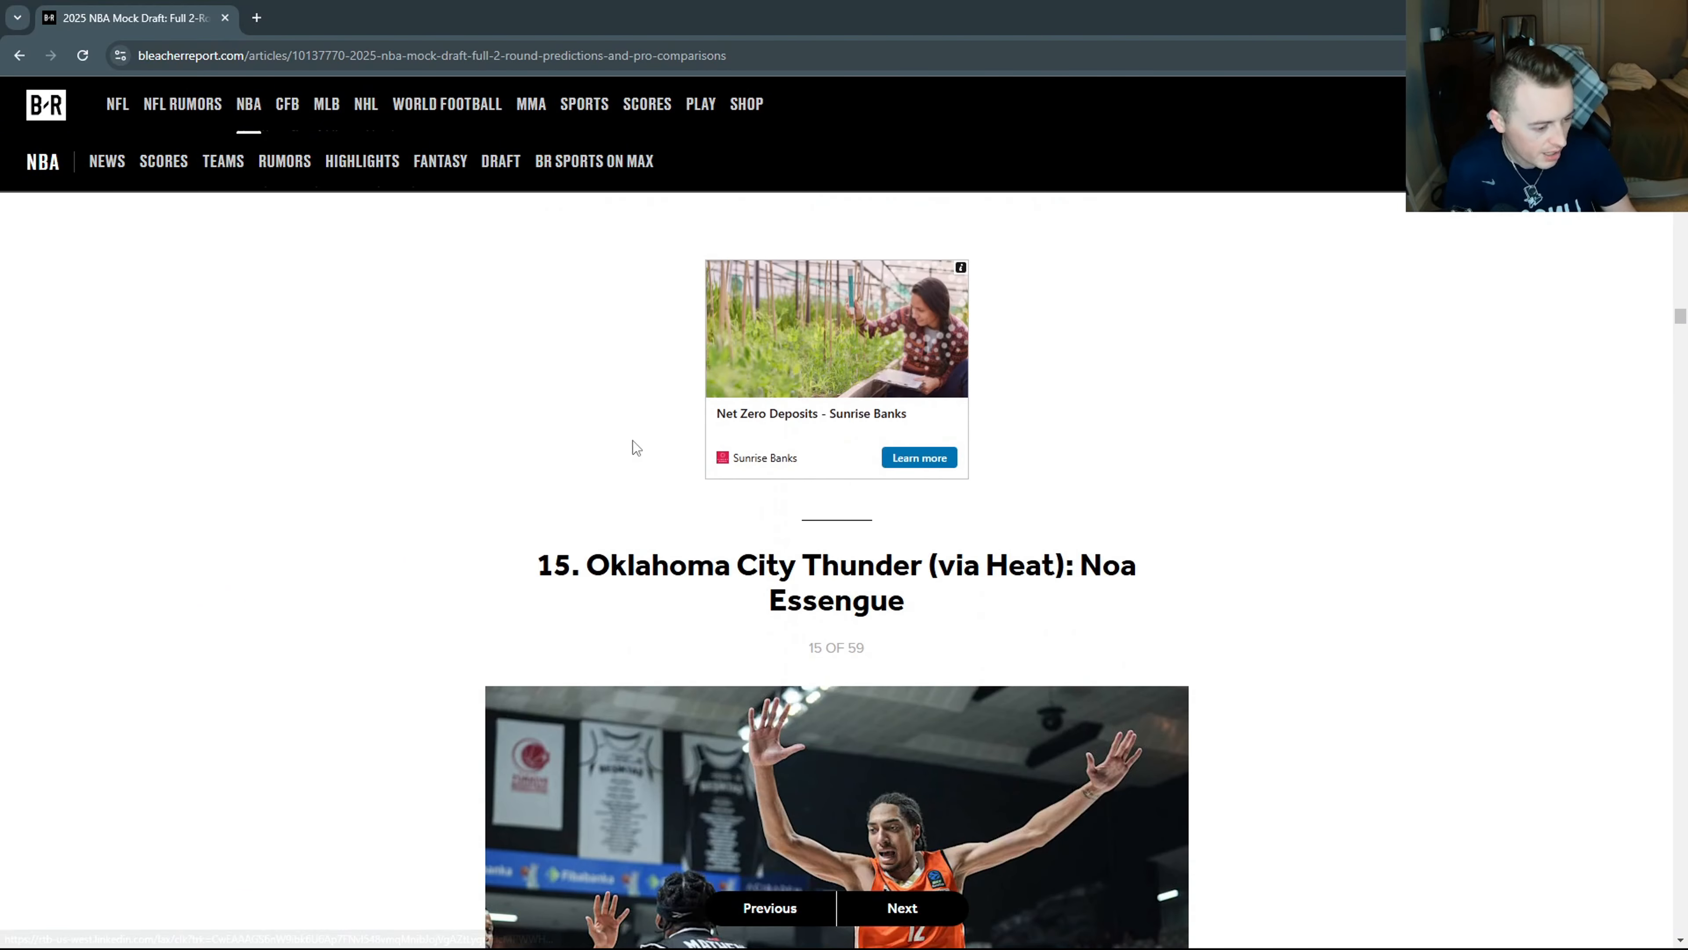
pyautogui.click(771, 907)
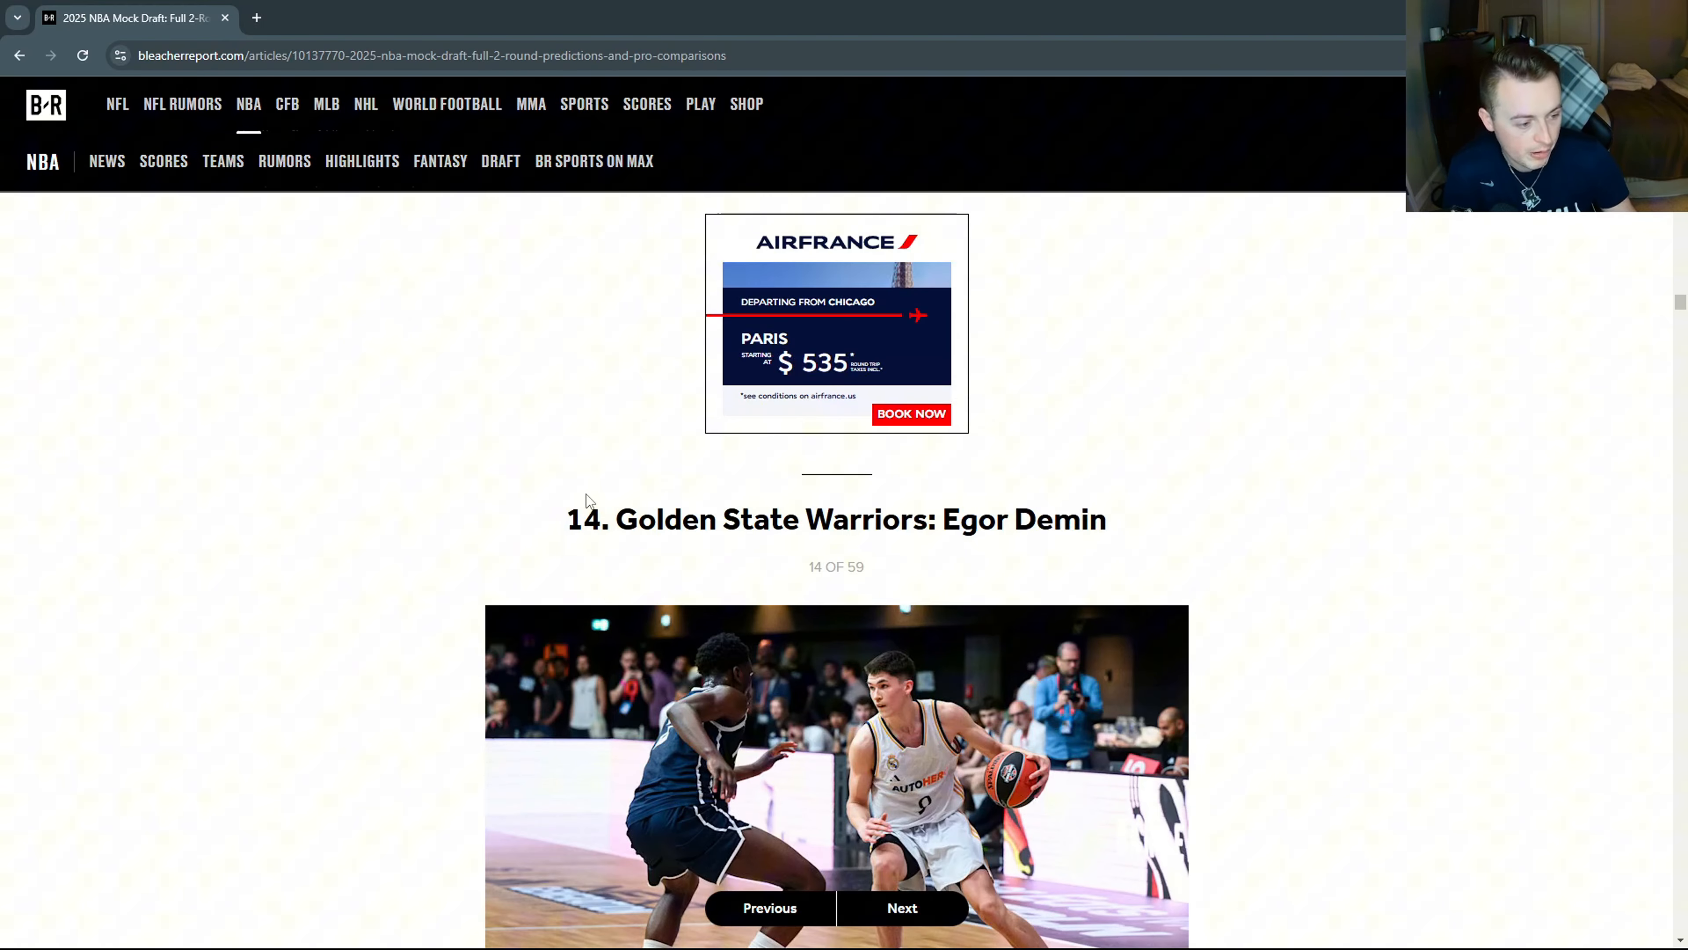
pyautogui.click(902, 908)
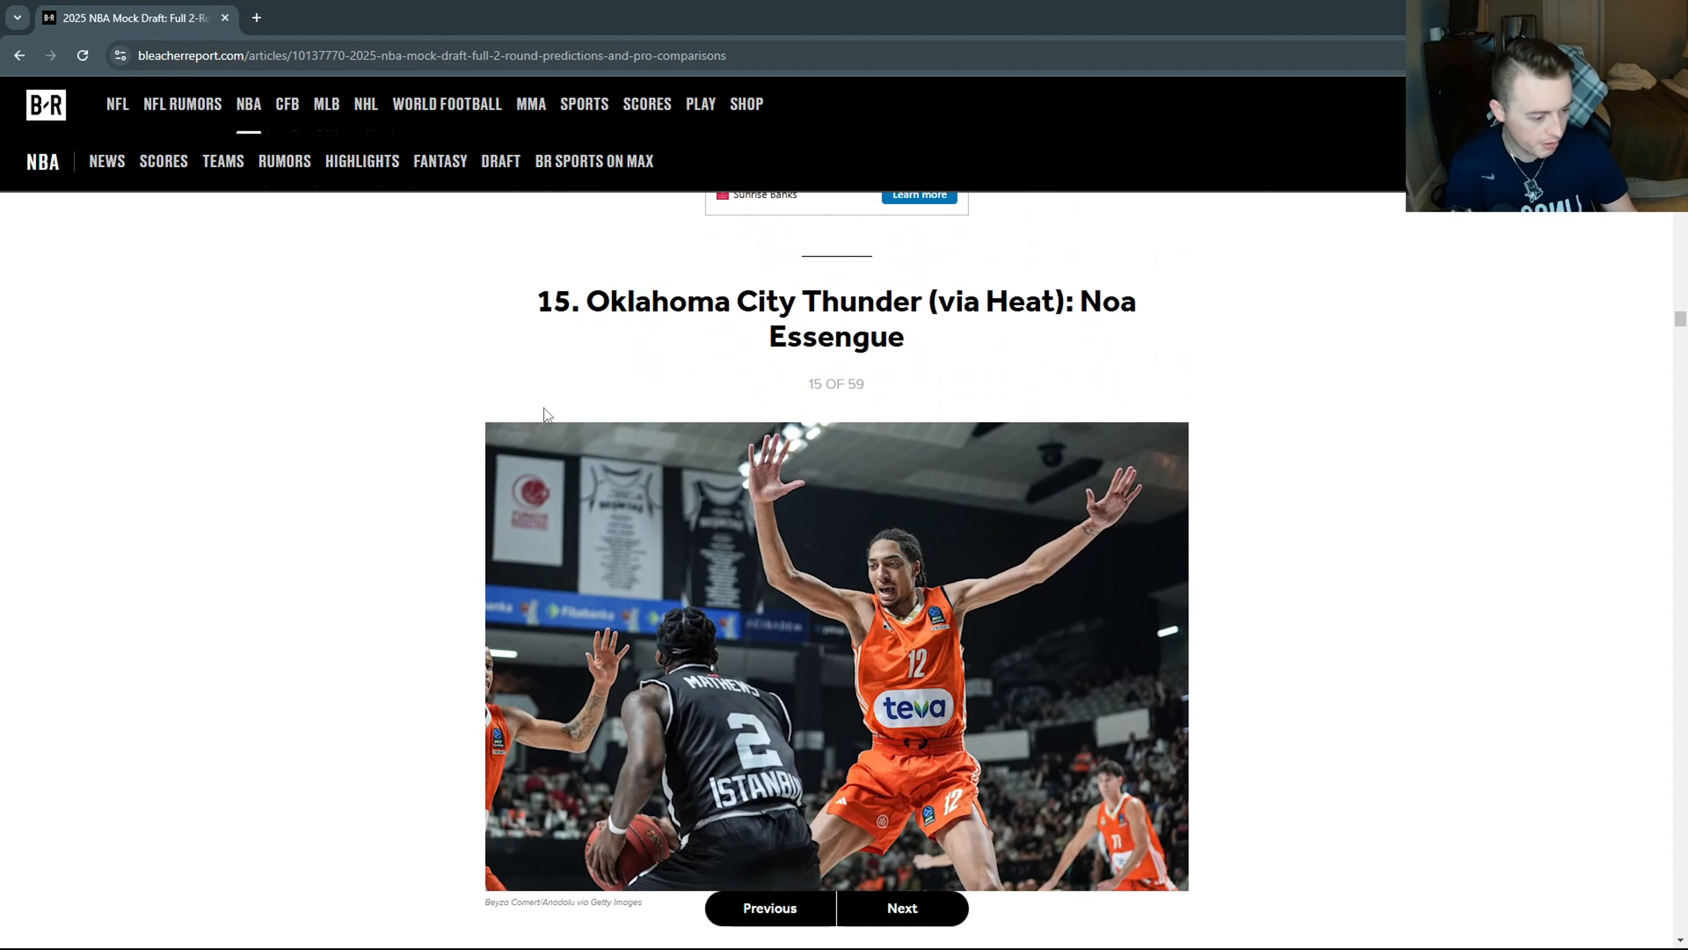
pyautogui.scroll(-3)
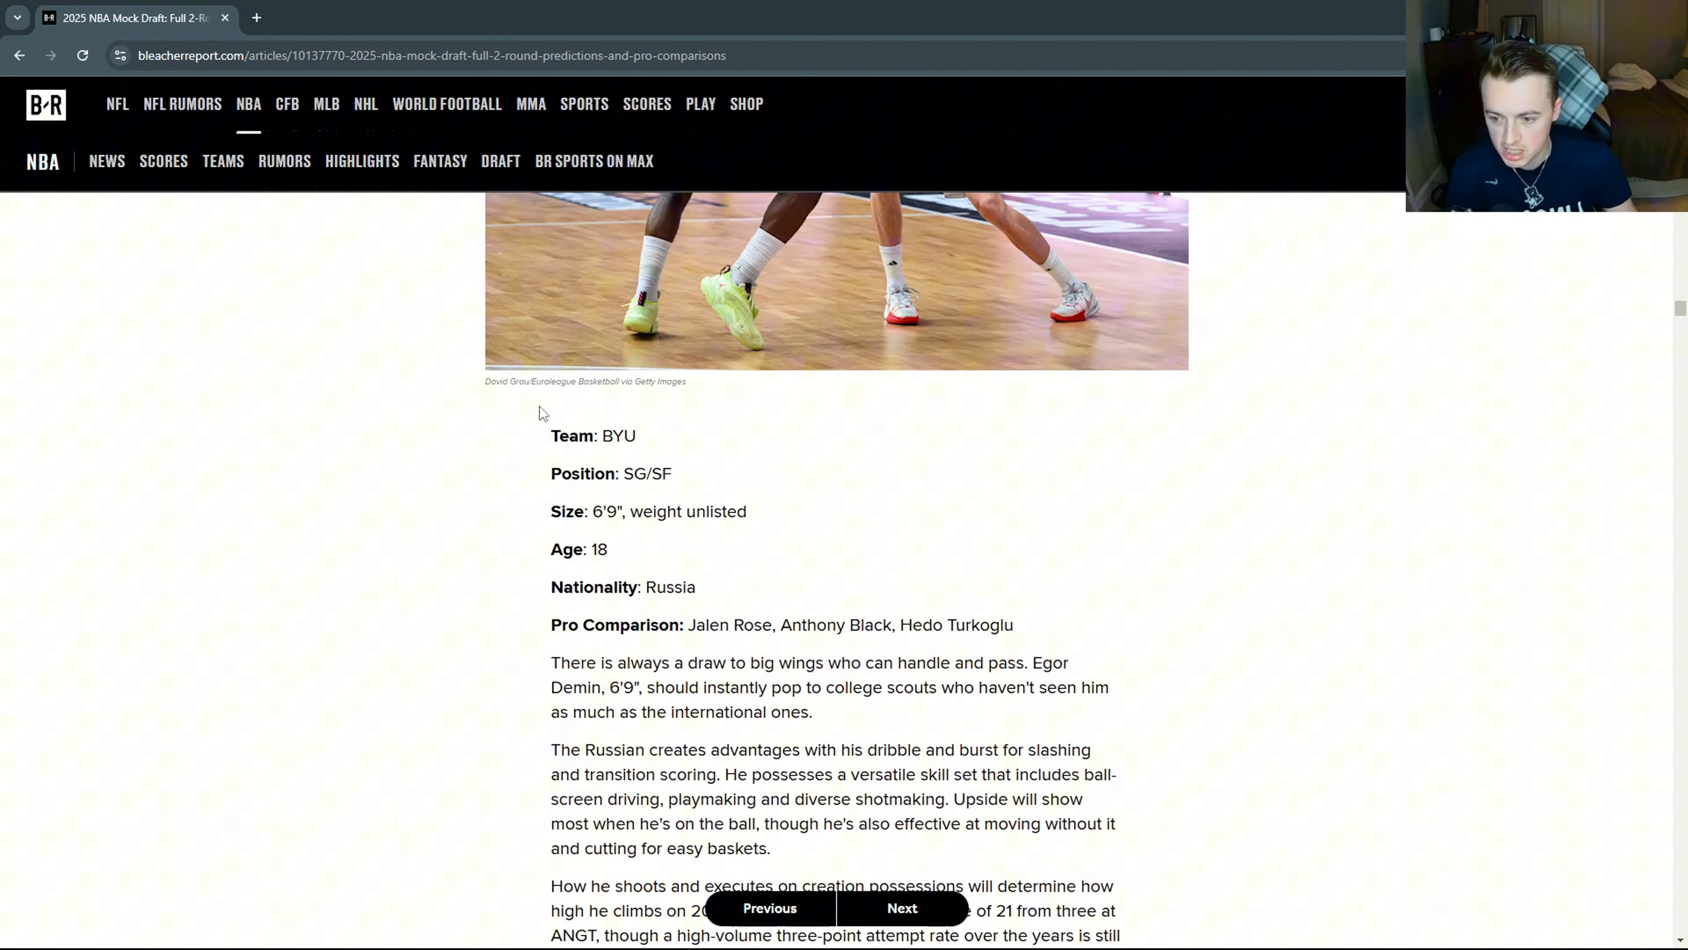
pyautogui.click(903, 908)
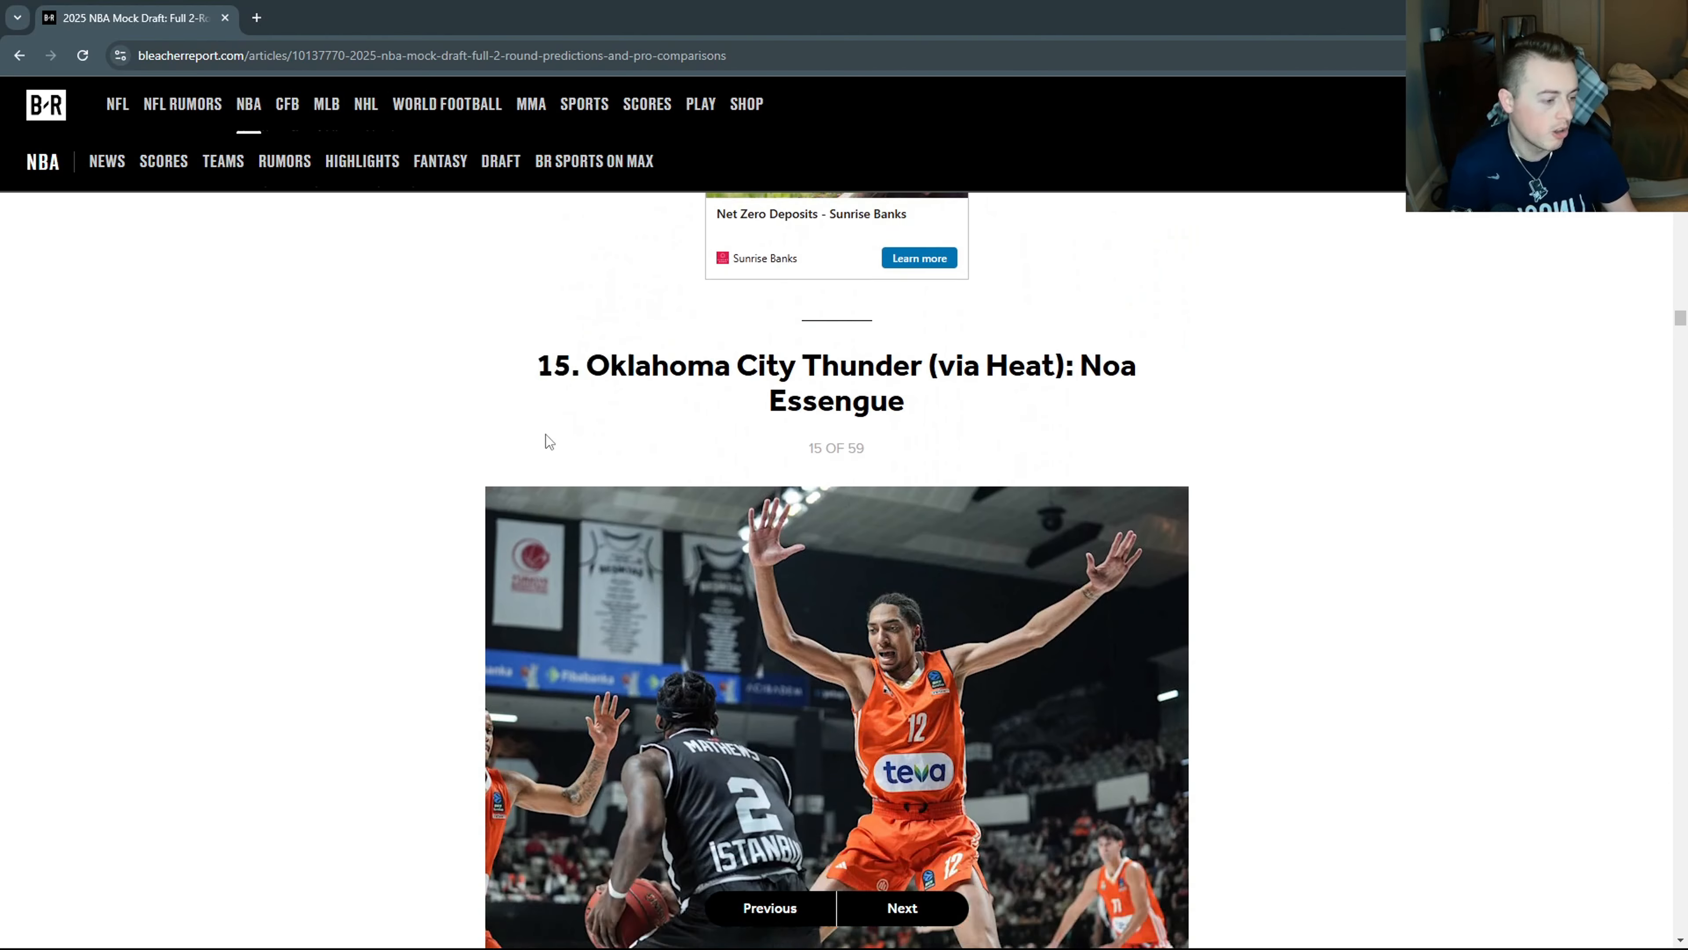
pyautogui.scroll(-3)
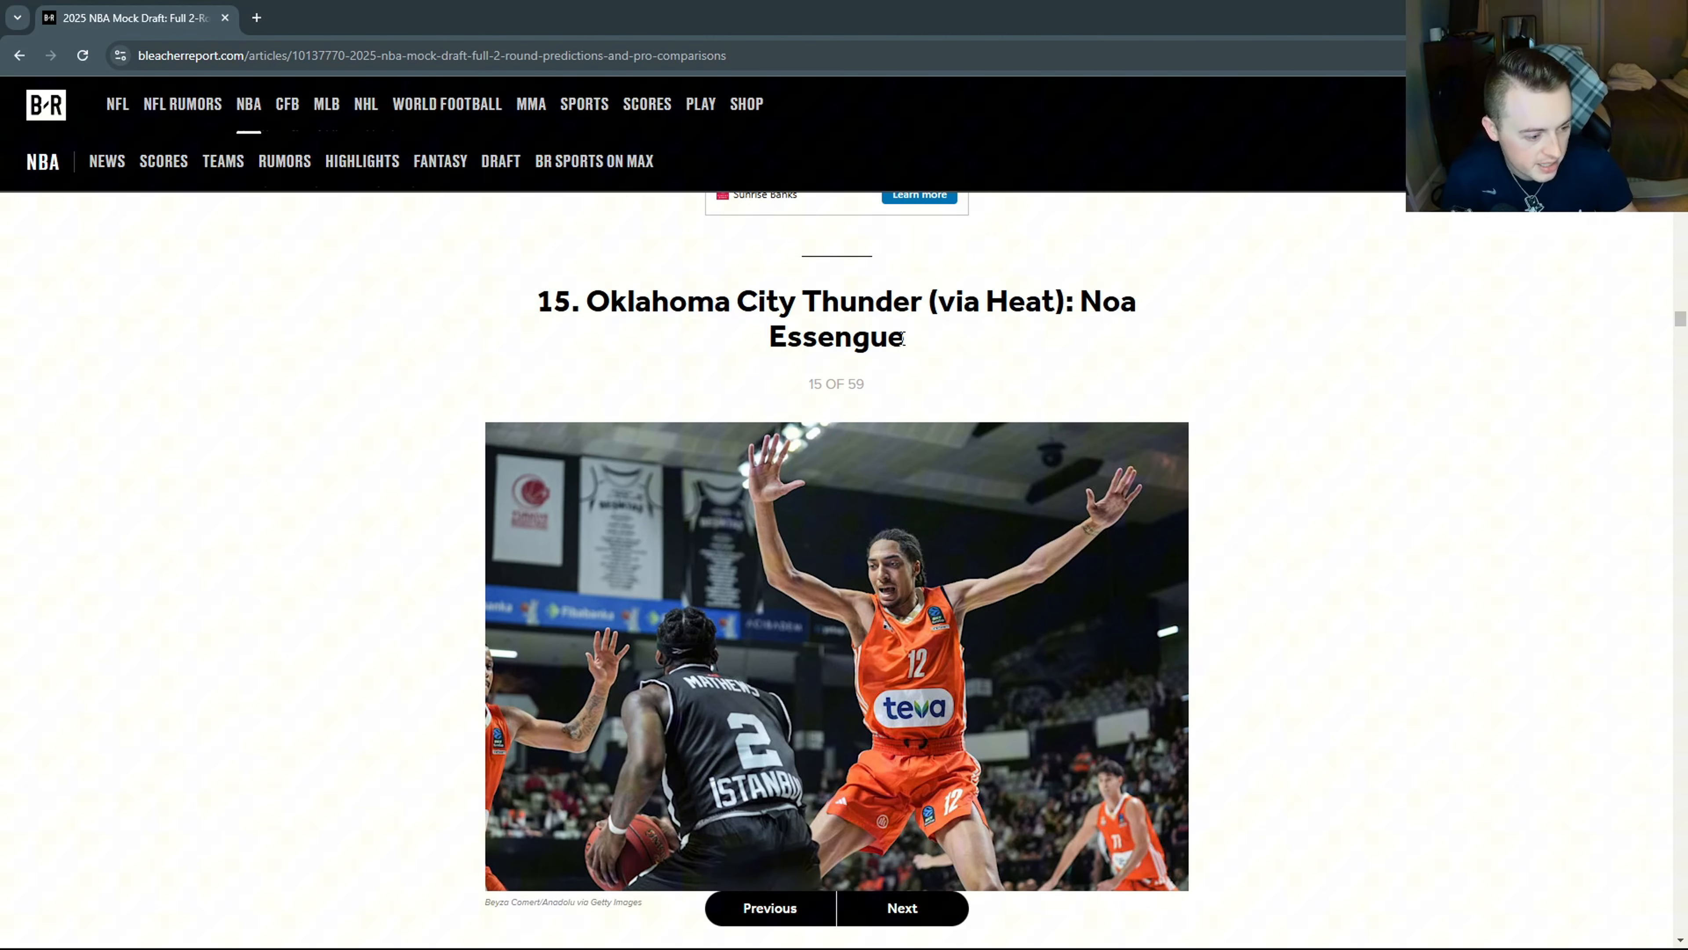
pyautogui.scroll(-3)
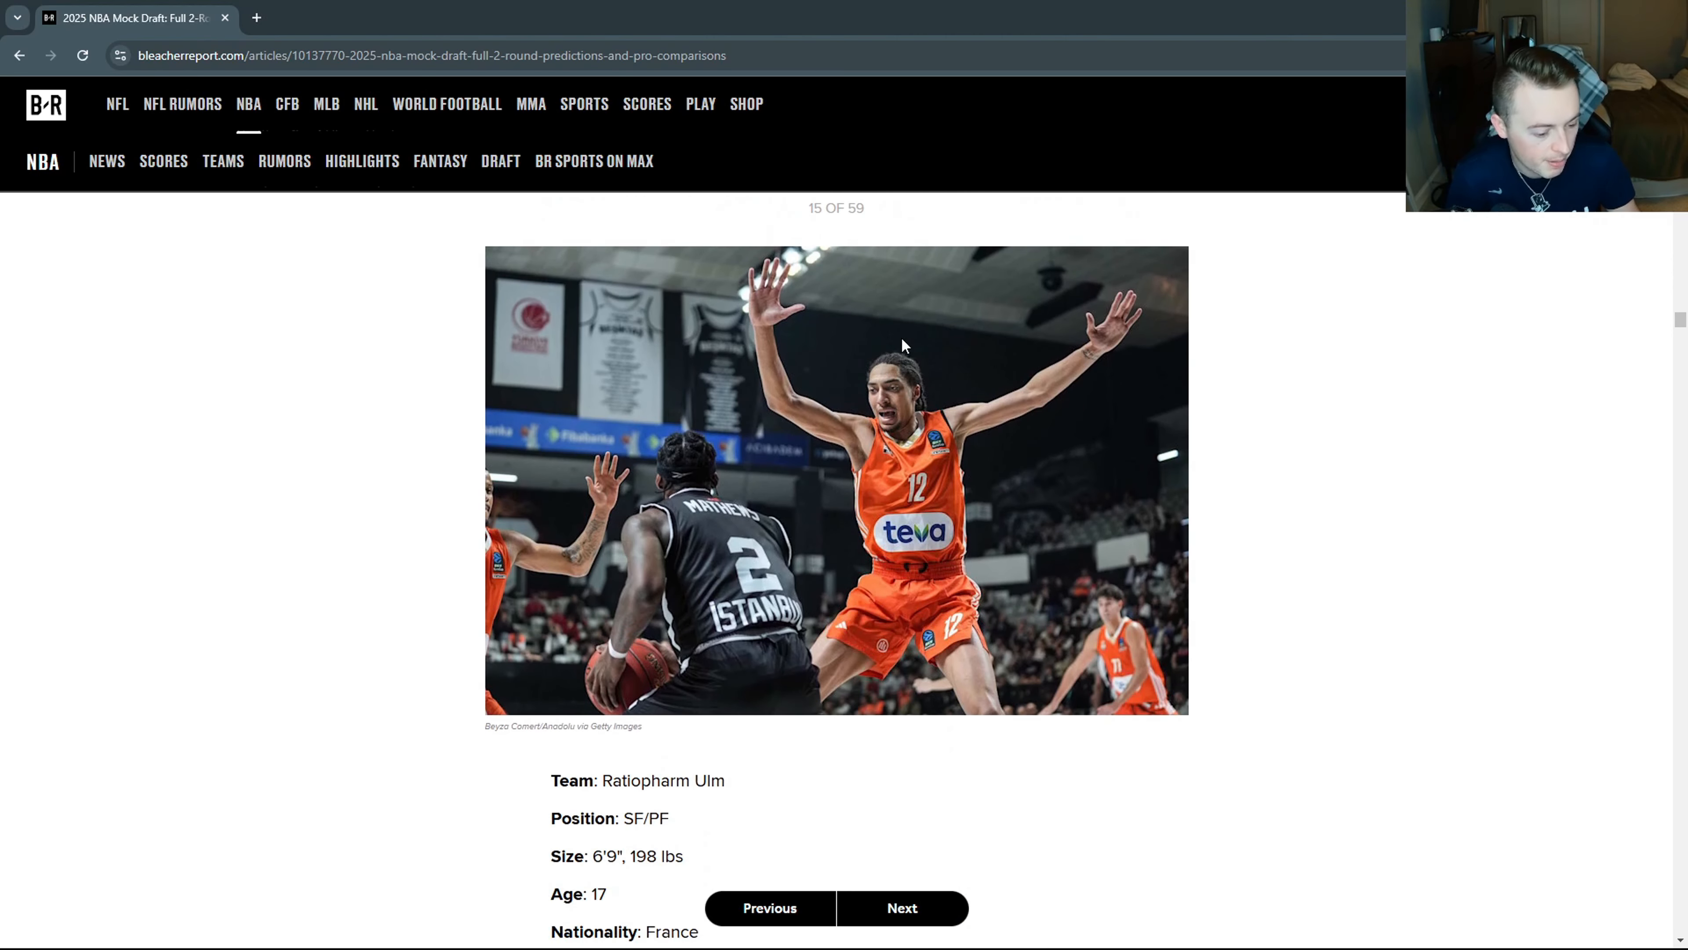
pyautogui.scroll(-3)
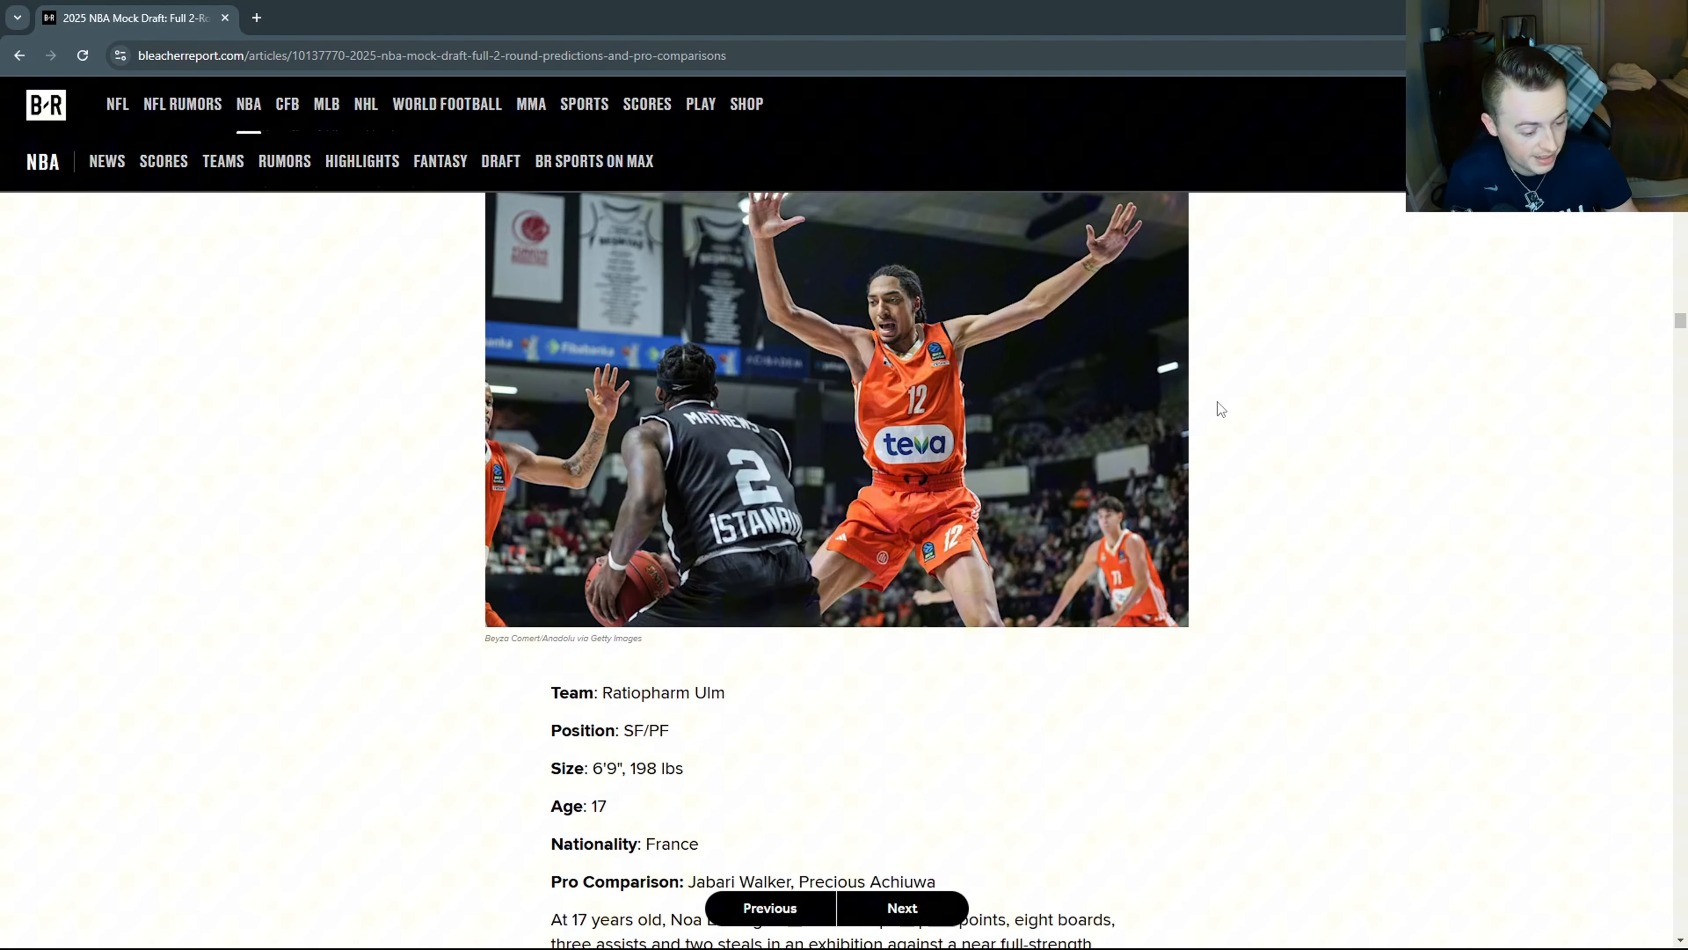
pyautogui.moveTo(721, 651)
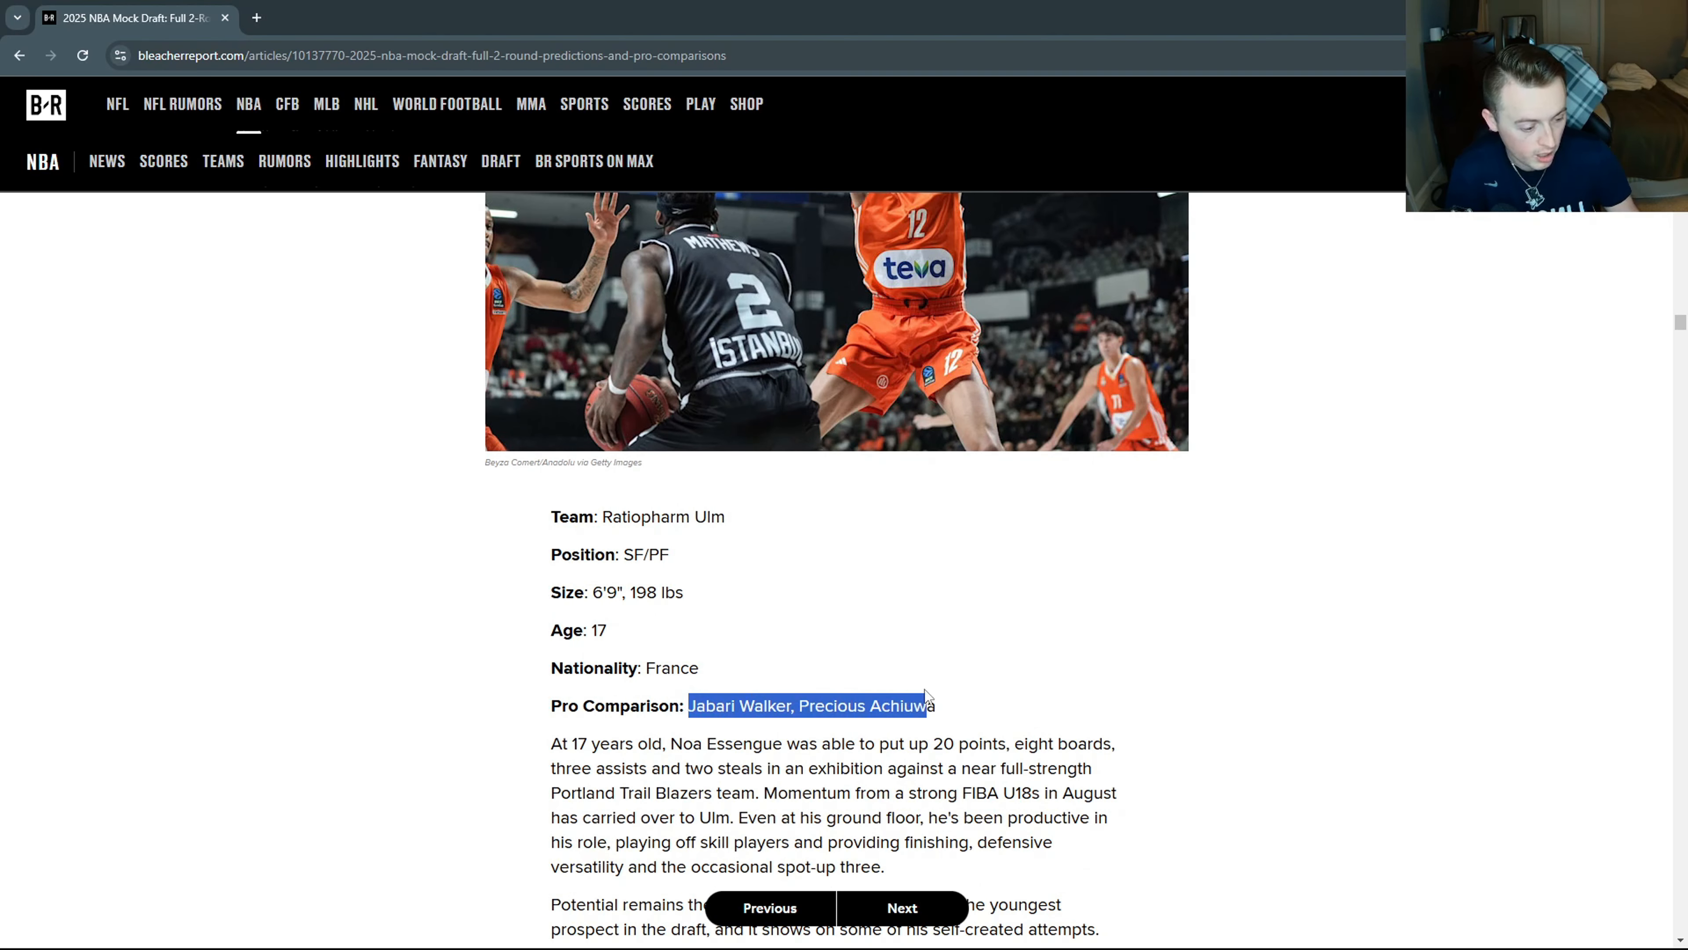
pyautogui.click(902, 908)
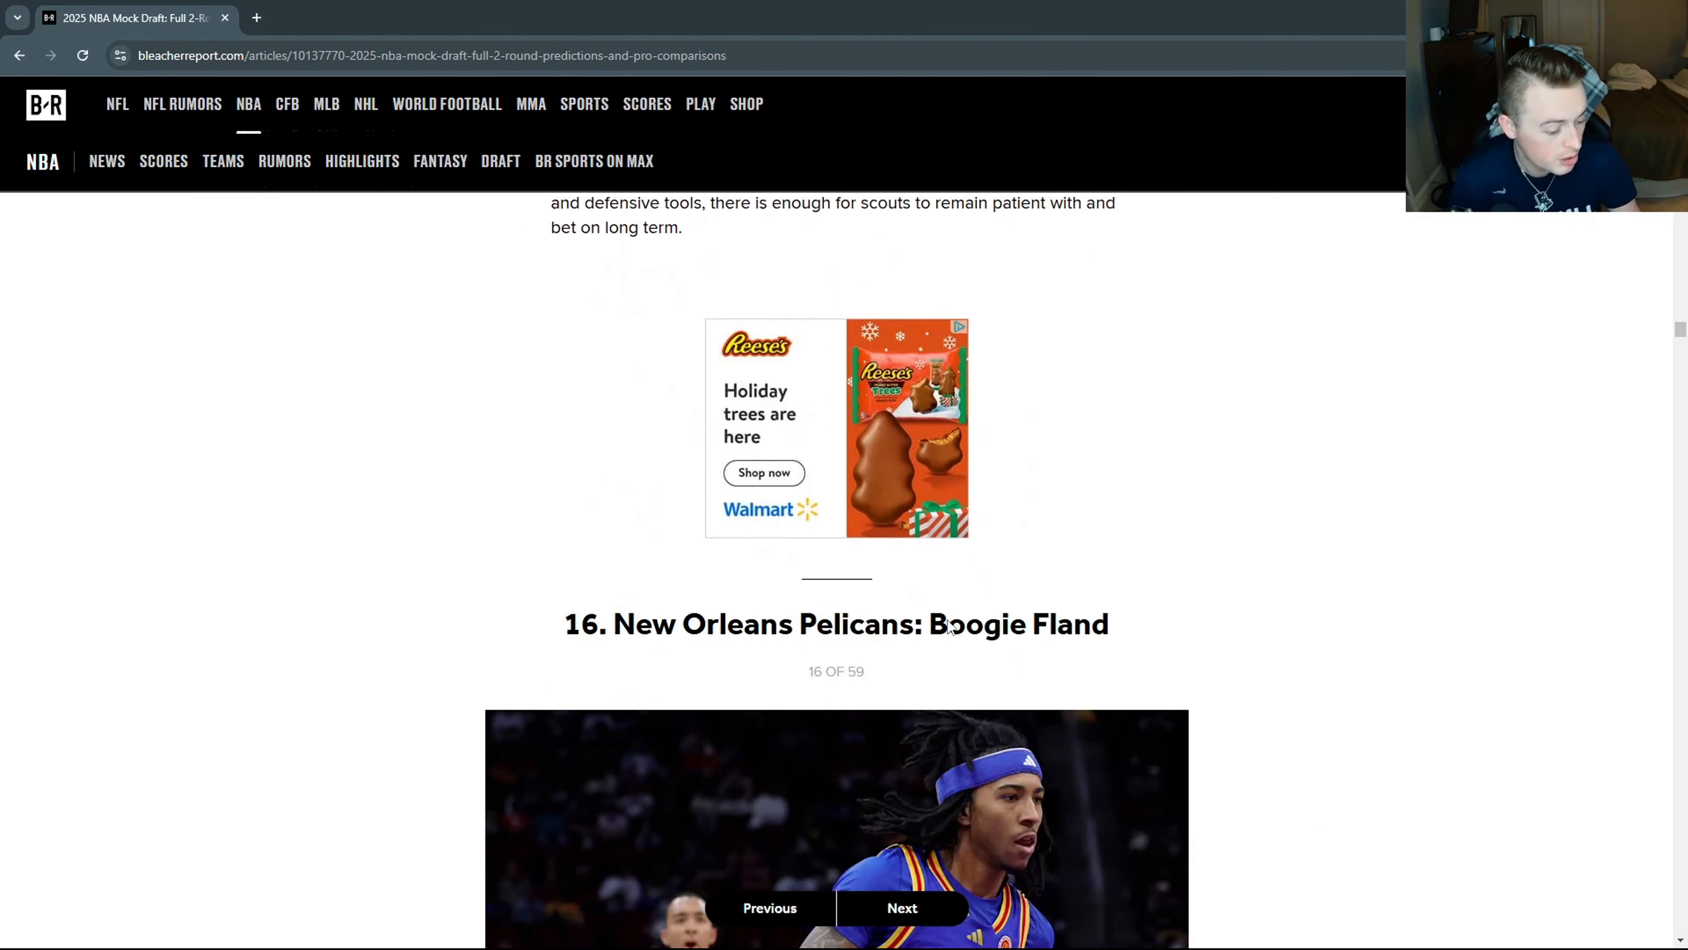
# Highlight Boogie Fland's name in the pick 16 heading and read his stats and write-up.
pyautogui.scroll(-3)
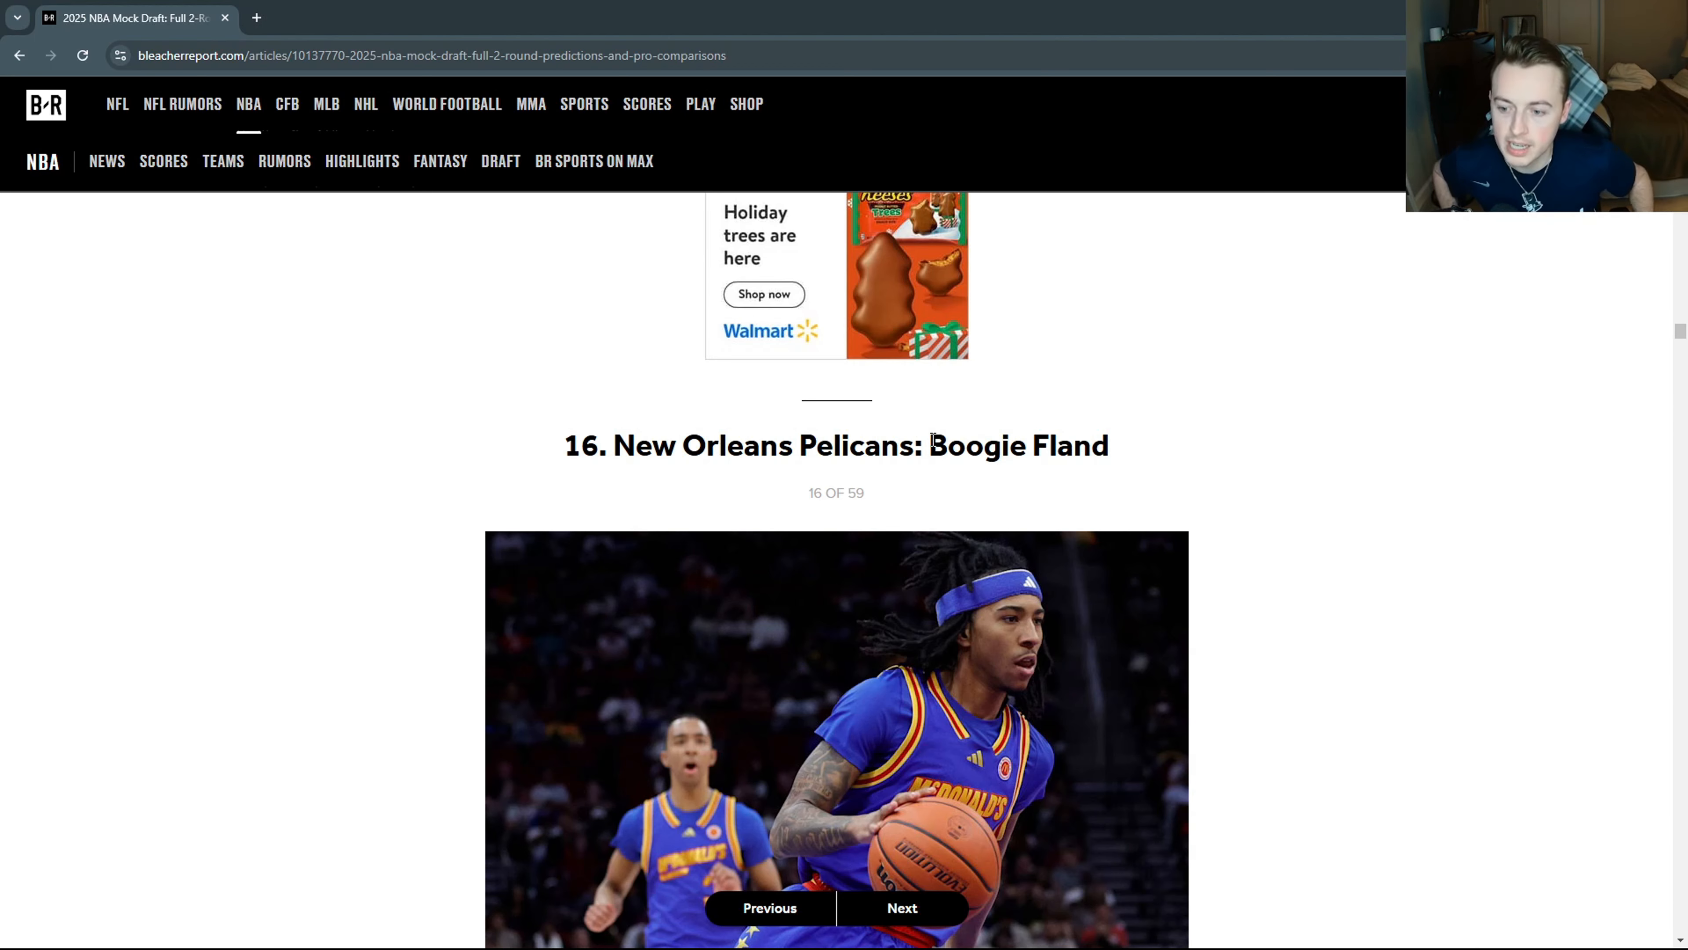
pyautogui.doubleClick(1017, 445)
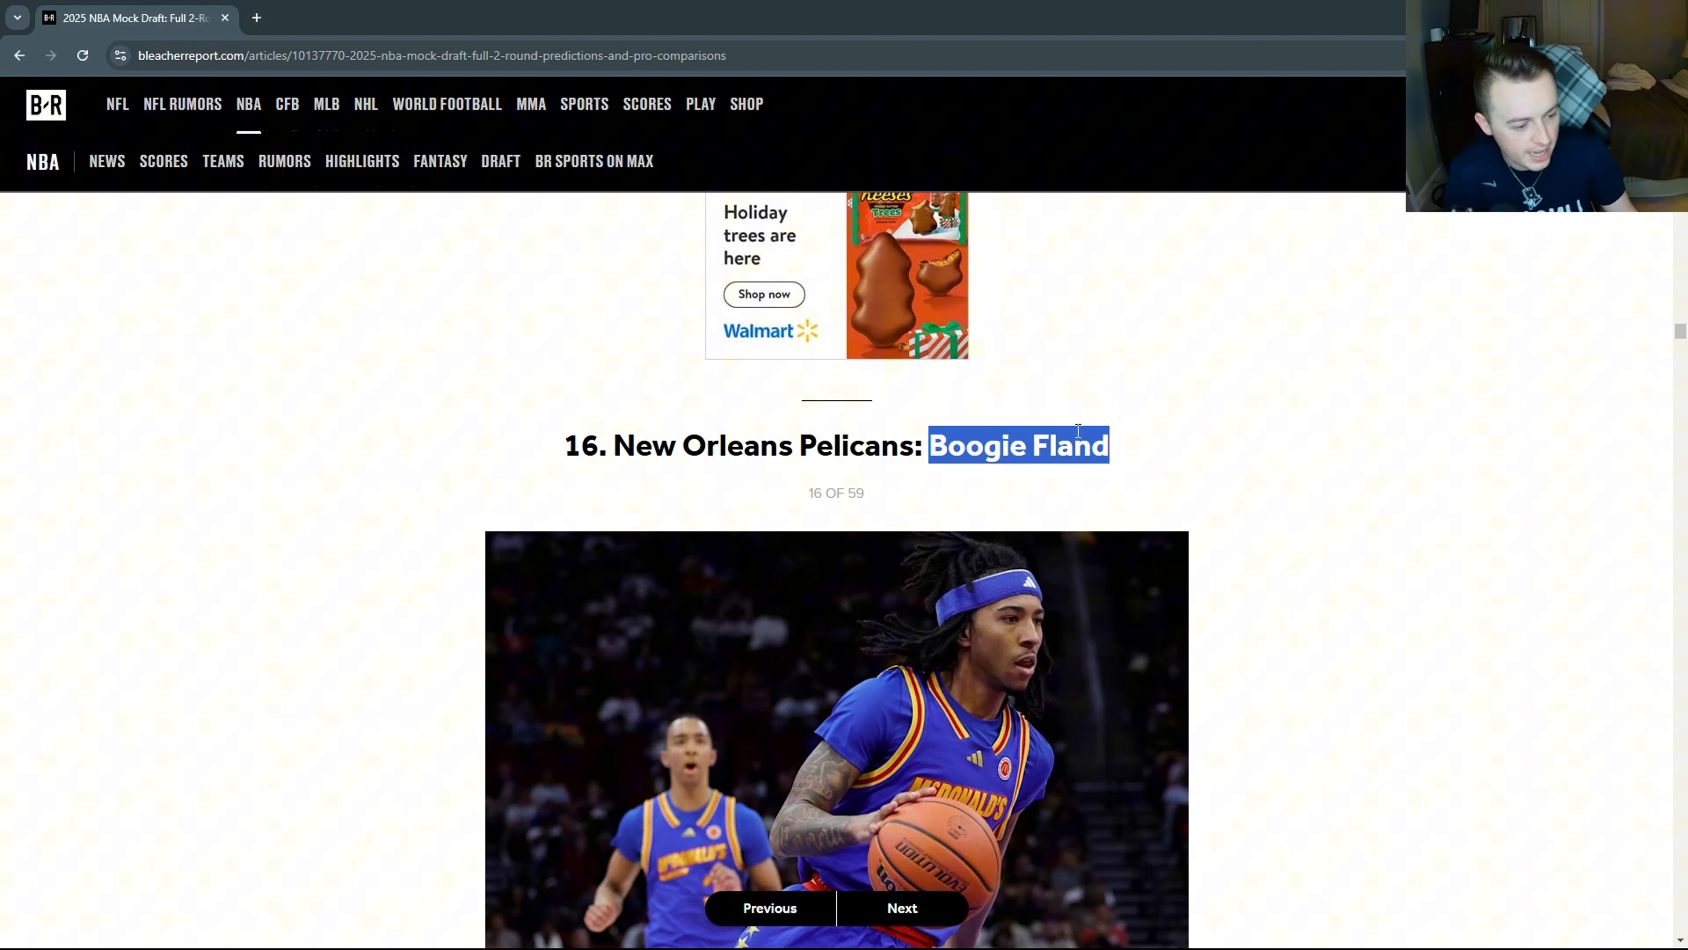
pyautogui.scroll(-3)
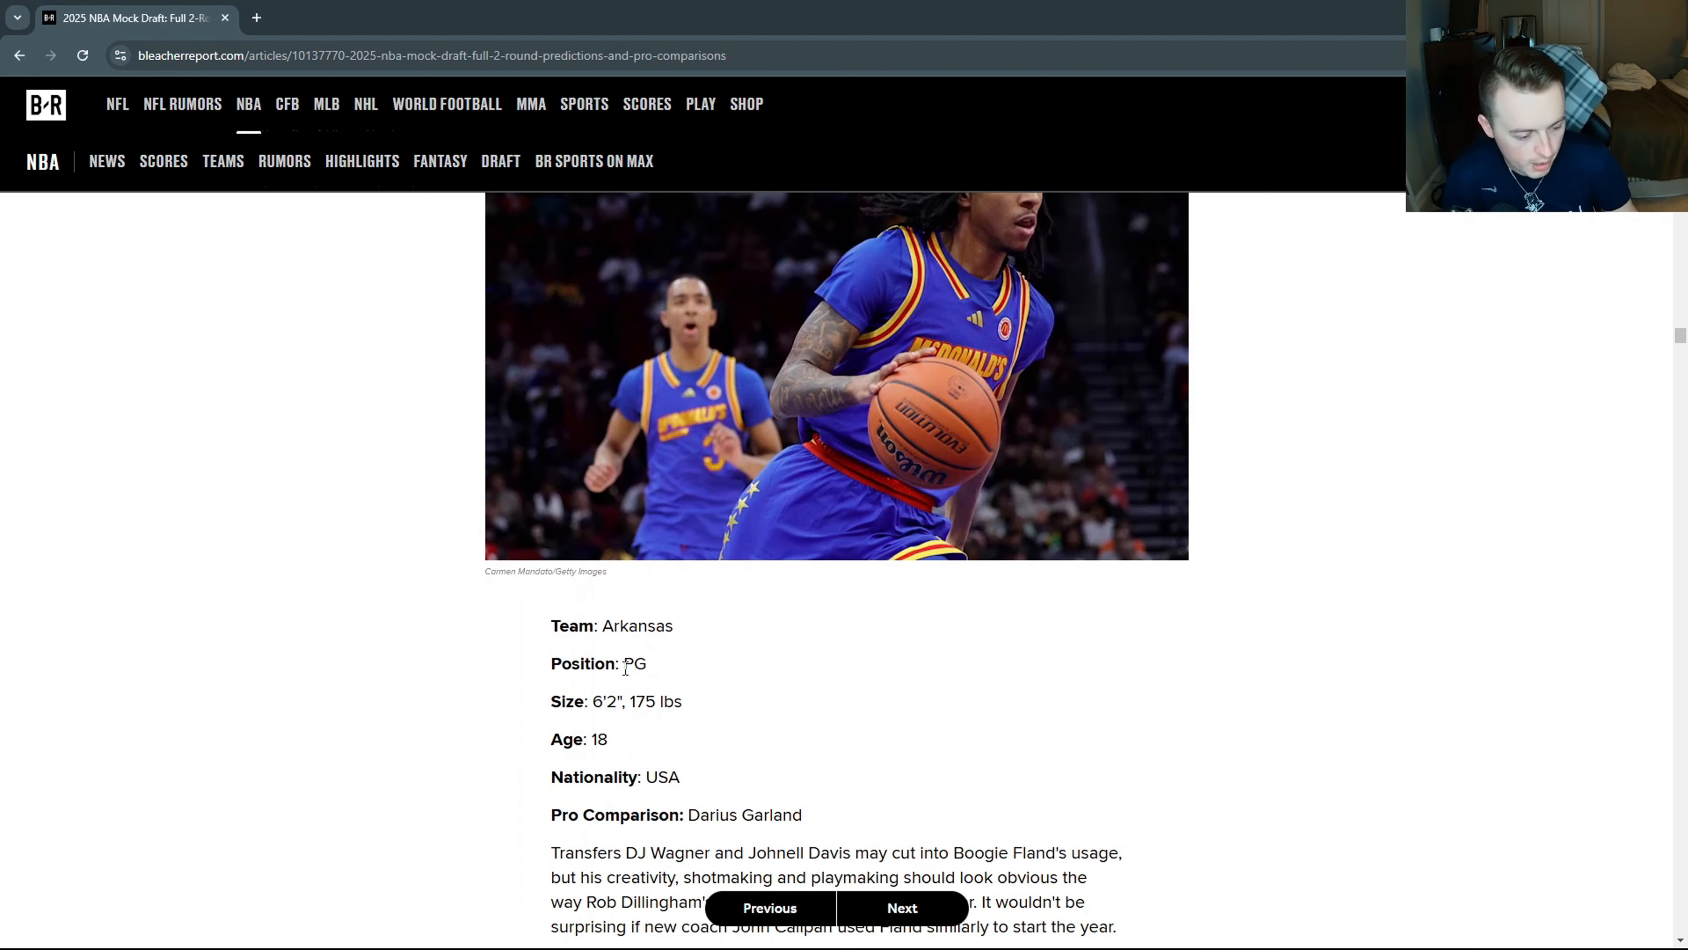
pyautogui.scroll(-3)
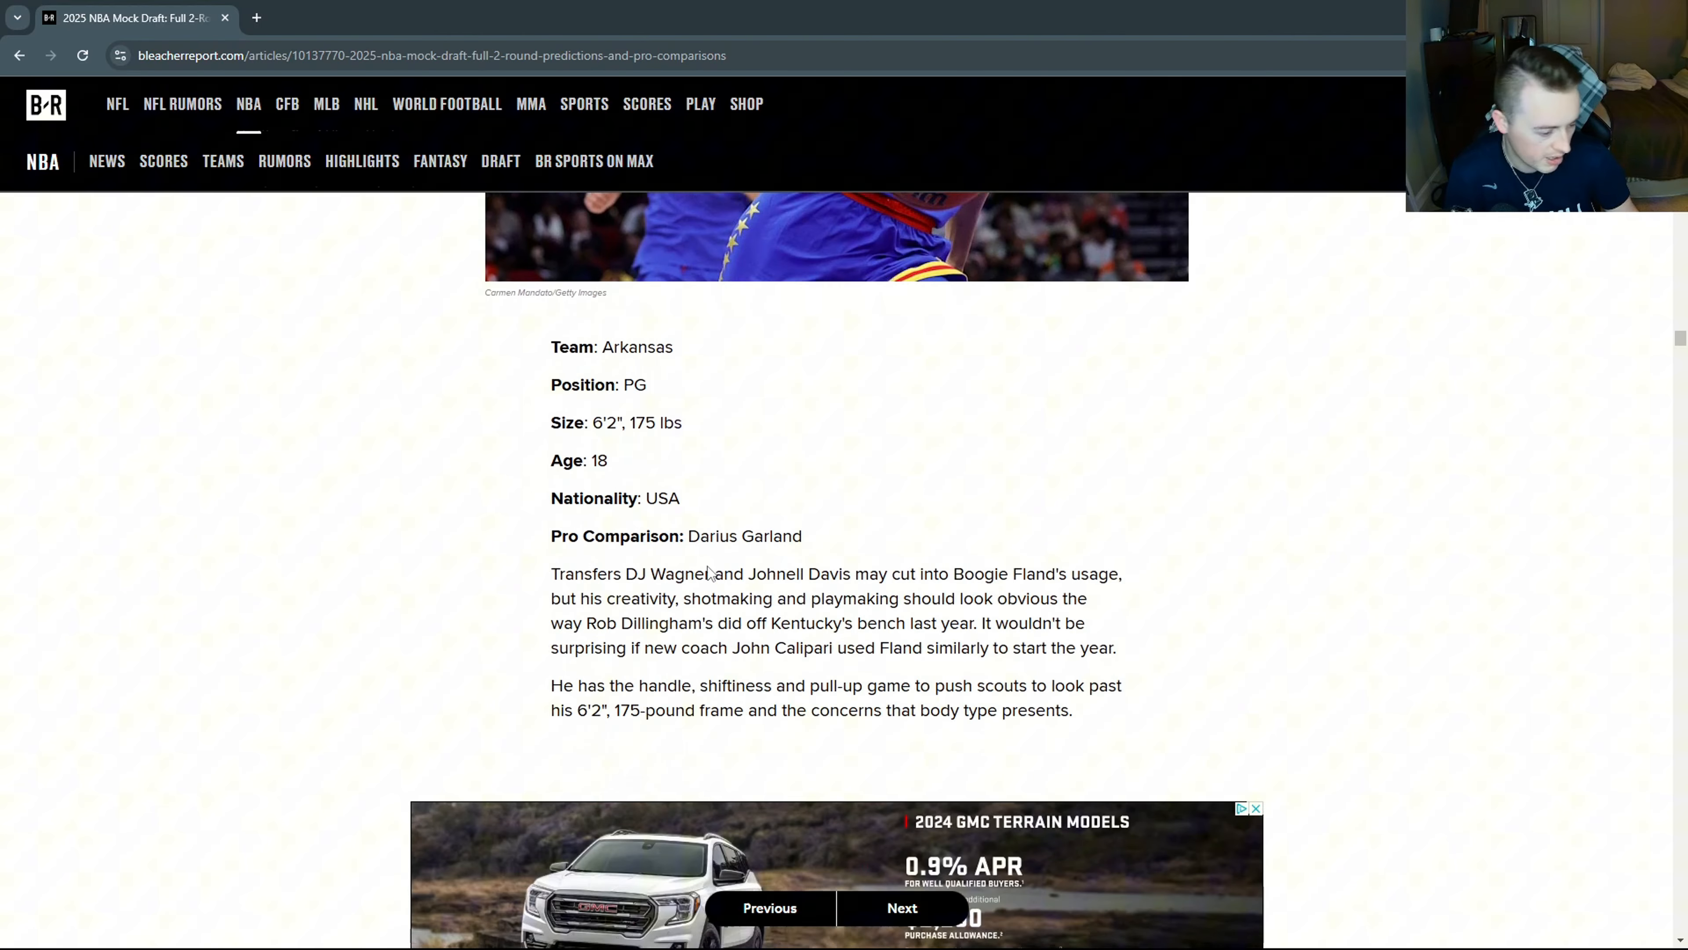
# Advance to pick 17, Rocco Zikarsky to Atlanta, highlighting his 227 weight and reading the write-up.
pyautogui.click(901, 908)
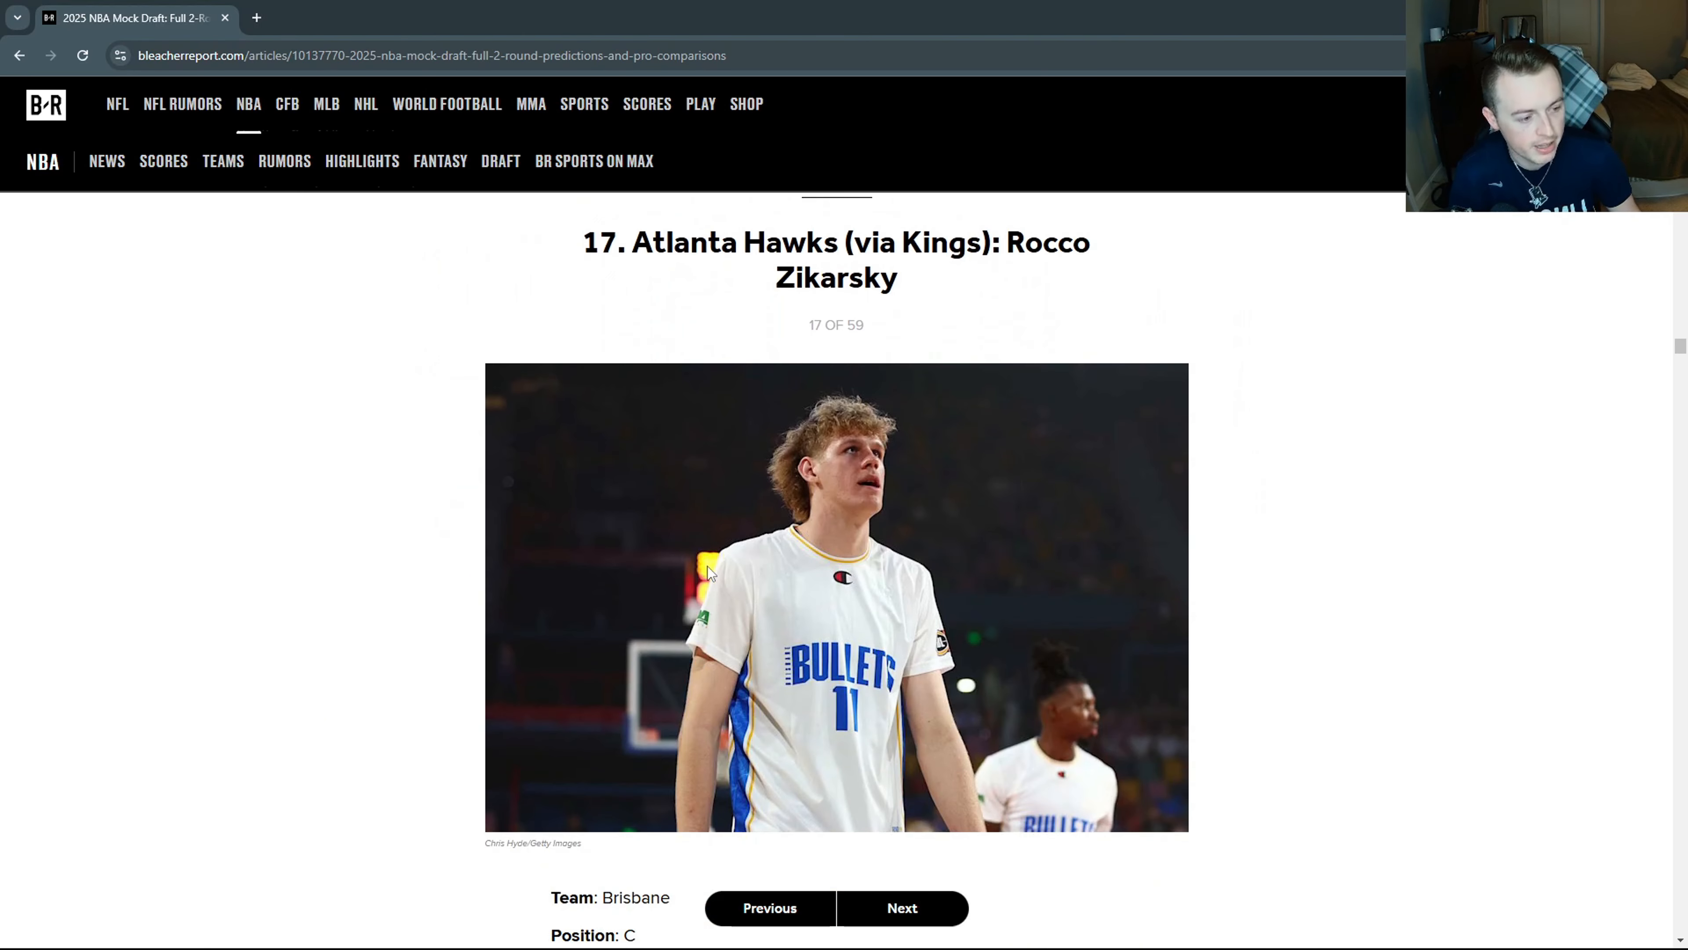
pyautogui.moveTo(862, 258)
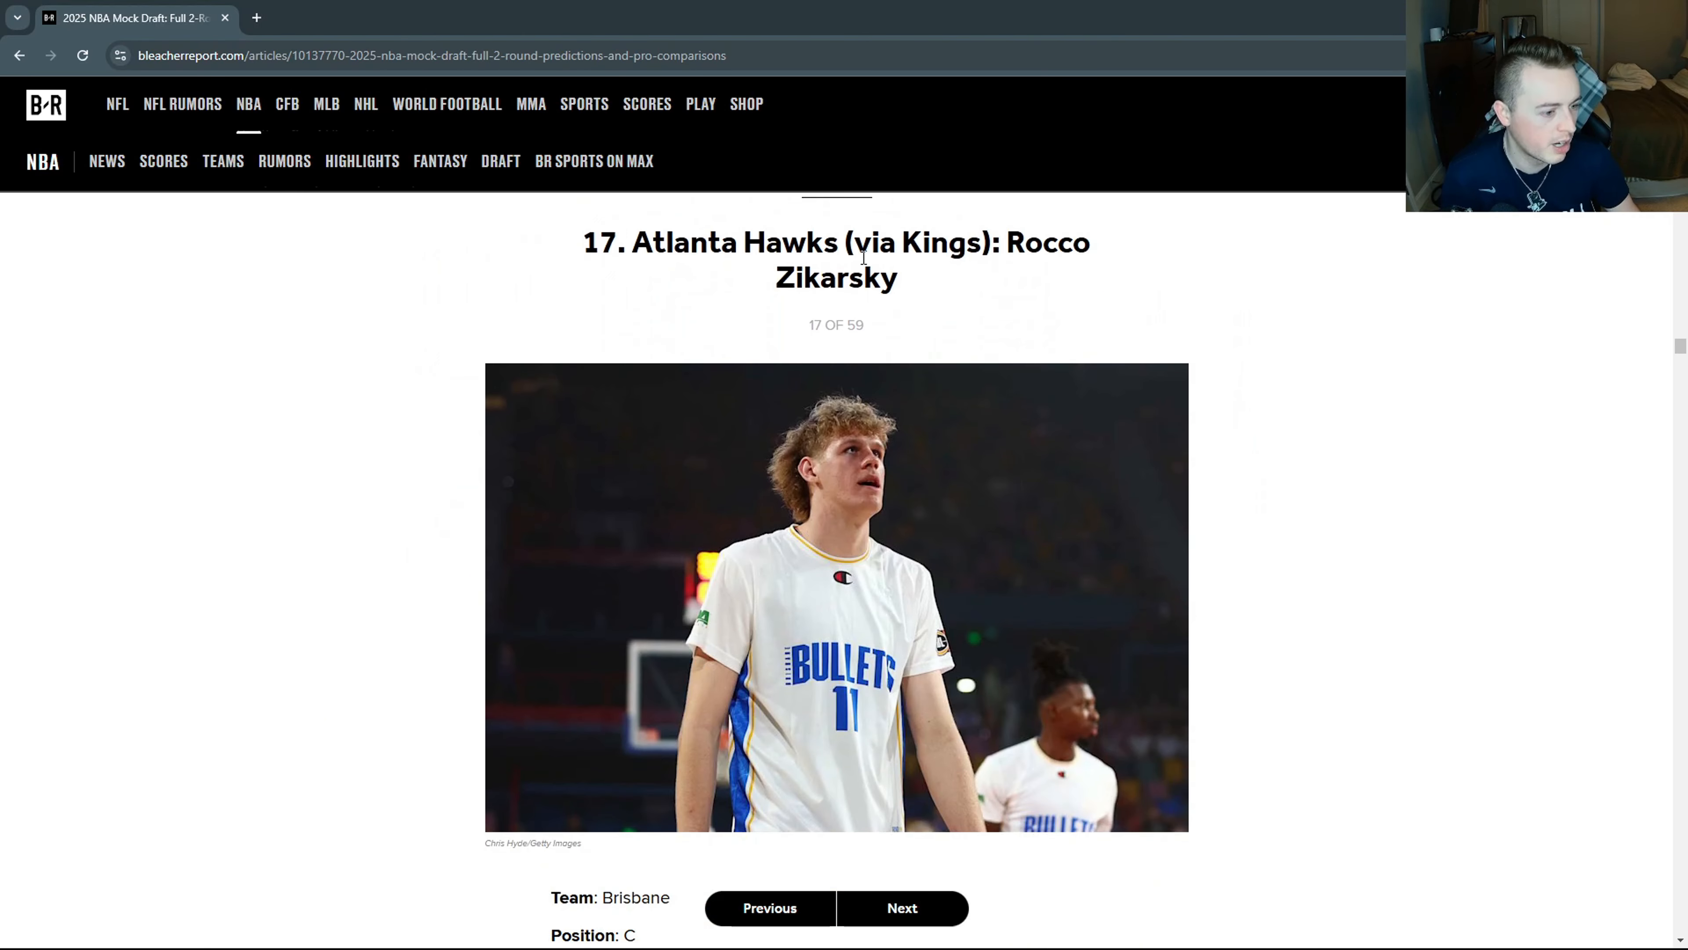
pyautogui.scroll(-3)
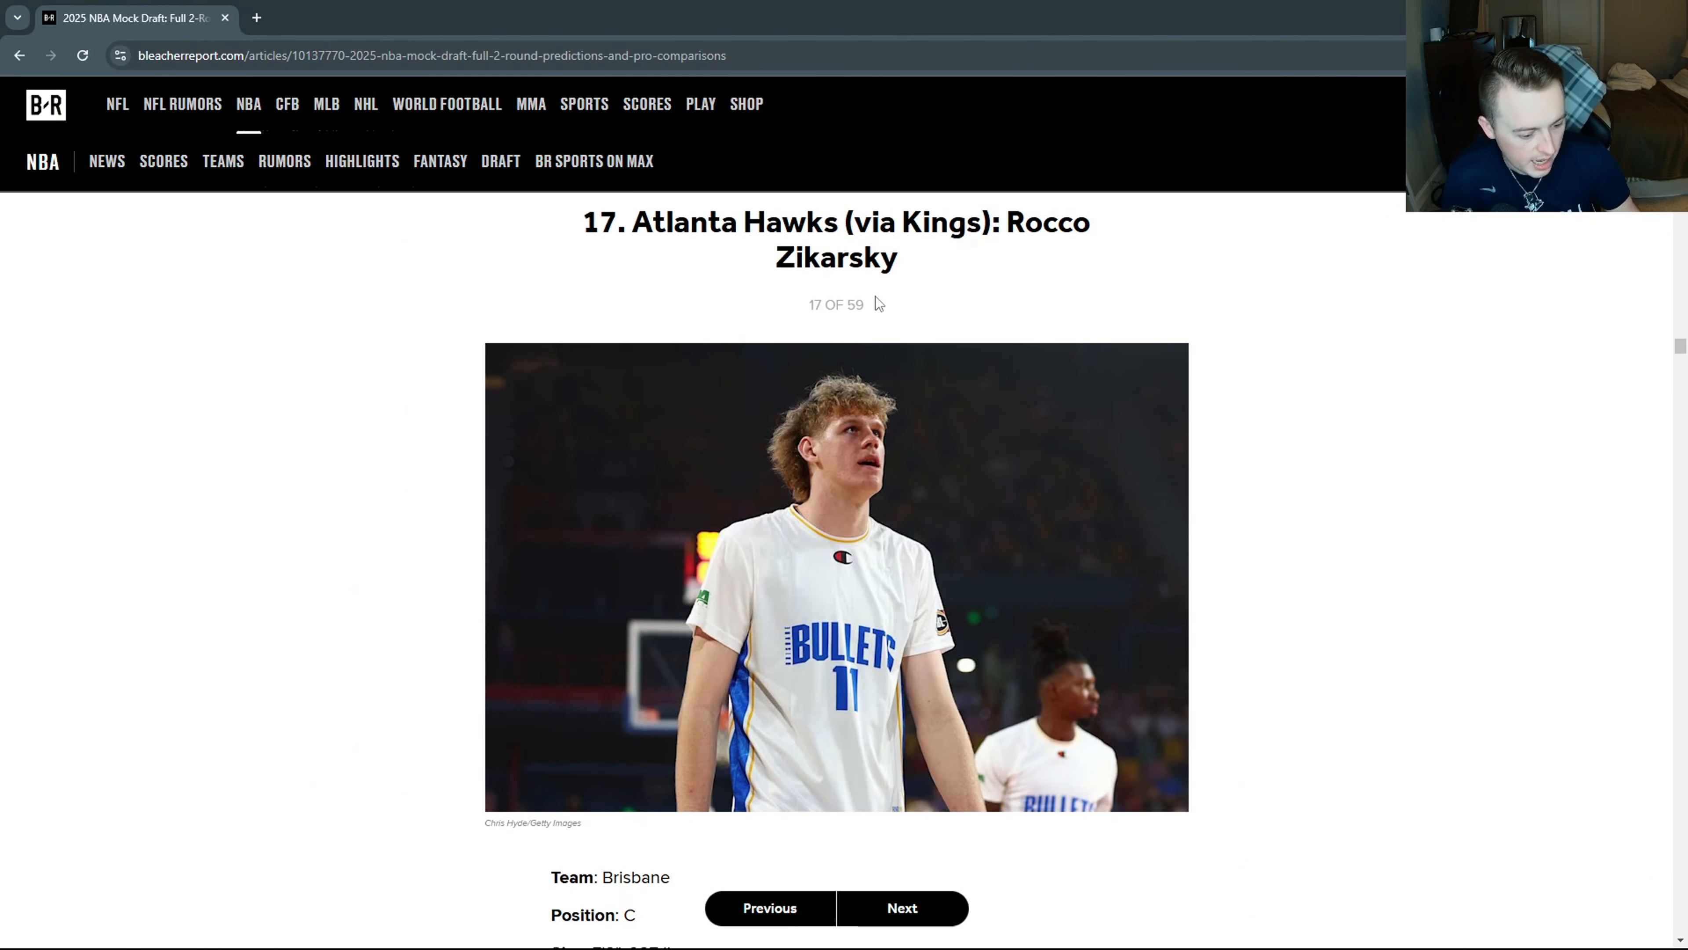
pyautogui.scroll(-3)
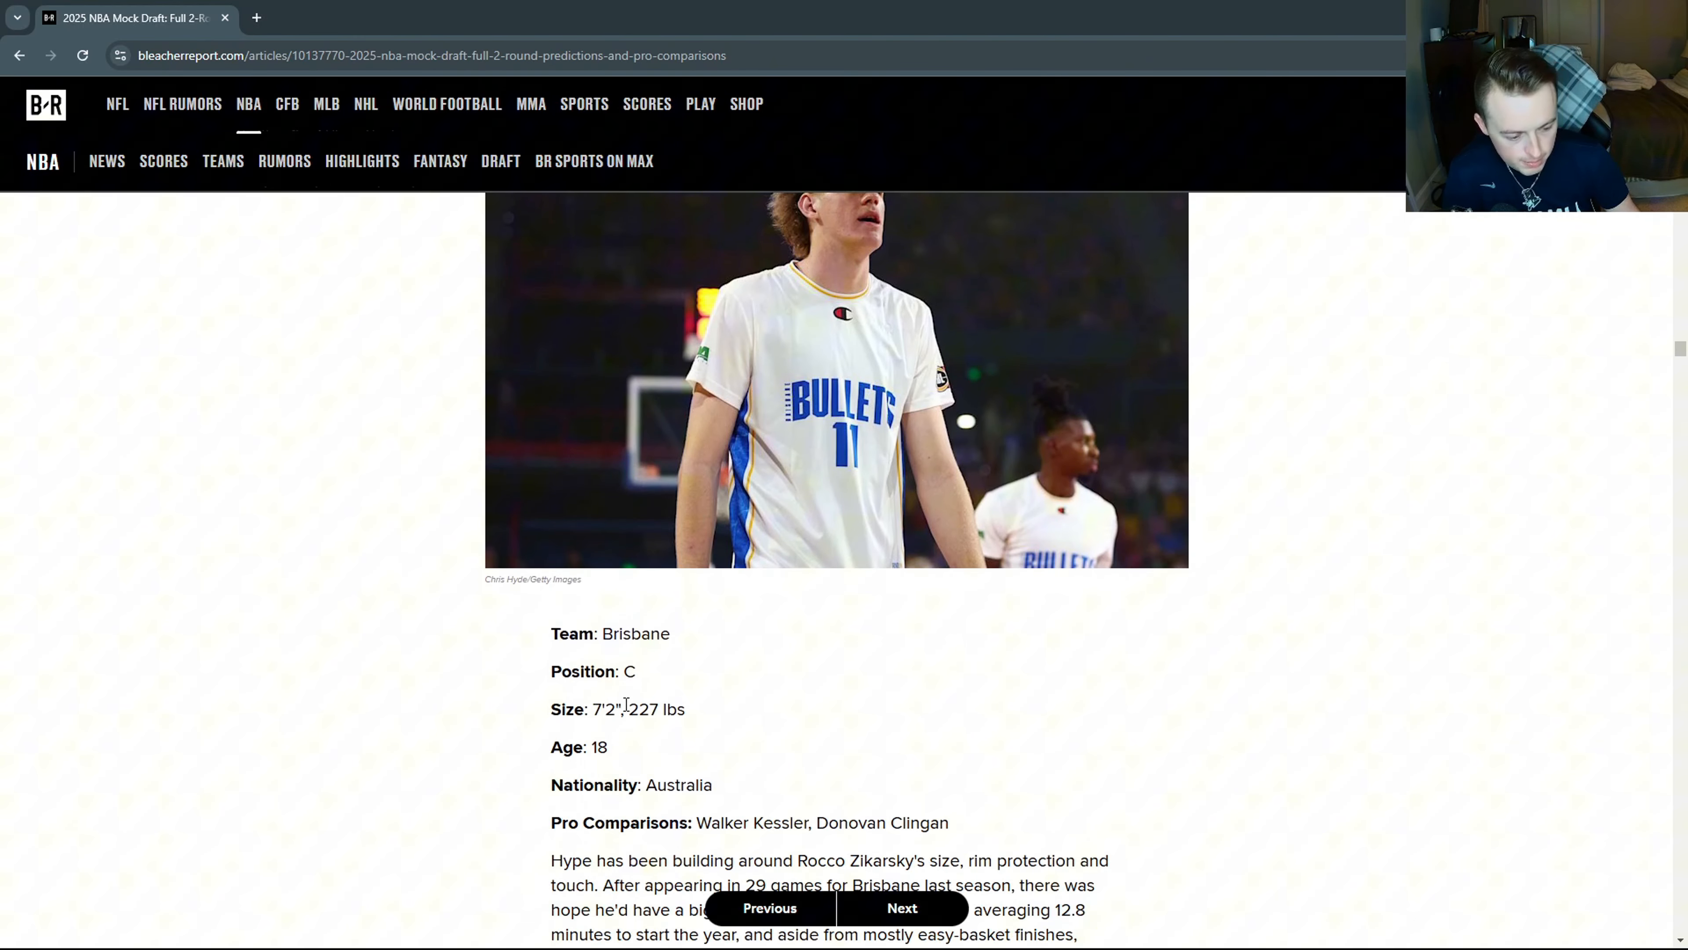
pyautogui.doubleClick(642, 708)
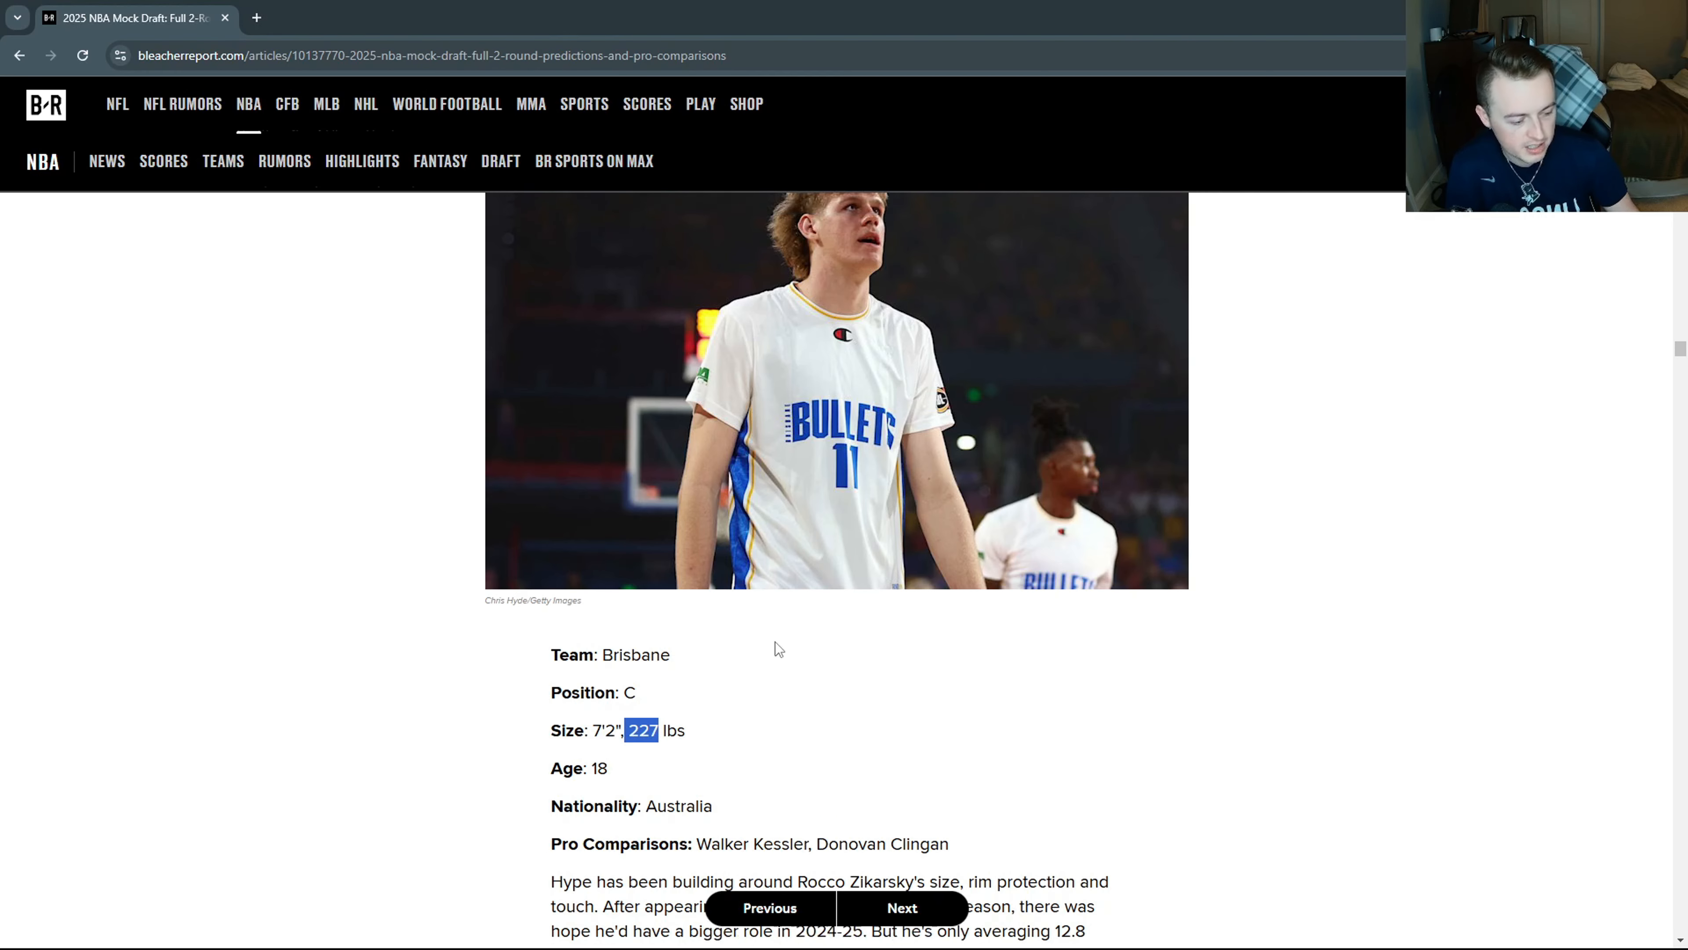
pyautogui.scroll(3)
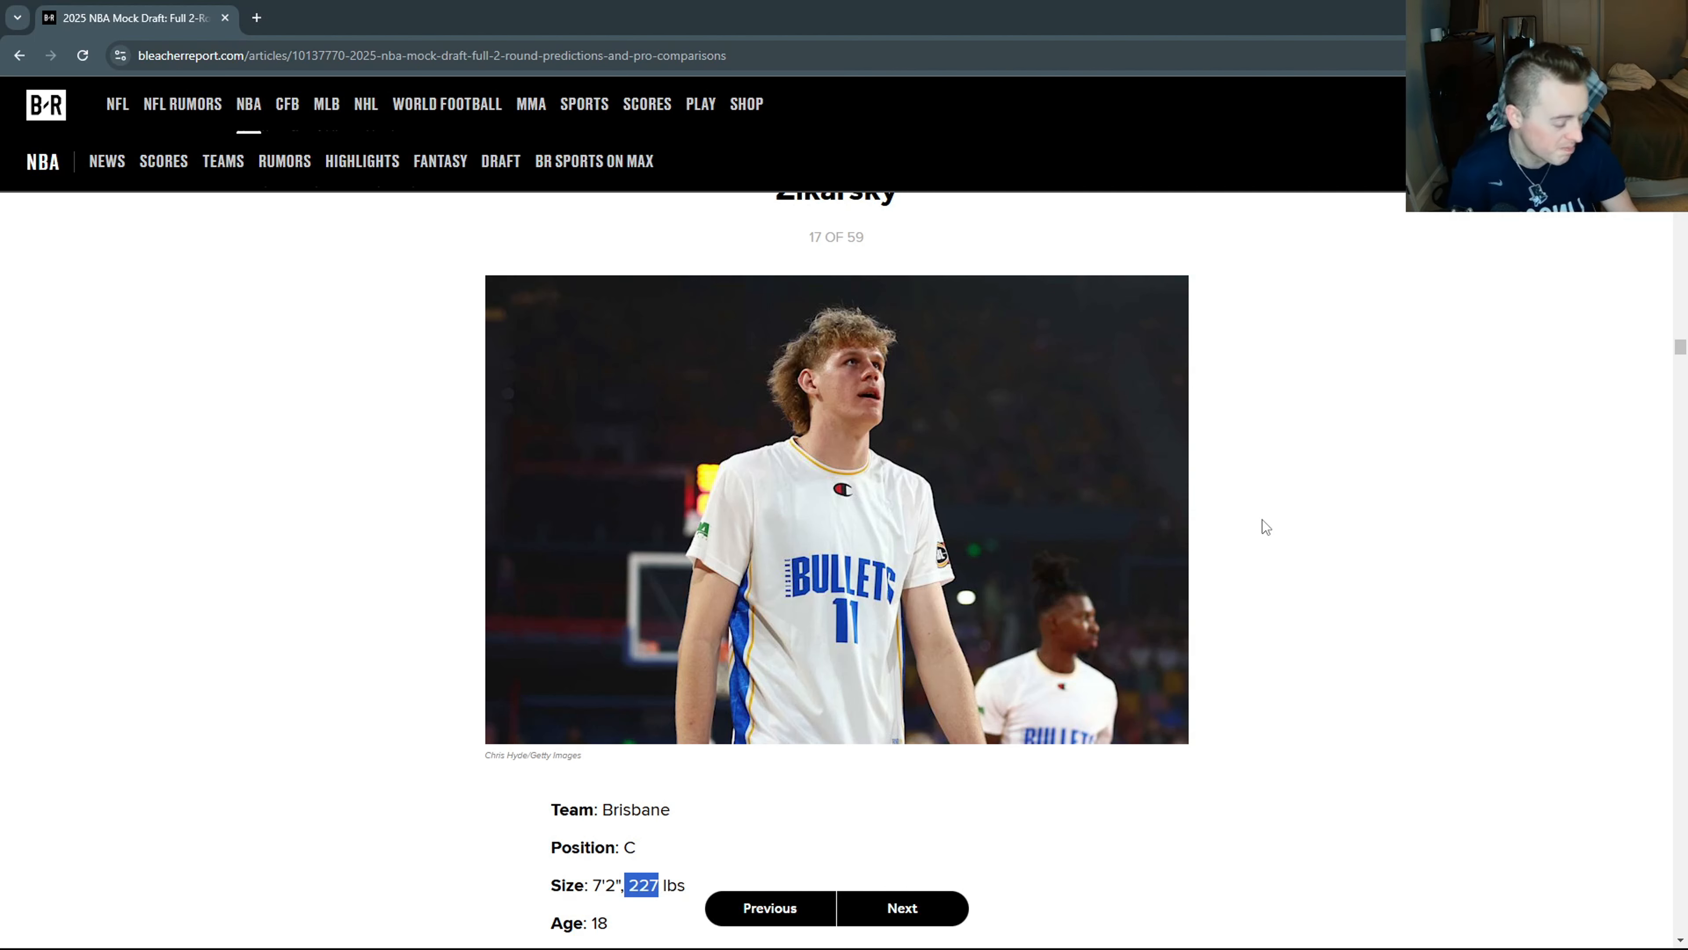
pyautogui.scroll(-3)
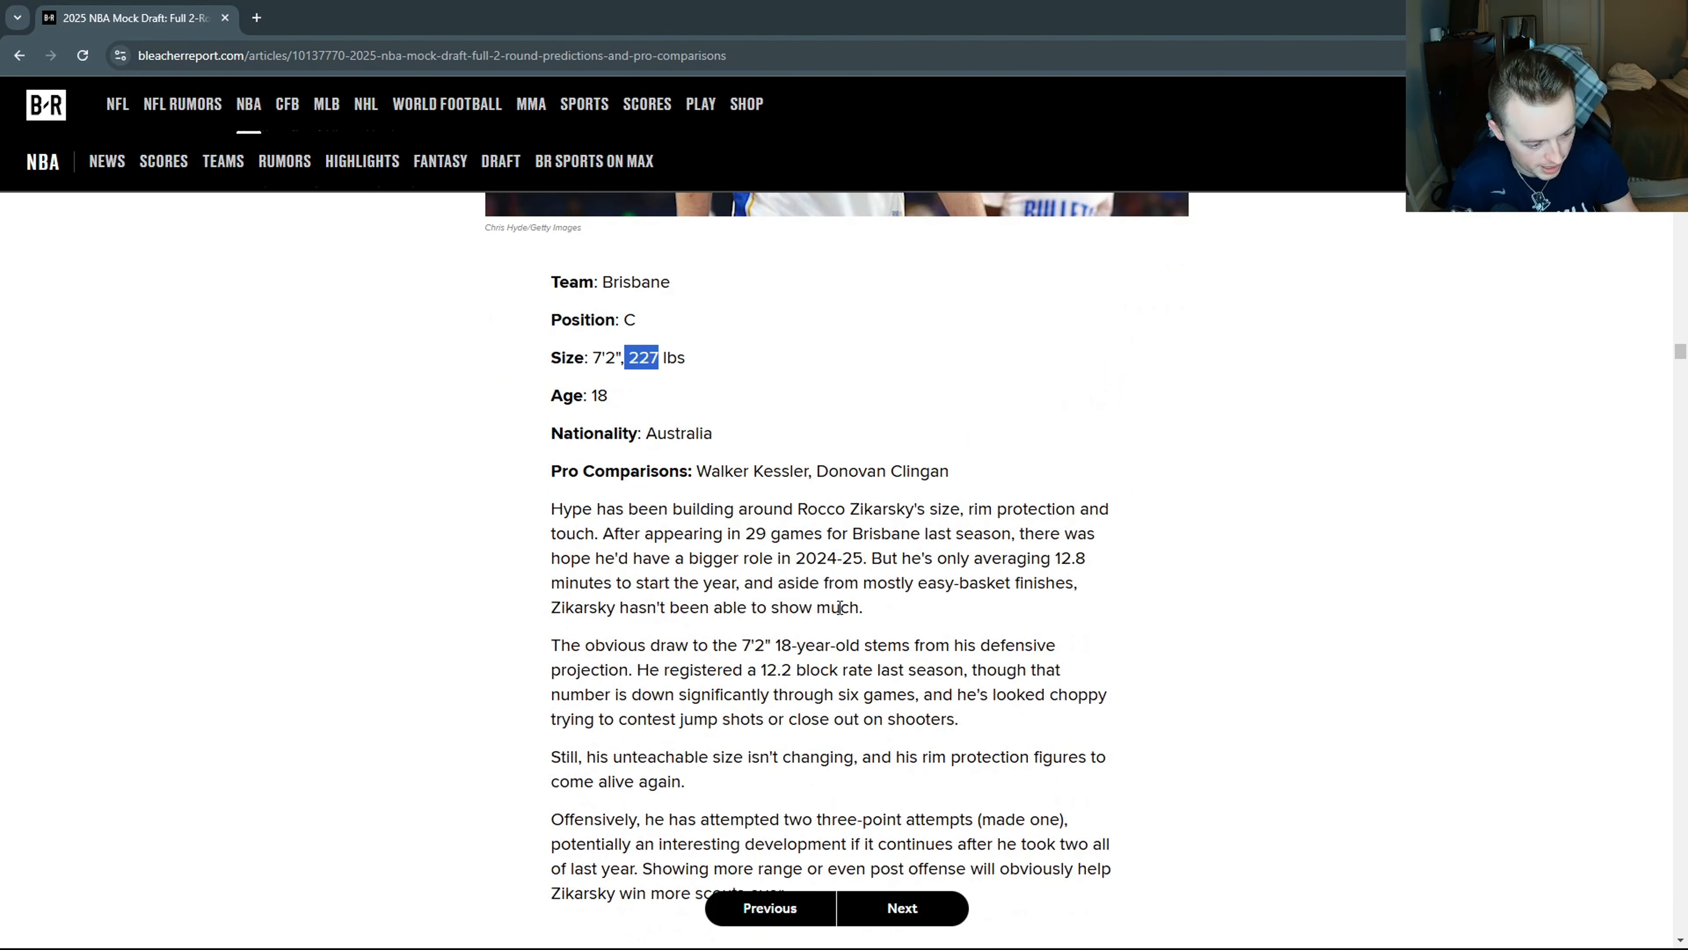
# Advance to pick 18, Hugo González Peña to Indiana, highlighting Real Madrid and reading the write-up.
pyautogui.click(901, 908)
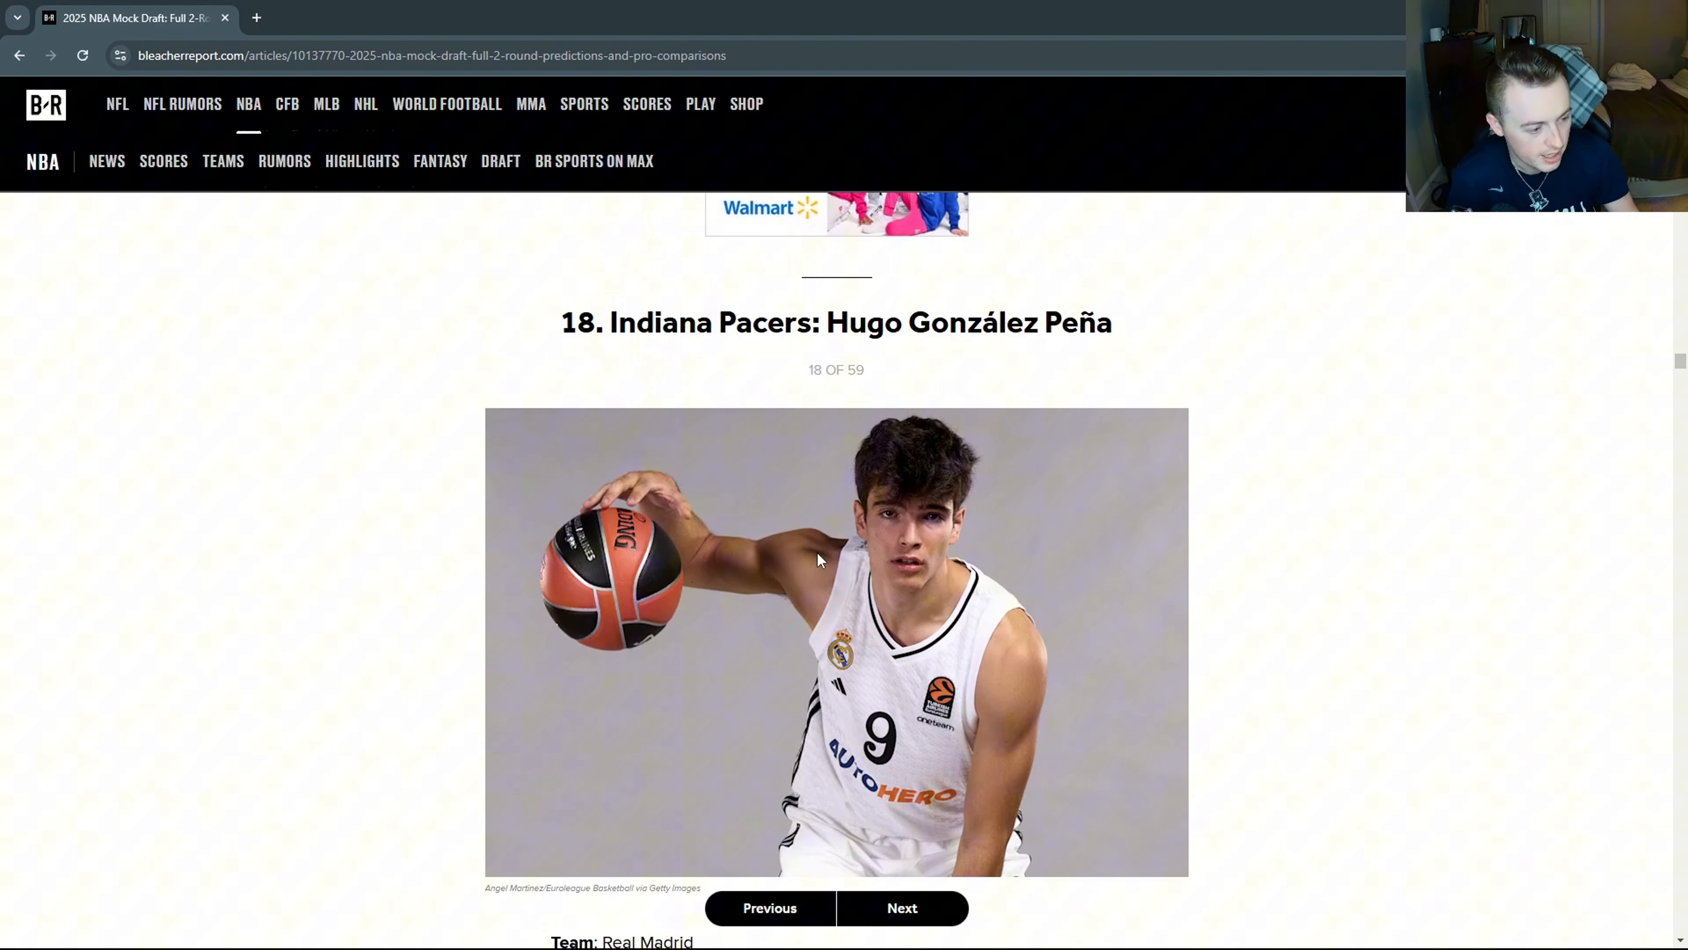
pyautogui.scroll(-3)
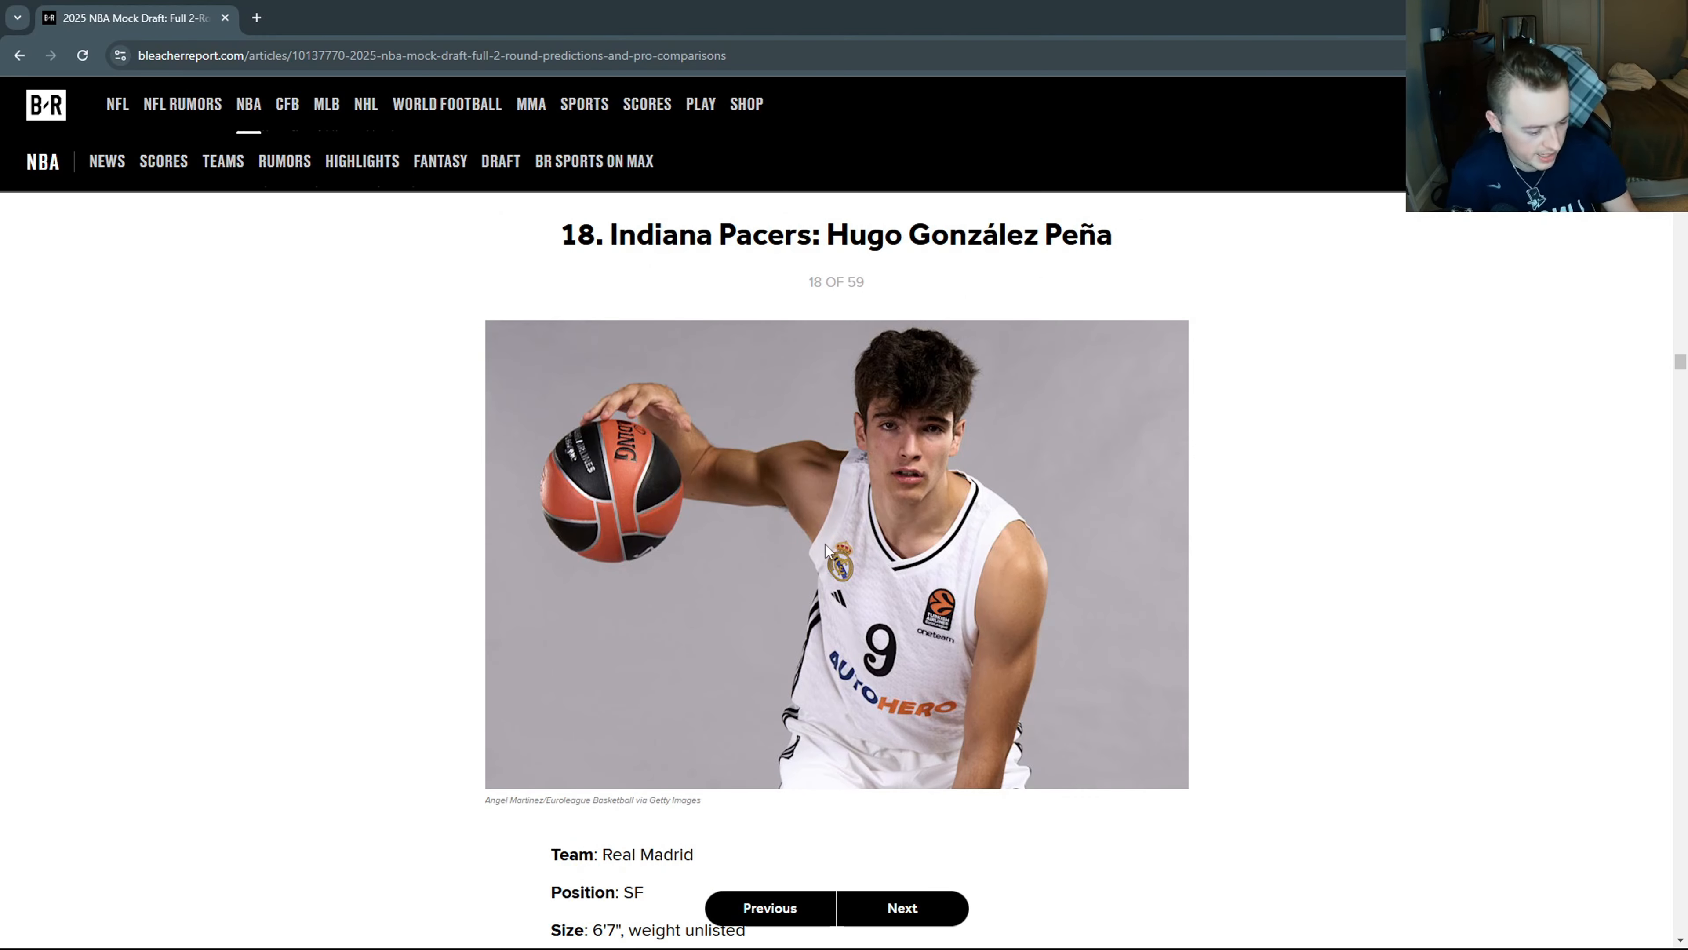
pyautogui.scroll(-3)
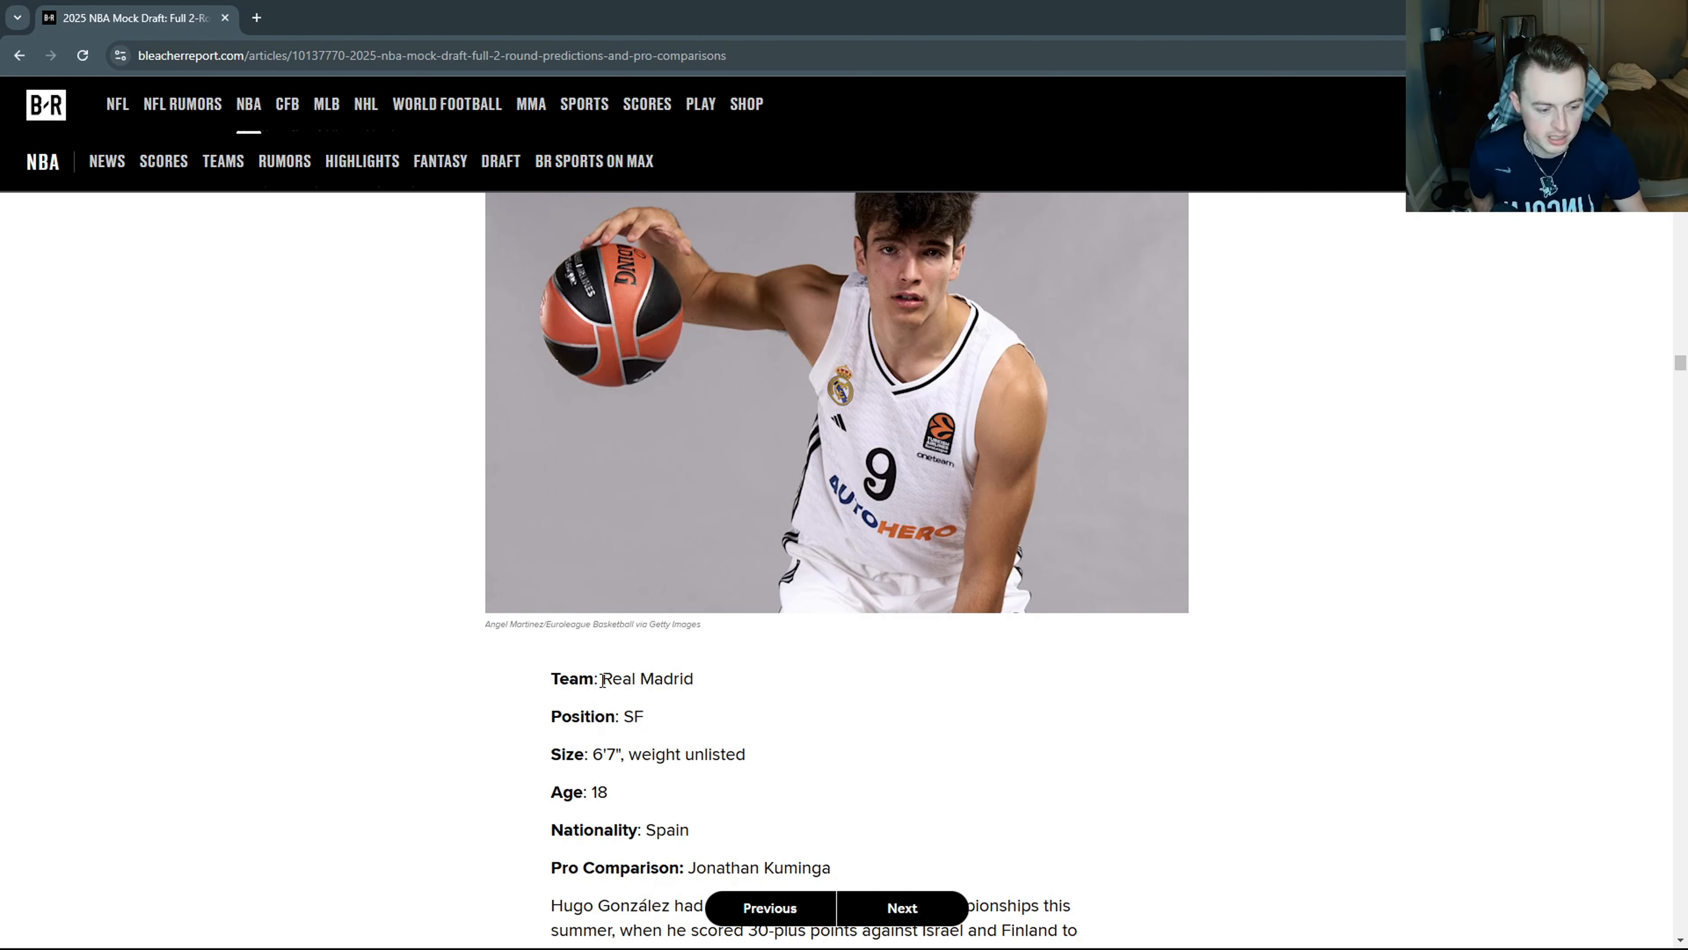
pyautogui.doubleClick(648, 678)
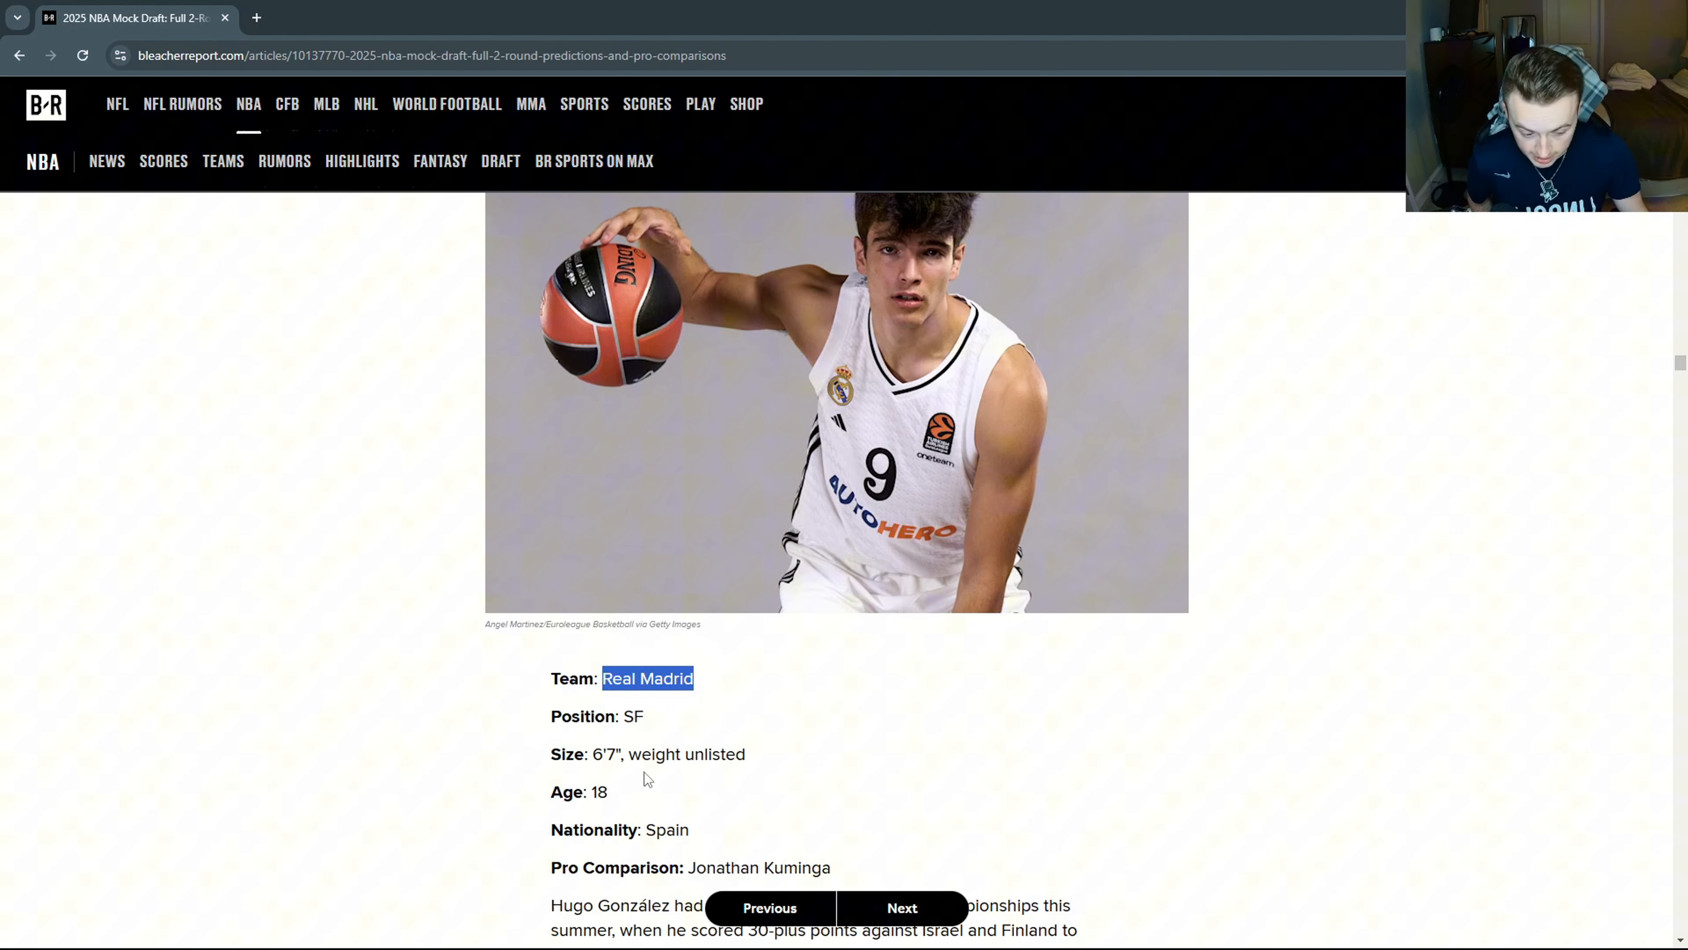
pyautogui.scroll(-3)
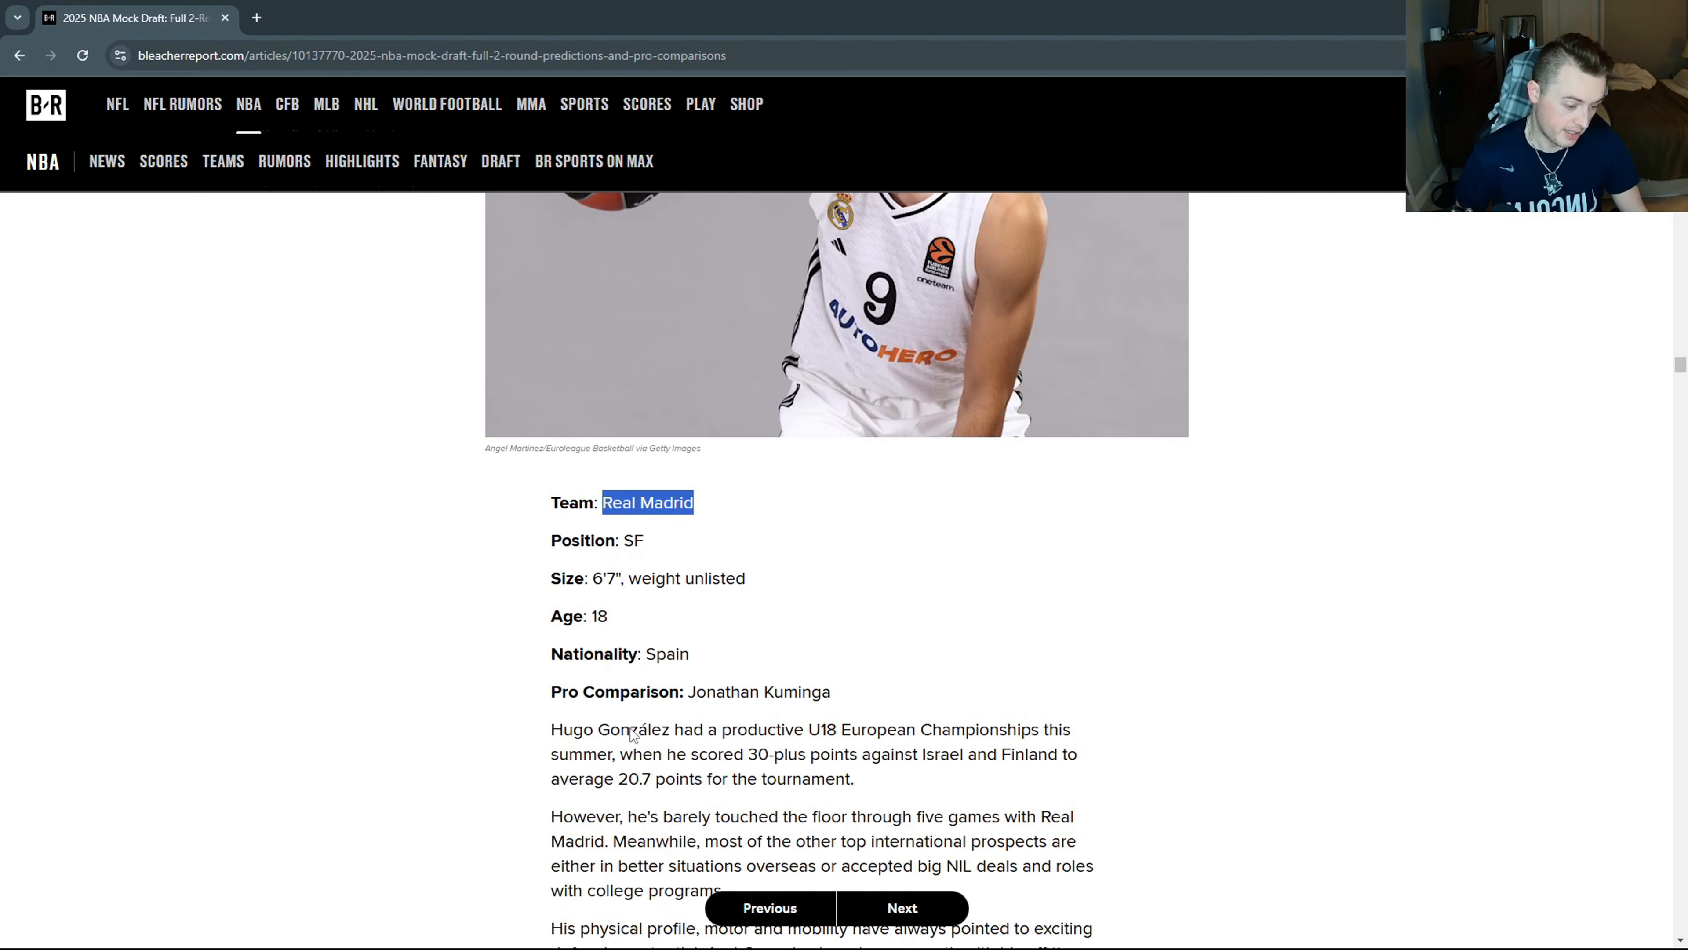
pyautogui.scroll(-3)
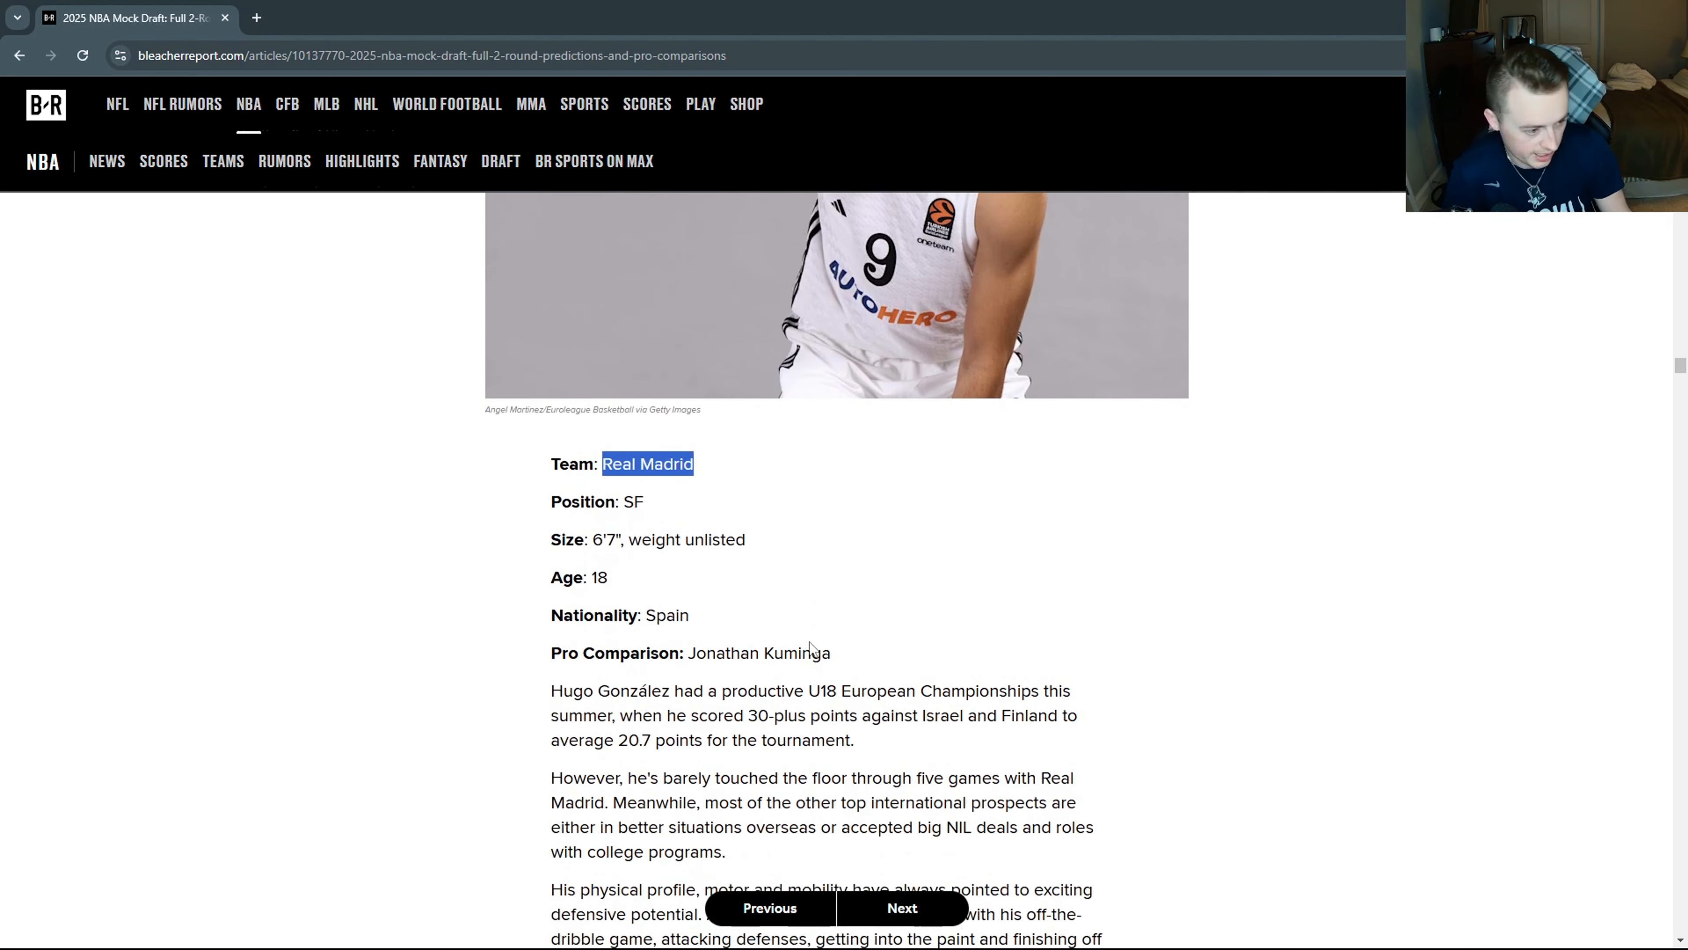
pyautogui.scroll(3)
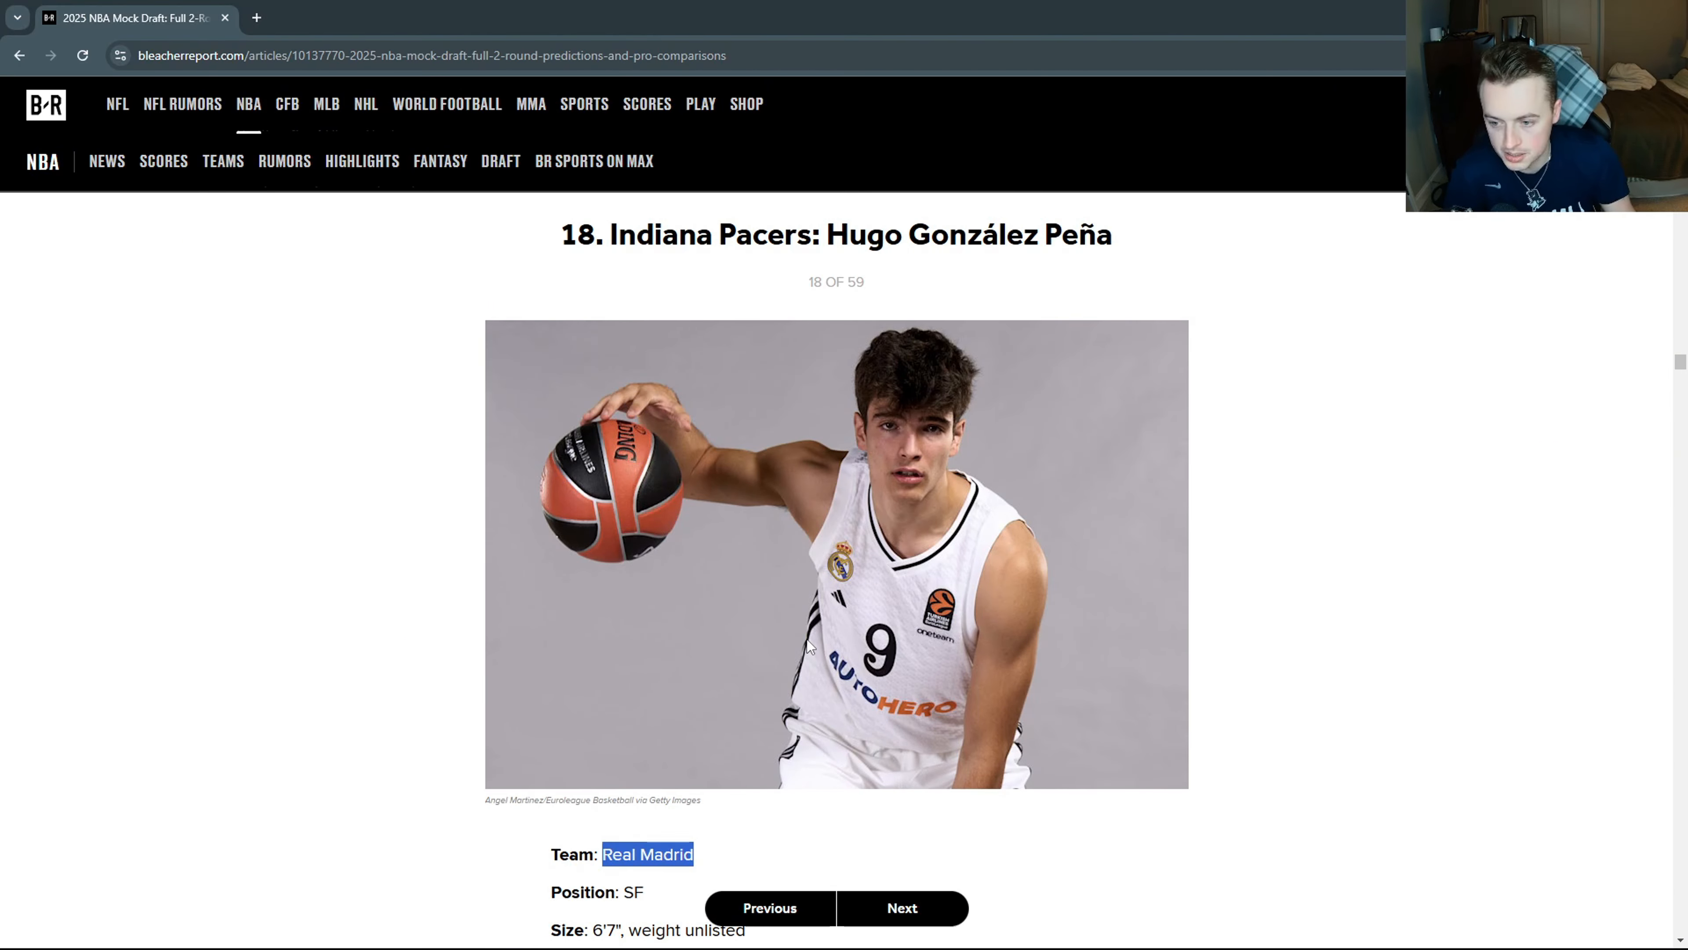
pyautogui.scroll(-3)
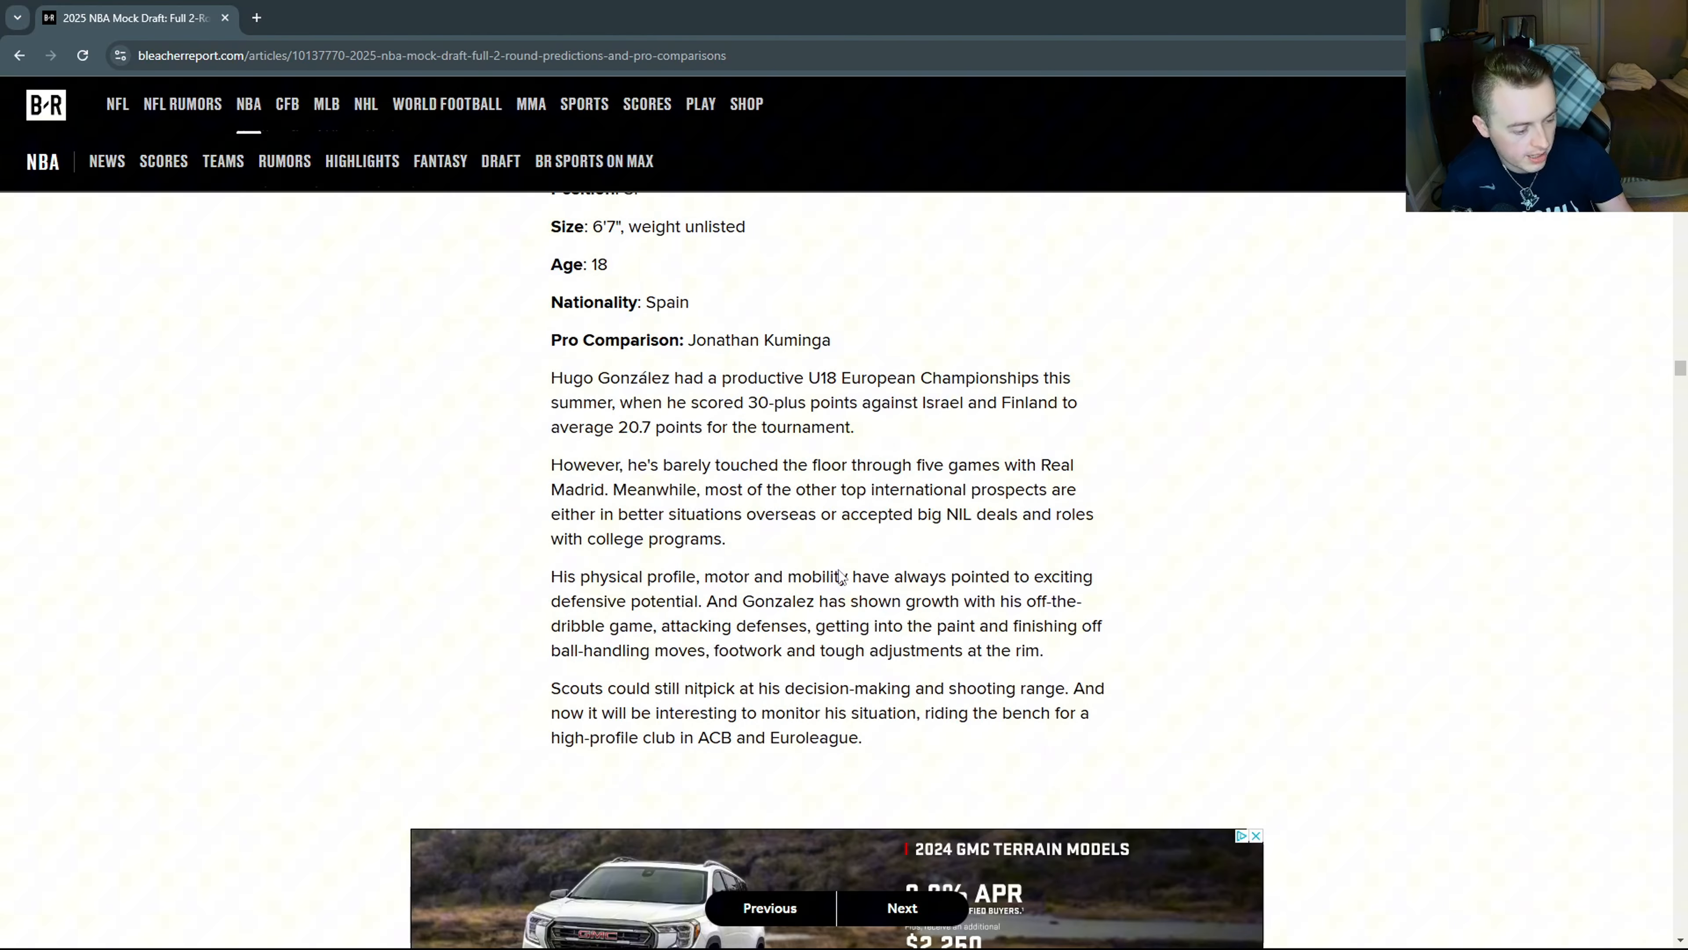
# Advance to pick 19, Derrion Reid to the Memphis Grizzlies, and scroll to his details.
pyautogui.click(901, 907)
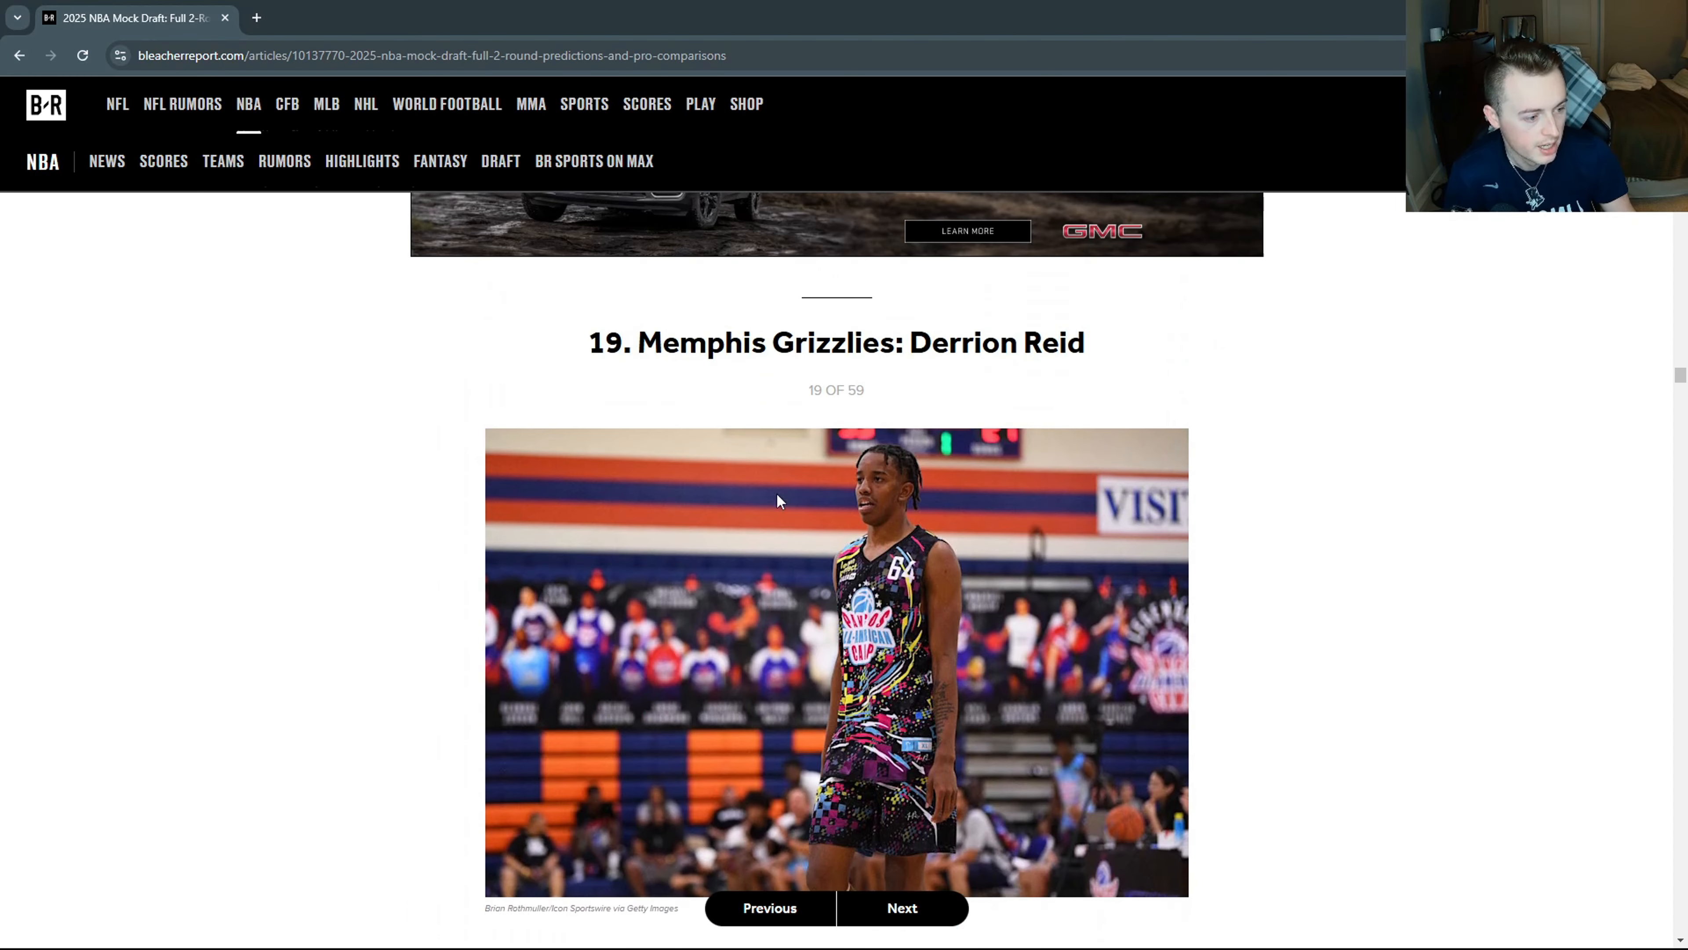
pyautogui.scroll(-3)
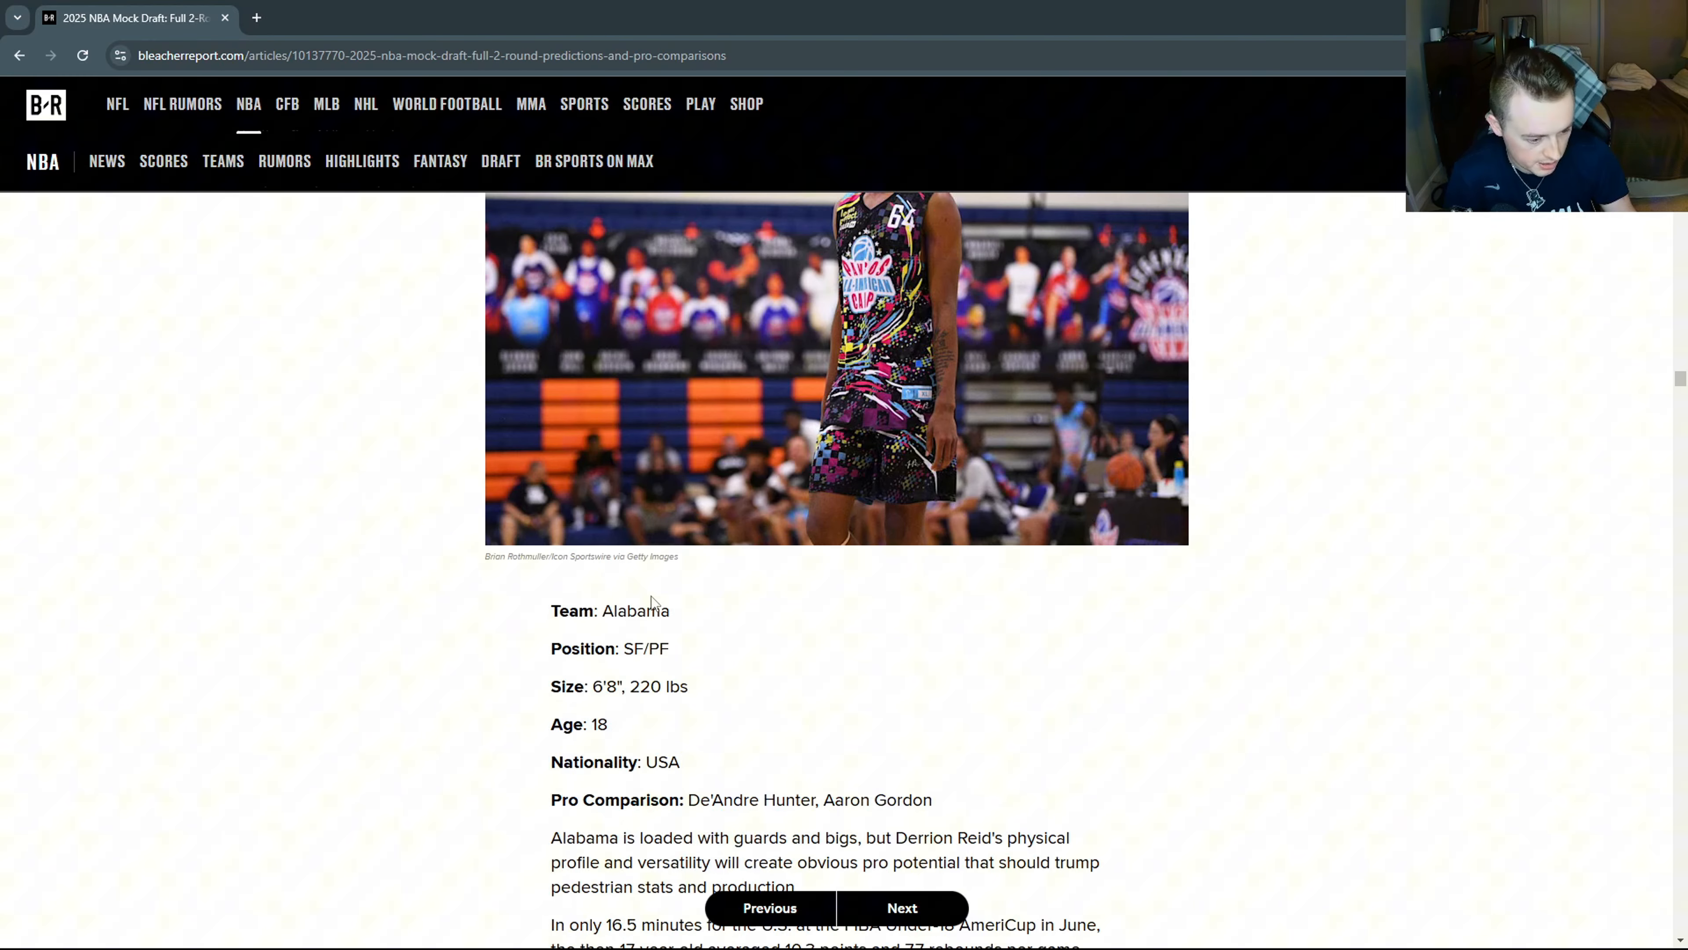
pyautogui.moveTo(725, 638)
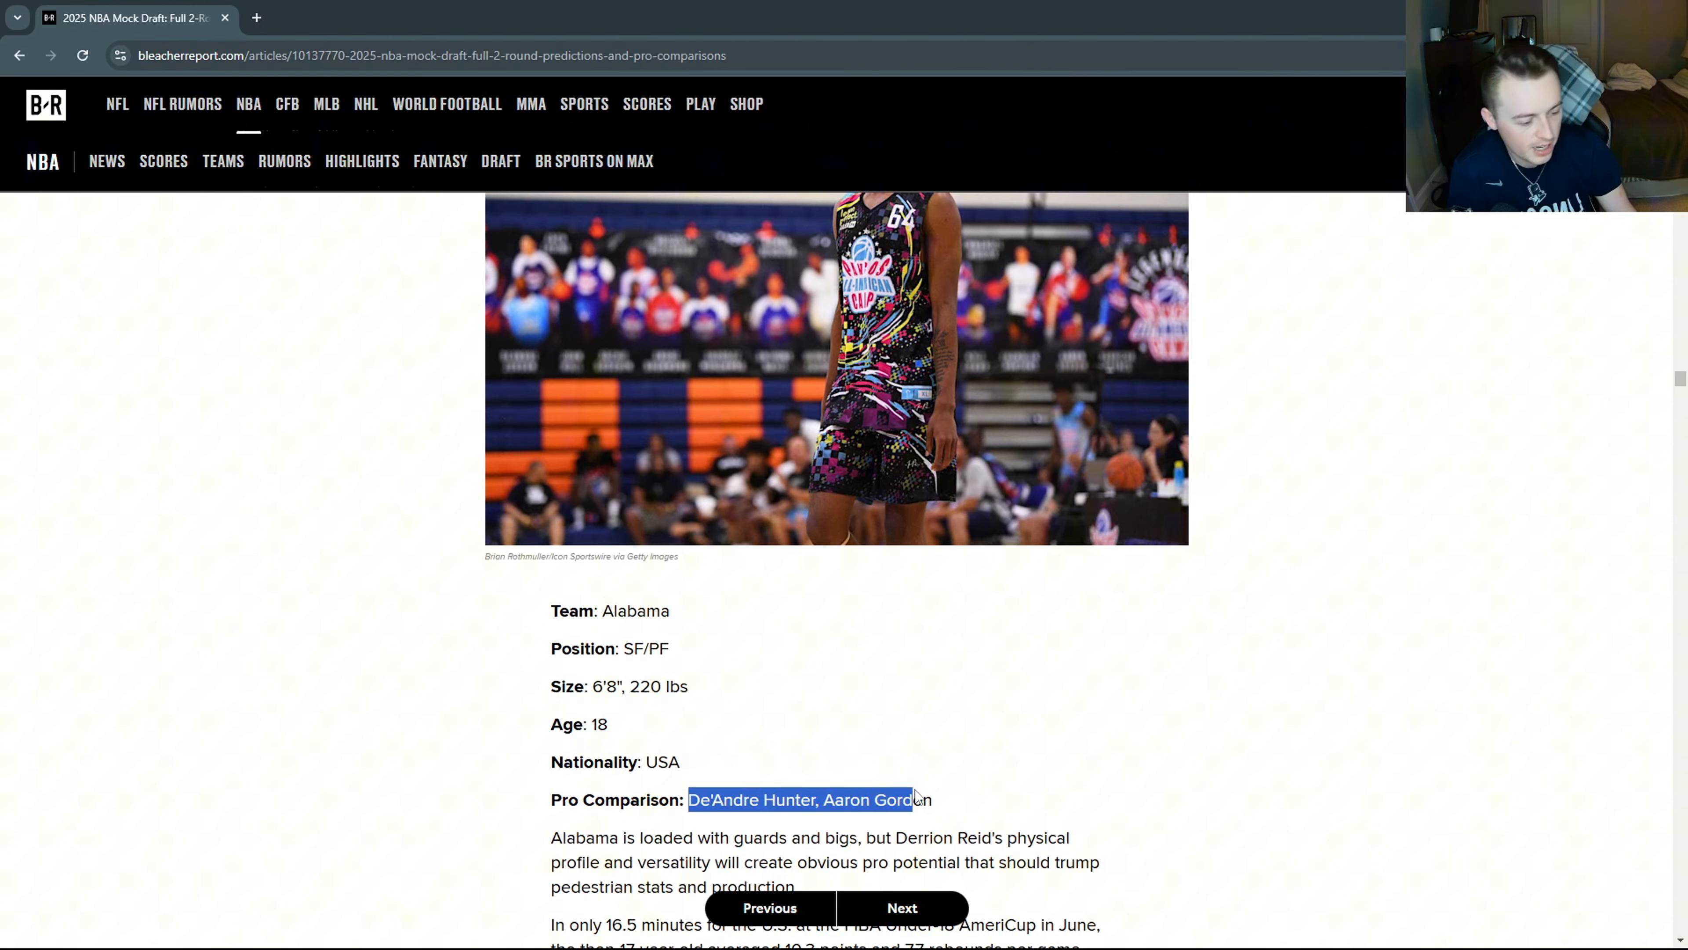
# Read pick 20, Donavan Freeman to Houston, clear the highlighted phrase, and advance to pick 21, Orlando.
pyautogui.click(901, 907)
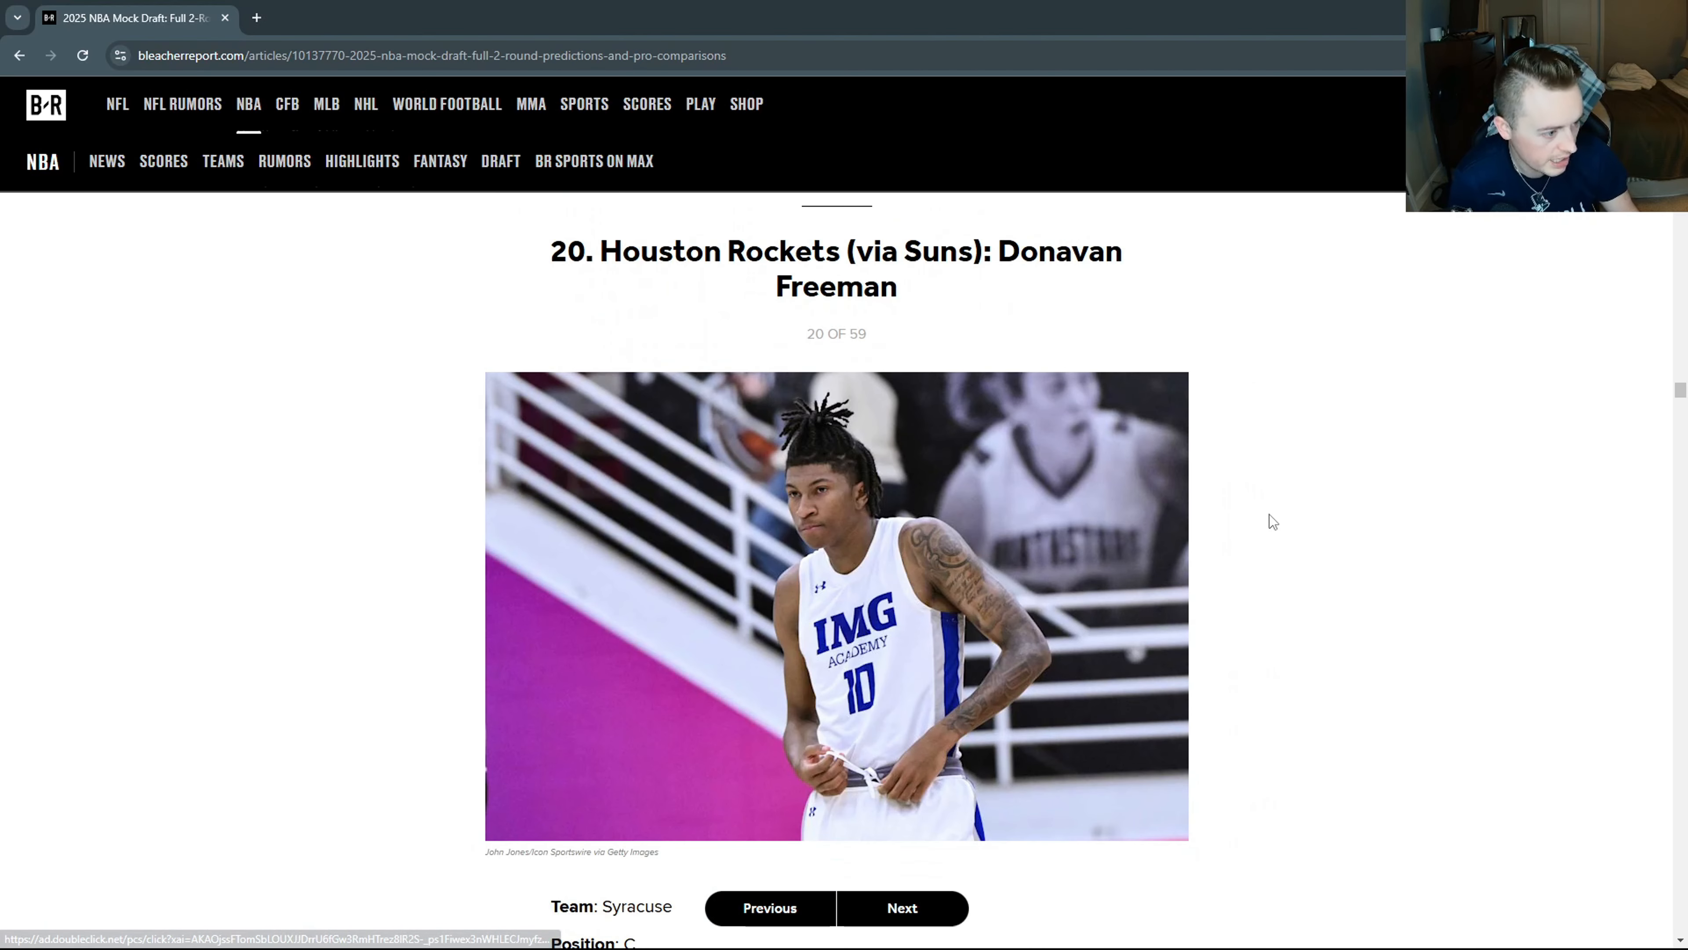
pyautogui.scroll(-3)
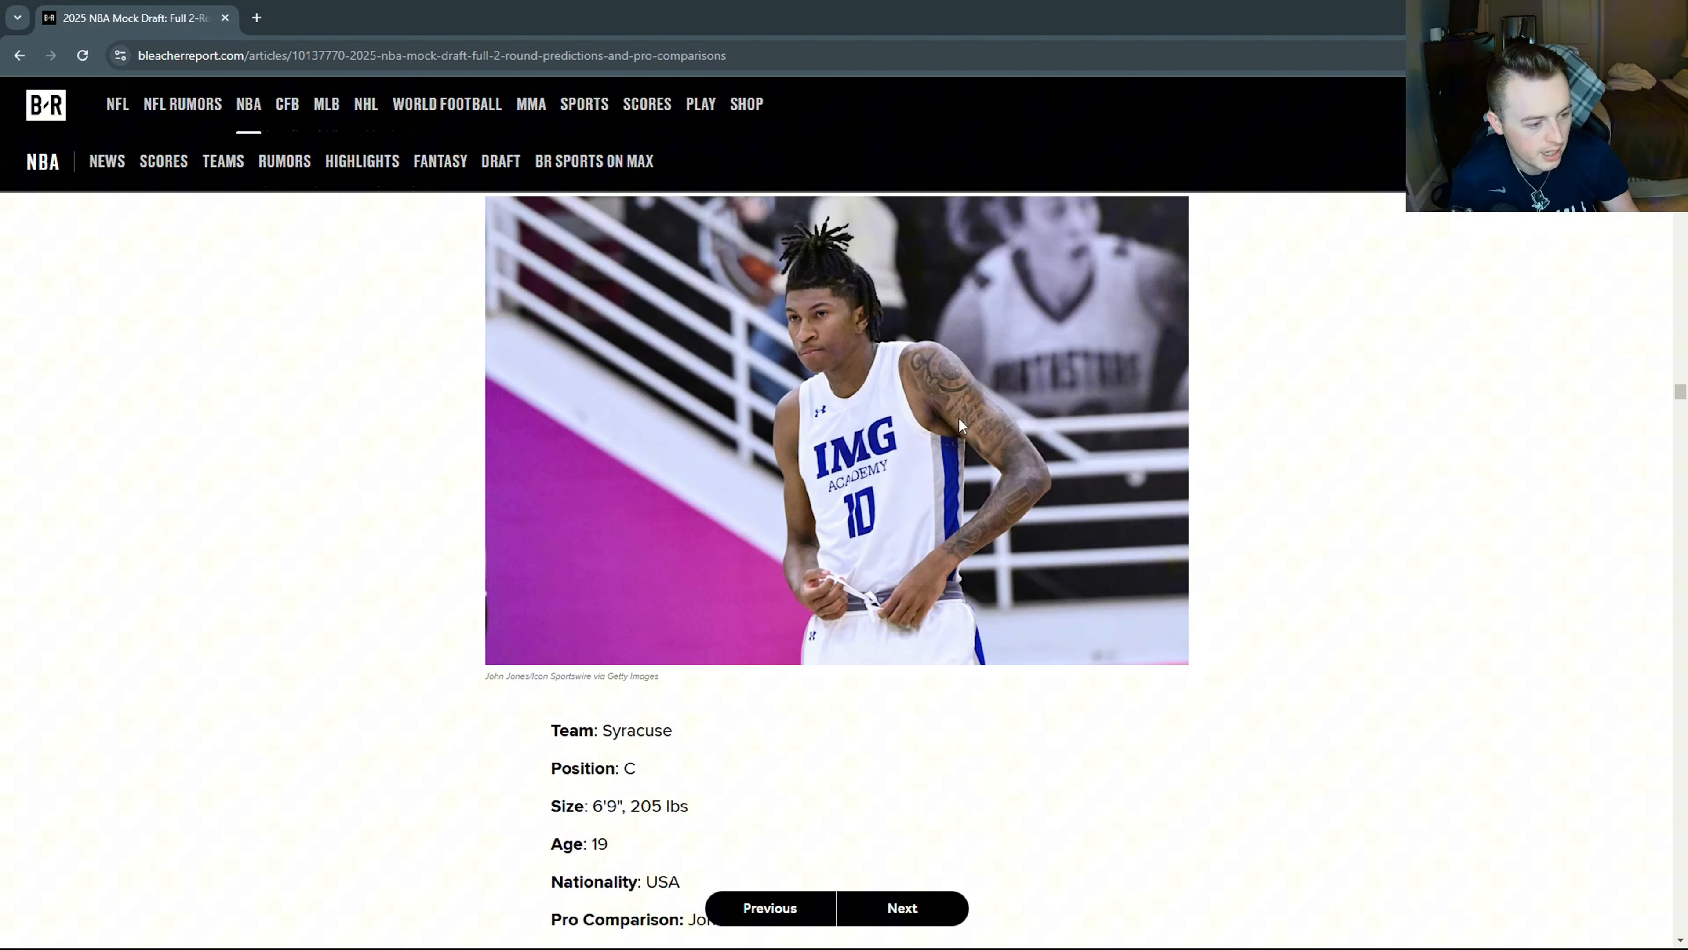
pyautogui.scroll(-3)
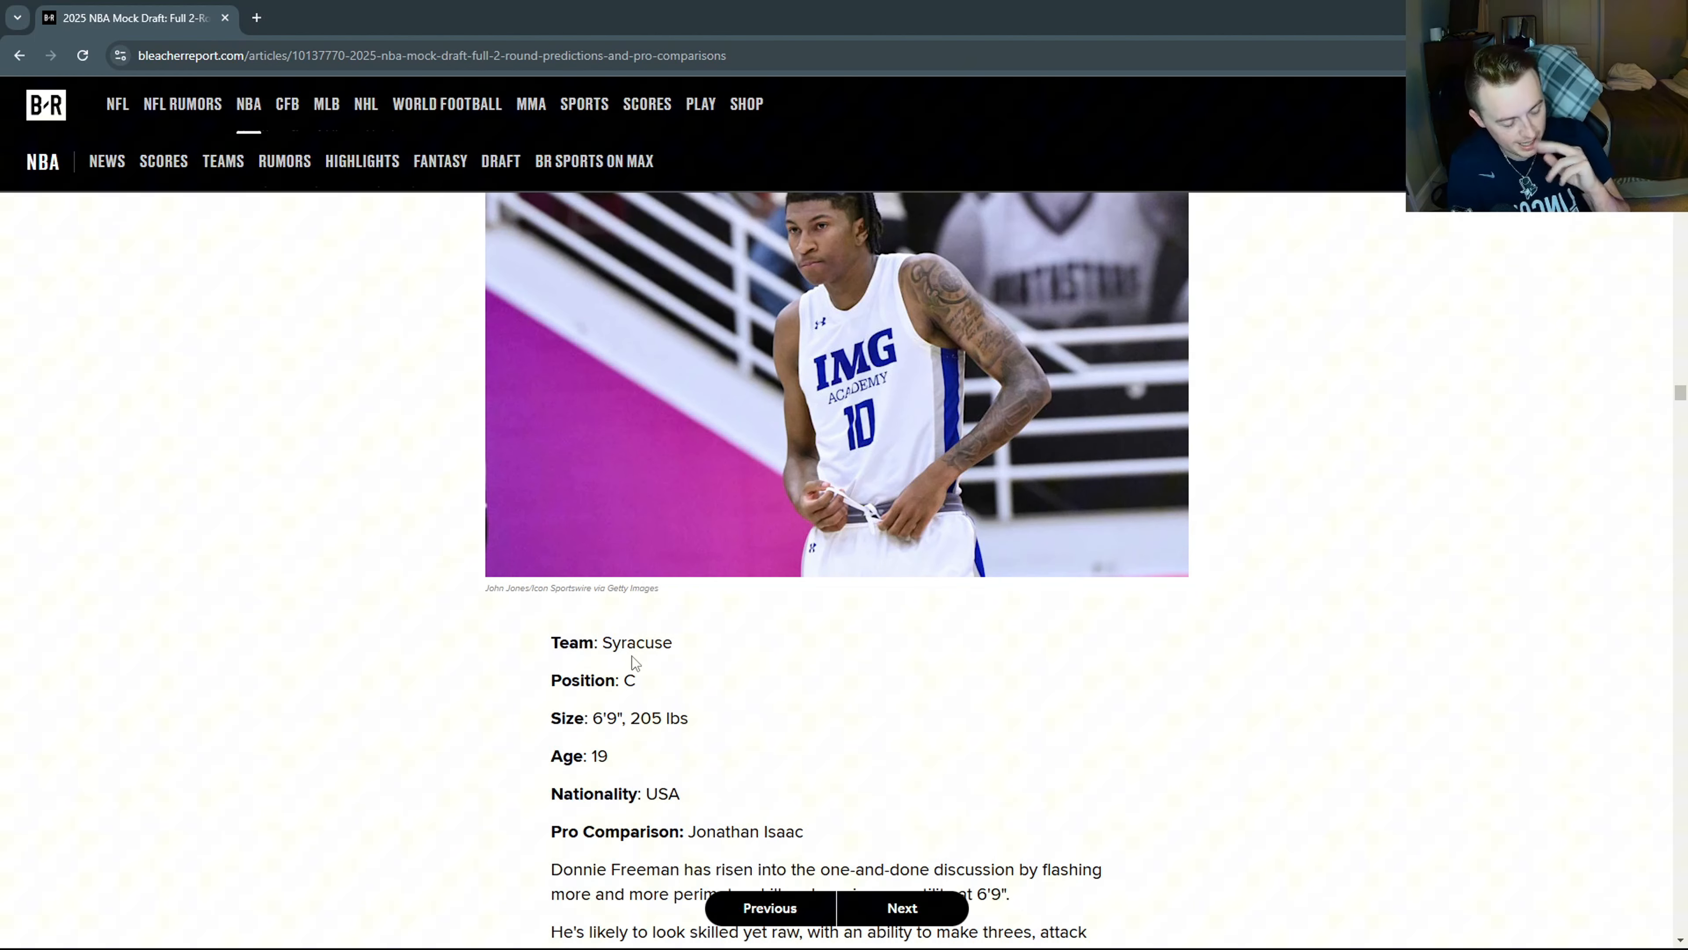
pyautogui.scroll(-3)
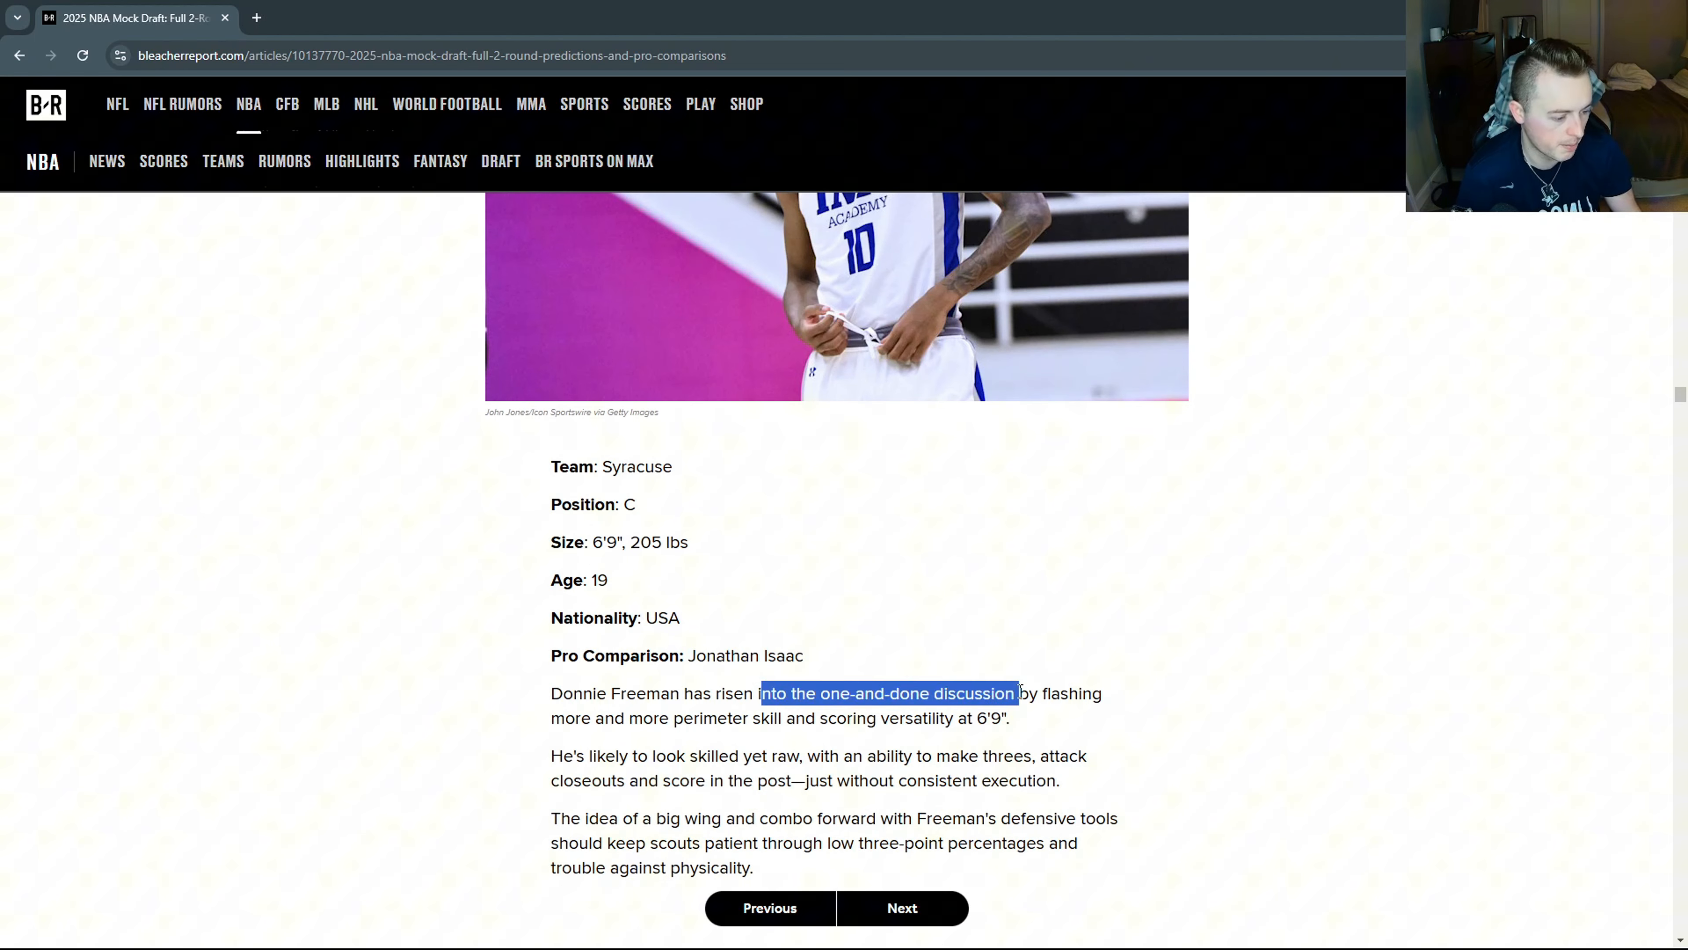
pyautogui.click(1034, 720)
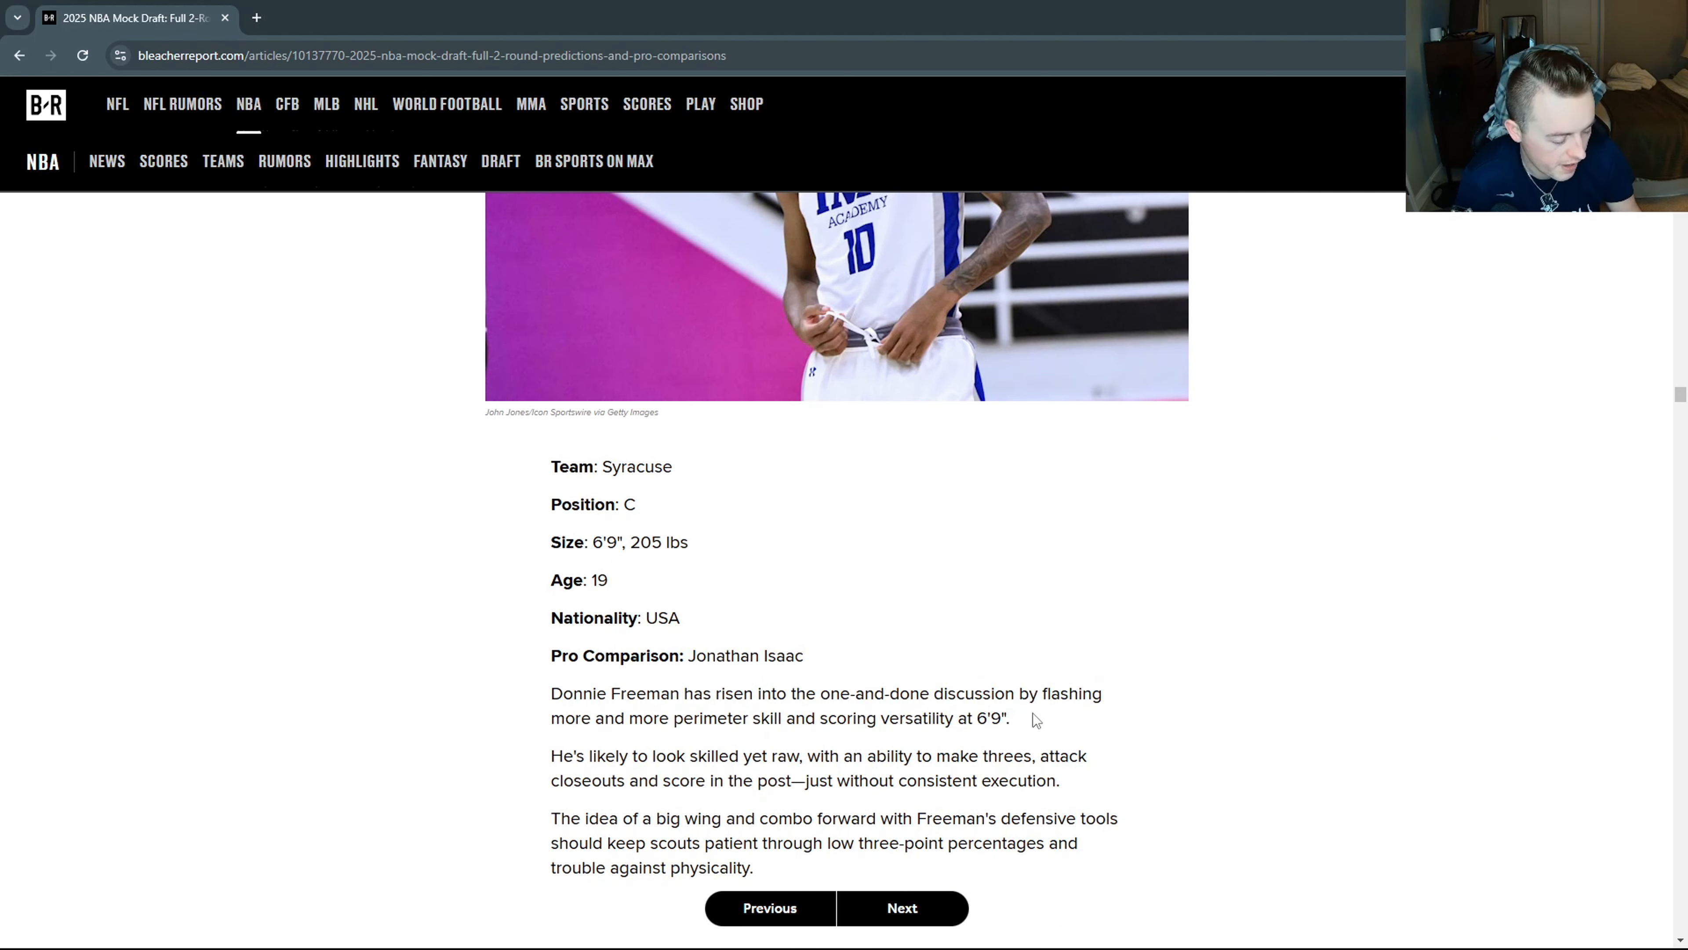
pyautogui.click(901, 908)
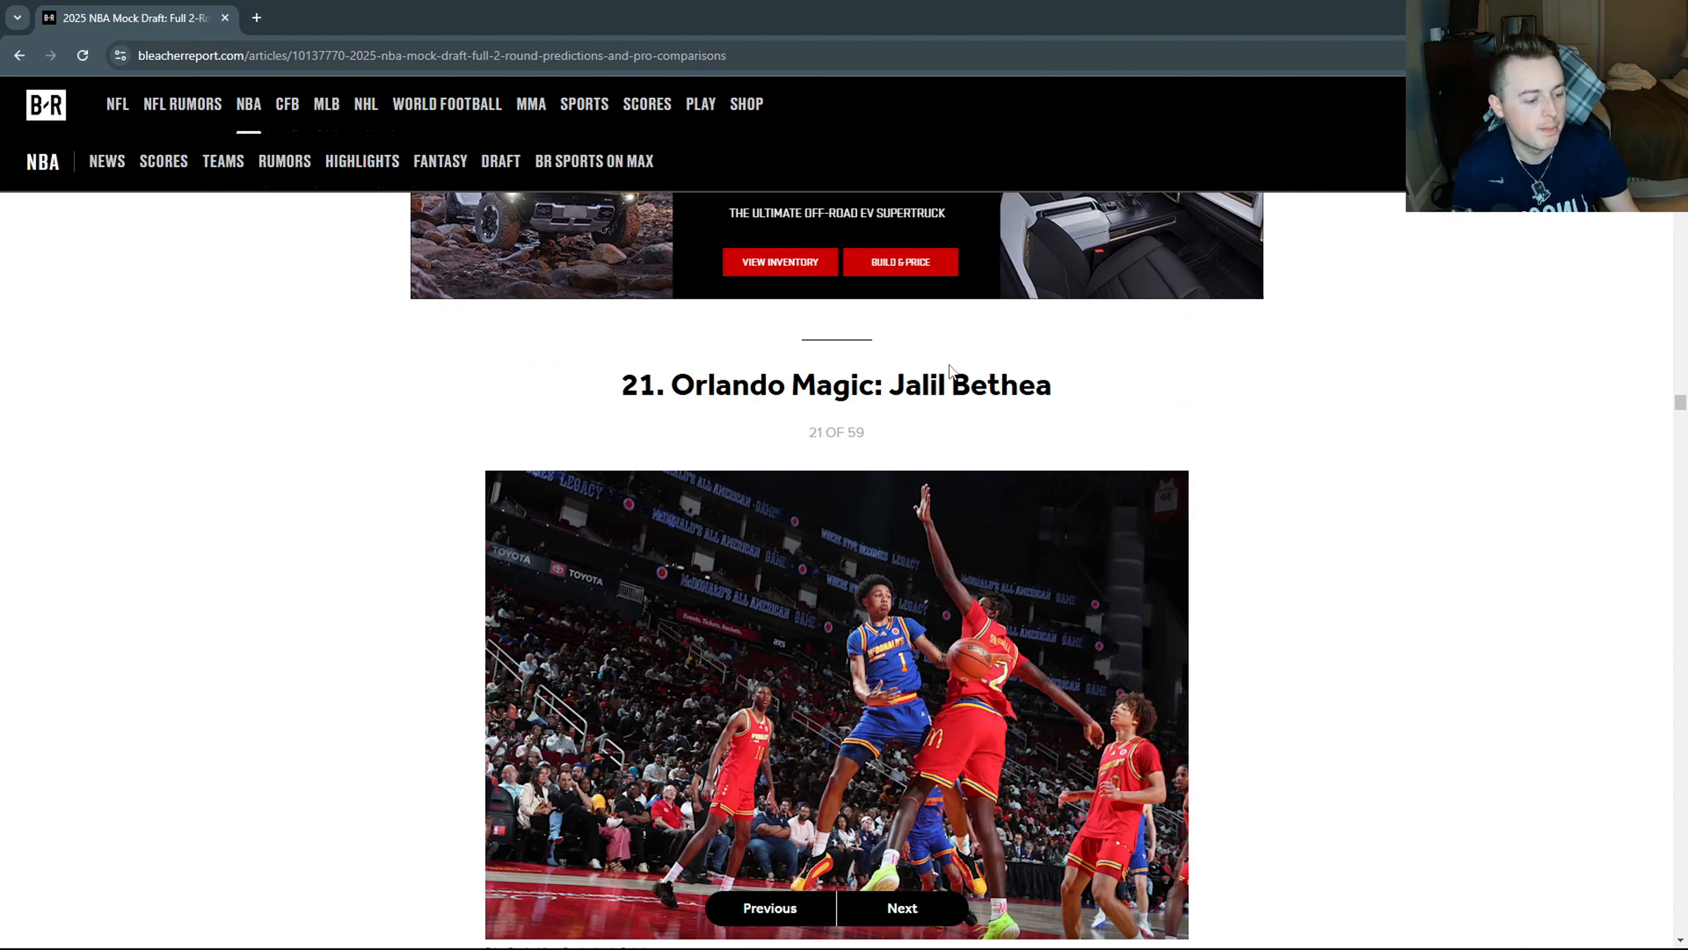
# Highlight Bethea's 6'5" height, Anfernee Simons comparison and 40-point Hoophall line, then advance to pick 22.
pyautogui.scroll(-3)
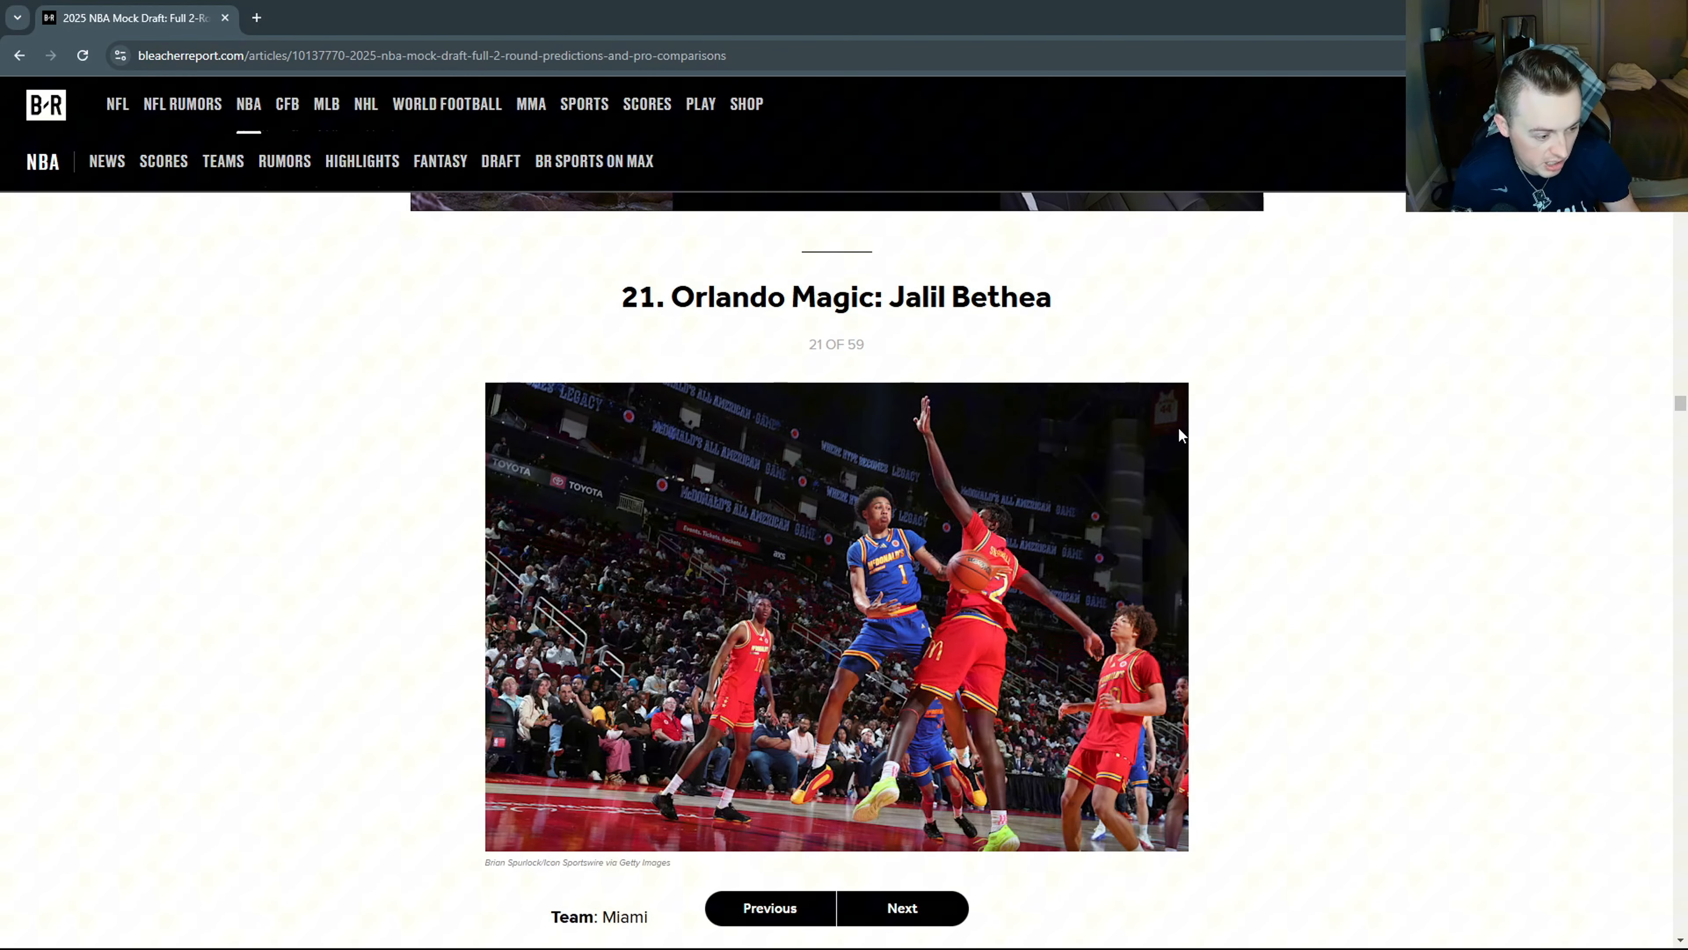
pyautogui.scroll(-3)
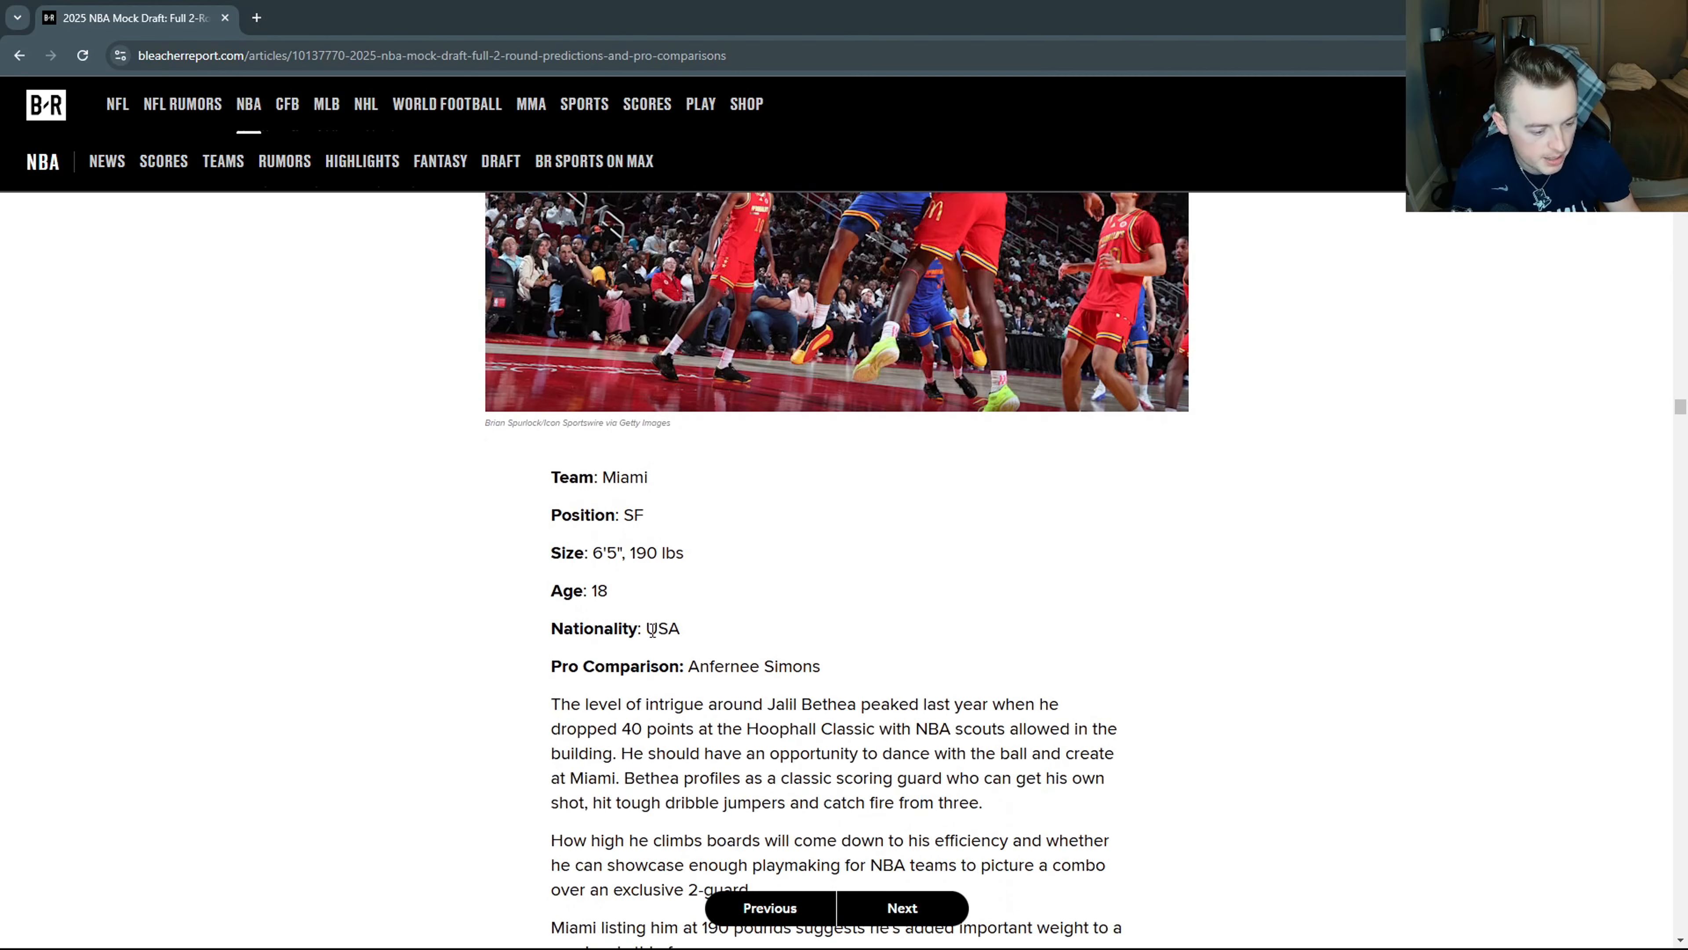
pyautogui.moveTo(659, 518)
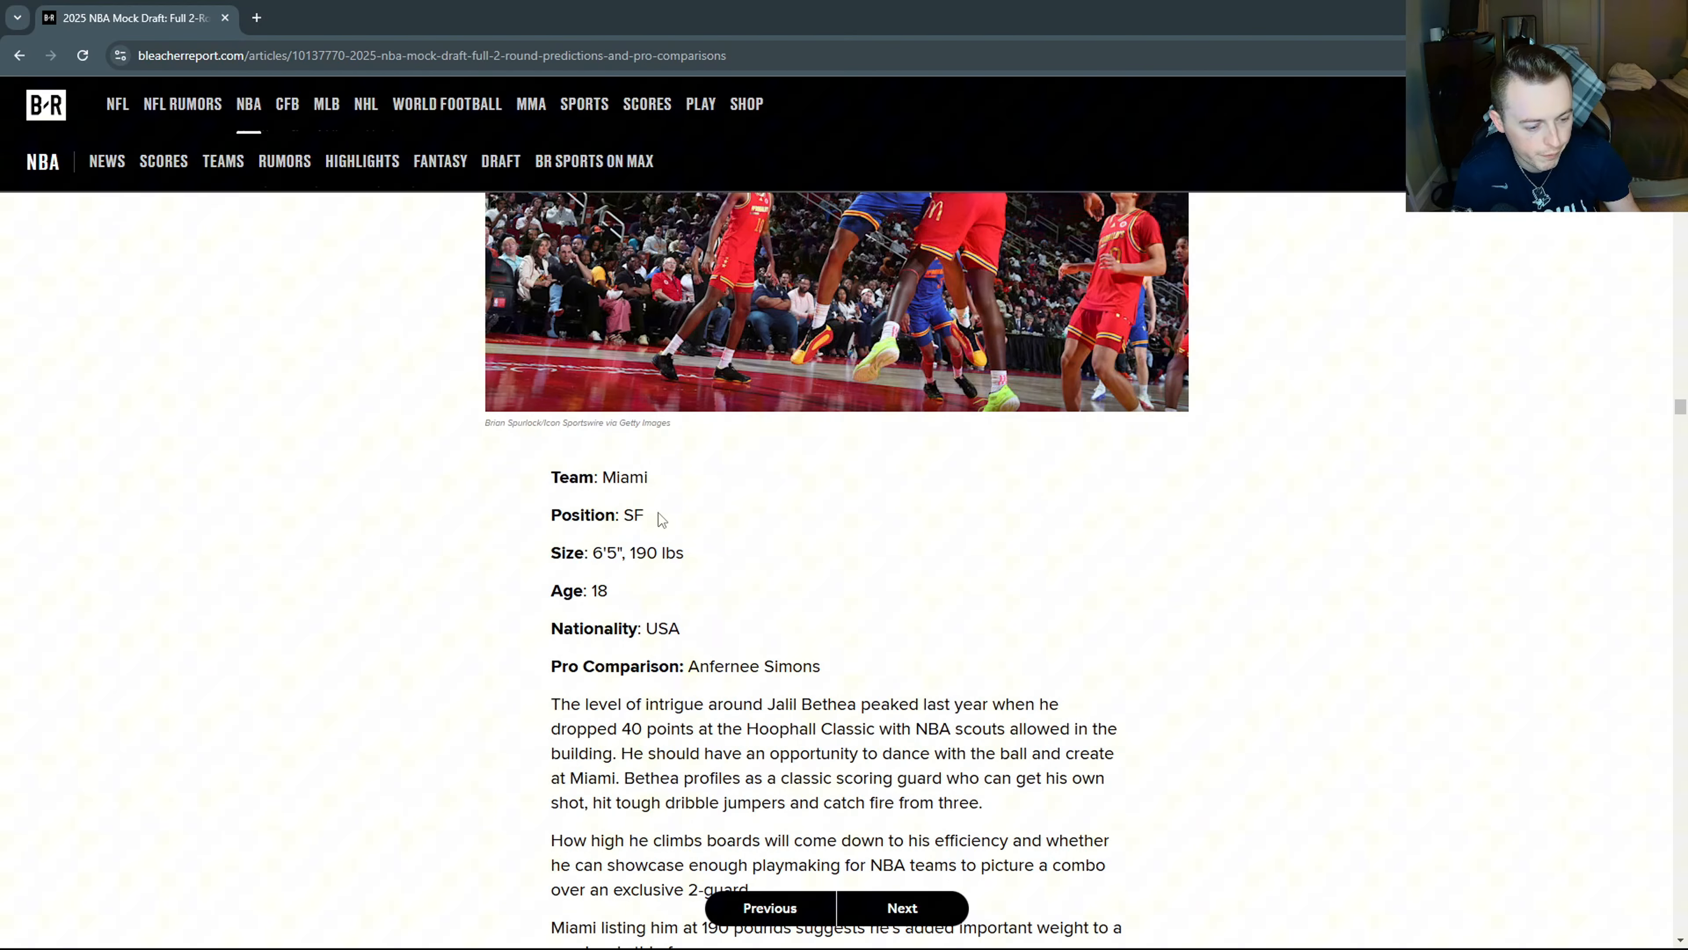
pyautogui.doubleClick(605, 553)
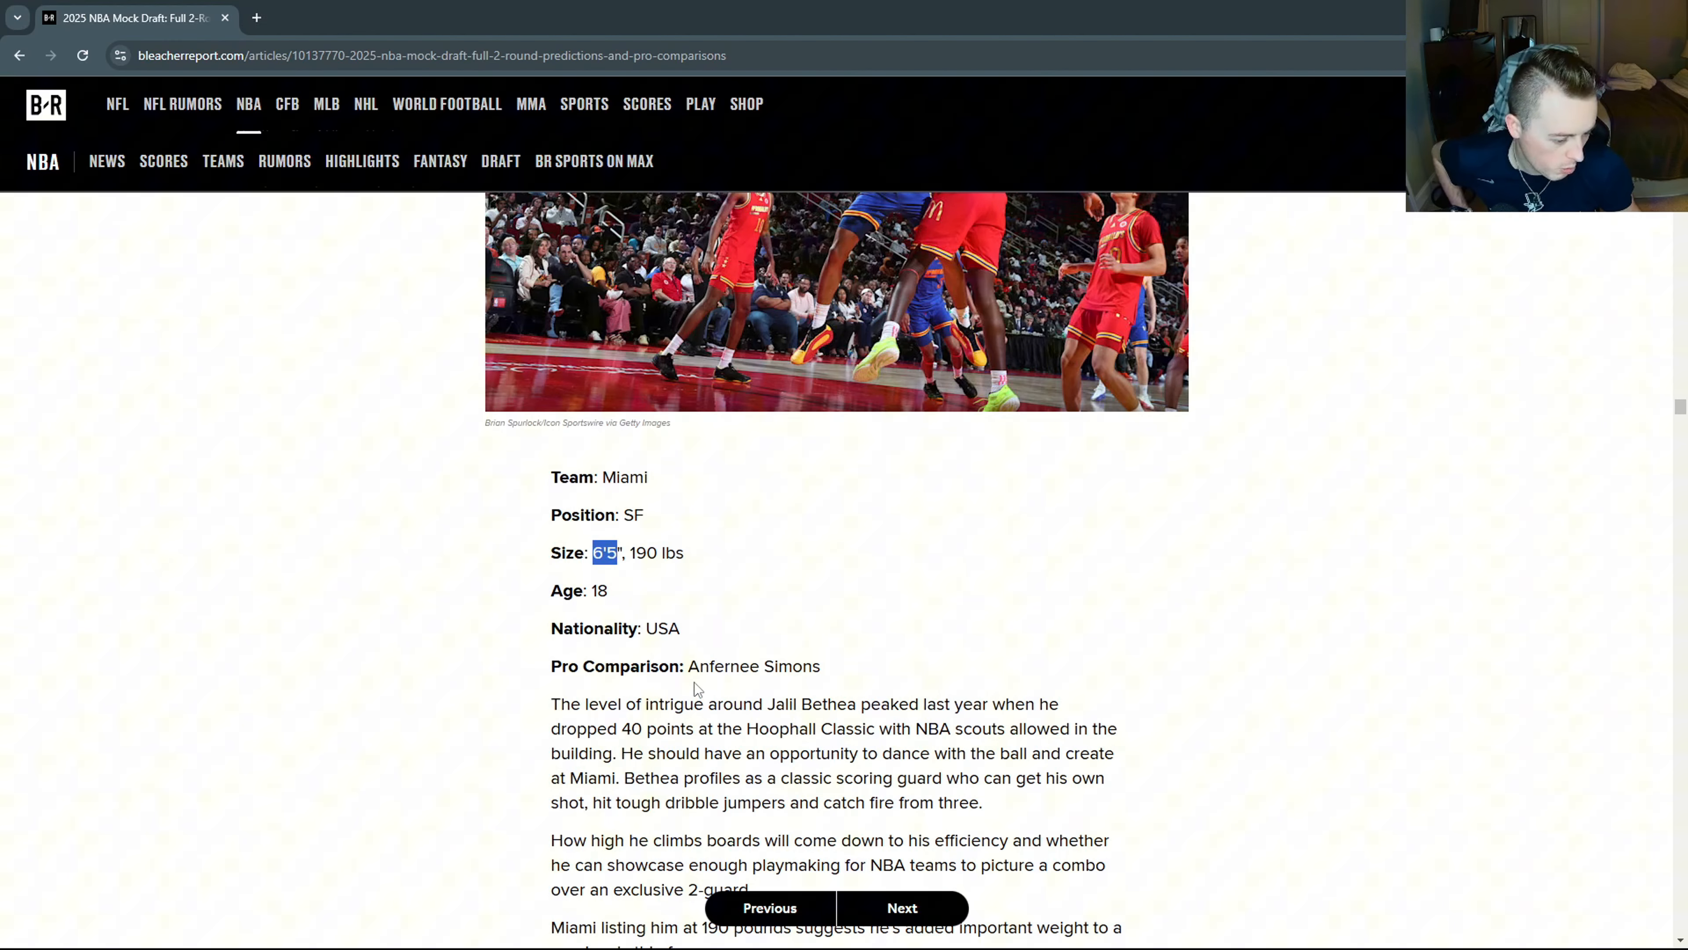
pyautogui.doubleClick(754, 666)
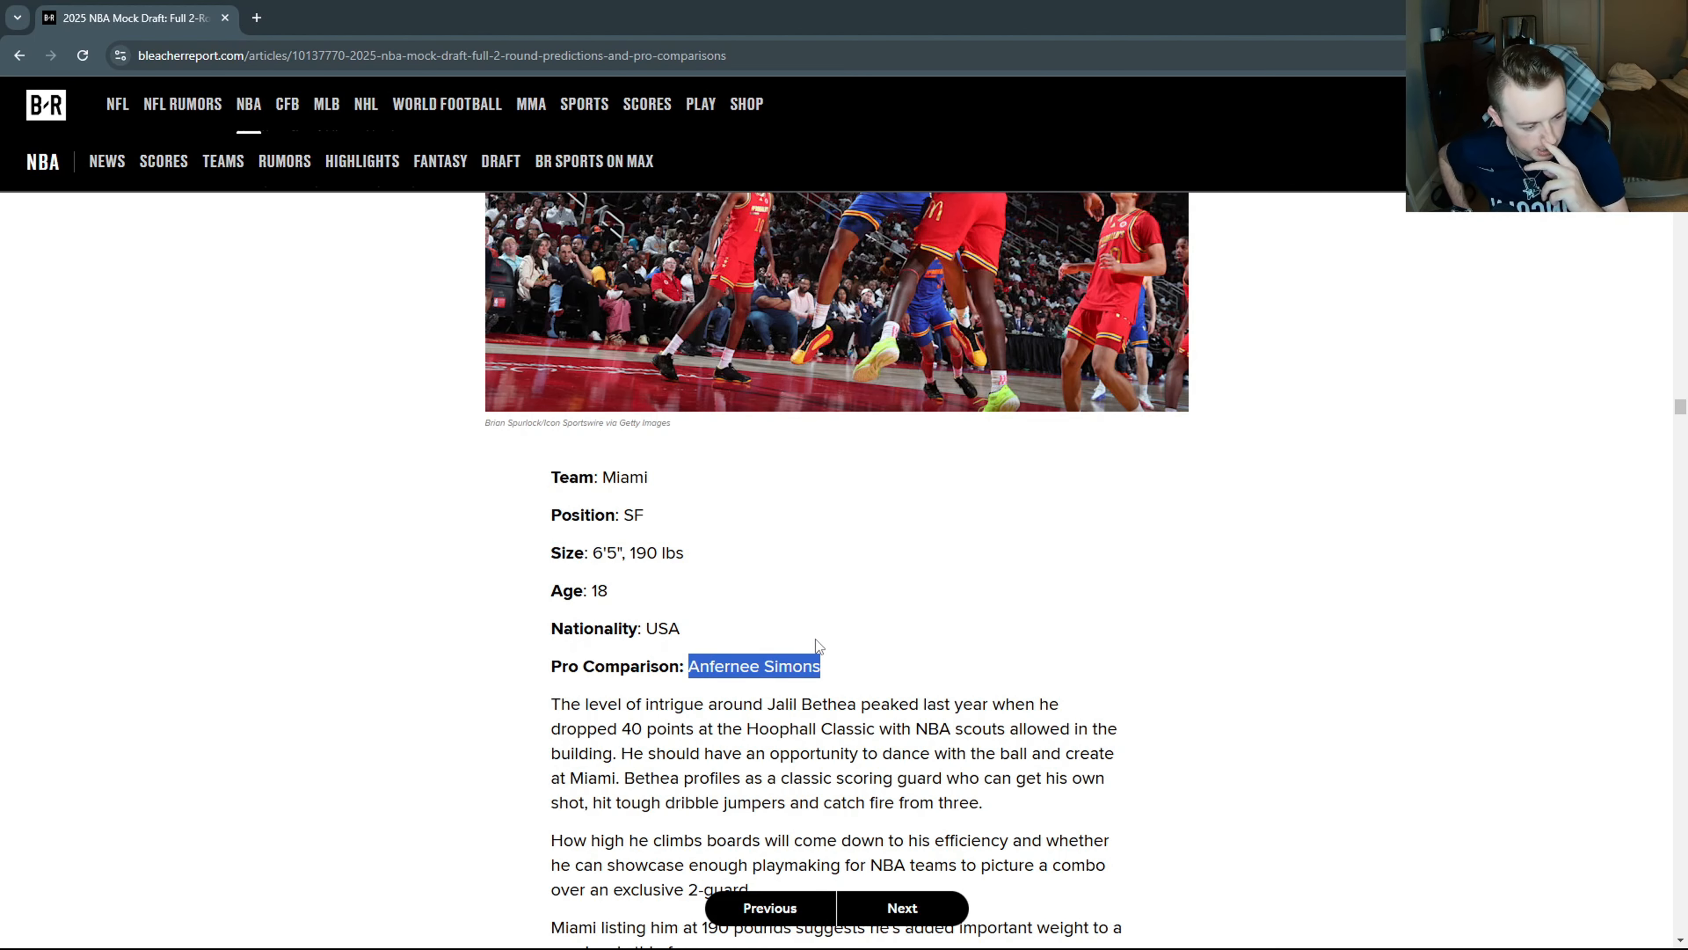
pyautogui.click(924, 704)
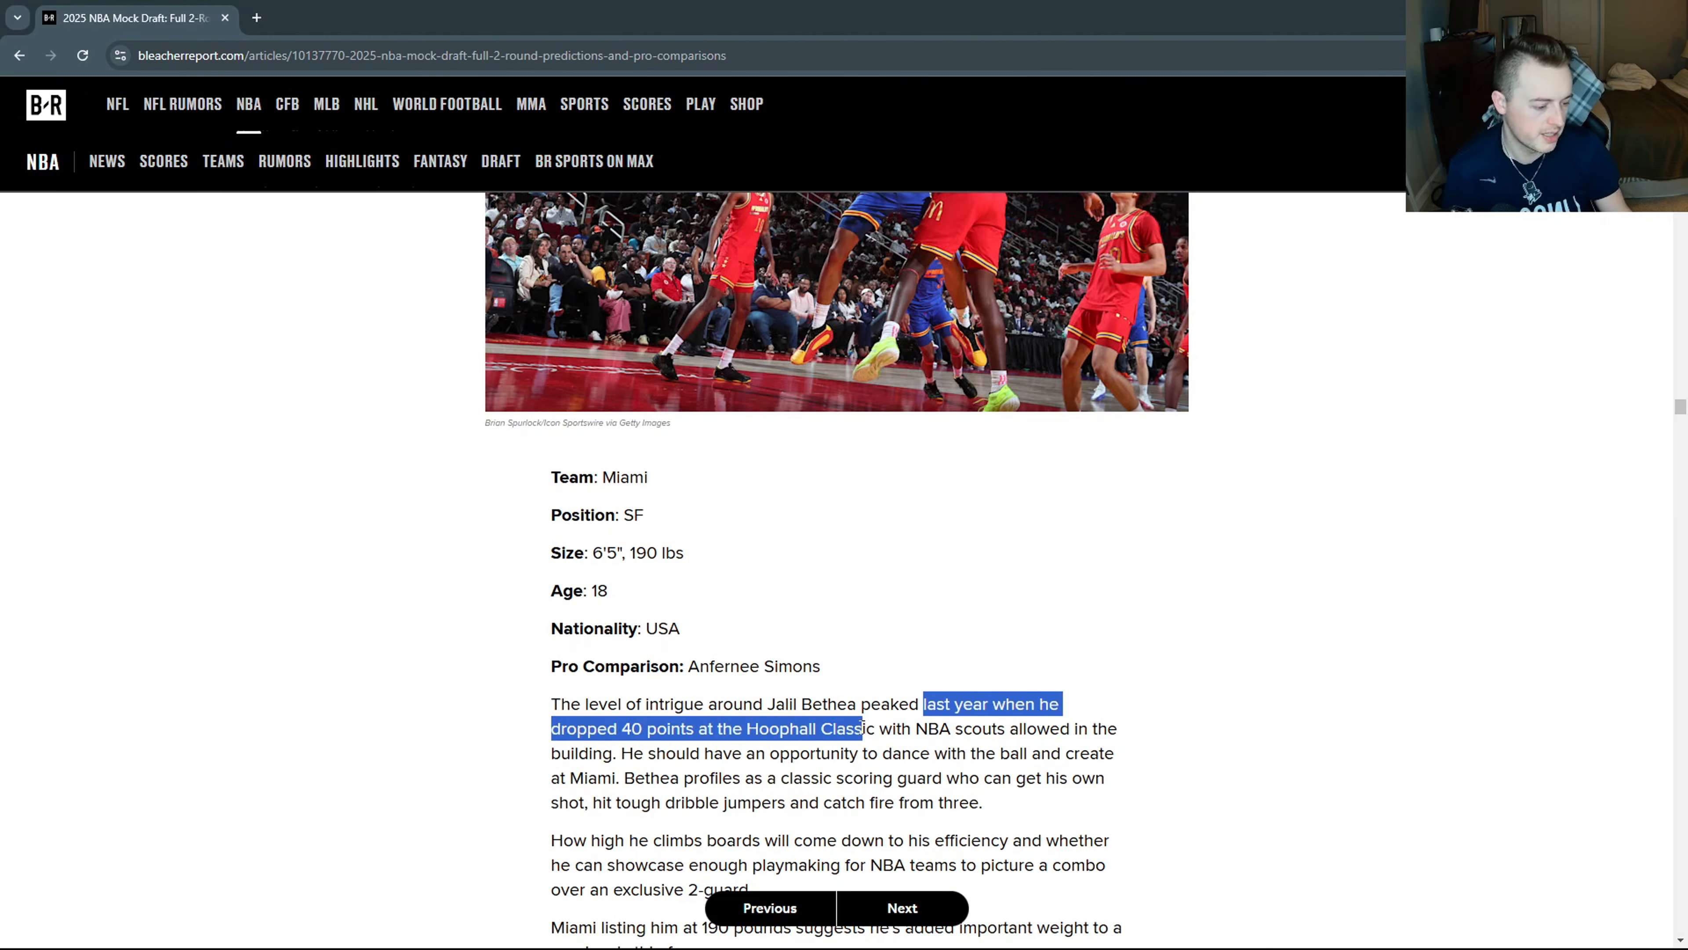
pyautogui.scroll(3)
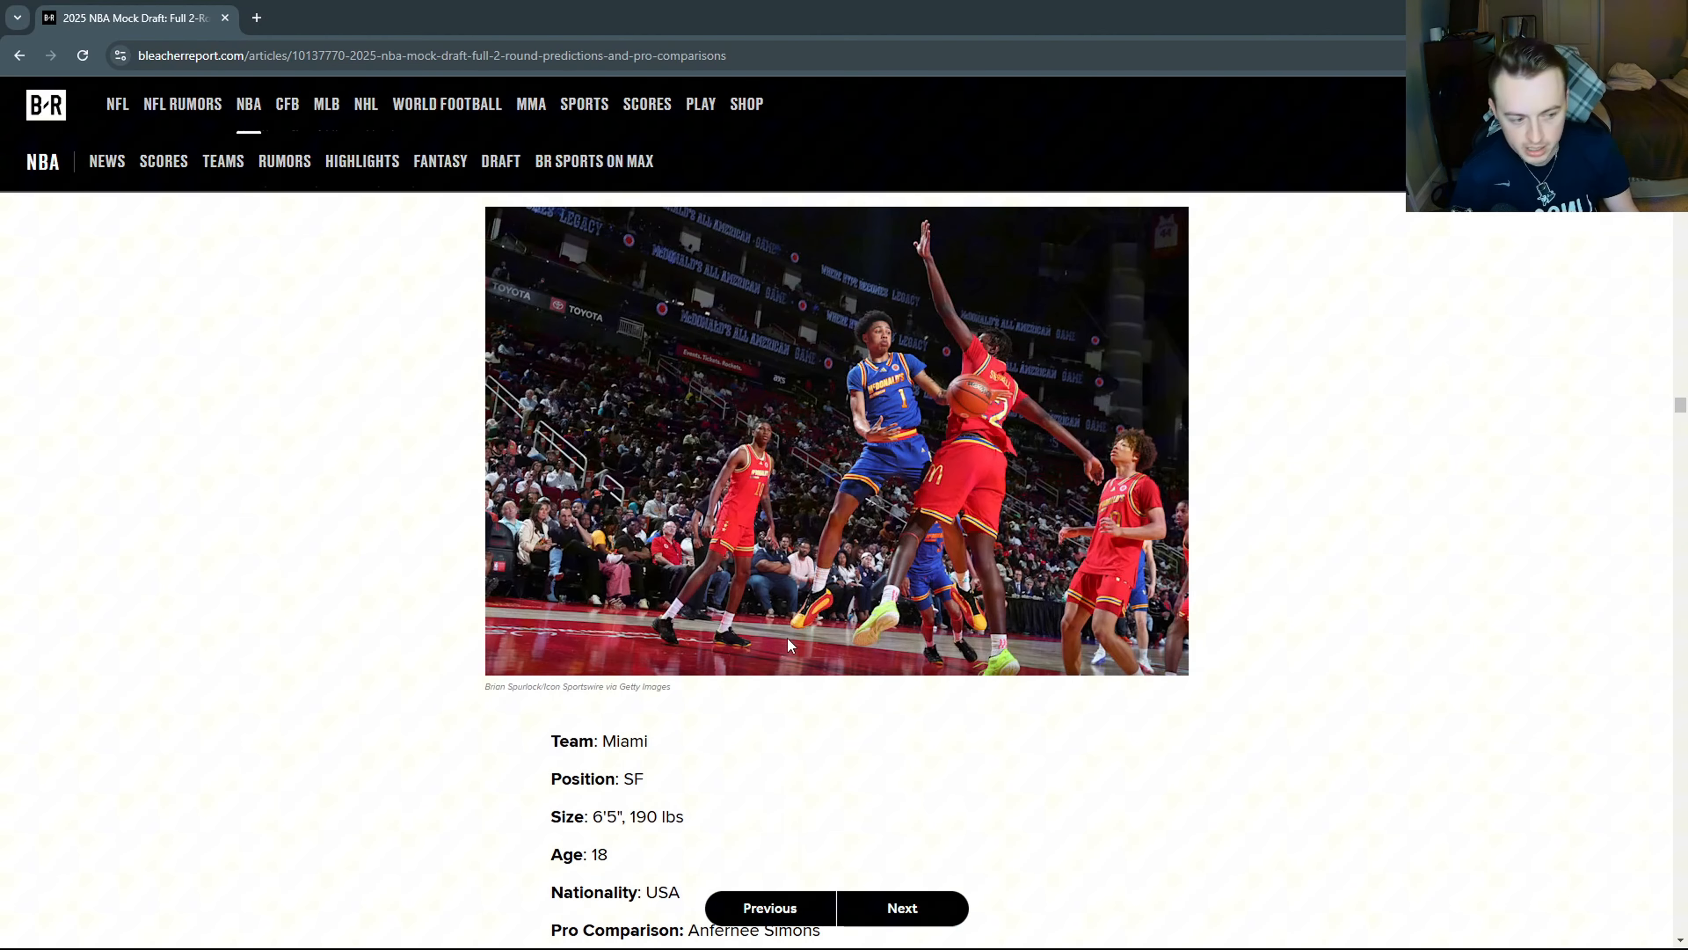
pyautogui.moveTo(815, 681)
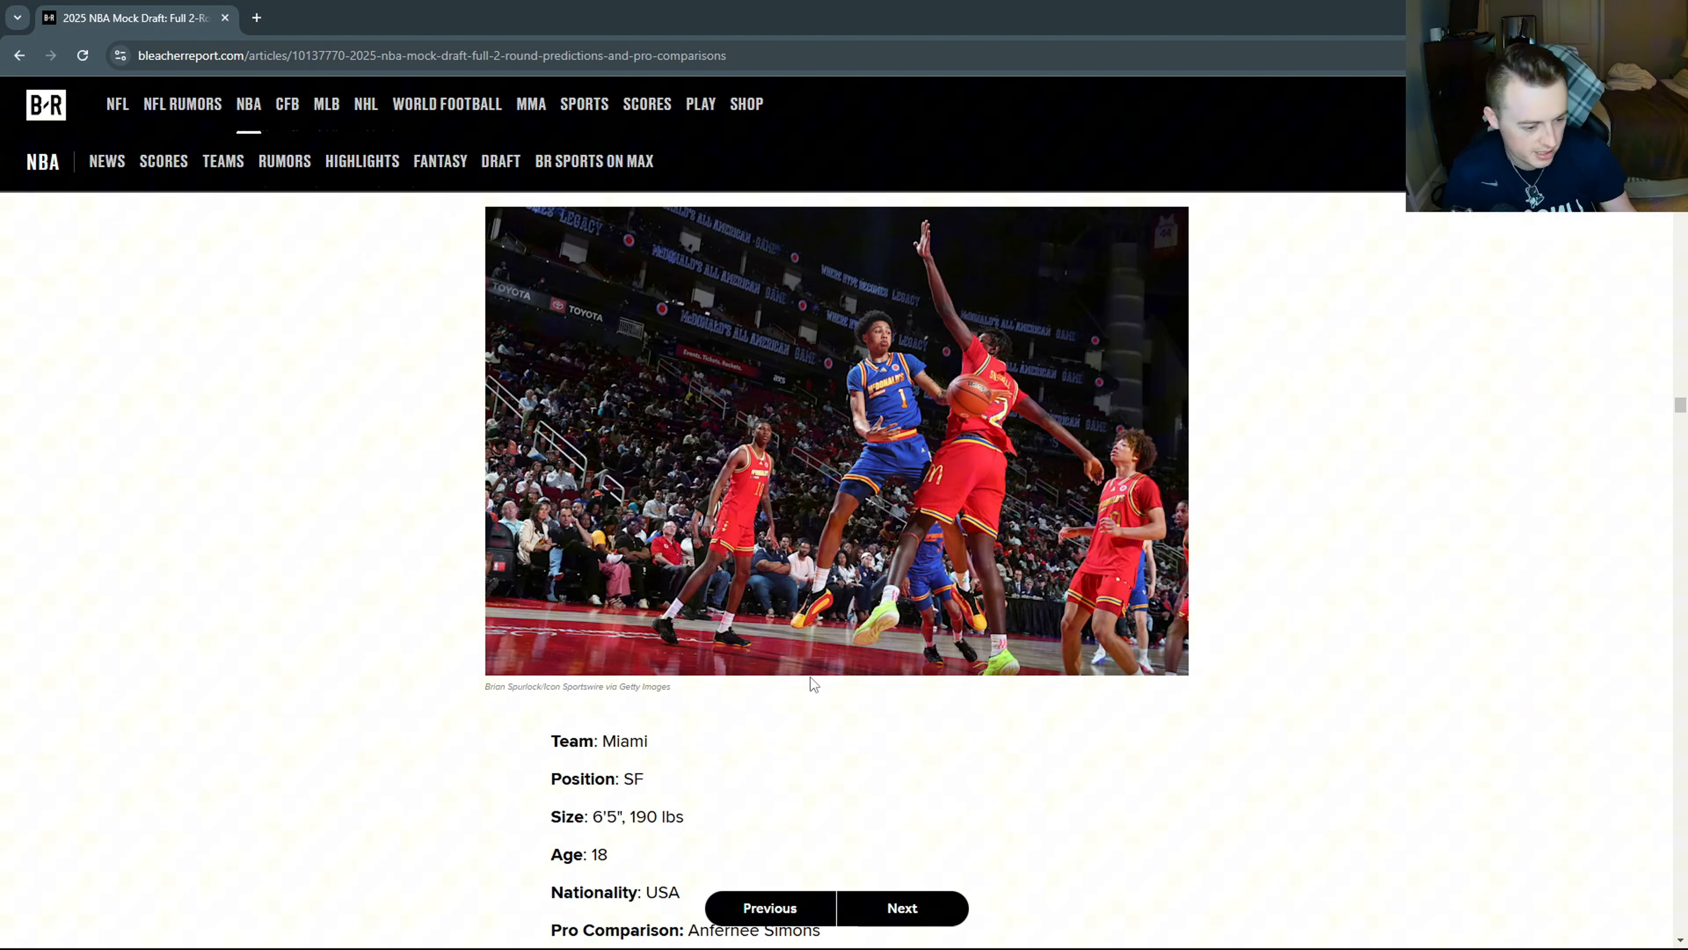
pyautogui.moveTo(783, 678)
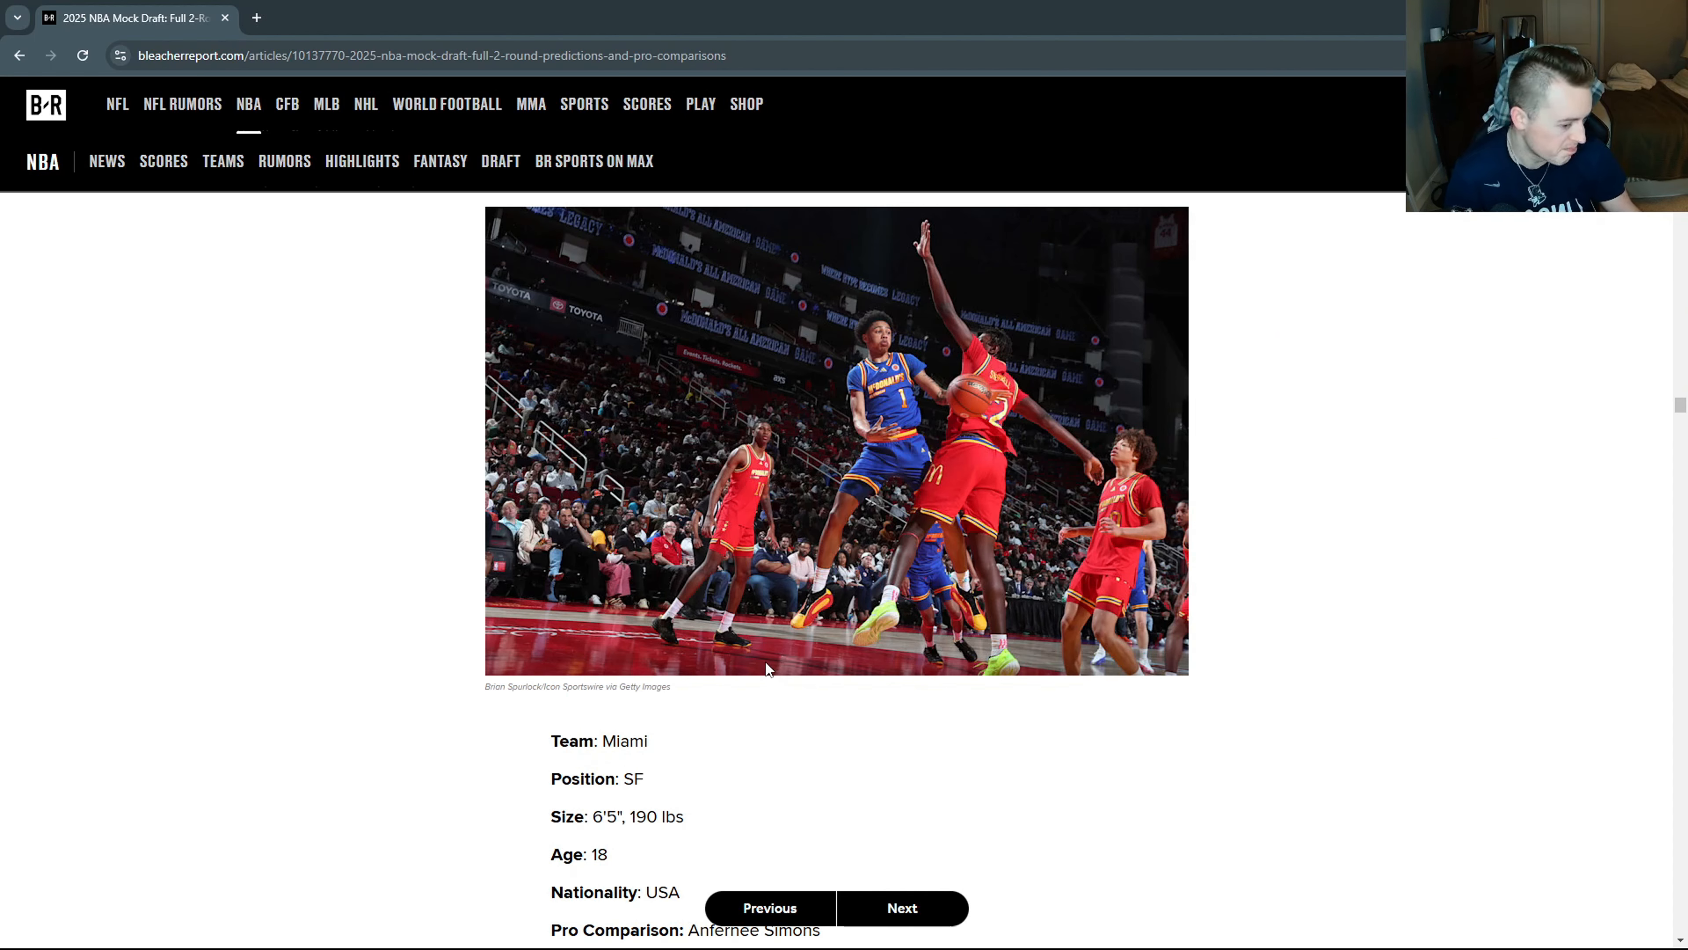
pyautogui.click(901, 908)
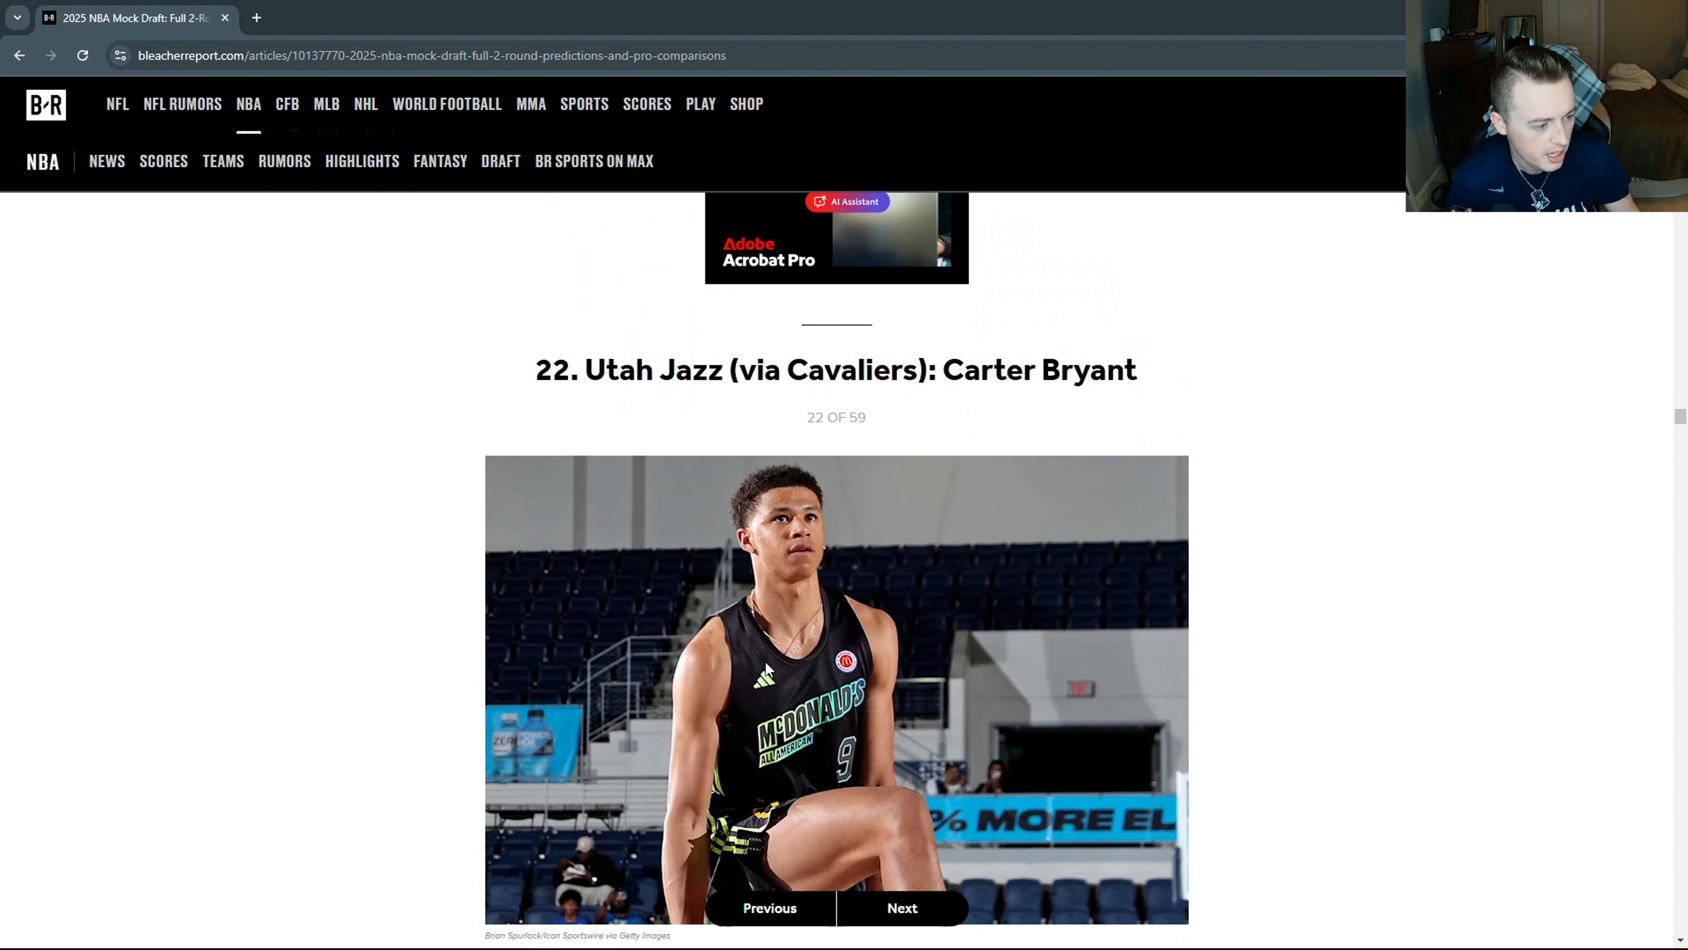
# Scroll through Carter Bryant's Arizona profile and advance to pick 23, Asa Newell to Brooklyn.
pyautogui.scroll(-3)
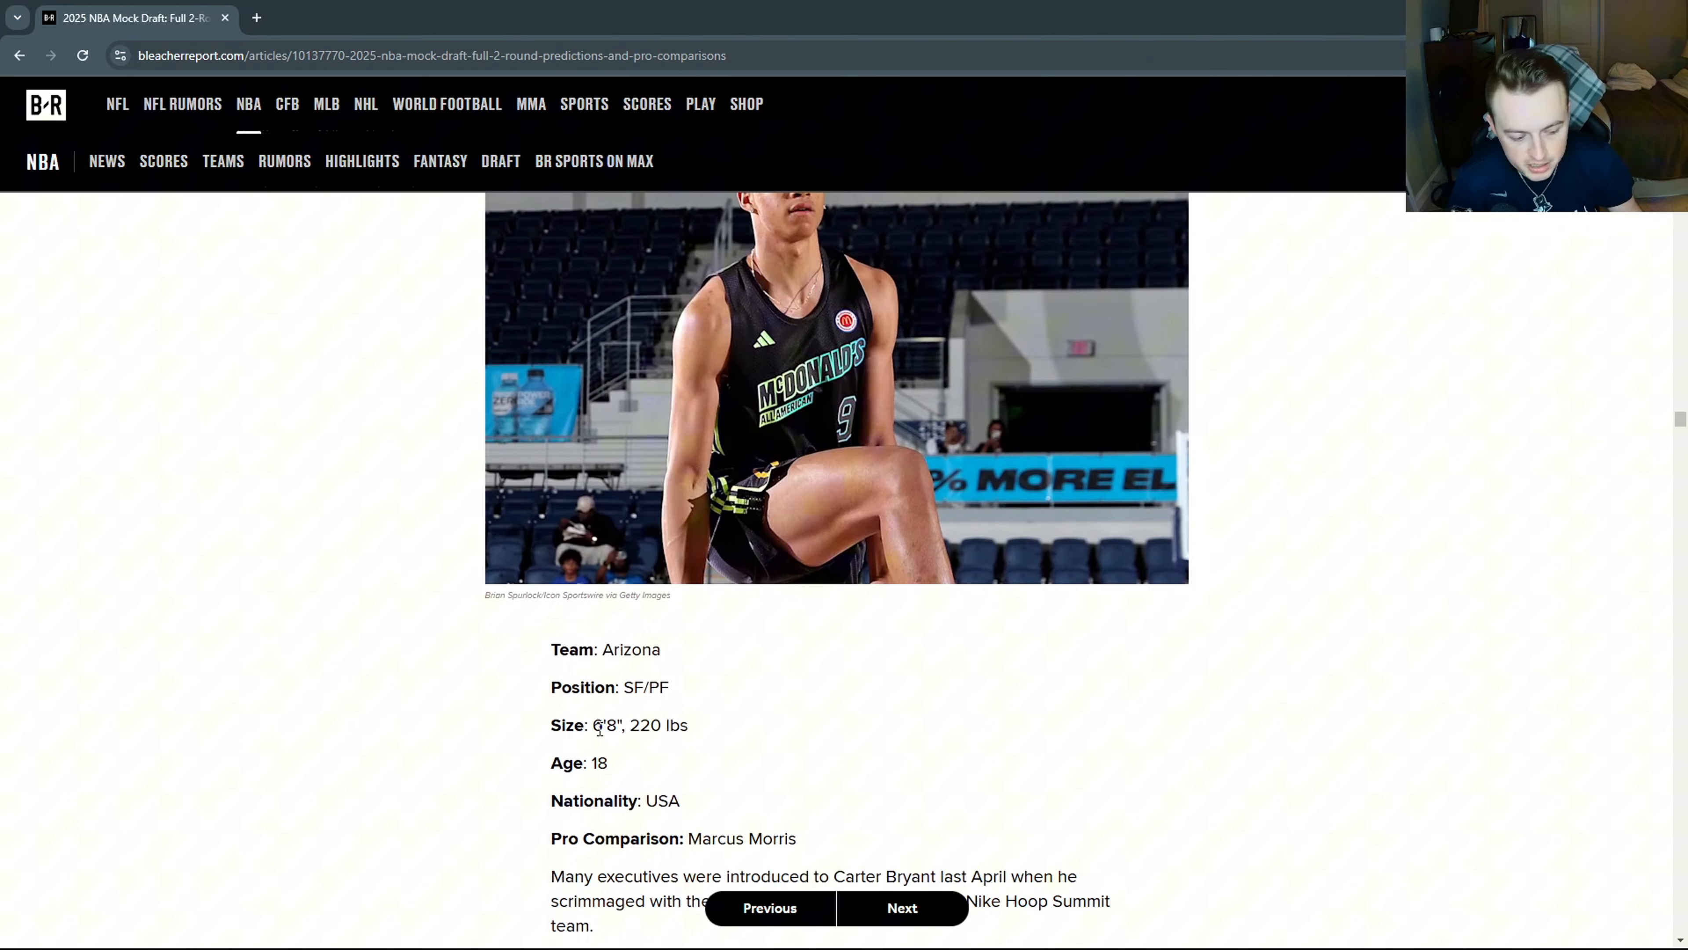
pyautogui.scroll(-3)
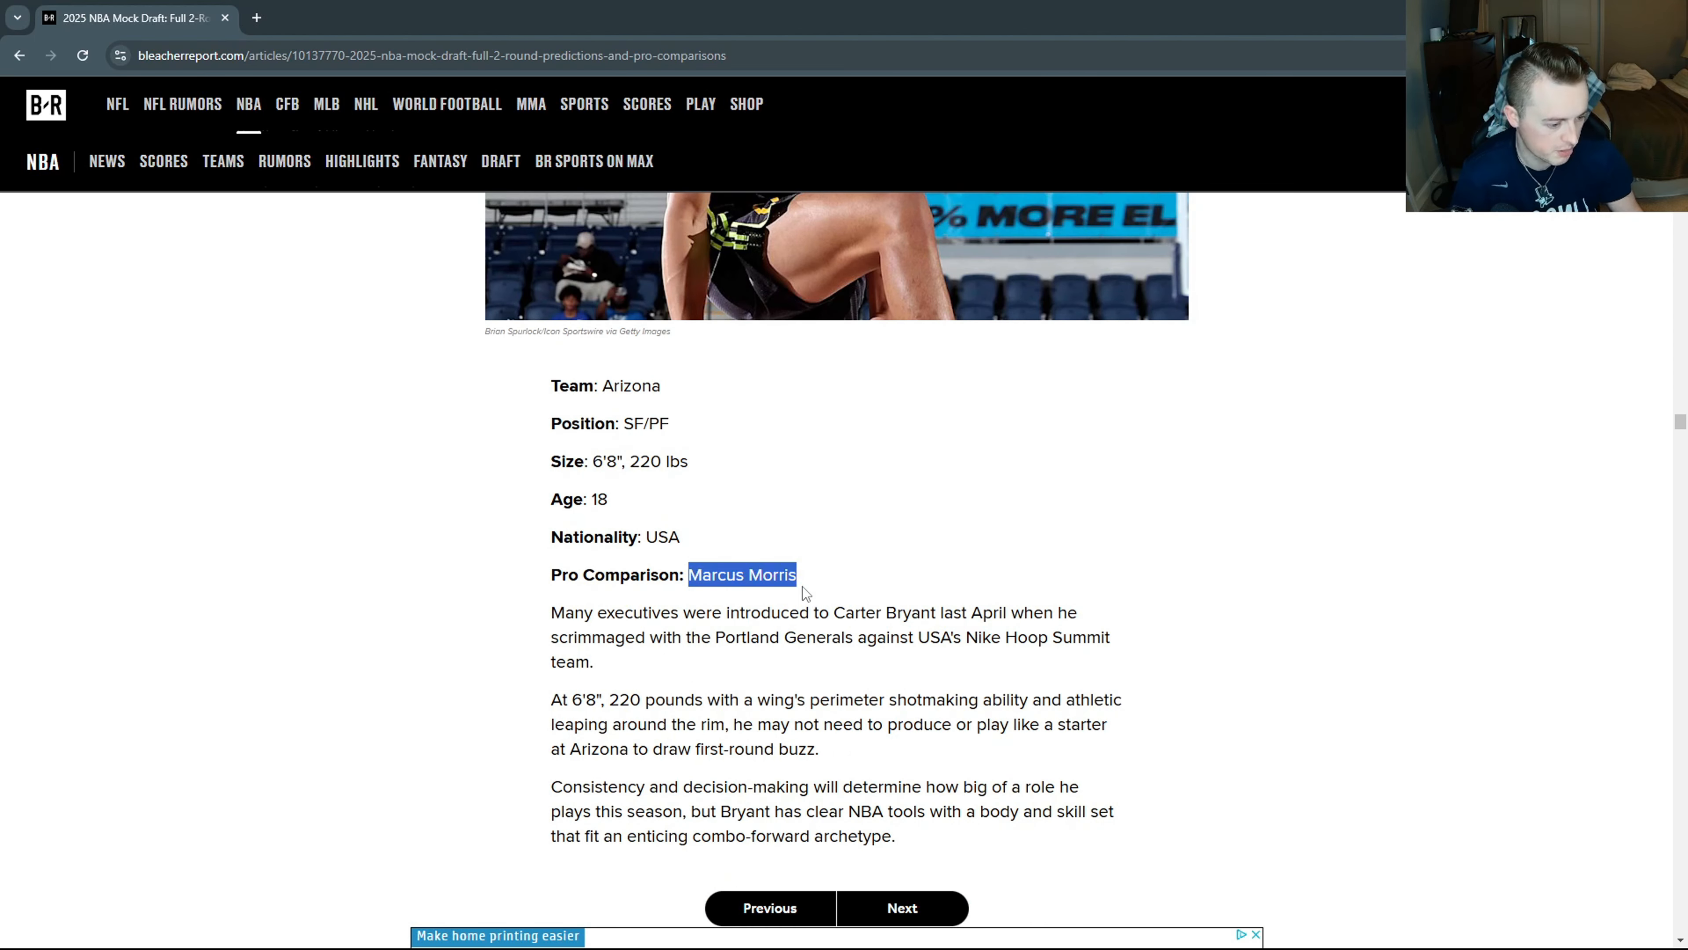
pyautogui.click(902, 907)
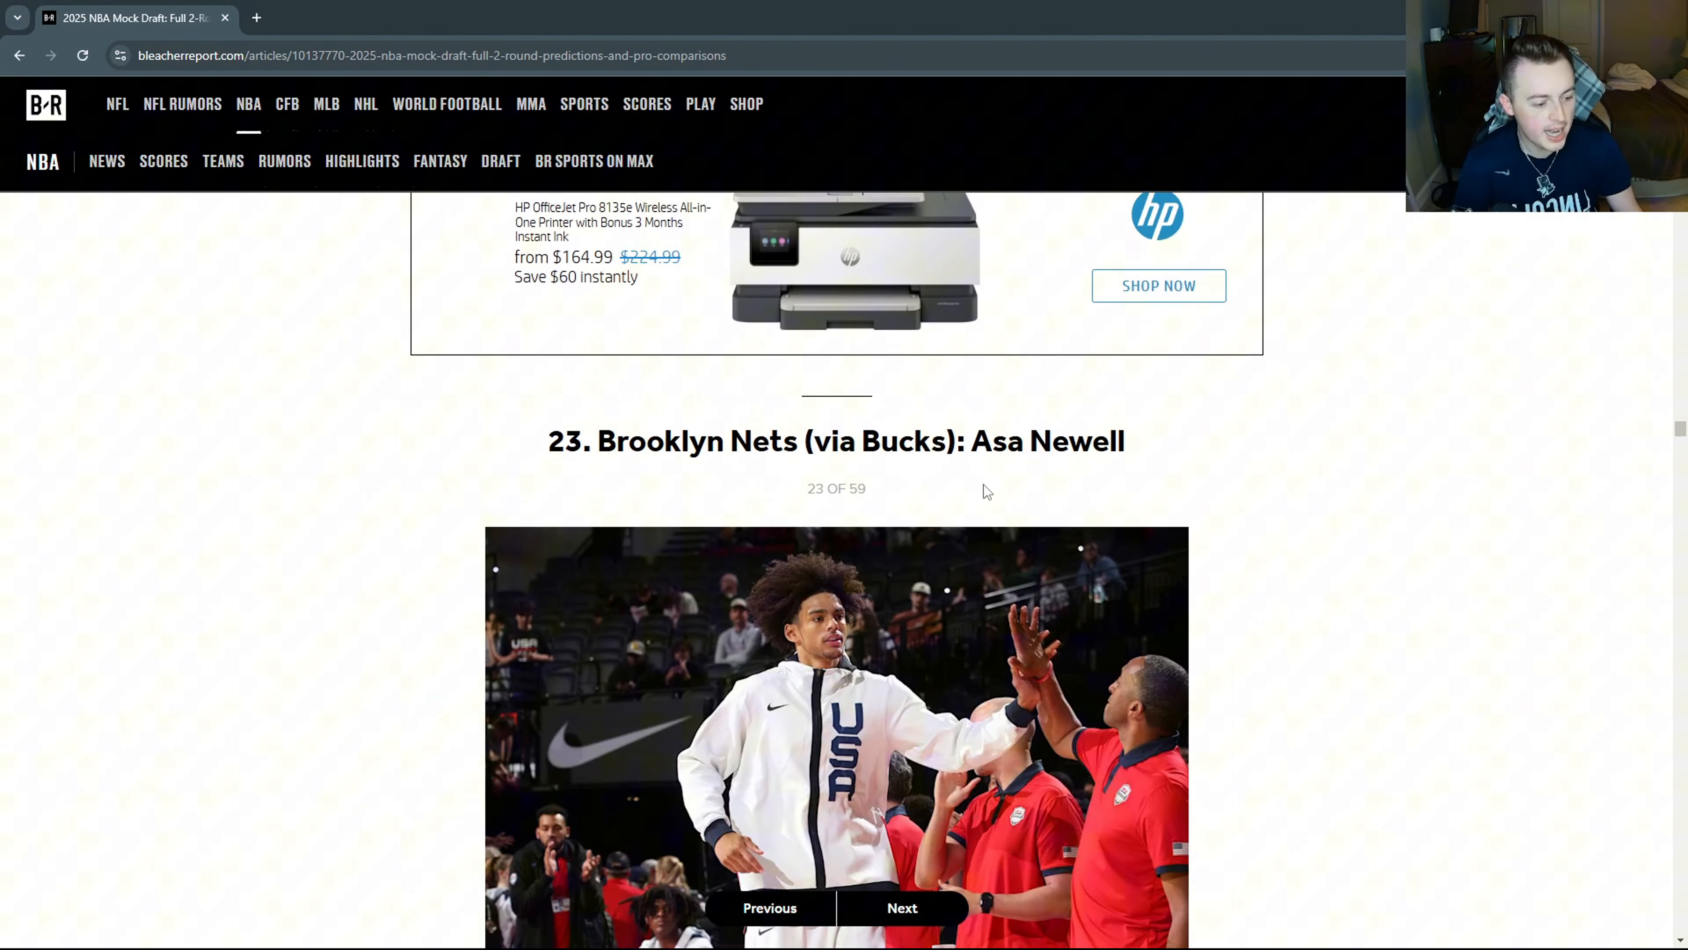
# Read Asa Newell's write-up, highlighting 'live motor' and the developing three-point stroke phrases.
pyautogui.scroll(-3)
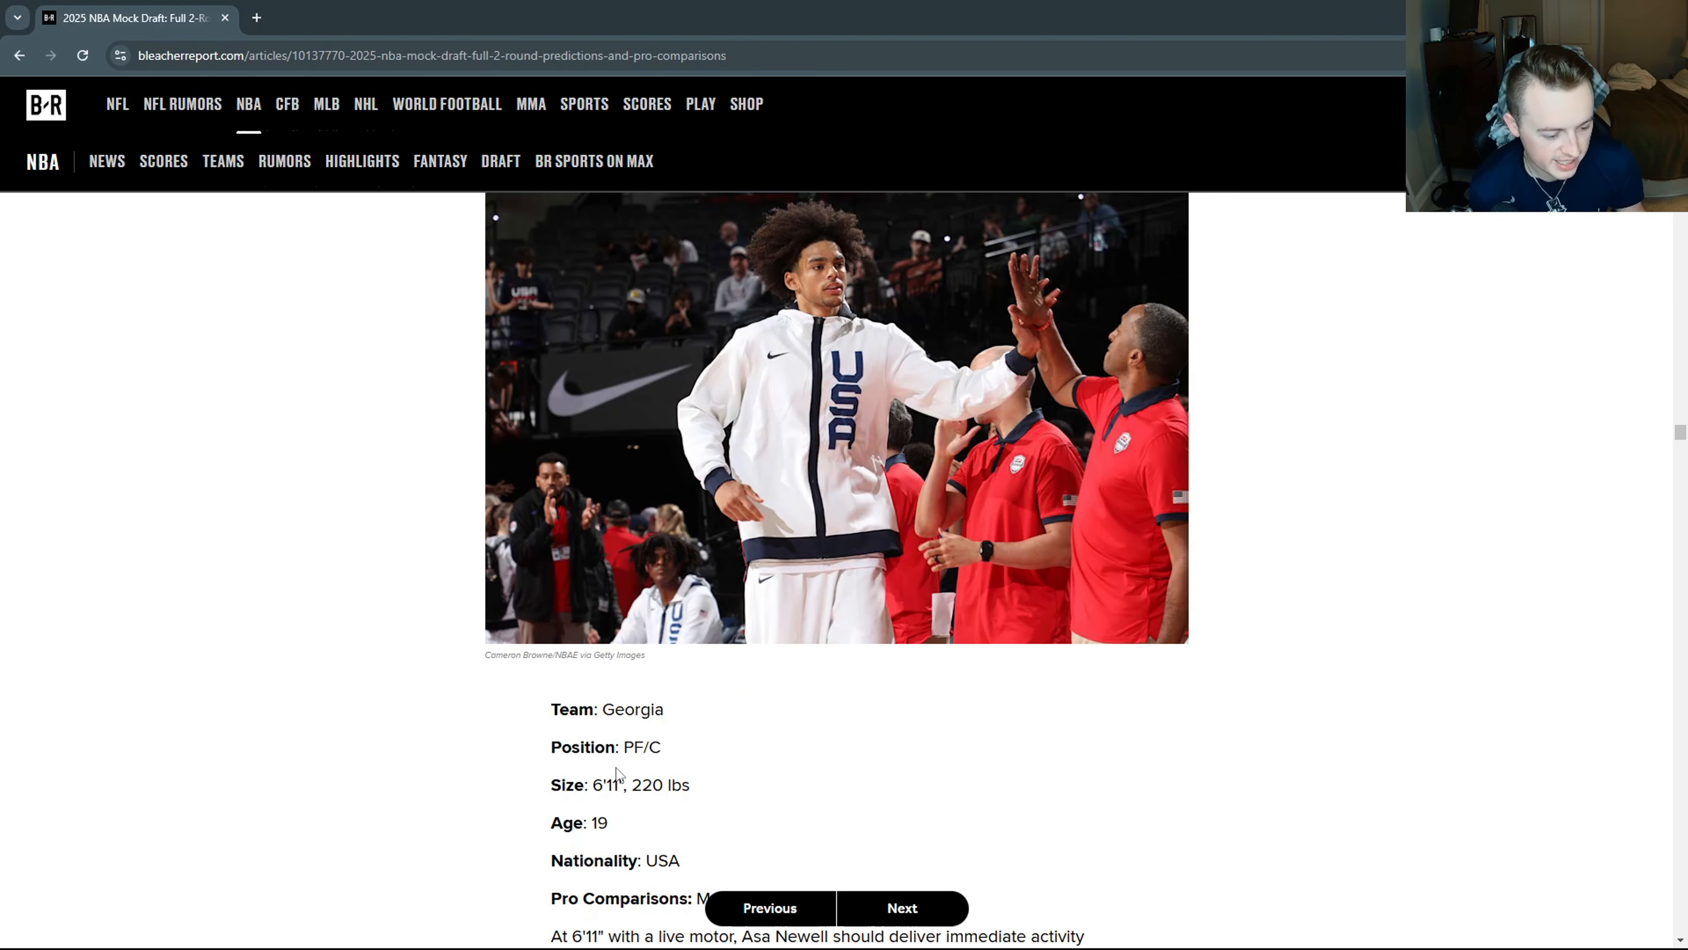
pyautogui.moveTo(1402, 653)
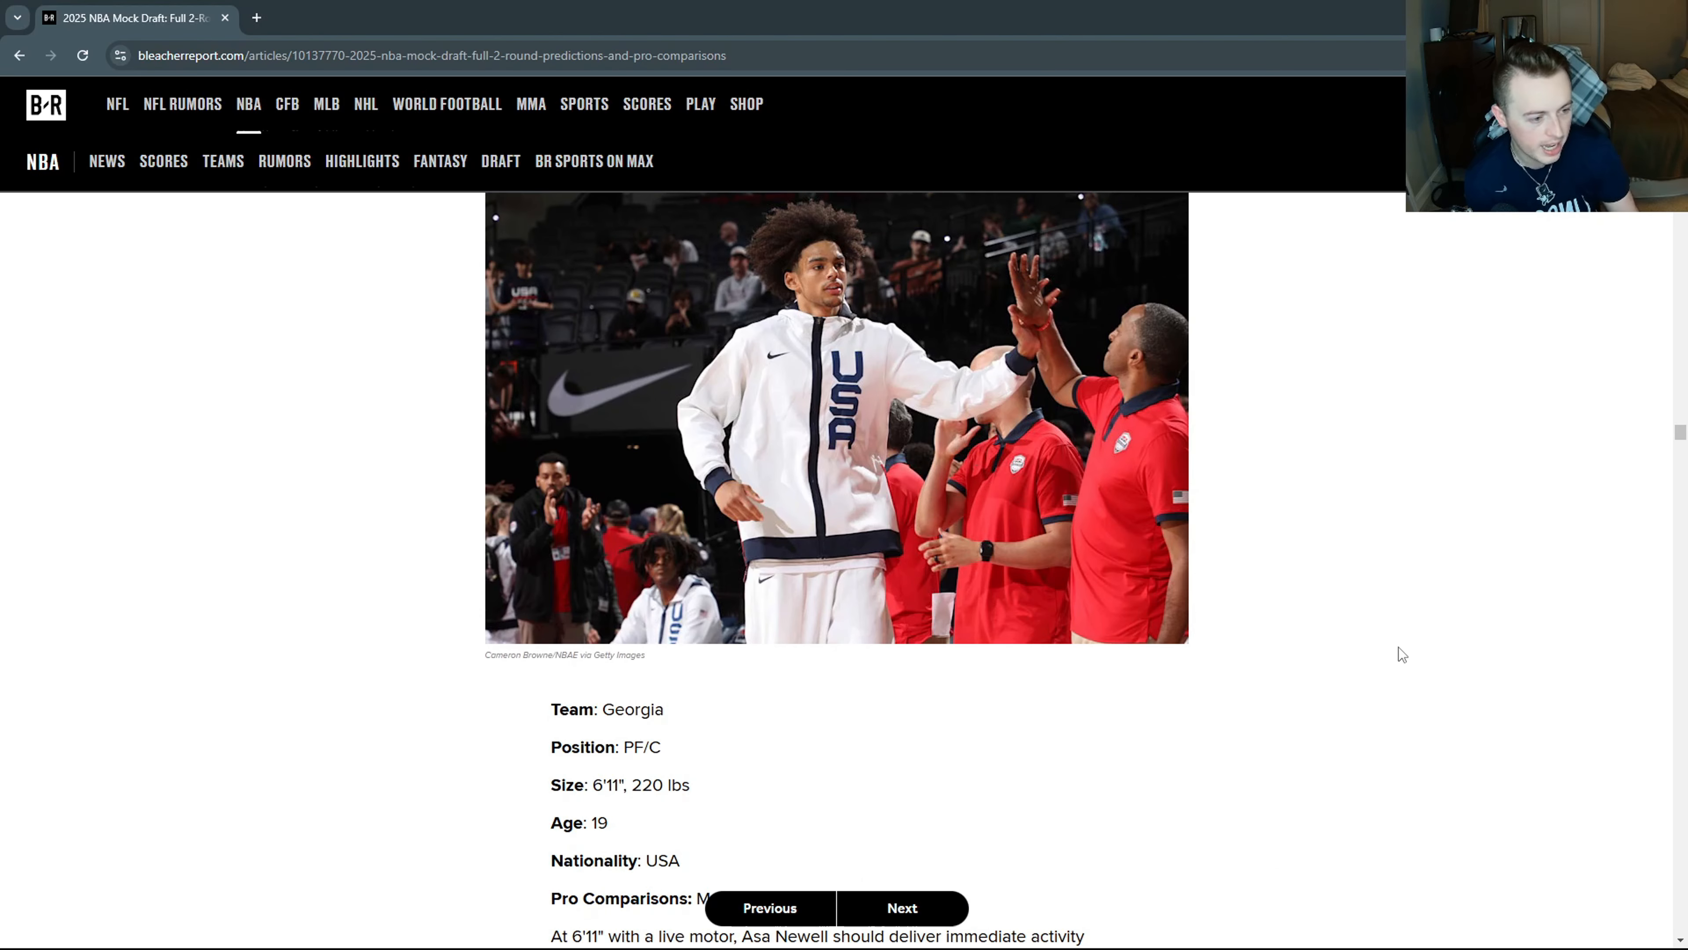
pyautogui.scroll(-3)
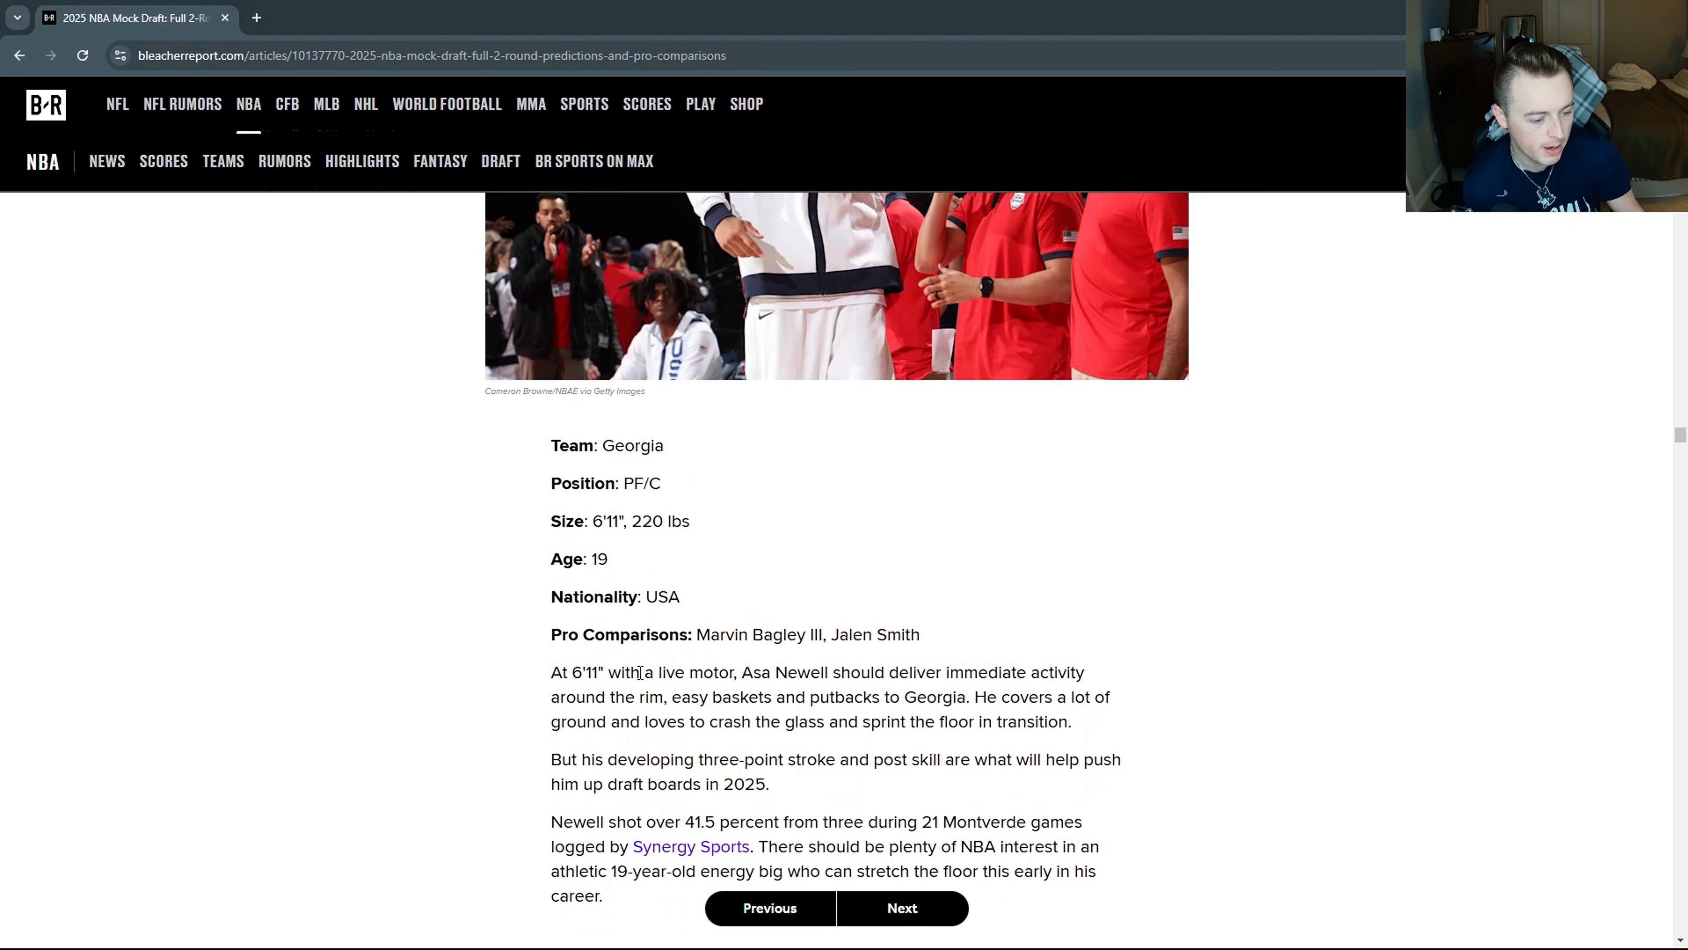
pyautogui.doubleClick(692, 672)
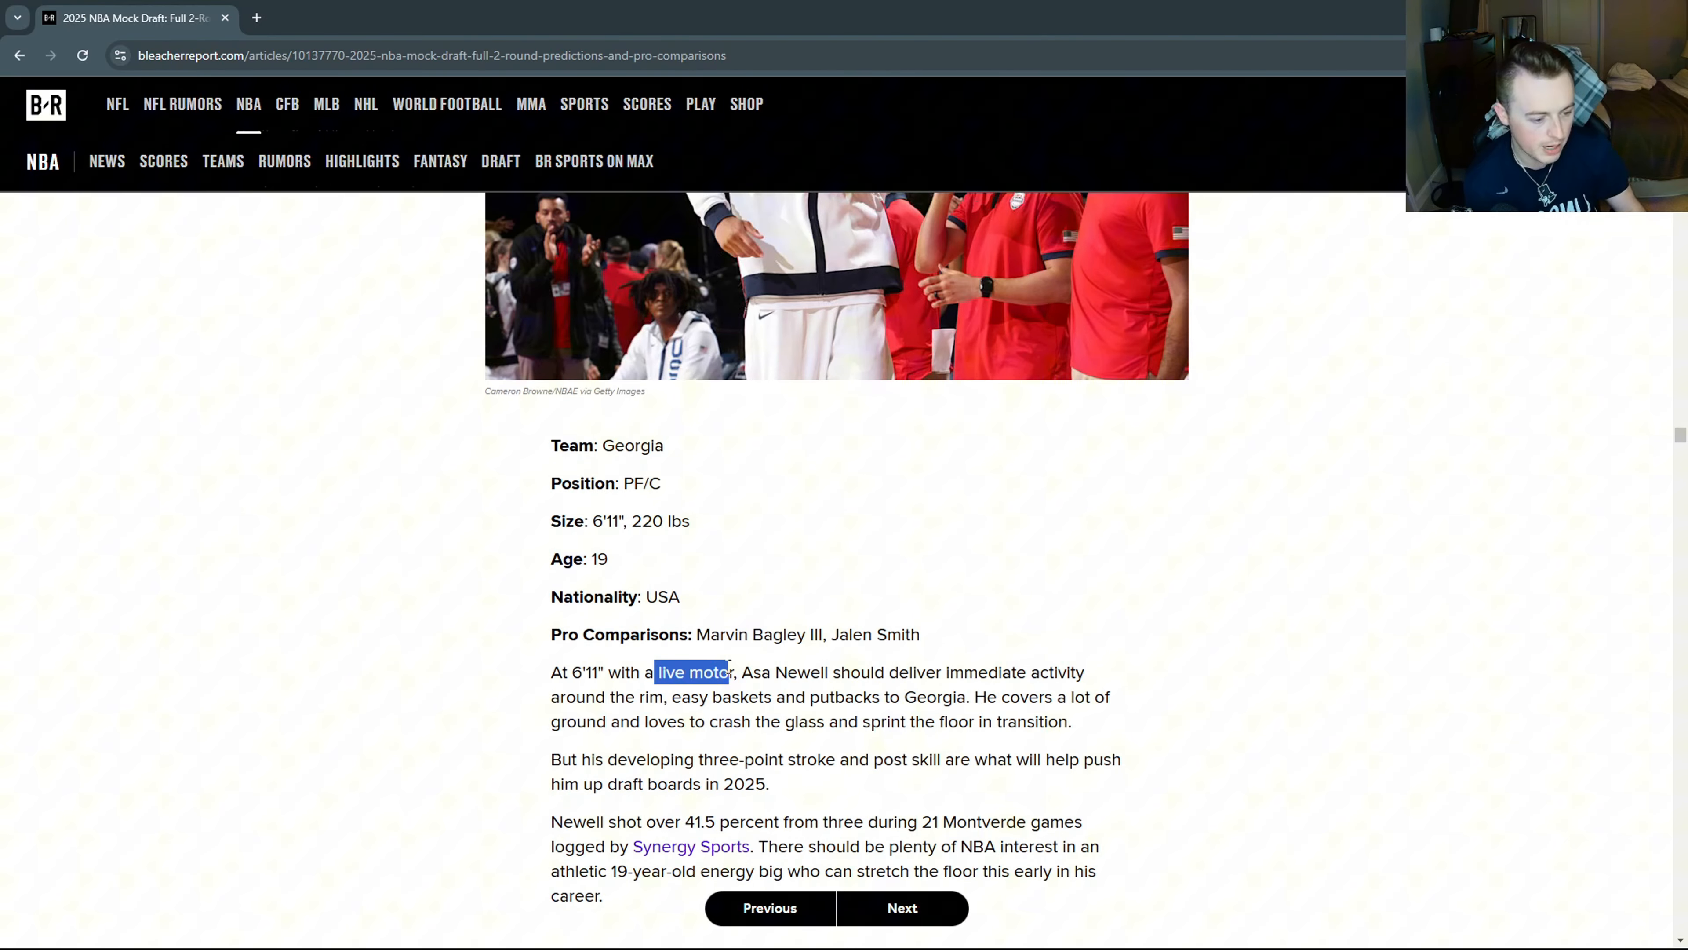
pyautogui.click(783, 716)
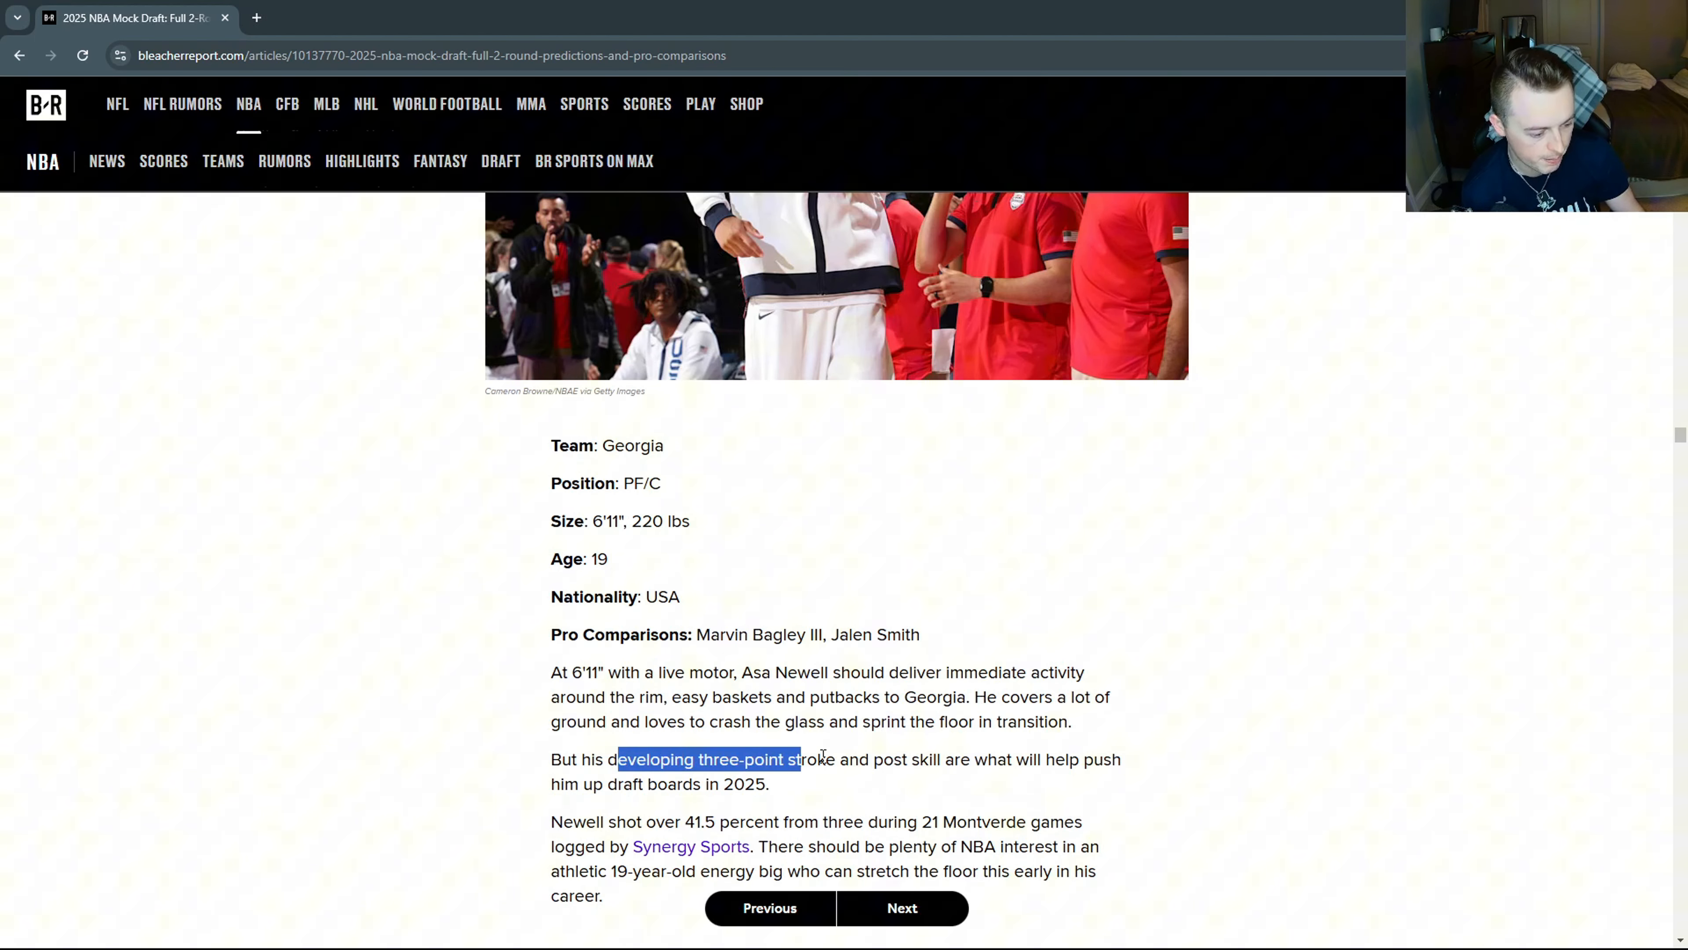
pyautogui.click(1238, 753)
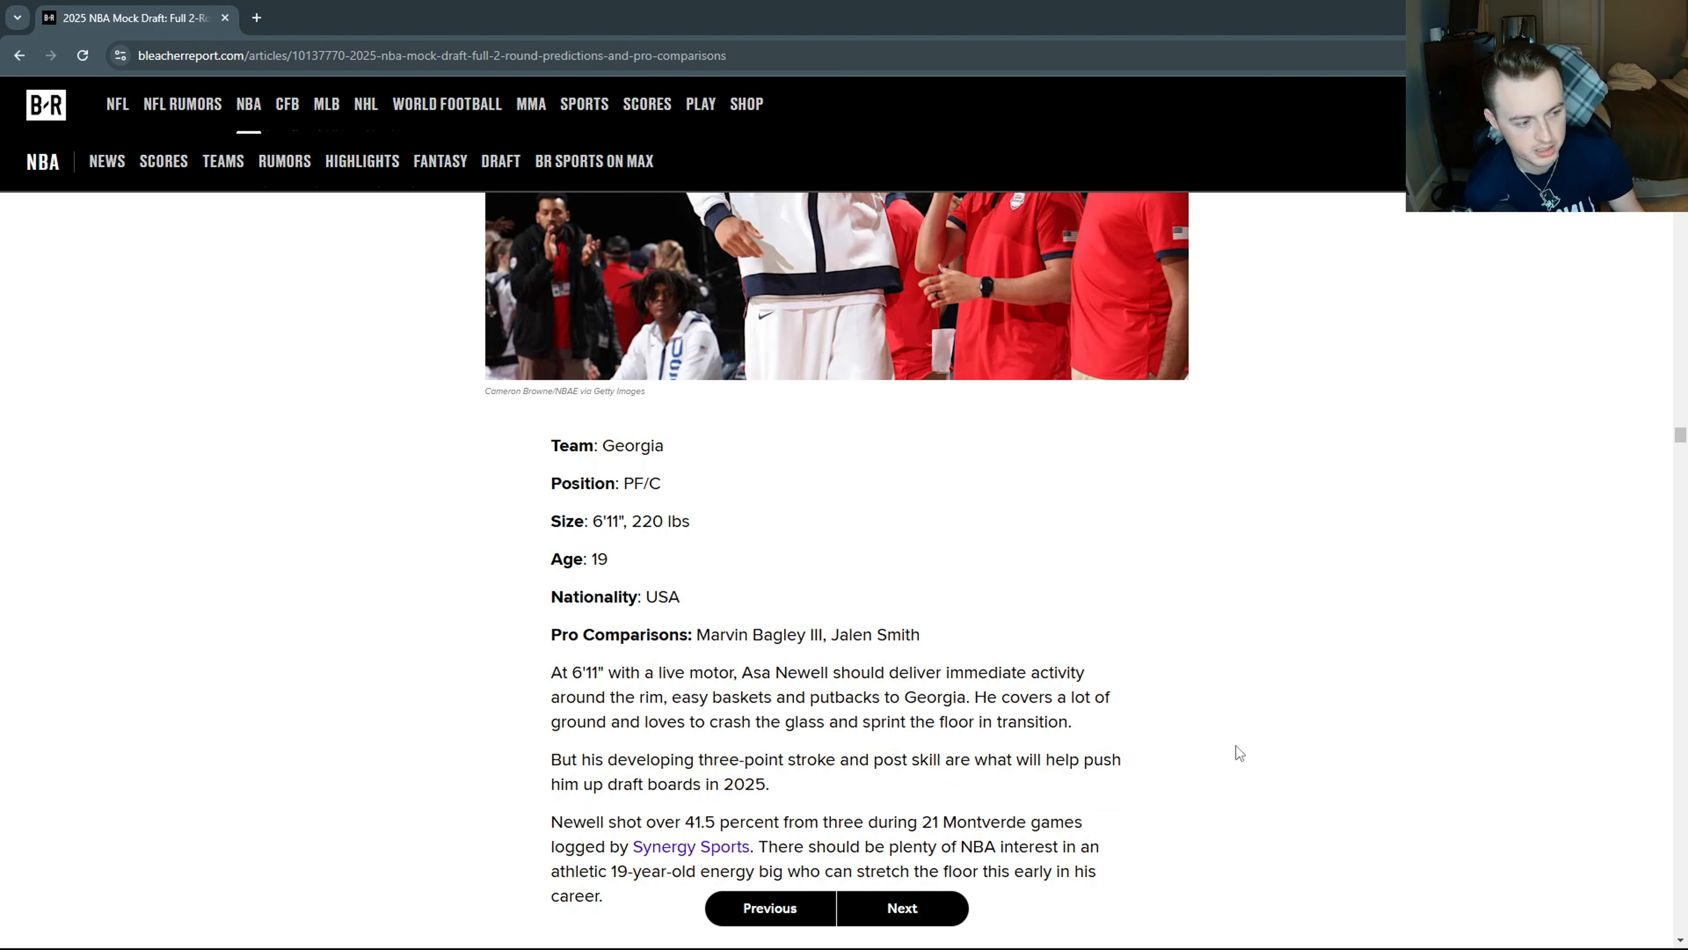
# Advance from Newell to pick 24, Dallas Mavericks' Will Riley.
pyautogui.scroll(3)
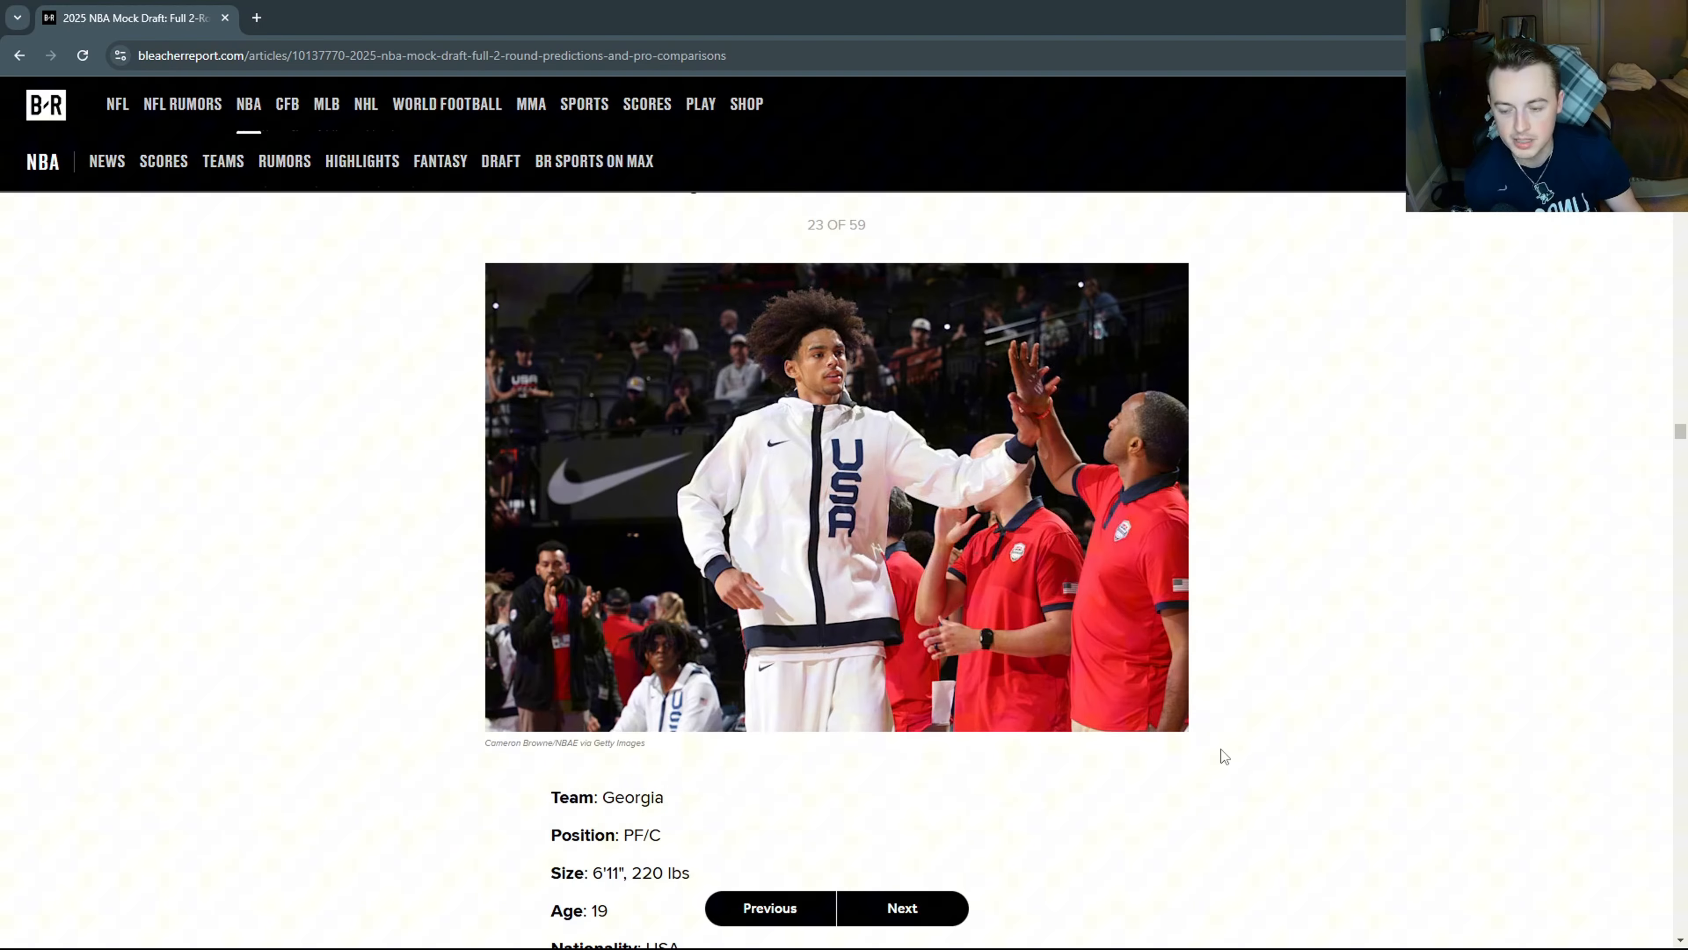
pyautogui.moveTo(1223, 764)
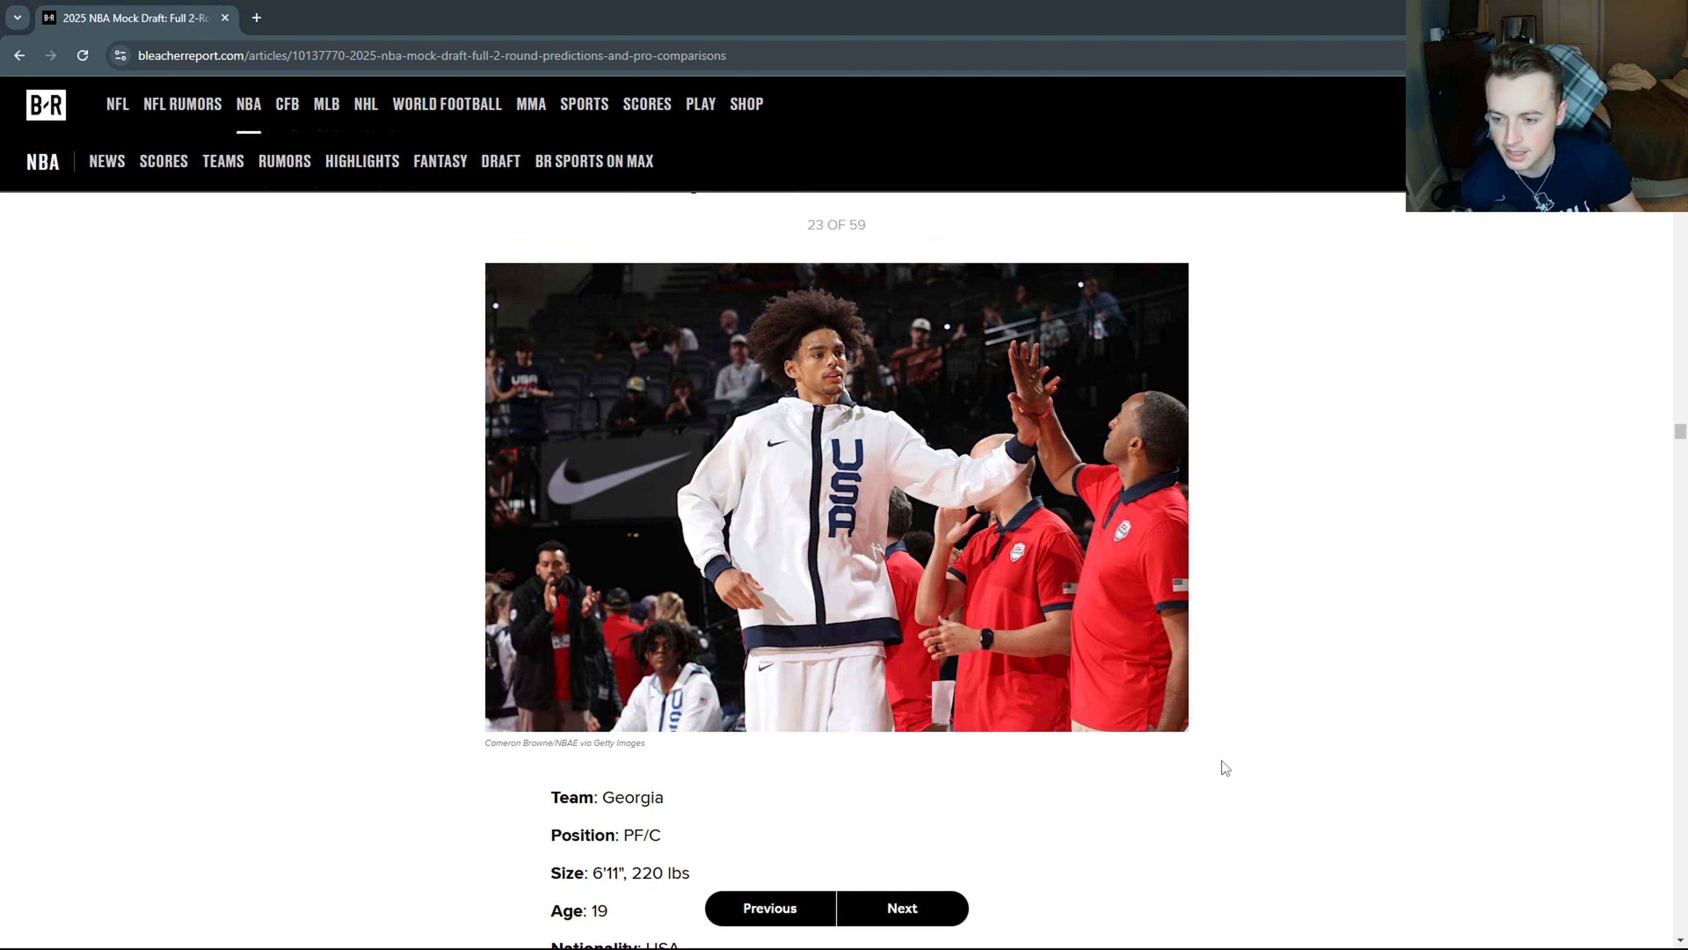
pyautogui.click(901, 907)
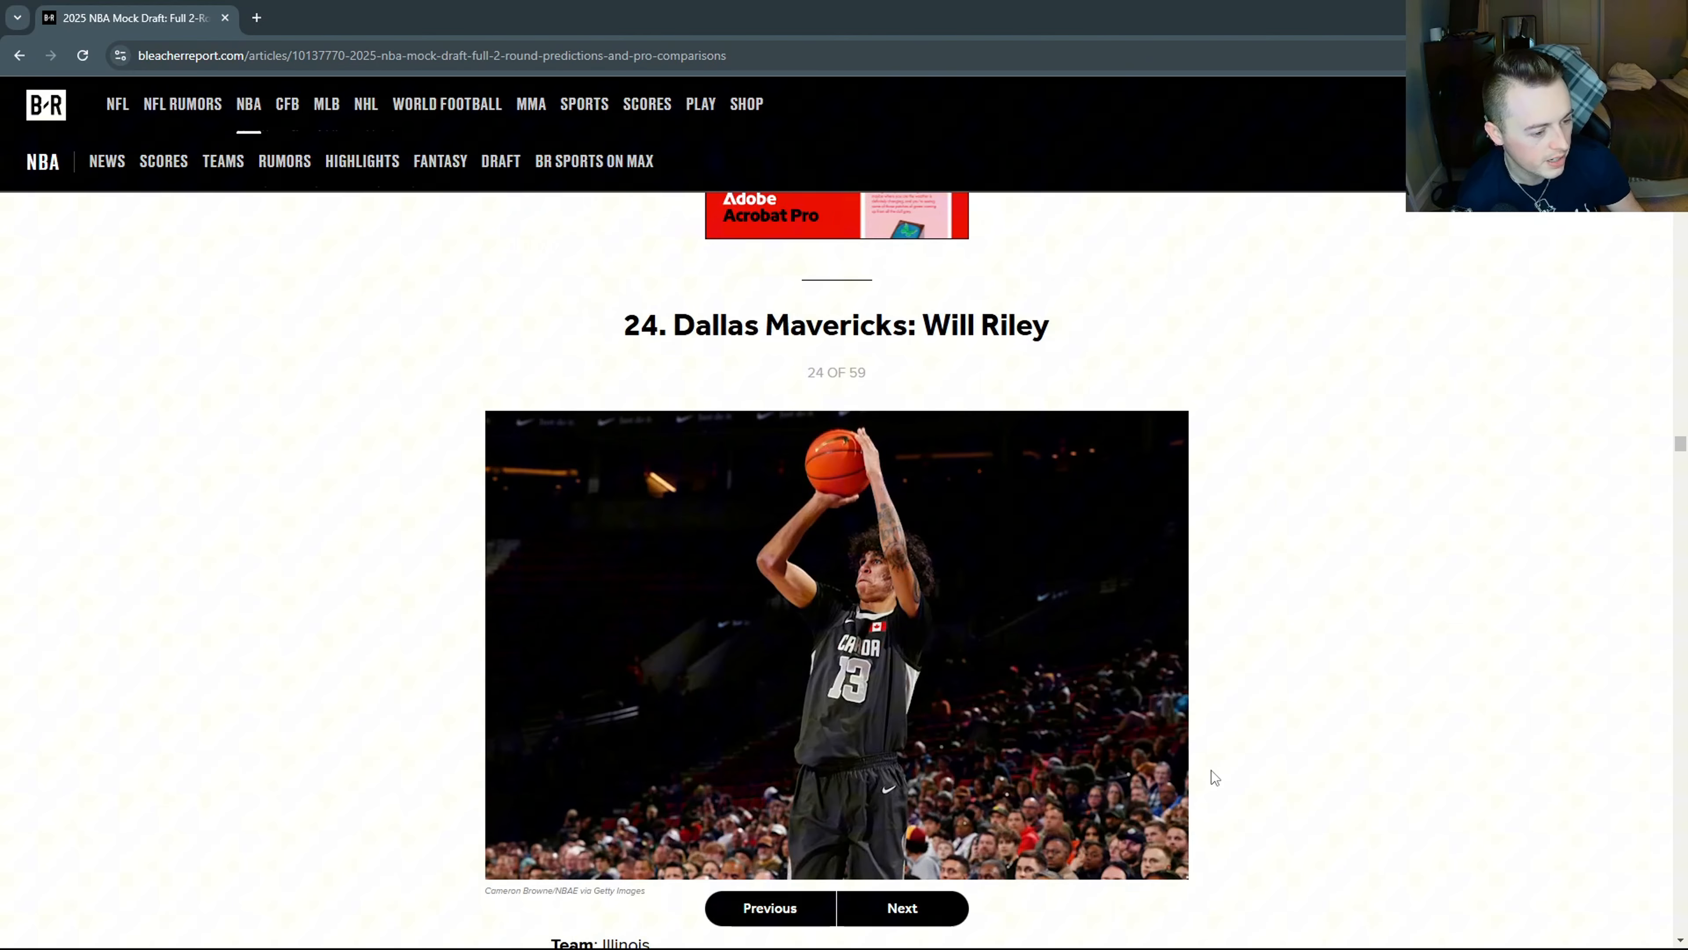
pyautogui.scroll(-3)
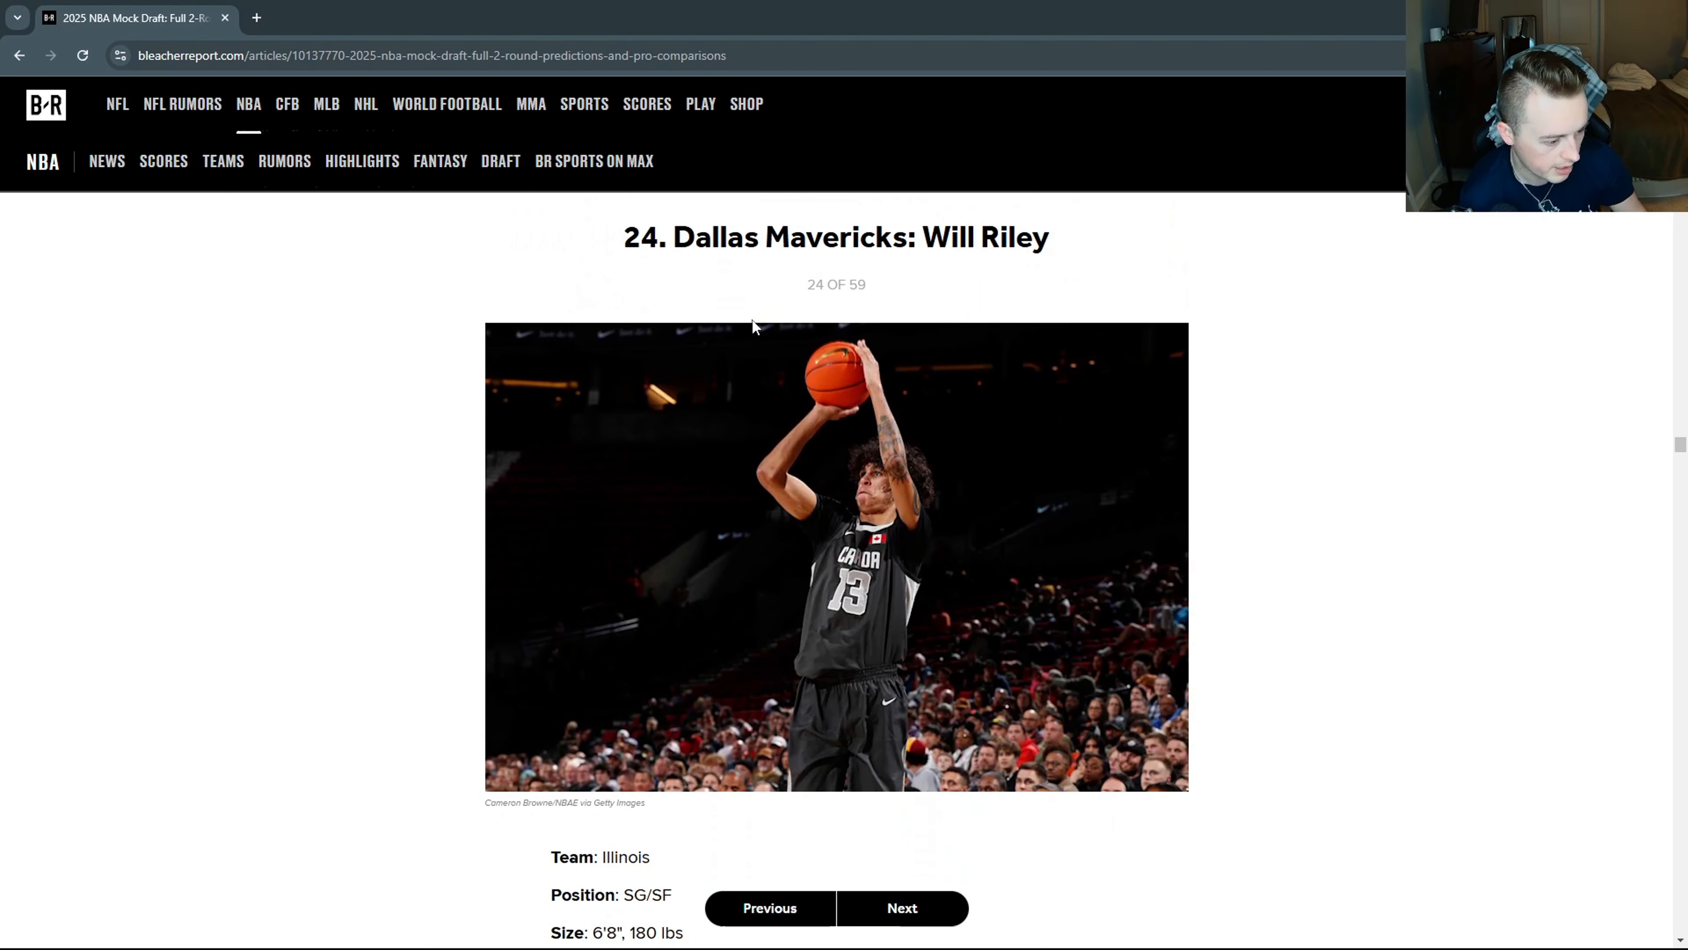
pyautogui.scroll(-3)
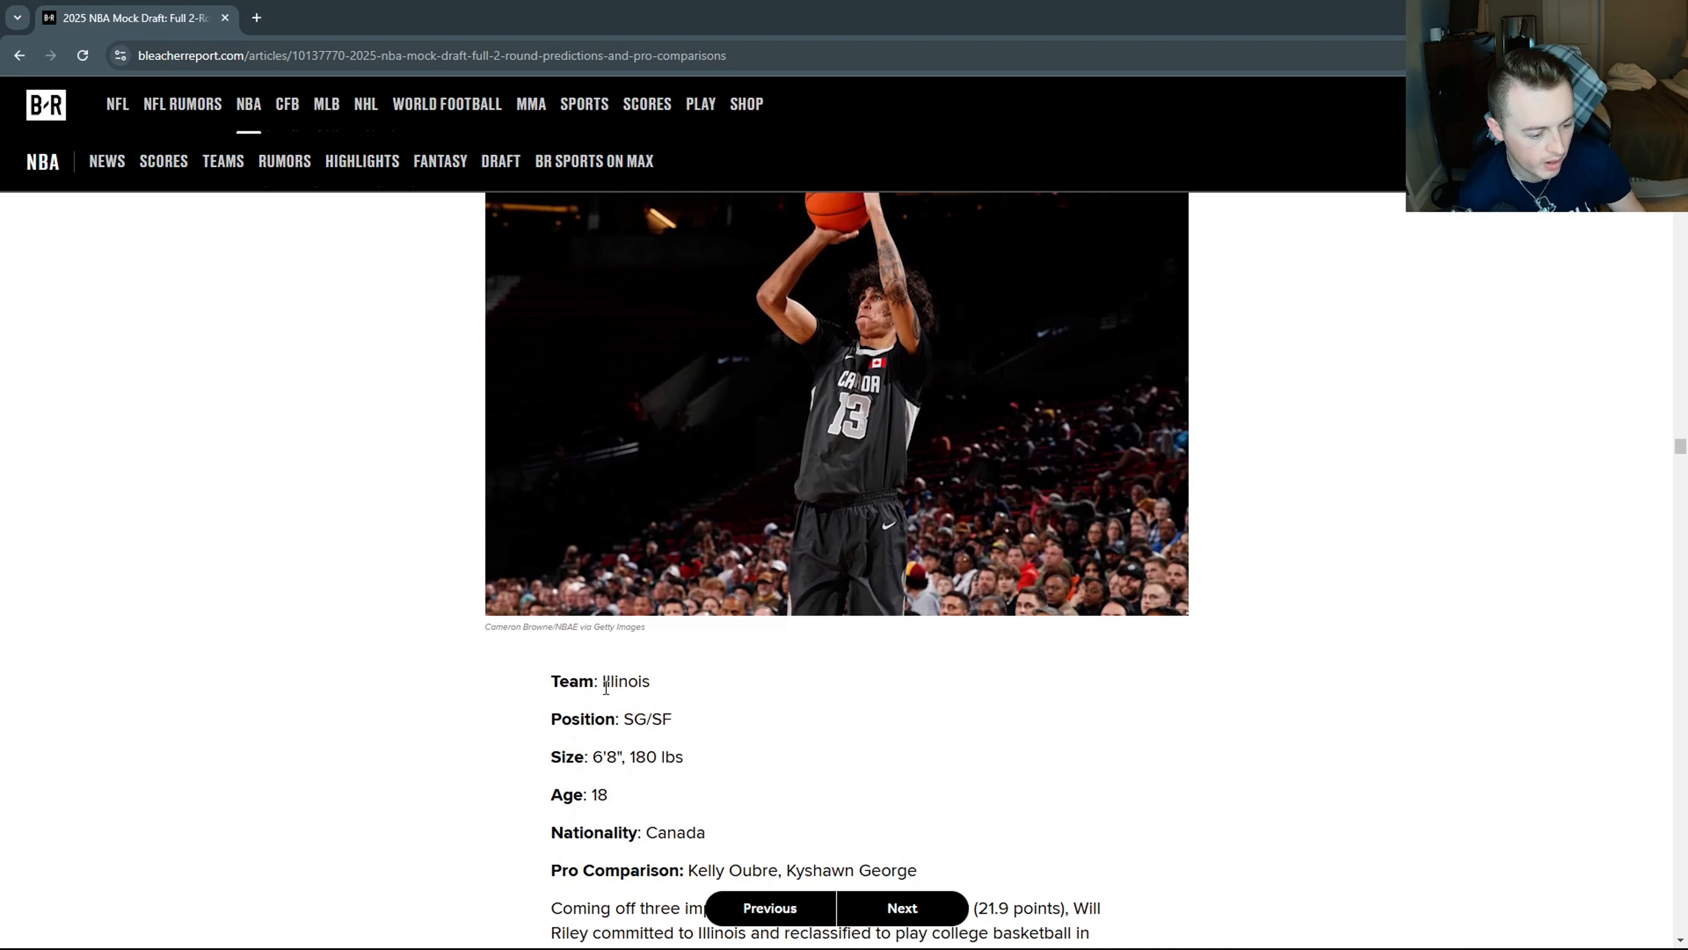
pyautogui.doubleClick(625, 681)
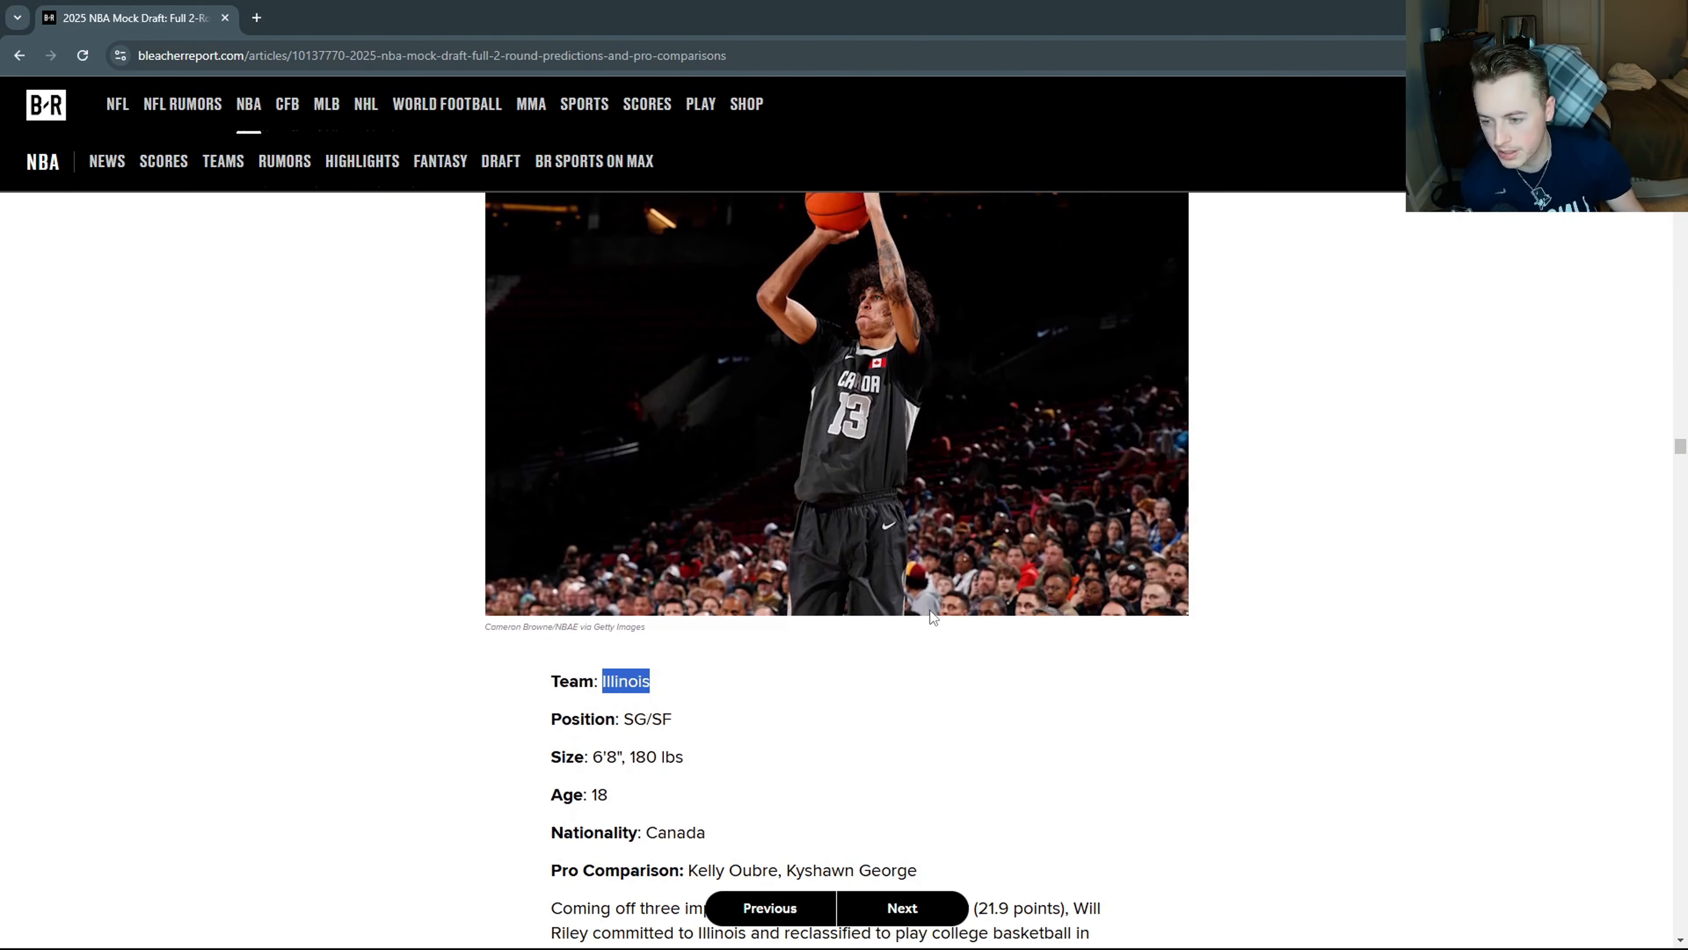
pyautogui.scroll(-3)
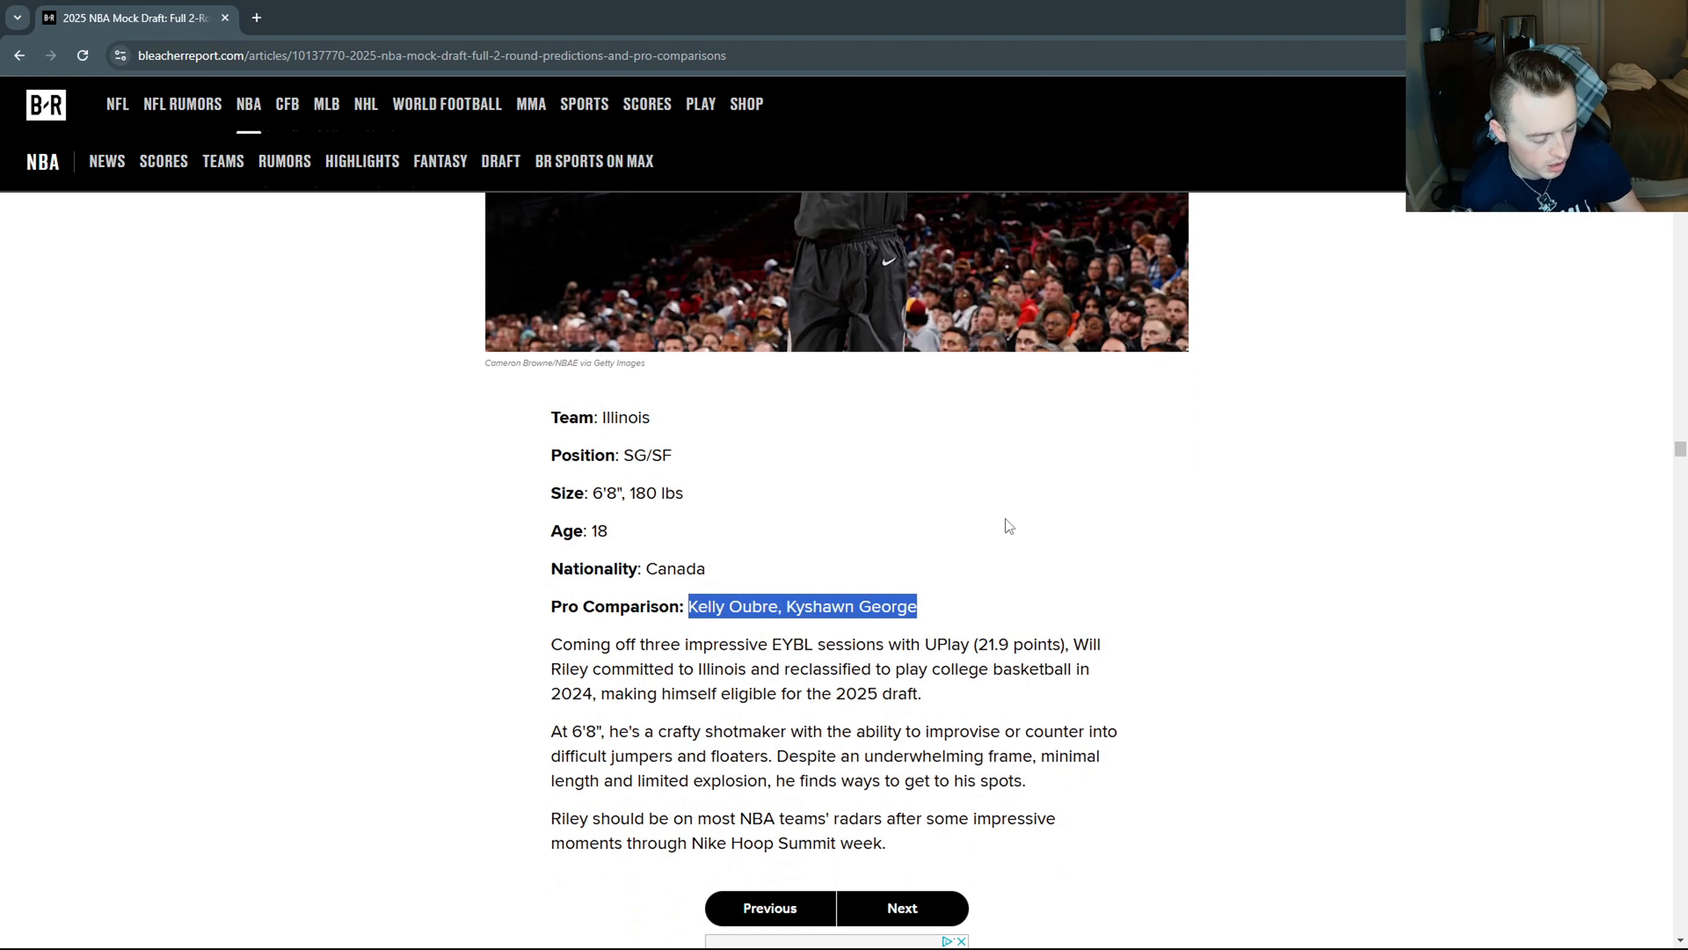
pyautogui.scroll(3)
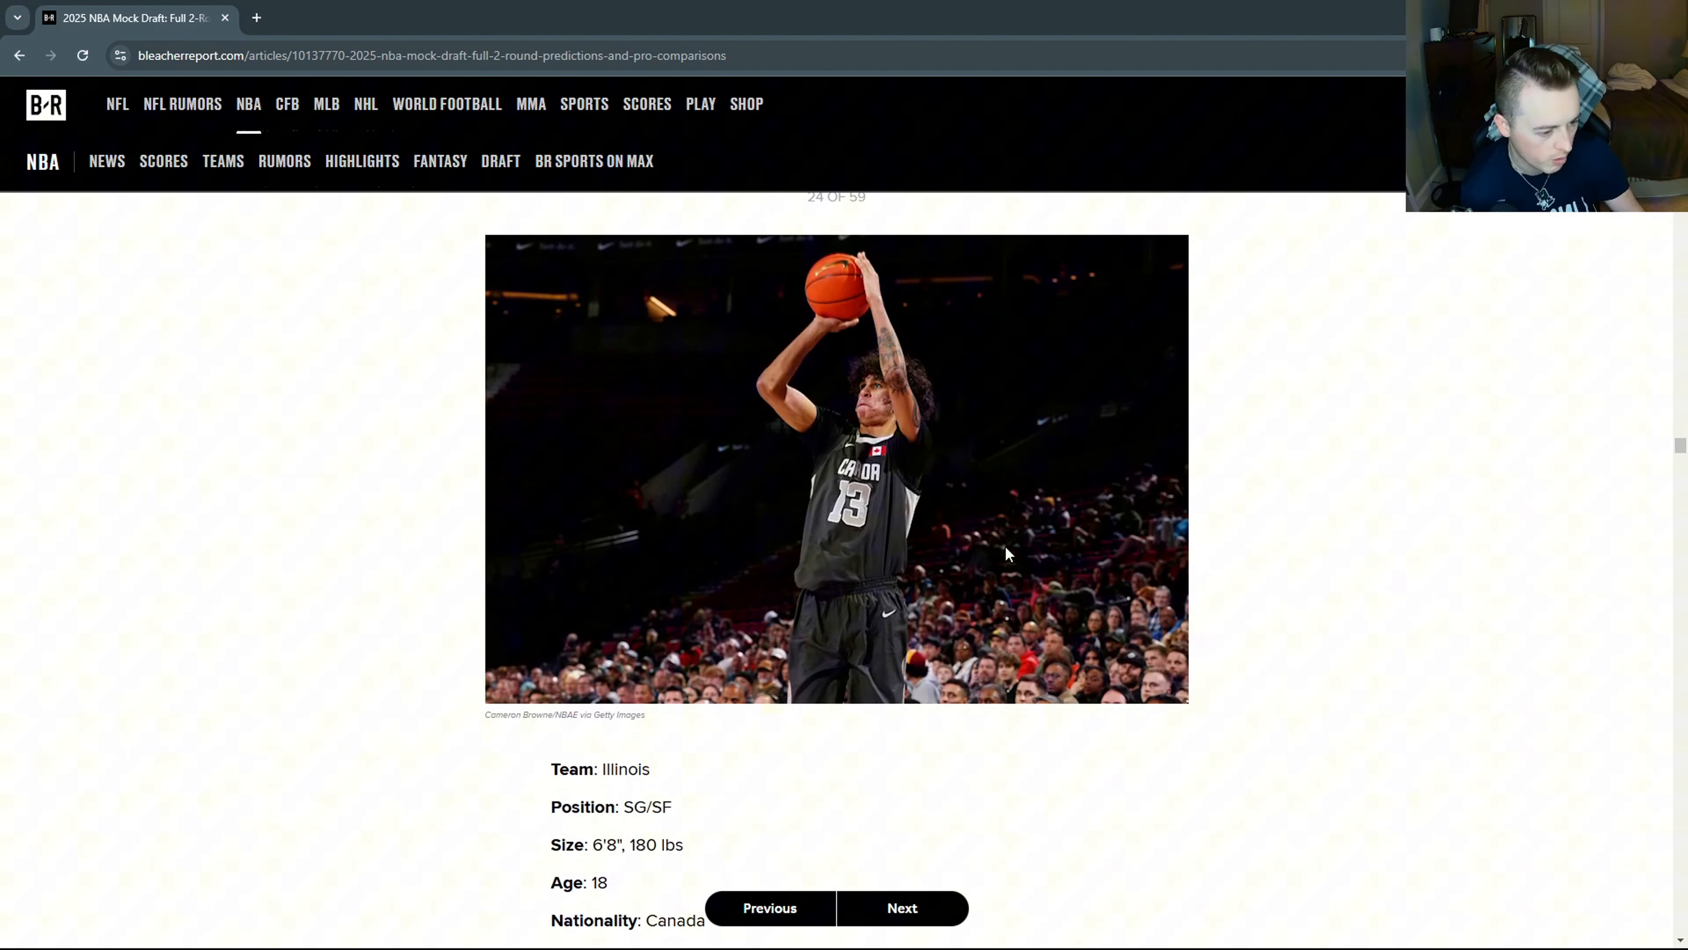
pyautogui.scroll(3)
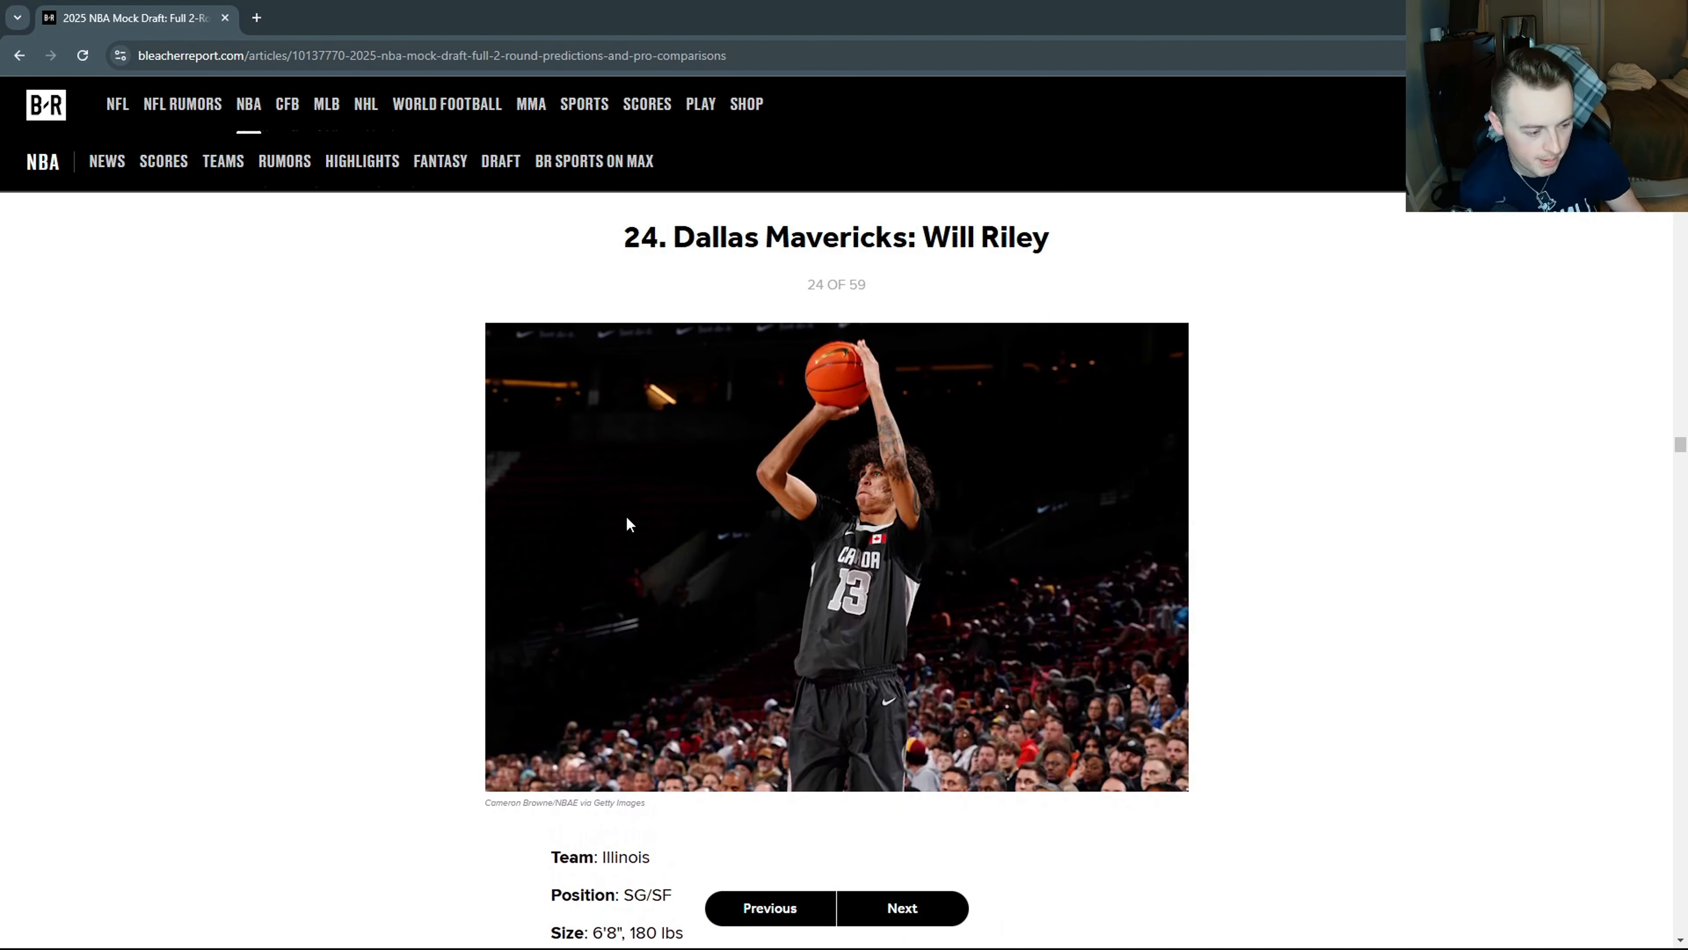
pyautogui.click(901, 908)
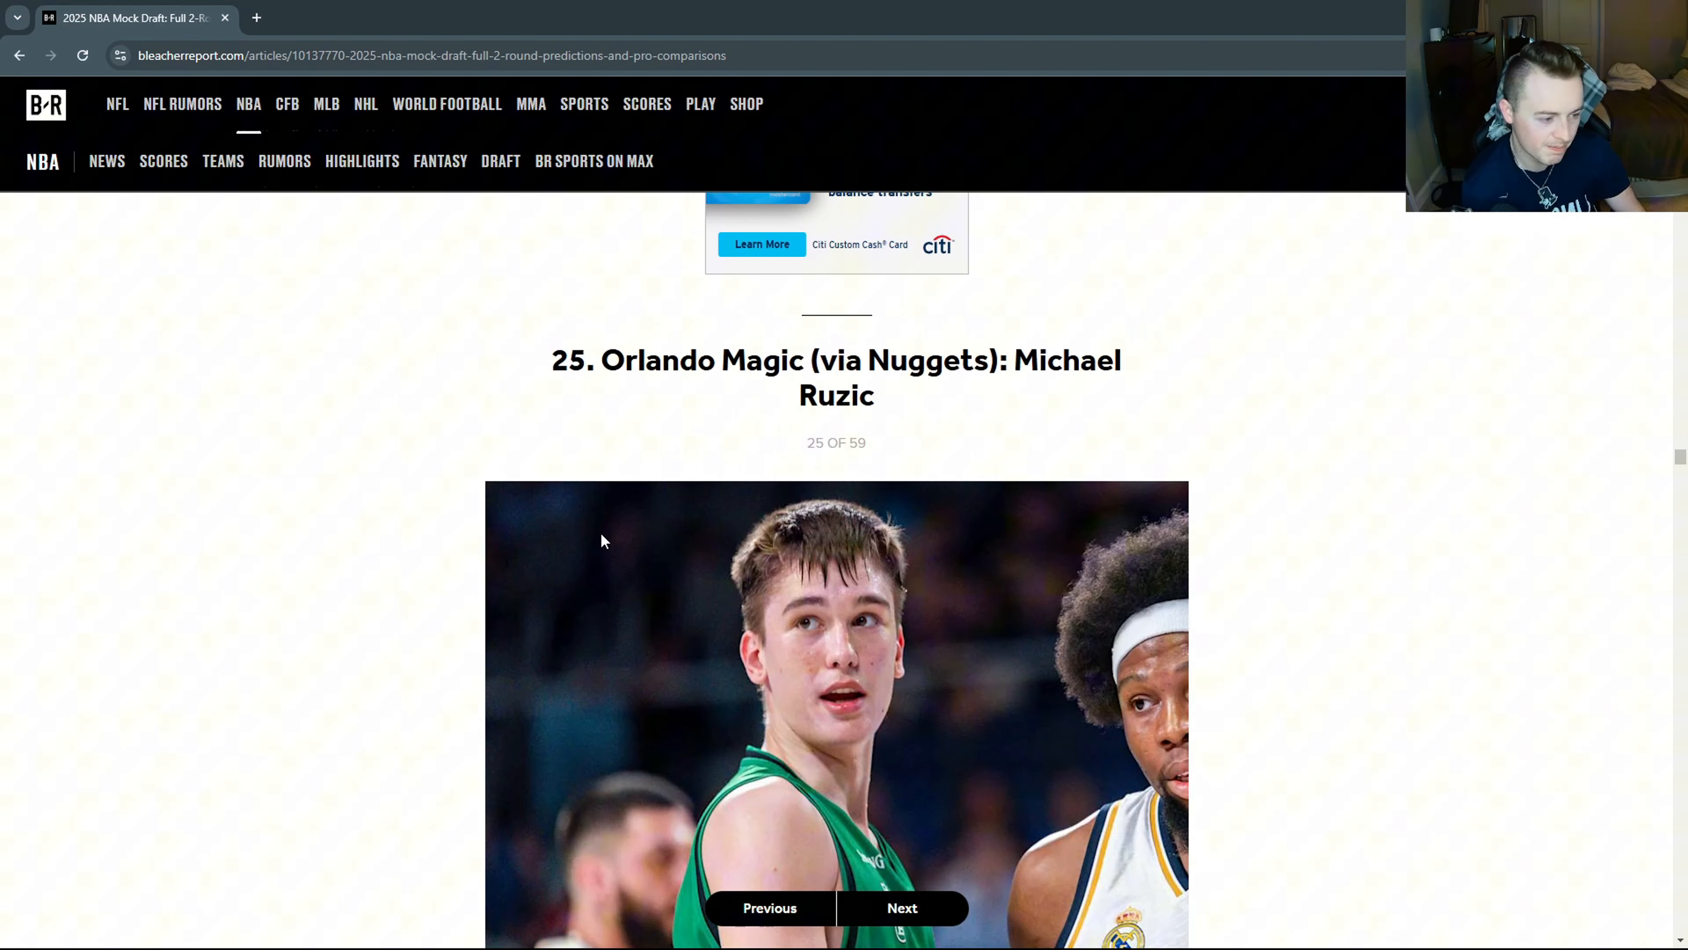
# Read Michael Ruzic's Joventut profile and write-up, then move on to pick 26, Alex Toohey.
pyautogui.scroll(-3)
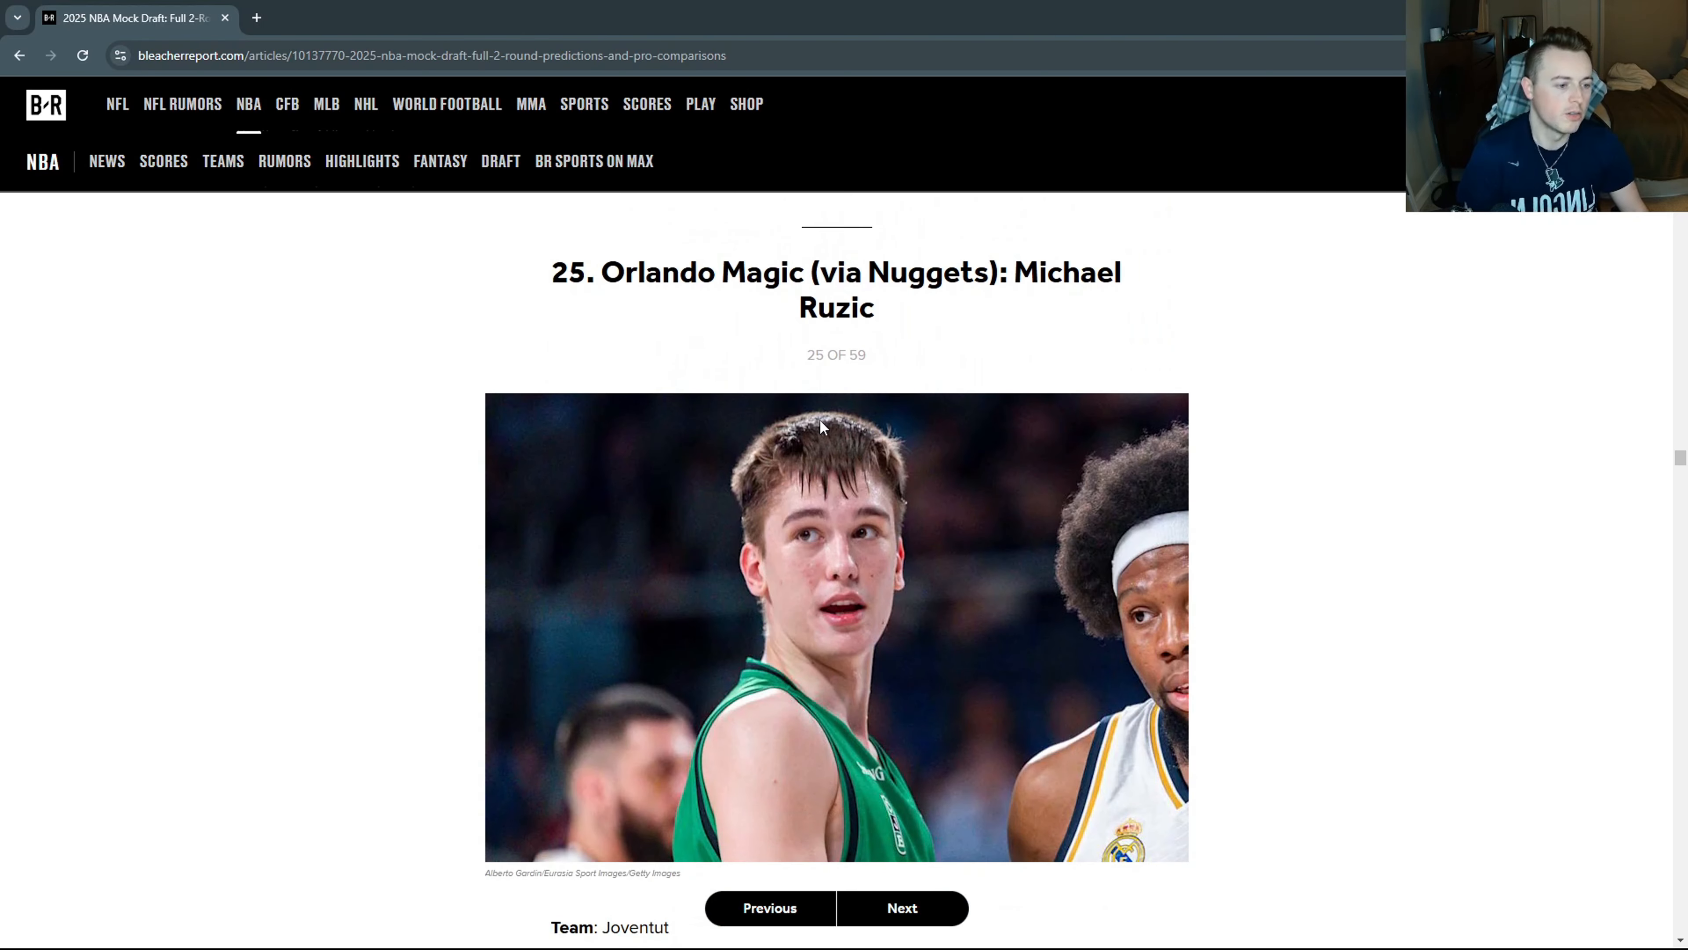
pyautogui.scroll(-3)
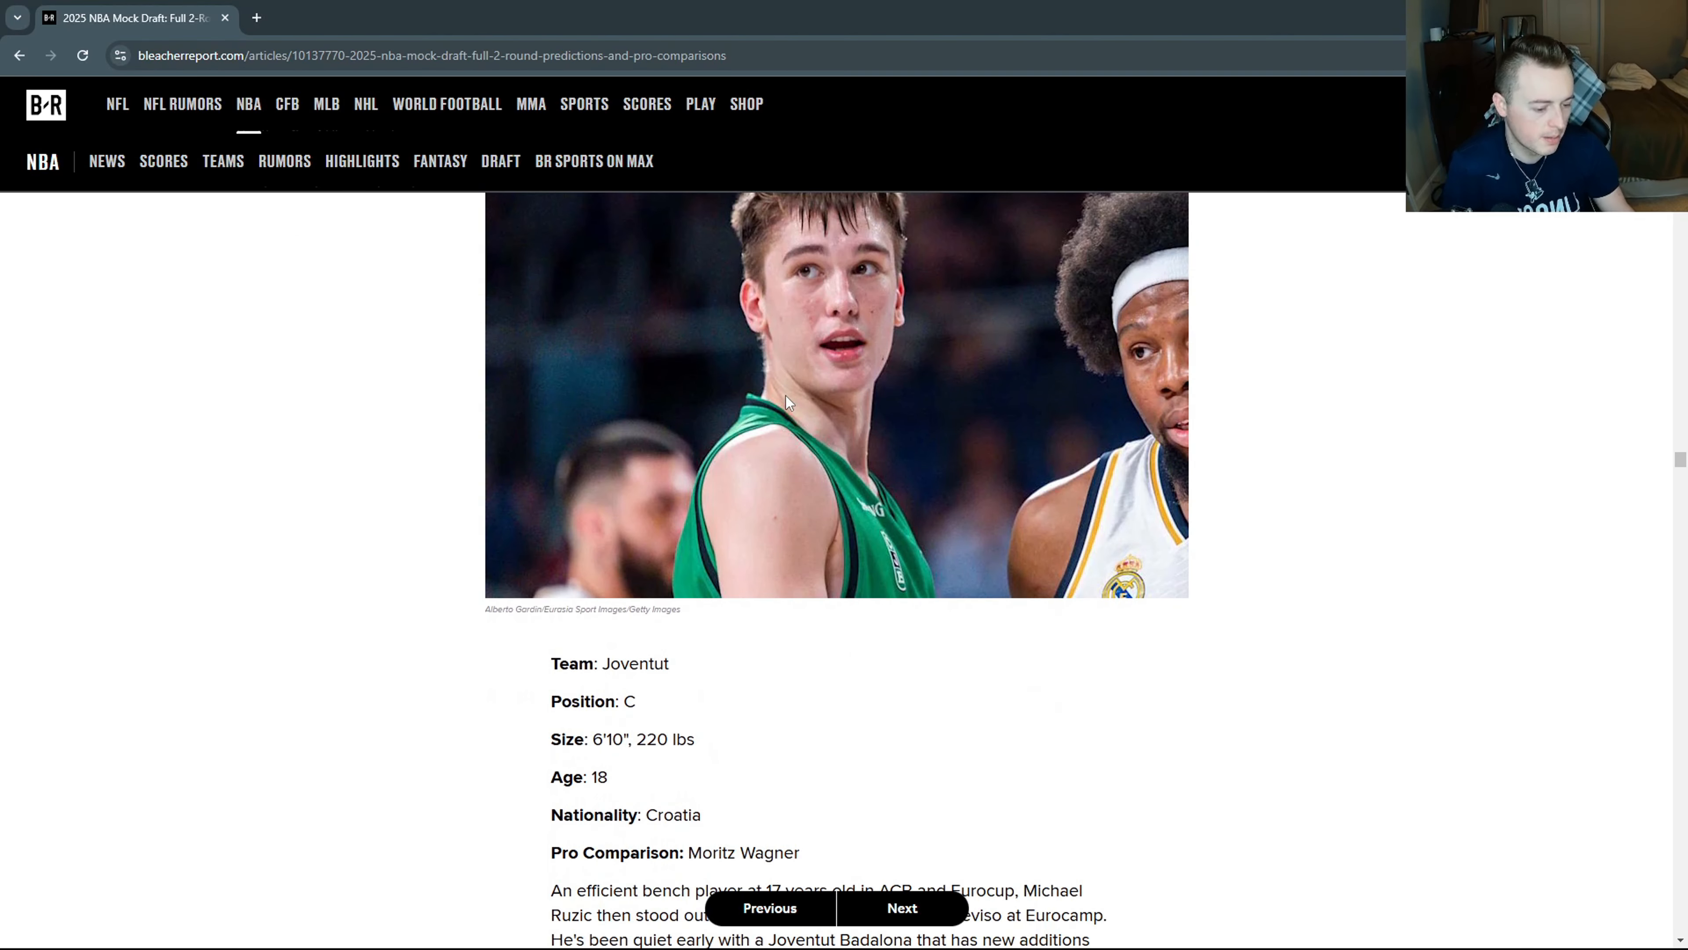
pyautogui.scroll(-3)
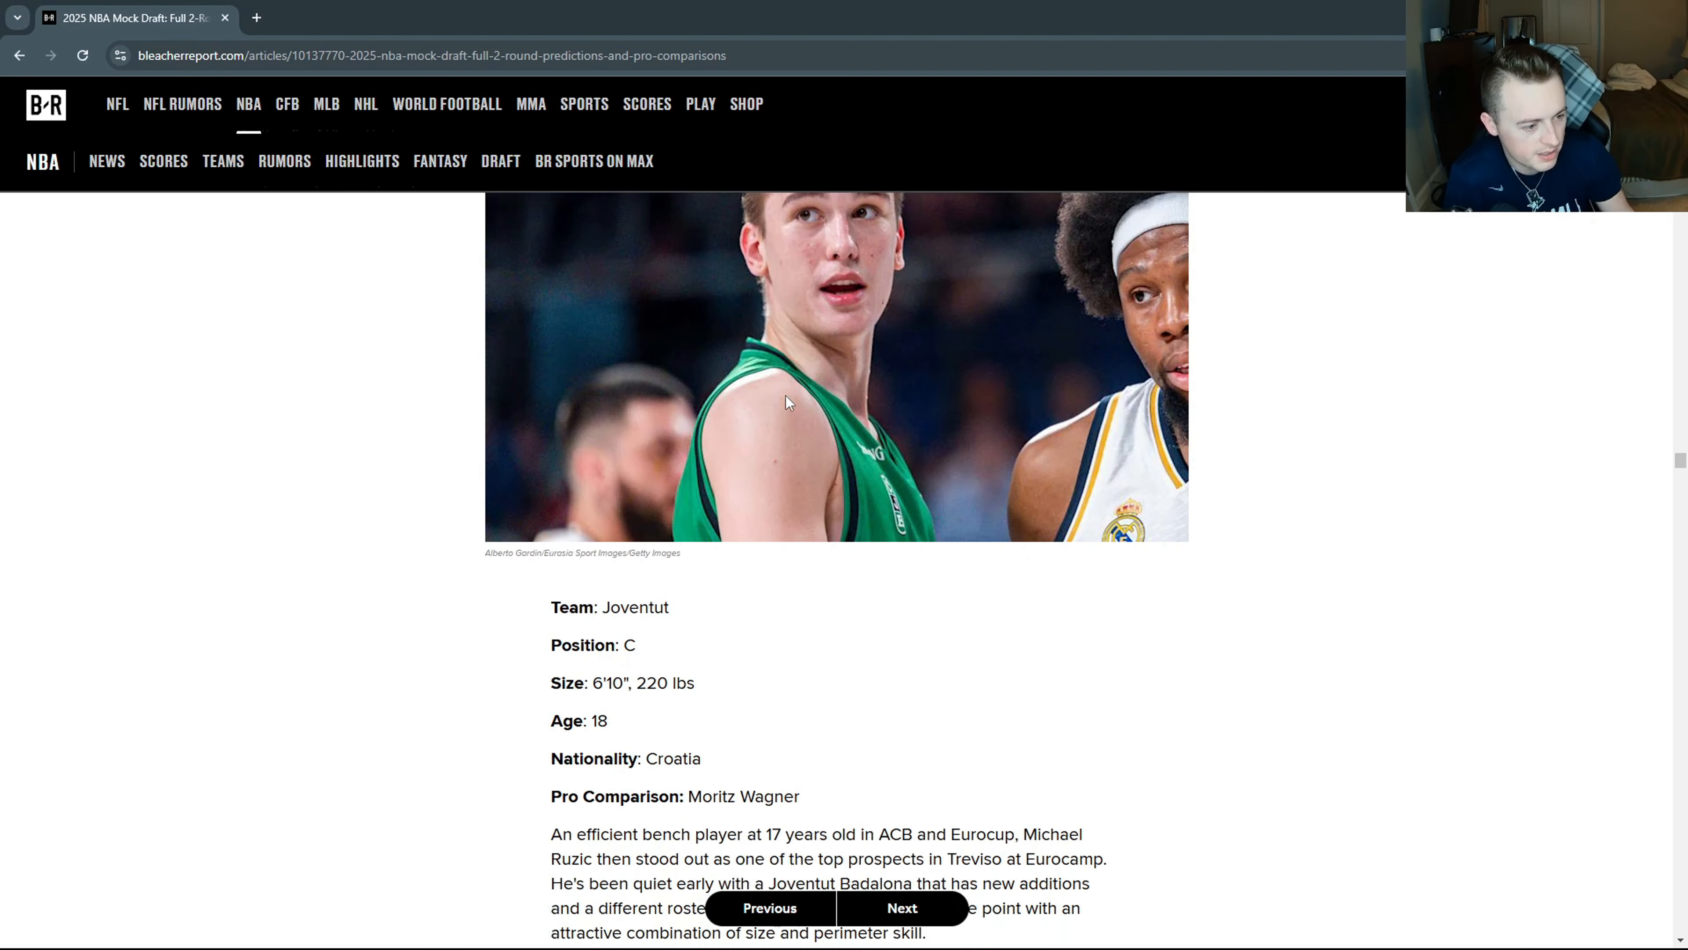
pyautogui.scroll(3)
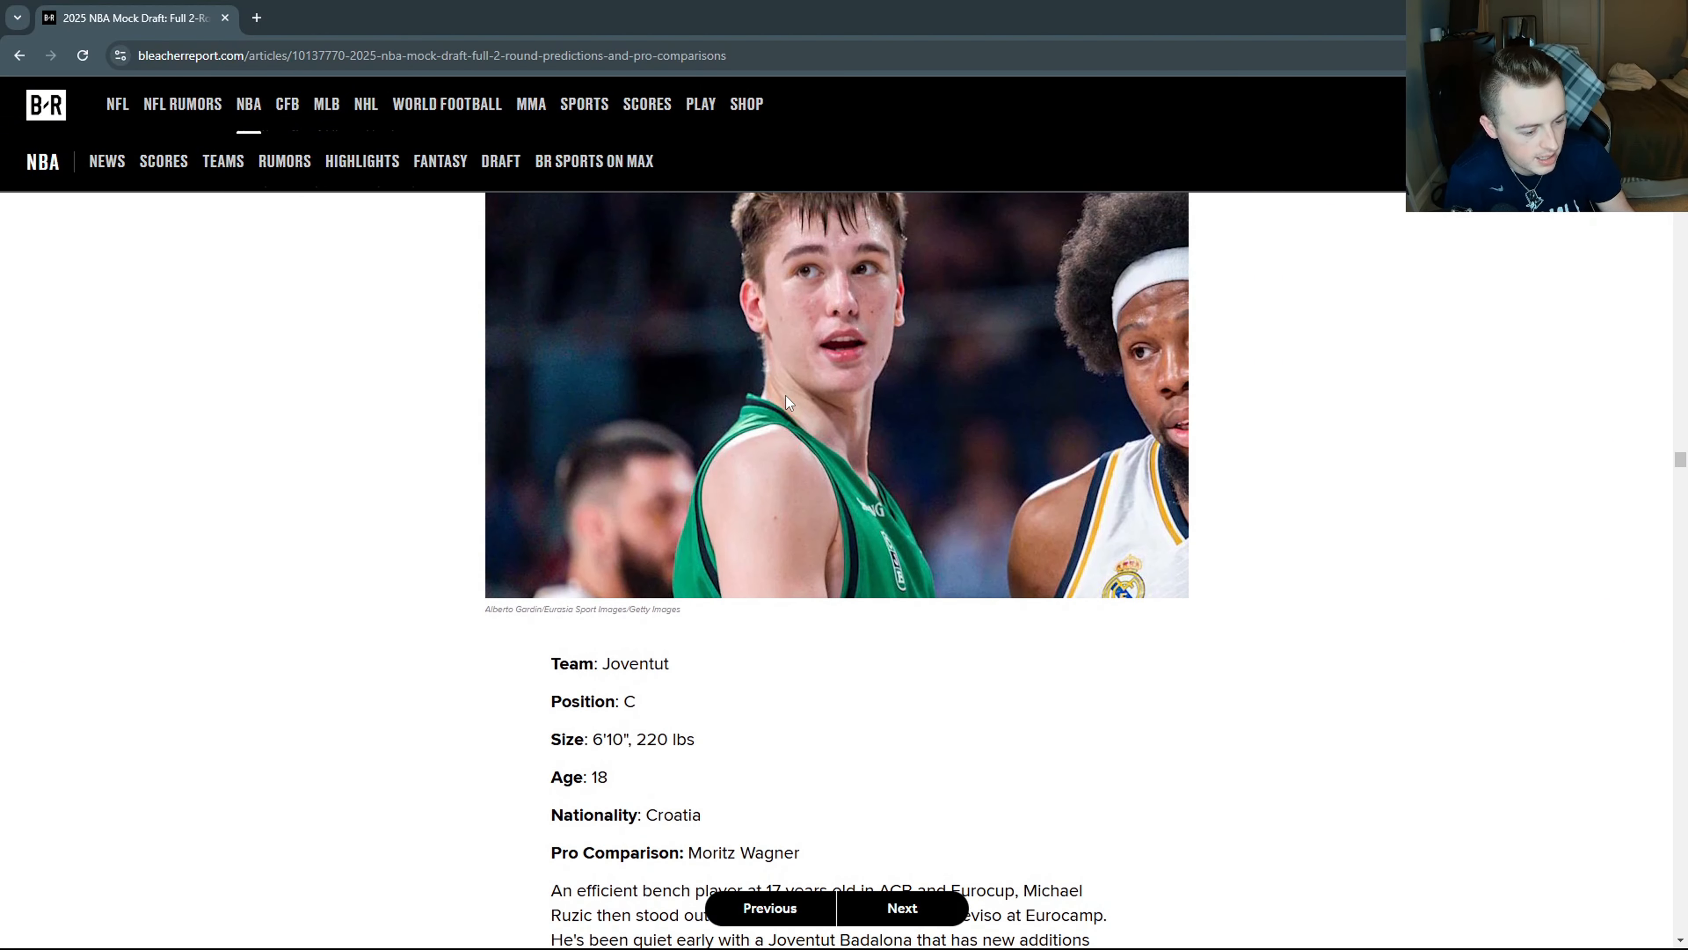
pyautogui.scroll(-3)
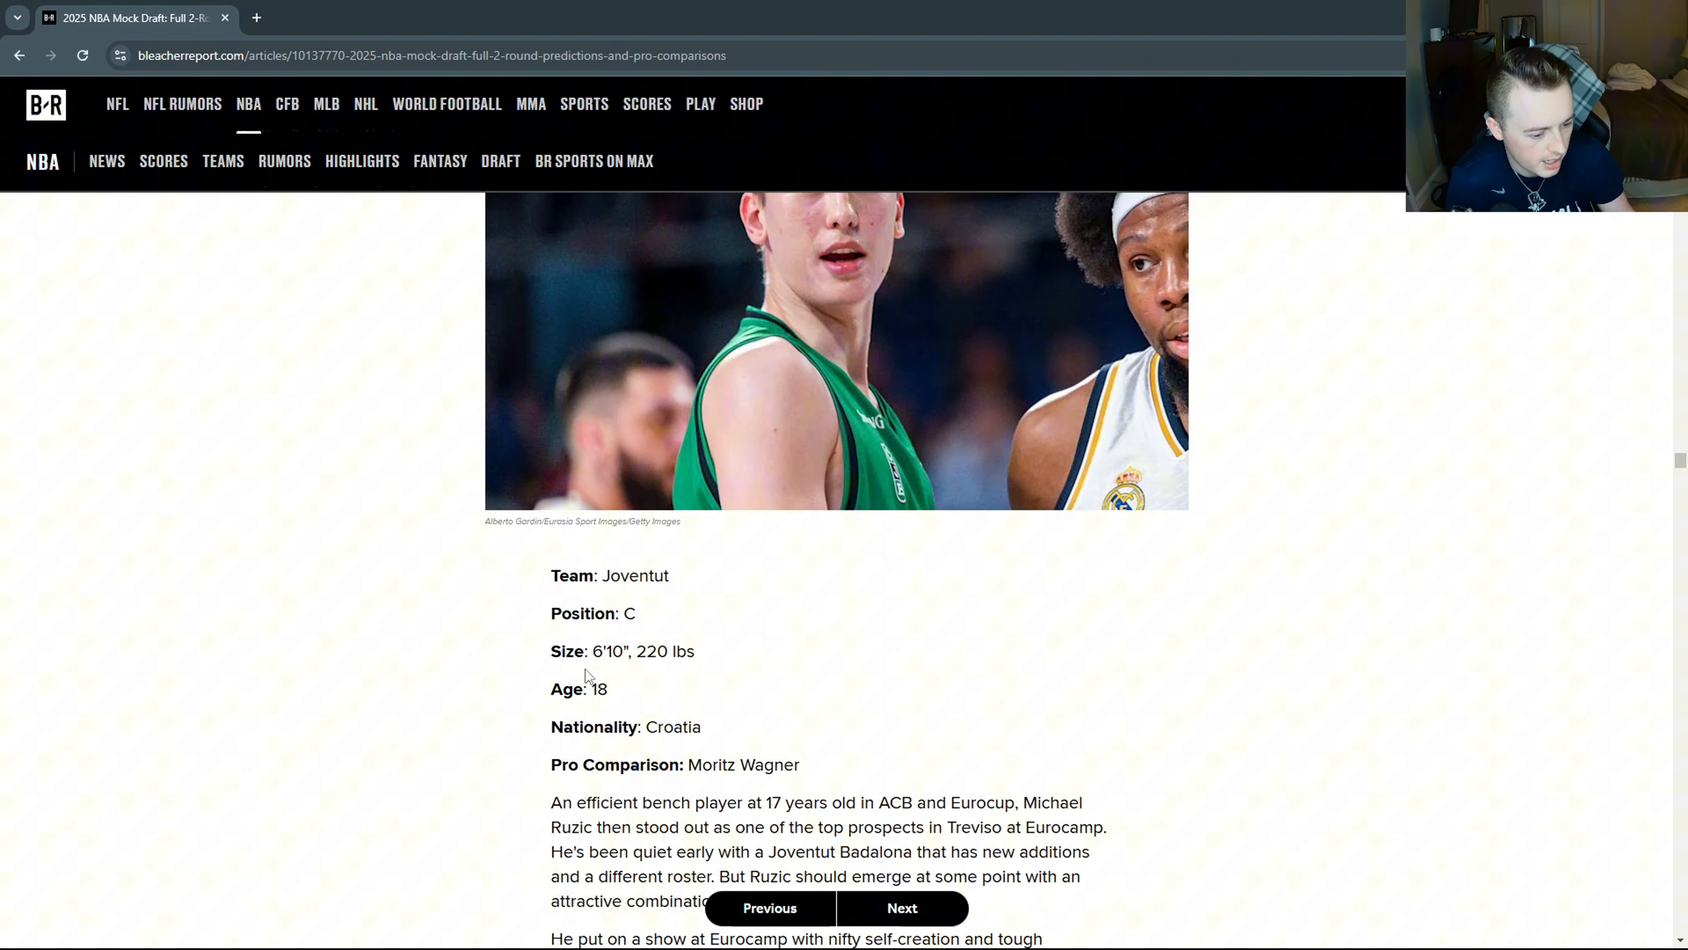
pyautogui.scroll(-3)
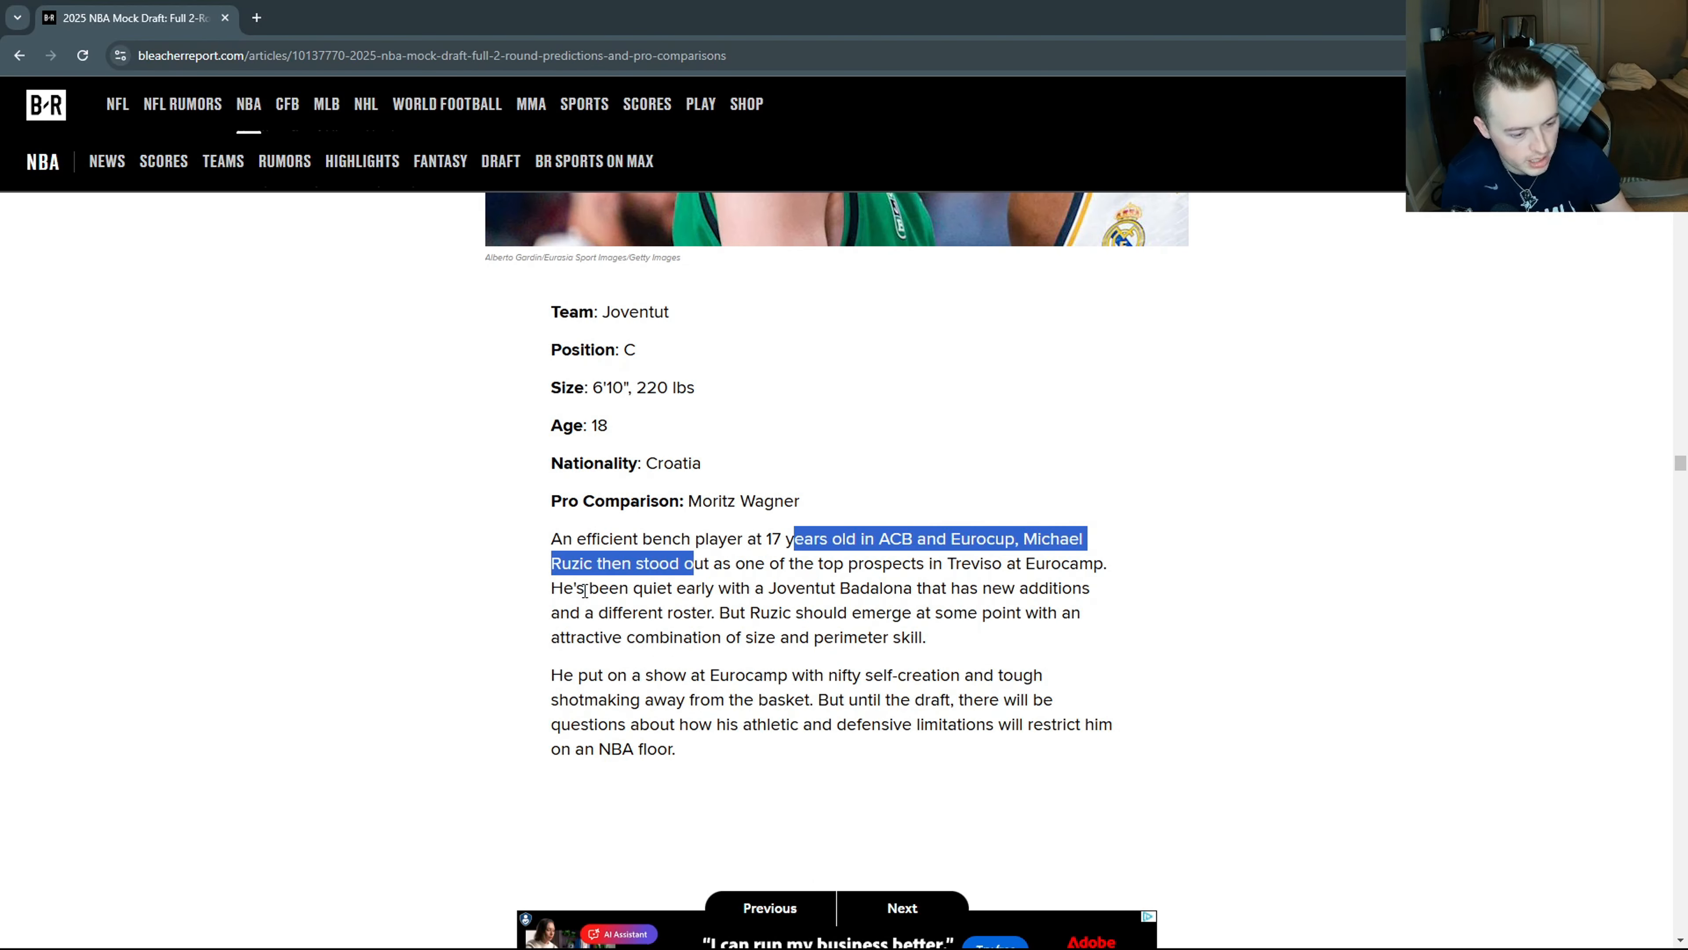
pyautogui.moveTo(733, 556)
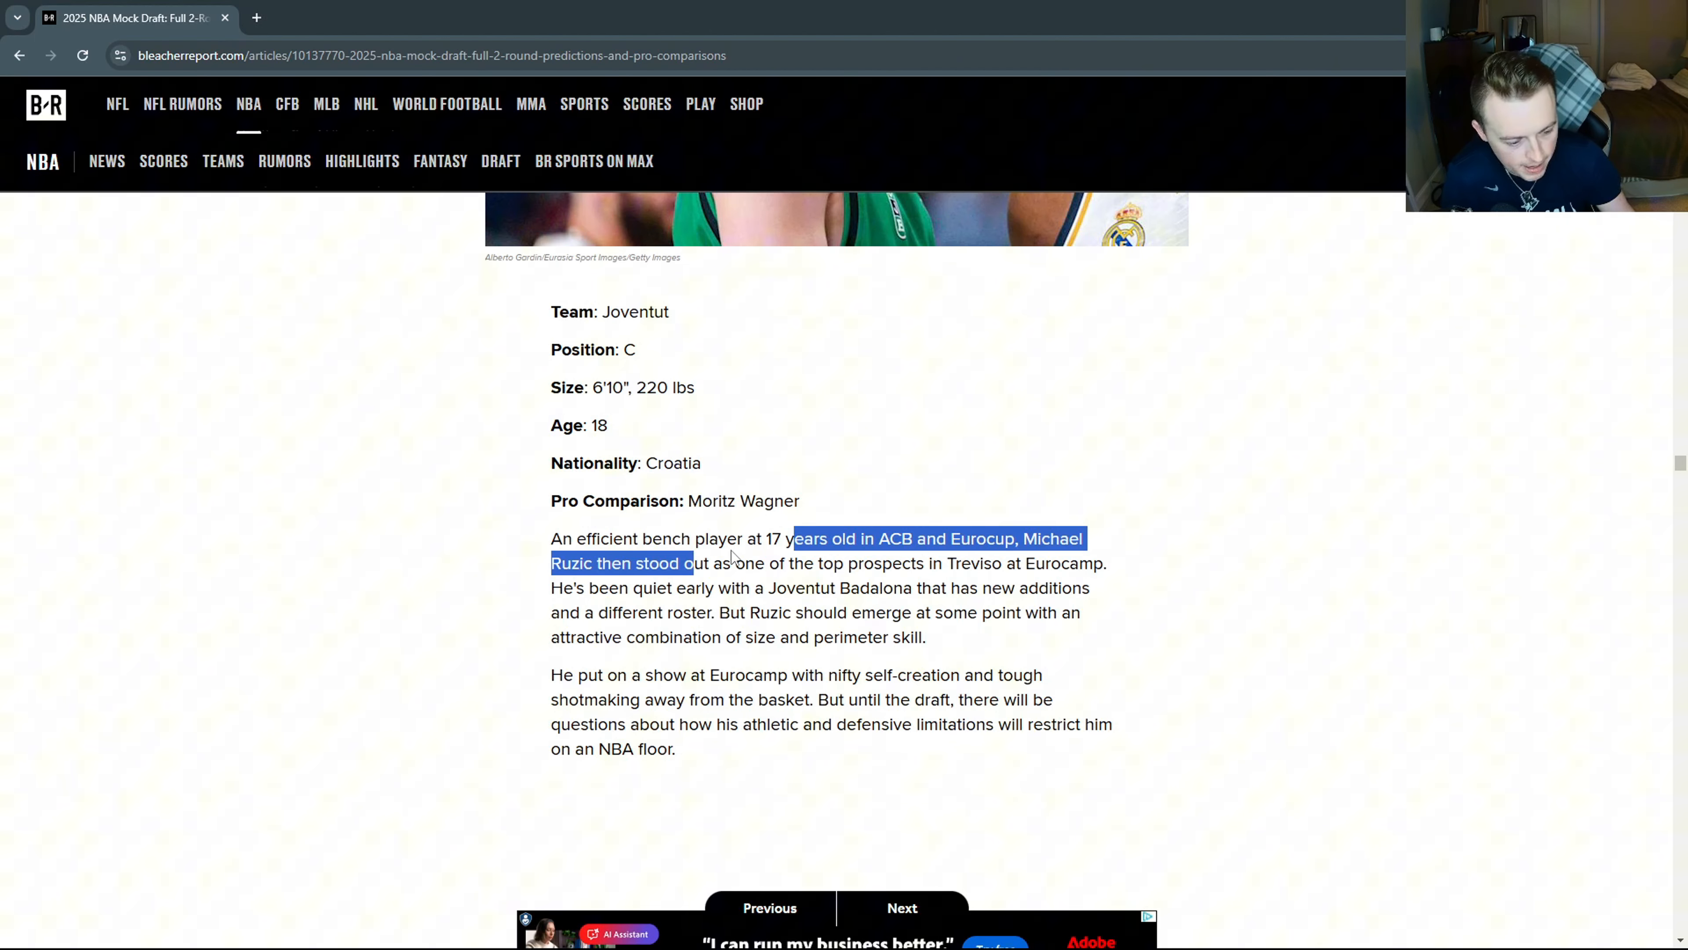
pyautogui.scroll(3)
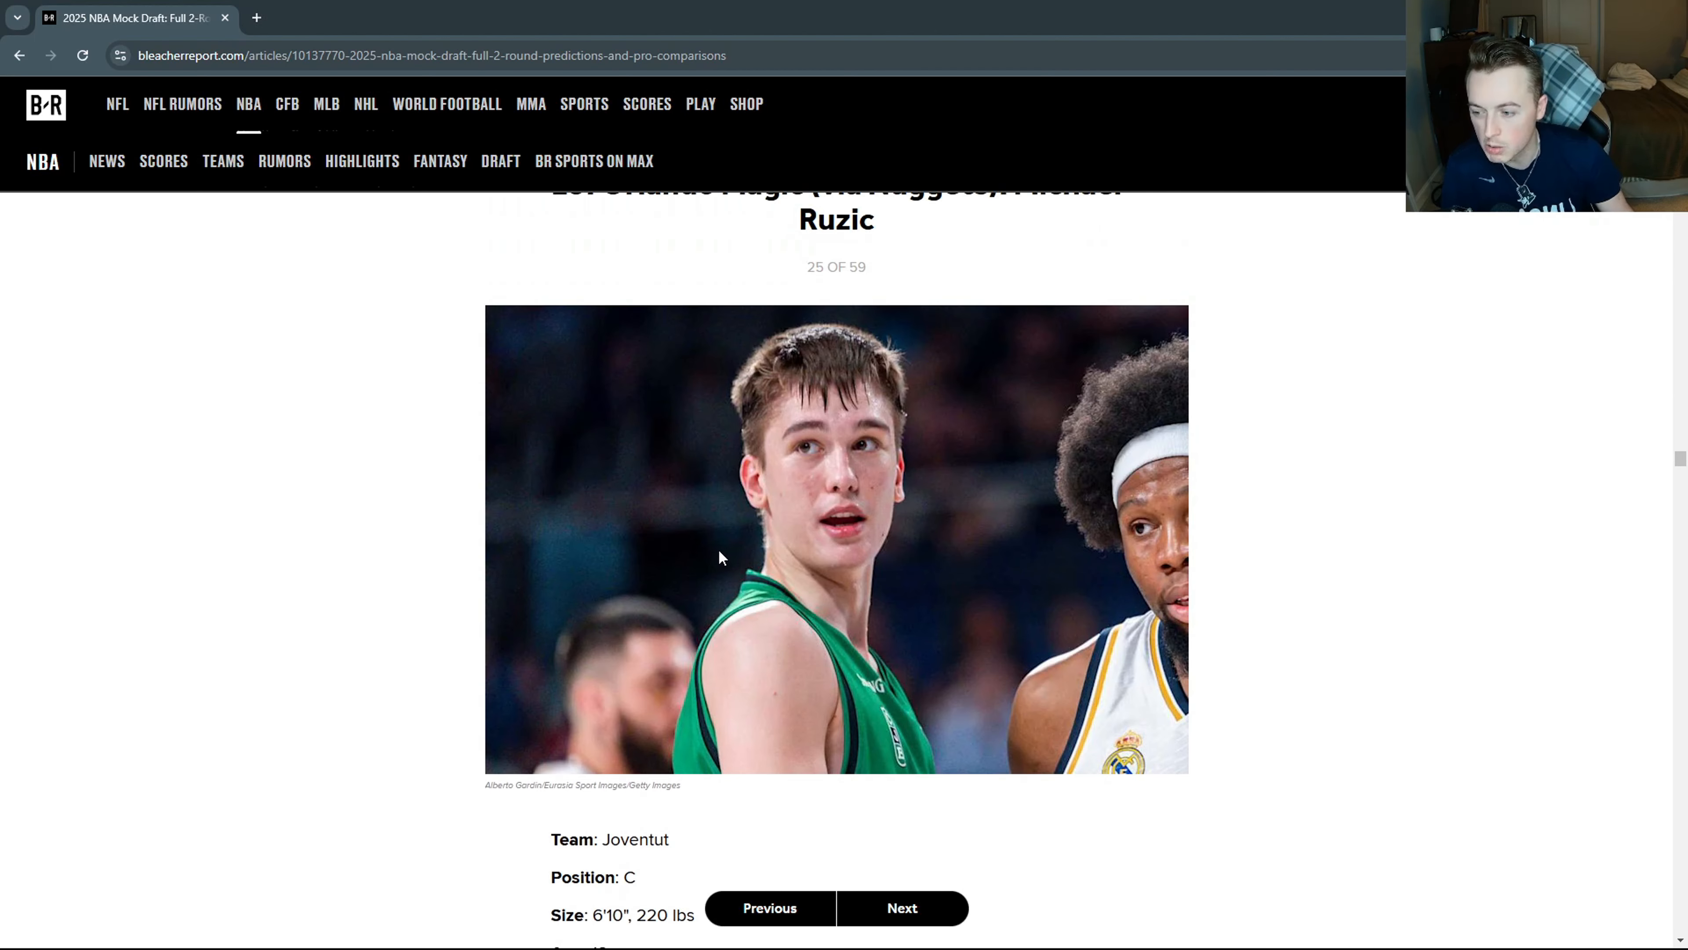
pyautogui.click(901, 908)
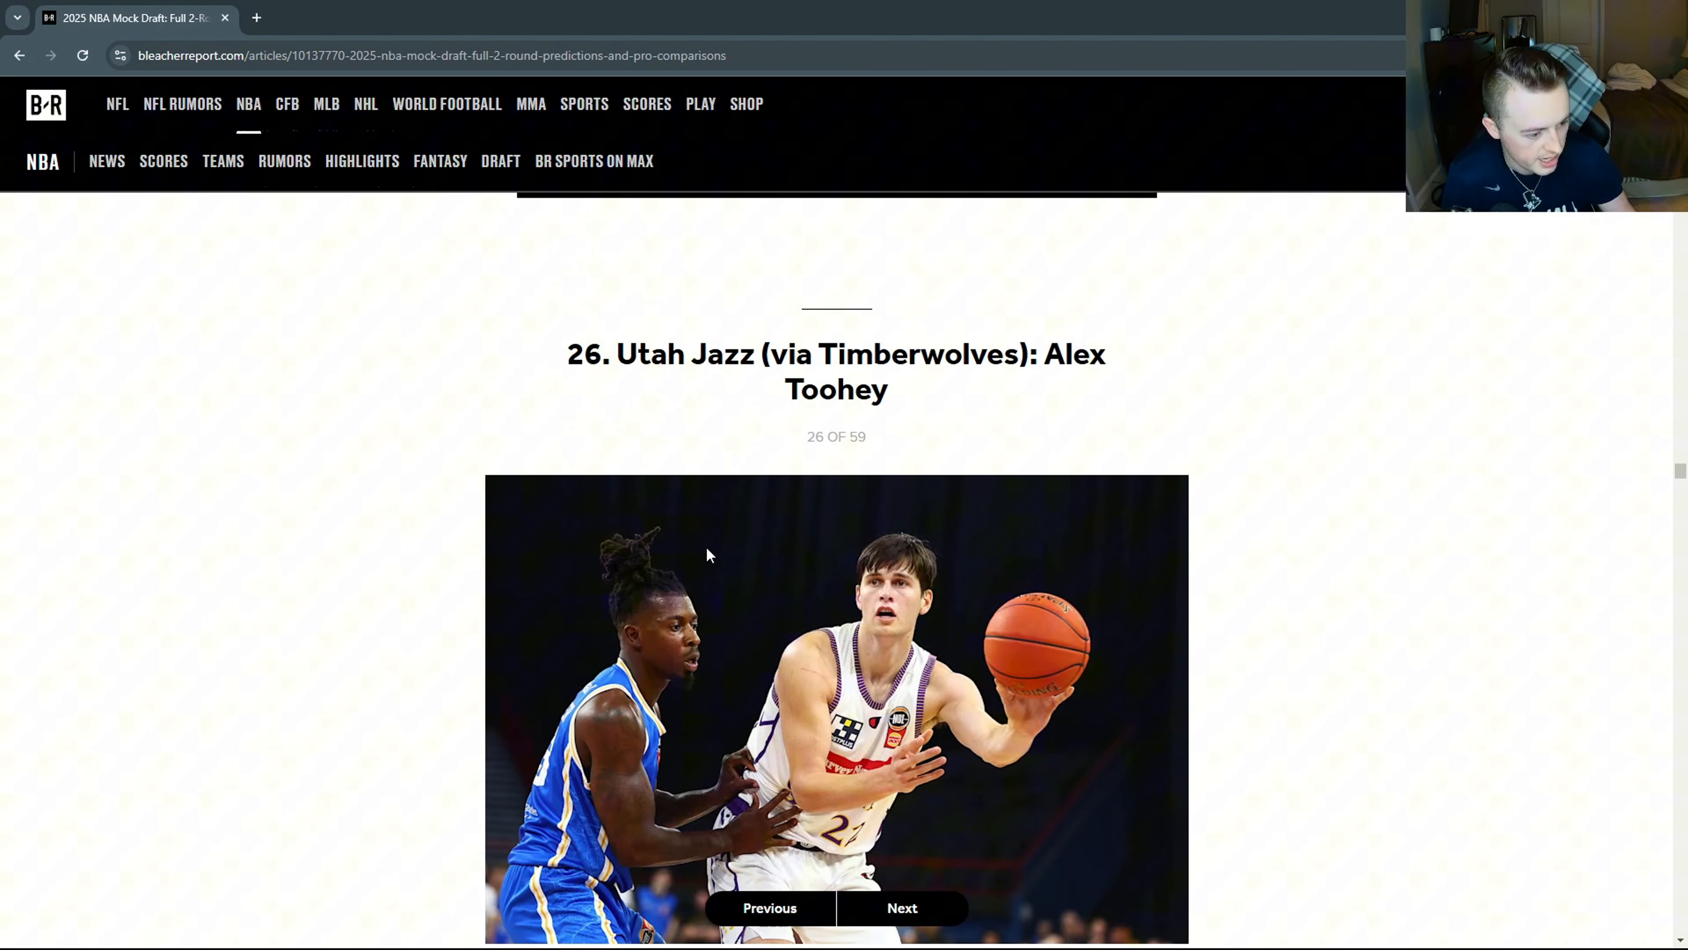
# Look over Alex Toohey's Sydney Kings profile, then move on to pick 27, Dink Pate.
pyautogui.scroll(-3)
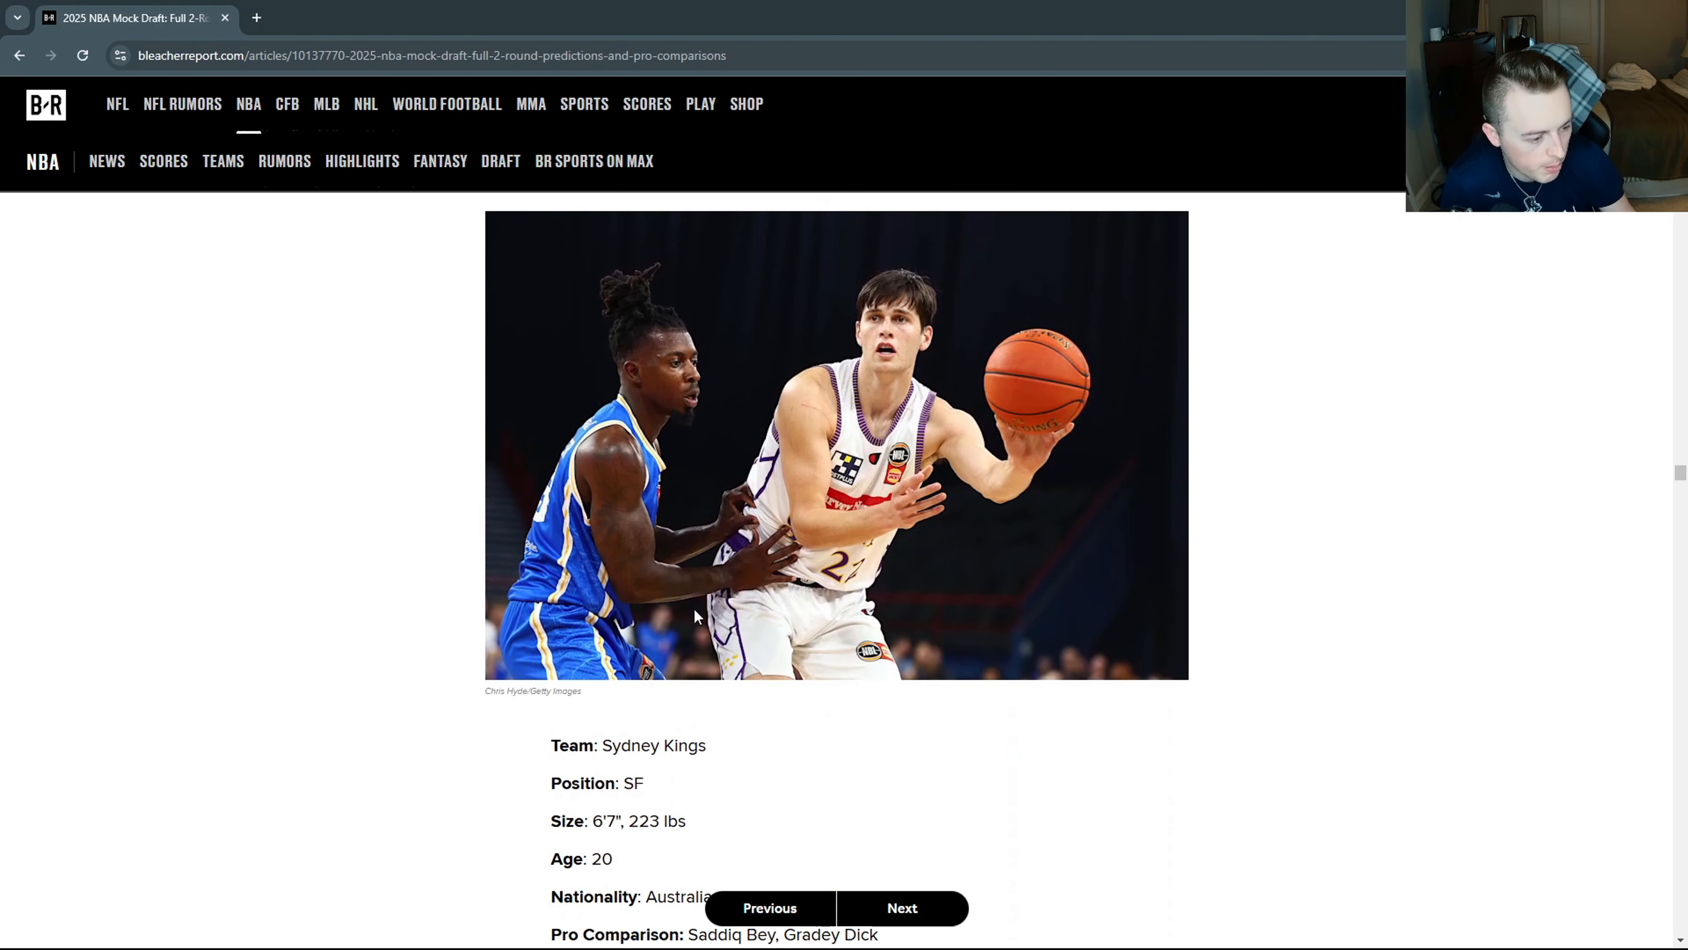
pyautogui.scroll(-3)
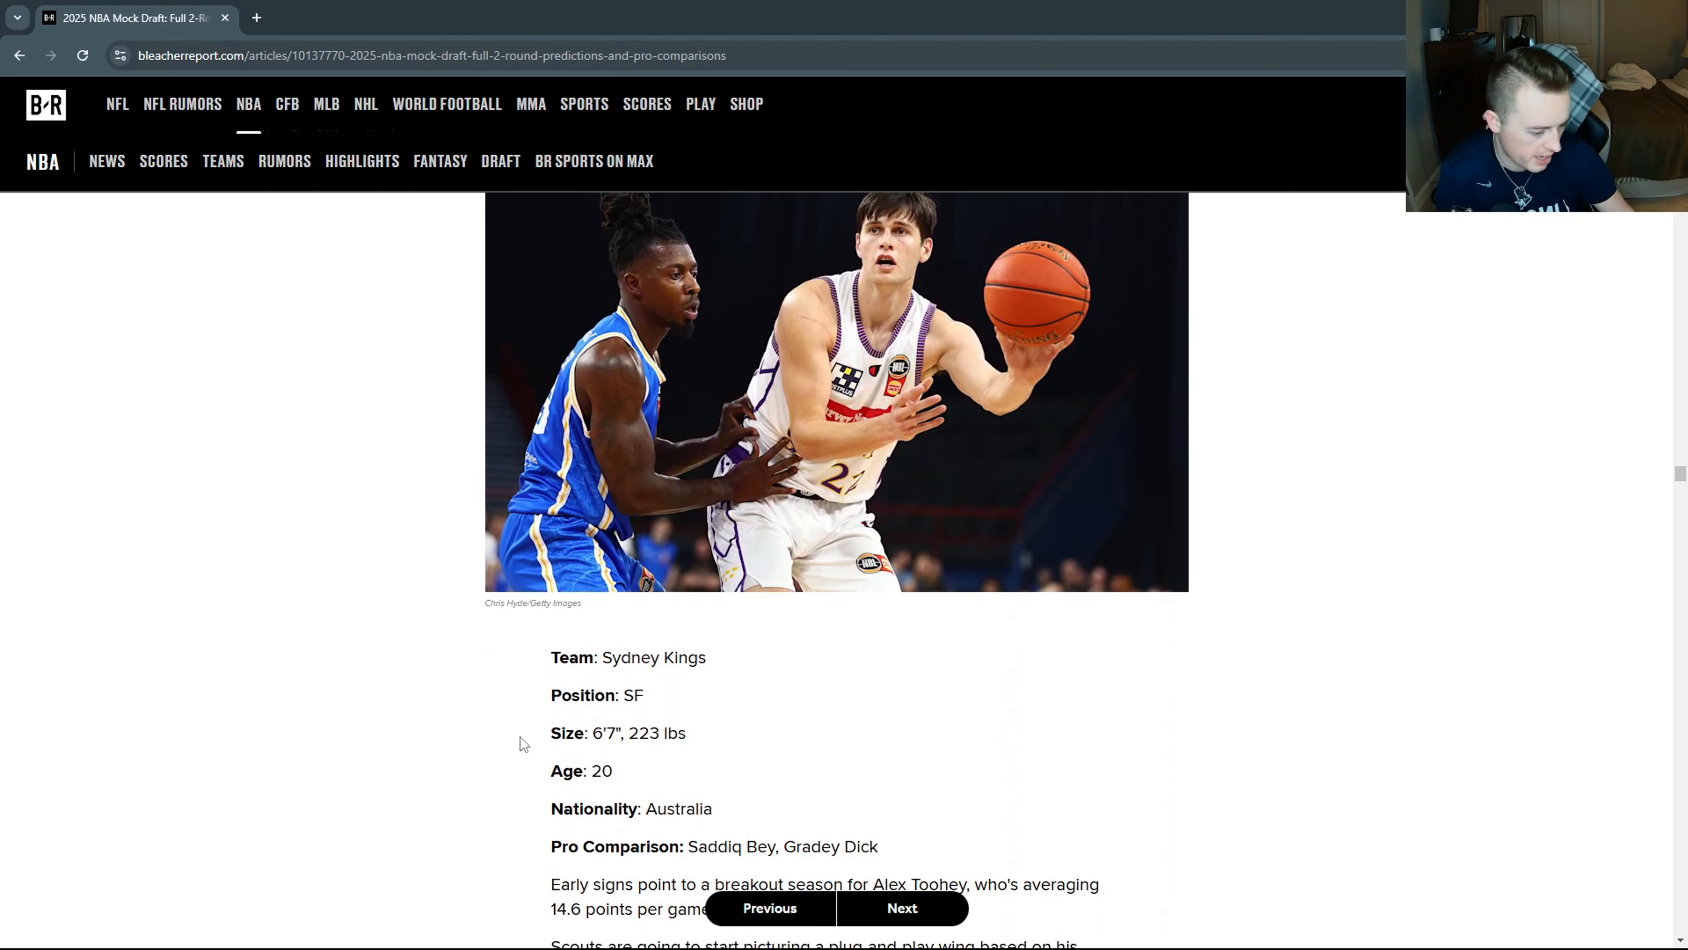
pyautogui.scroll(-3)
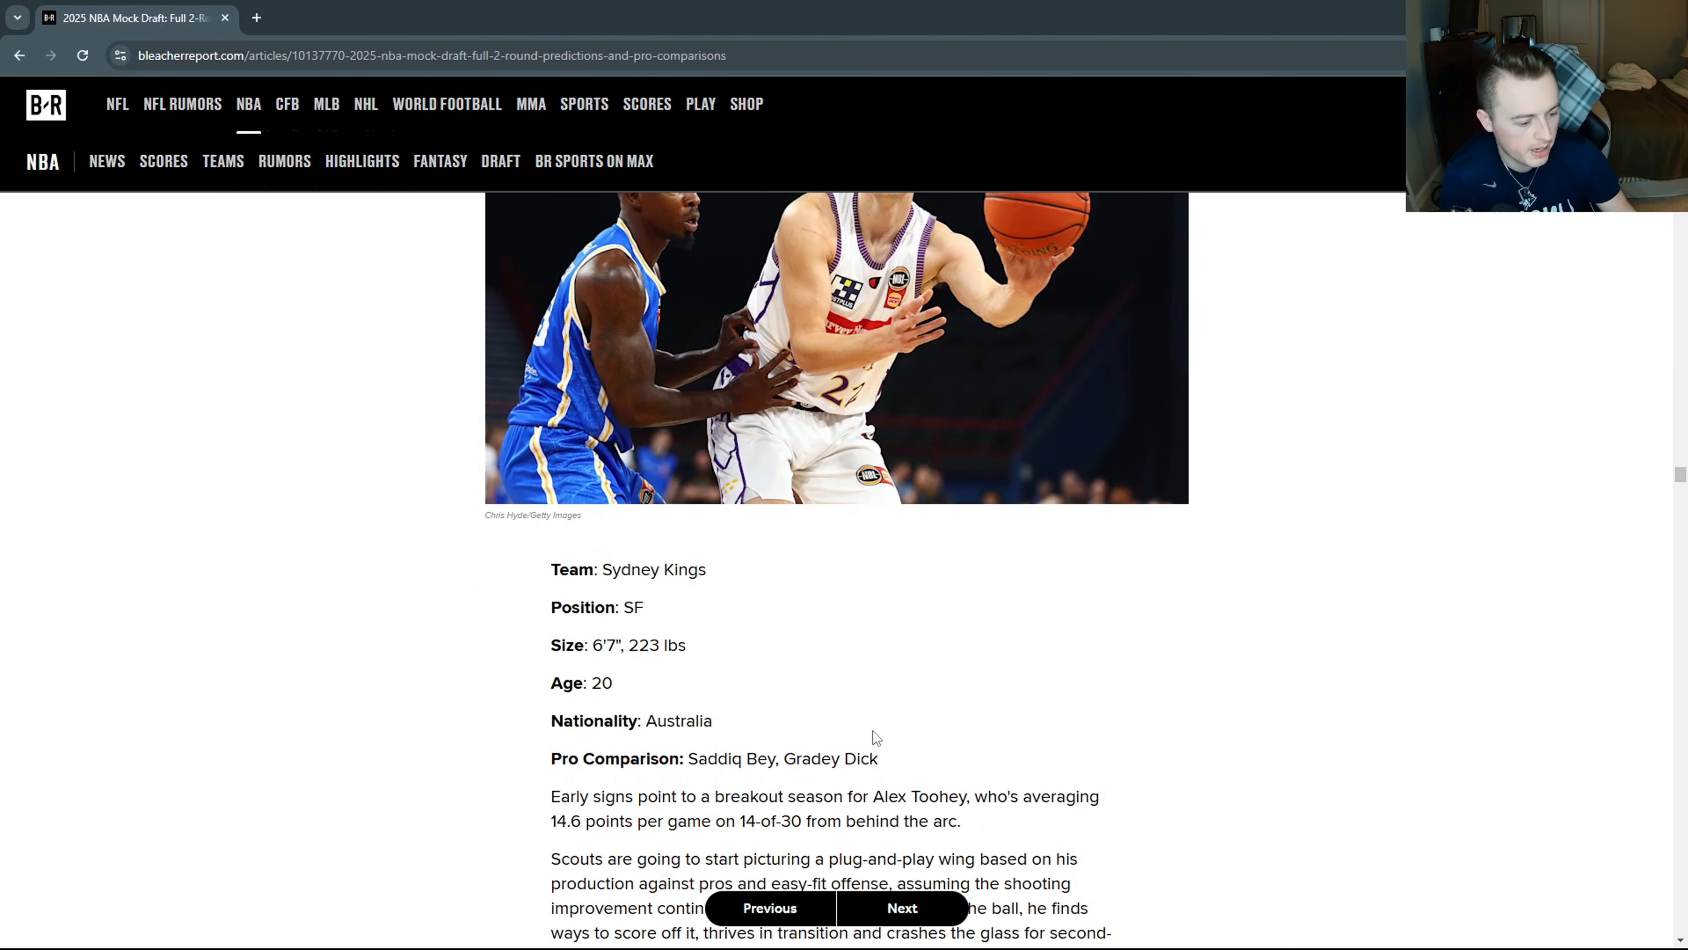
pyautogui.scroll(3)
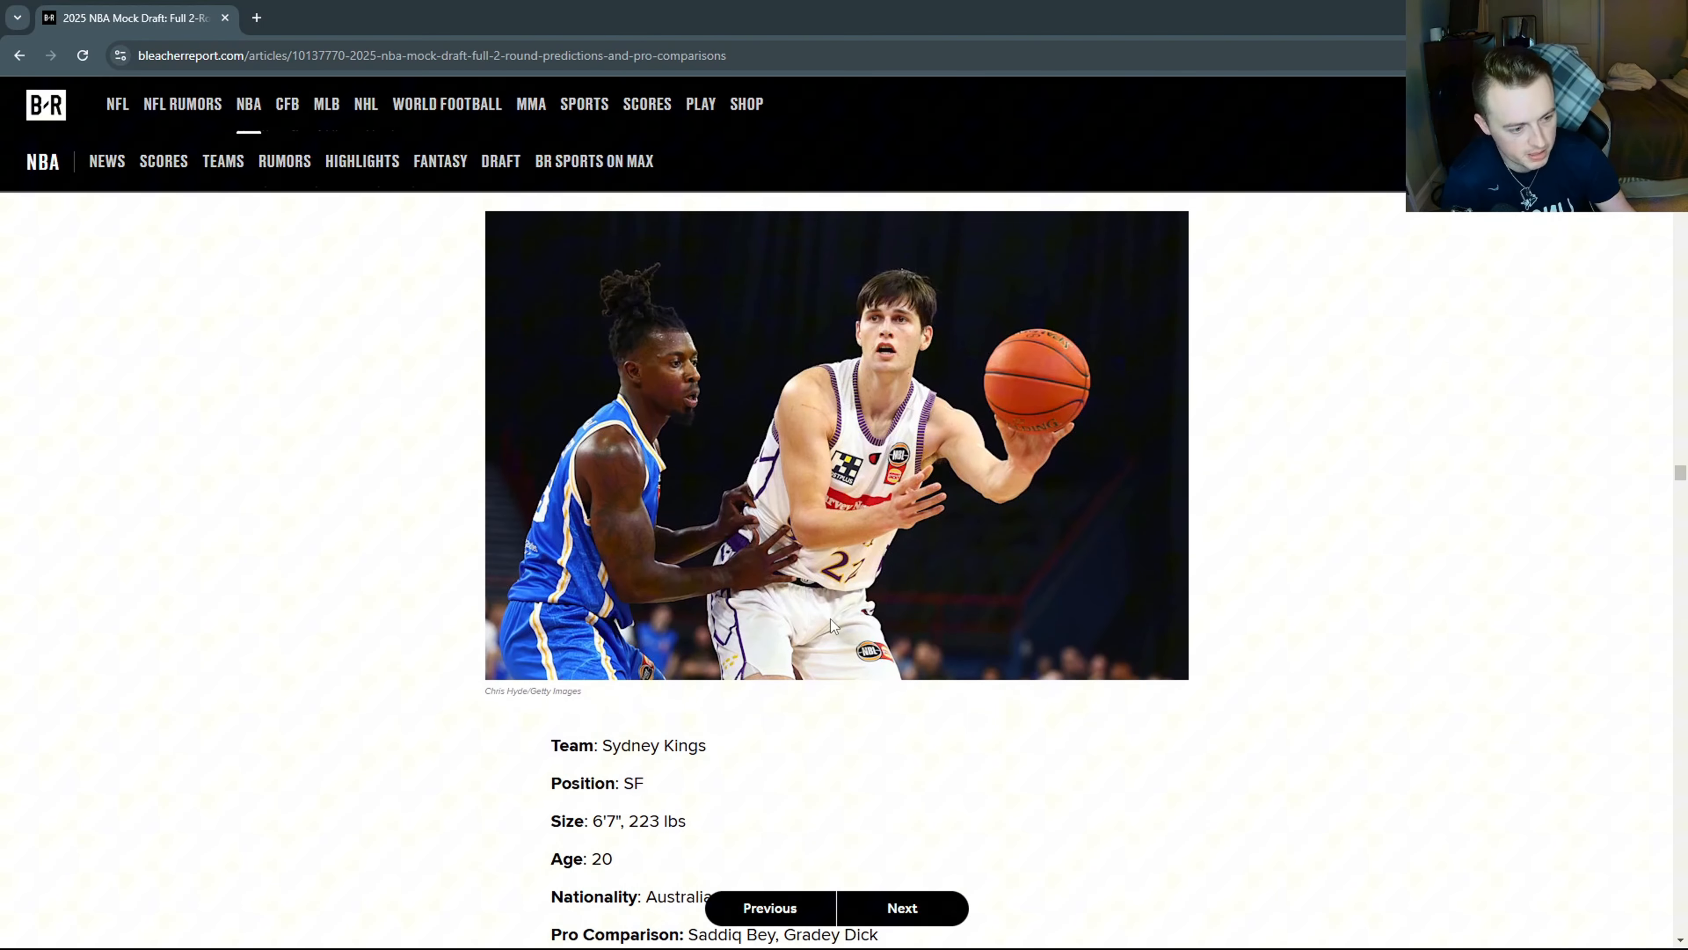
pyautogui.click(902, 907)
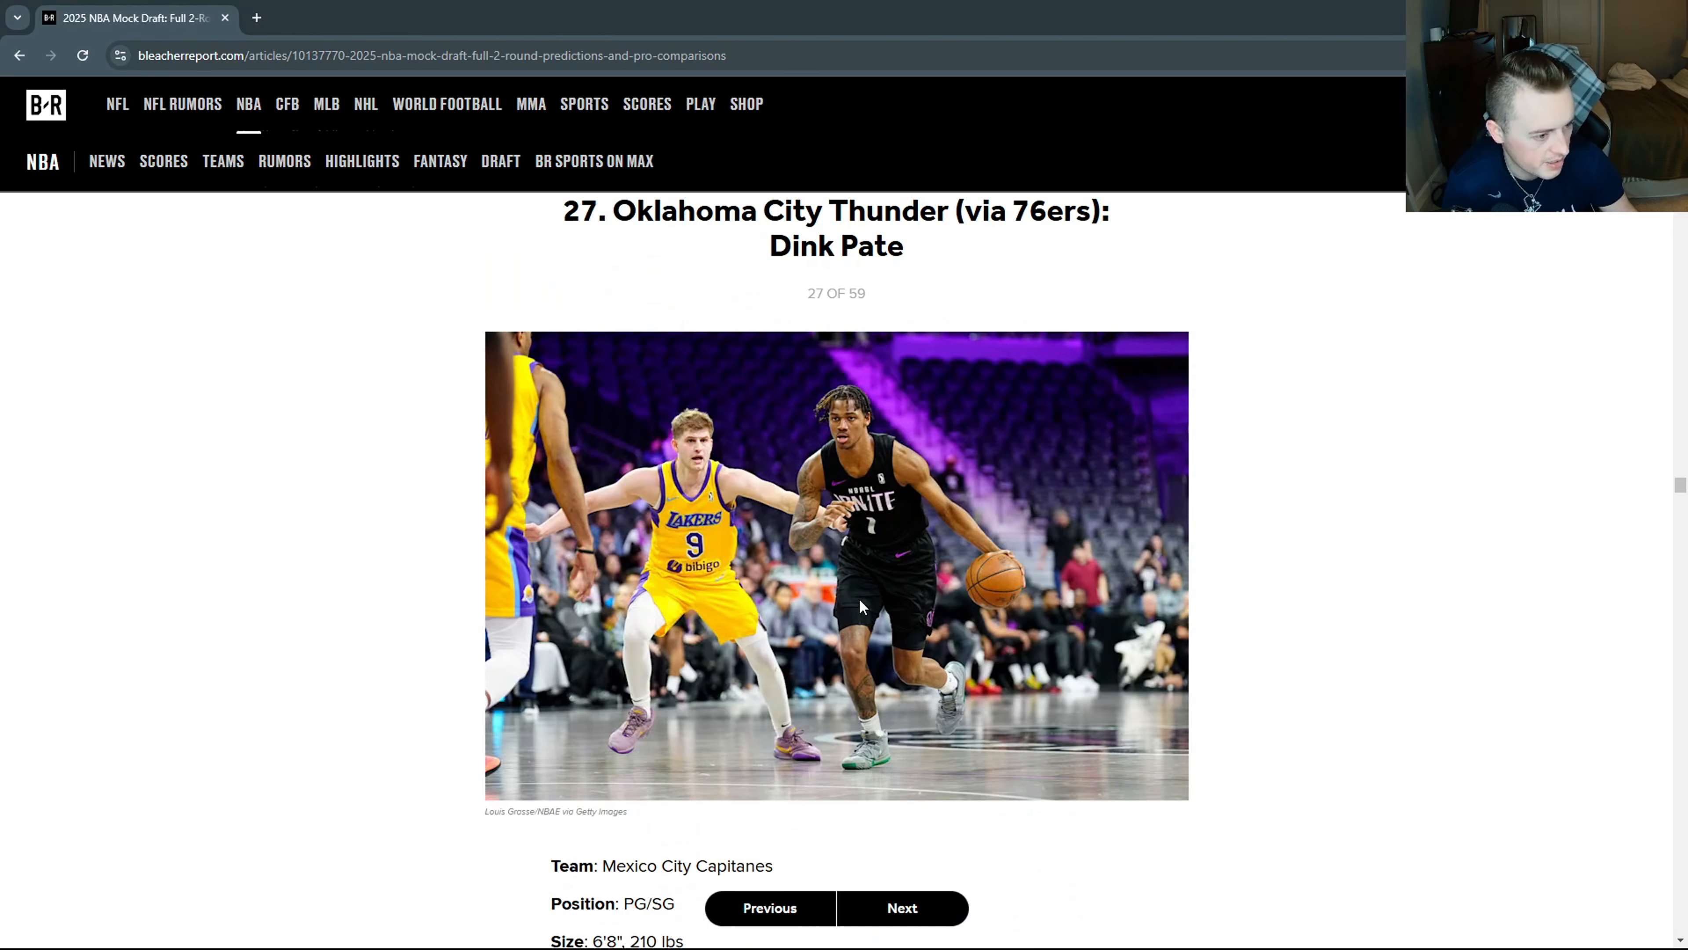
pyautogui.scroll(3)
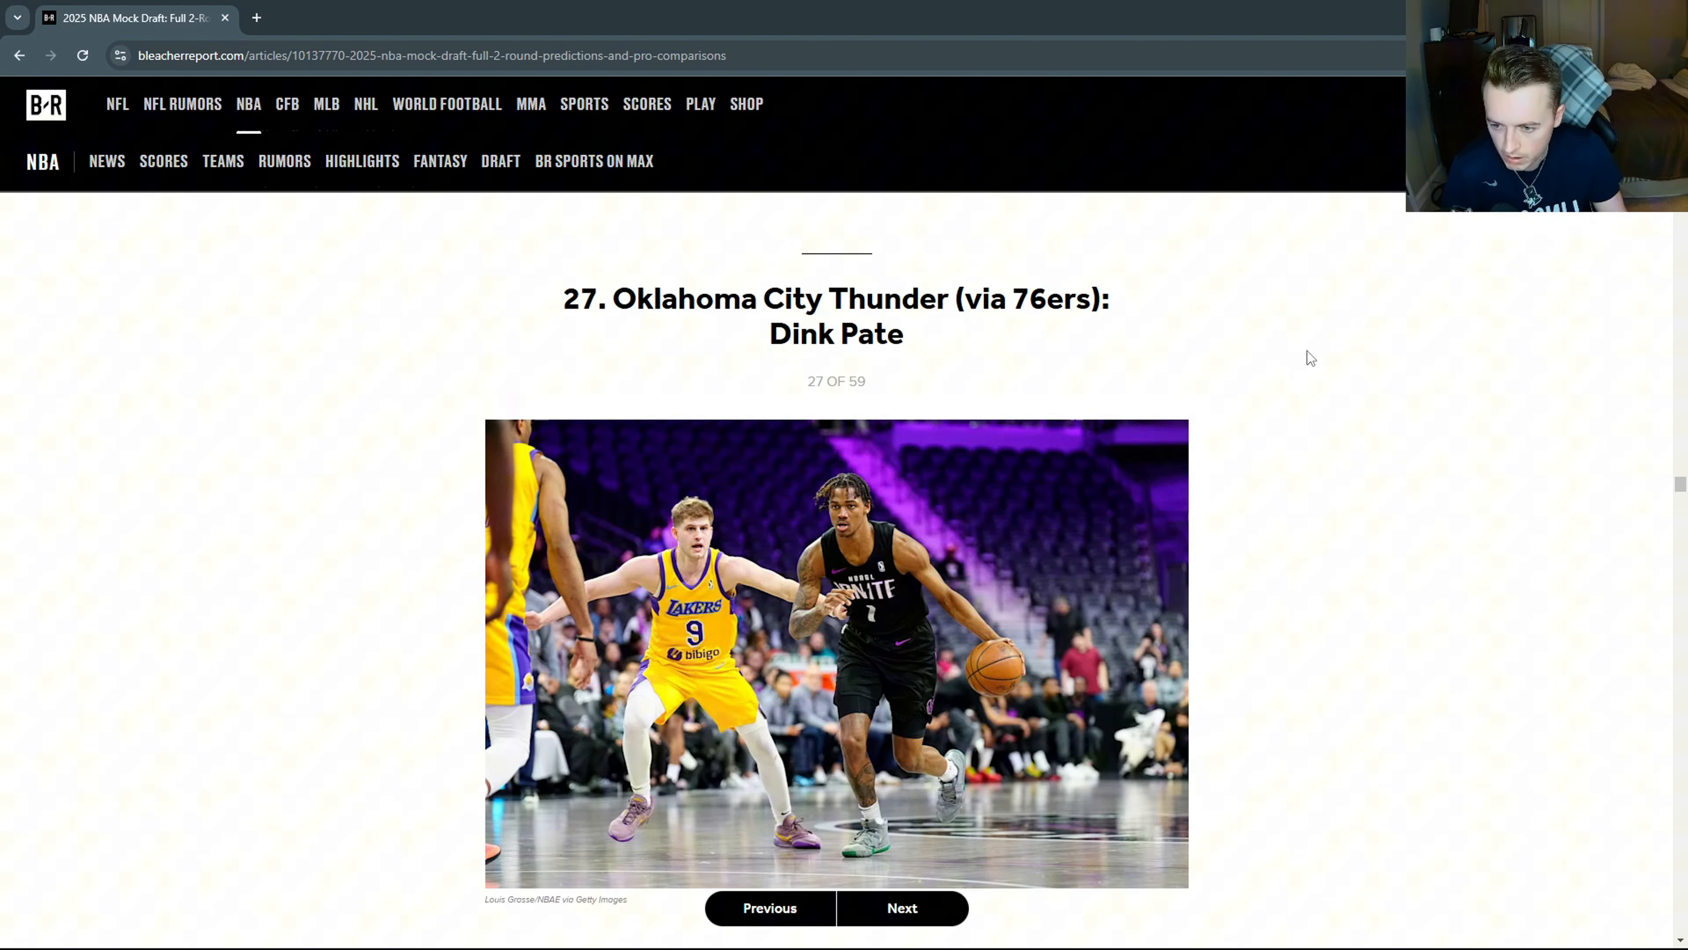
pyautogui.scroll(-3)
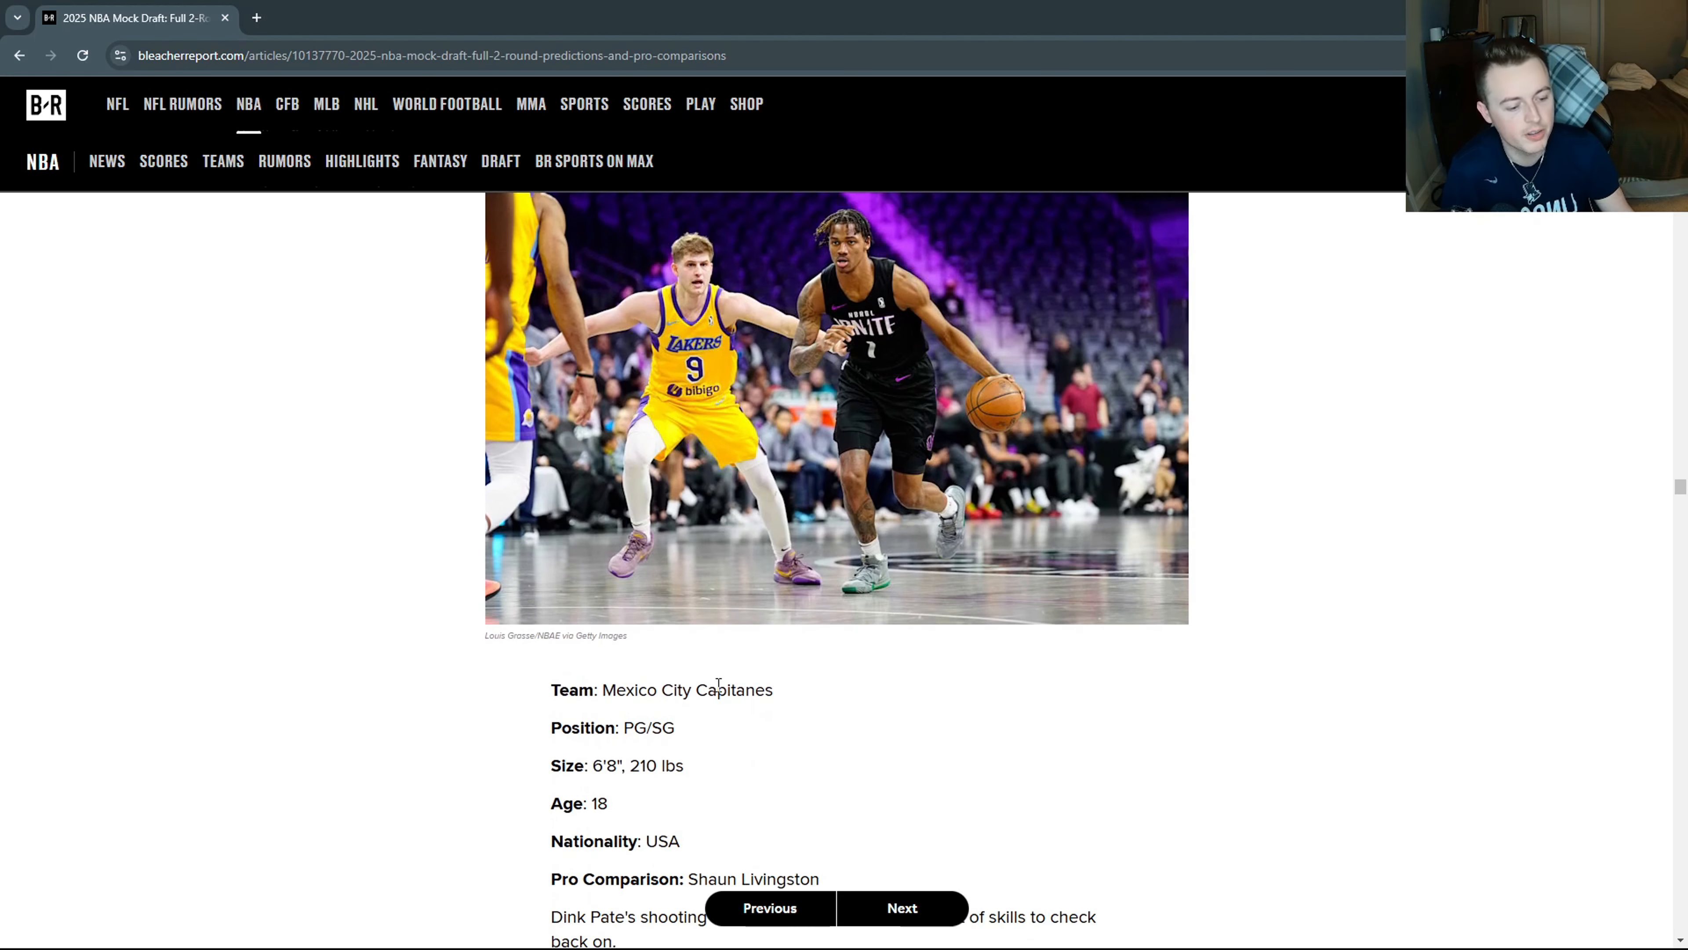
pyautogui.doubleClick(732, 690)
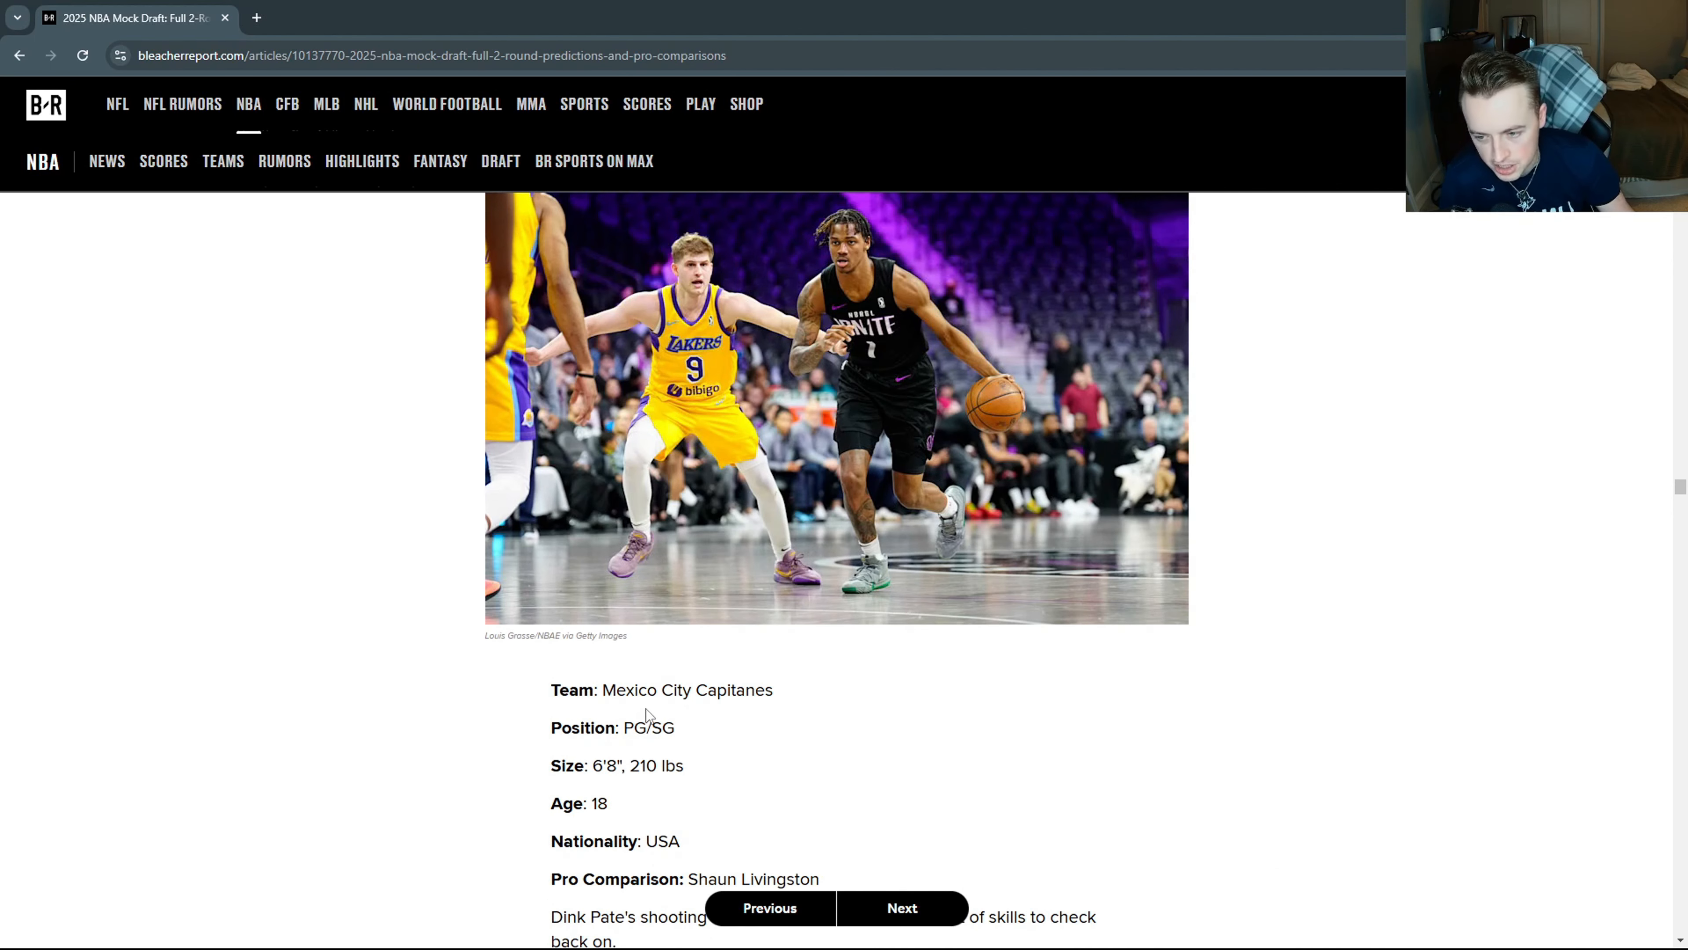
pyautogui.moveTo(630, 725)
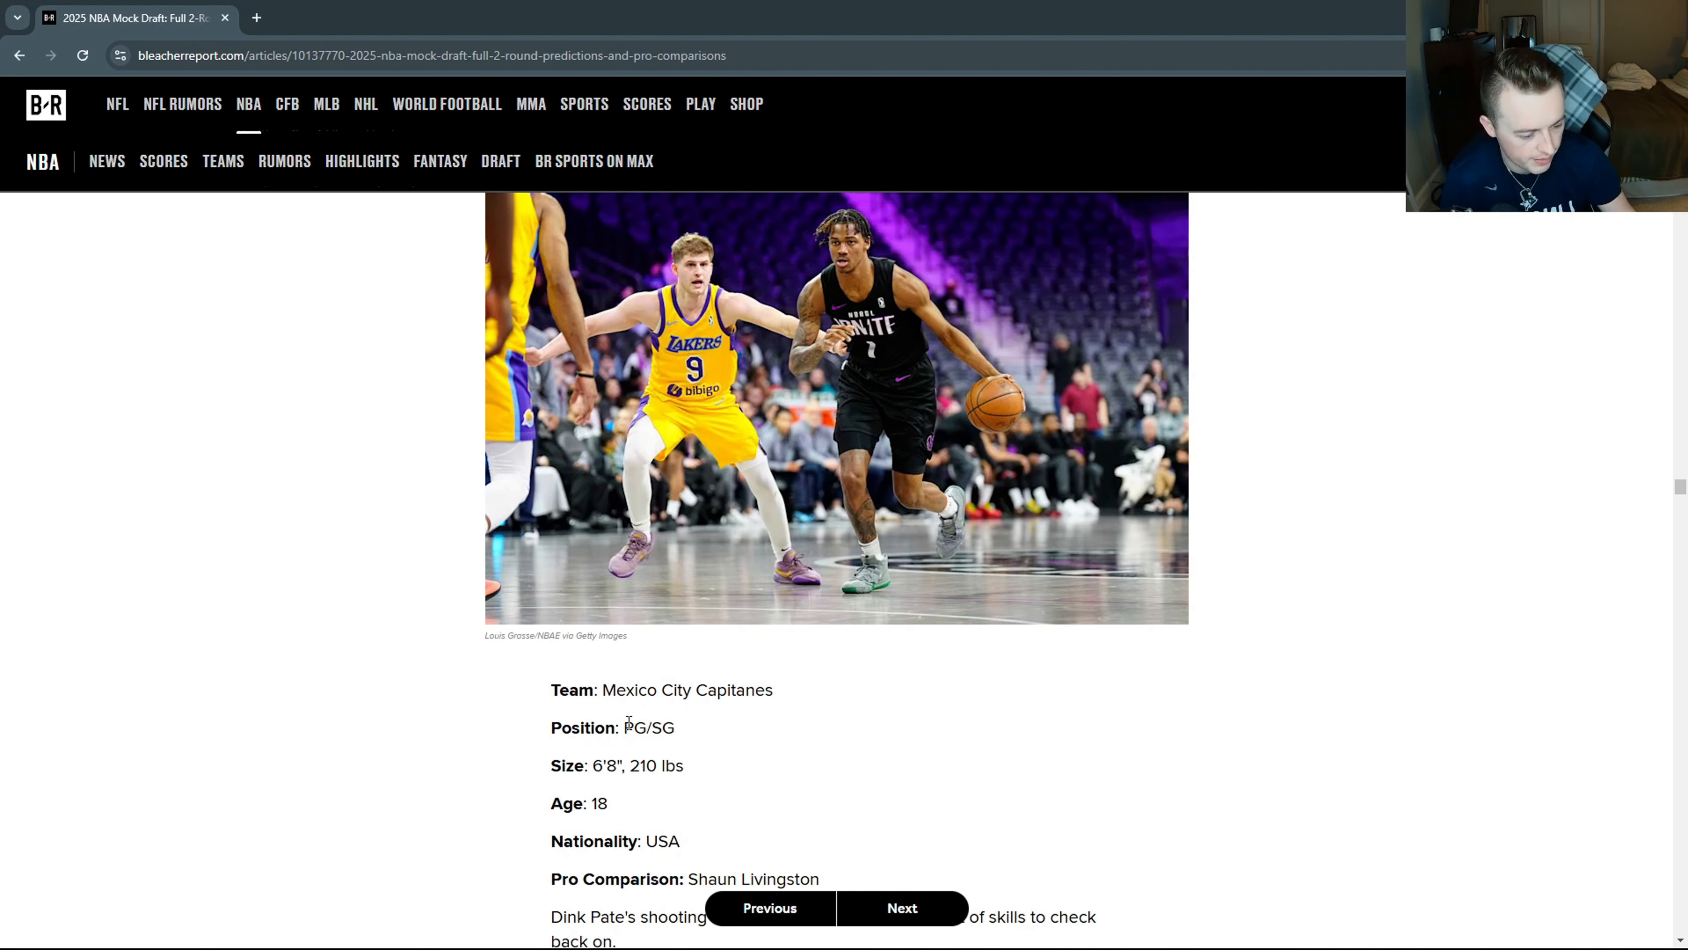
pyautogui.moveTo(599, 773)
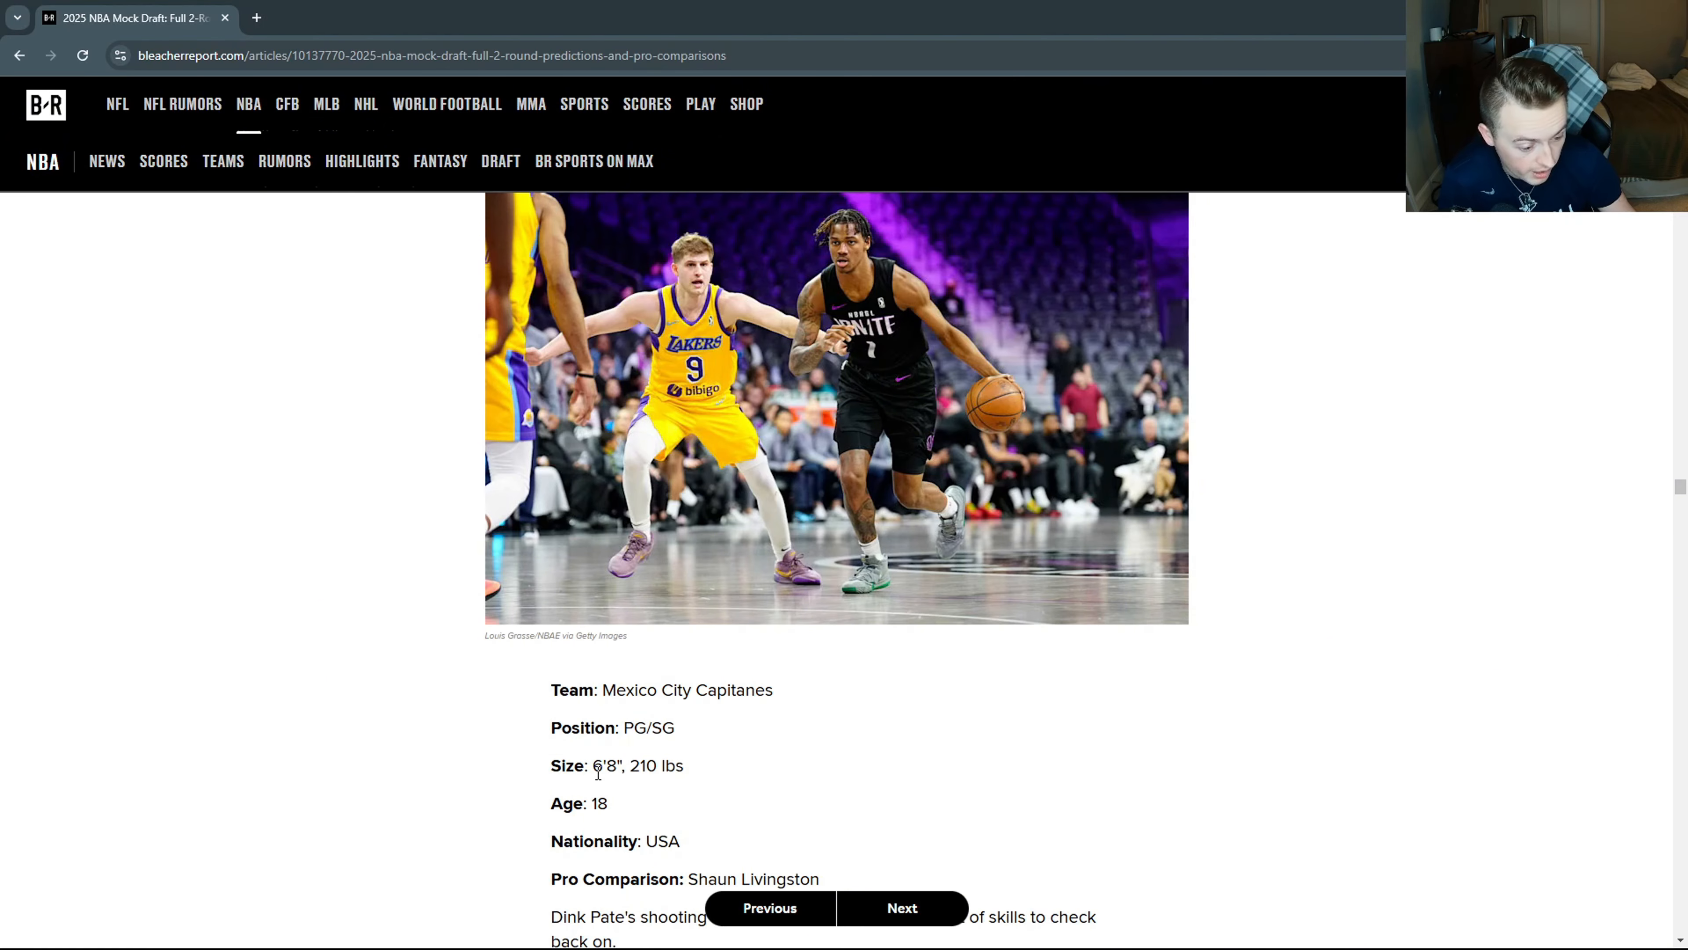
pyautogui.doubleClick(604, 766)
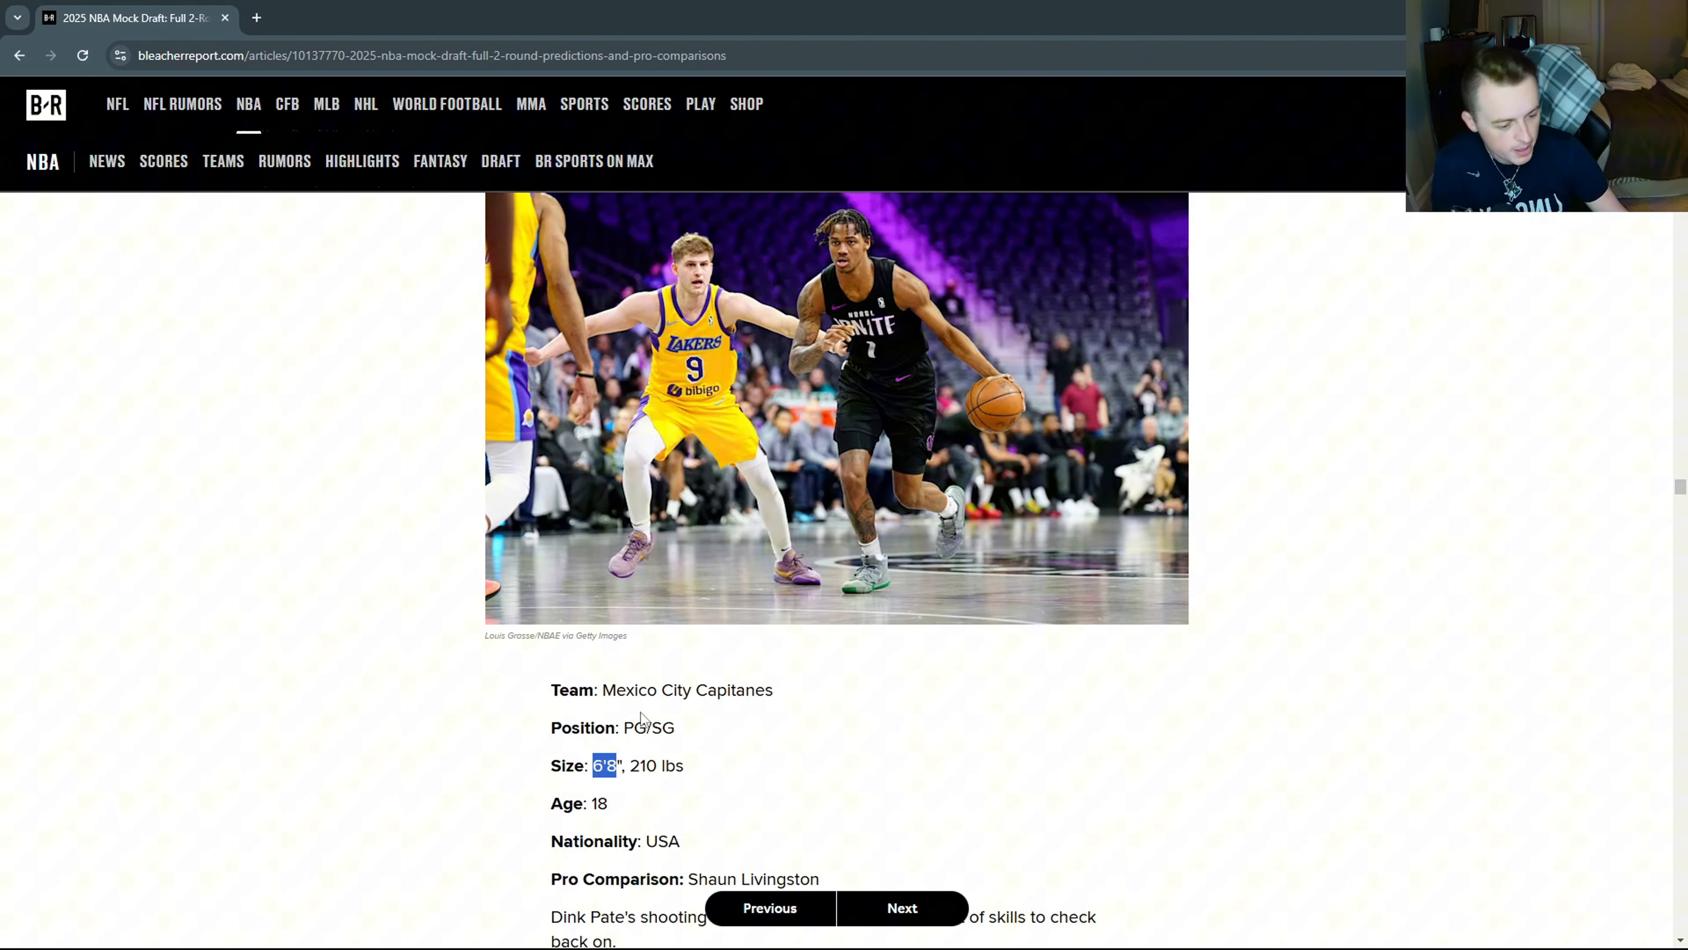
pyautogui.doubleClick(647, 727)
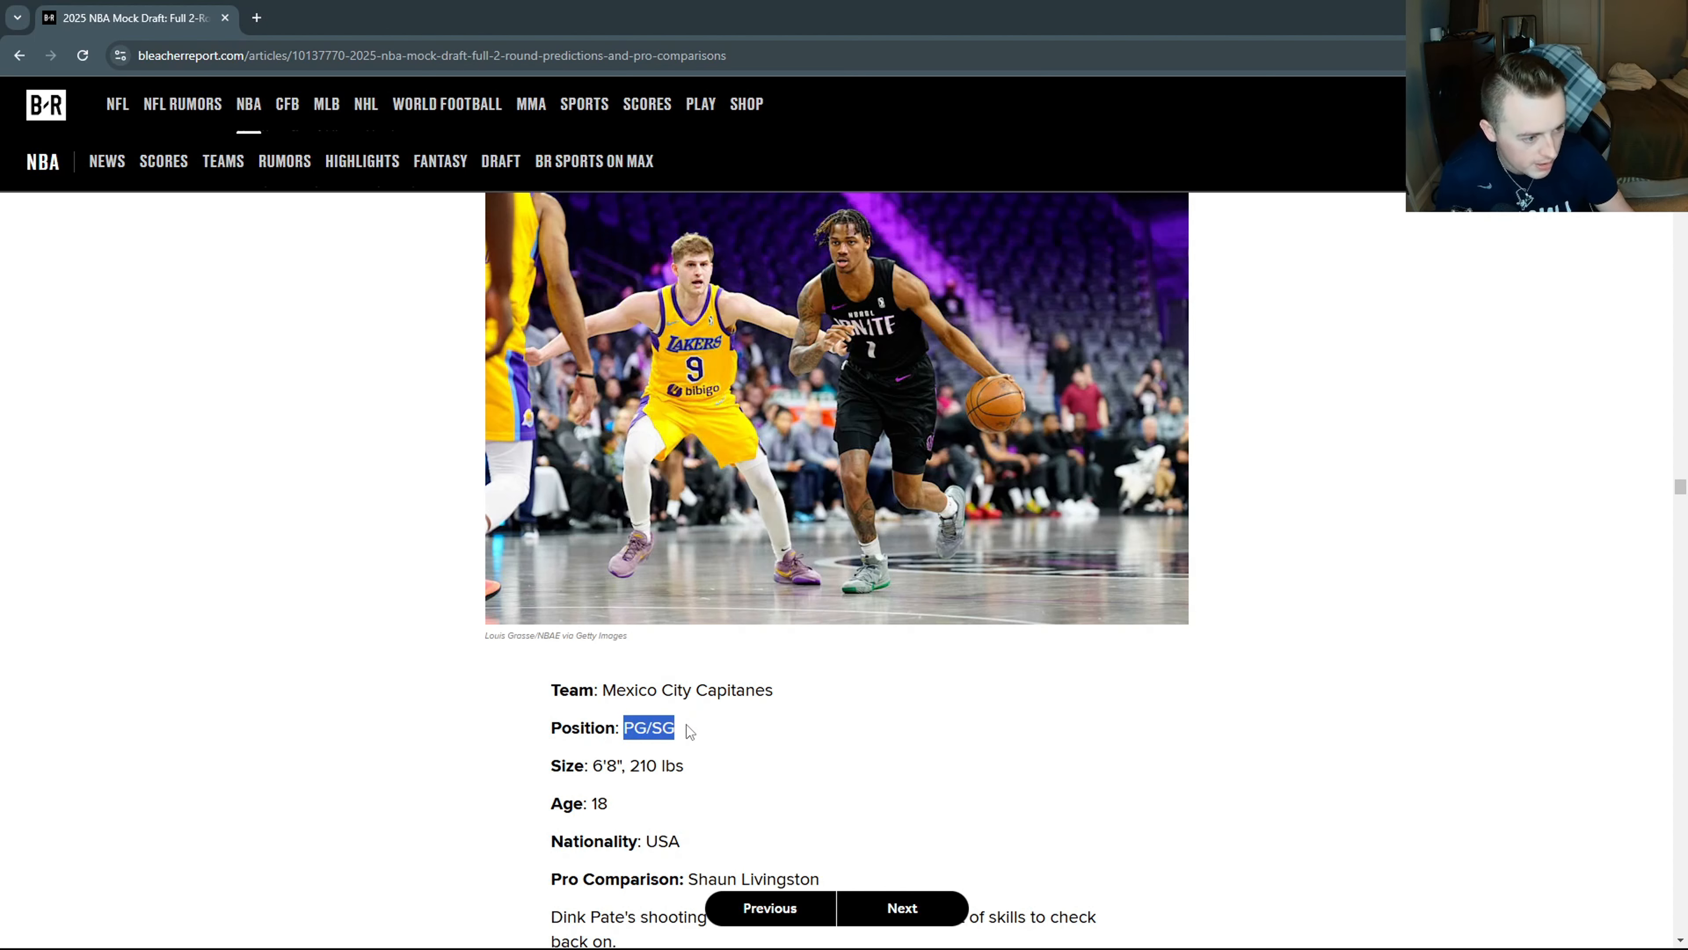
pyautogui.click(678, 733)
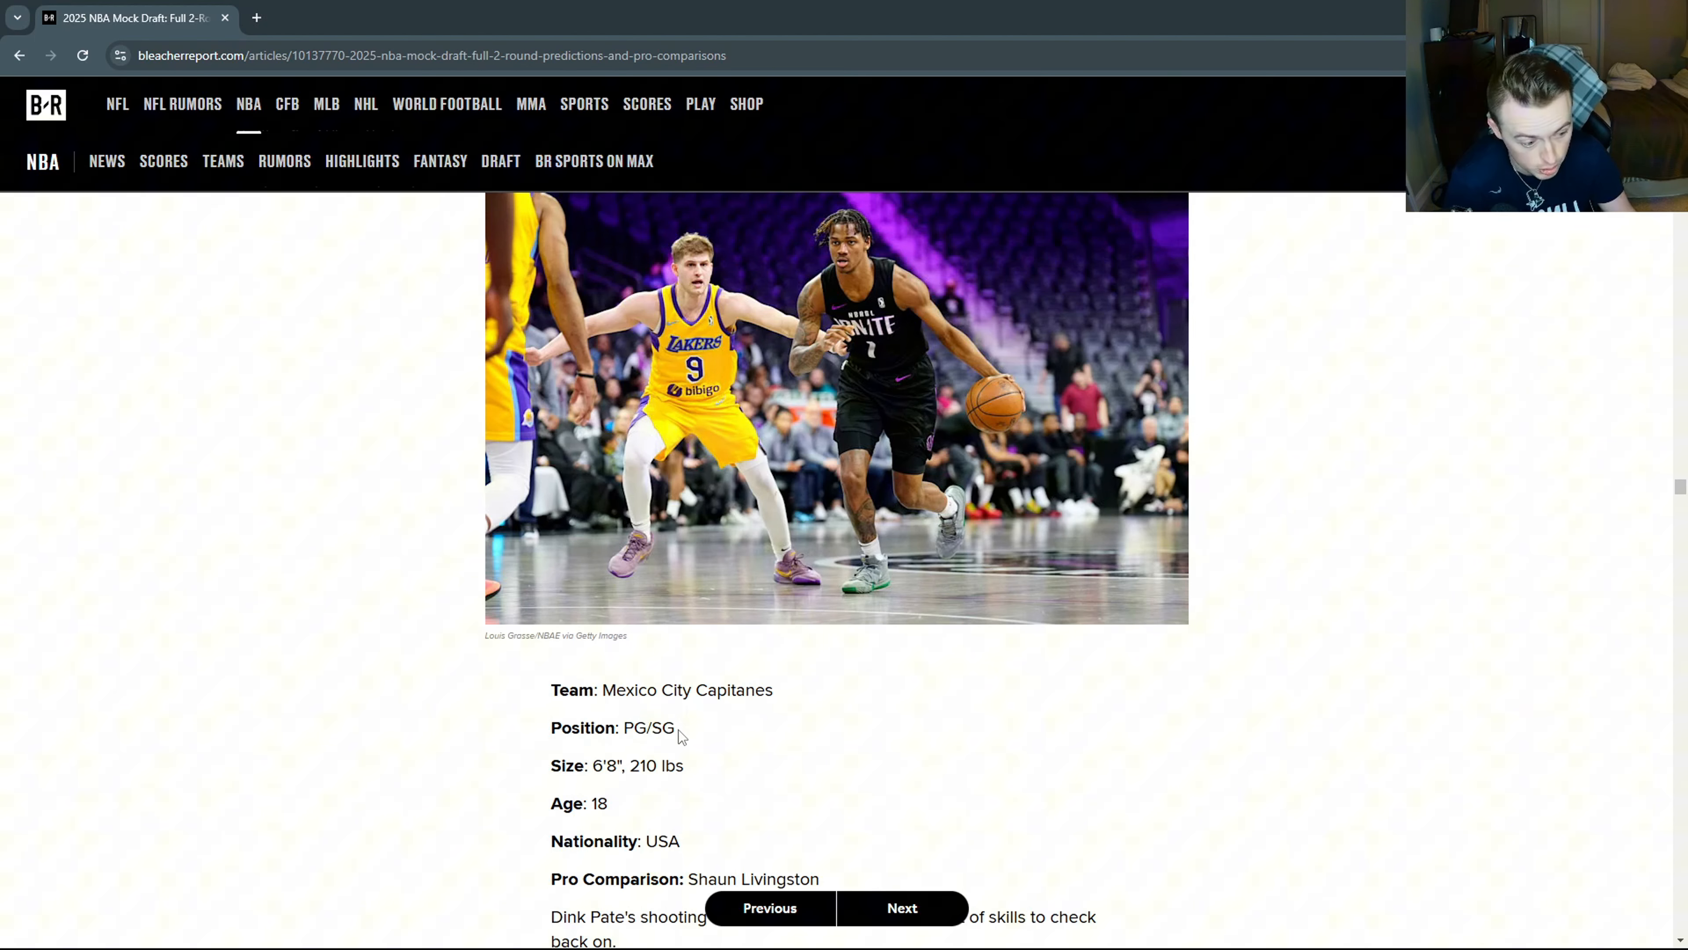
pyautogui.moveTo(898, 584)
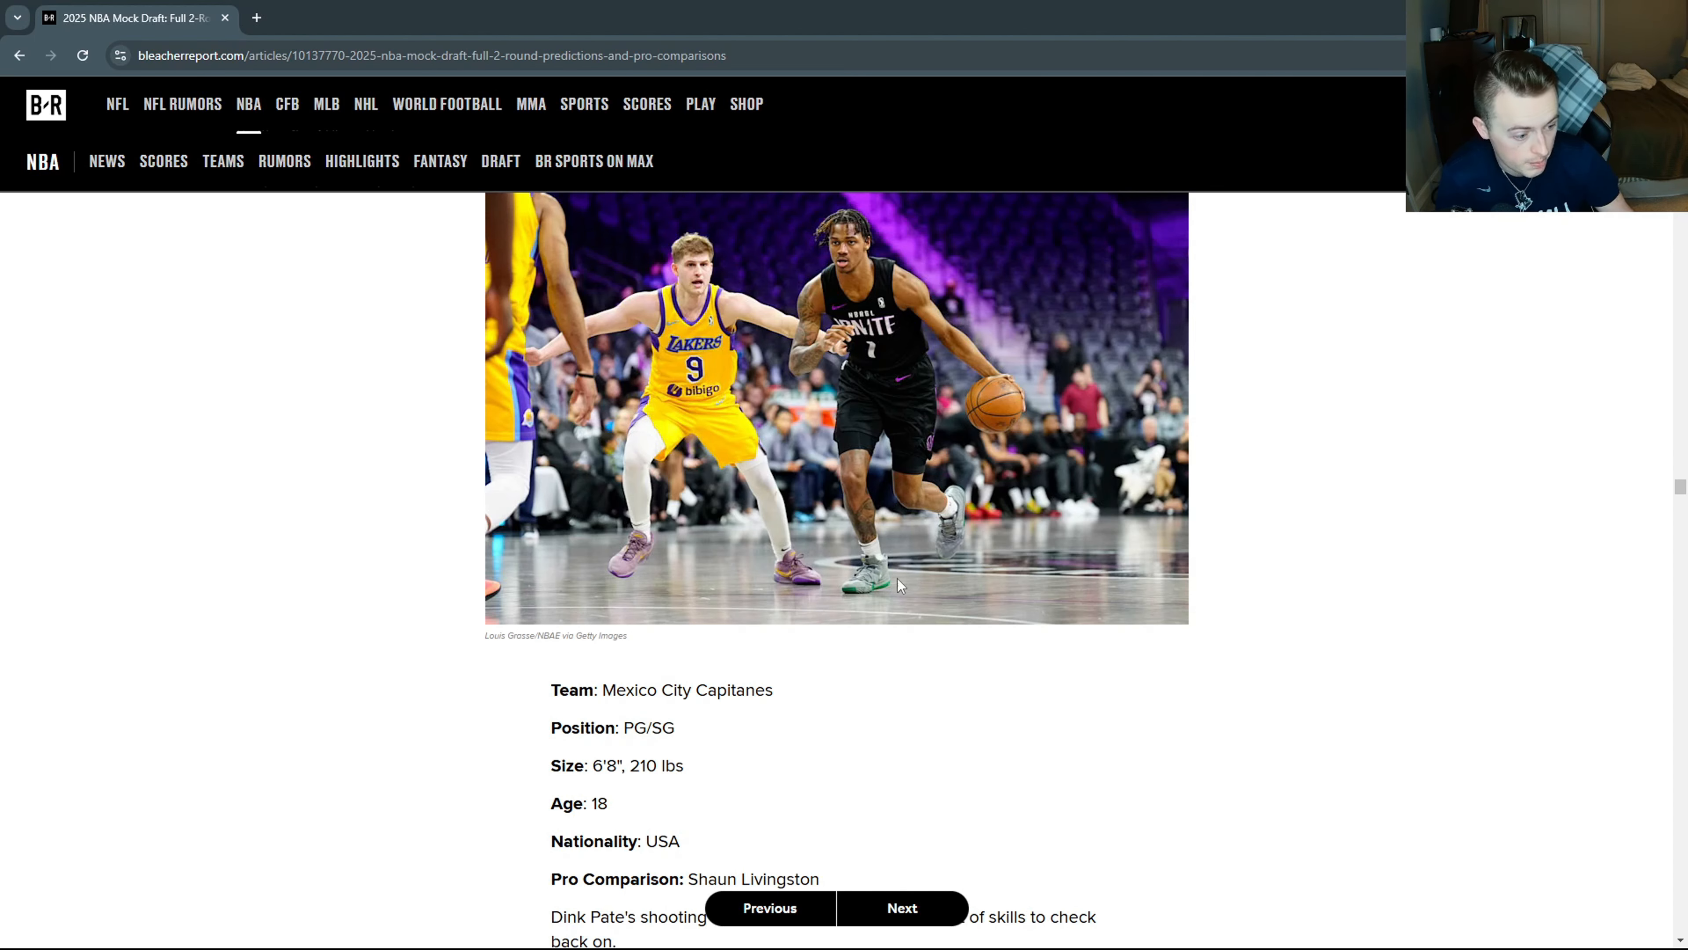
pyautogui.moveTo(862, 565)
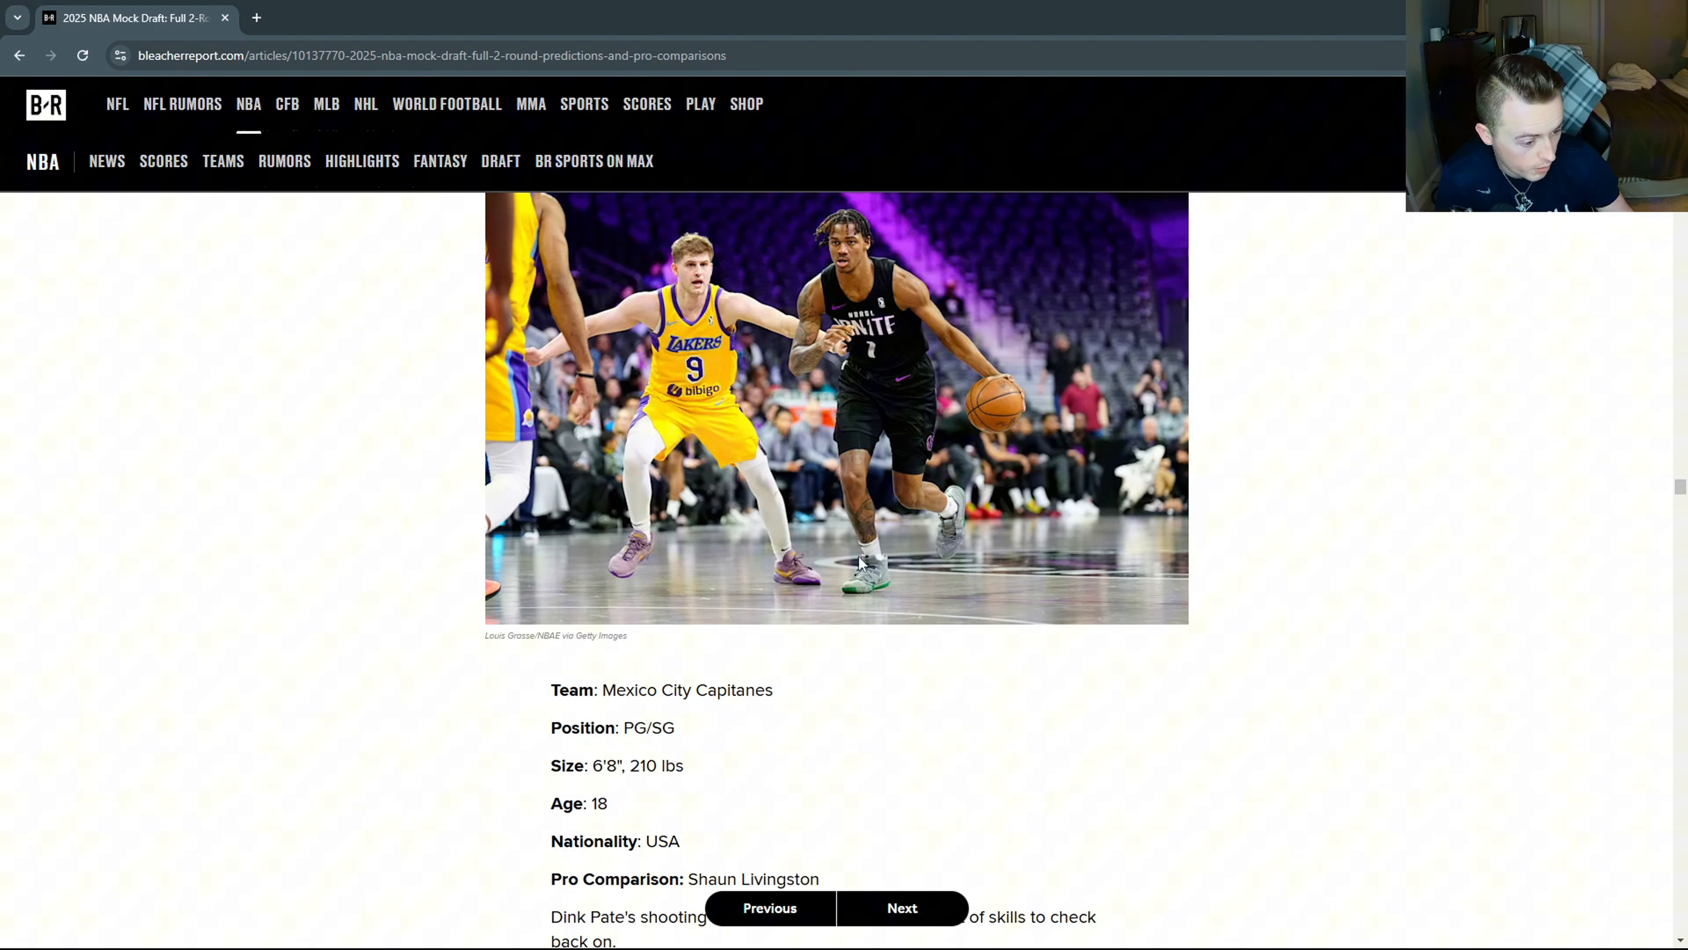
pyautogui.moveTo(838, 547)
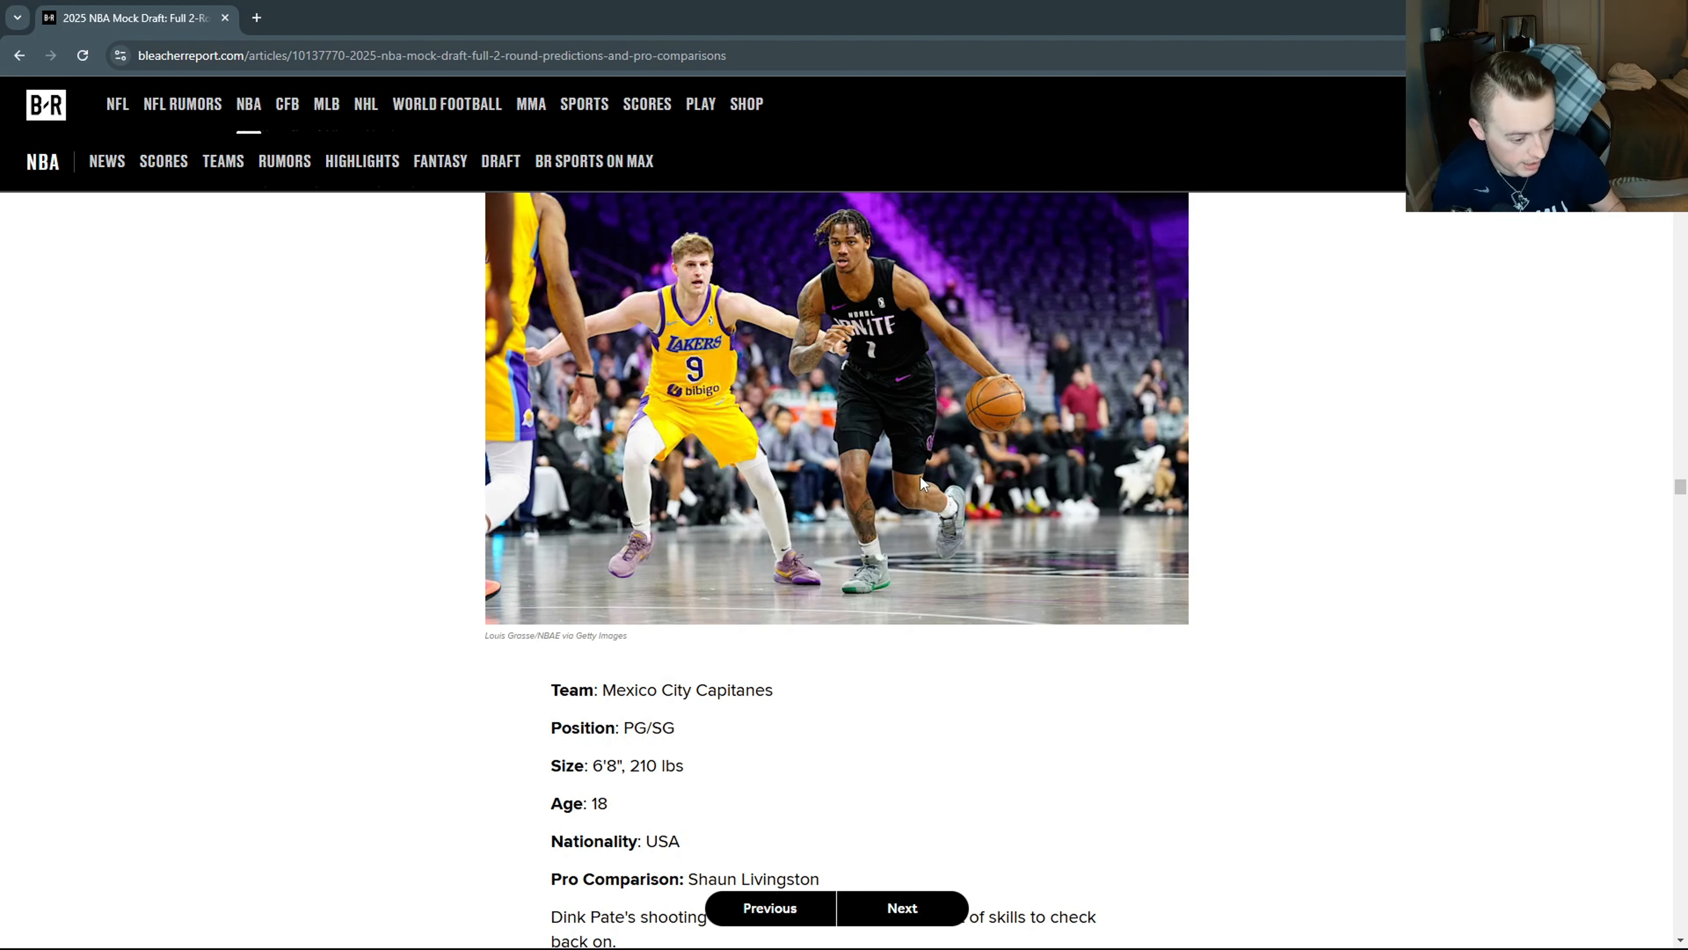
# Scroll through Pate's Capitanes write-up down to pick 28, Brooklyn Nets' Kanon Catchings.
pyautogui.scroll(-3)
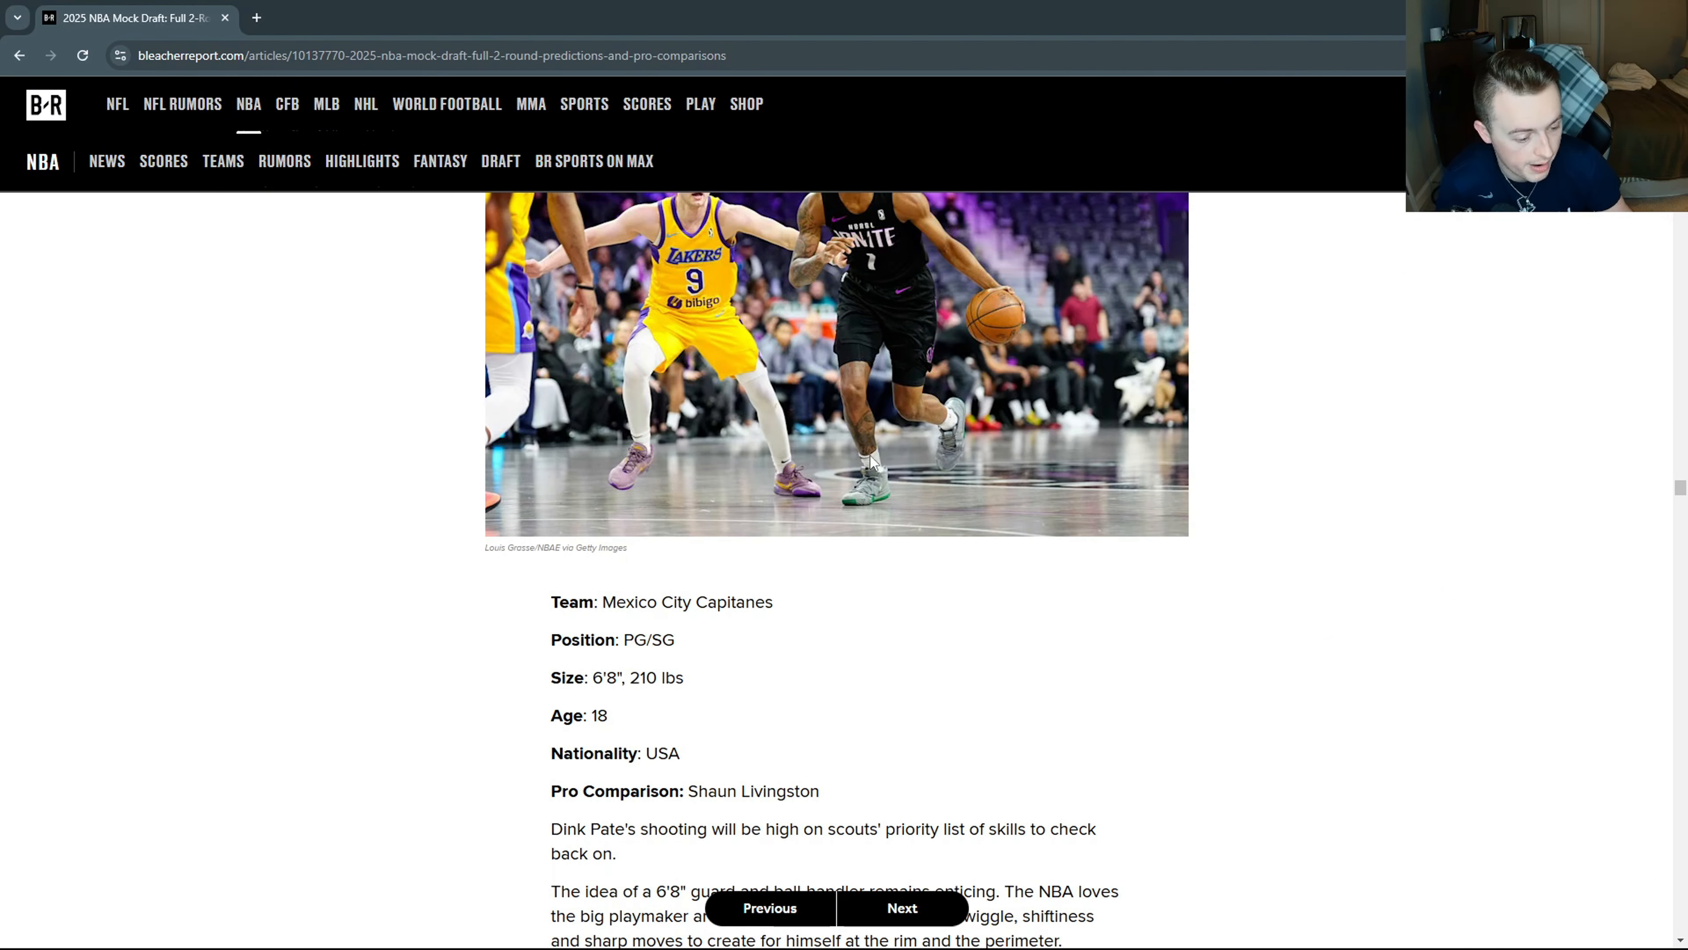
pyautogui.scroll(-3)
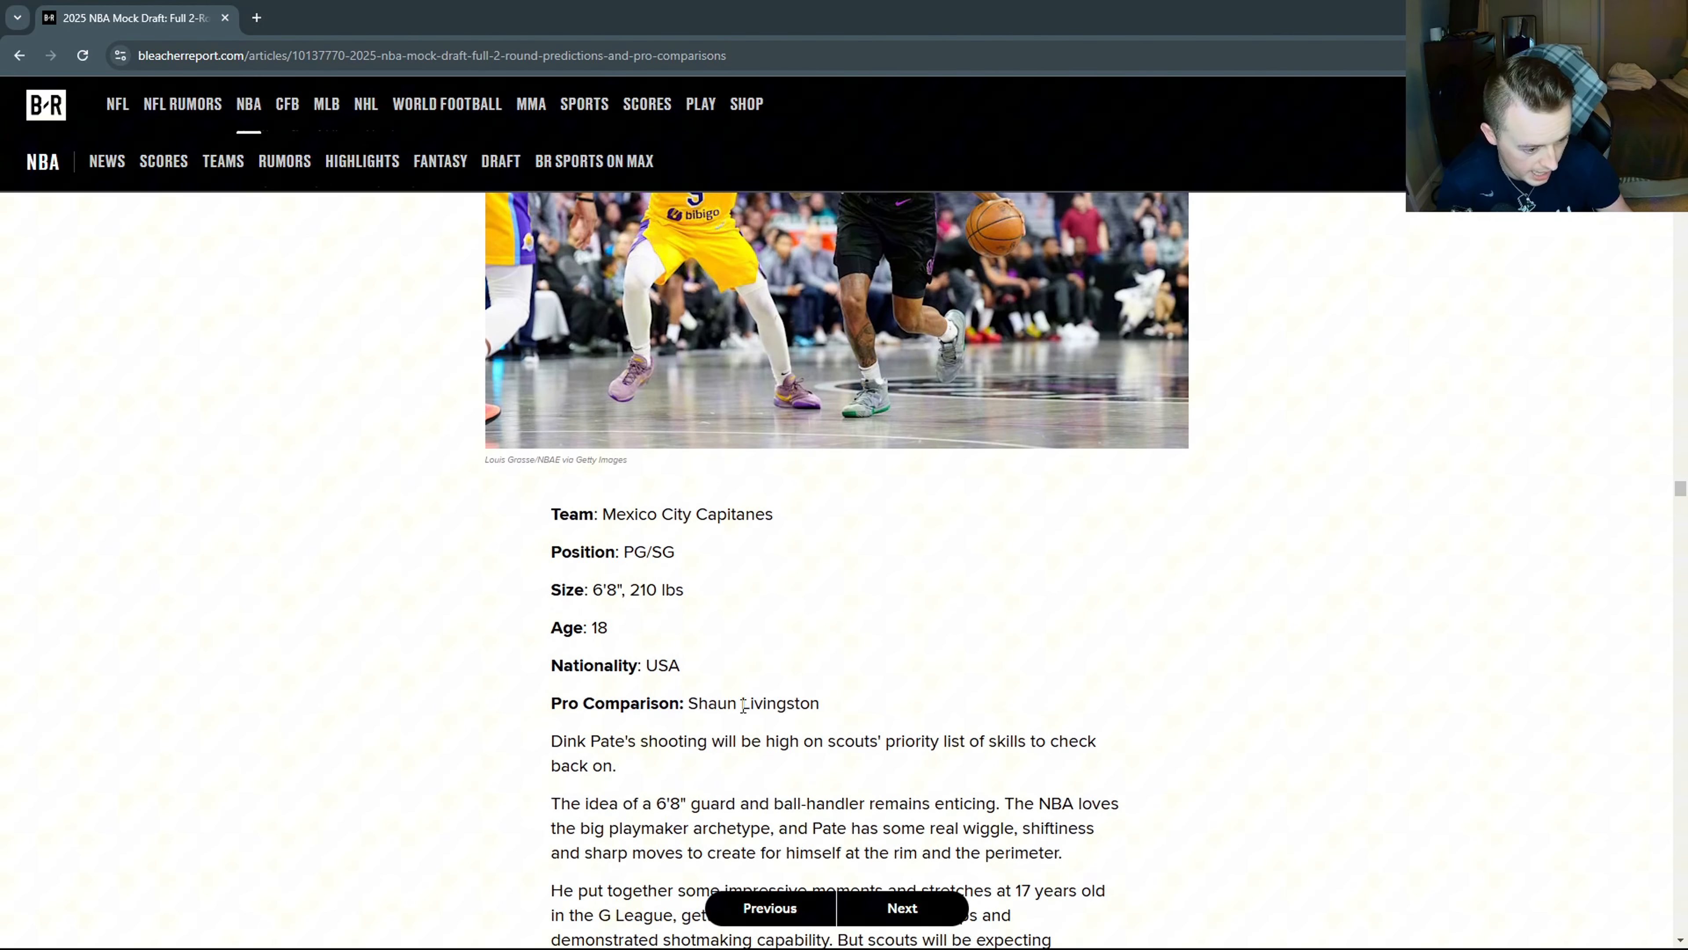
pyautogui.moveTo(793, 695)
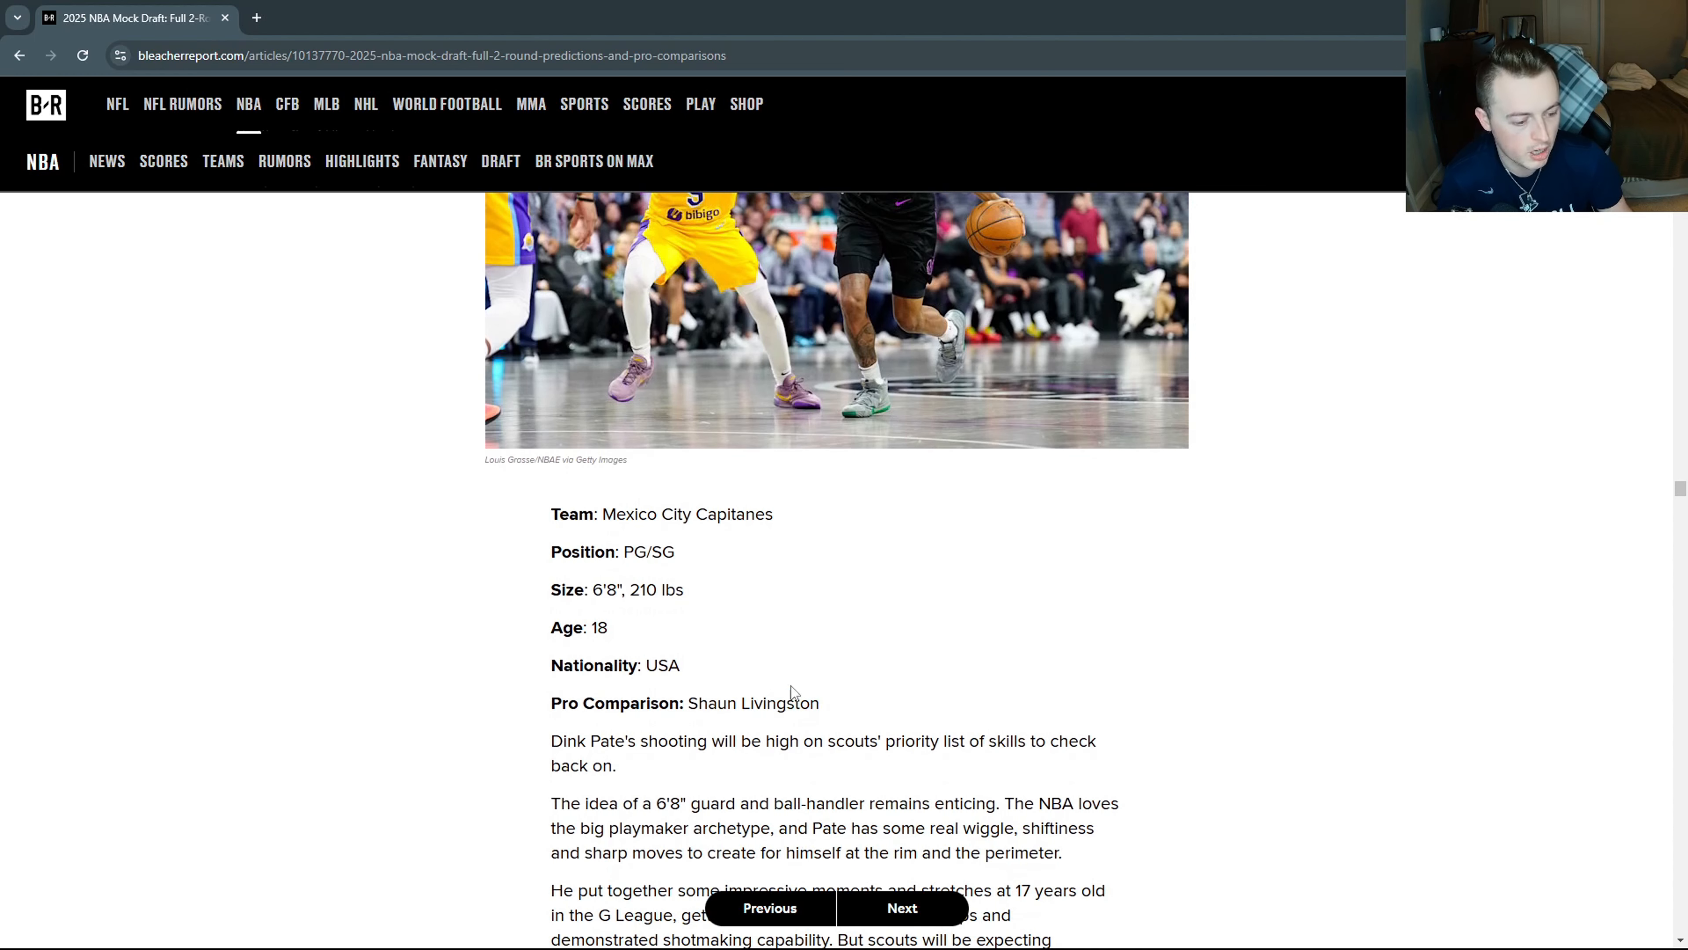
pyautogui.scroll(-3)
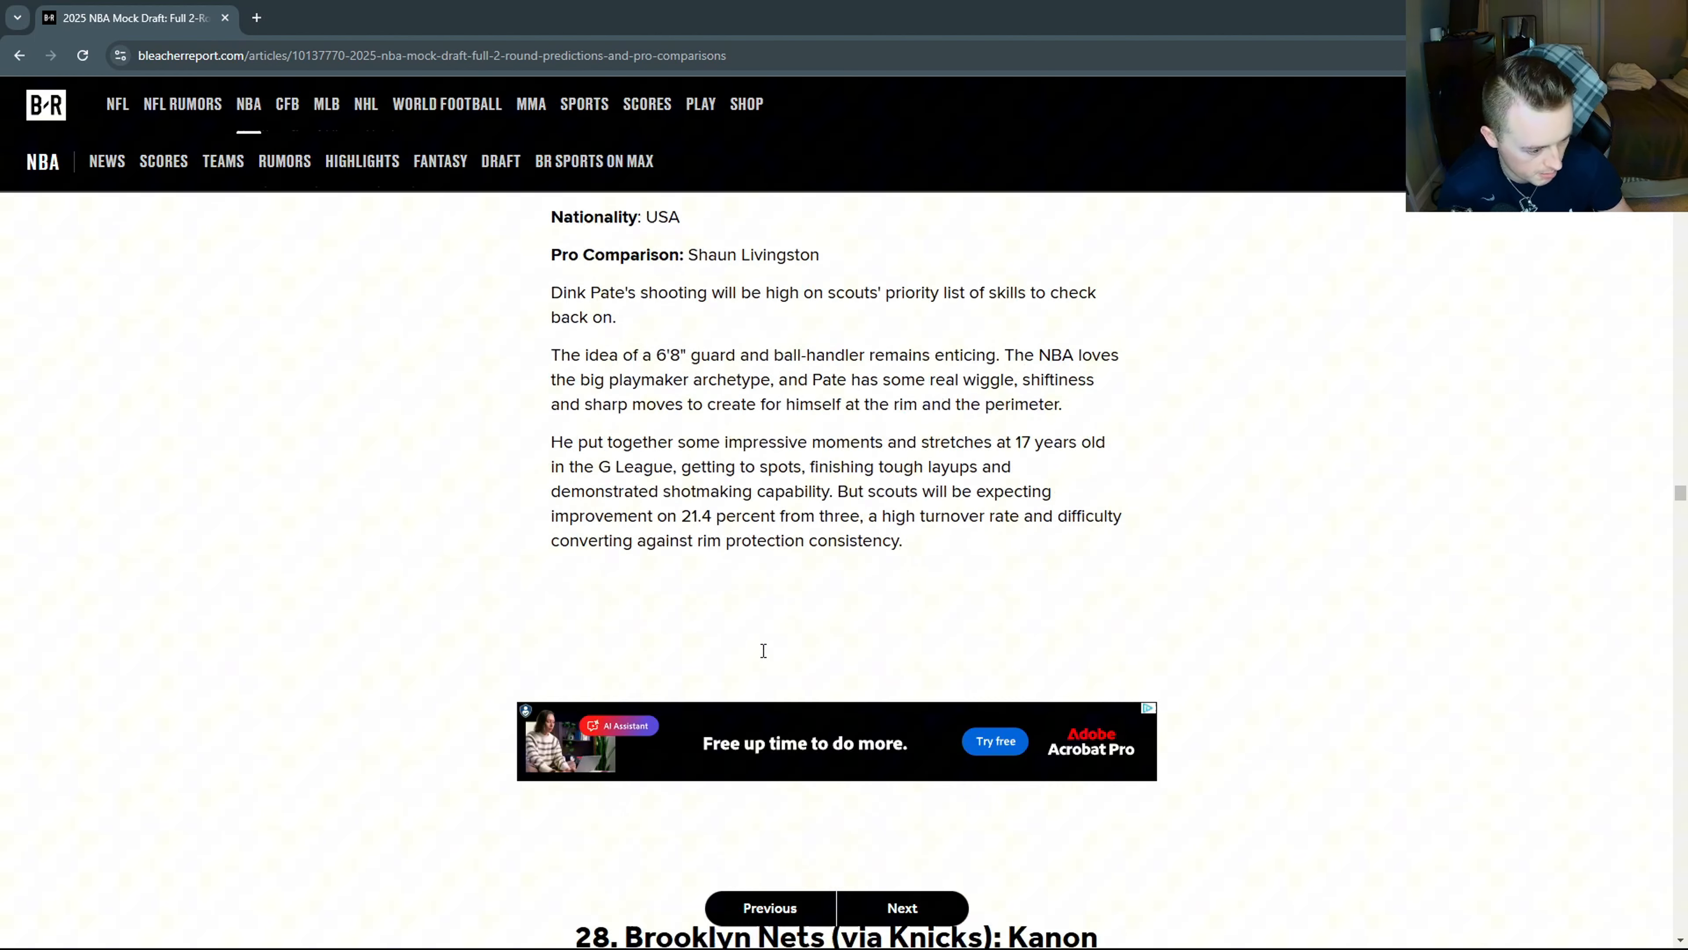
pyautogui.scroll(-3)
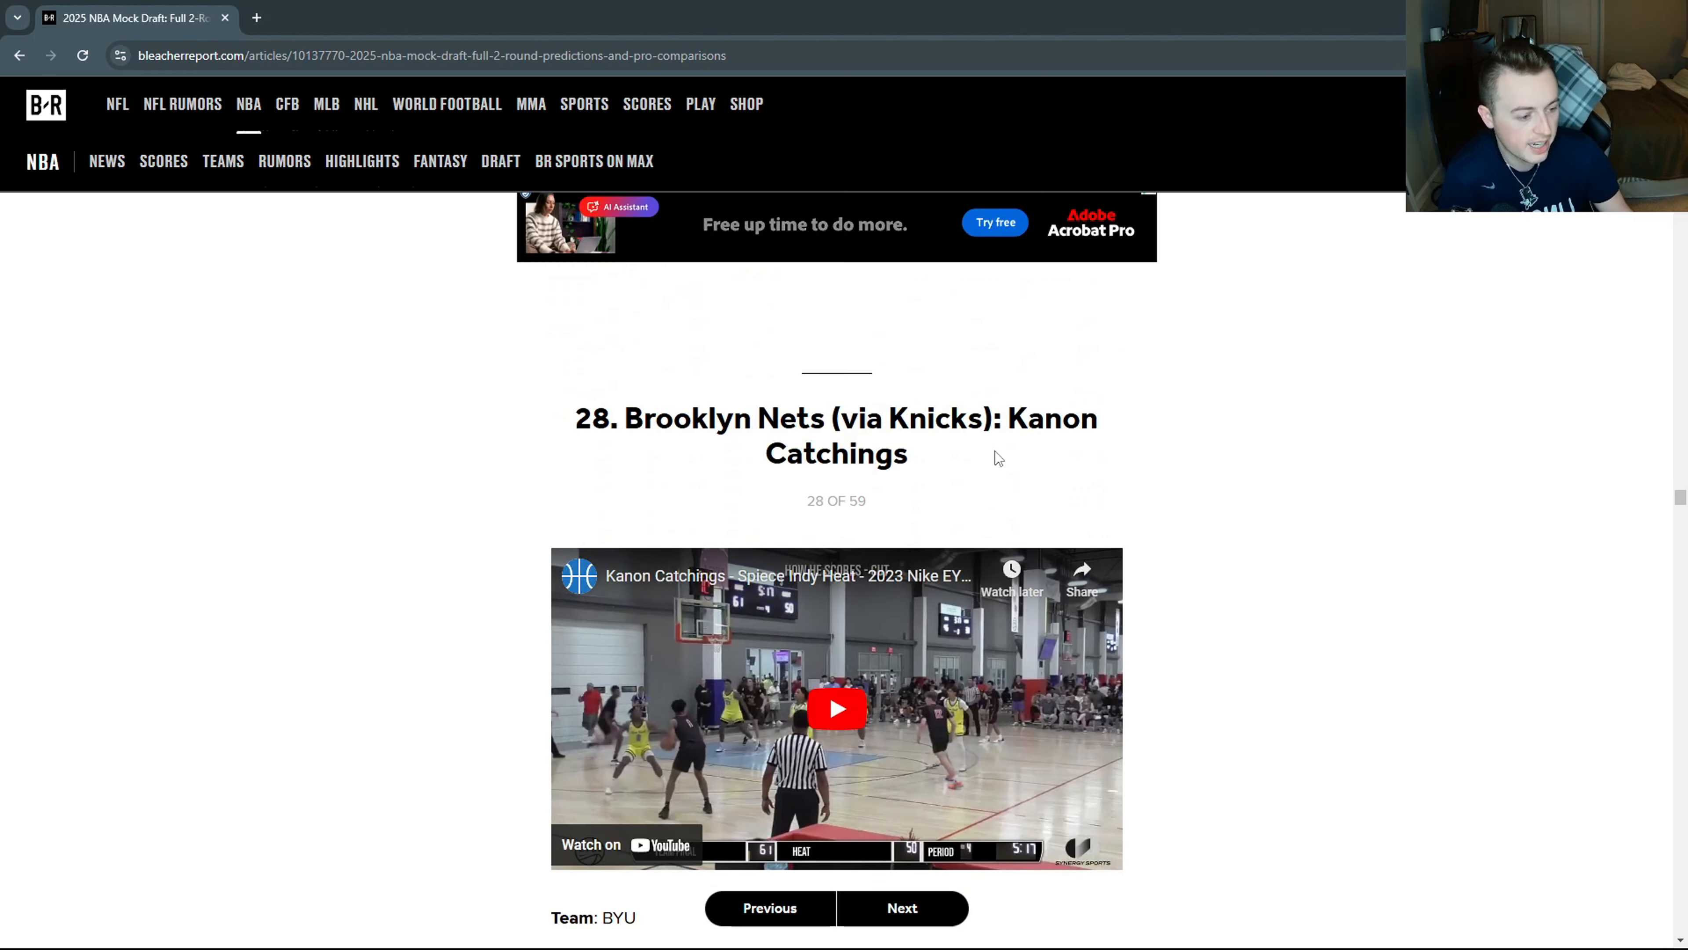
pyautogui.scroll(-3)
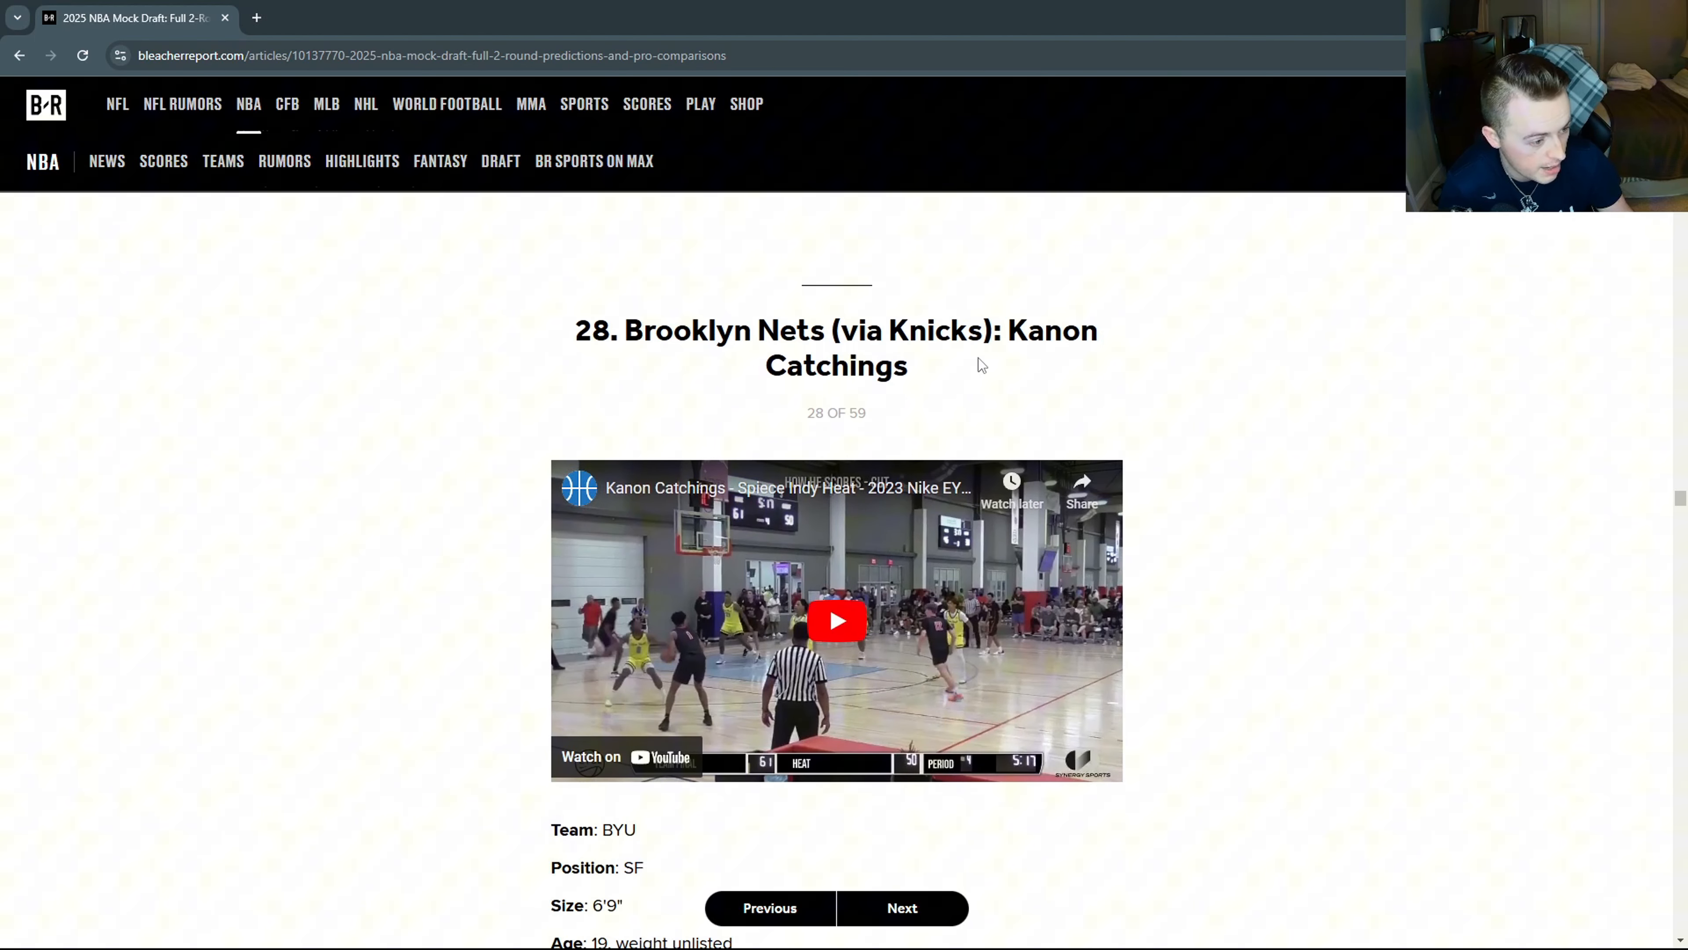
pyautogui.scroll(-3)
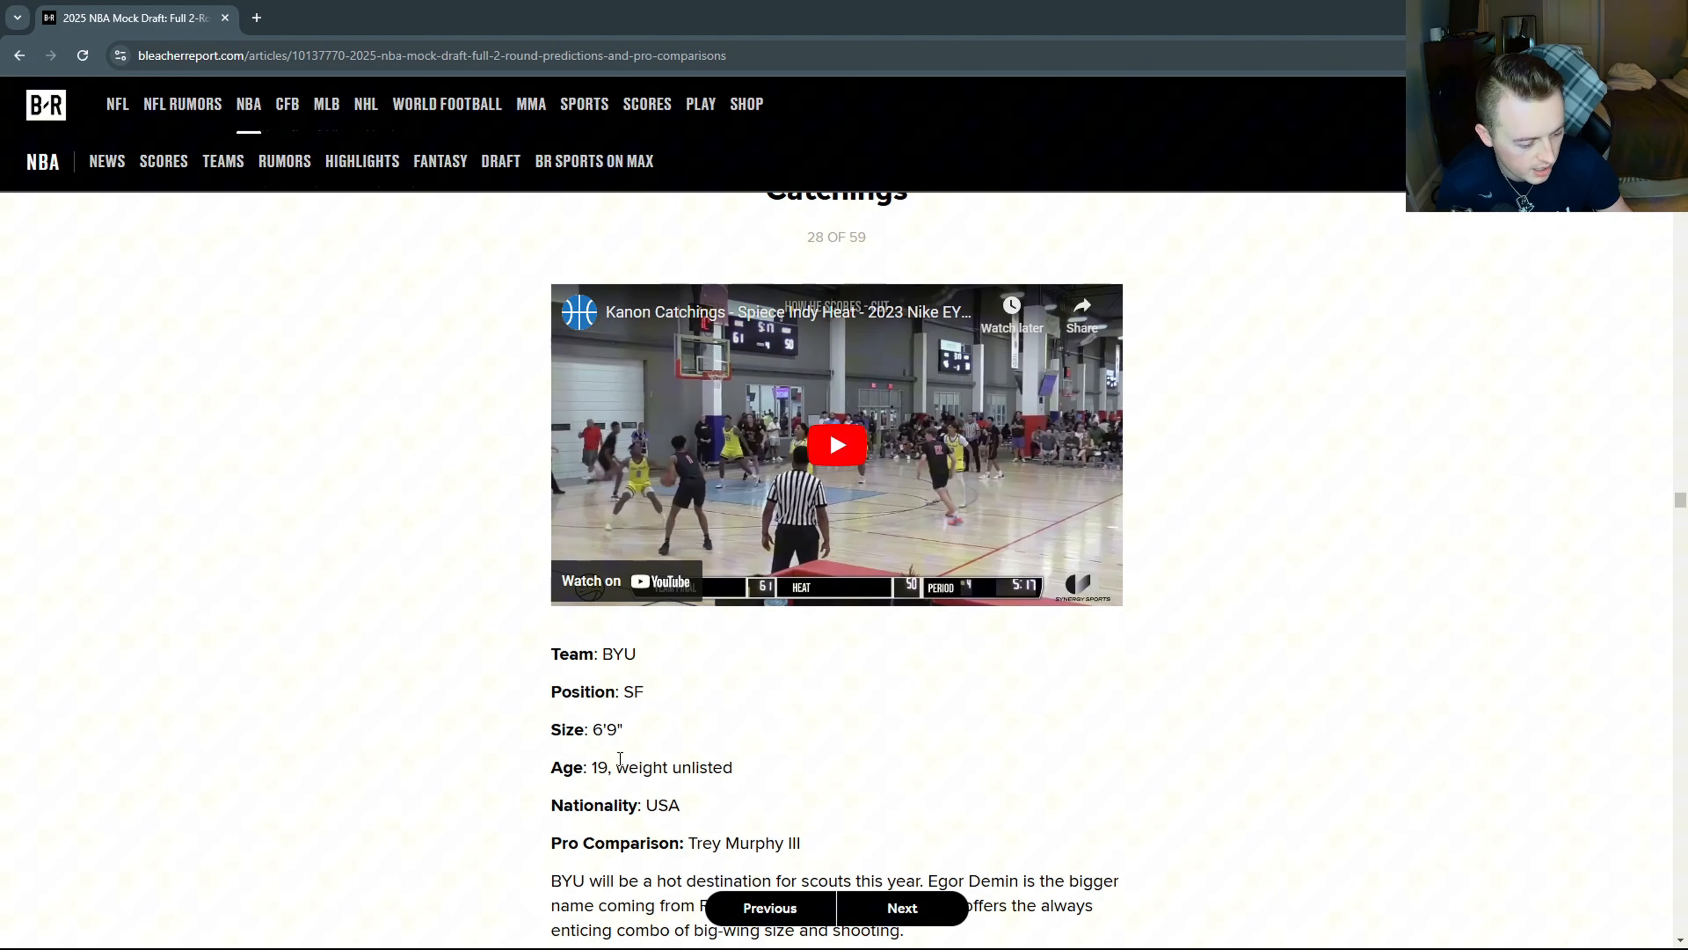
pyautogui.scroll(-3)
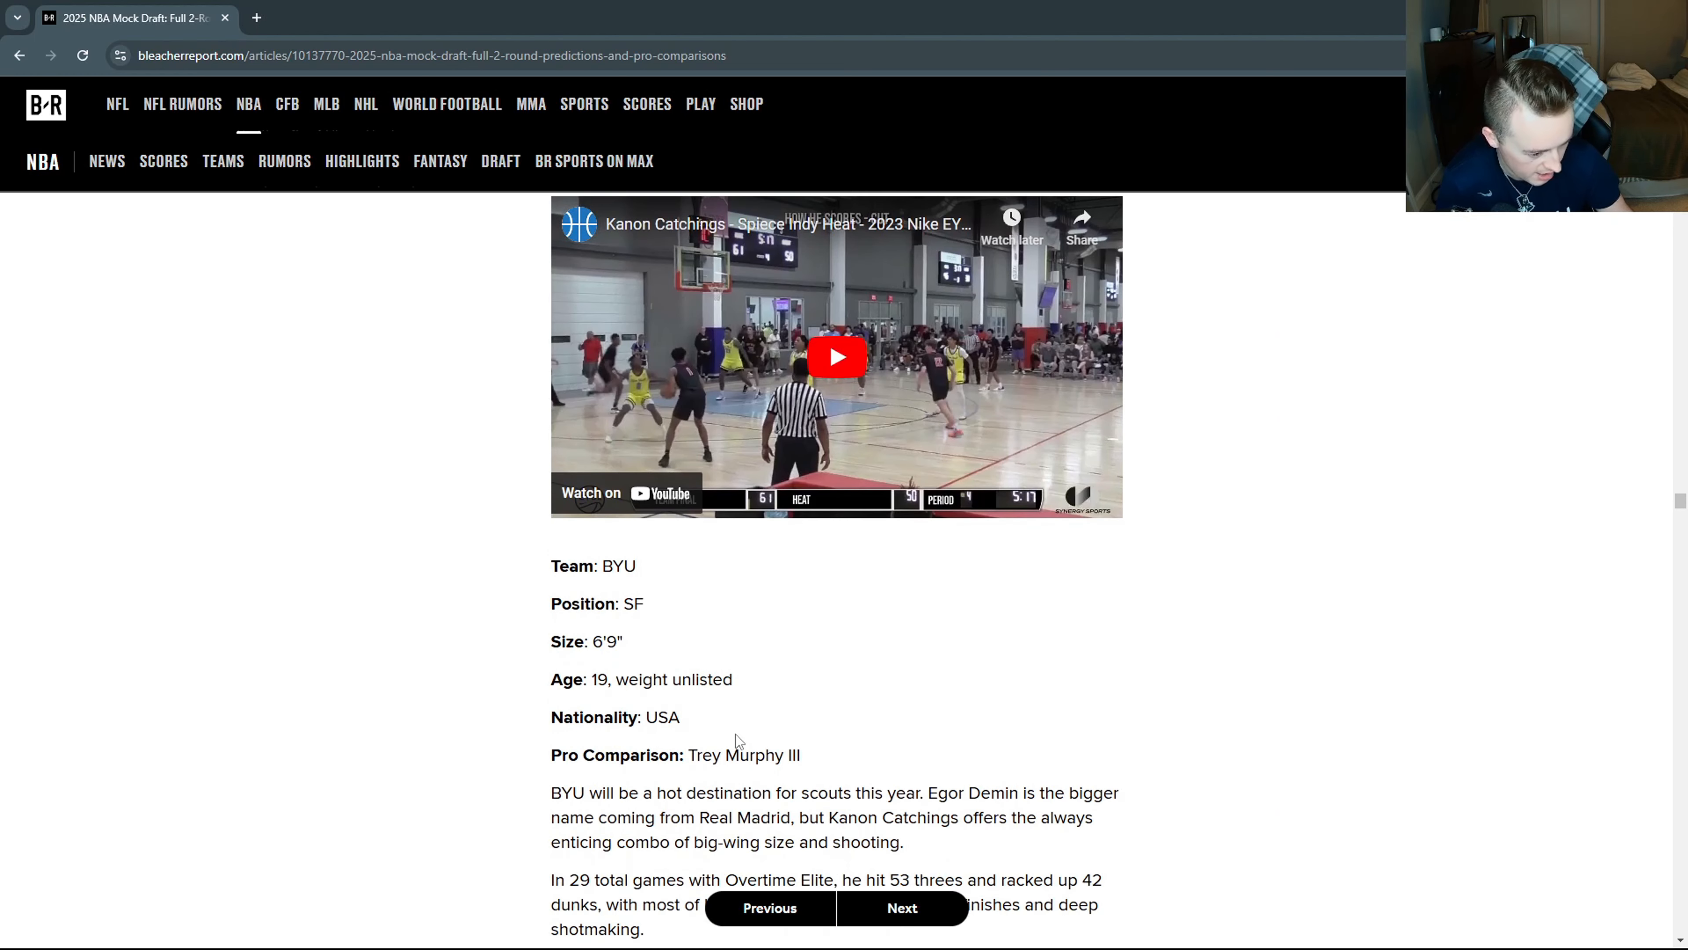
pyautogui.scroll(3)
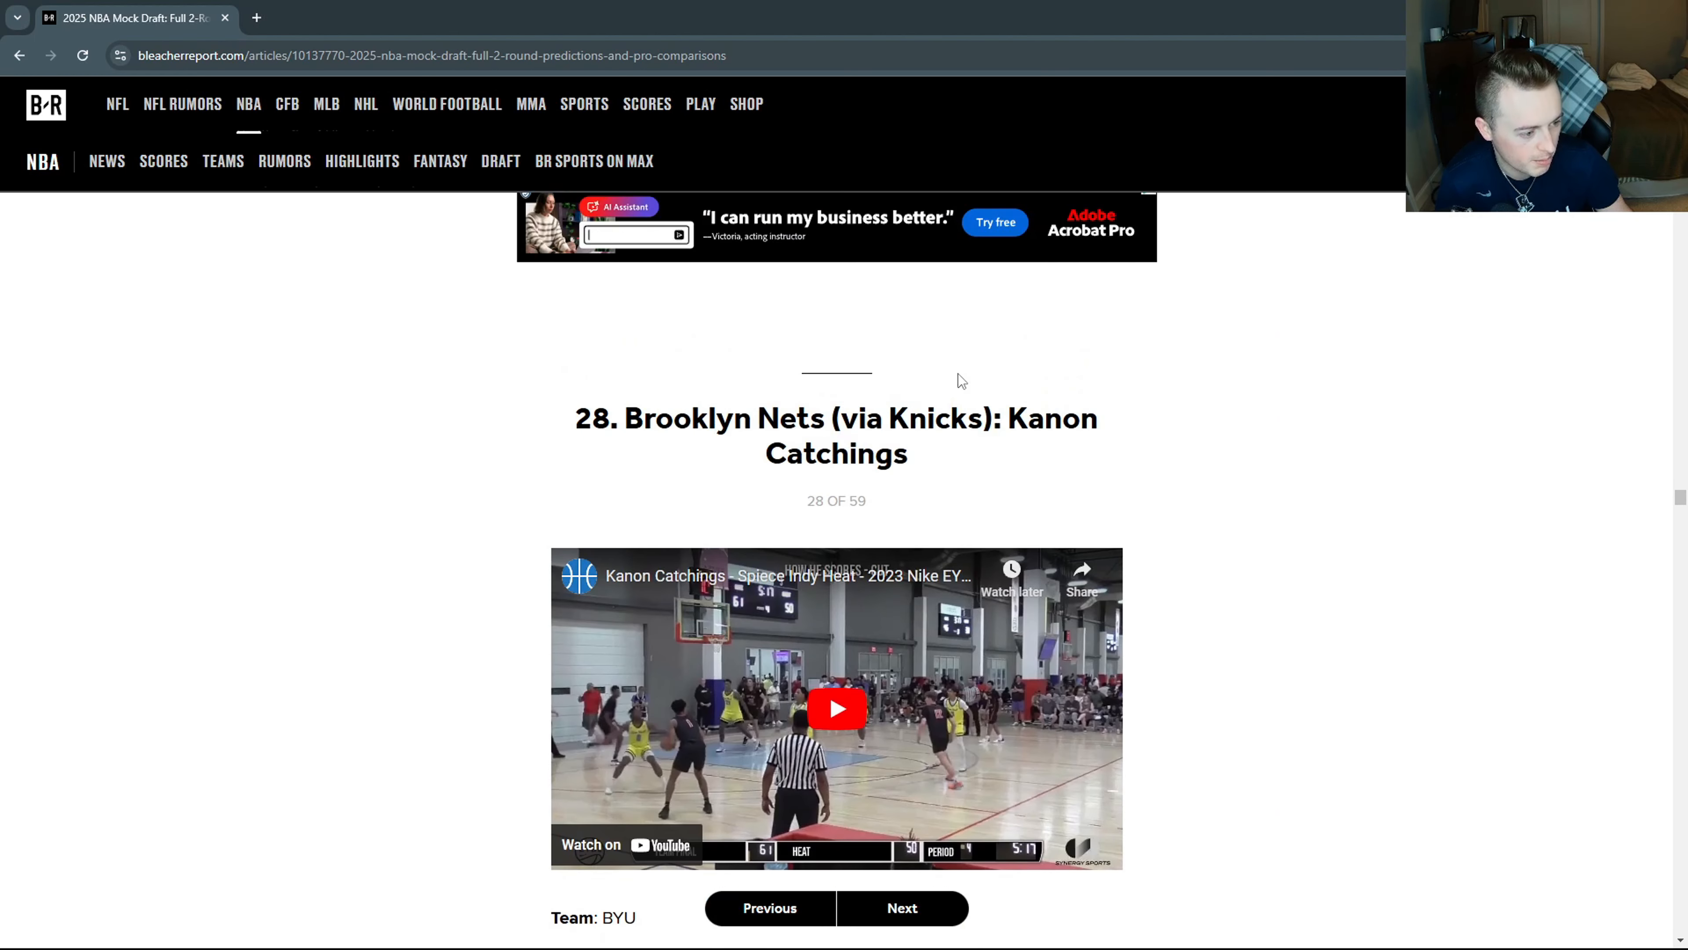
# Advance to pick 29, Karter Knox, and skim his profile.
pyautogui.click(901, 907)
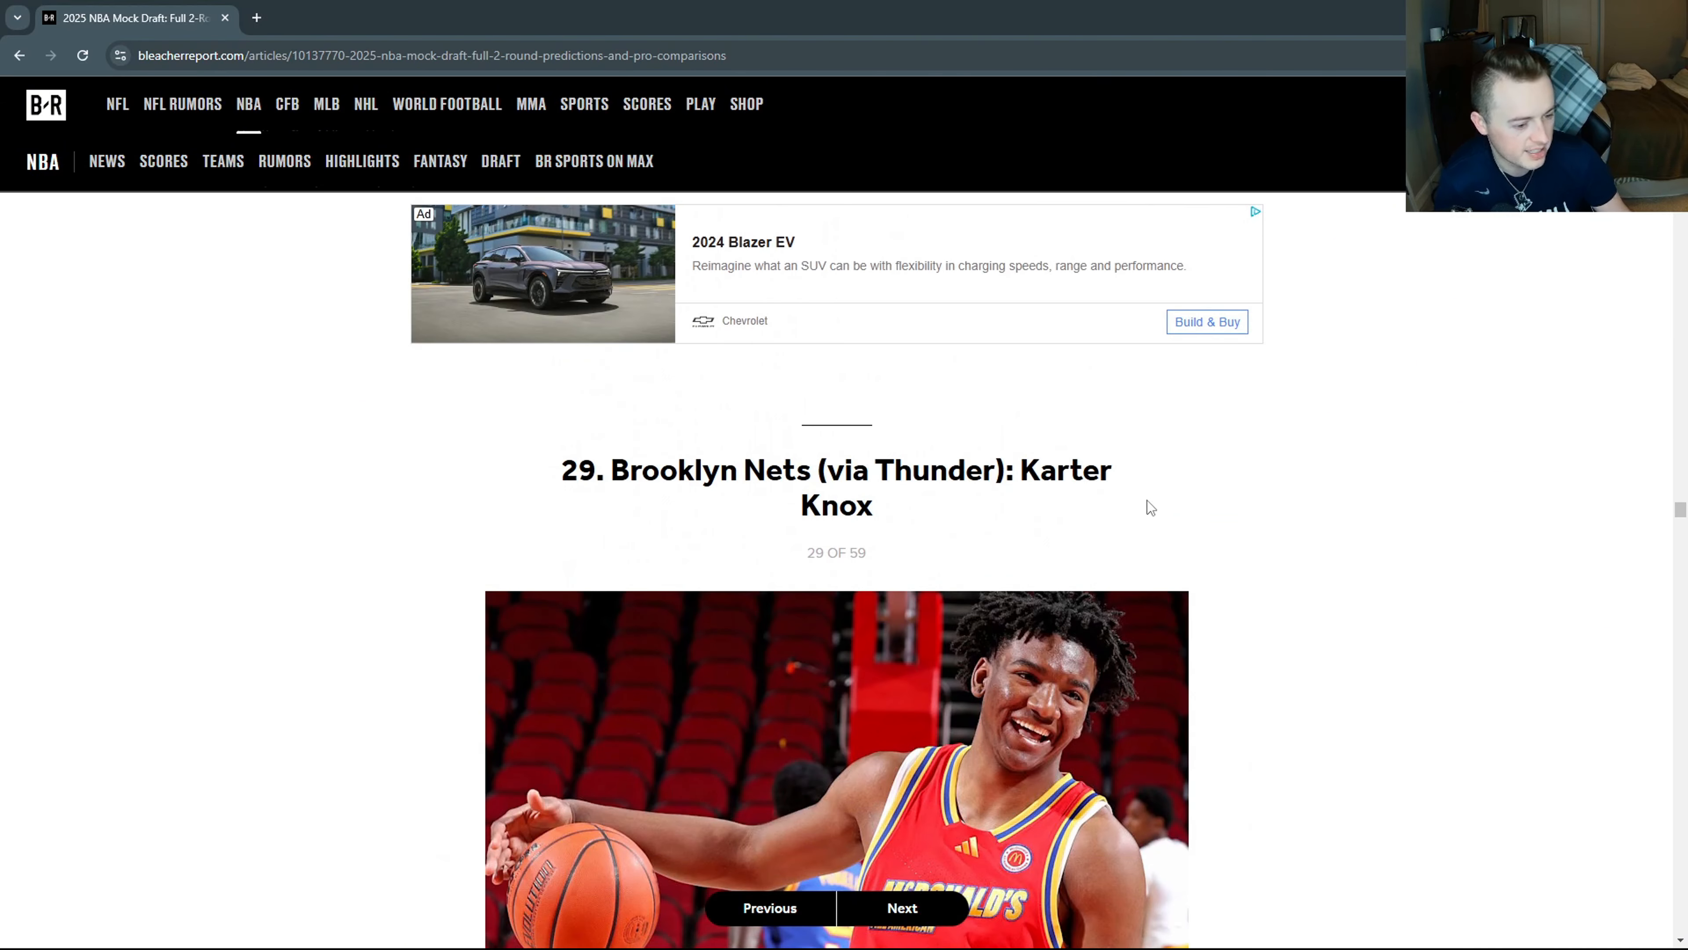
pyautogui.scroll(-3)
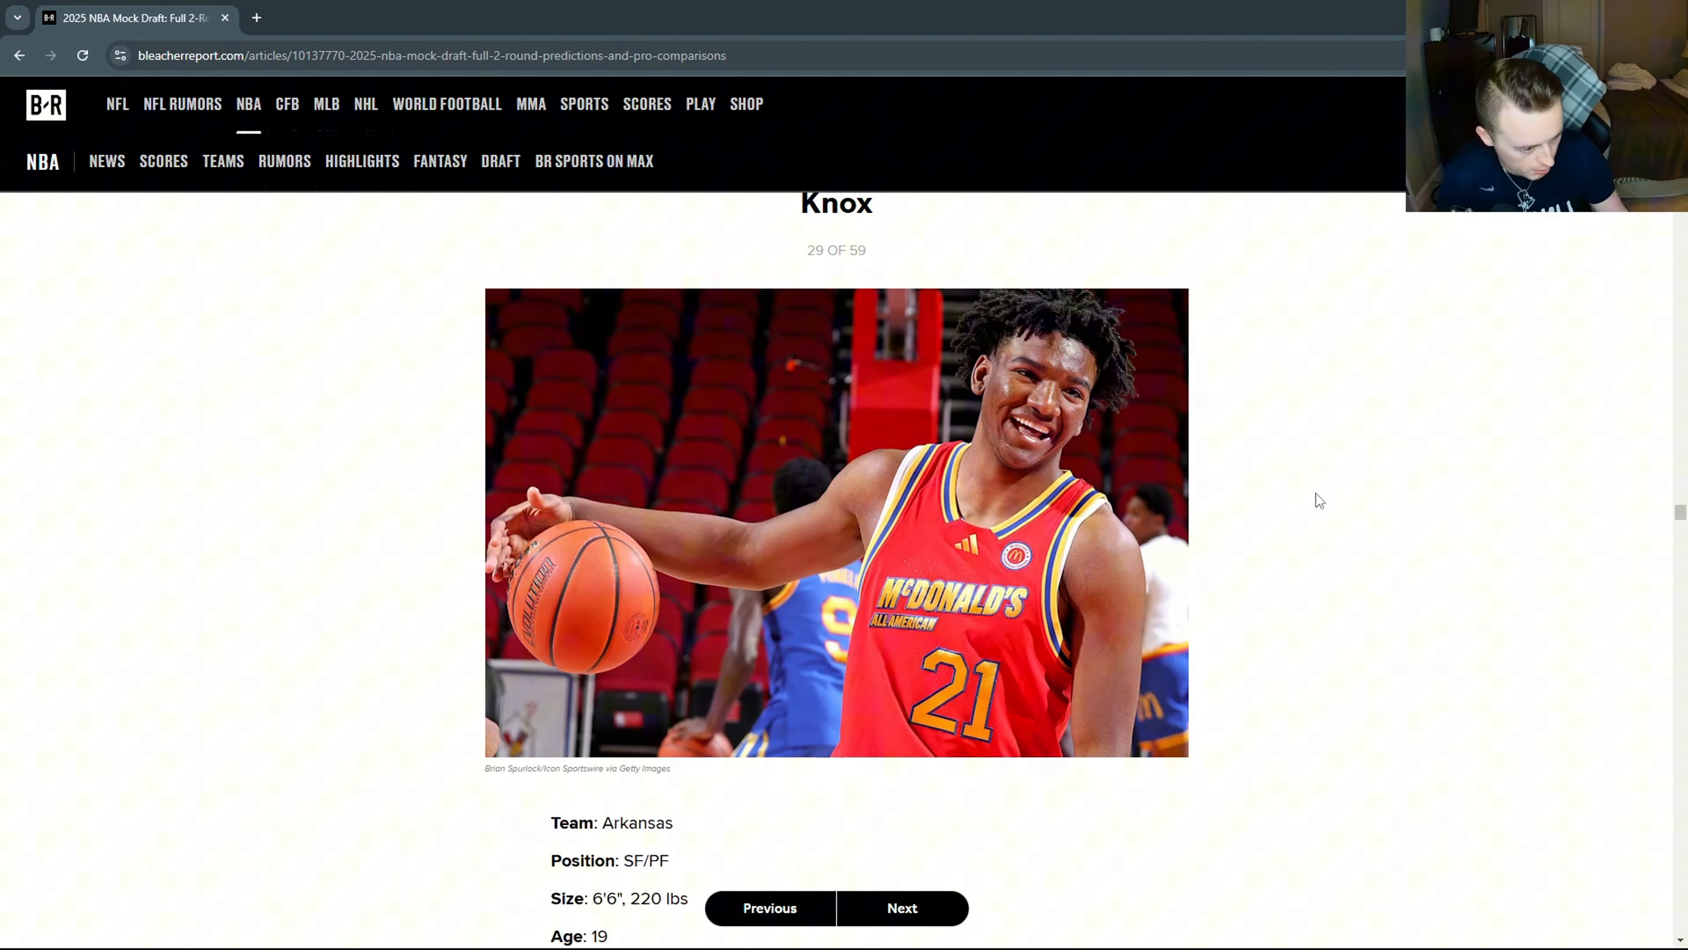
pyautogui.scroll(-3)
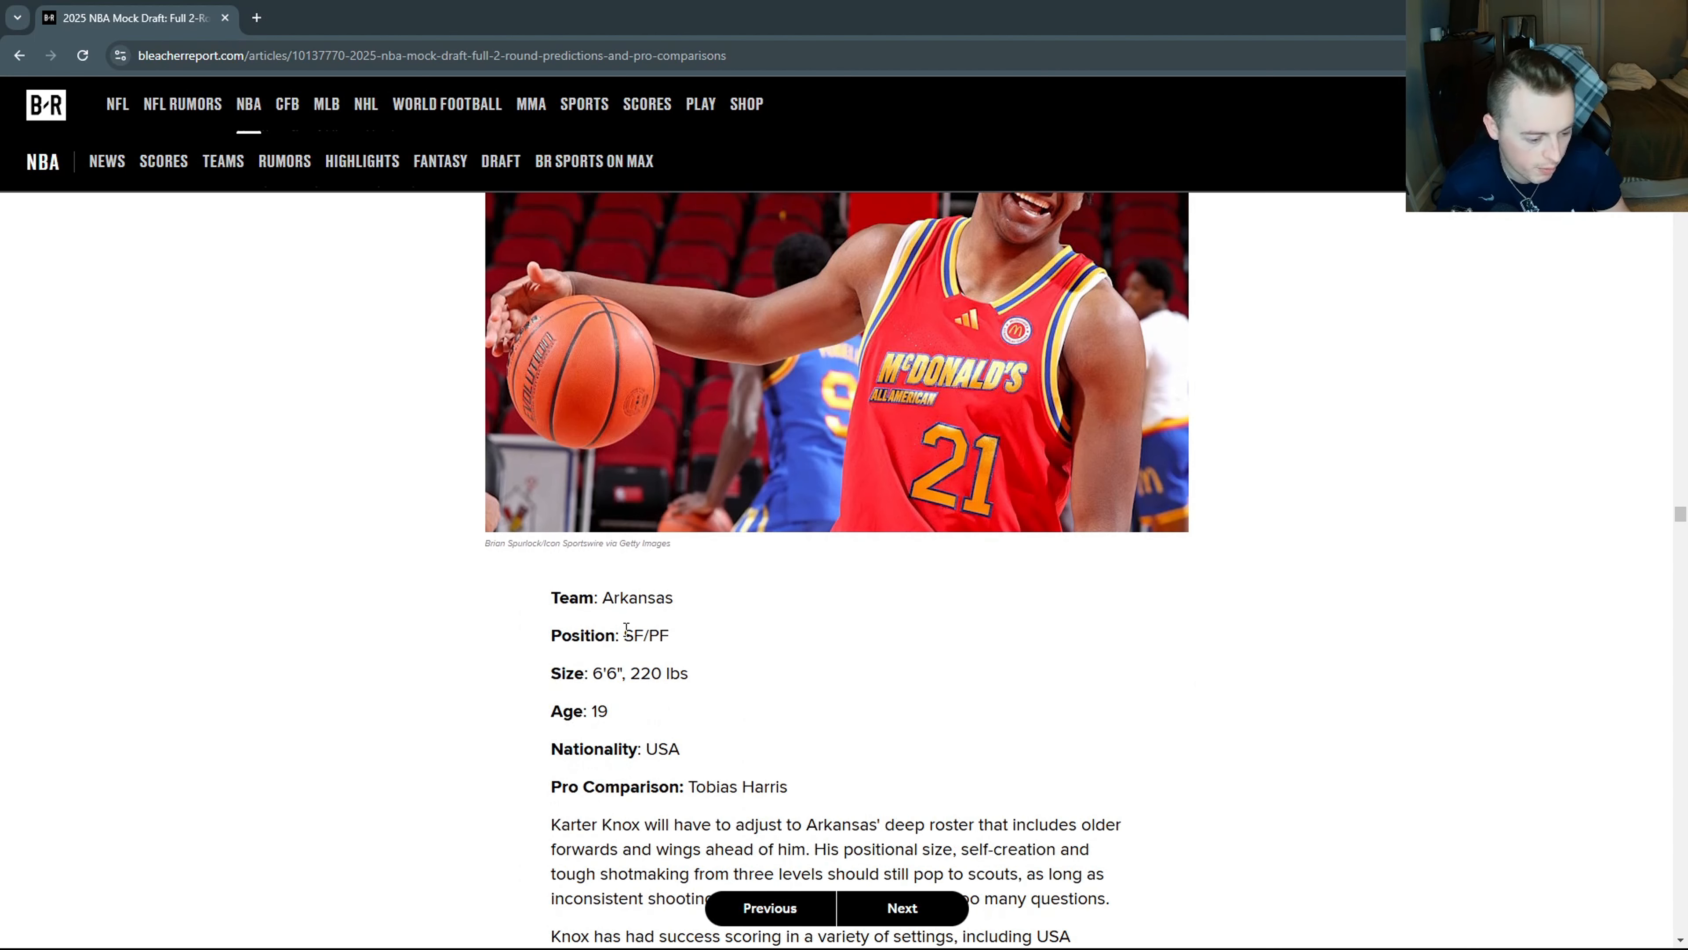
pyautogui.scroll(3)
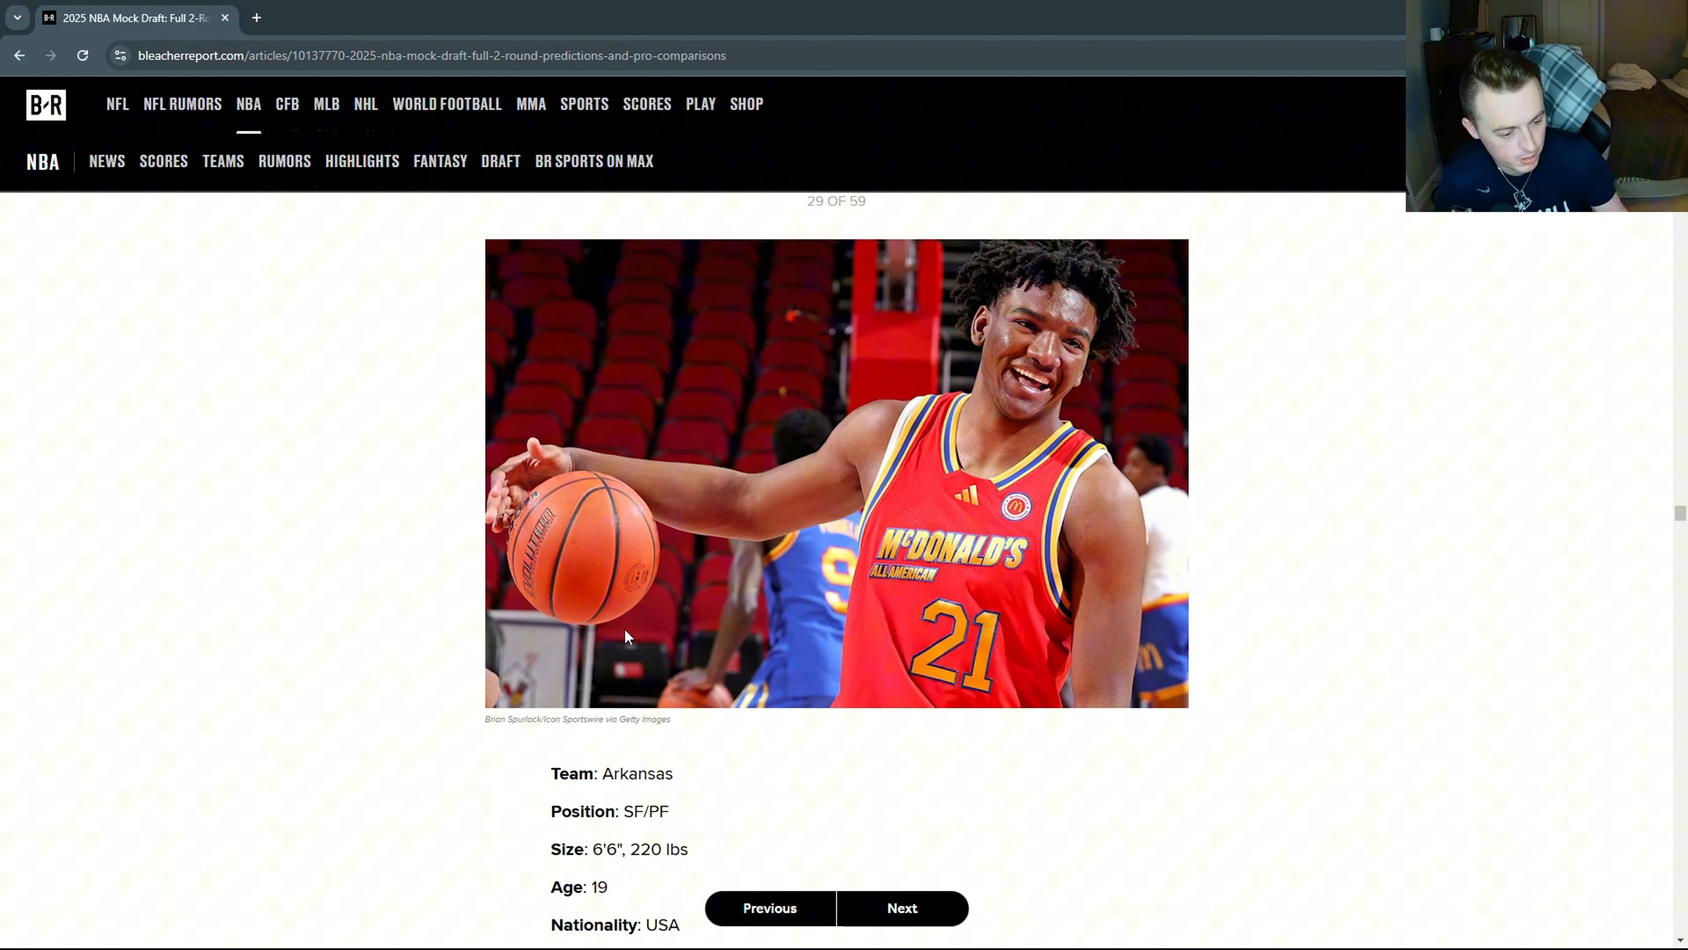
pyautogui.scroll(3)
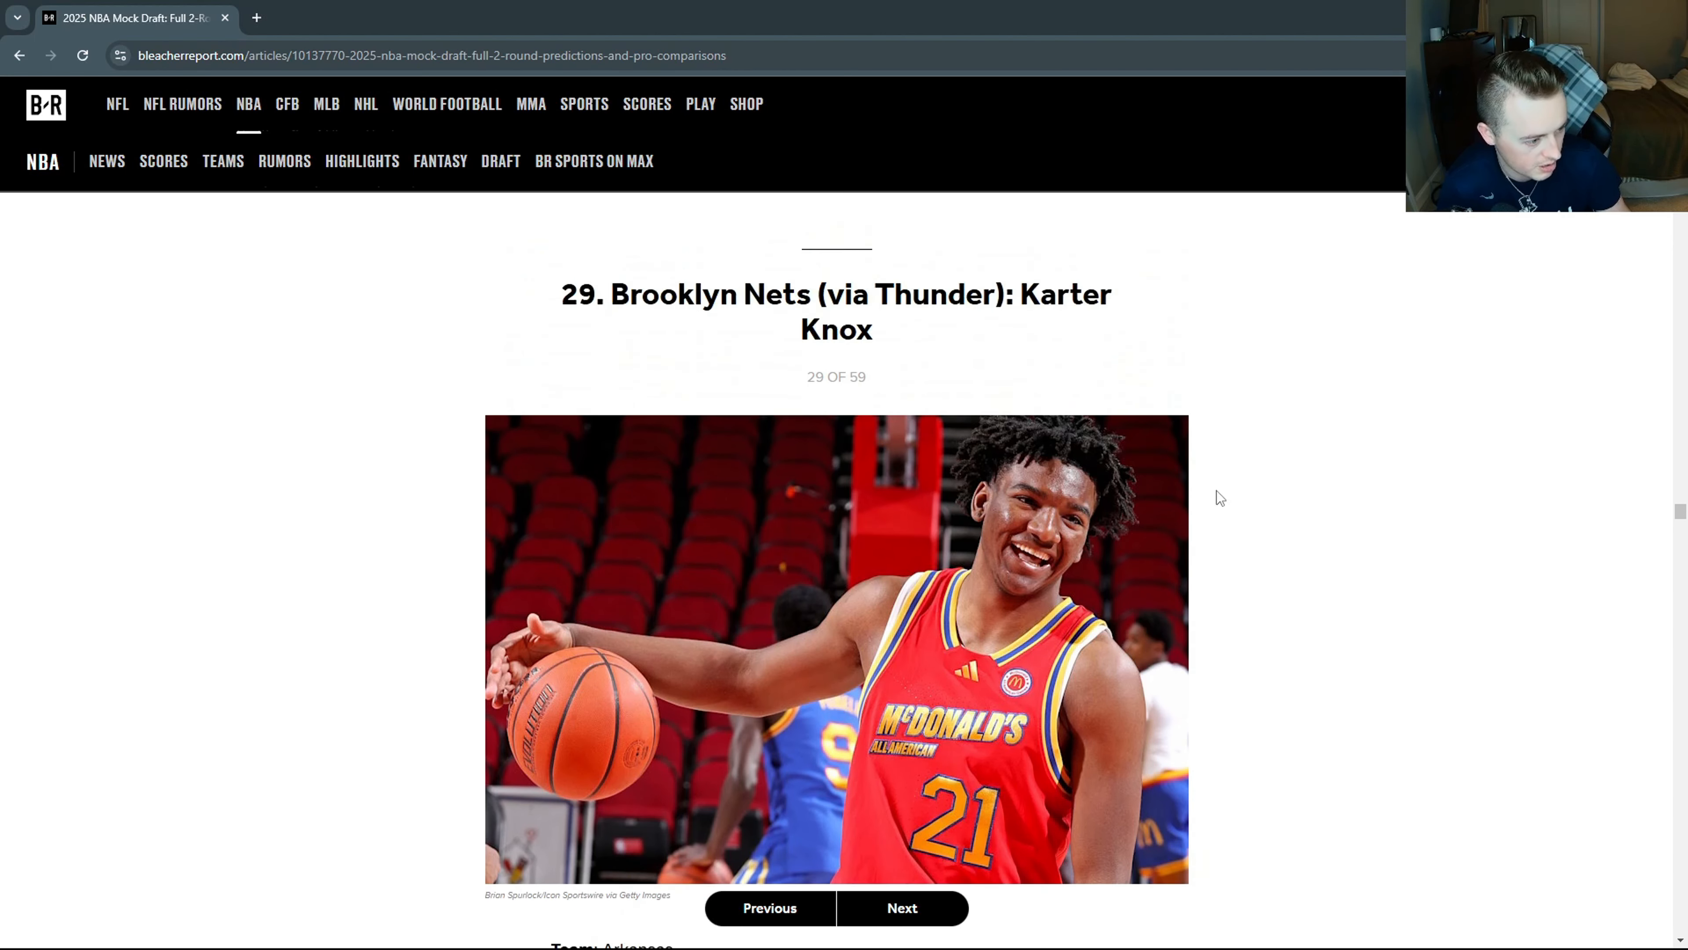
# Advance to pick 30, Boston's Kwame Evans Jr., and read his Oregon profile.
pyautogui.click(901, 907)
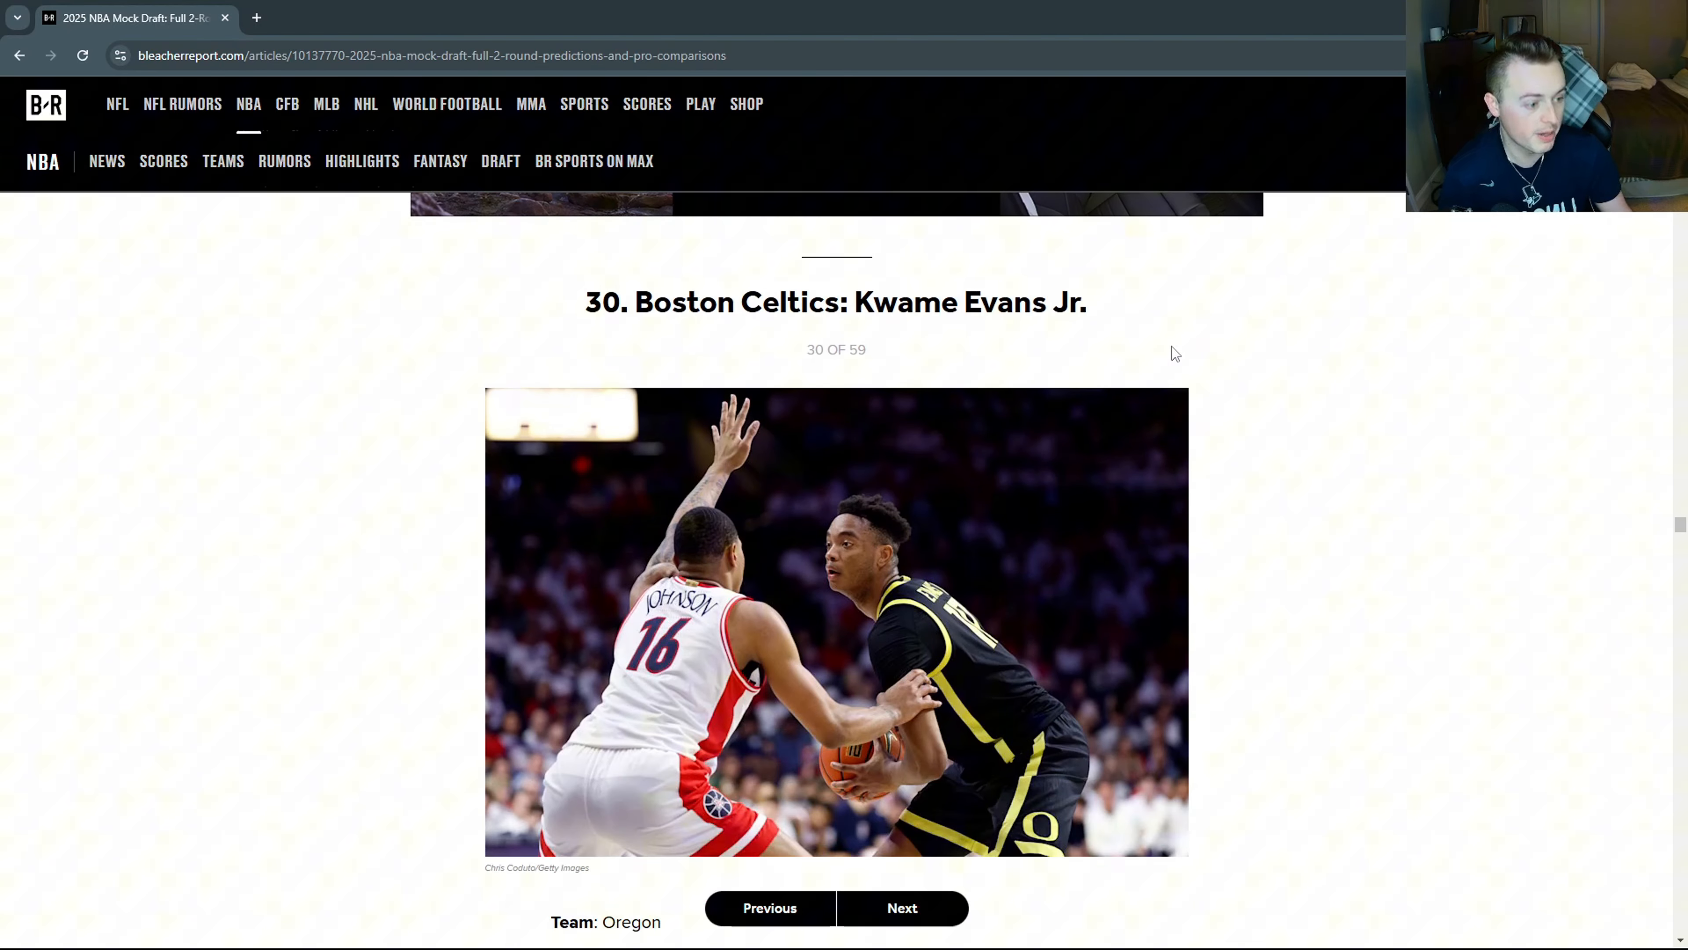
pyautogui.moveTo(1045, 285)
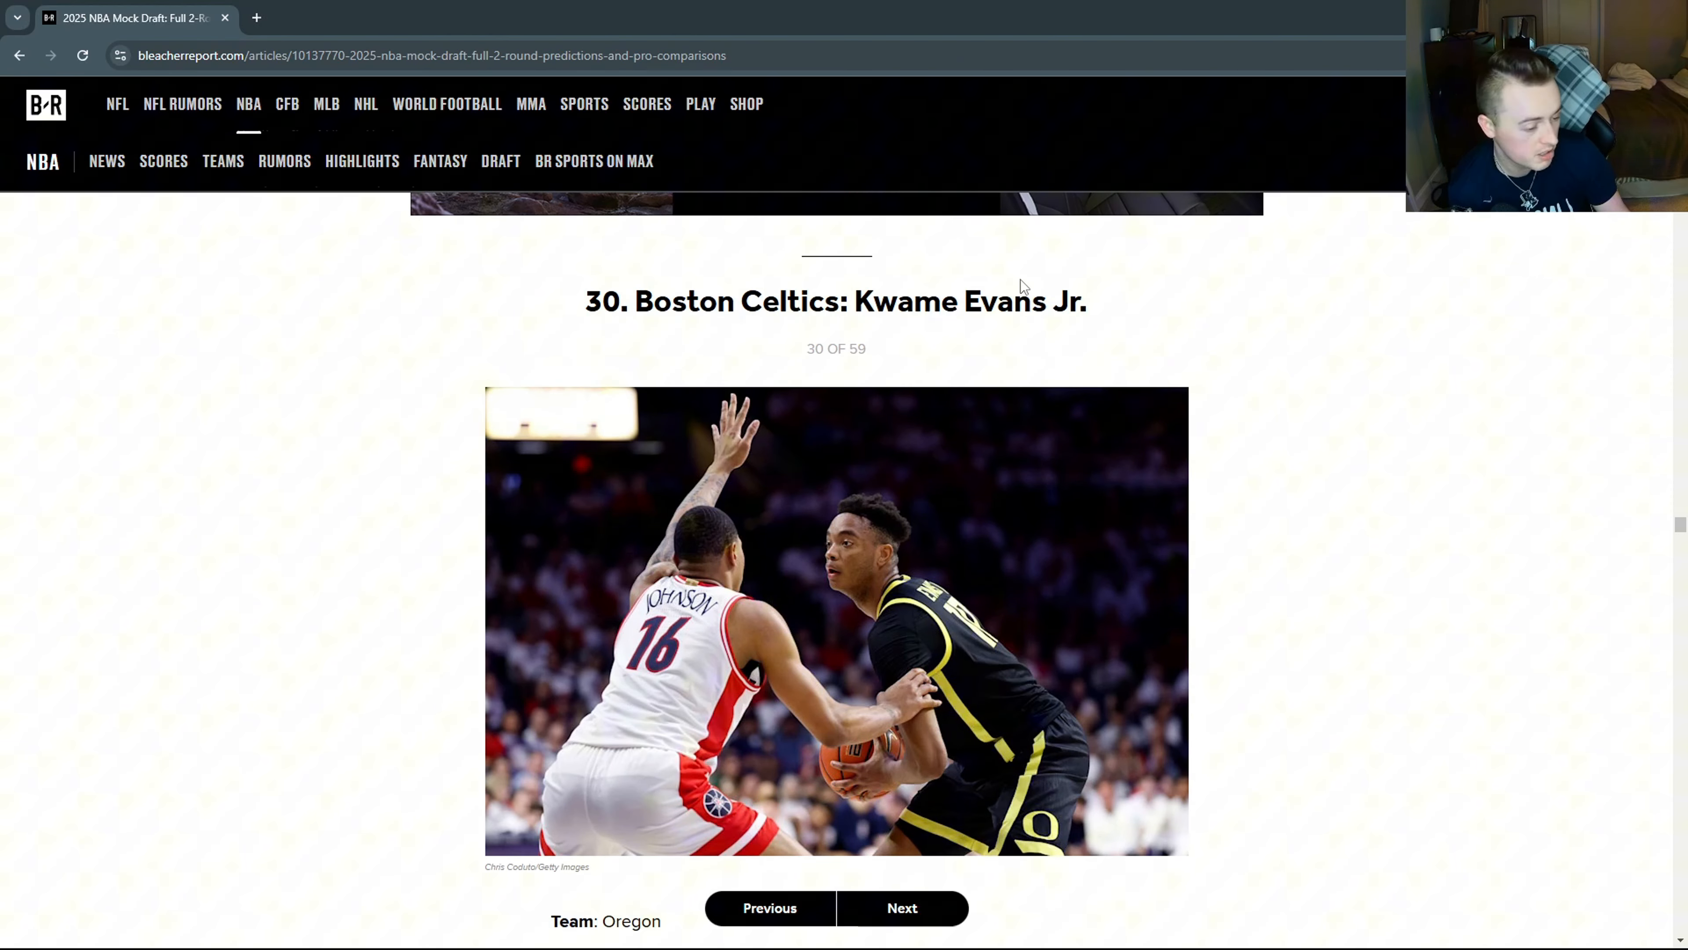
pyautogui.moveTo(1260, 298)
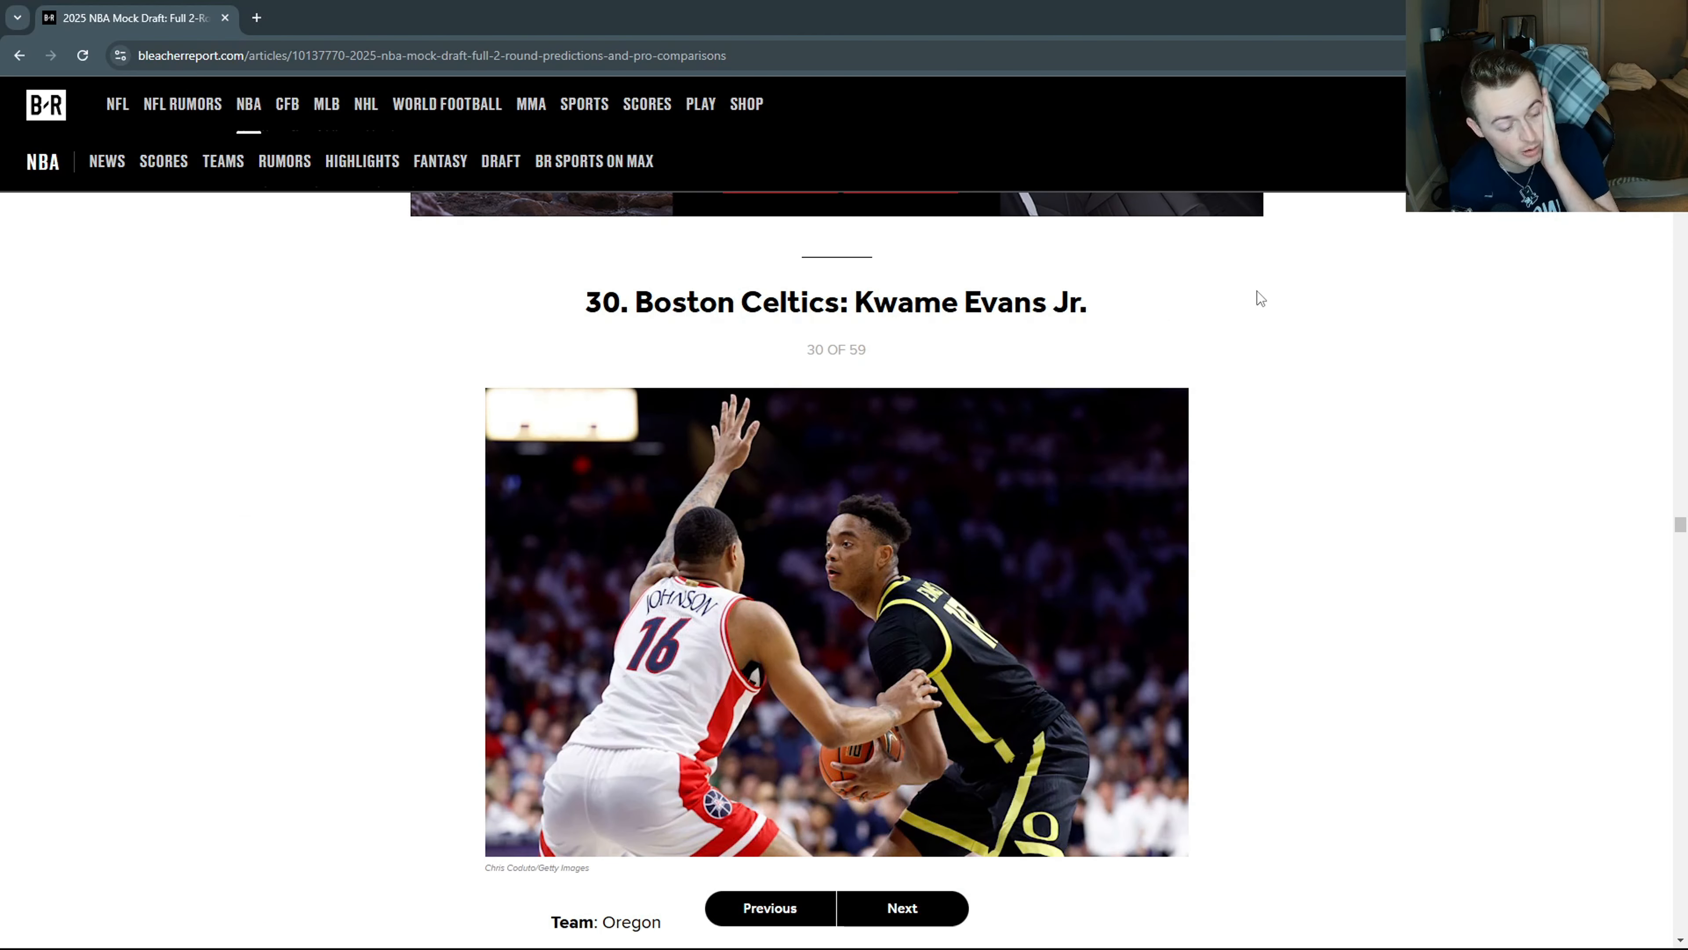
pyautogui.scroll(-3)
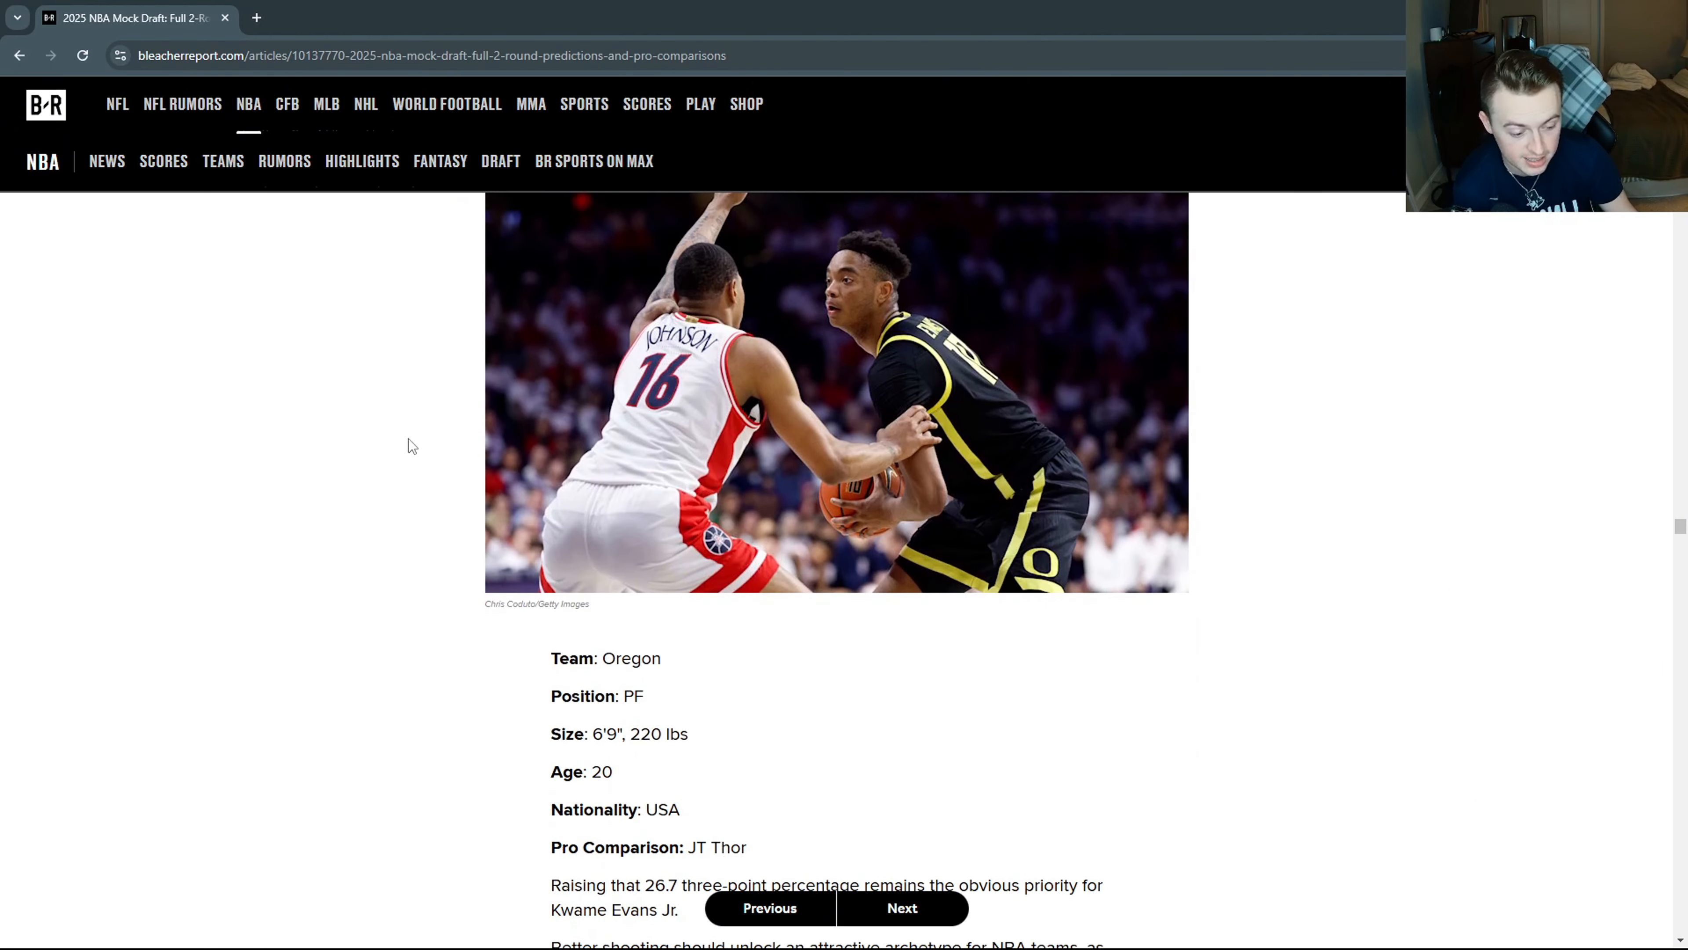
pyautogui.scroll(-3)
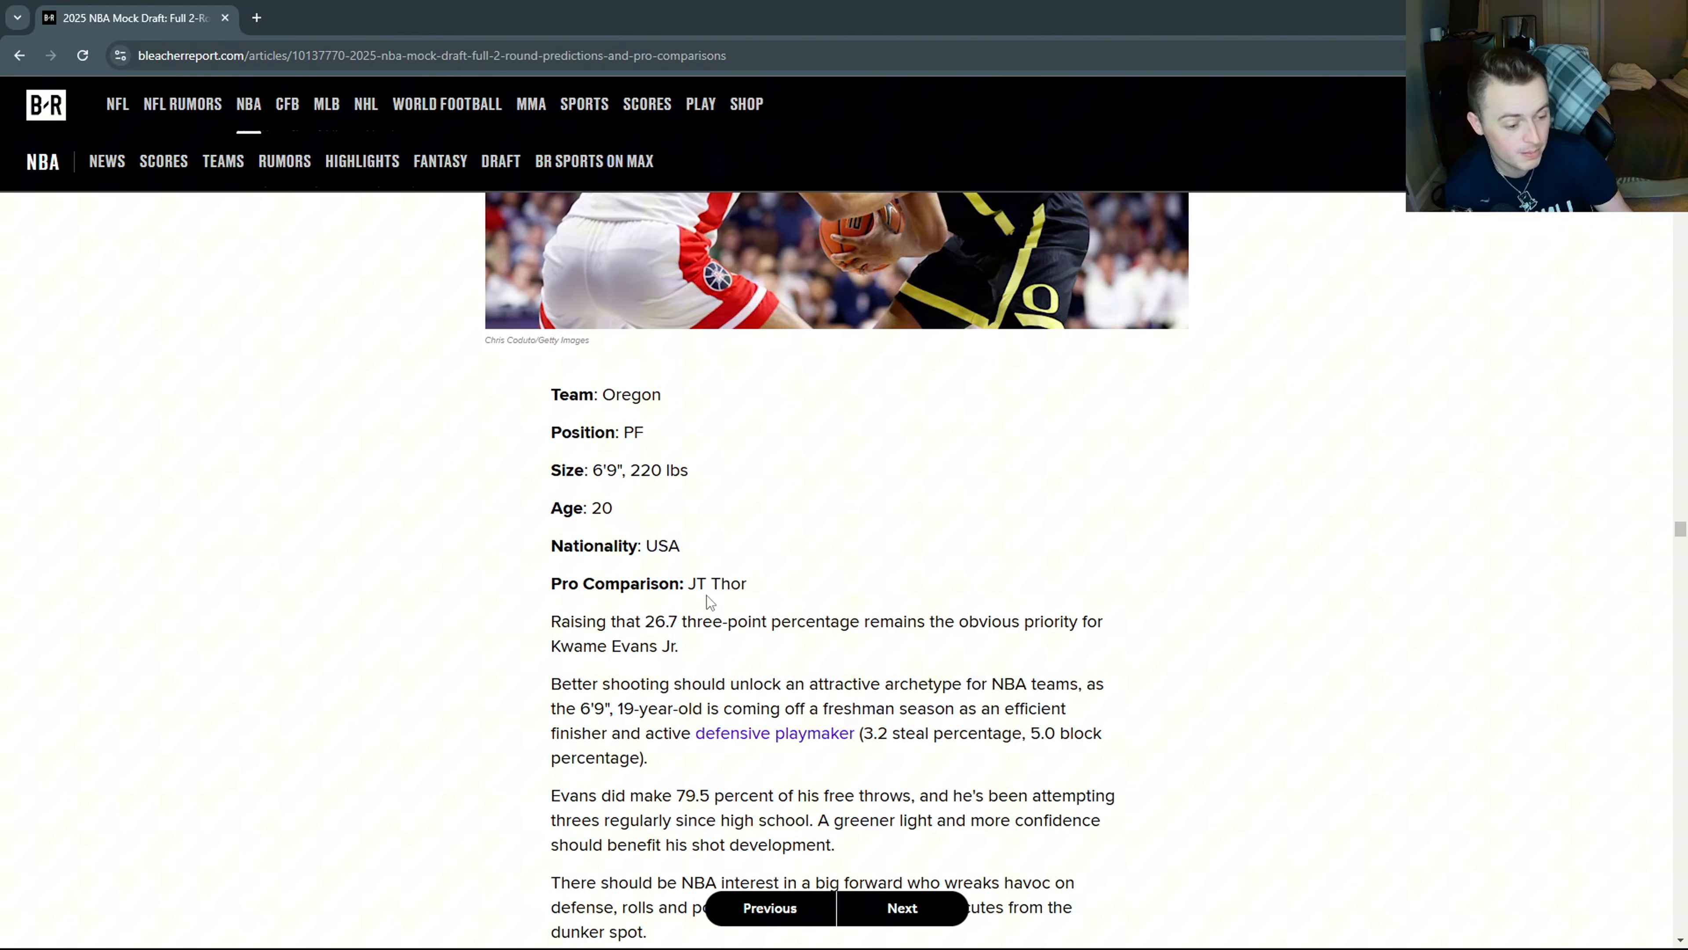
pyautogui.doubleClick(716, 582)
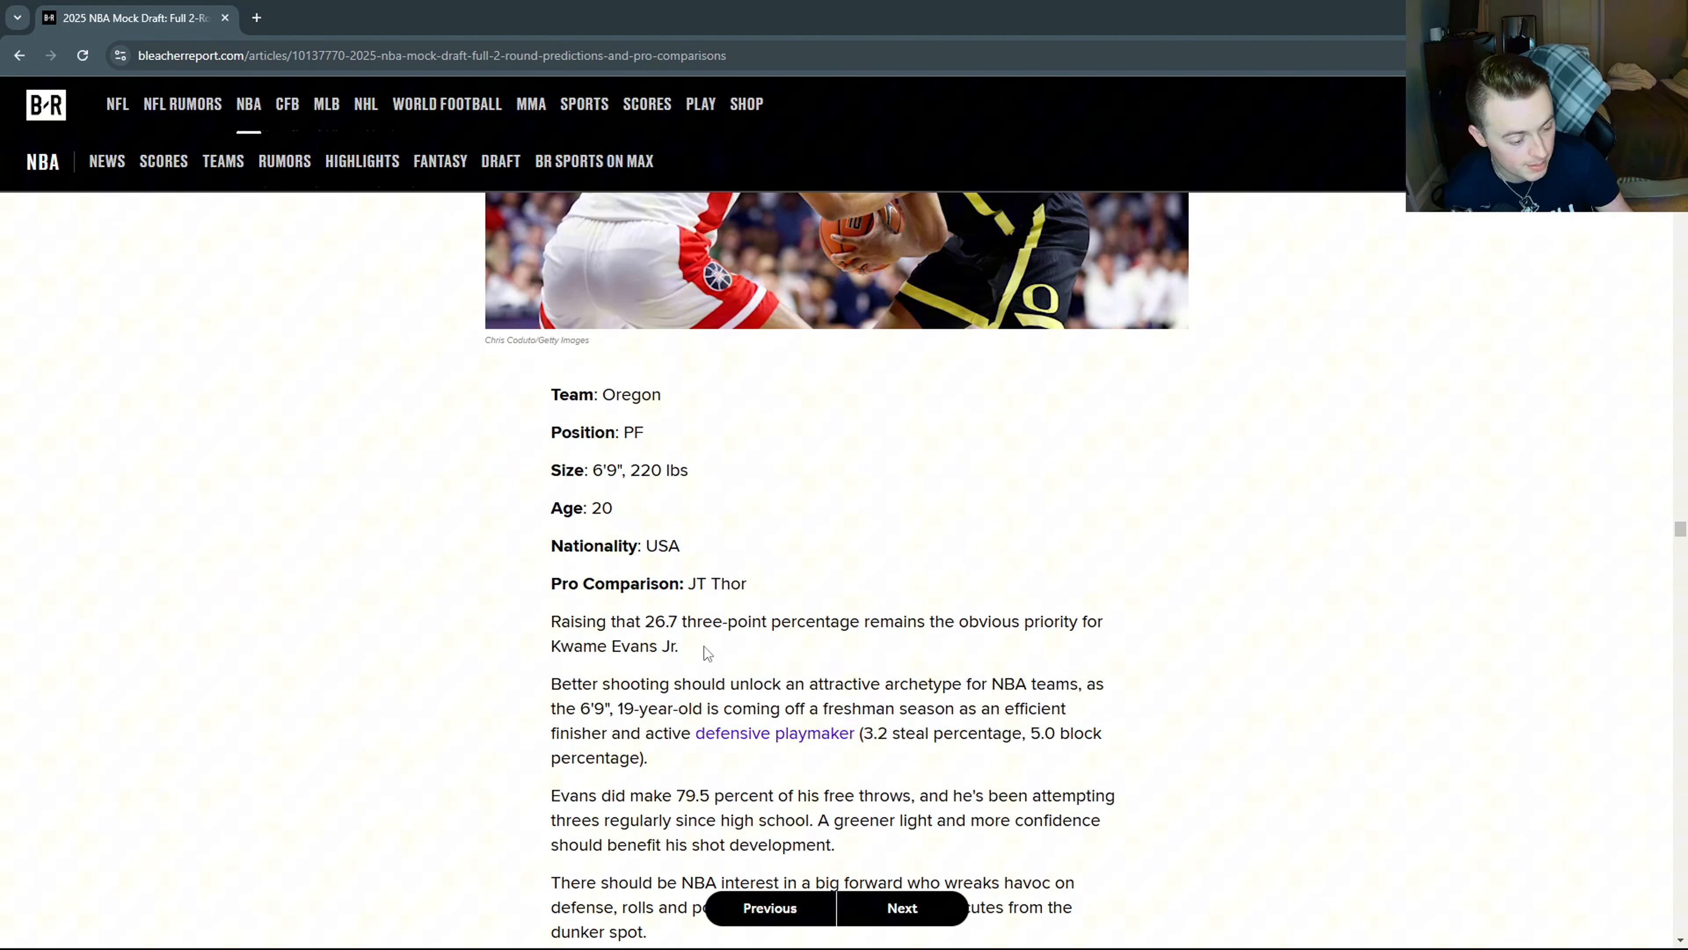
pyautogui.scroll(3)
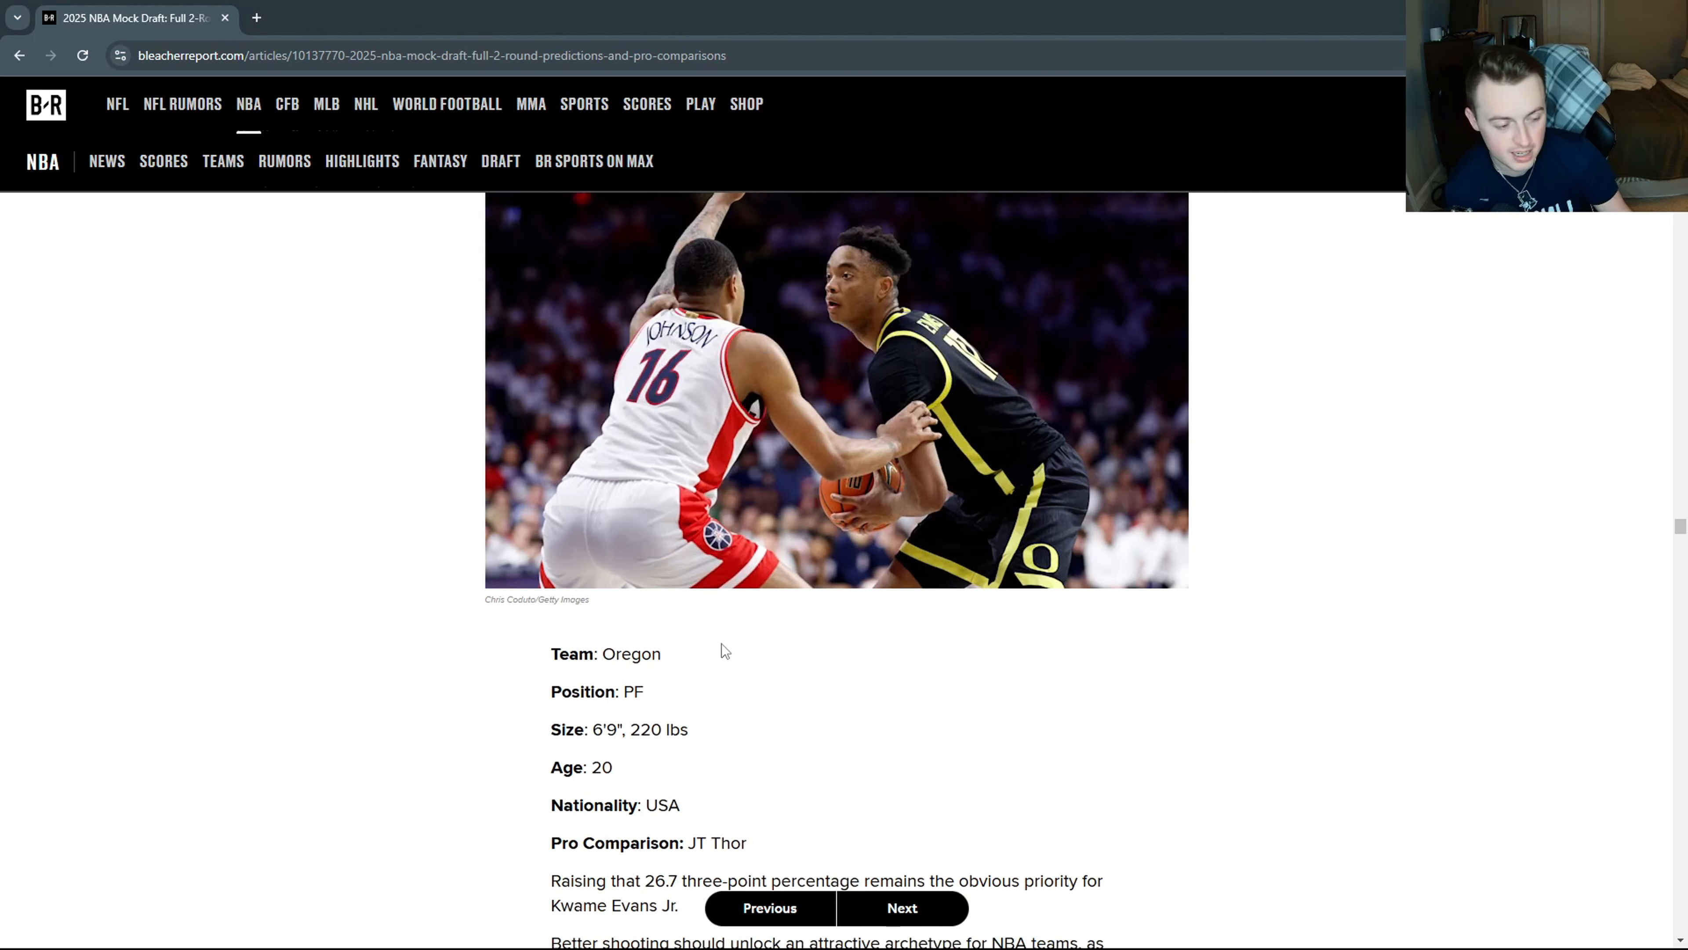
# Skip through picks from Joson Sanon past Motiejus Krivas to Tucker DeVries, then follow the Crossover Culture ad.
pyautogui.click(901, 908)
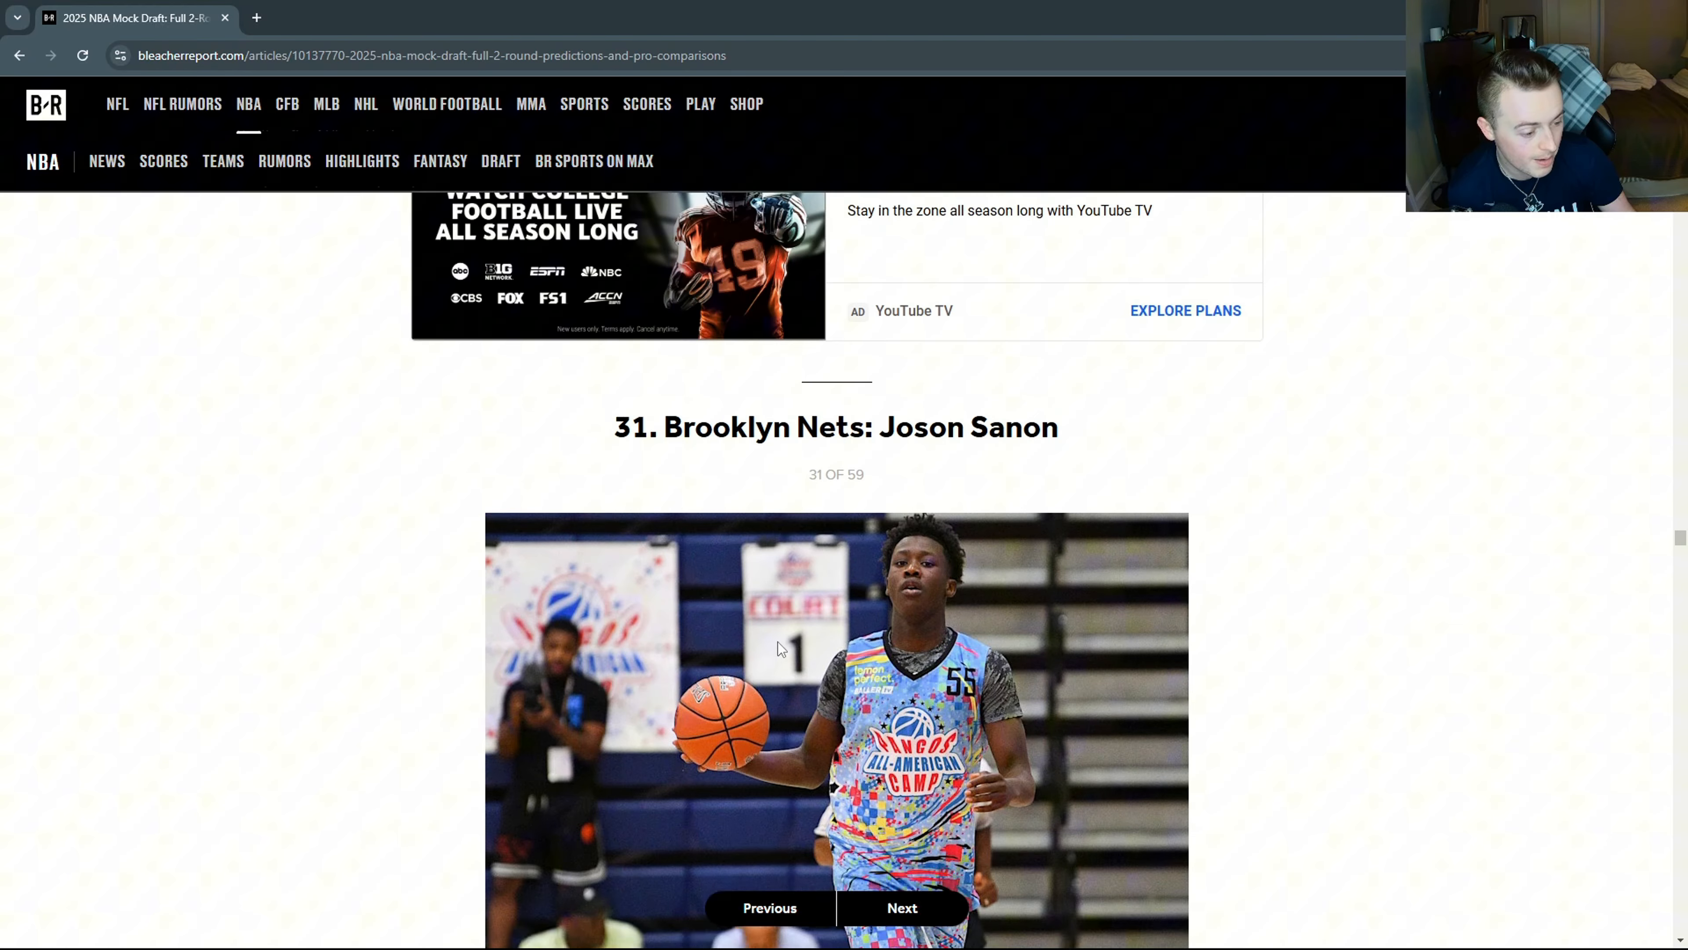
pyautogui.click(901, 908)
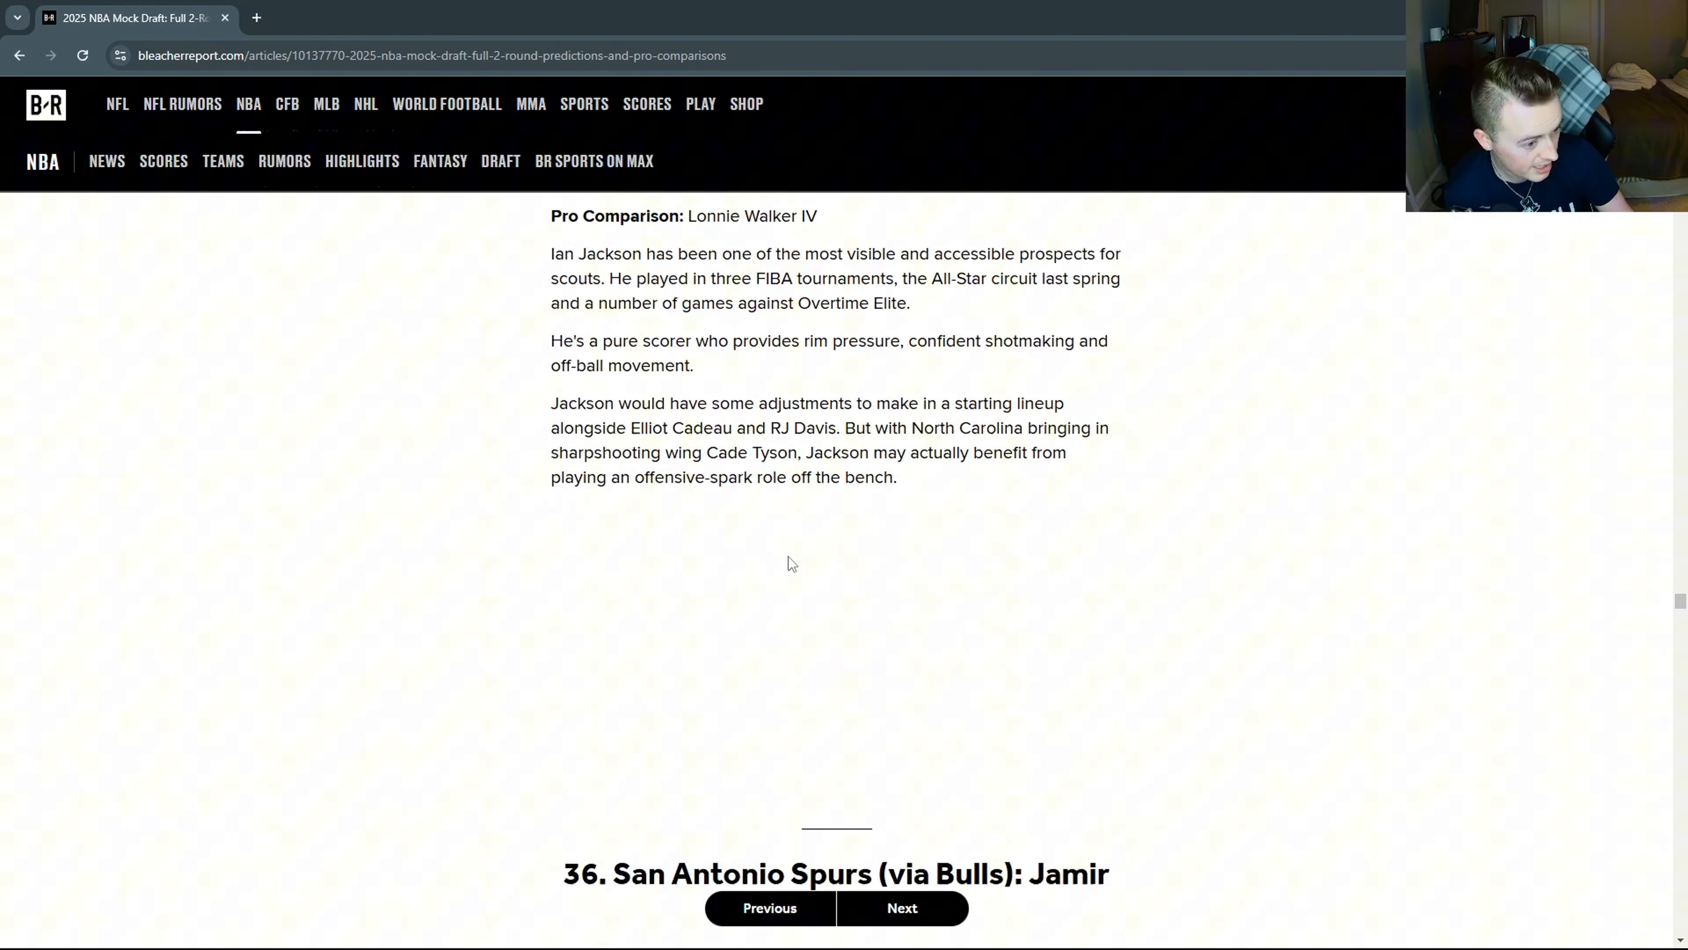
pyautogui.click(901, 907)
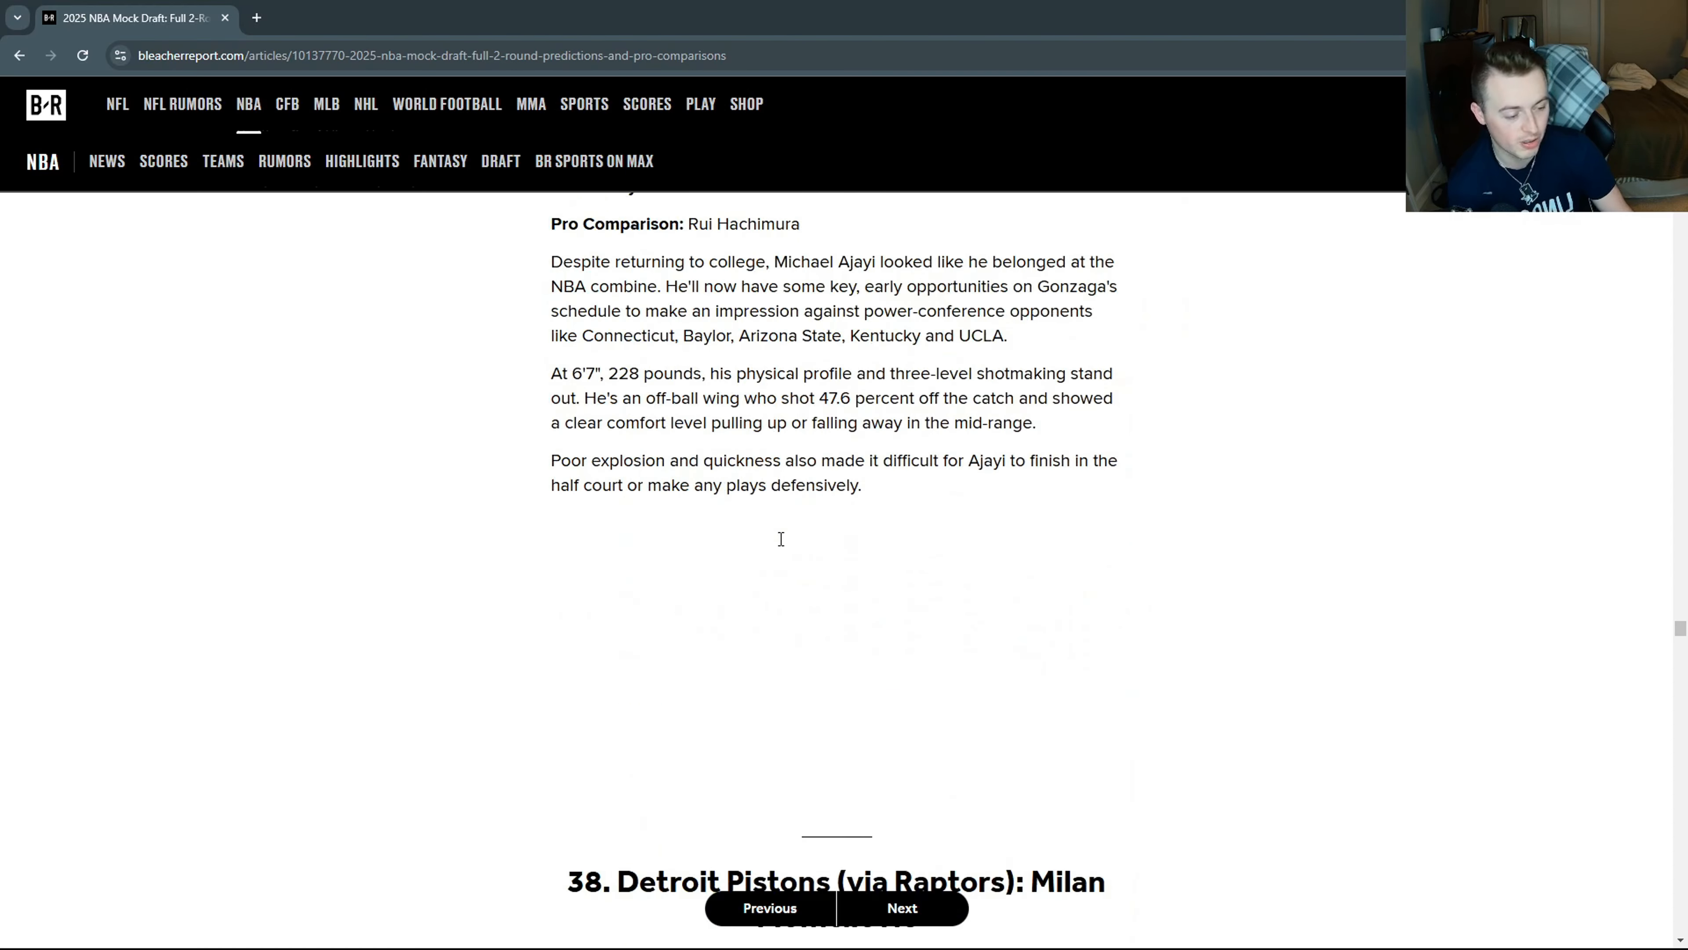
pyautogui.click(902, 908)
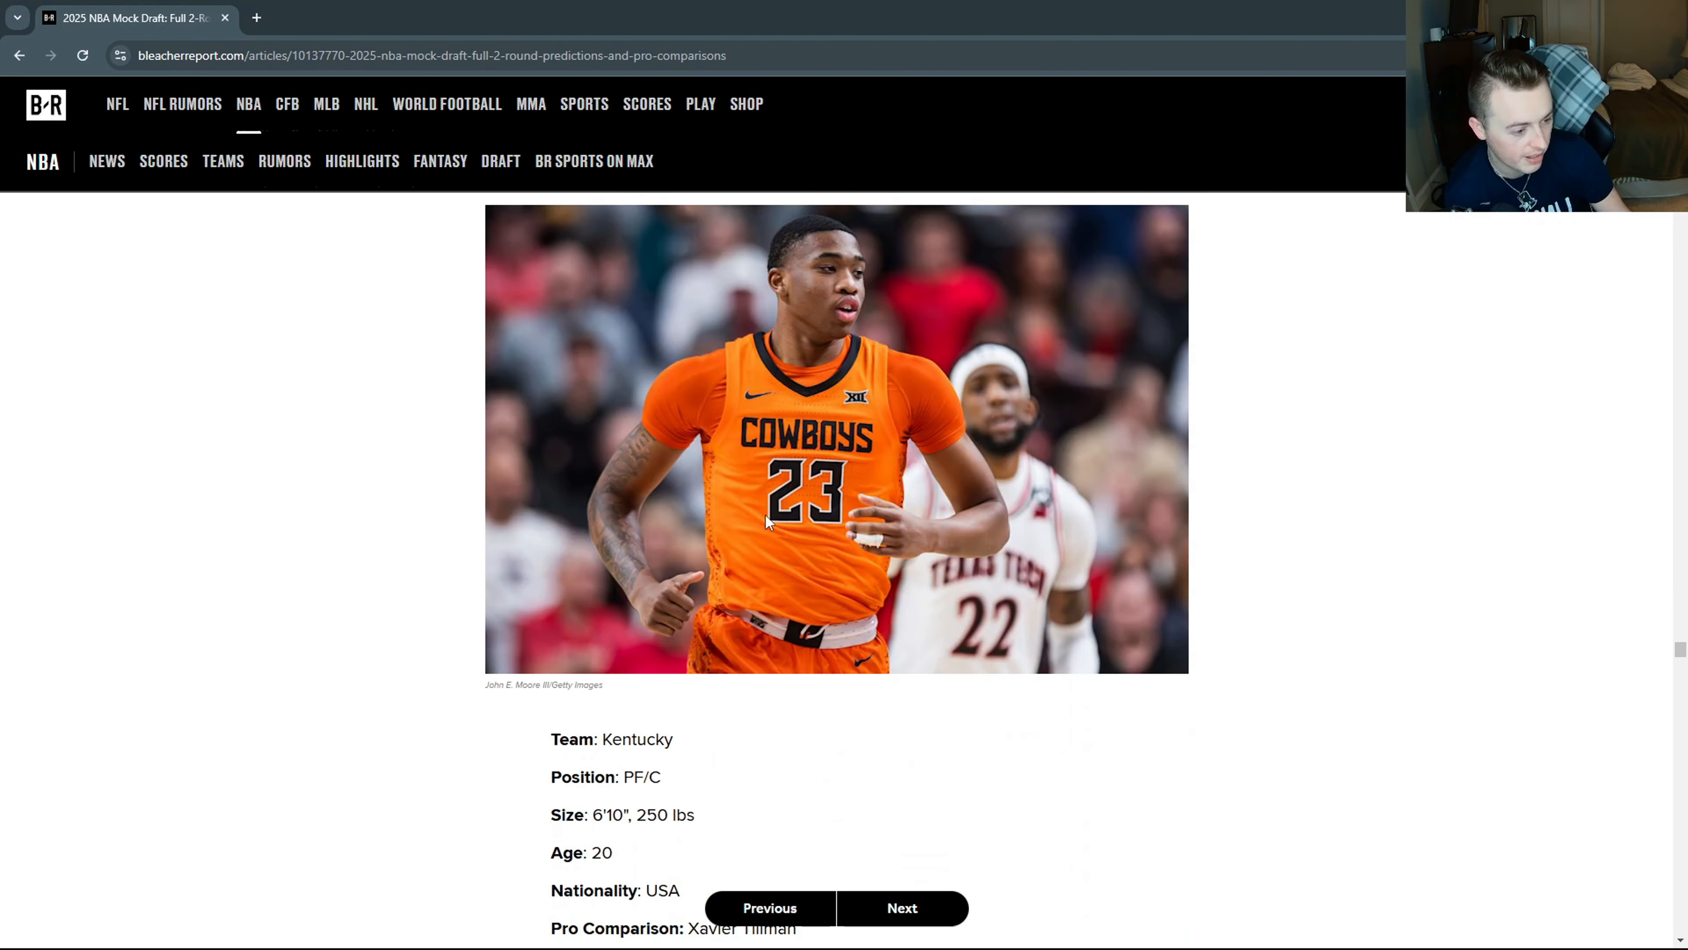
pyautogui.click(902, 908)
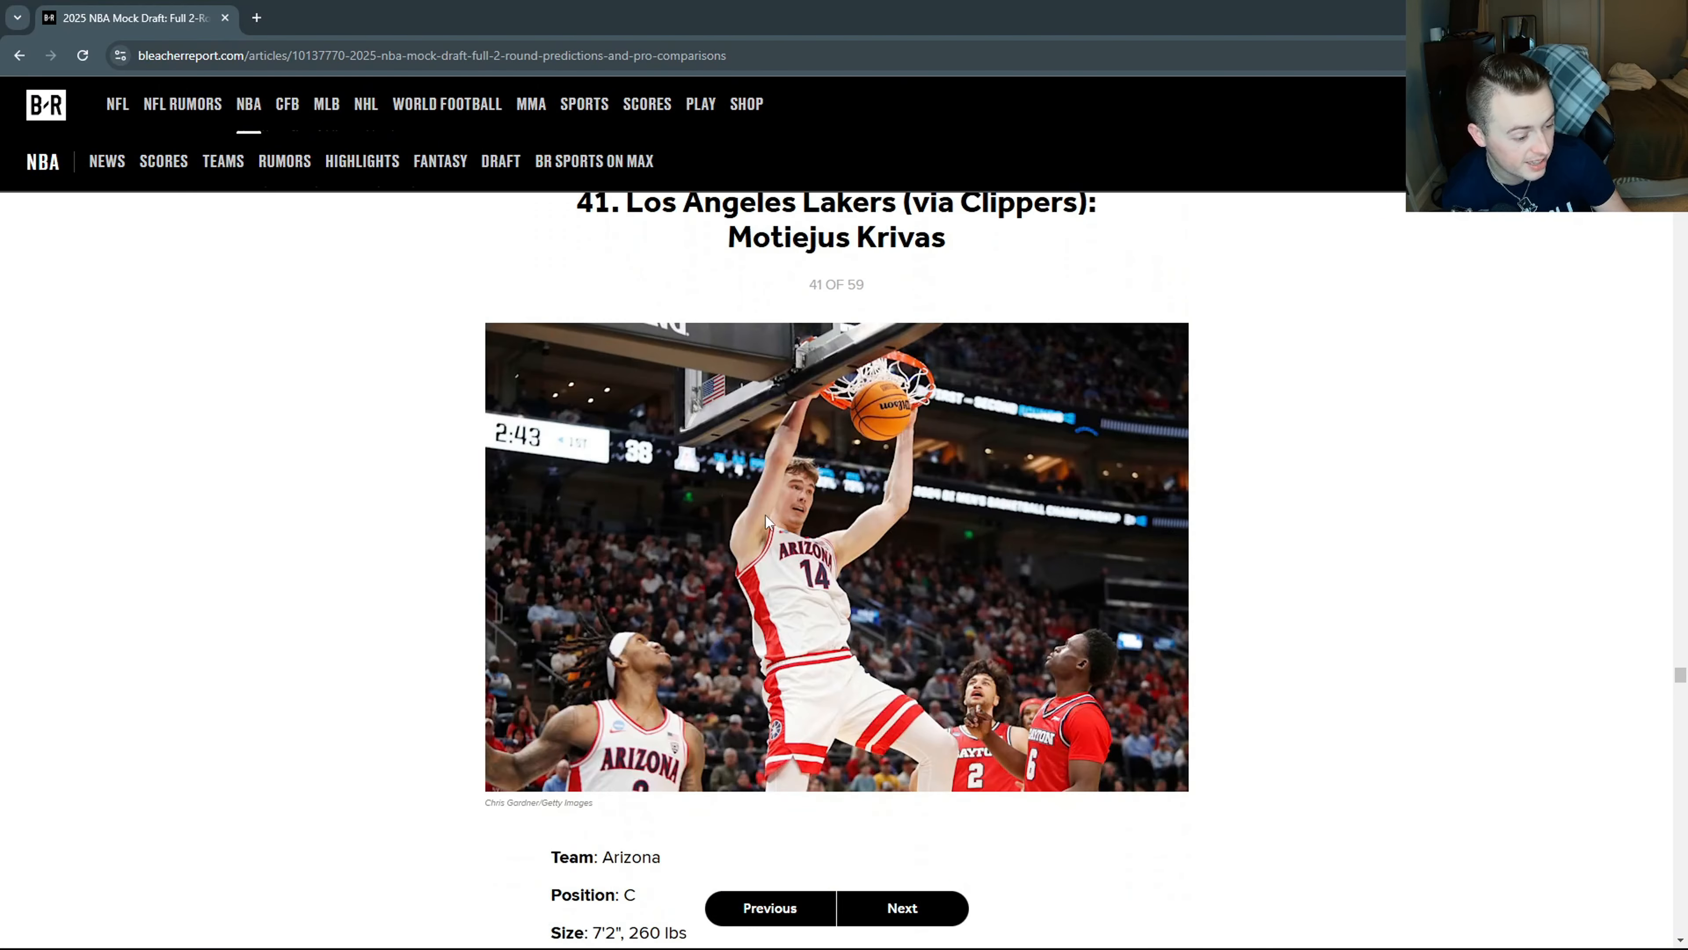
pyautogui.scroll(-3)
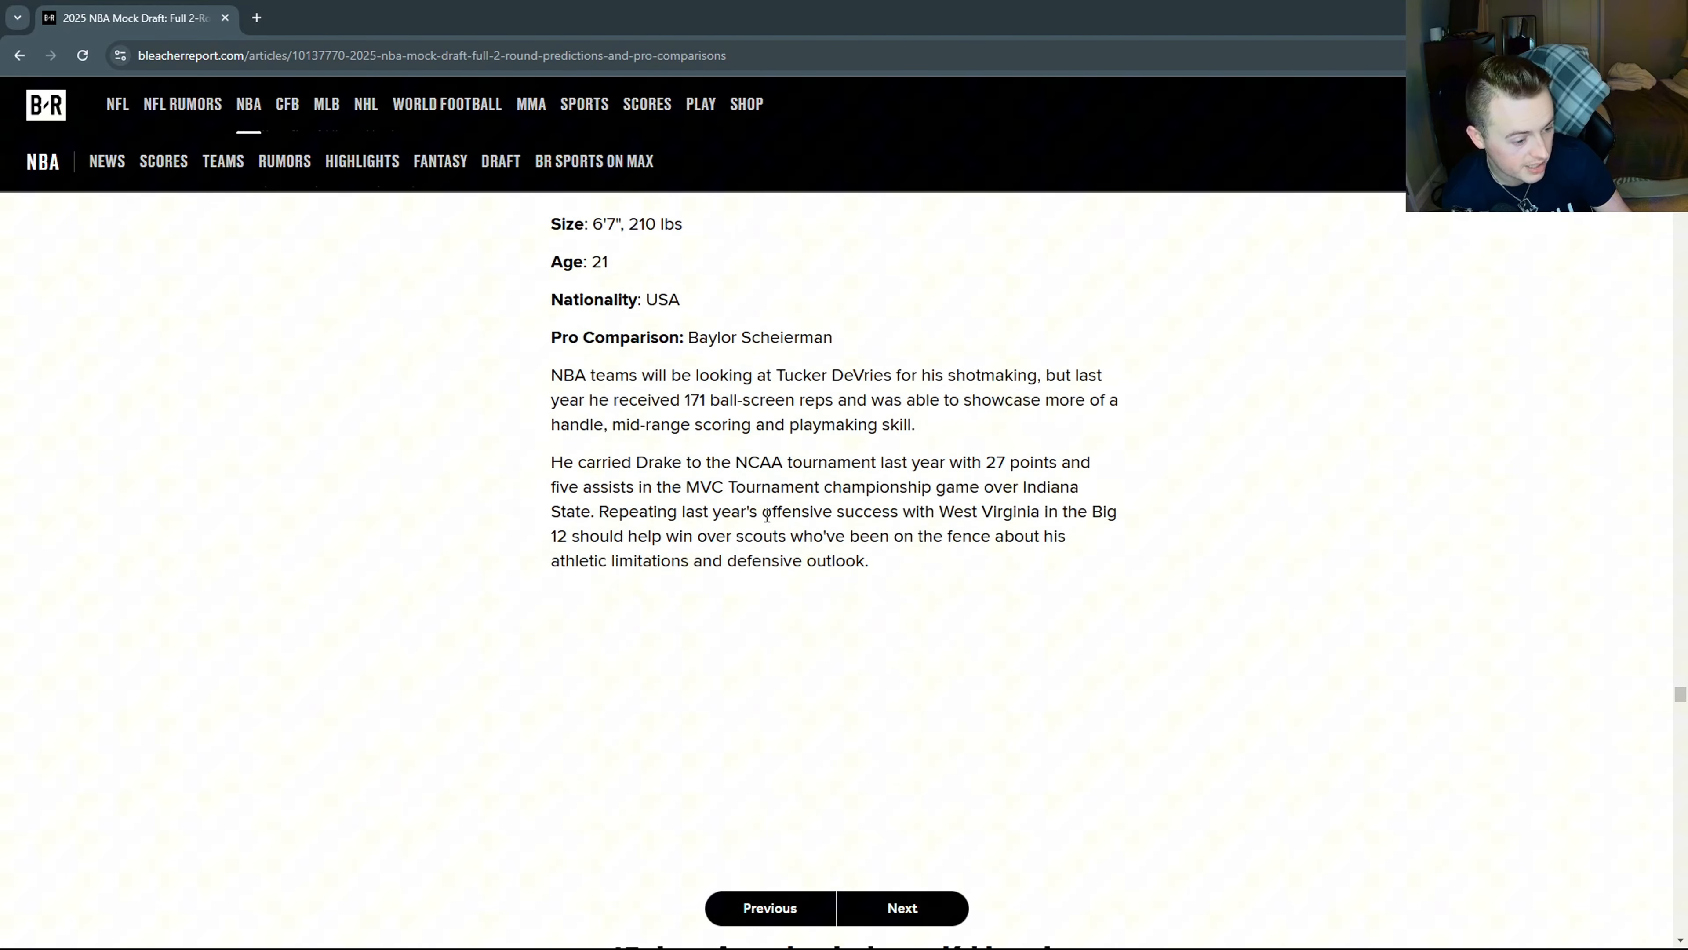
pyautogui.click(901, 908)
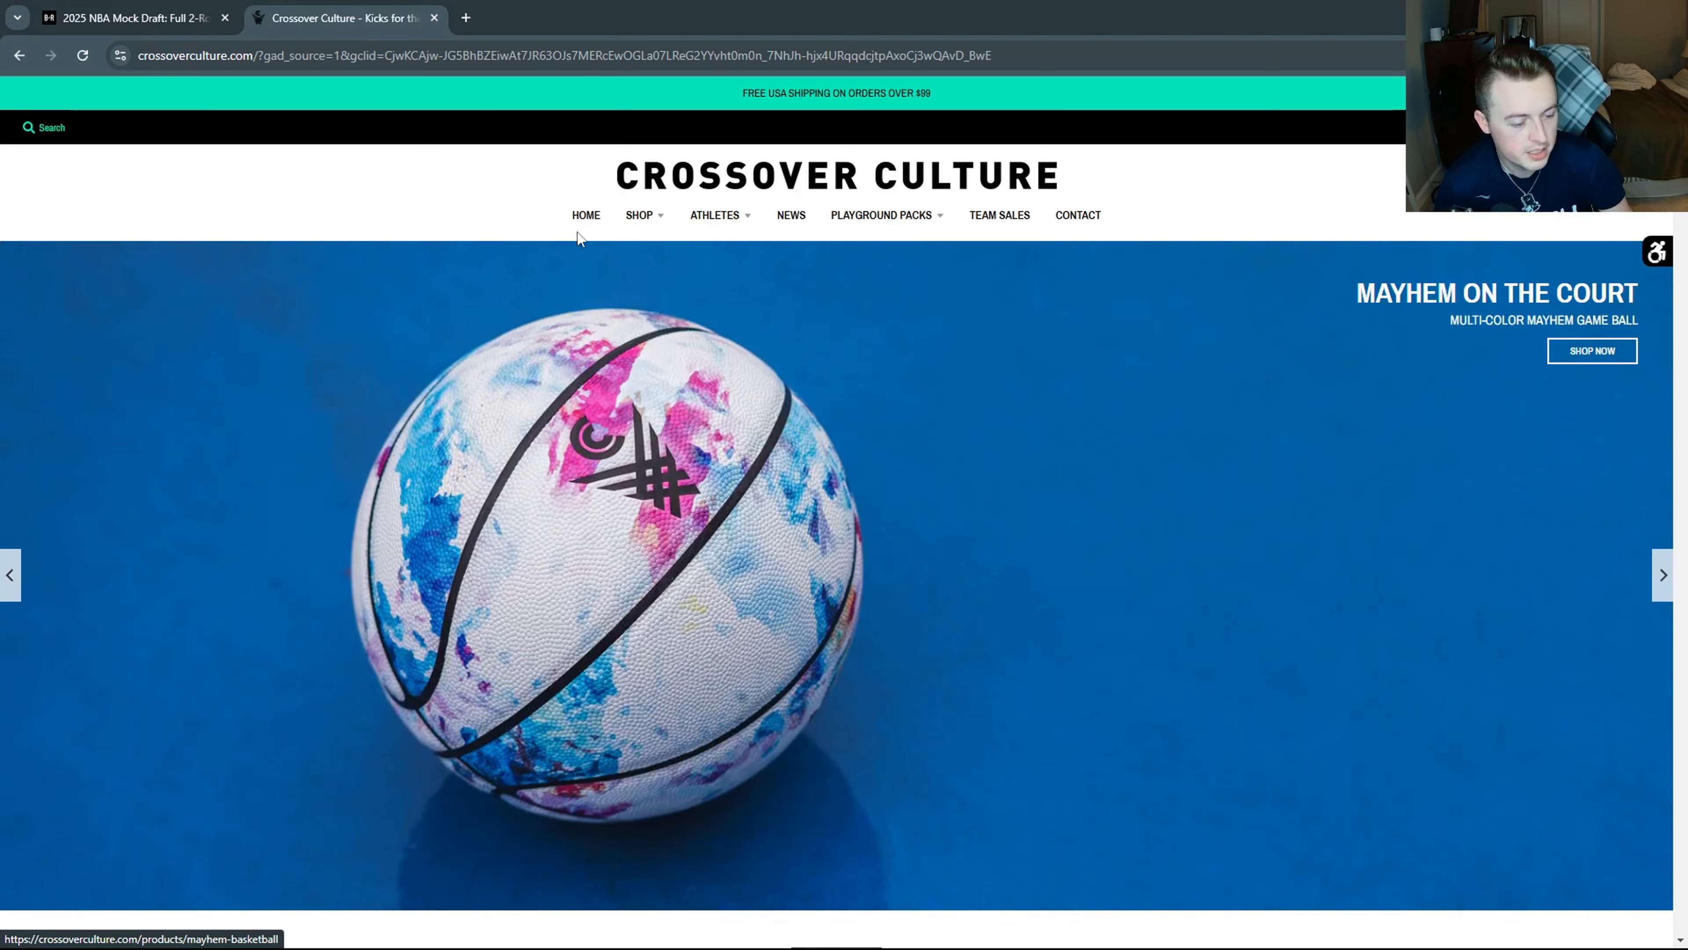
pyautogui.moveTo(638, 215)
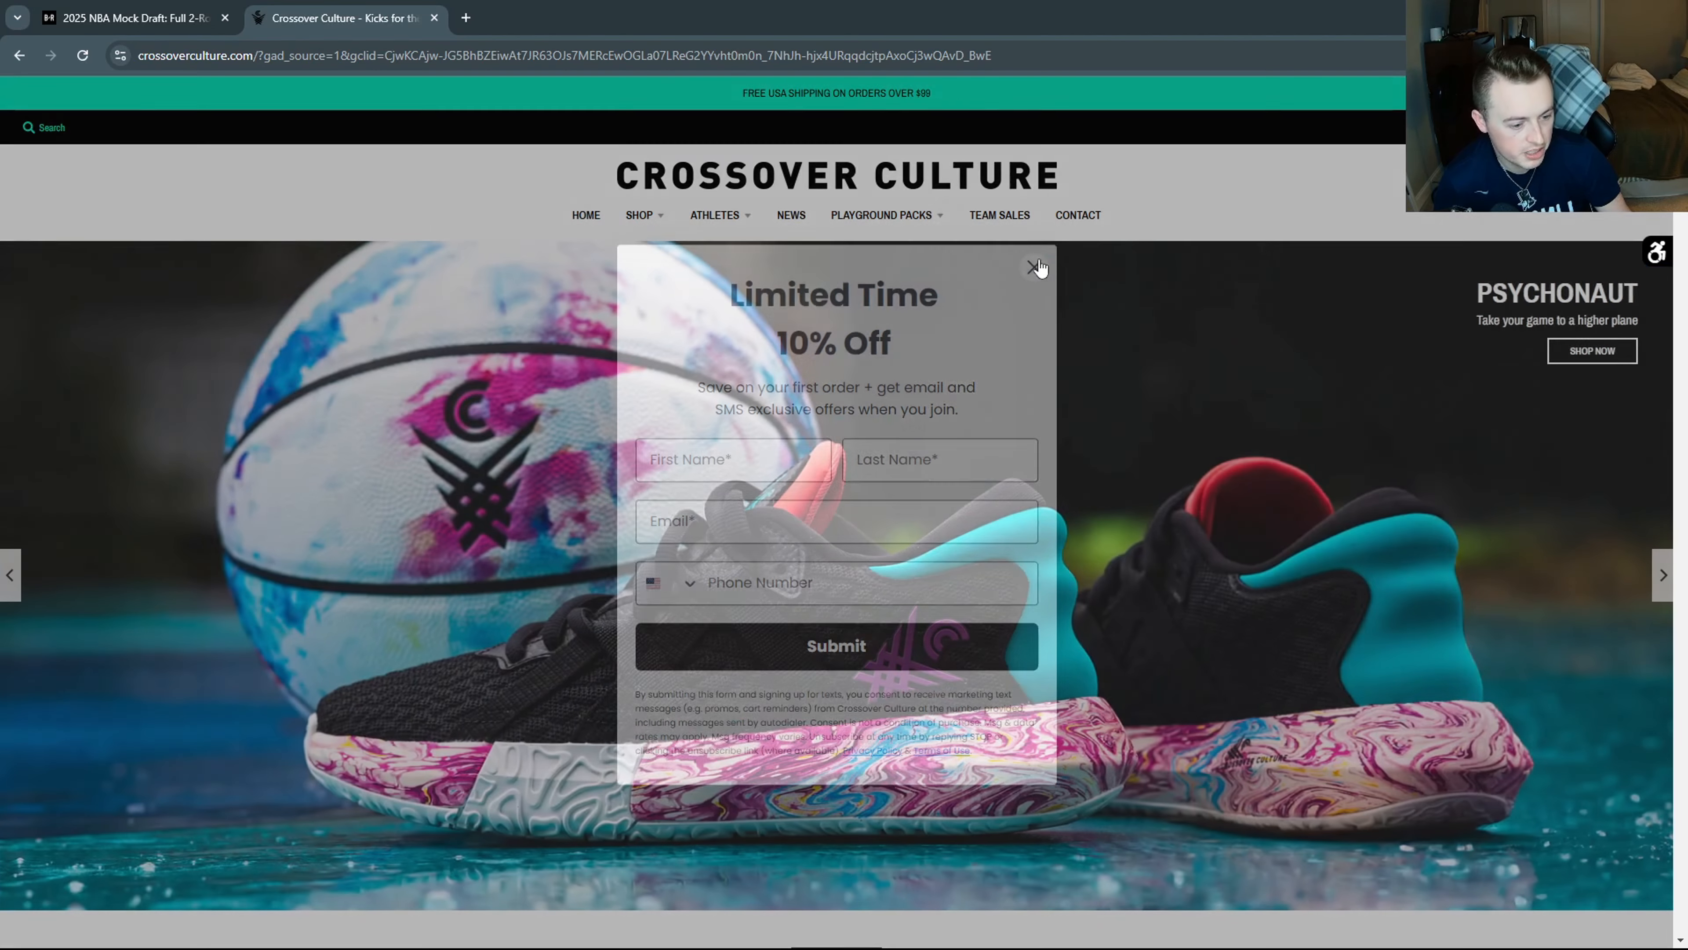
# Dismiss the 10% off popup and scroll to the Fatale and Fortune footwear grid.
pyautogui.click(1036, 265)
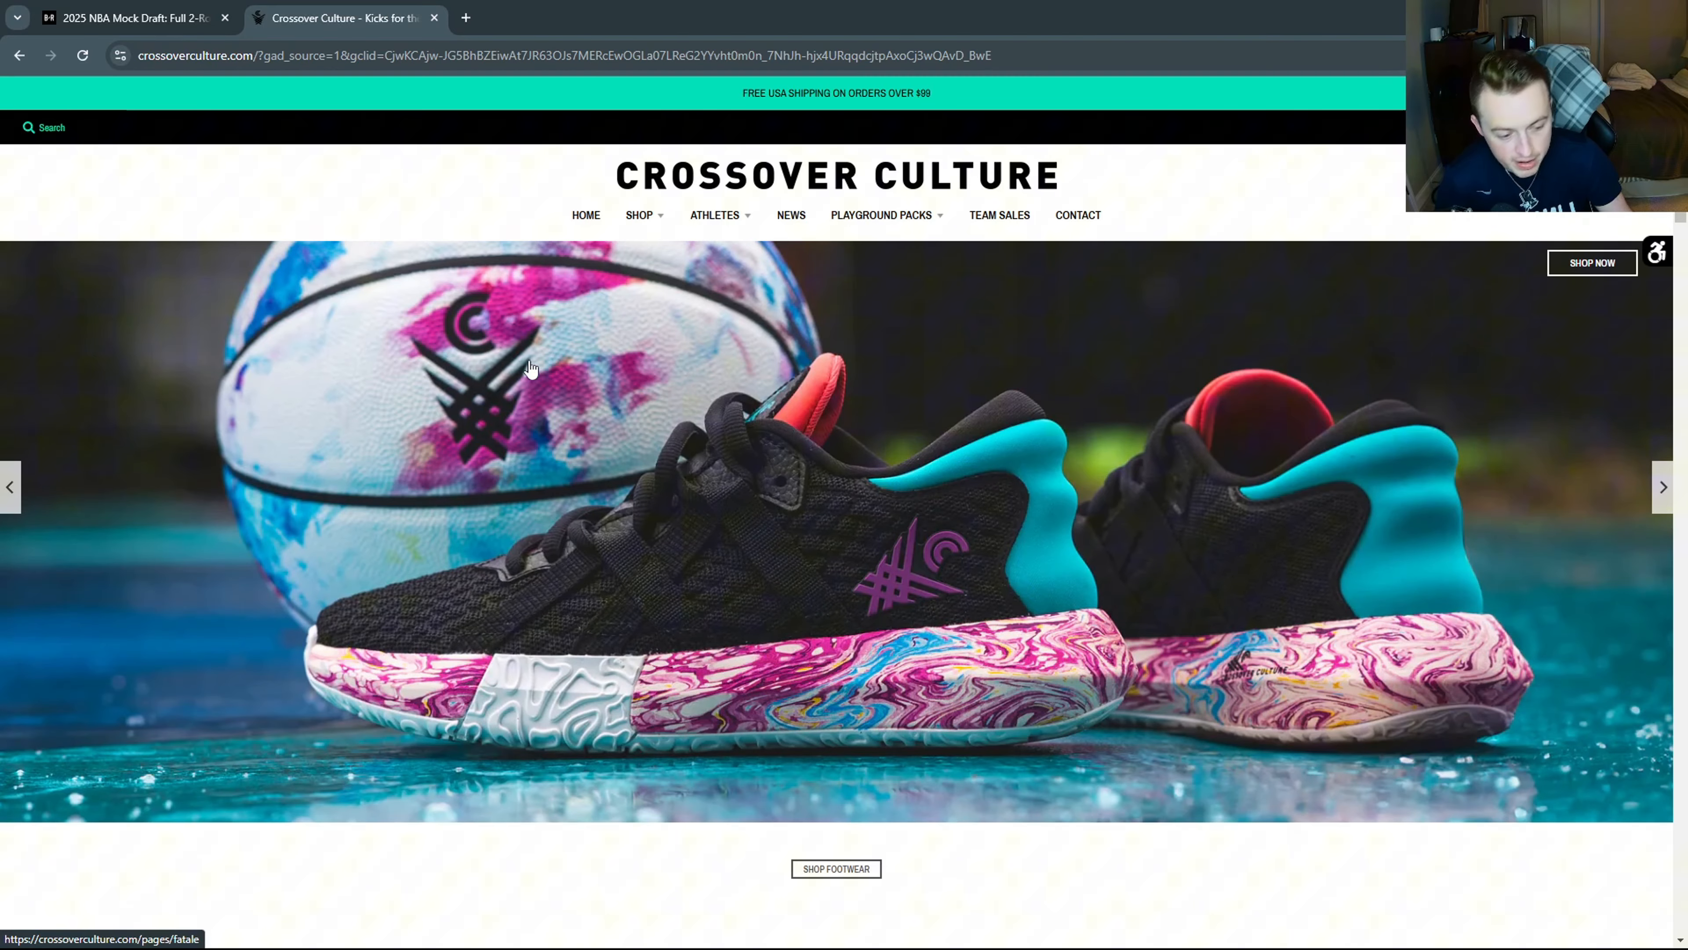
pyautogui.scroll(-3)
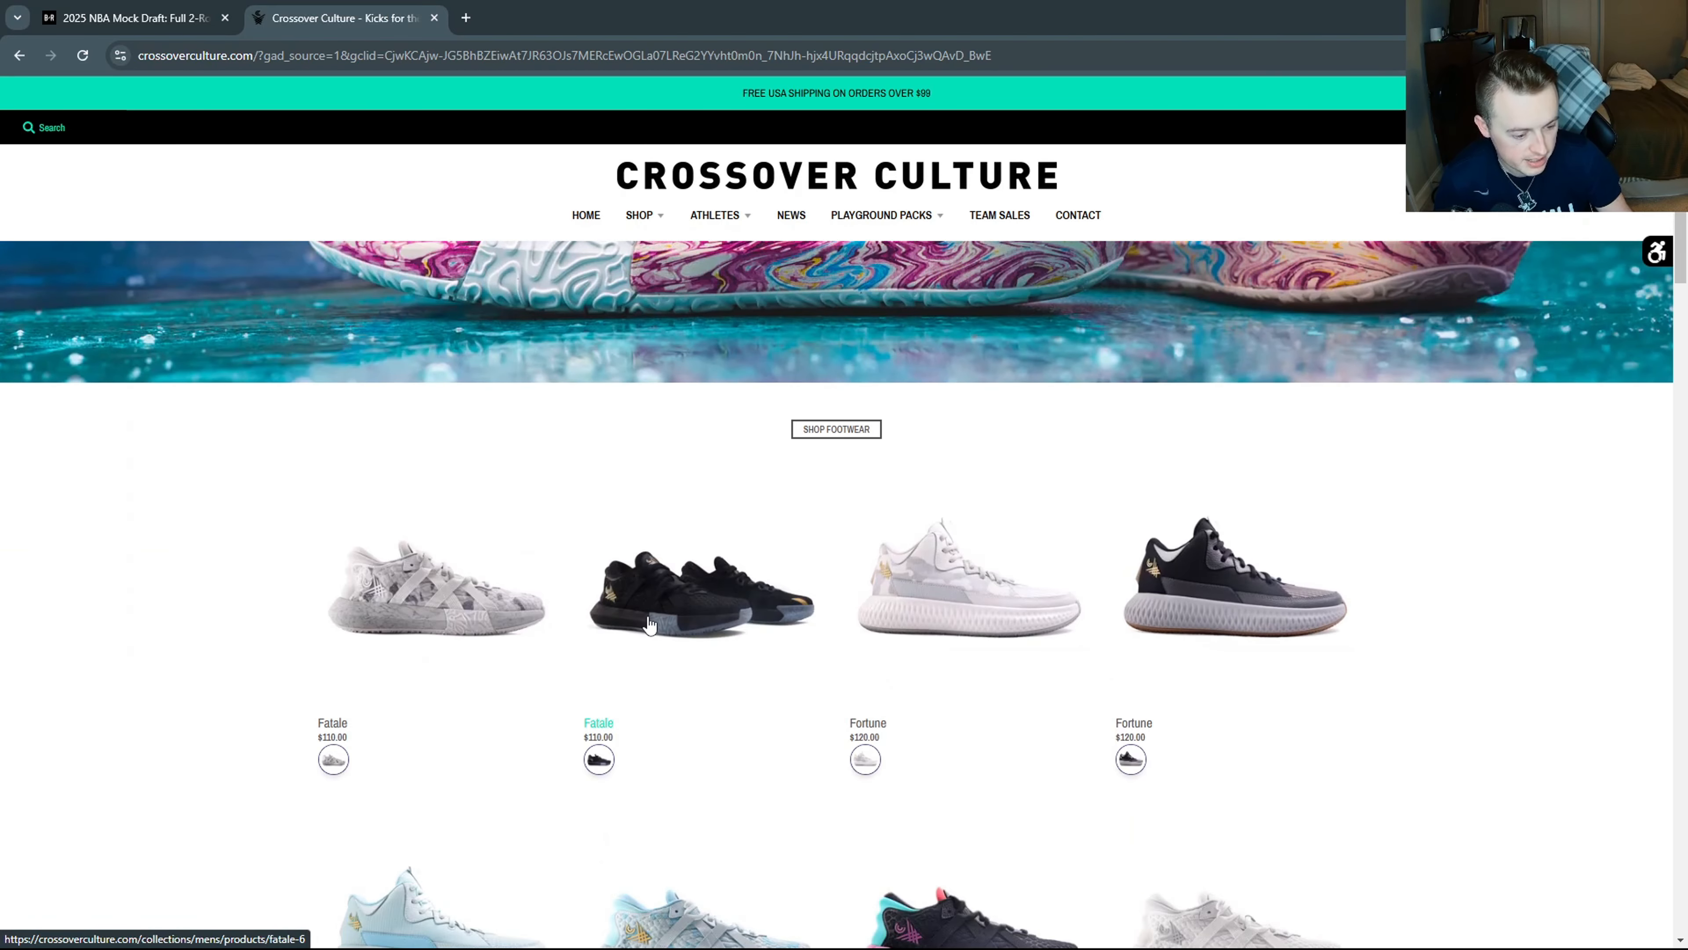
# View the black $110 Fatale shoe's photos, including the sole close-up, then return to the draft at JT Toppin.
pyautogui.click(700, 591)
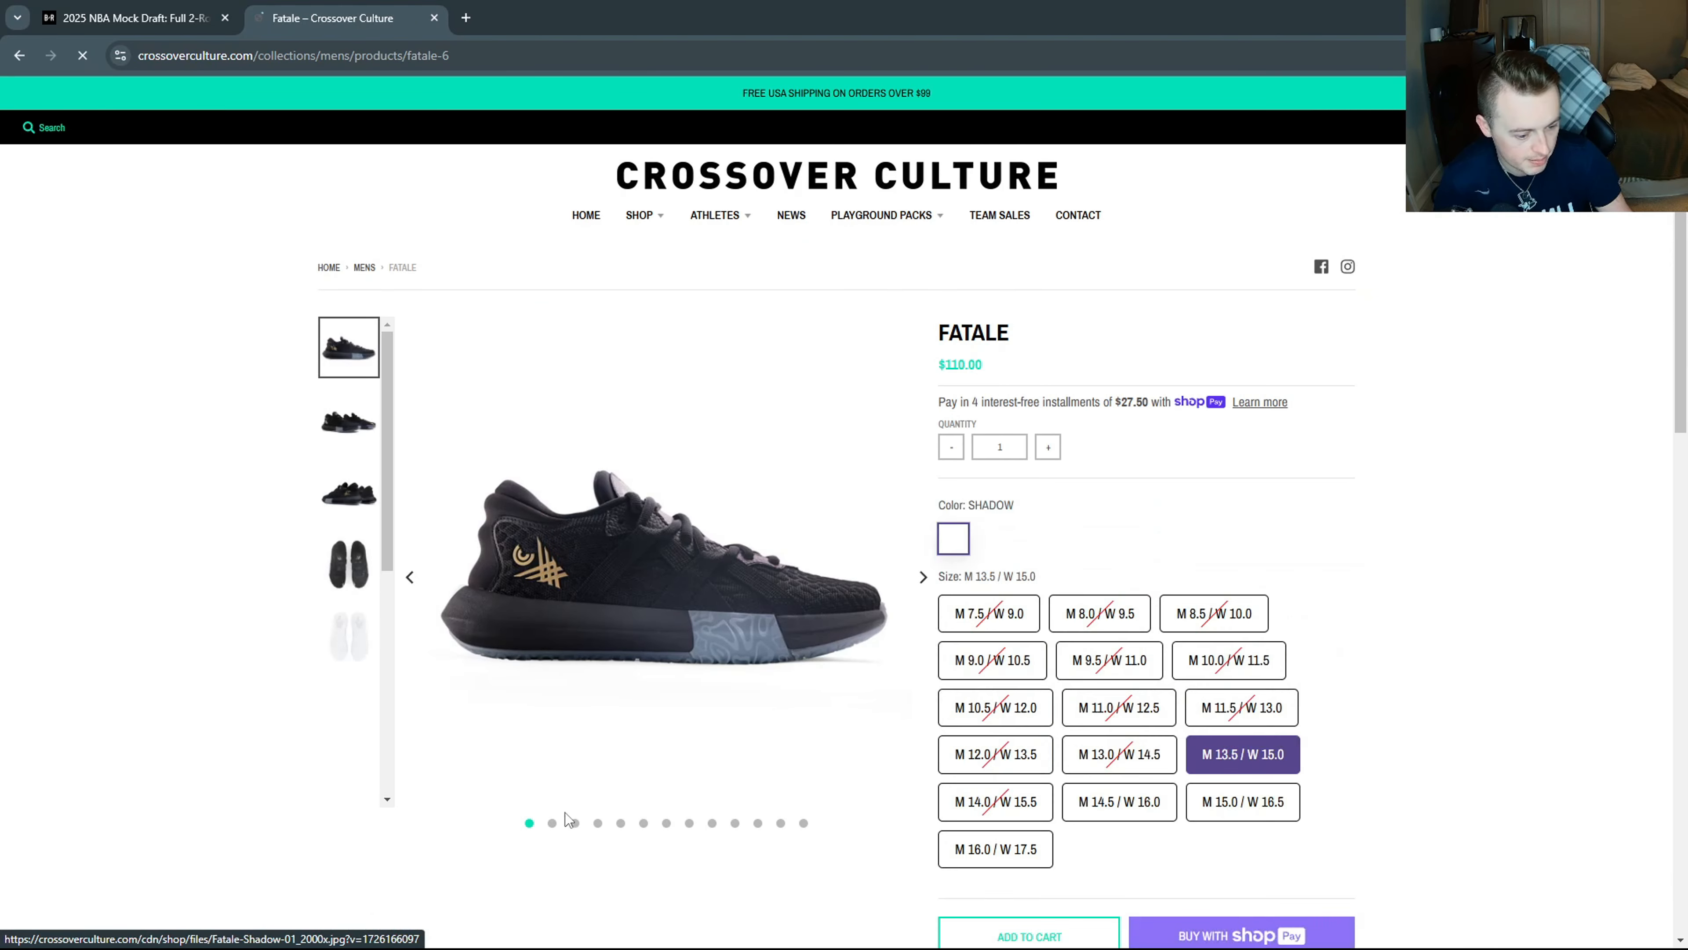
pyautogui.click(552, 824)
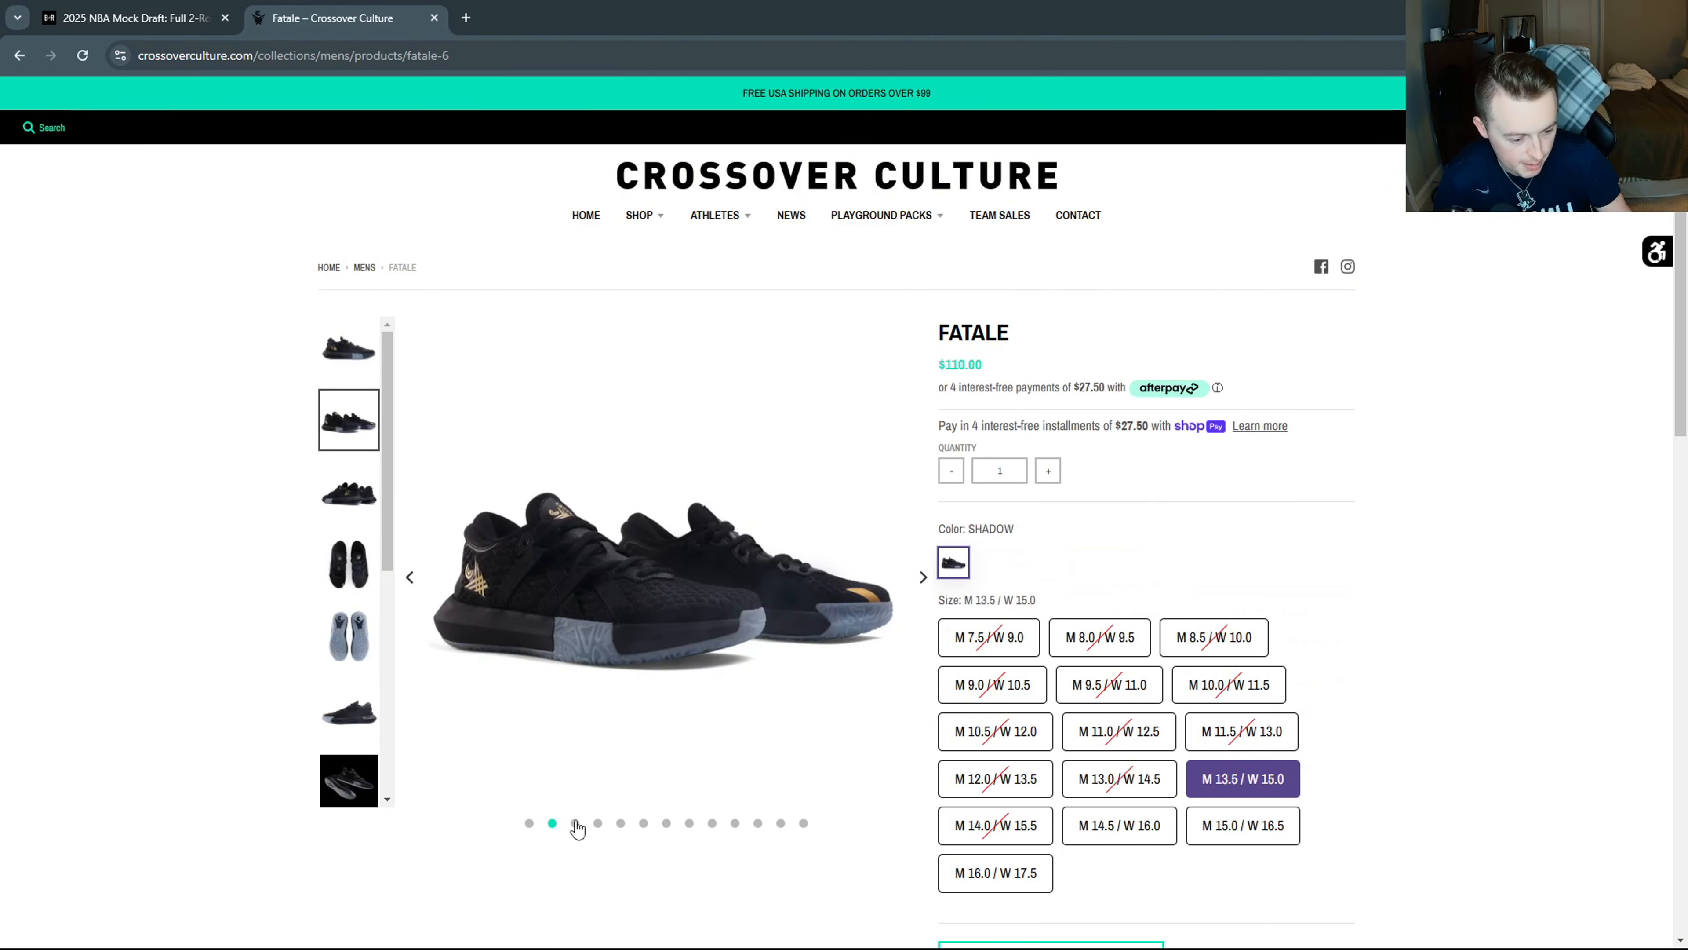
pyautogui.click(597, 823)
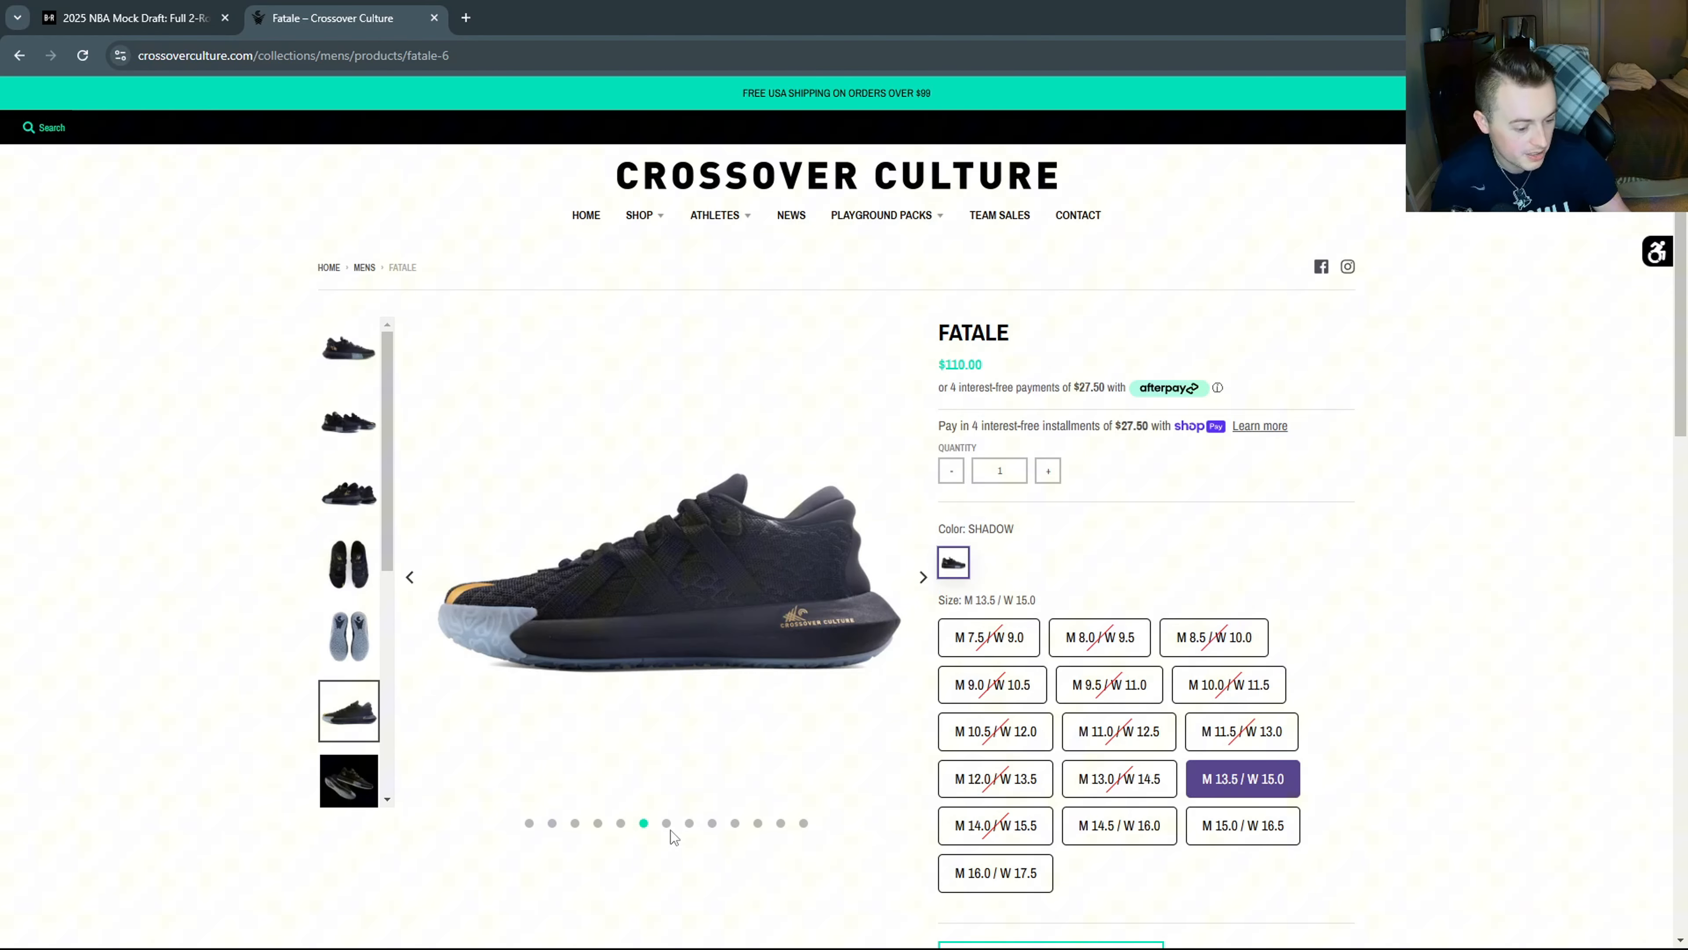
pyautogui.click(920, 576)
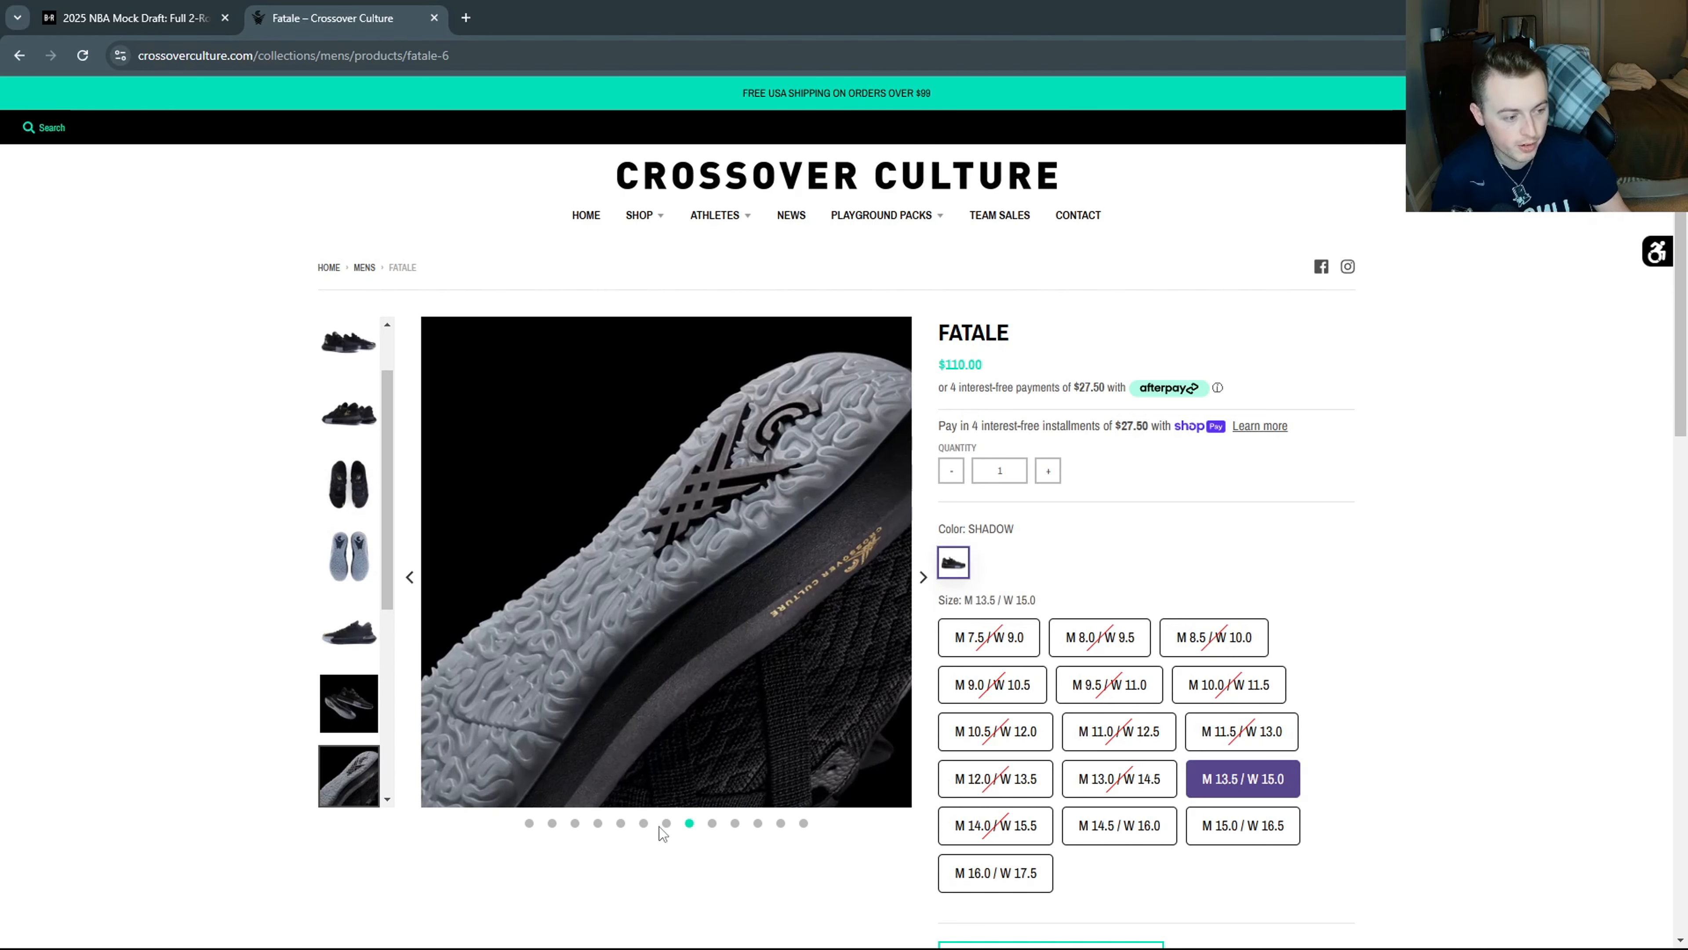
pyautogui.click(348, 629)
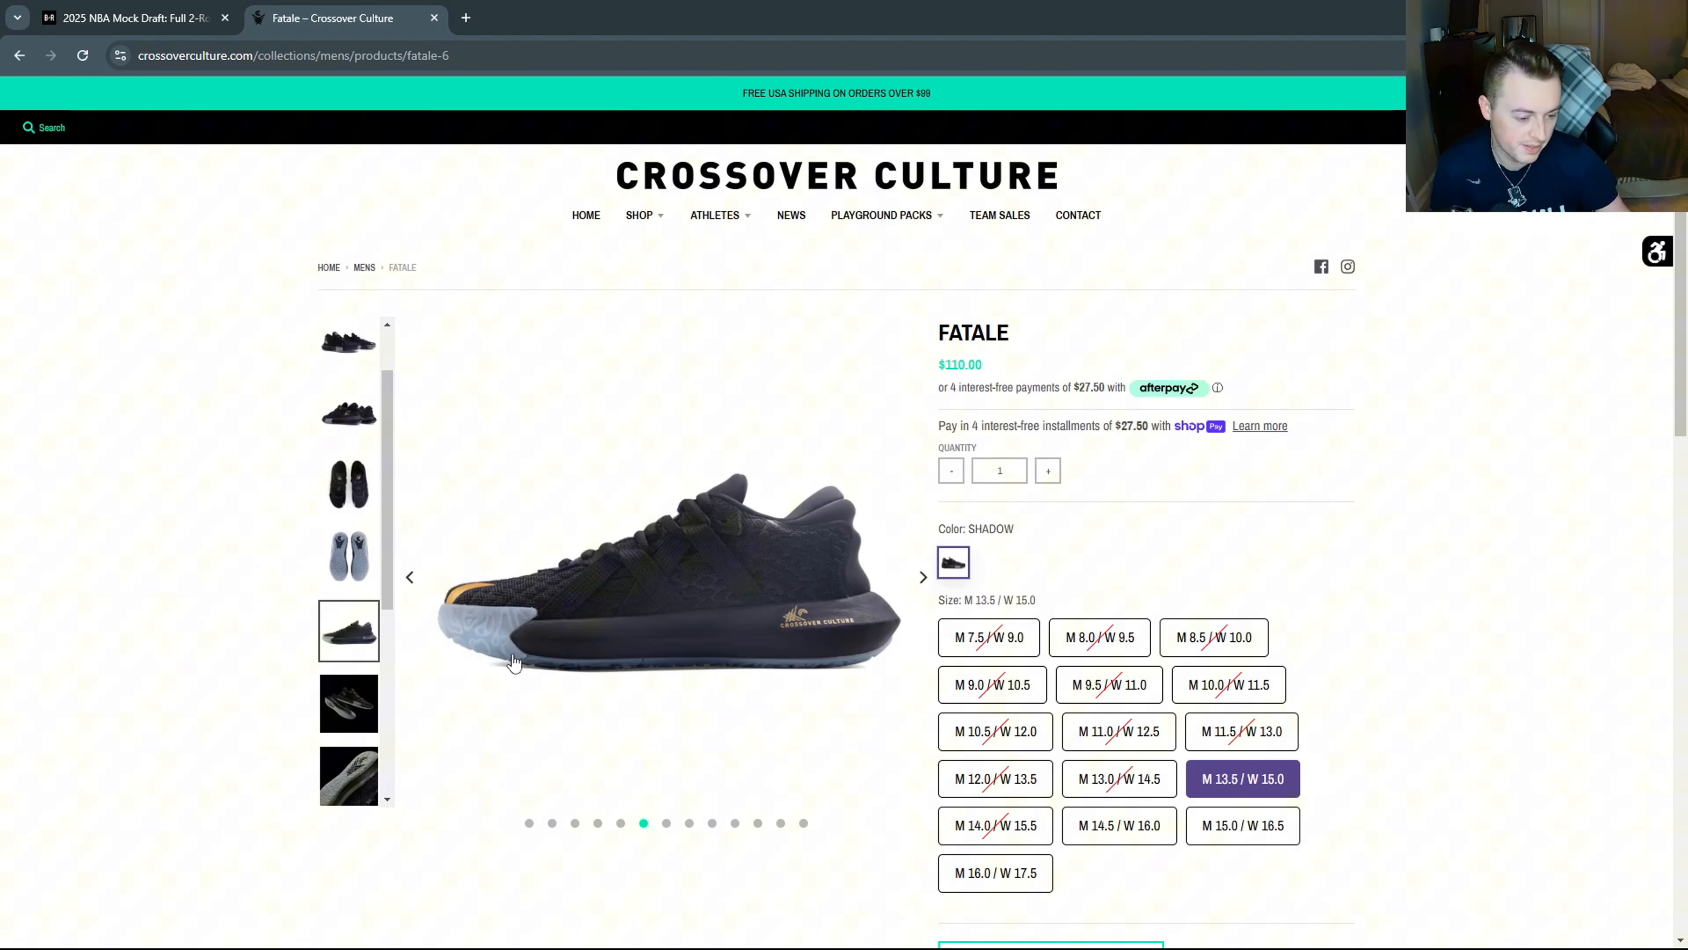
pyautogui.moveTo(521, 523)
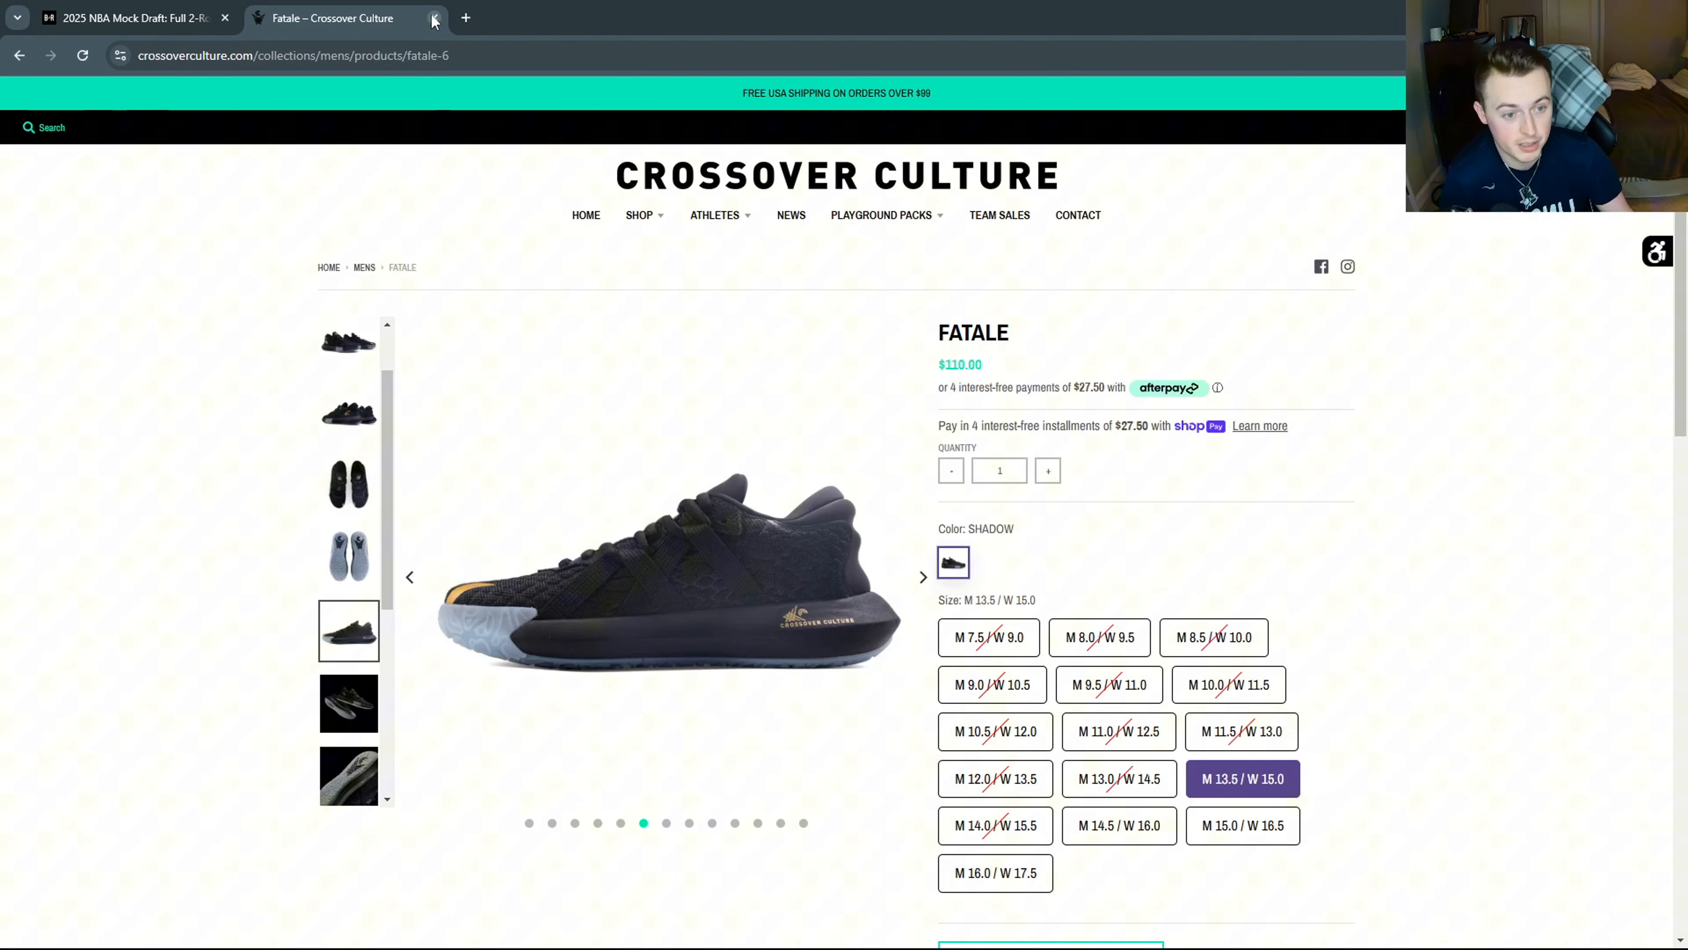
pyautogui.moveTo(709, 442)
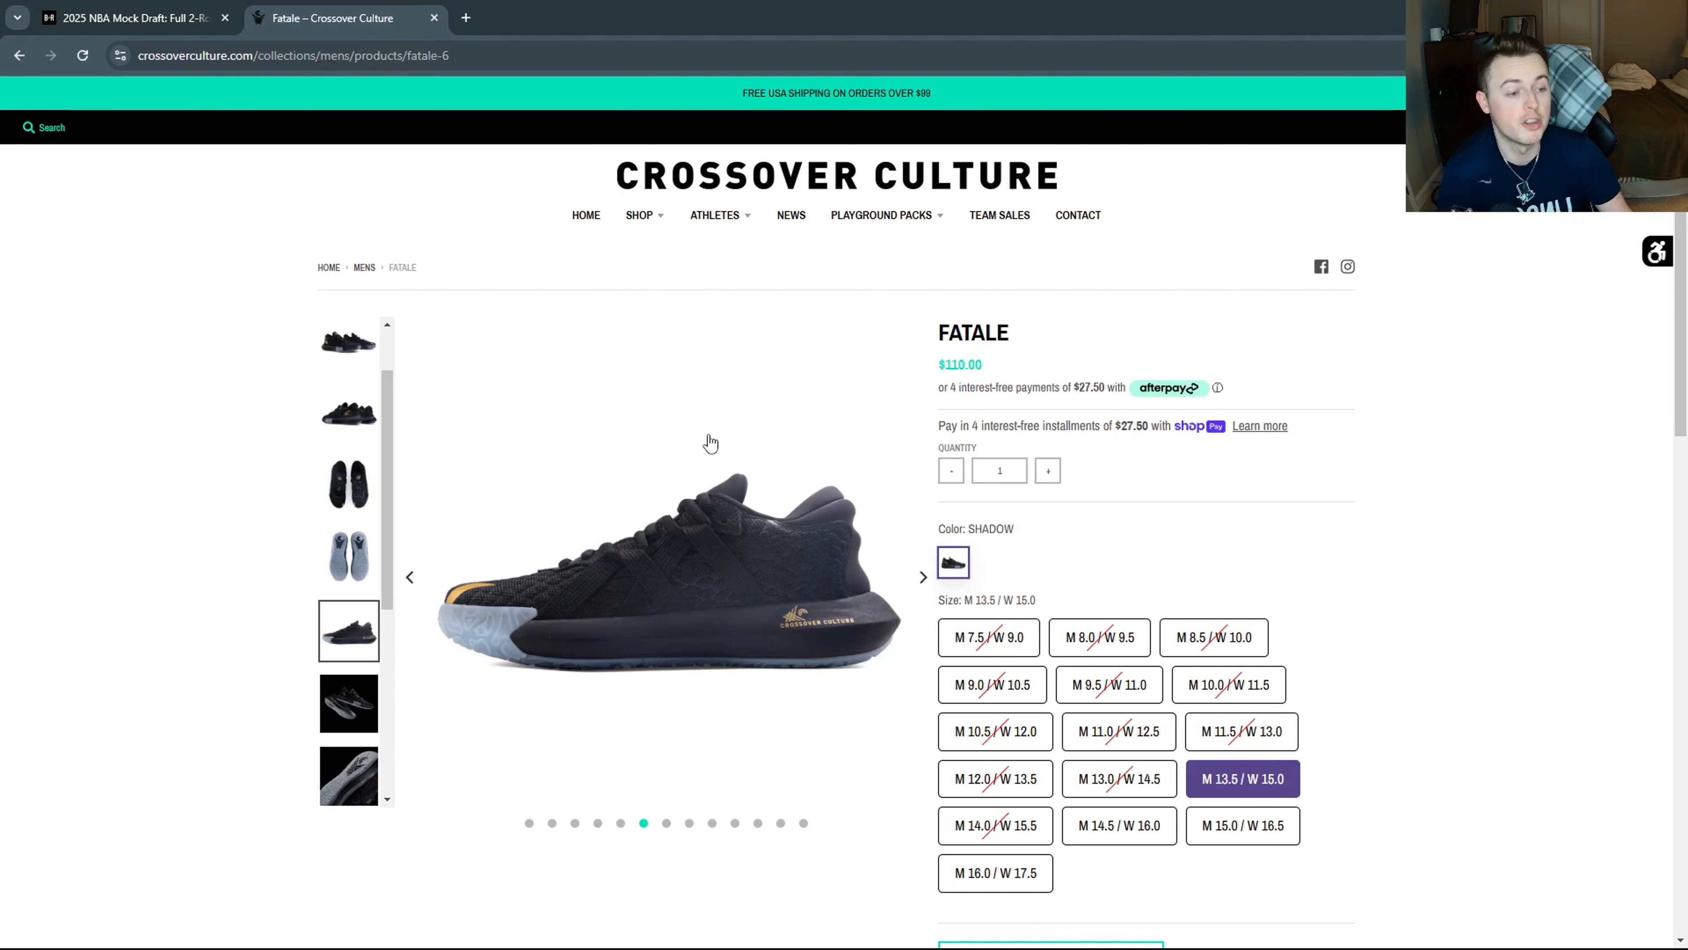
pyautogui.moveTo(637, 541)
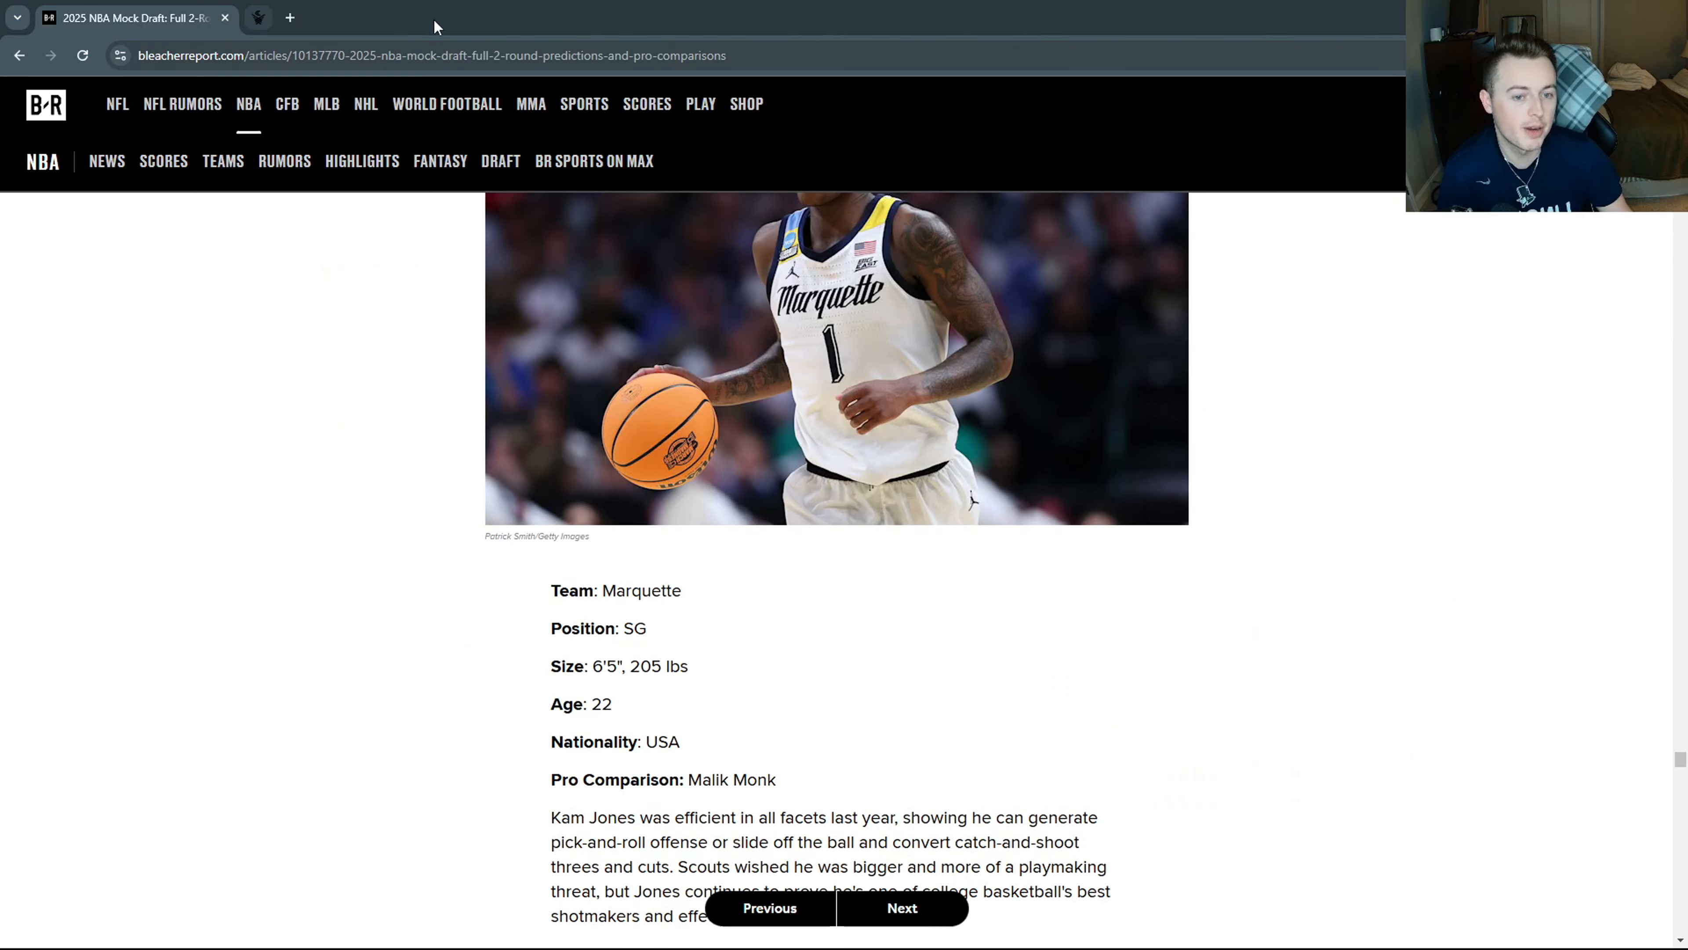
pyautogui.scroll(-3)
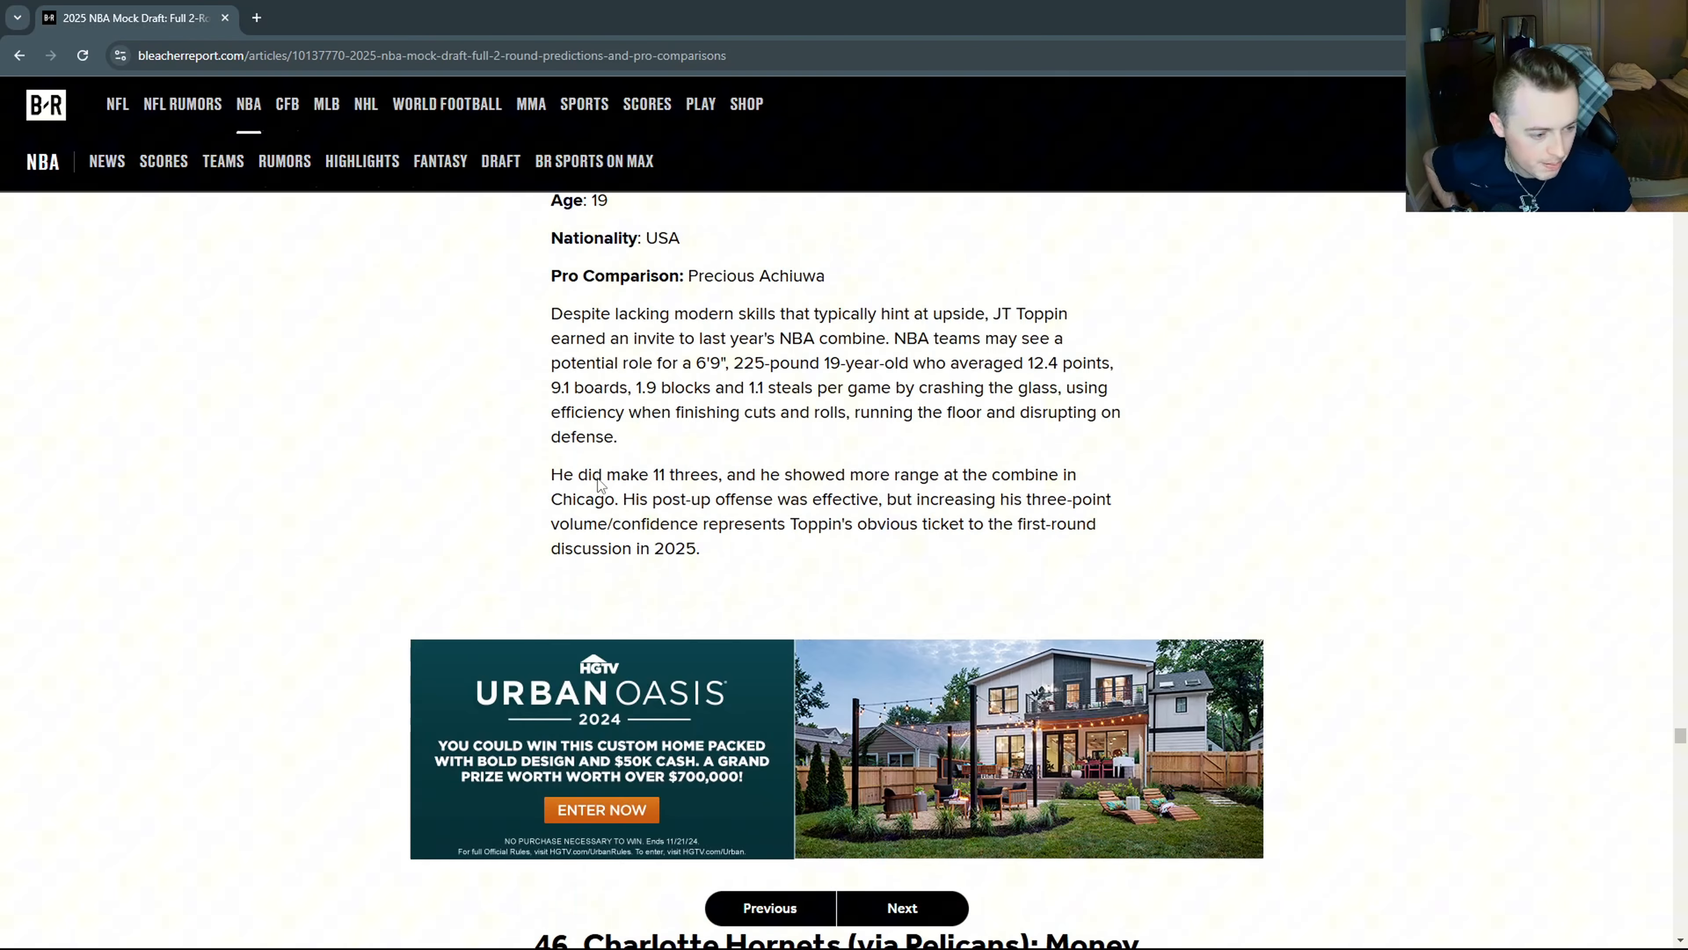